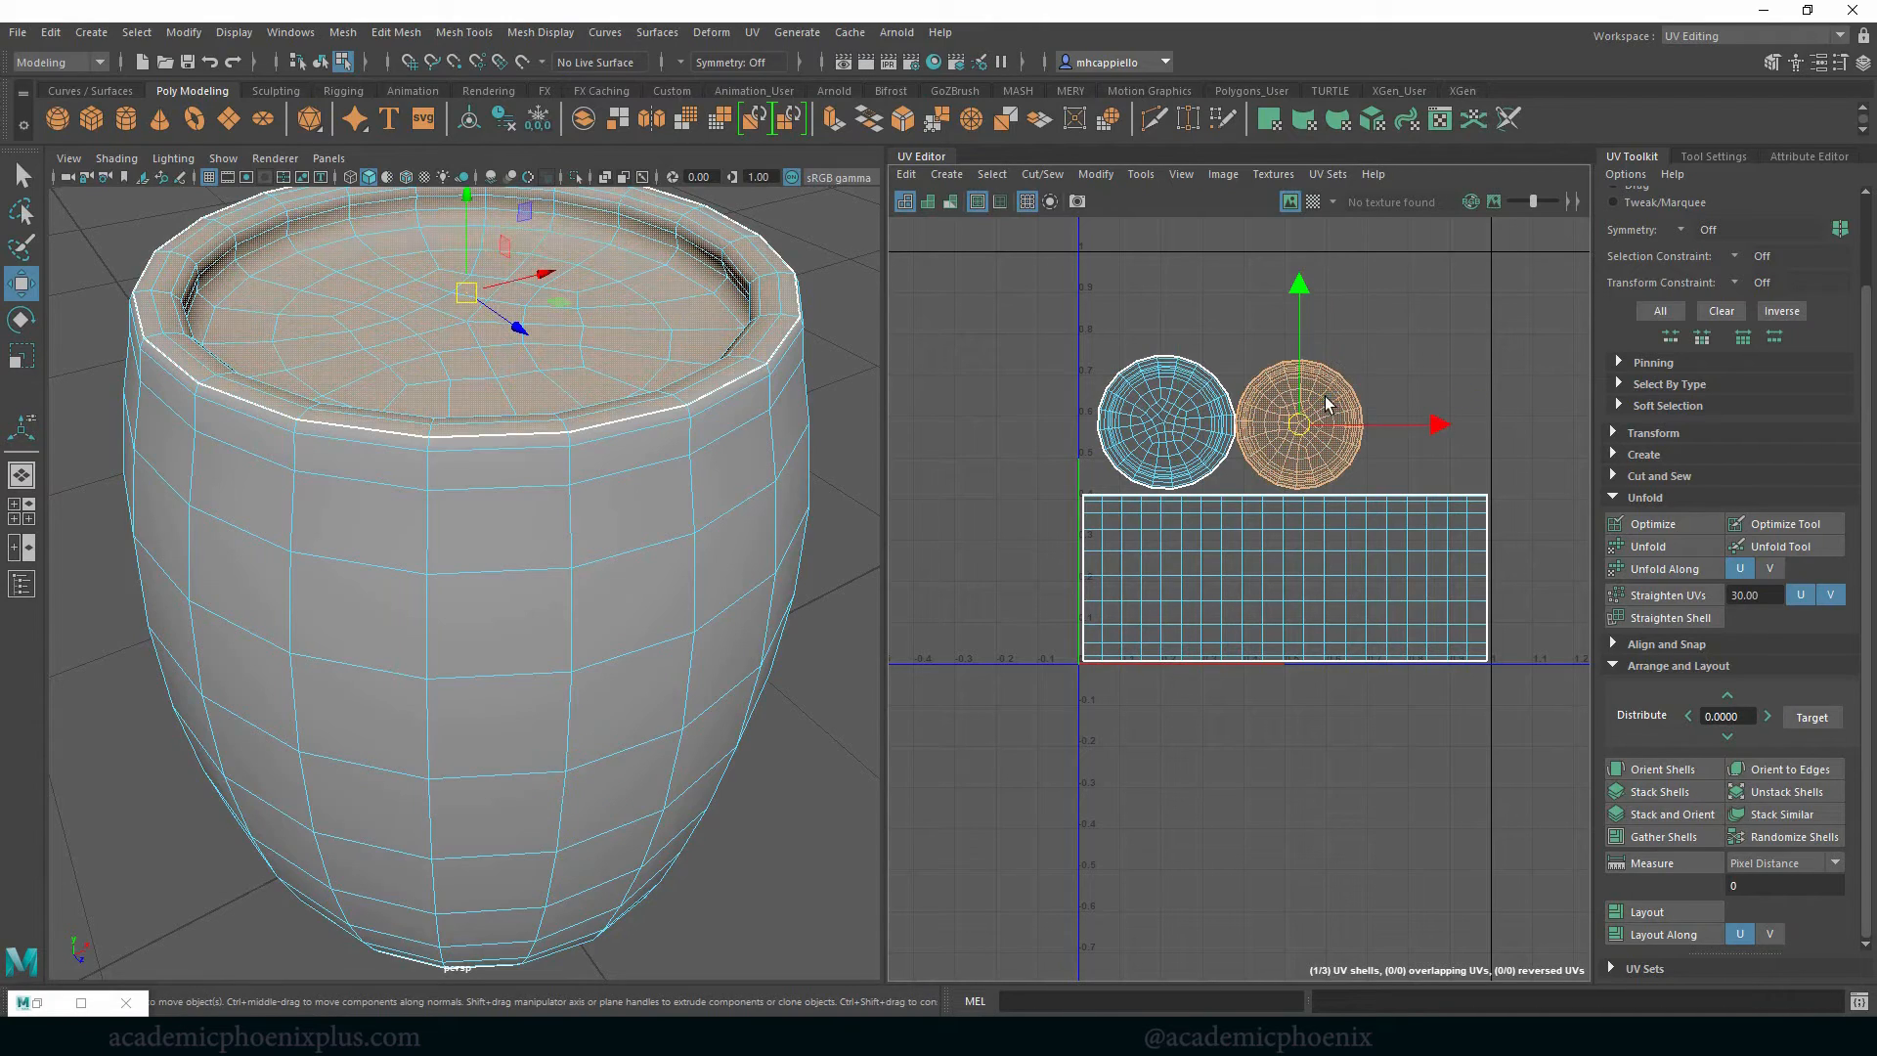
Drag one lid cap UV shell down and right so the two shells sit apart
left_click_drag(1298, 424, 1394, 317)
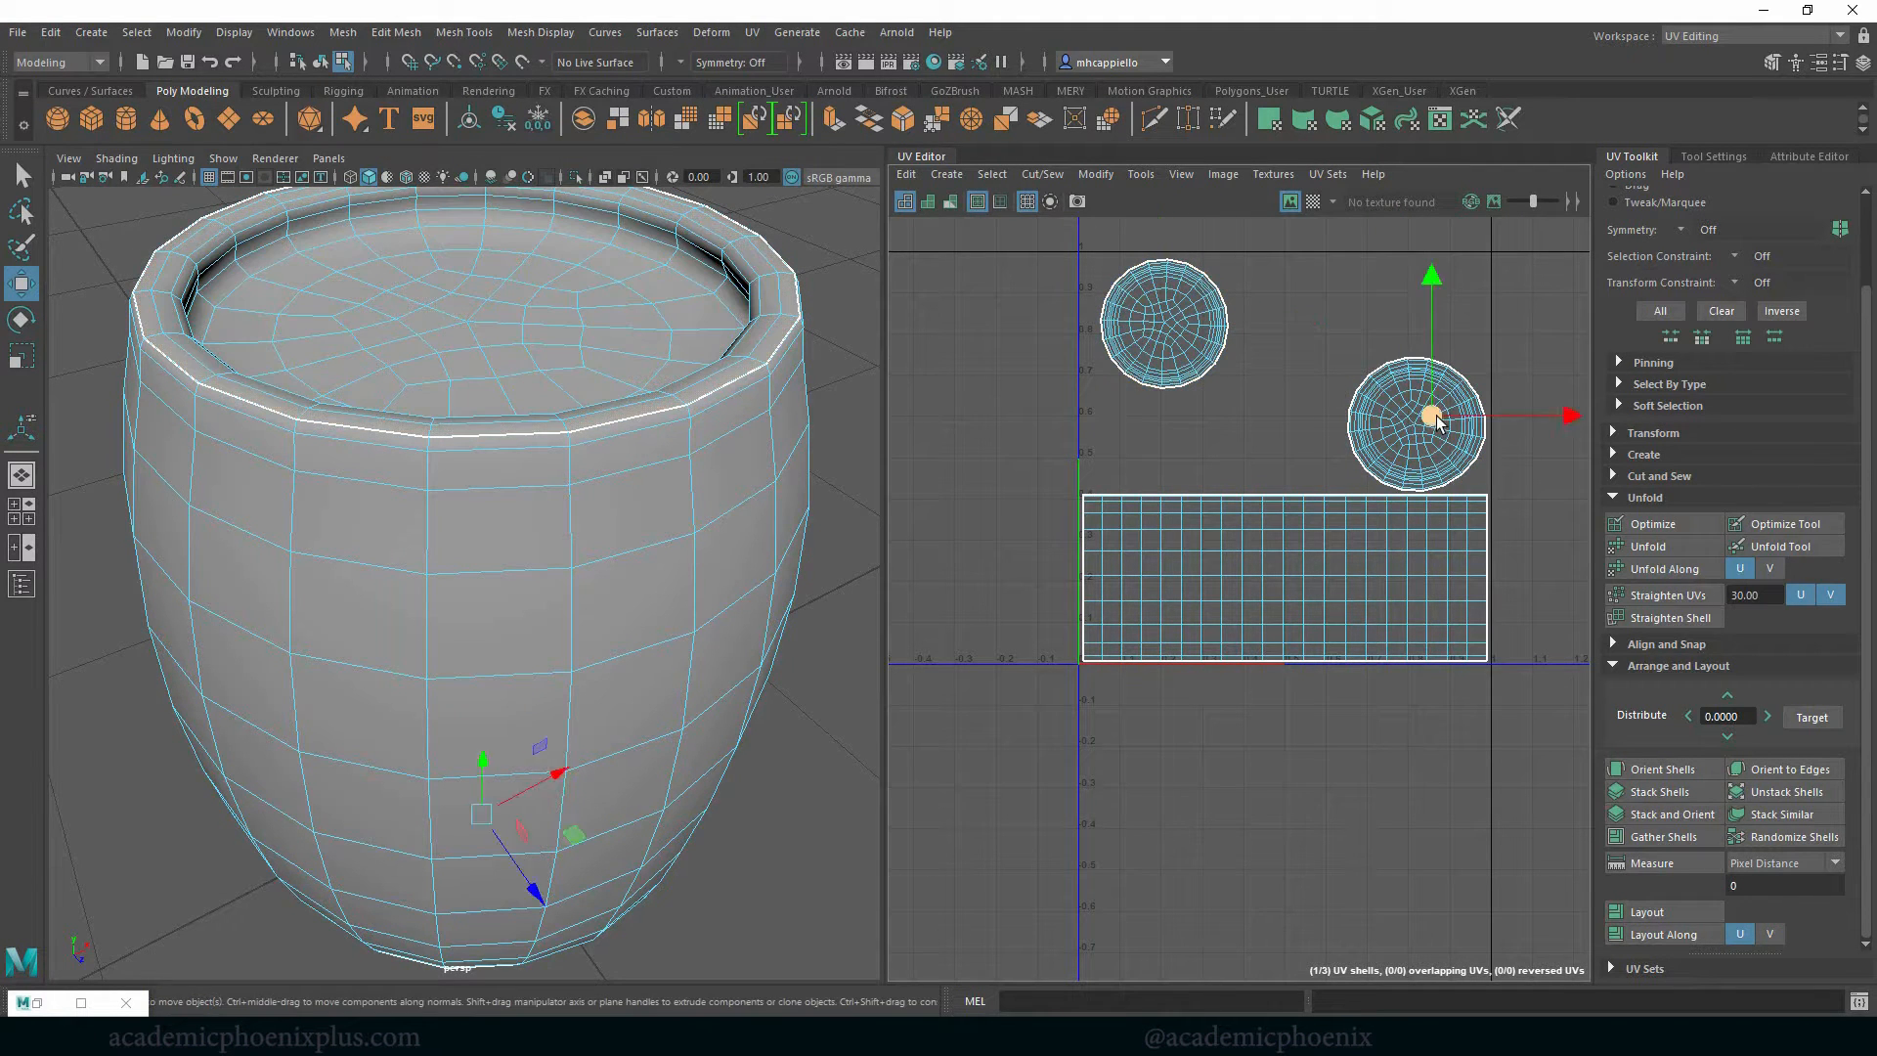
left_click_drag(1419, 418, 1263, 418)
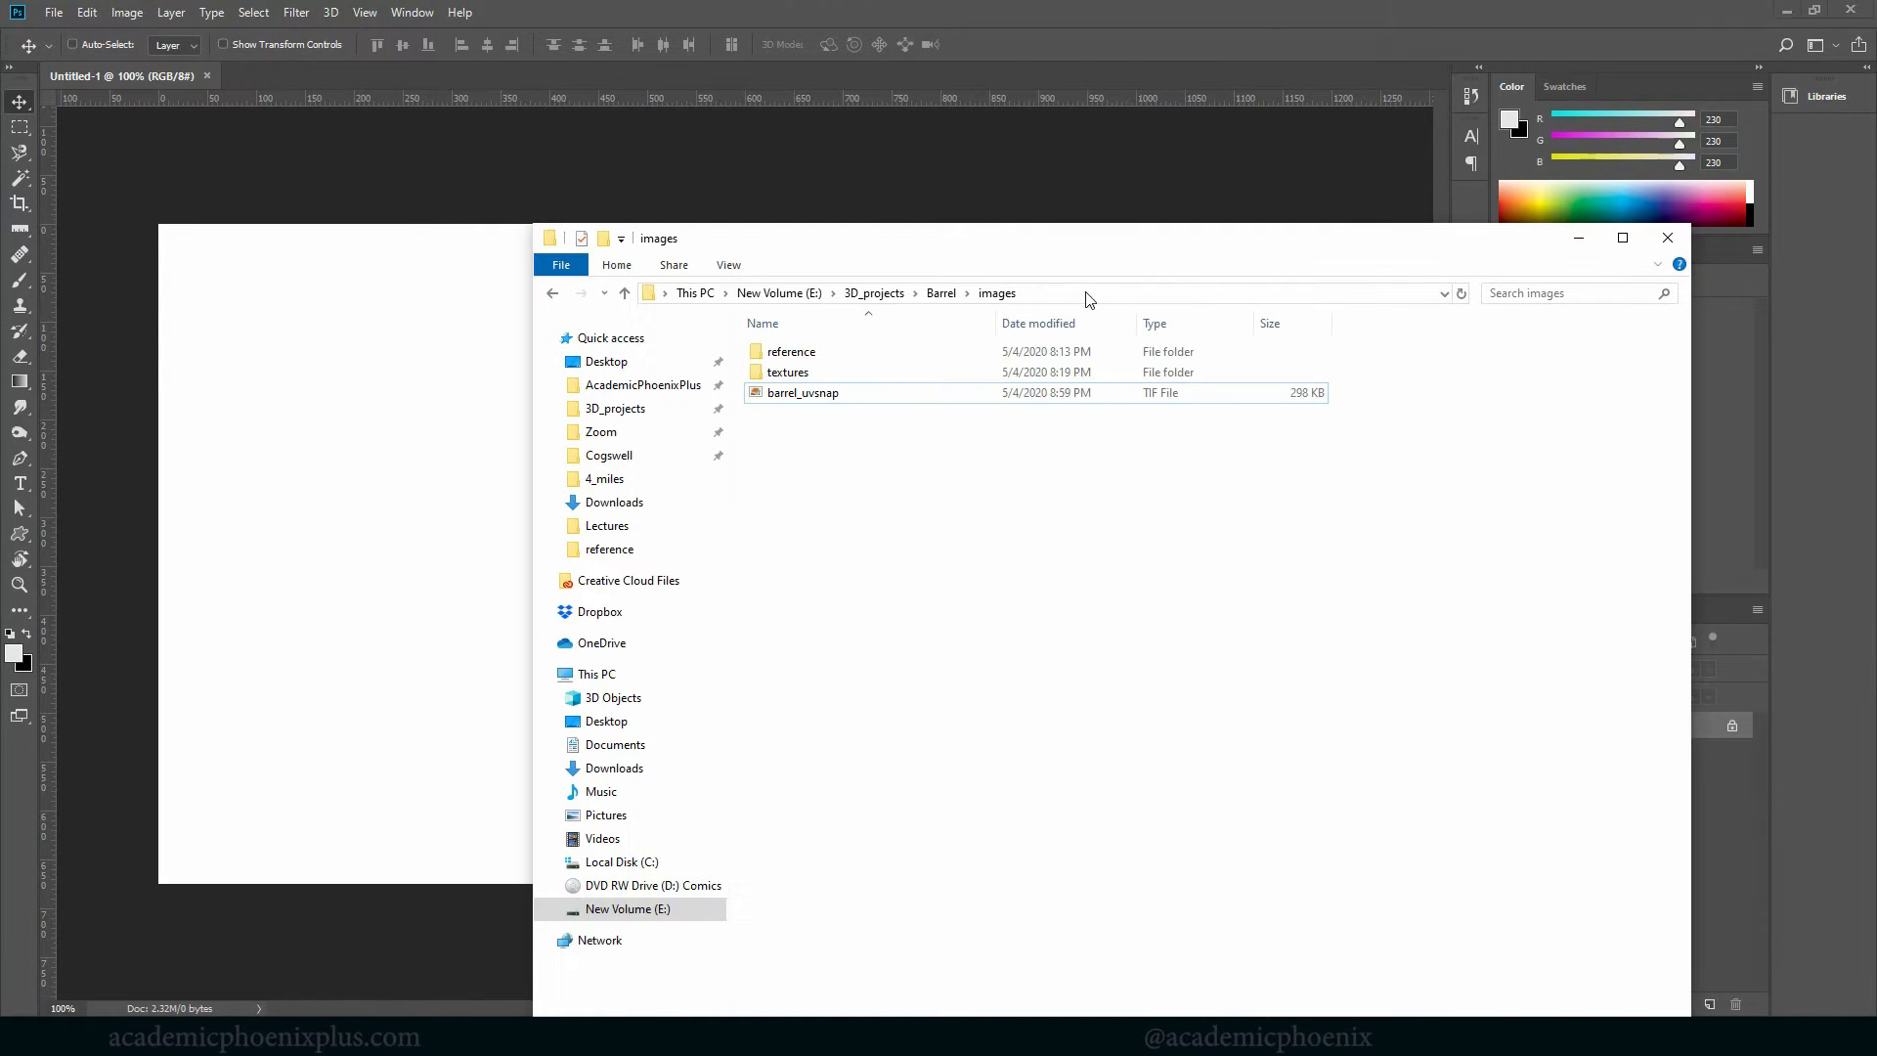
Load barrel_uvsnap.tif from File Explorer into Photoshop
left_click(802, 393)
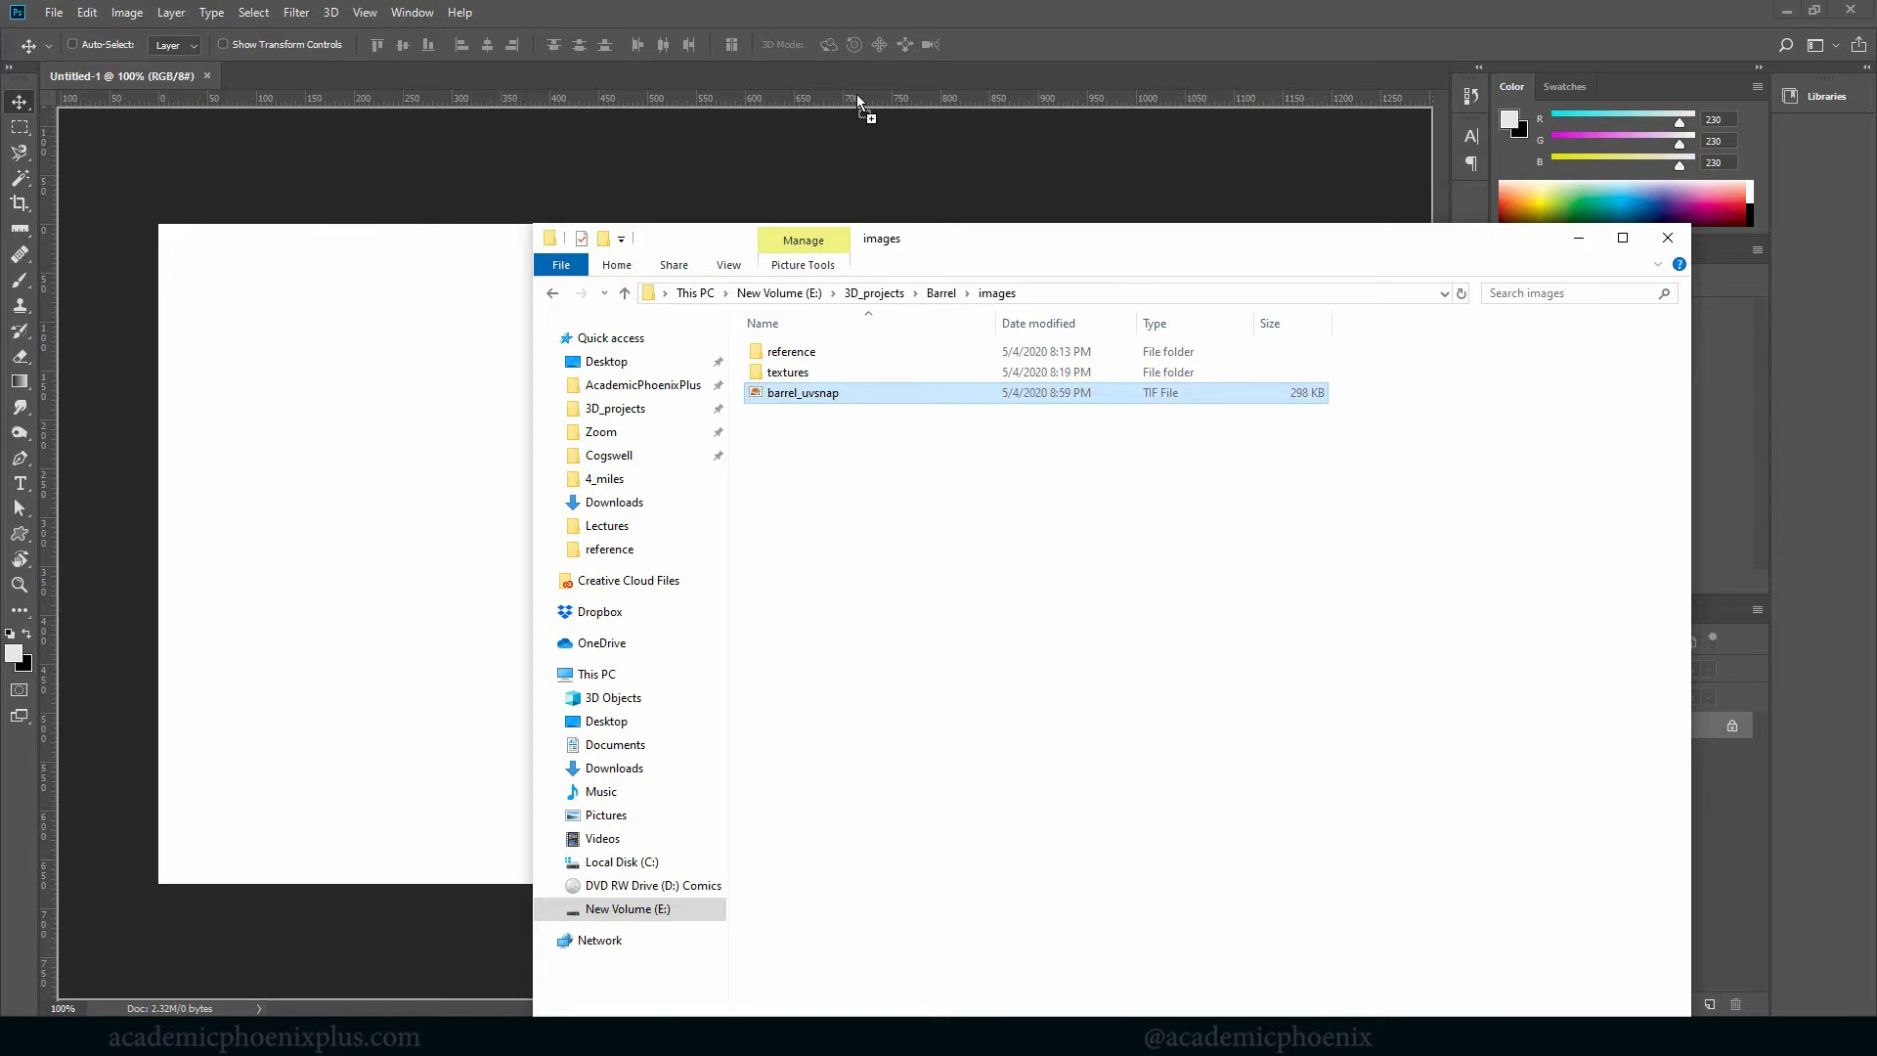
double_click(802, 393)
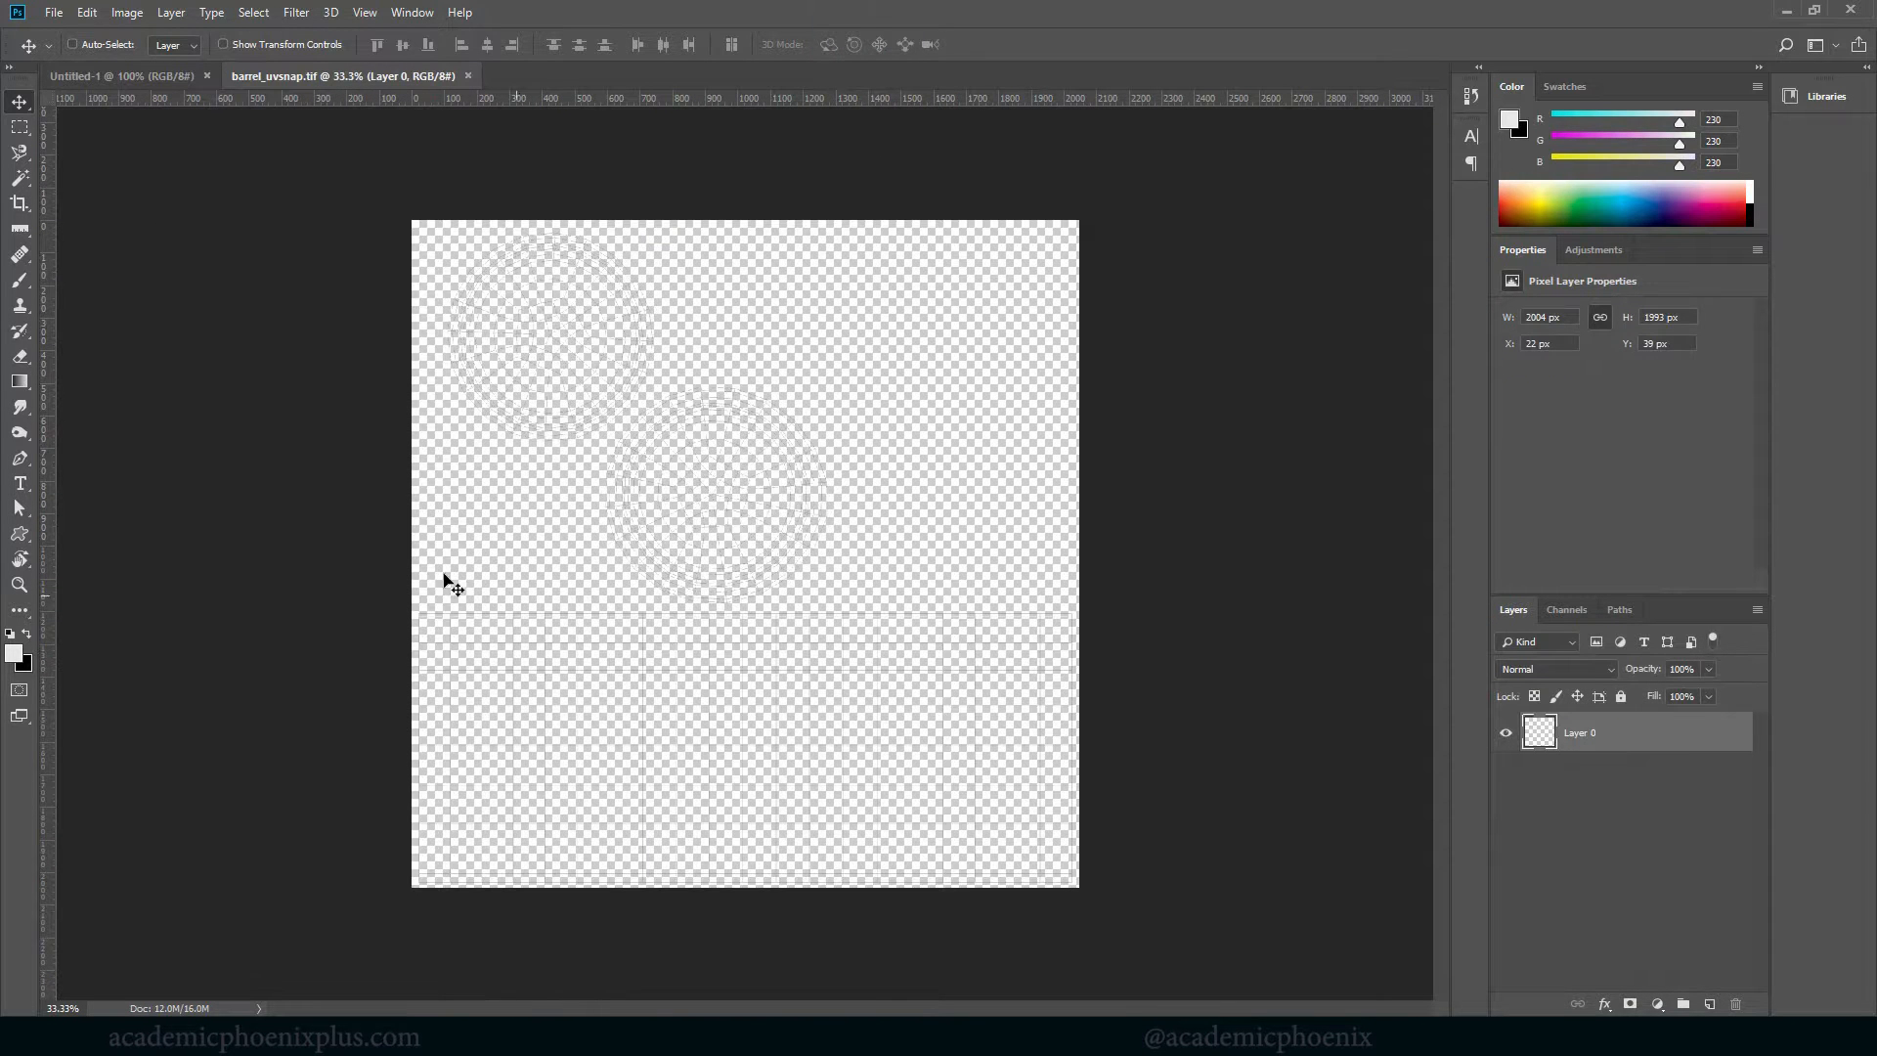
Check in Image Size that the canvas is 2048 by 2048 pixels and close without changes
left_click(53, 12)
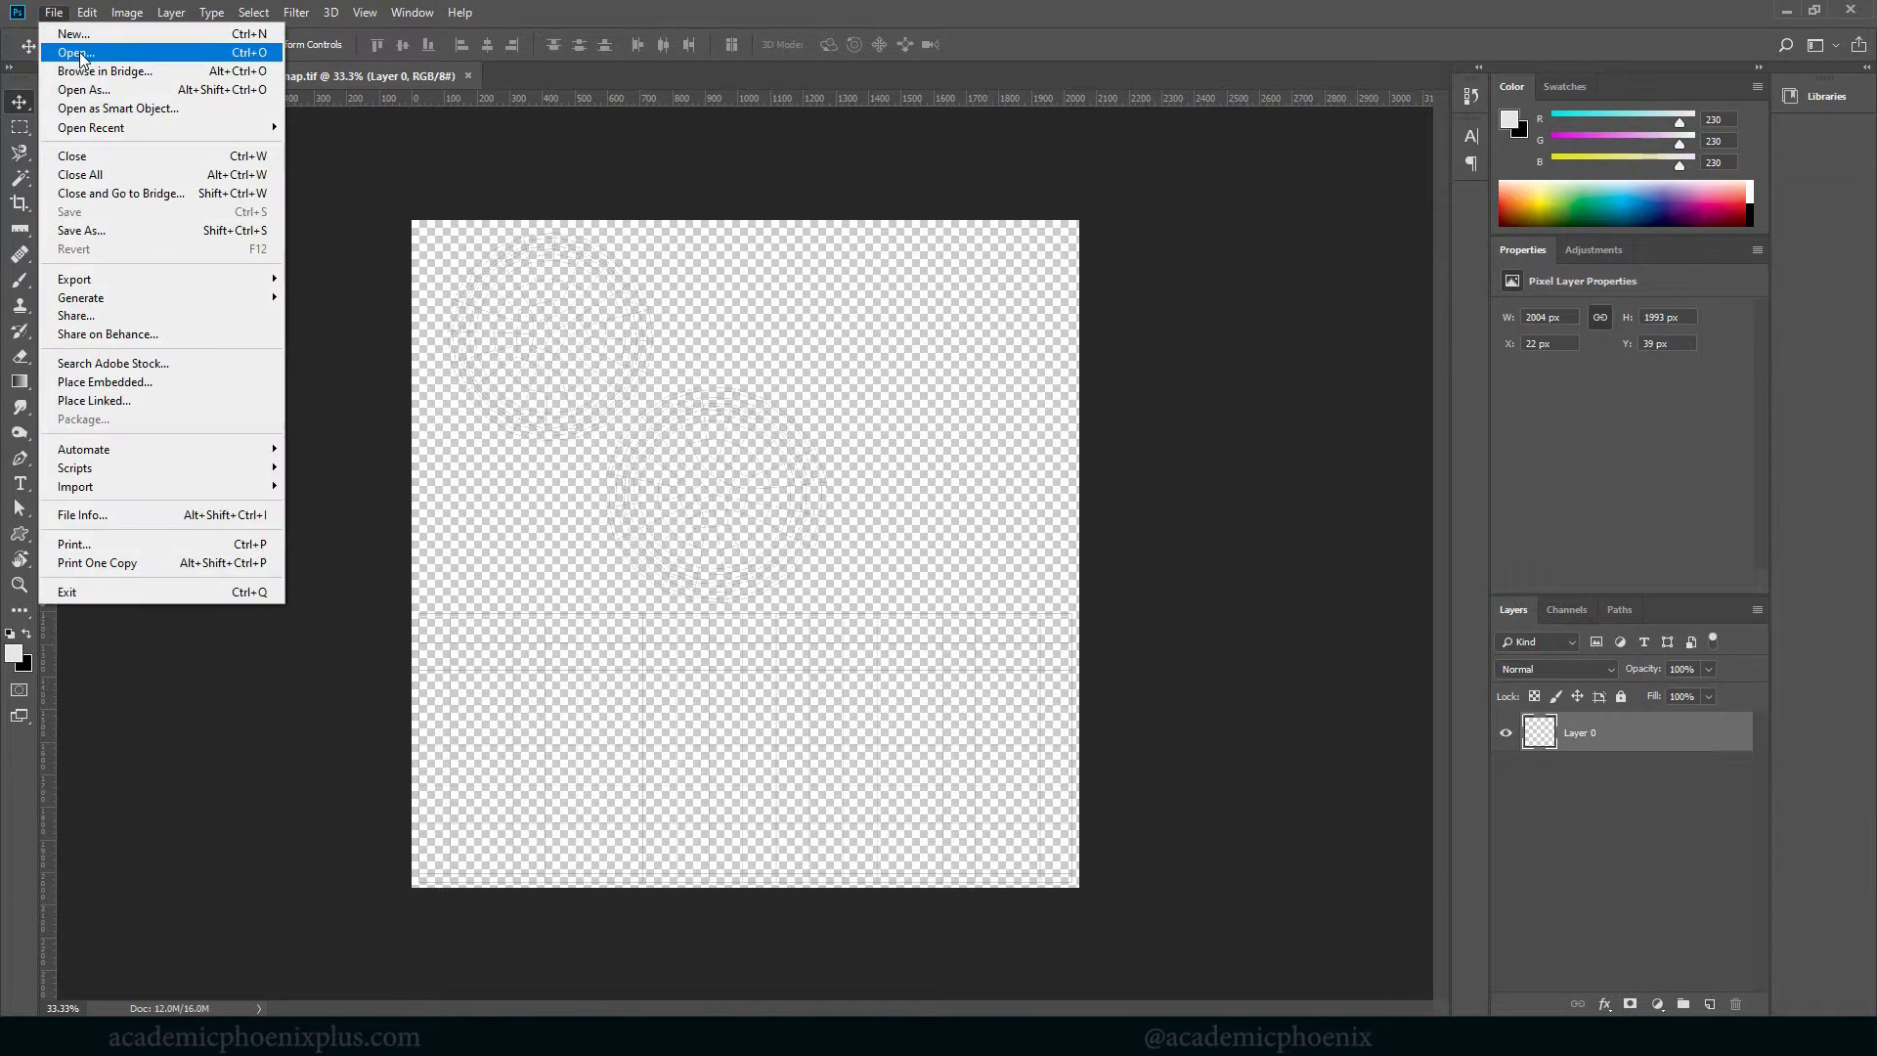
left_click(75, 53)
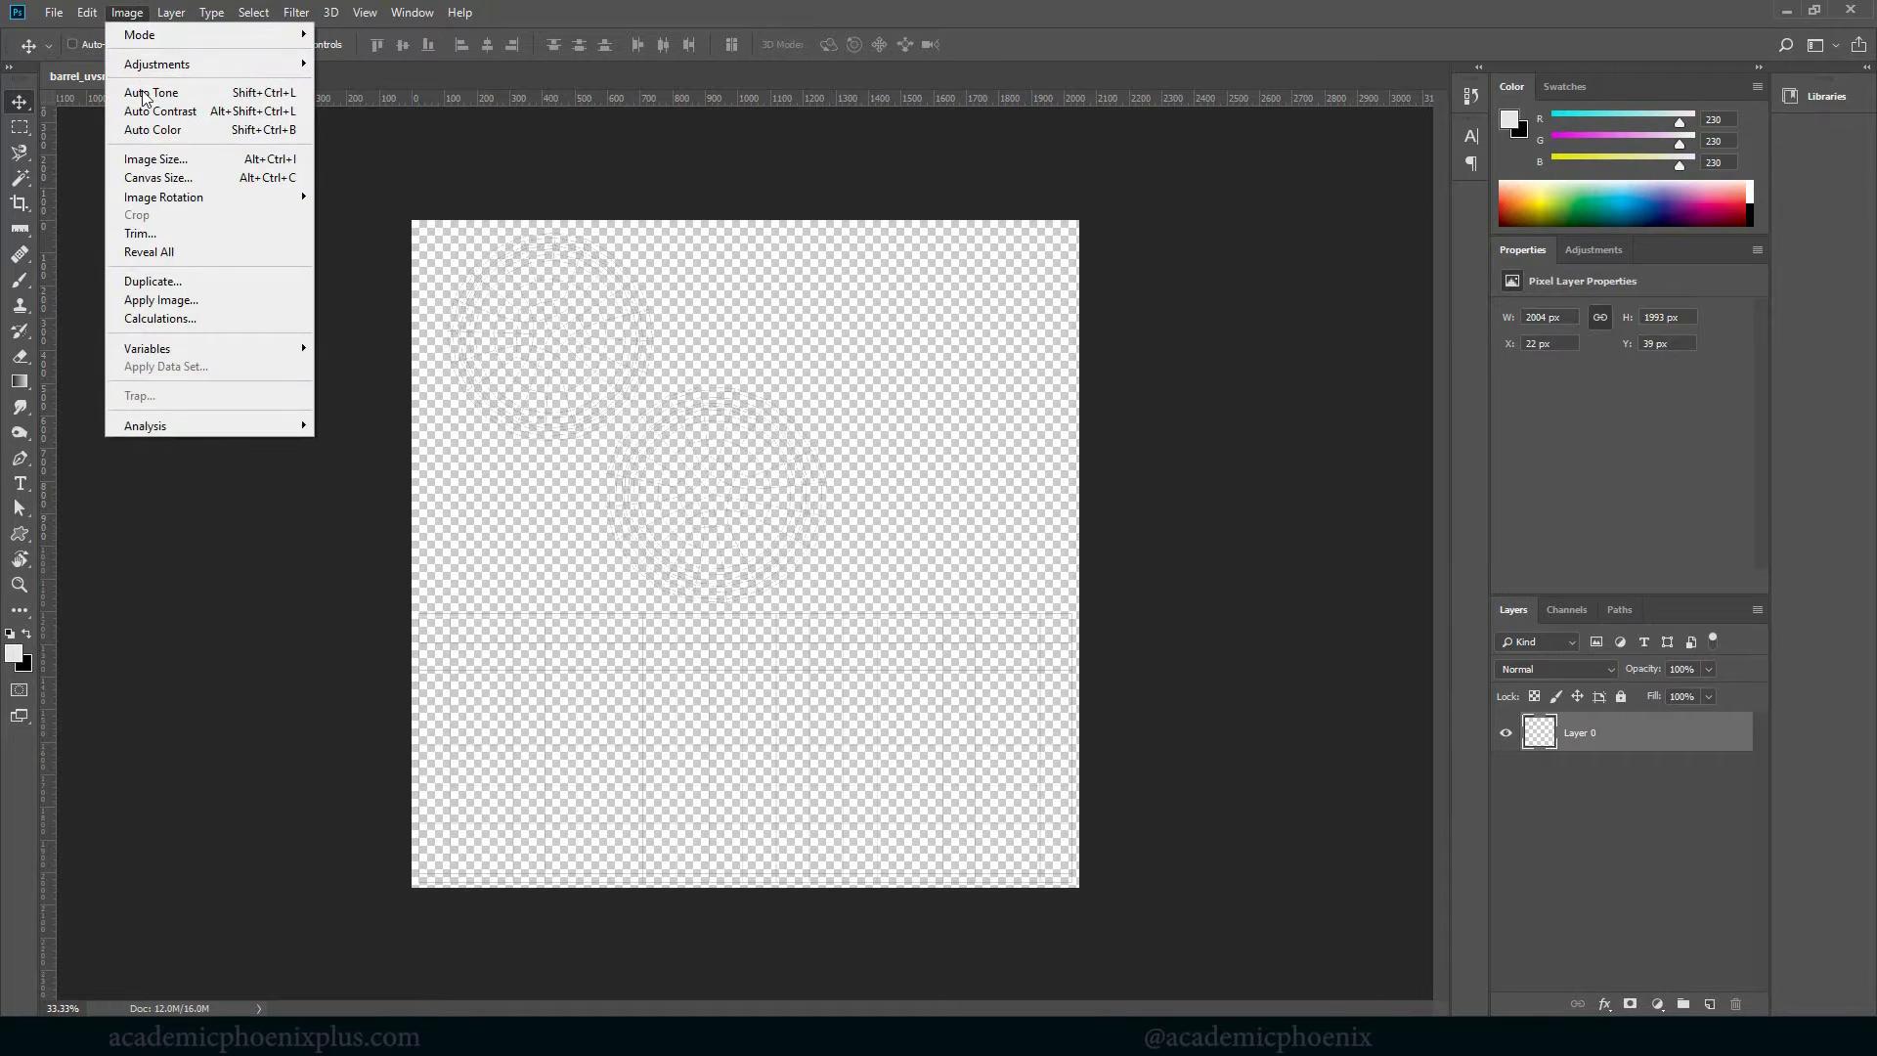
left_click(154, 159)
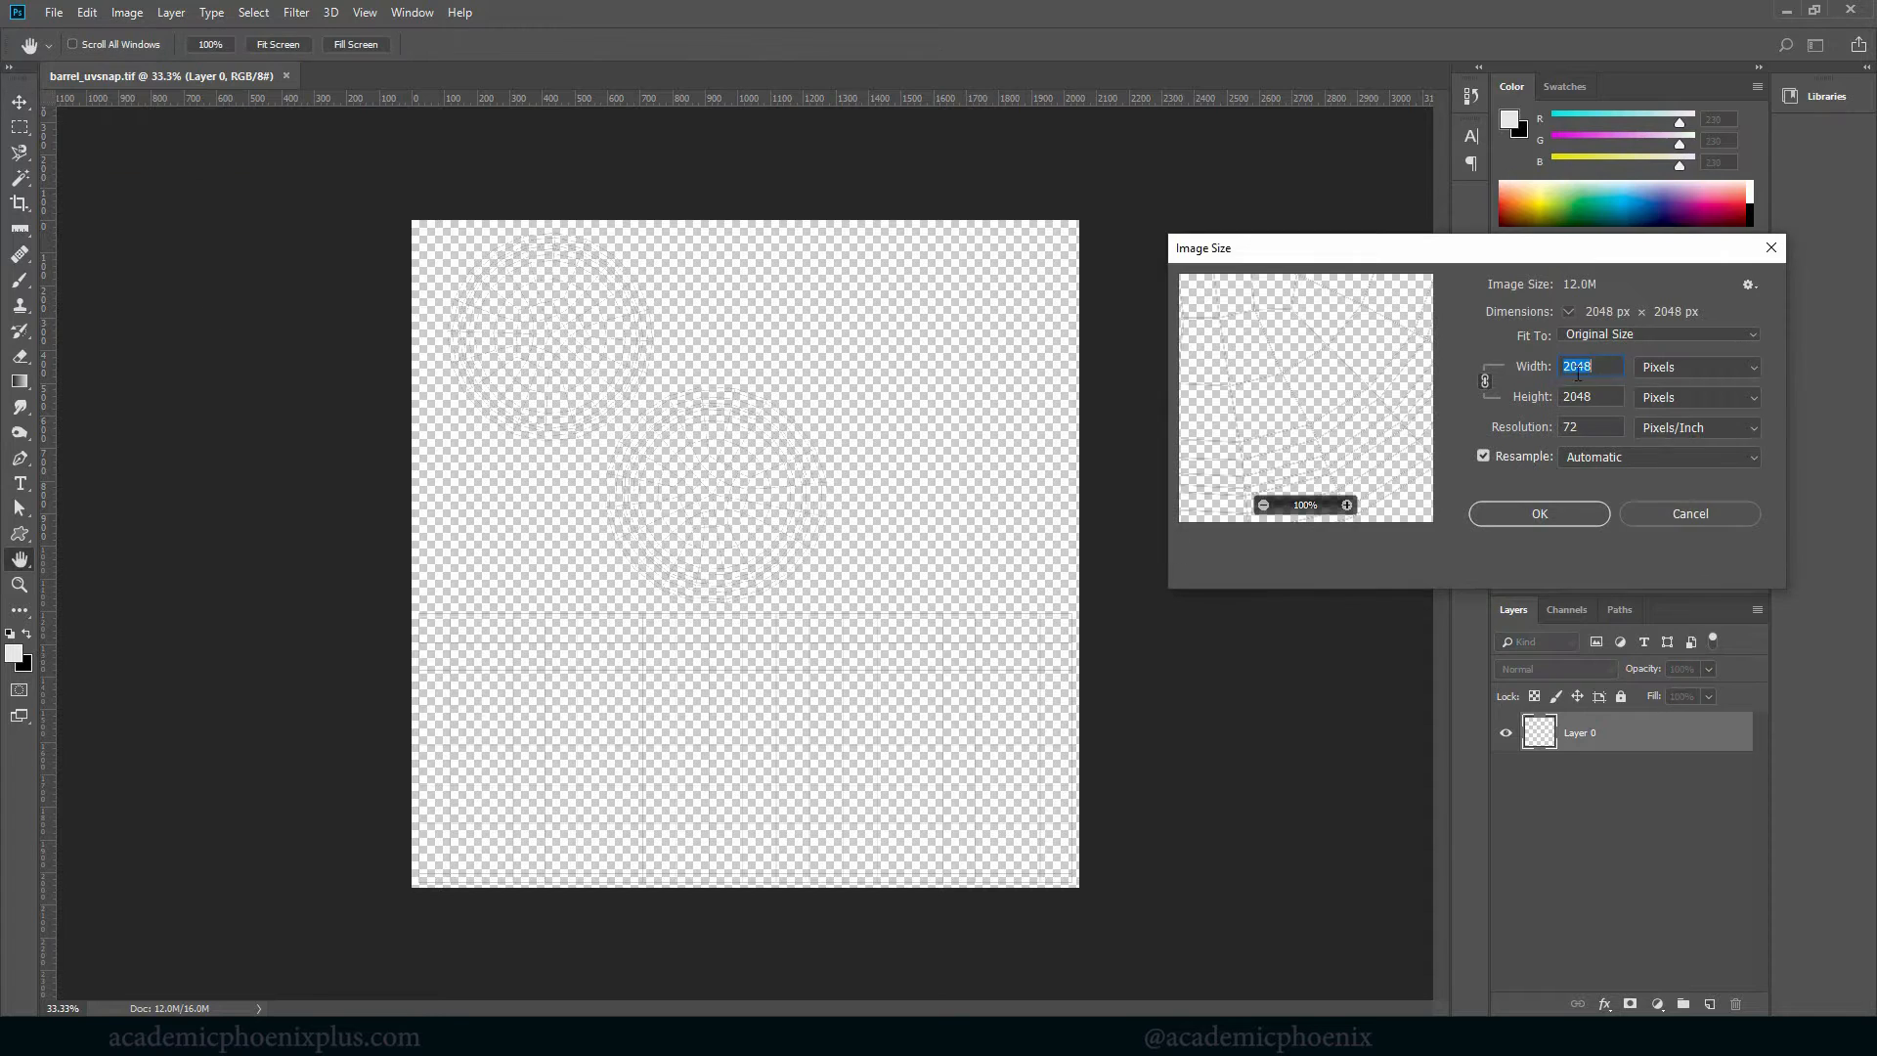
left_click(1586, 396)
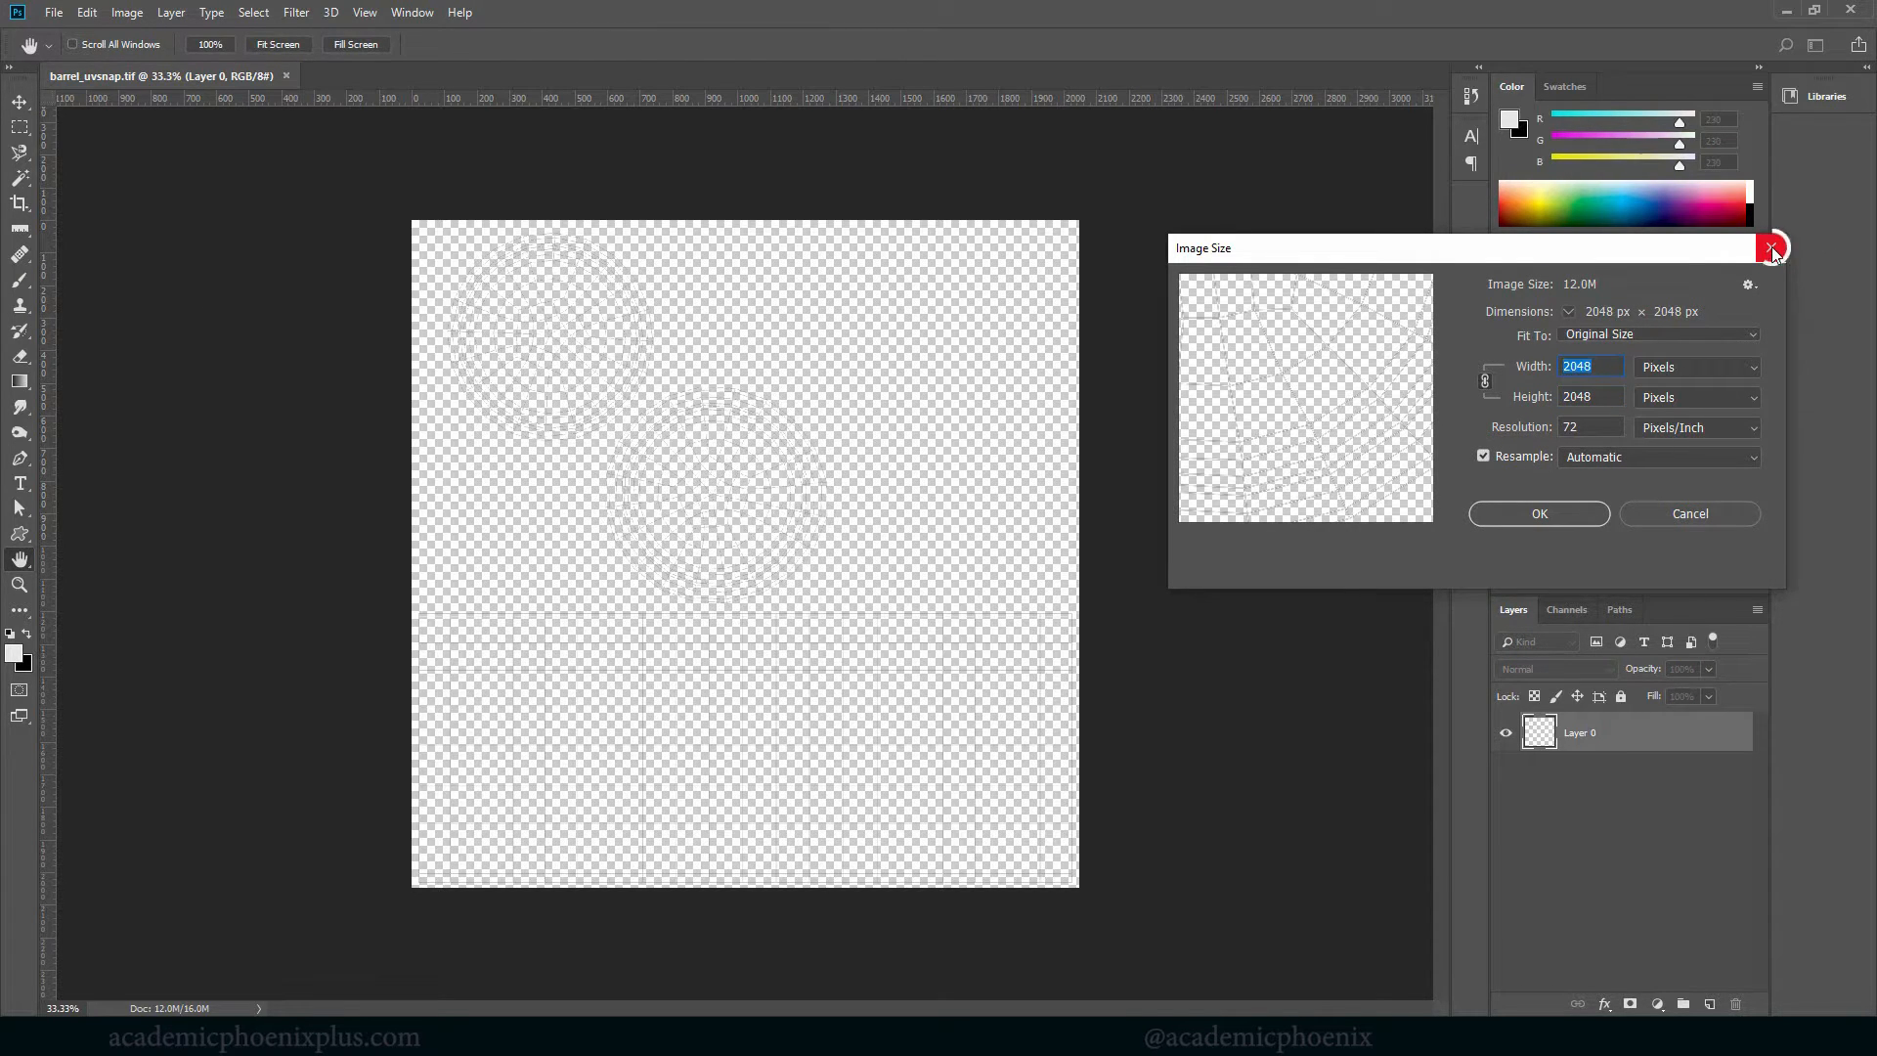
left_click(1773, 248)
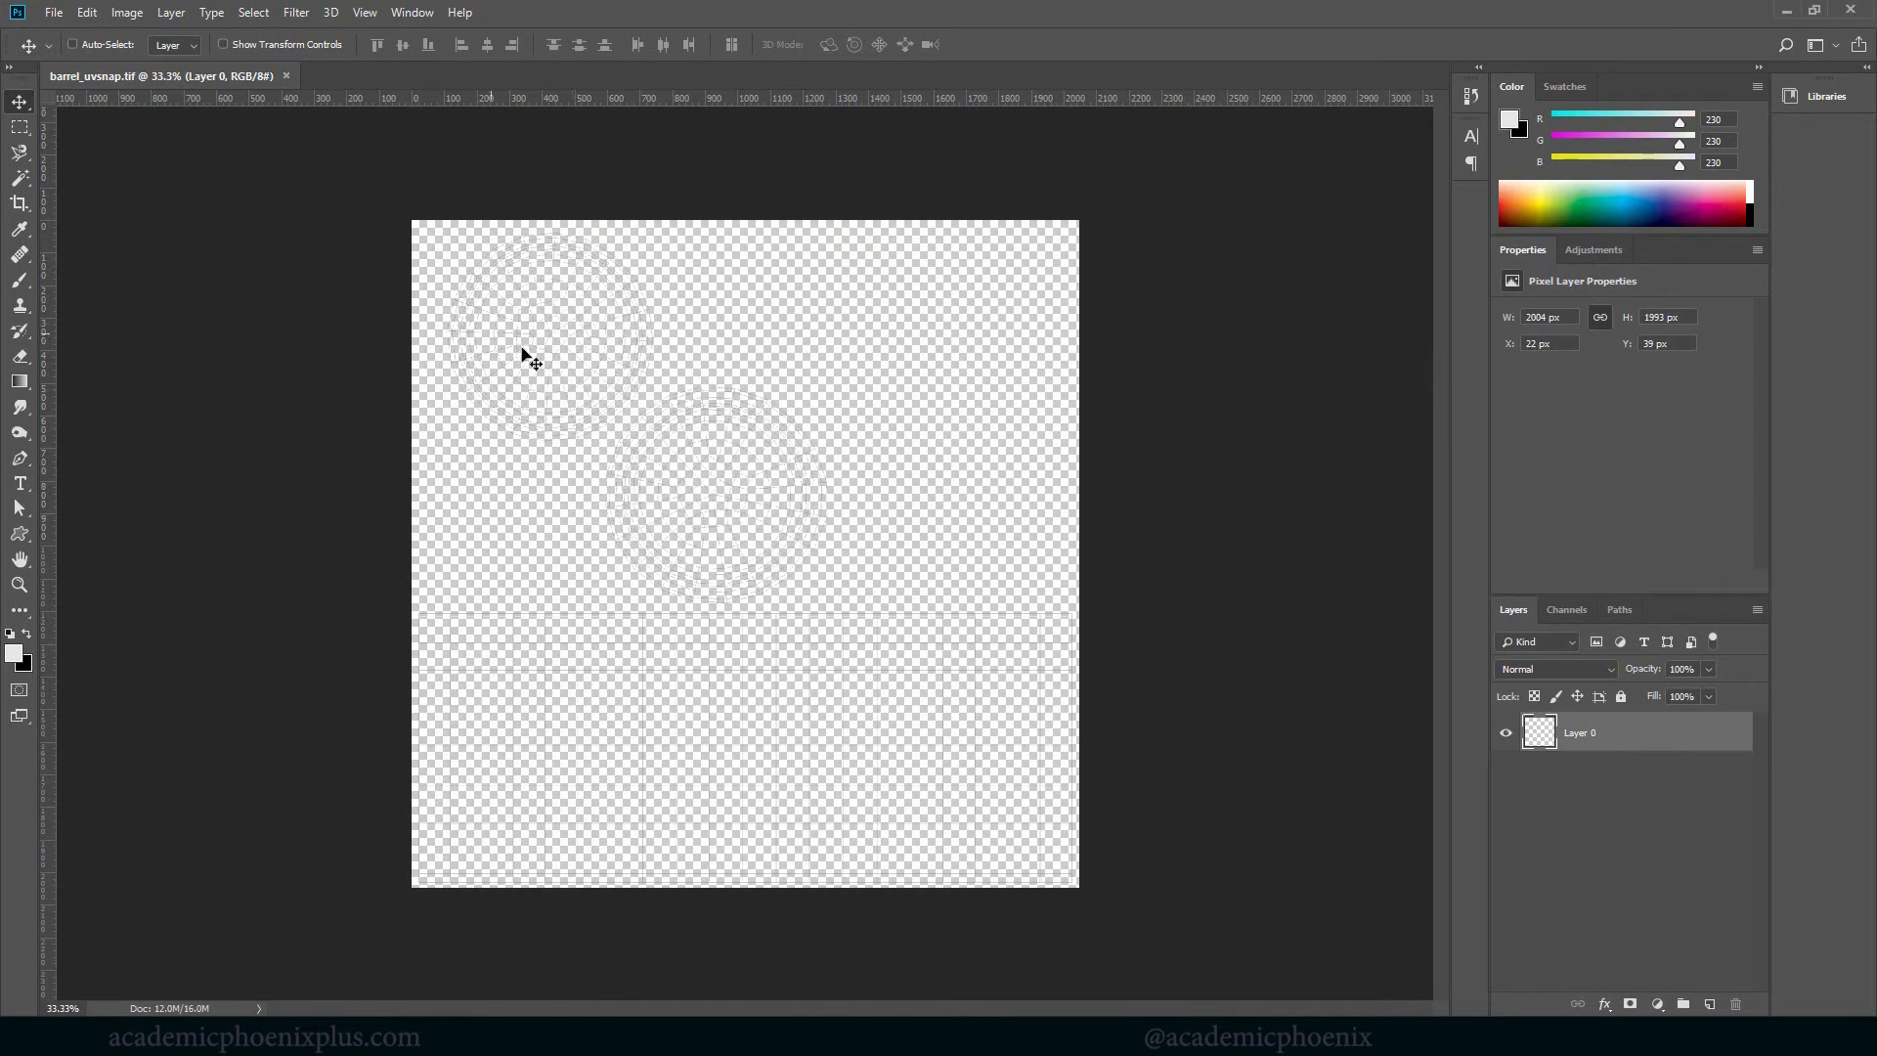
mouse_move(536, 761)
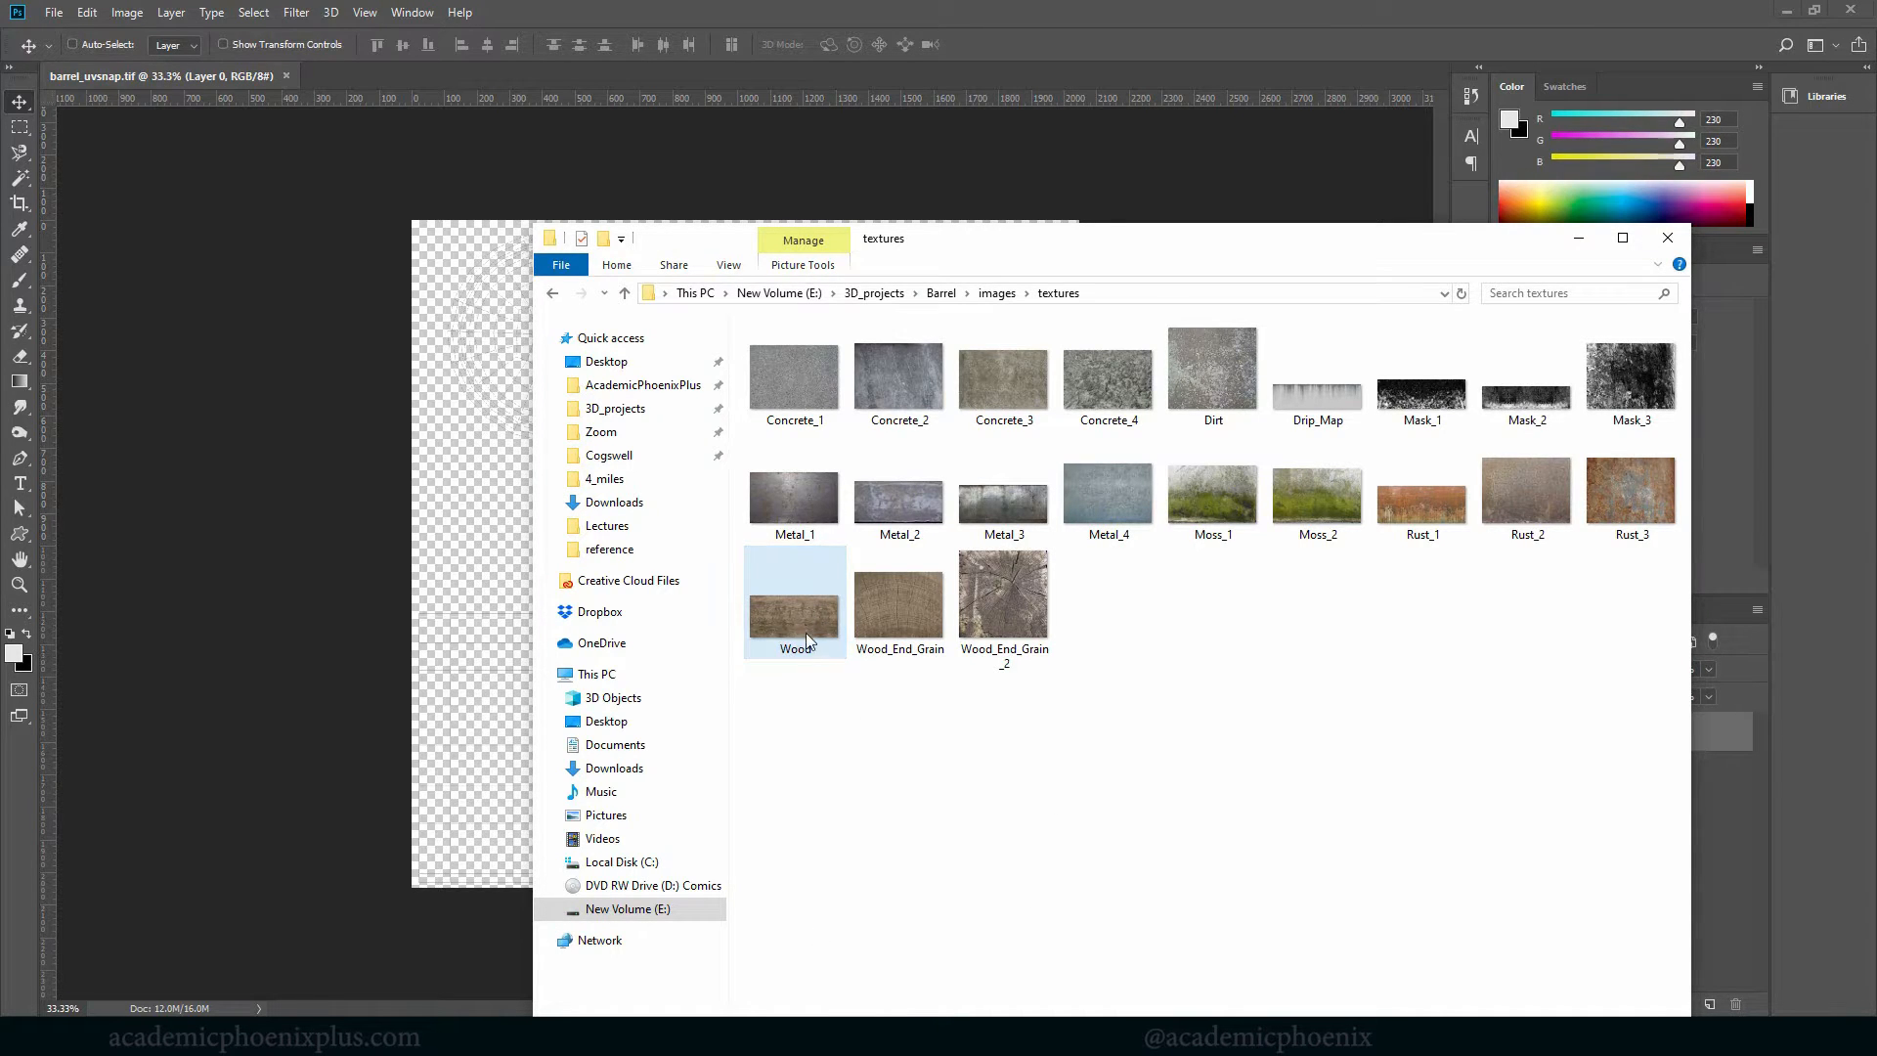
Load Wood.jpg and bring it into barrel_uvsnap as a new layer over the UV lines
double_click(794, 602)
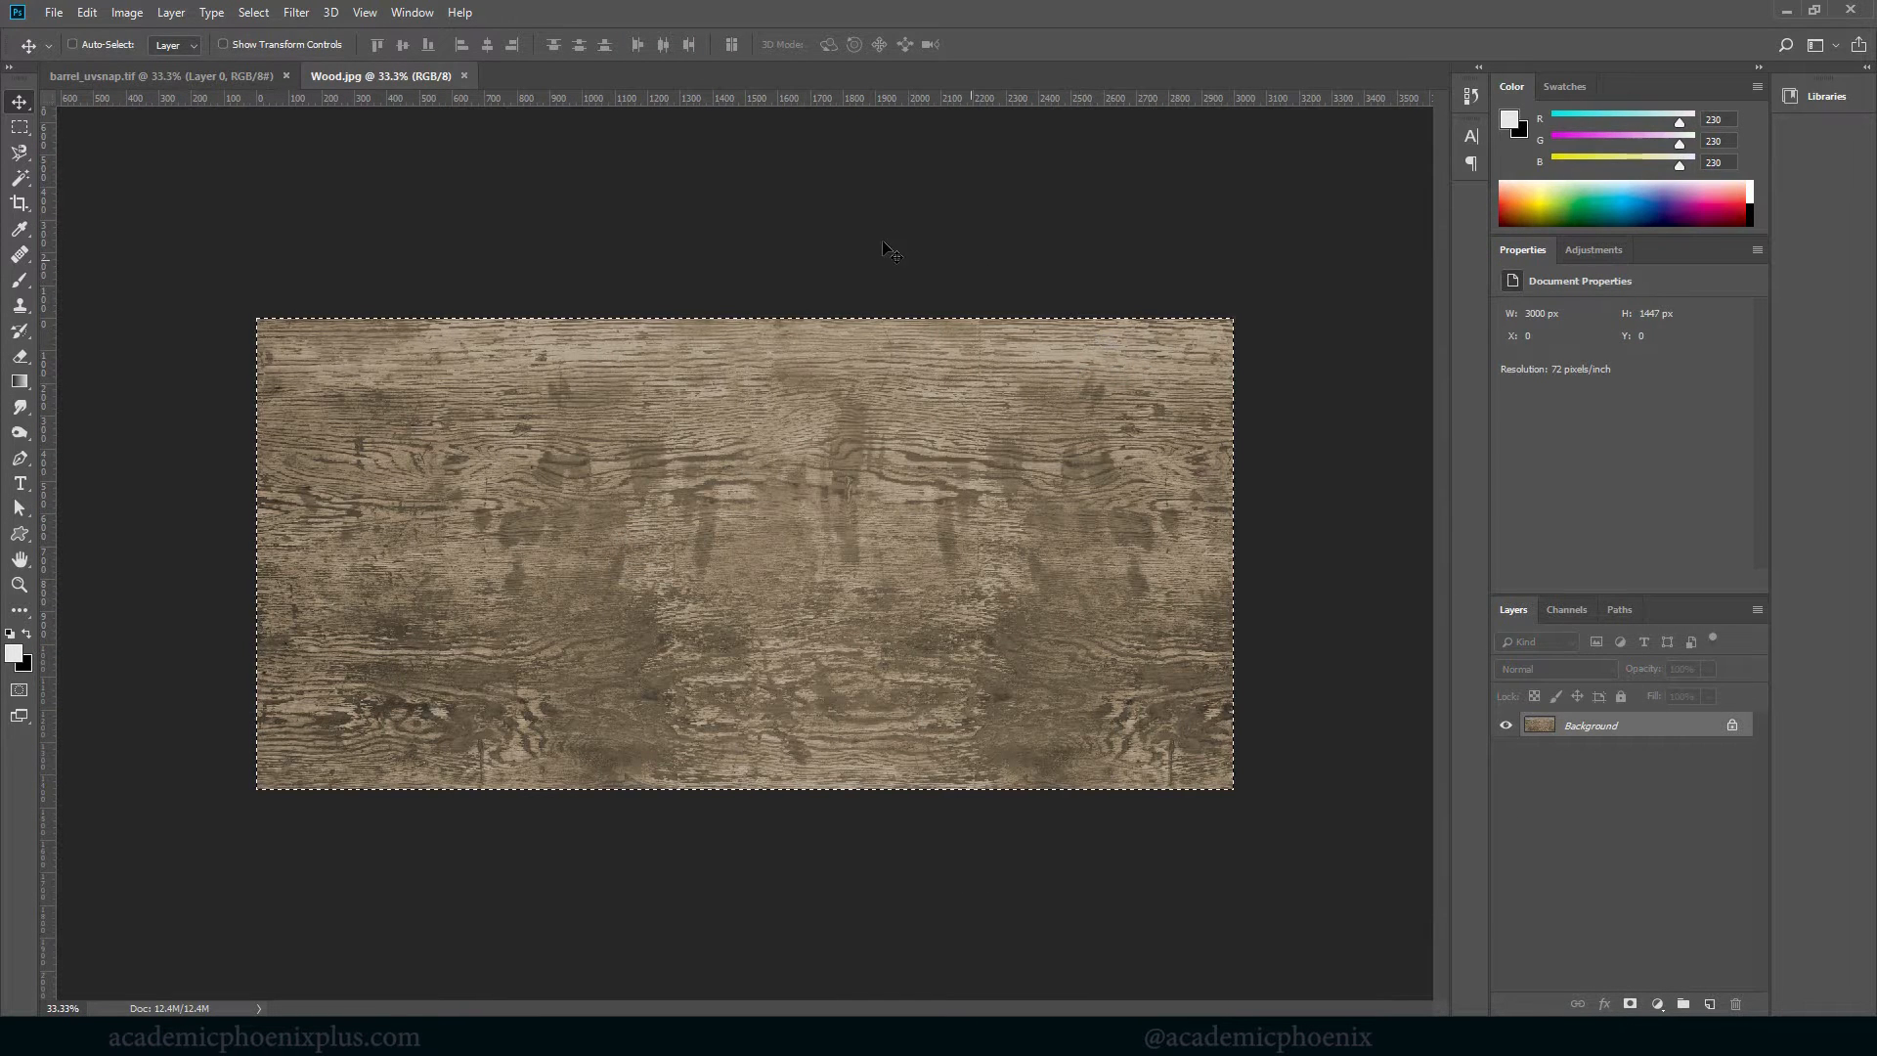
left_click(252, 12)
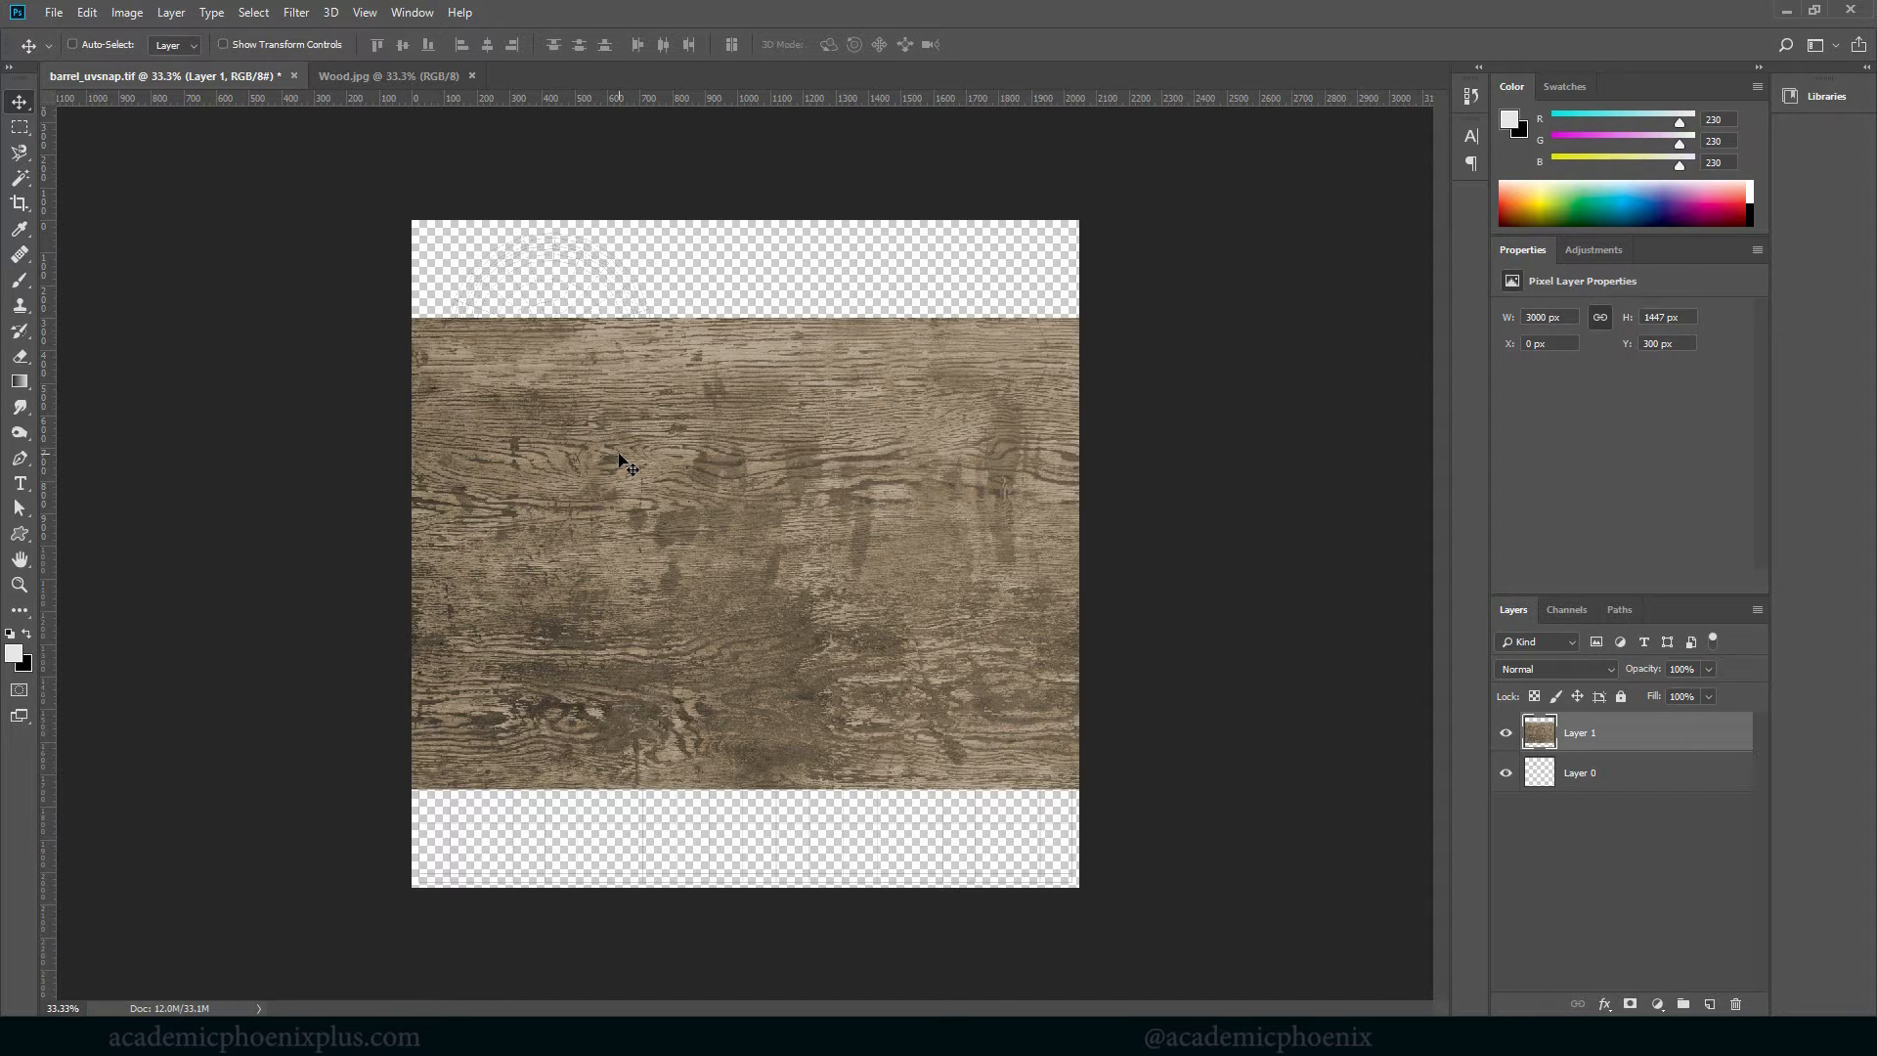
Free-transform the wood layer: shrink it, rotate it upright 90° and set width to 9% in the lower-left
key("ctrl+t")
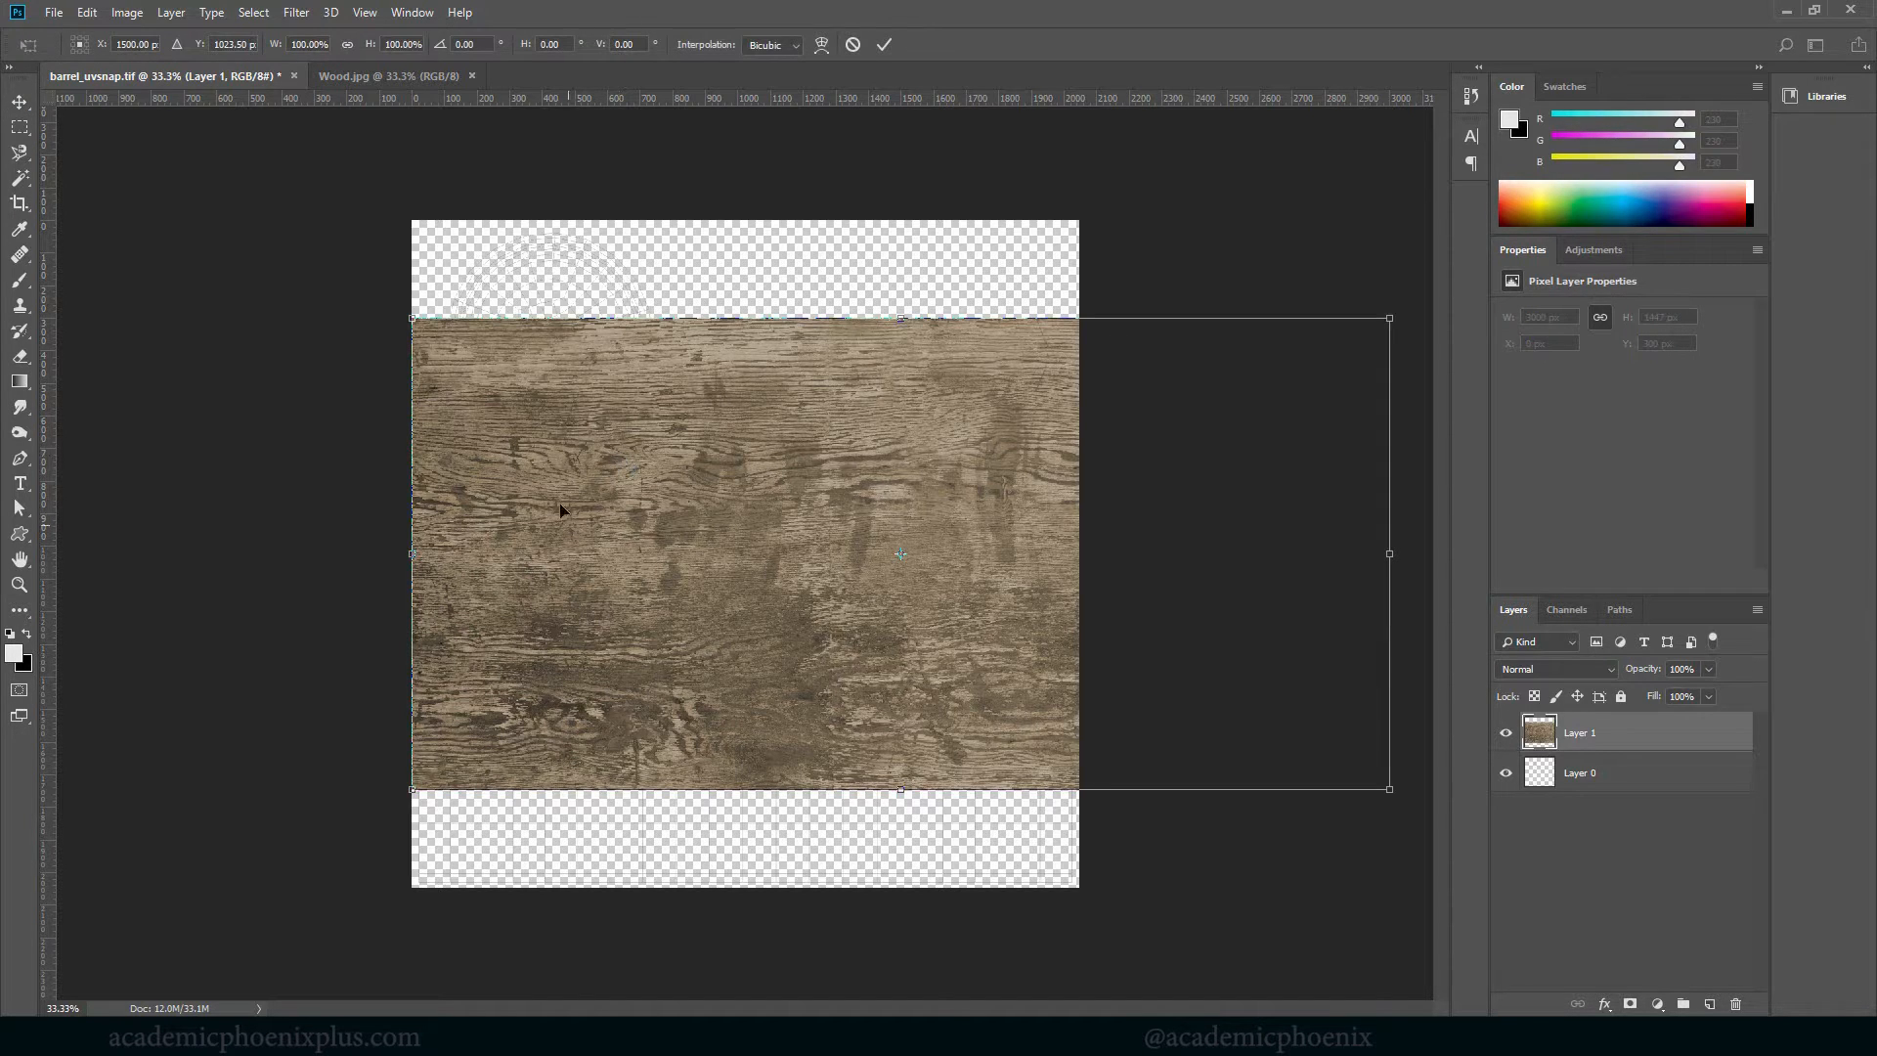
left_click_drag(412, 317, 725, 467)
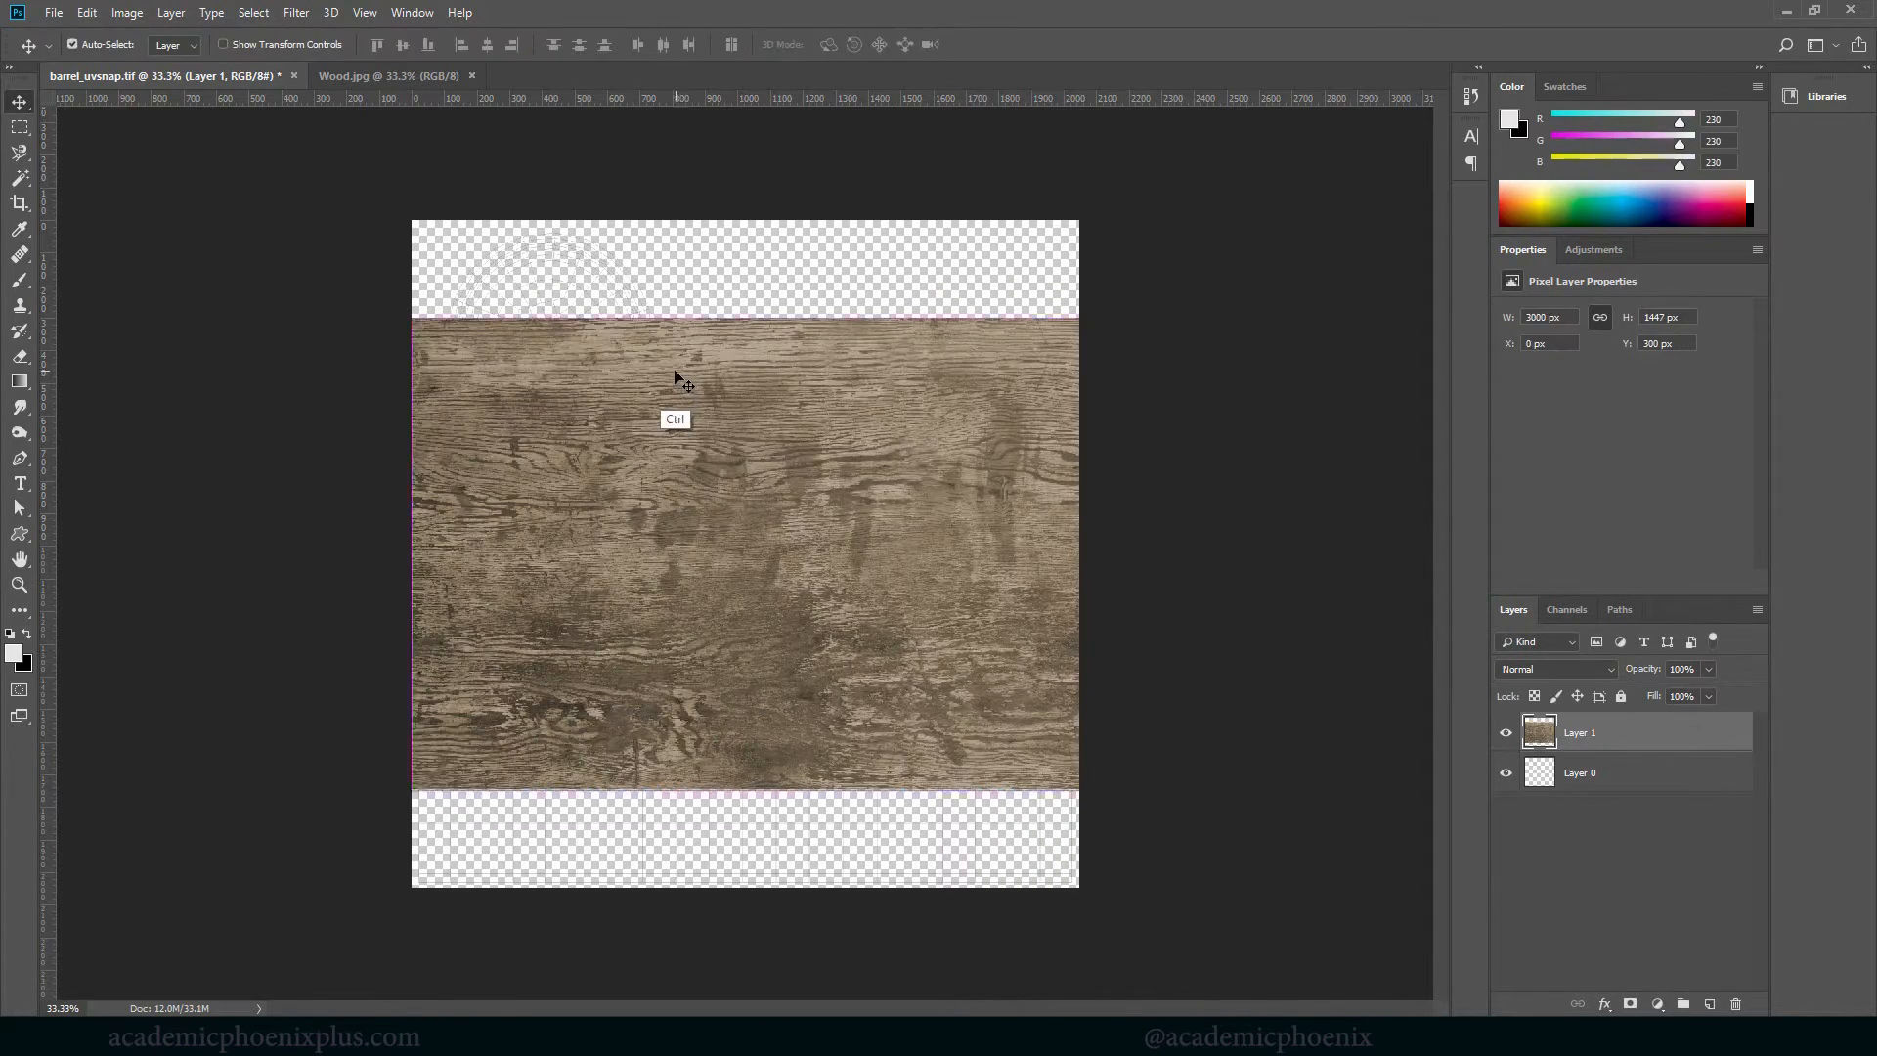
key("ctrl+t")
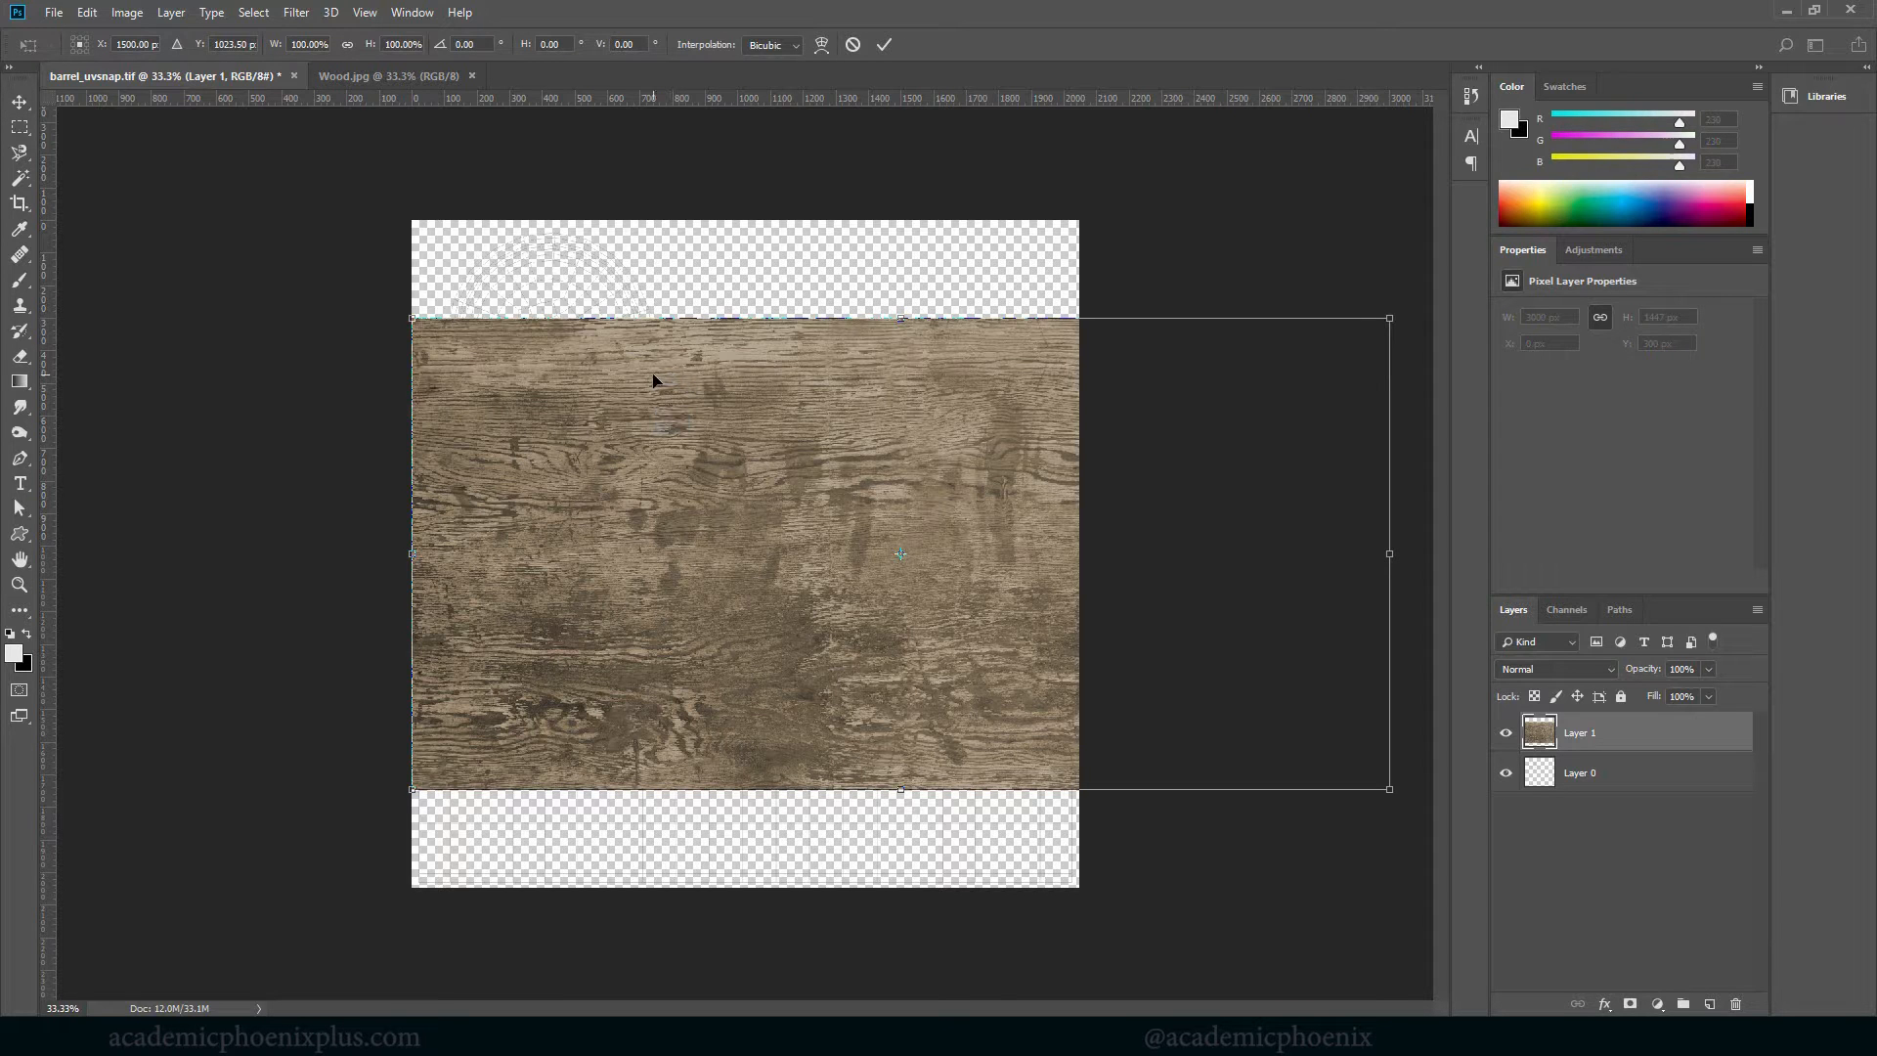
left_click_drag(412, 316, 530, 375)
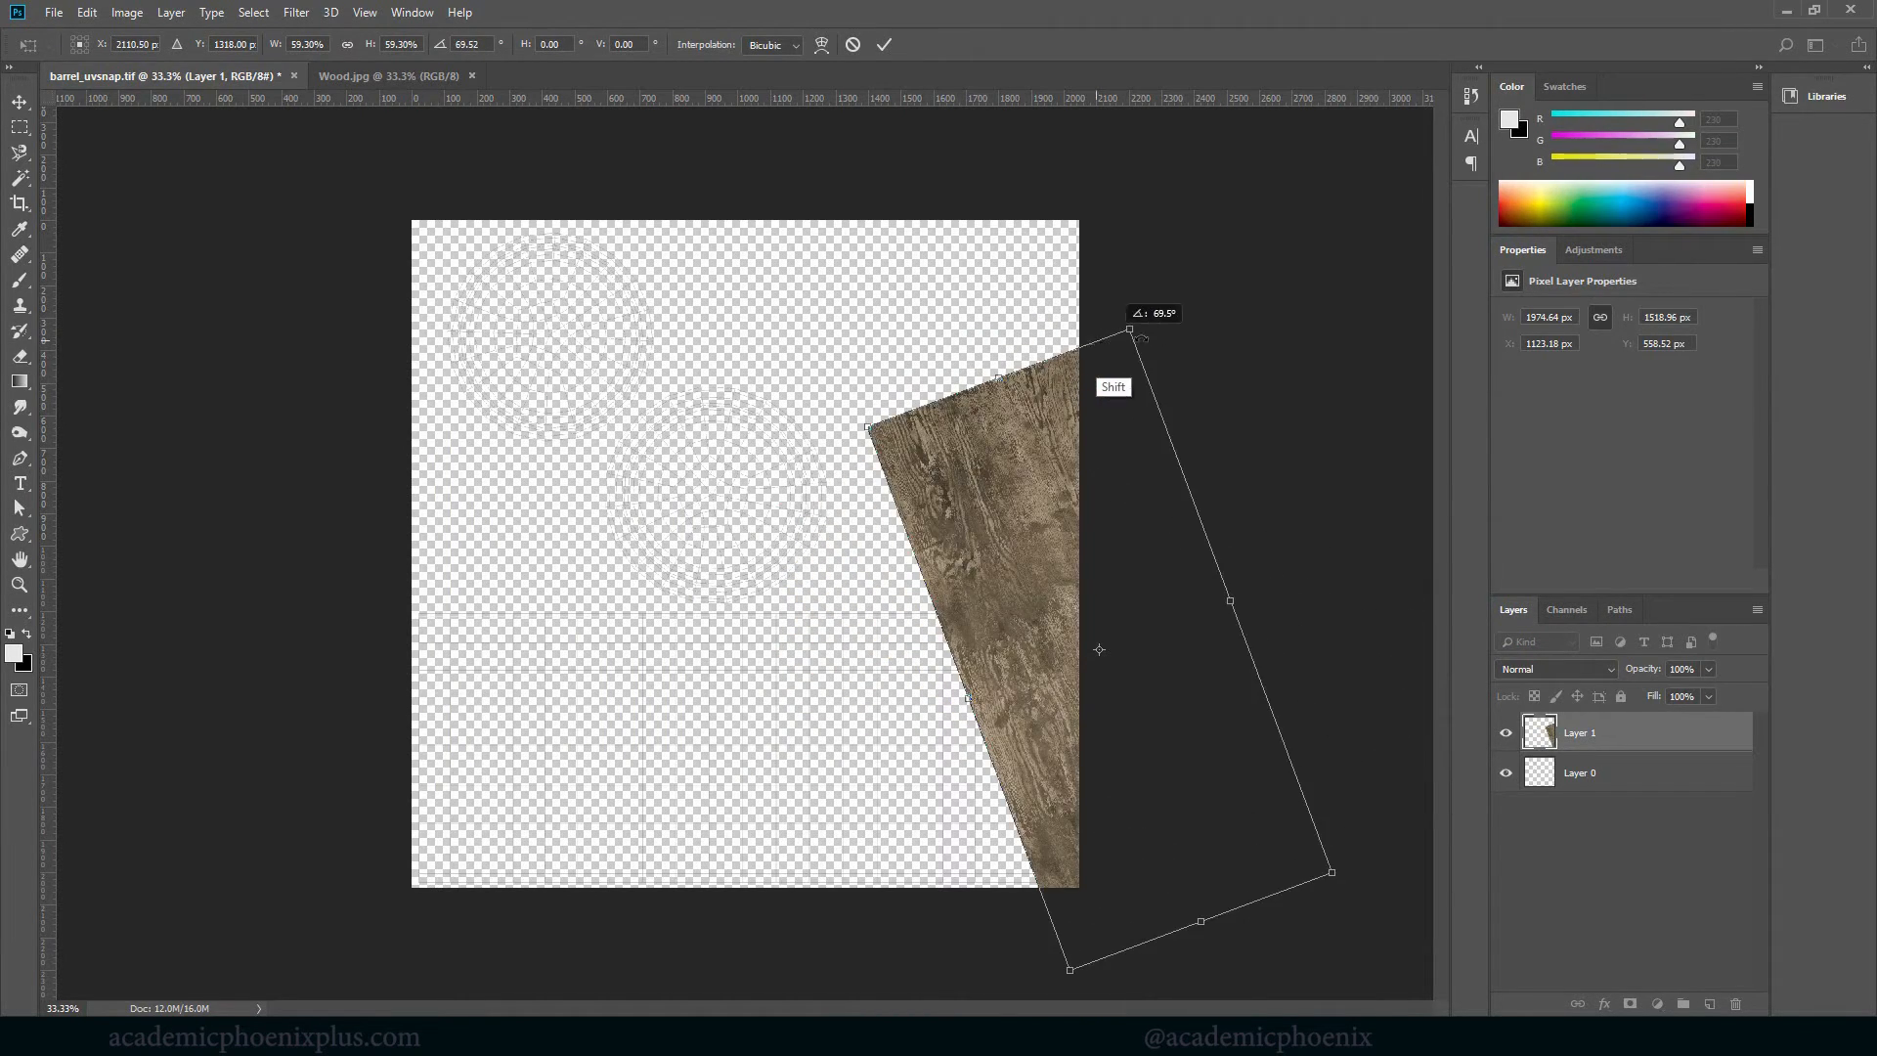
left_click_drag(1140, 334, 1241, 360)
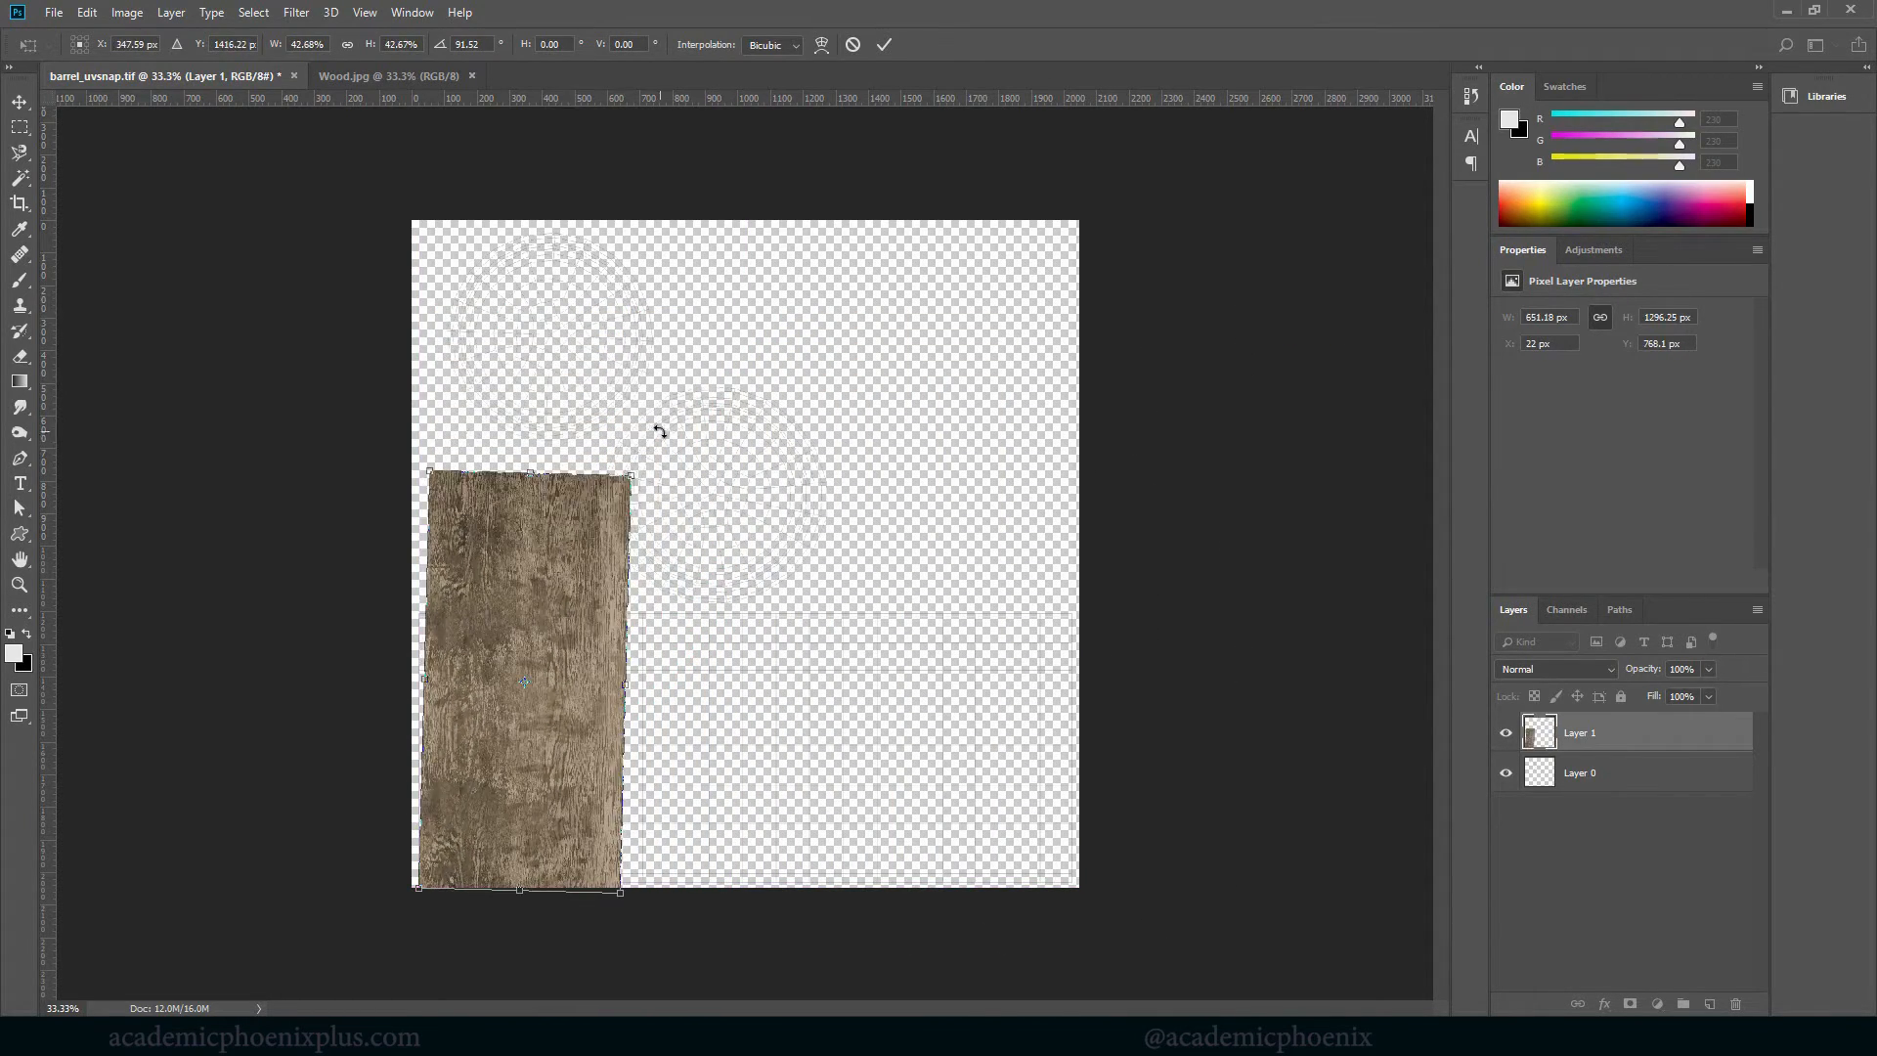
right_click(658, 430)
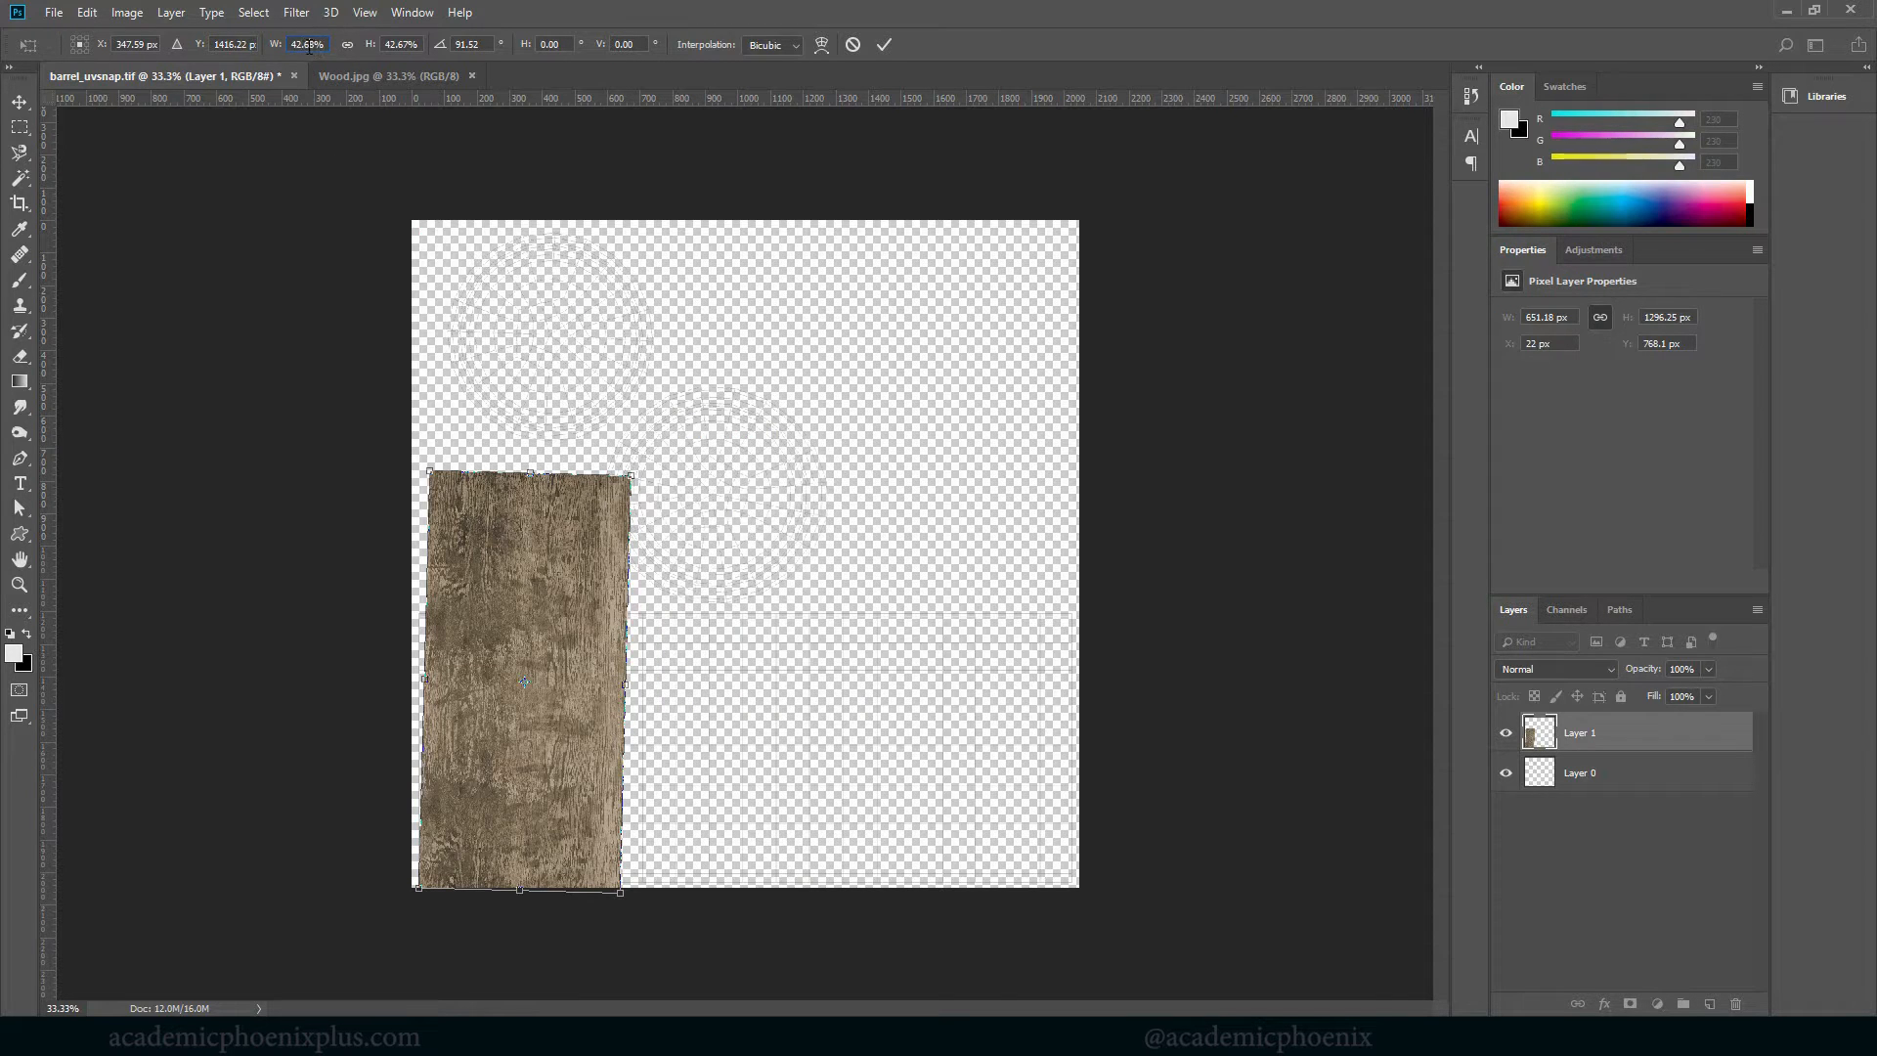
type("9%")
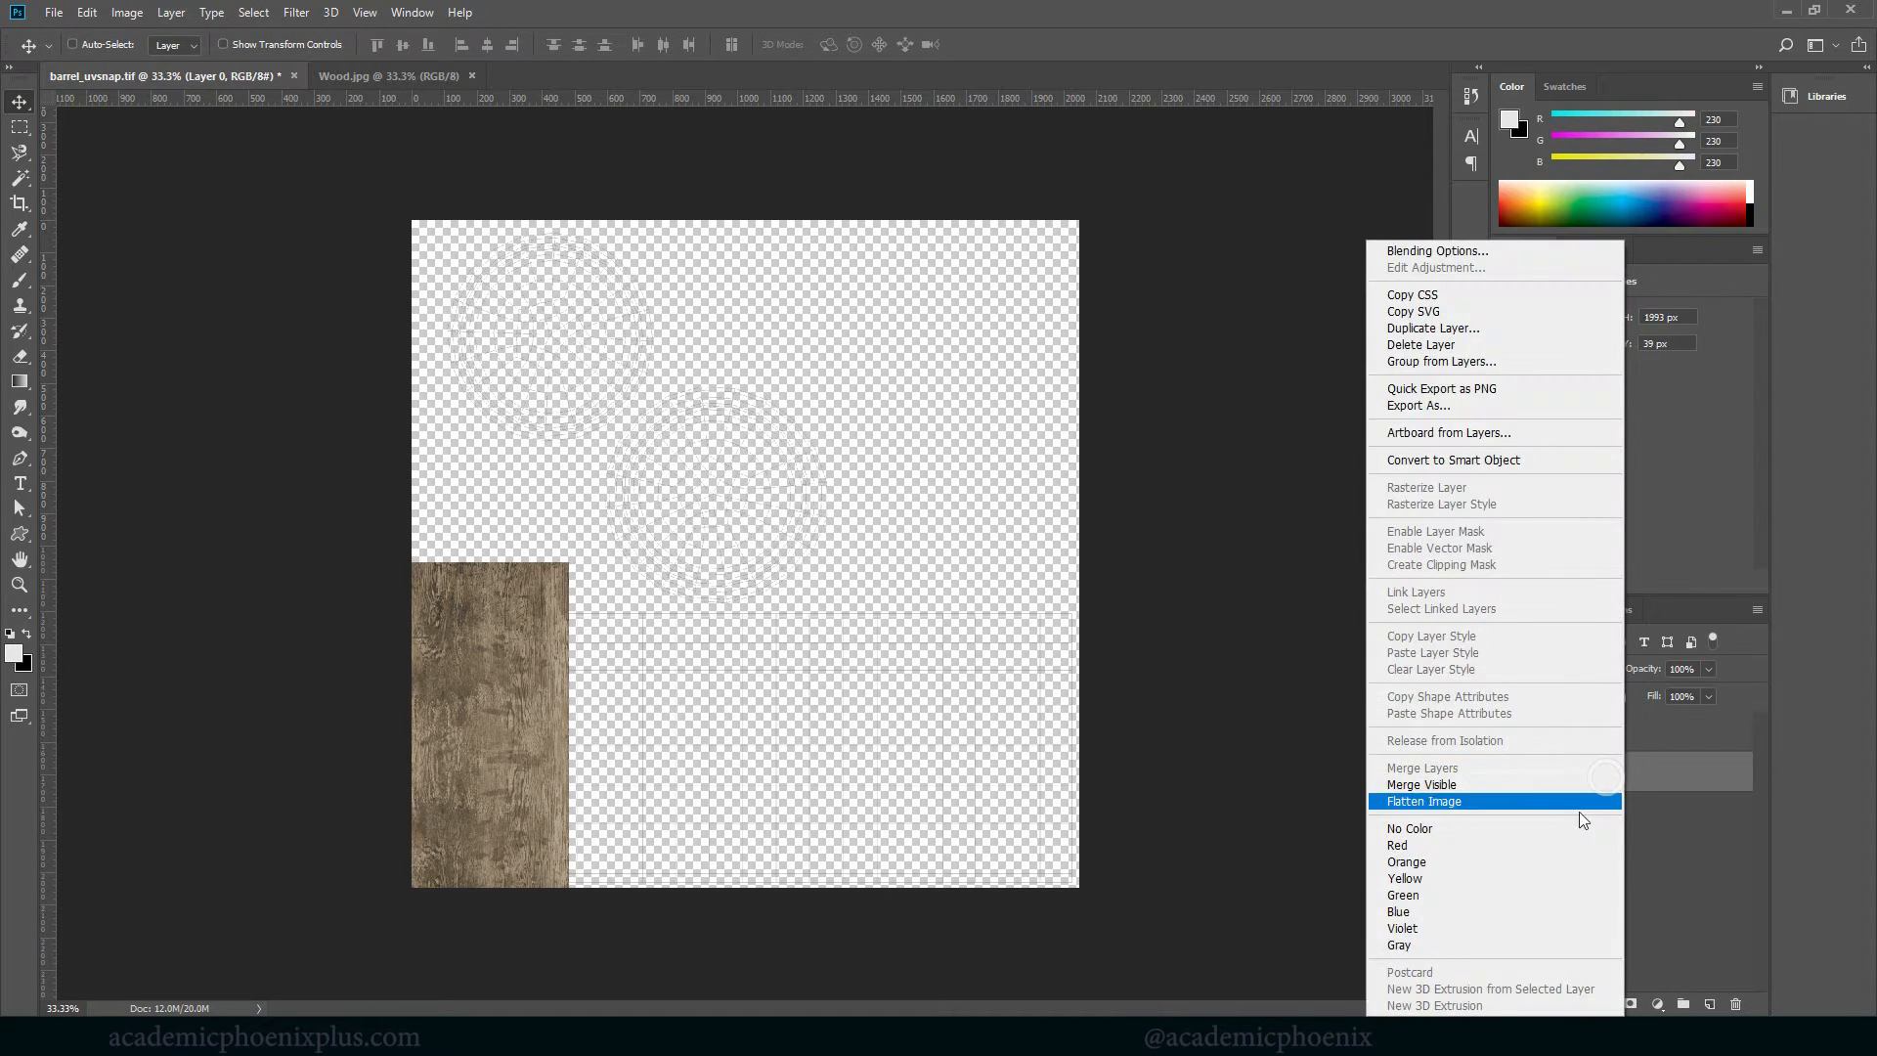
Put the UV lines layer above the wood and add a new empty layer at the bottom
left_click(1434, 250)
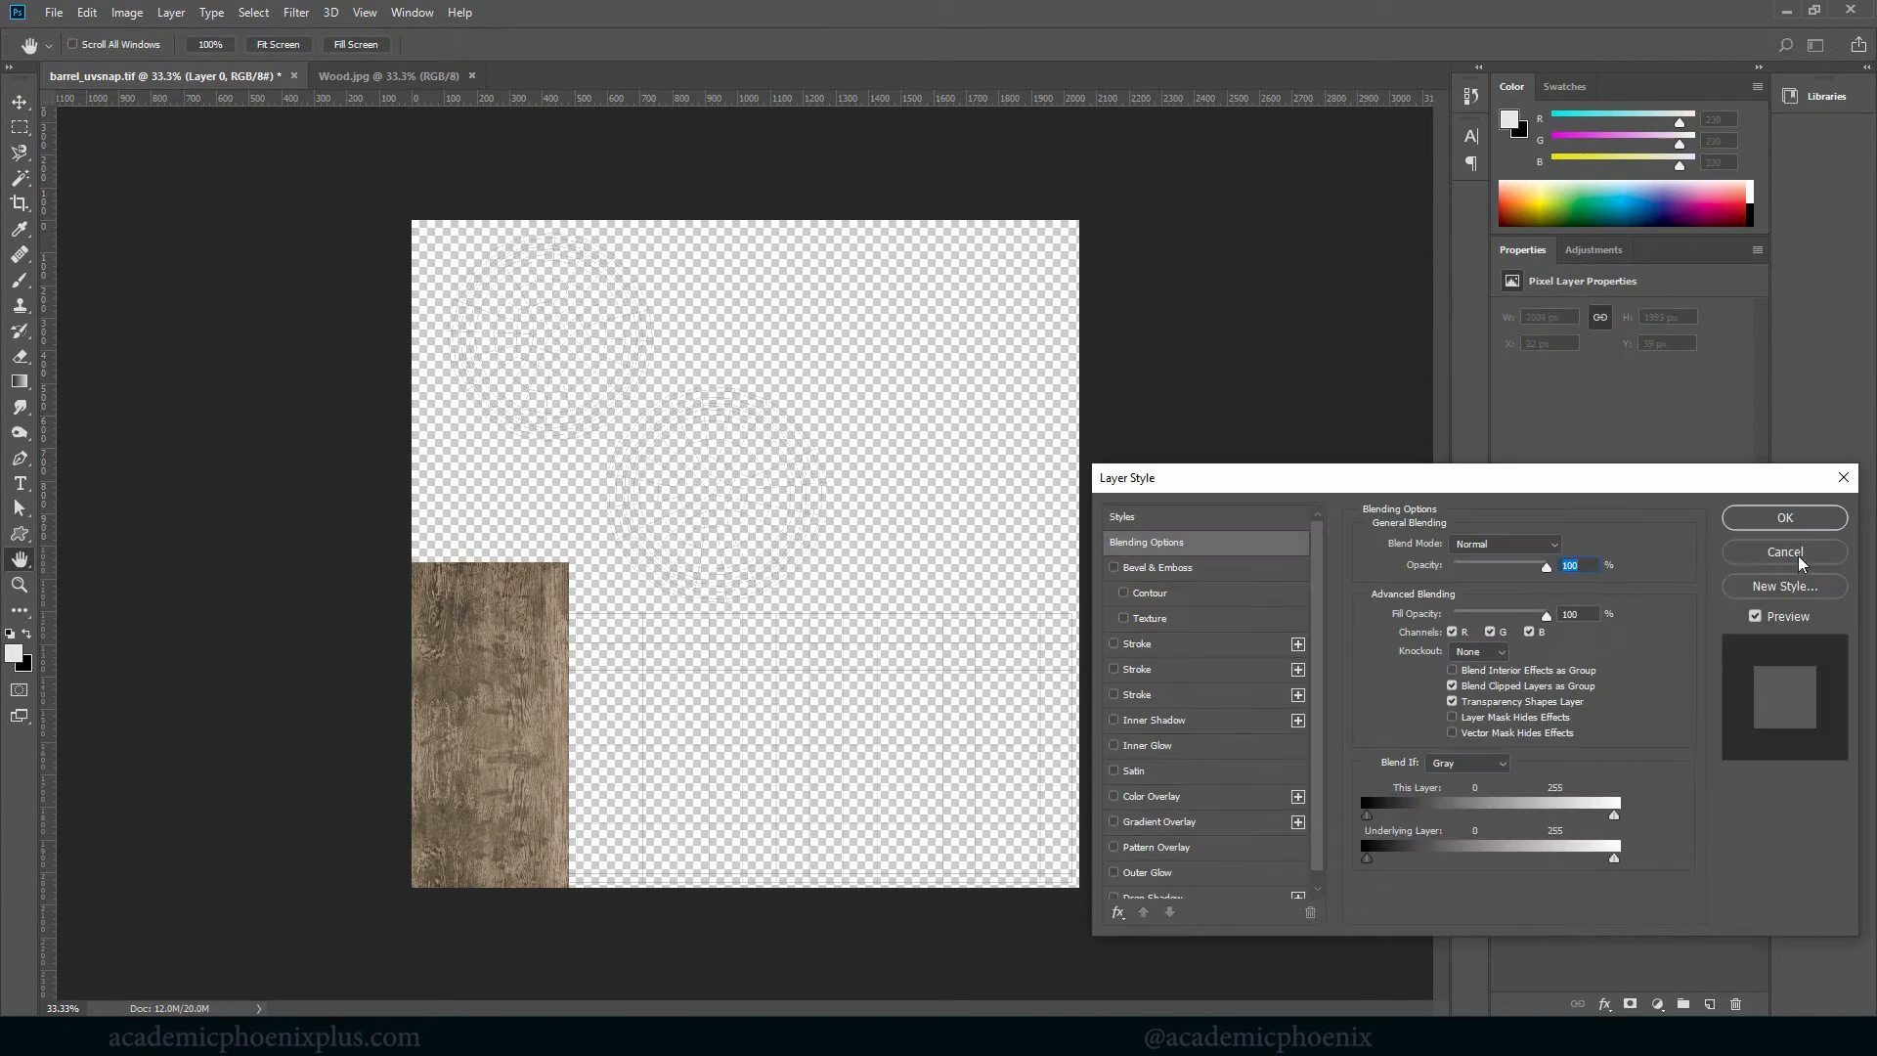
left_click(1782, 551)
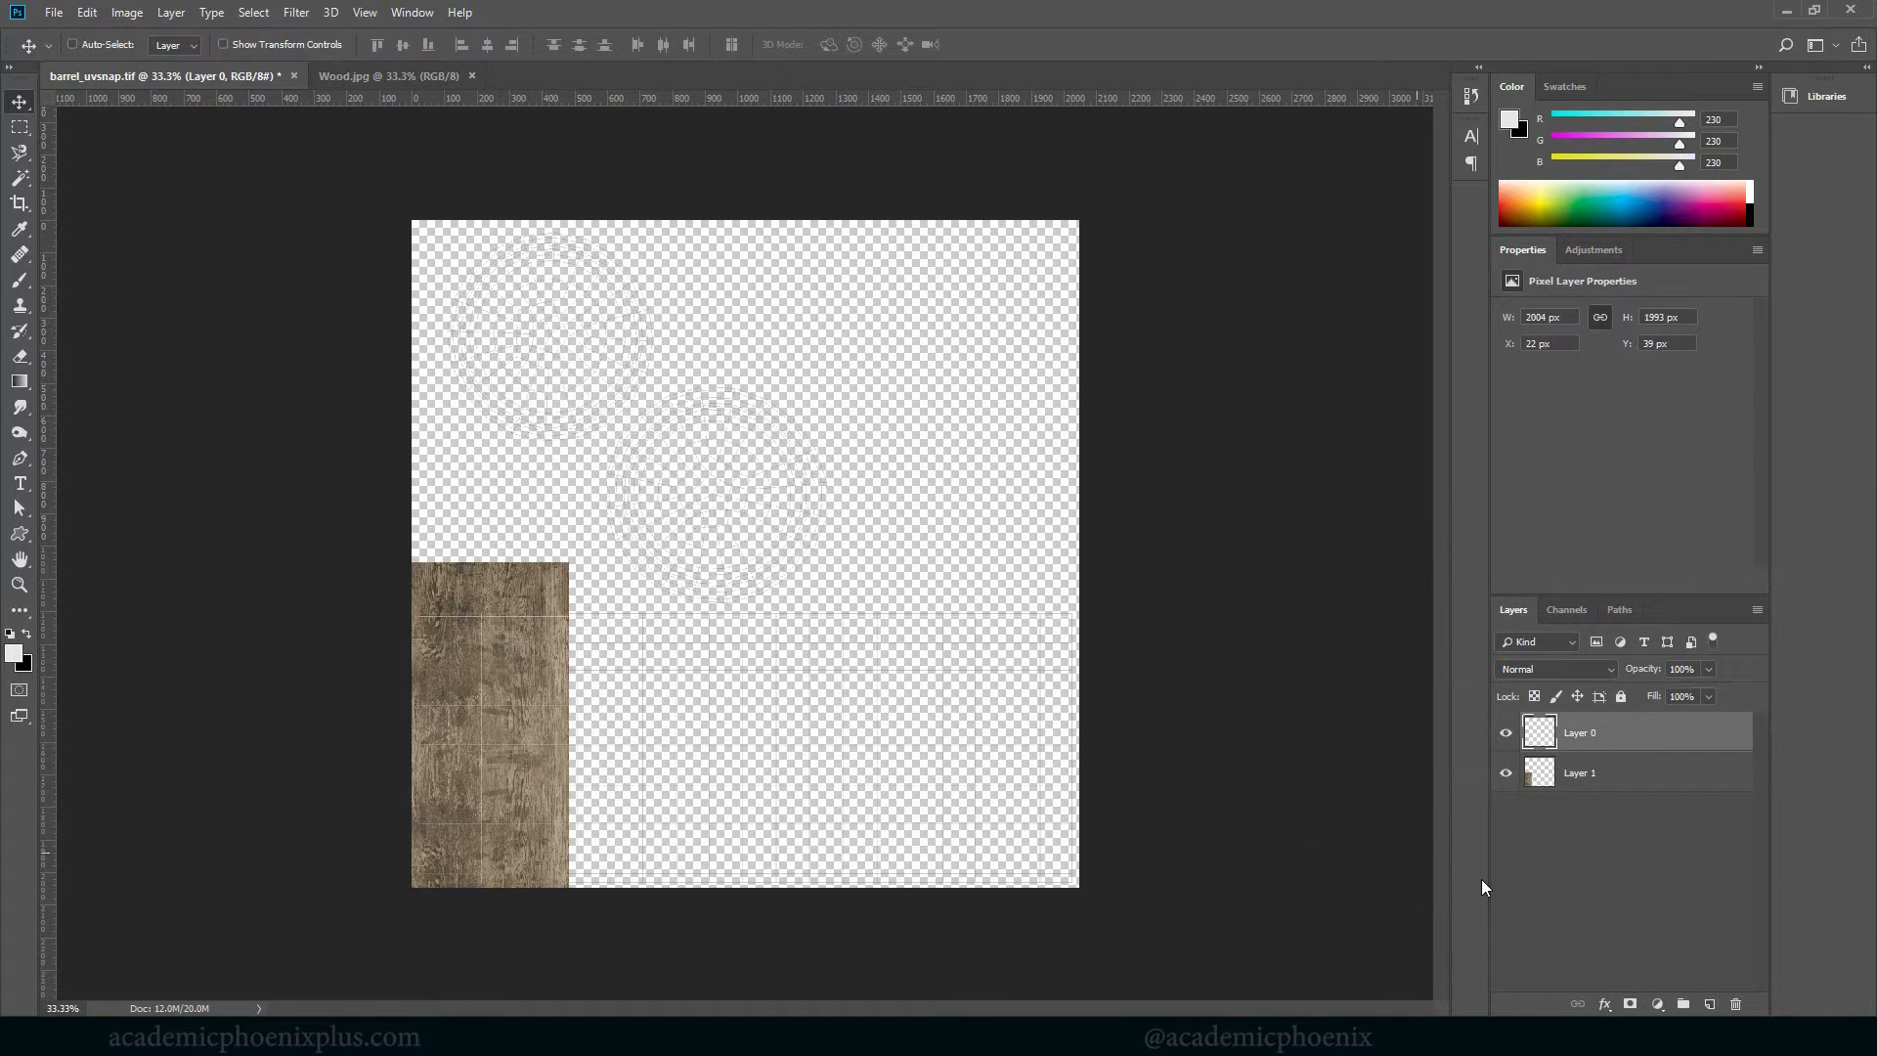
left_click(1708, 1003)
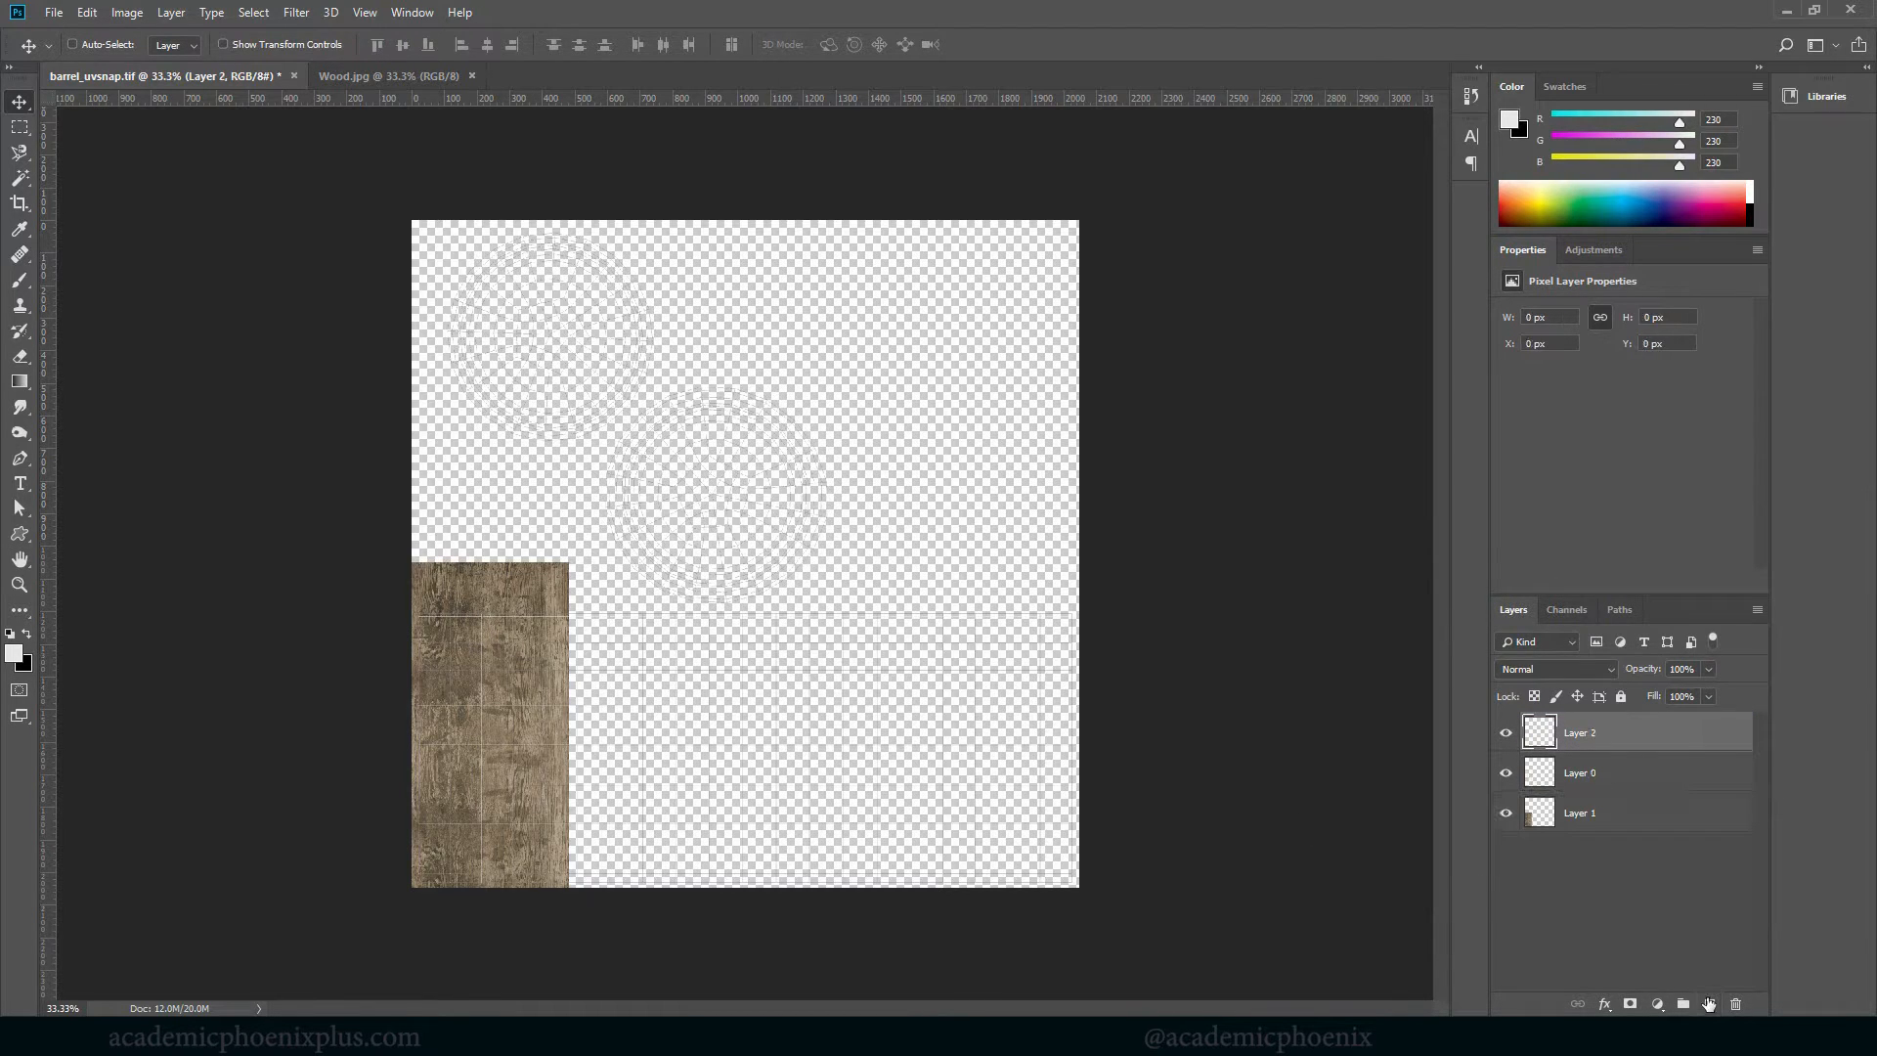
left_click_drag(1579, 731, 1579, 813)
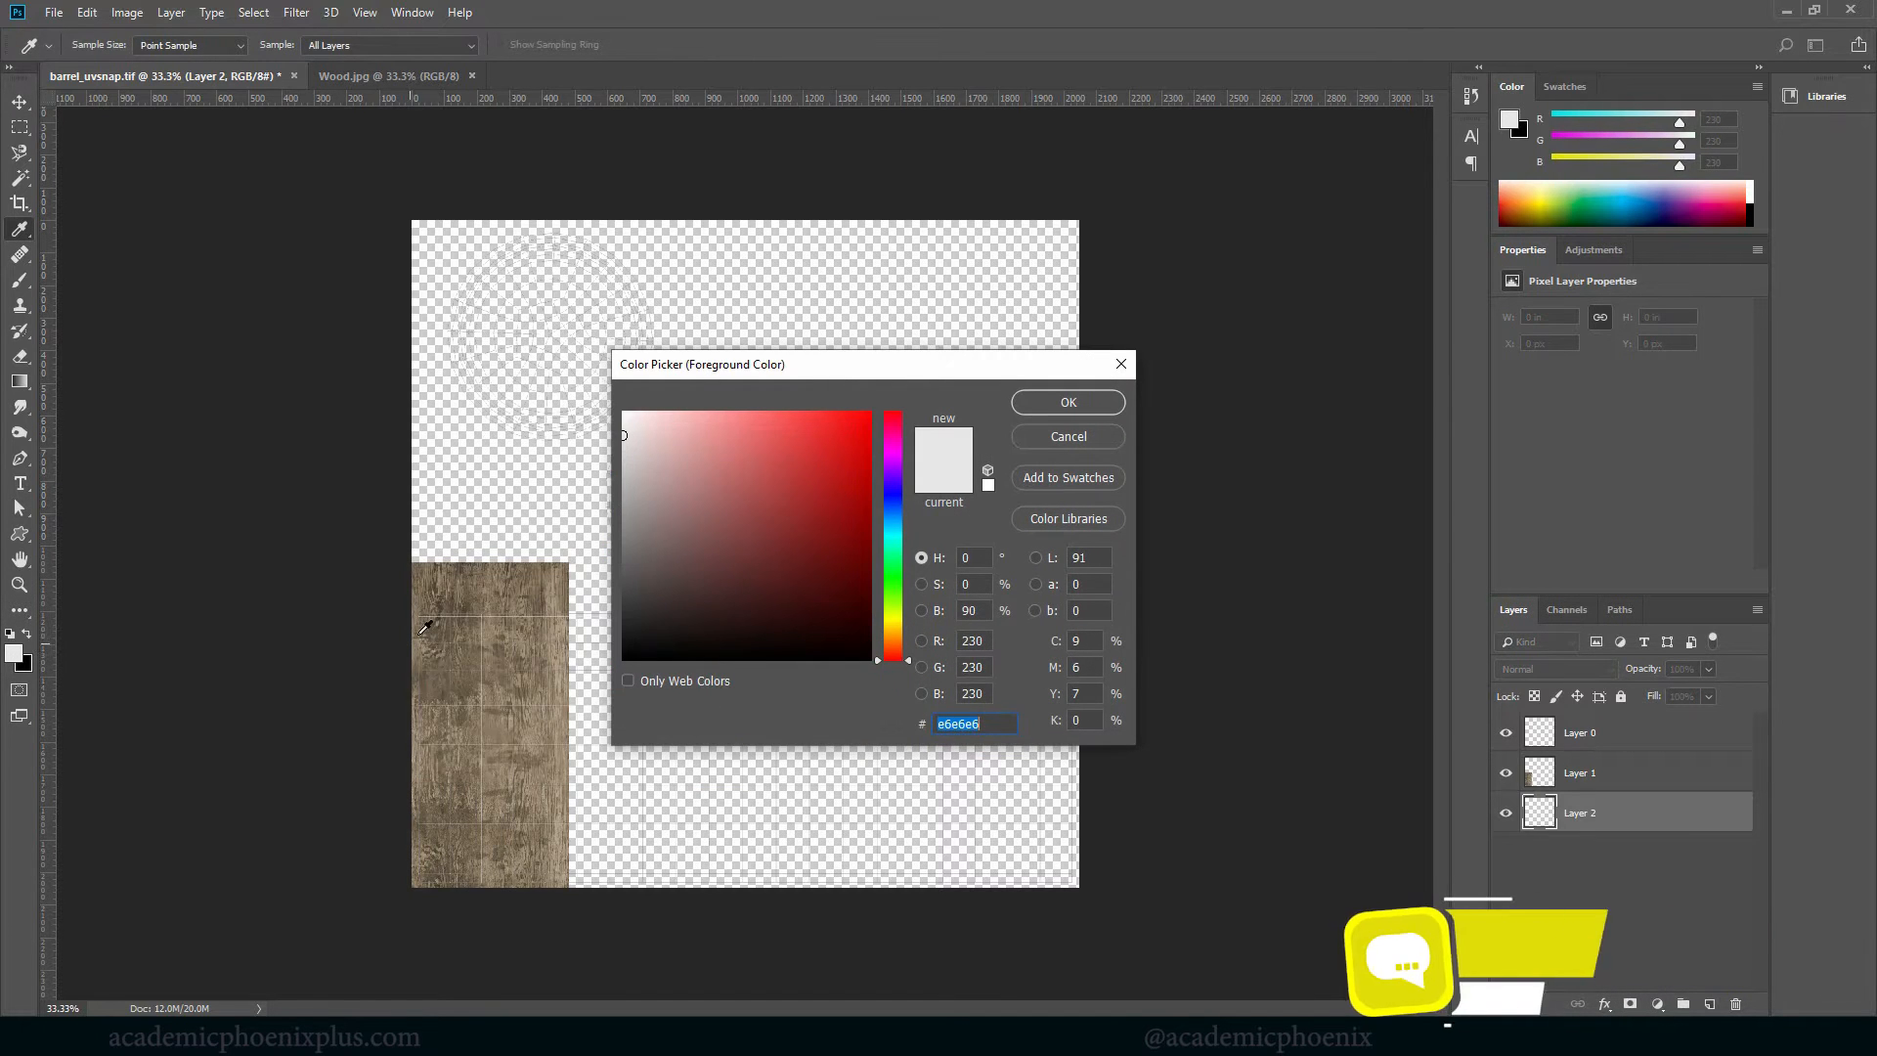
Fill the bottom layer with a brown sampled from the wood texture
left_click(696, 552)
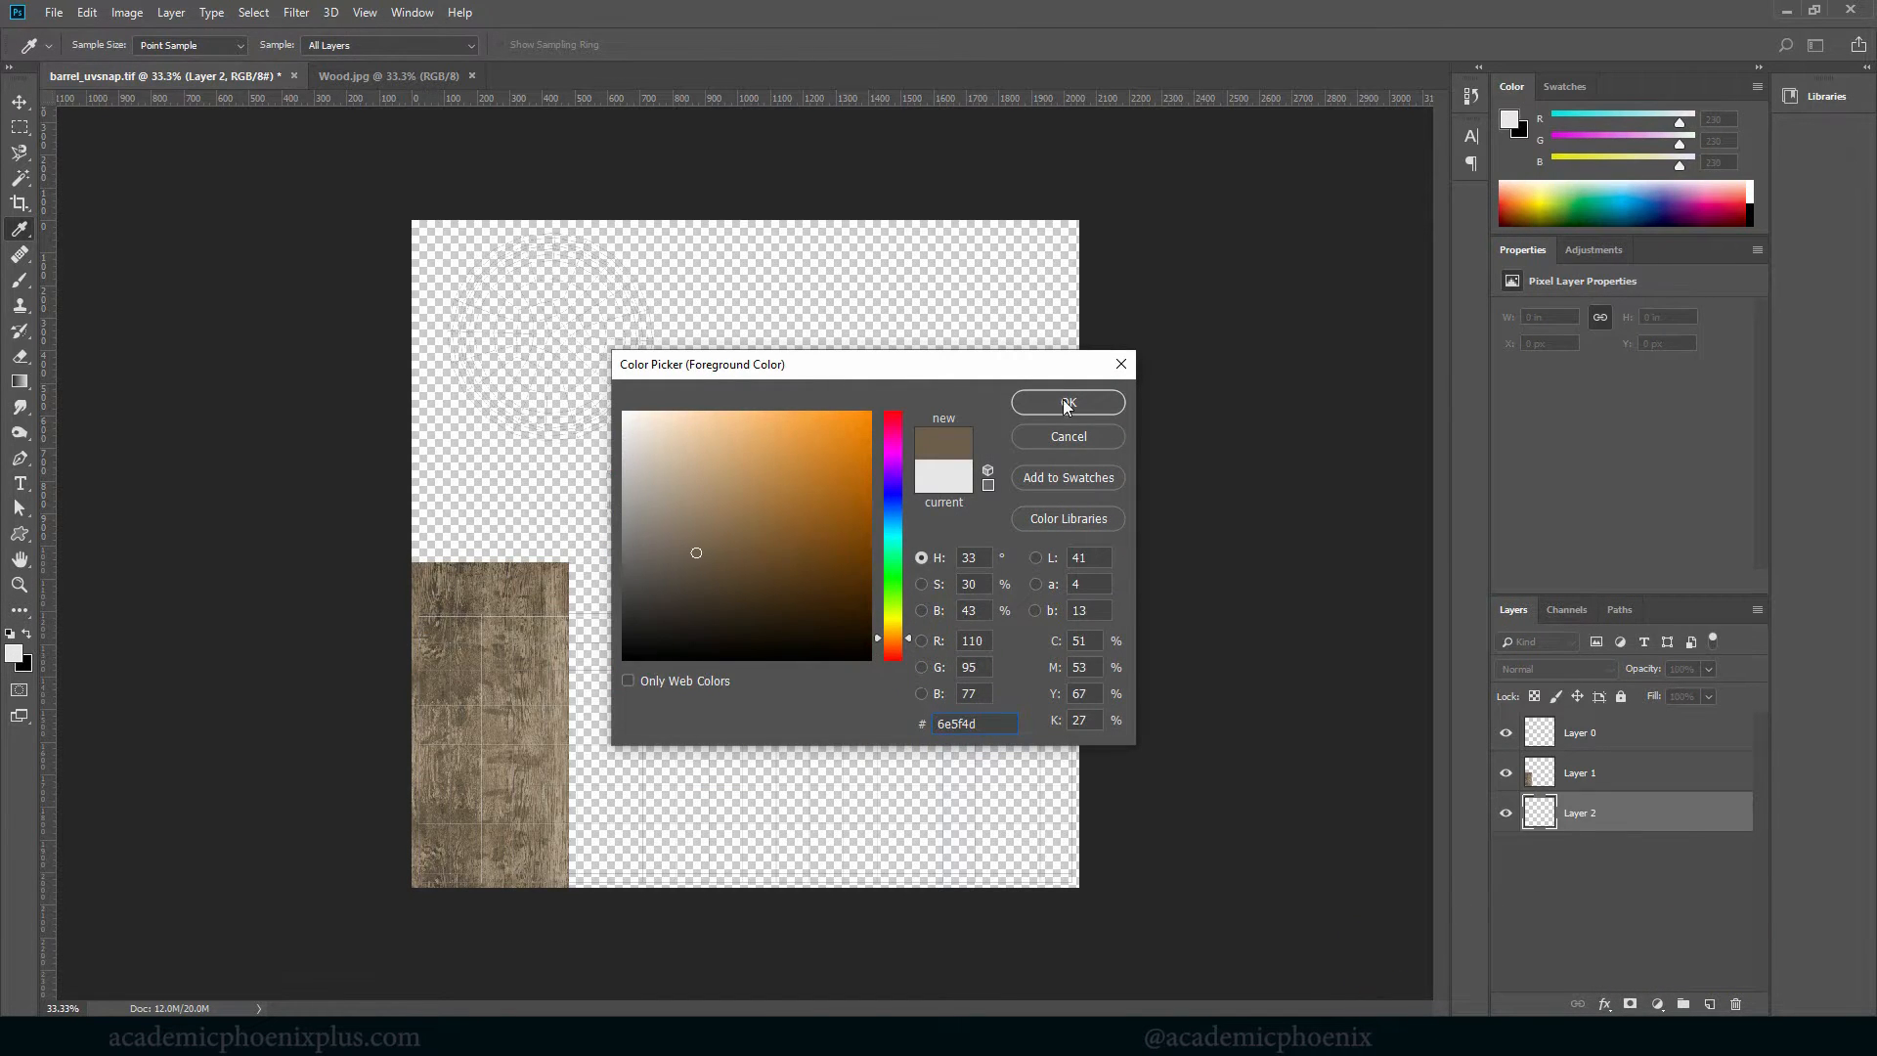
left_click(1065, 403)
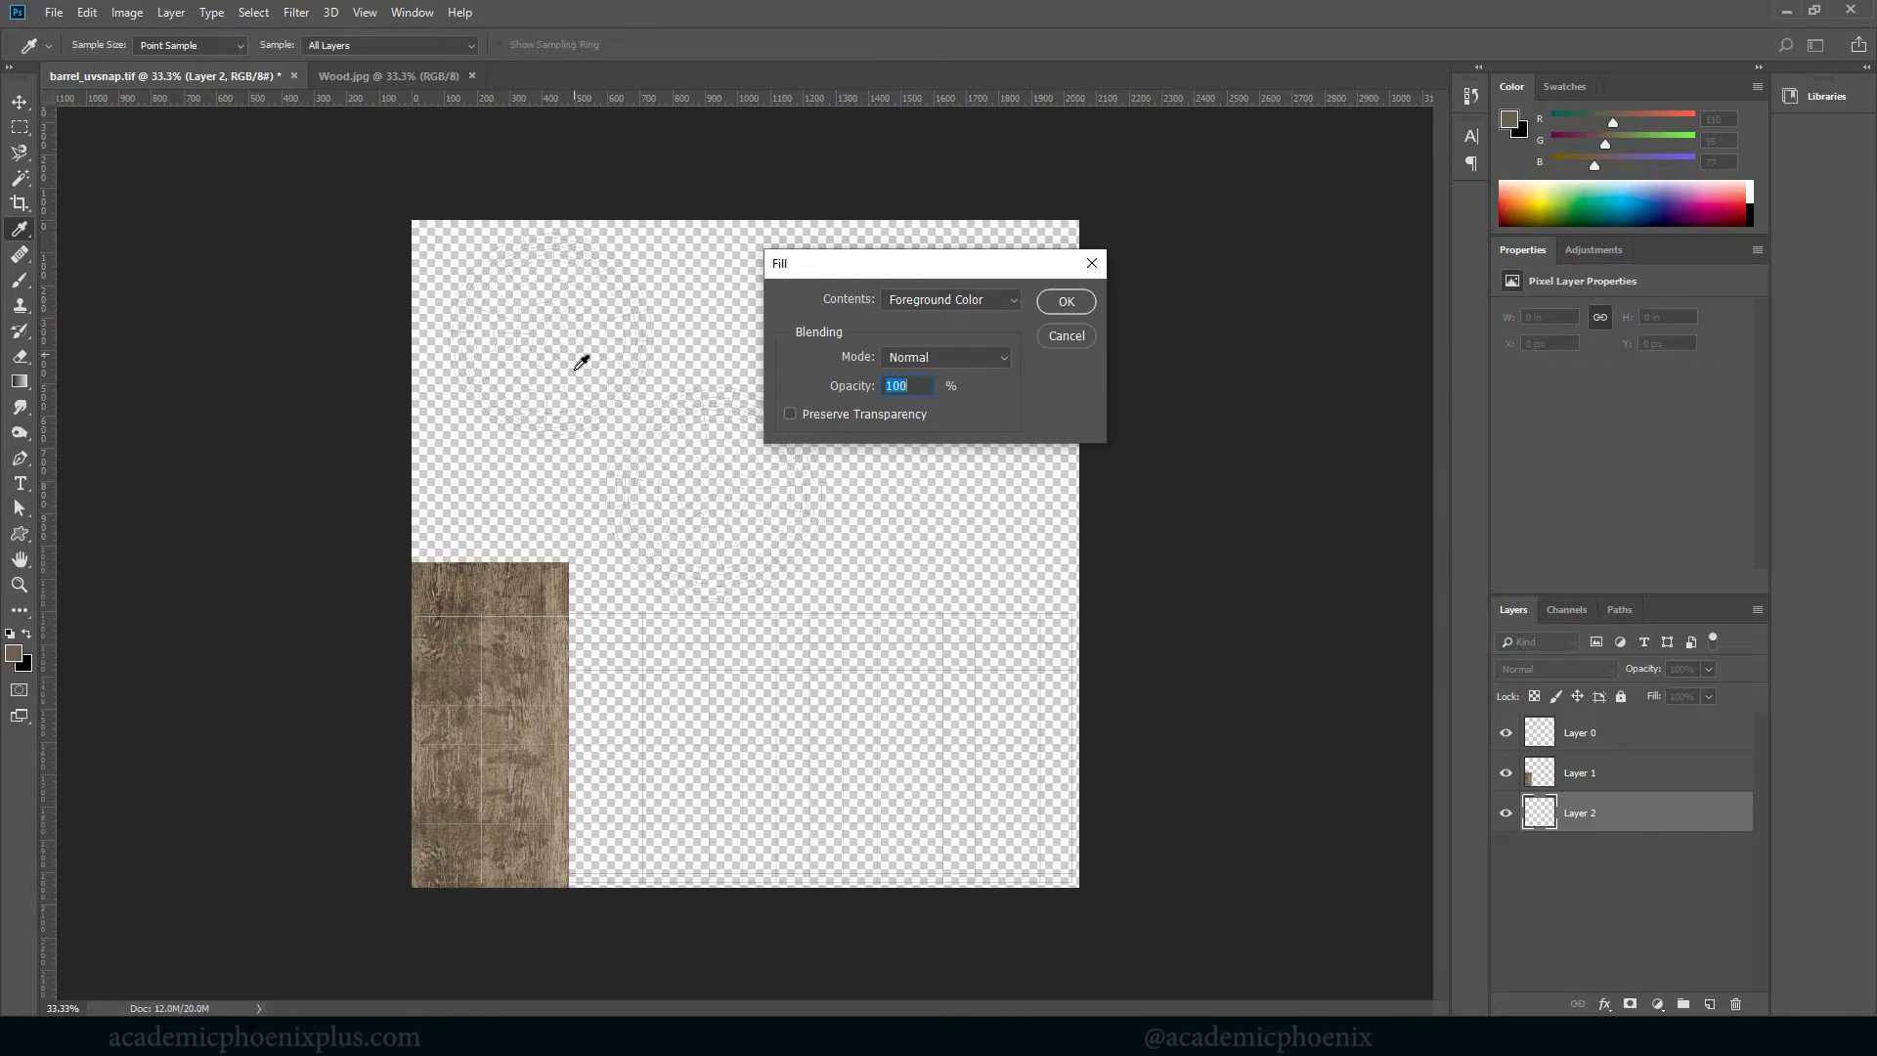
left_click(946, 299)
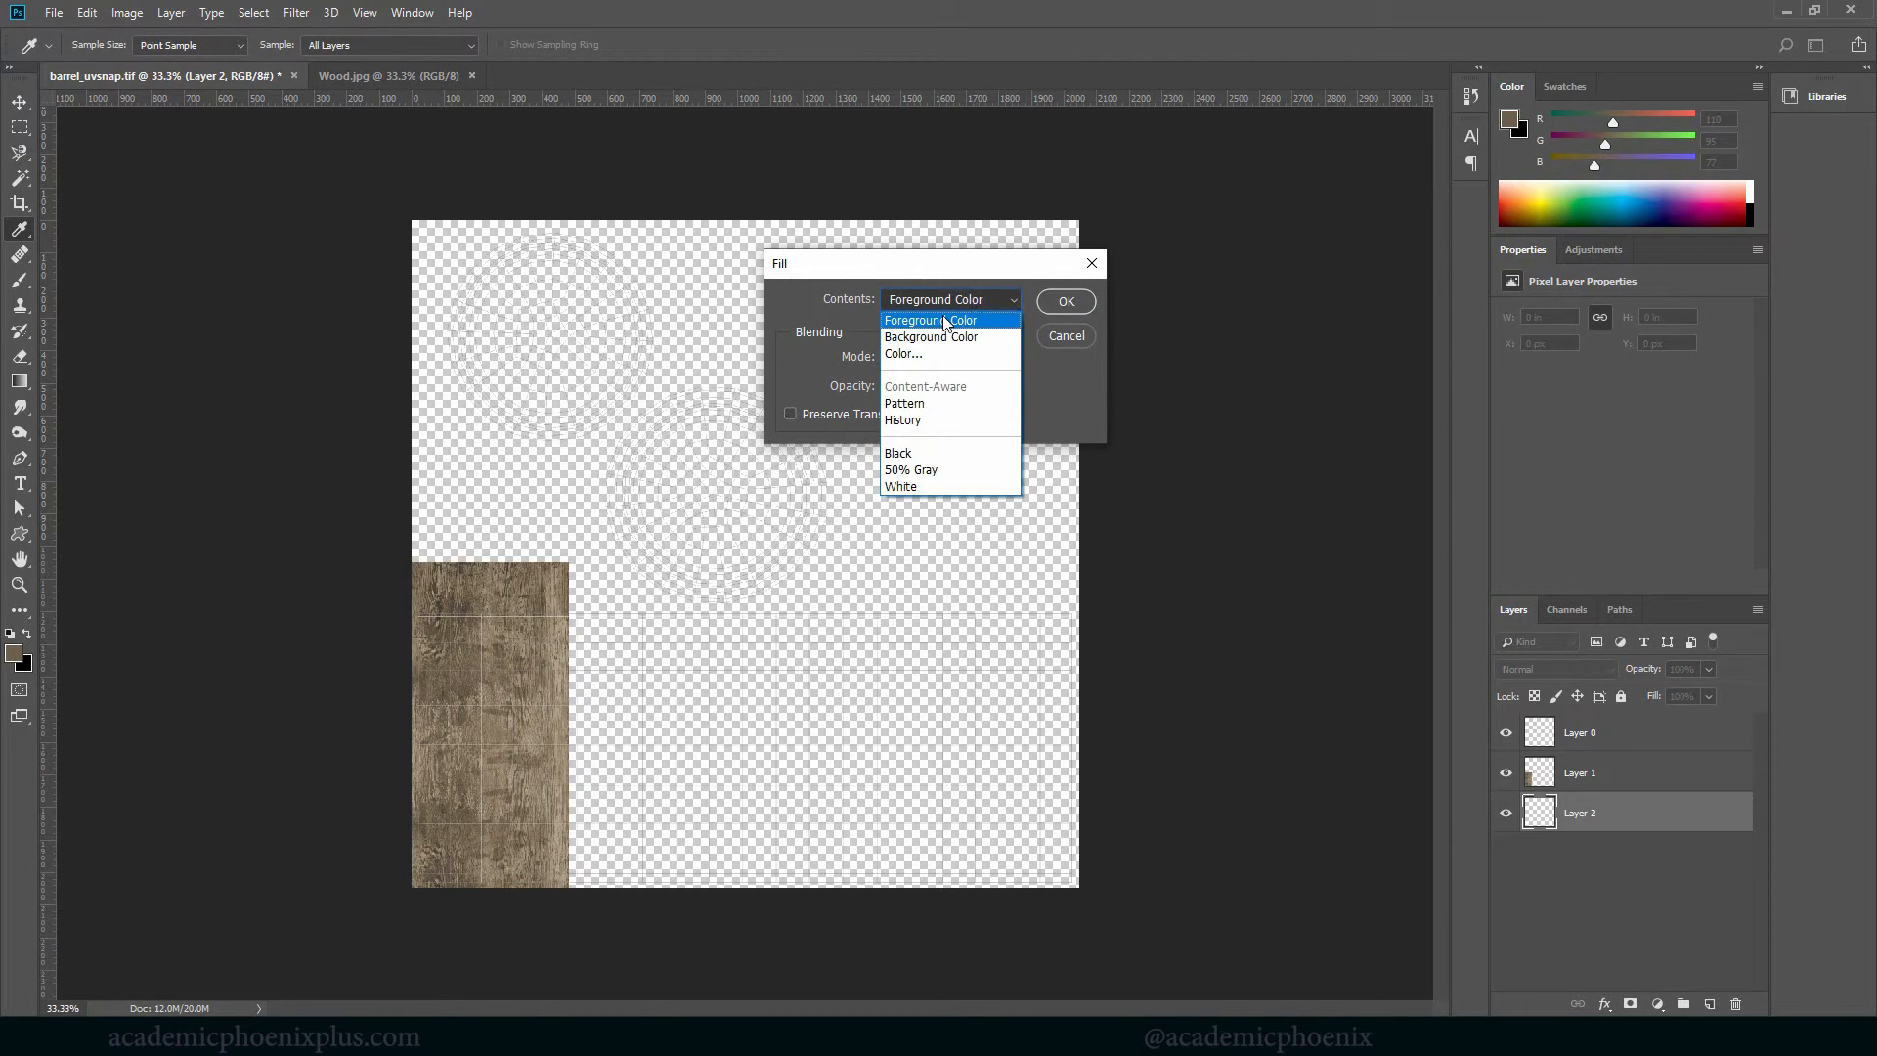
left_click(1063, 301)
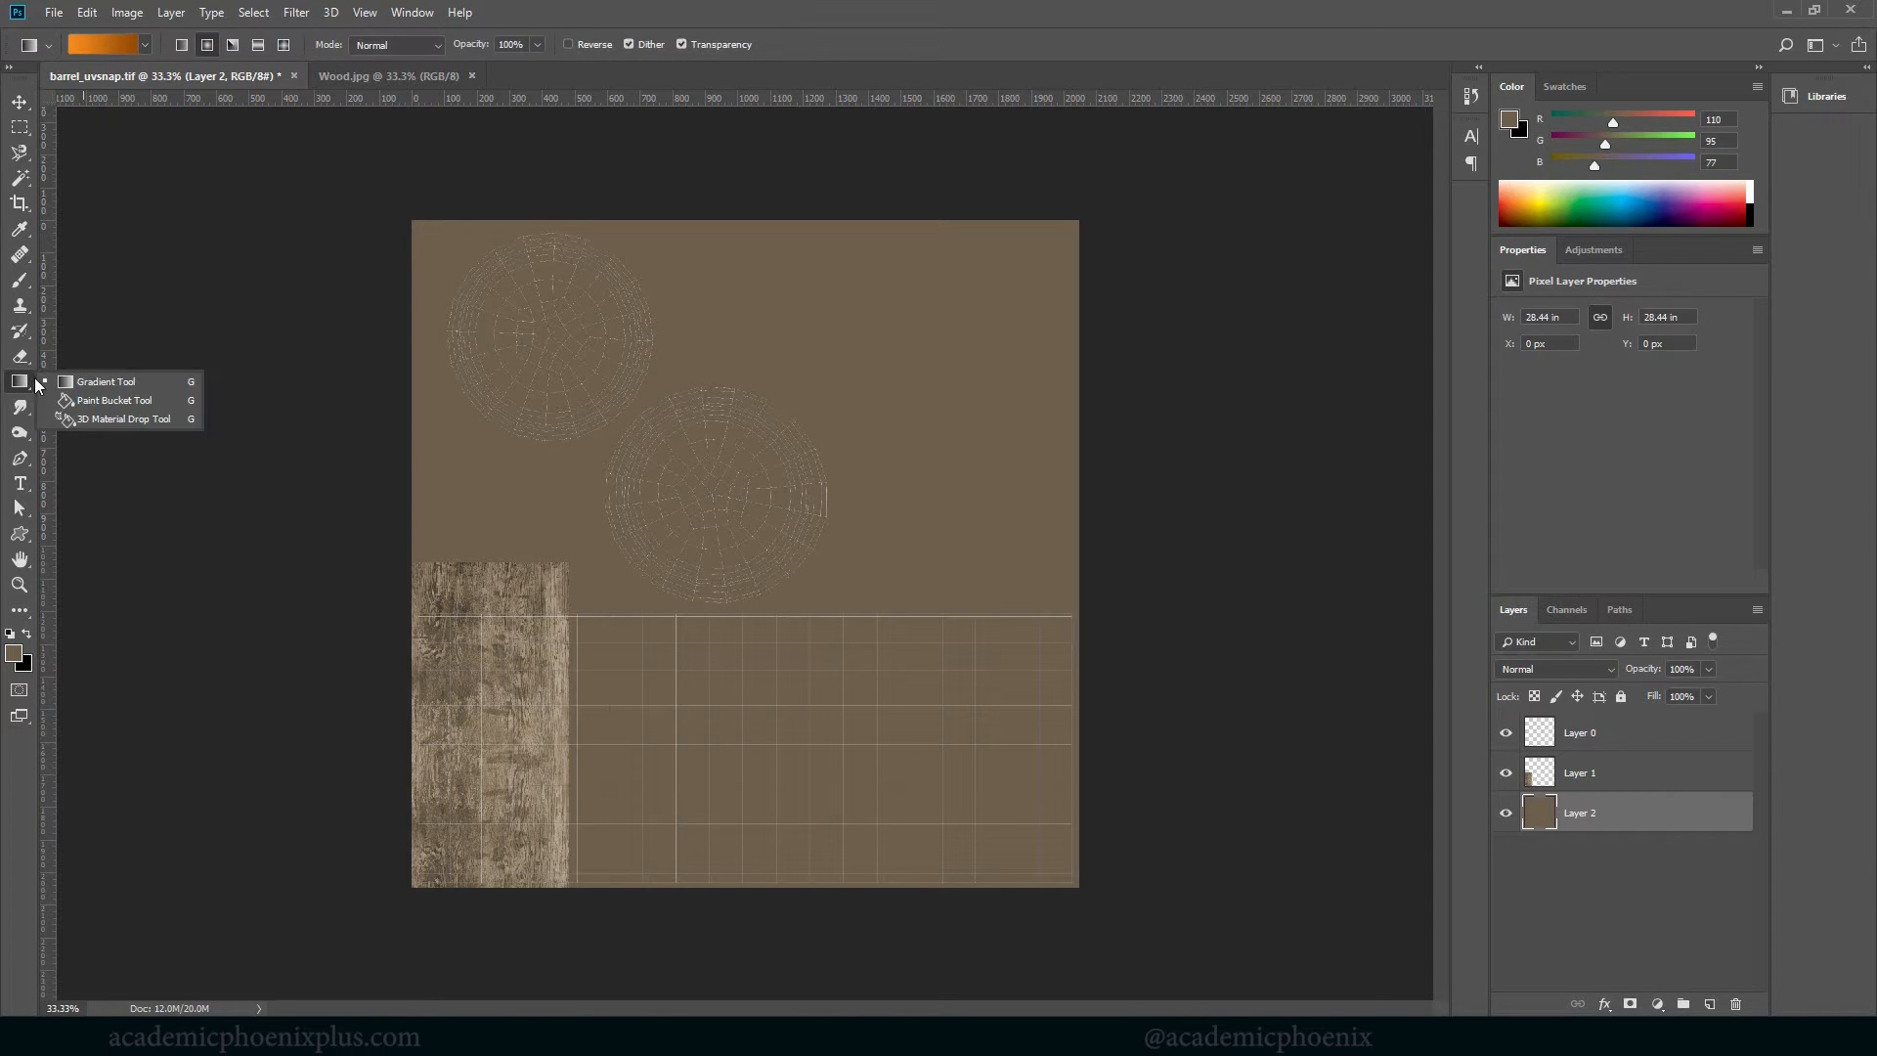
left_click(112, 399)
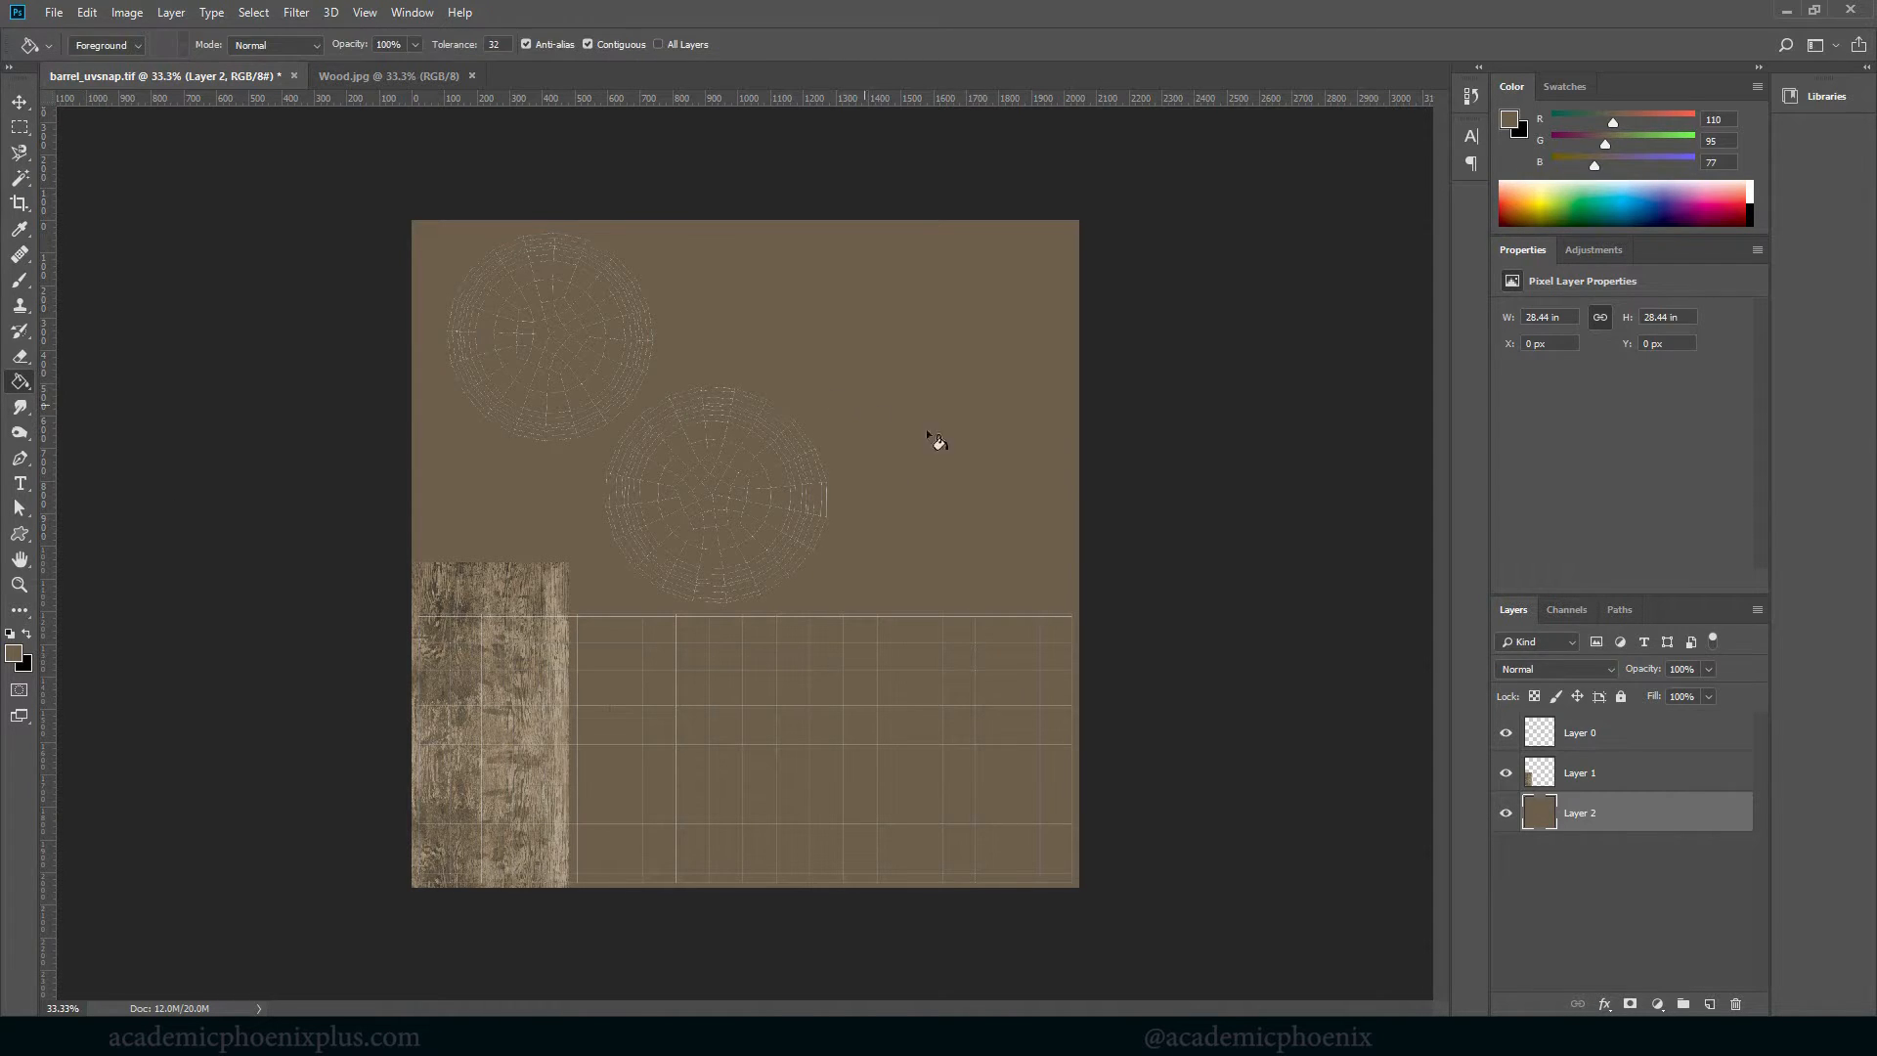
mouse_move(1009, 457)
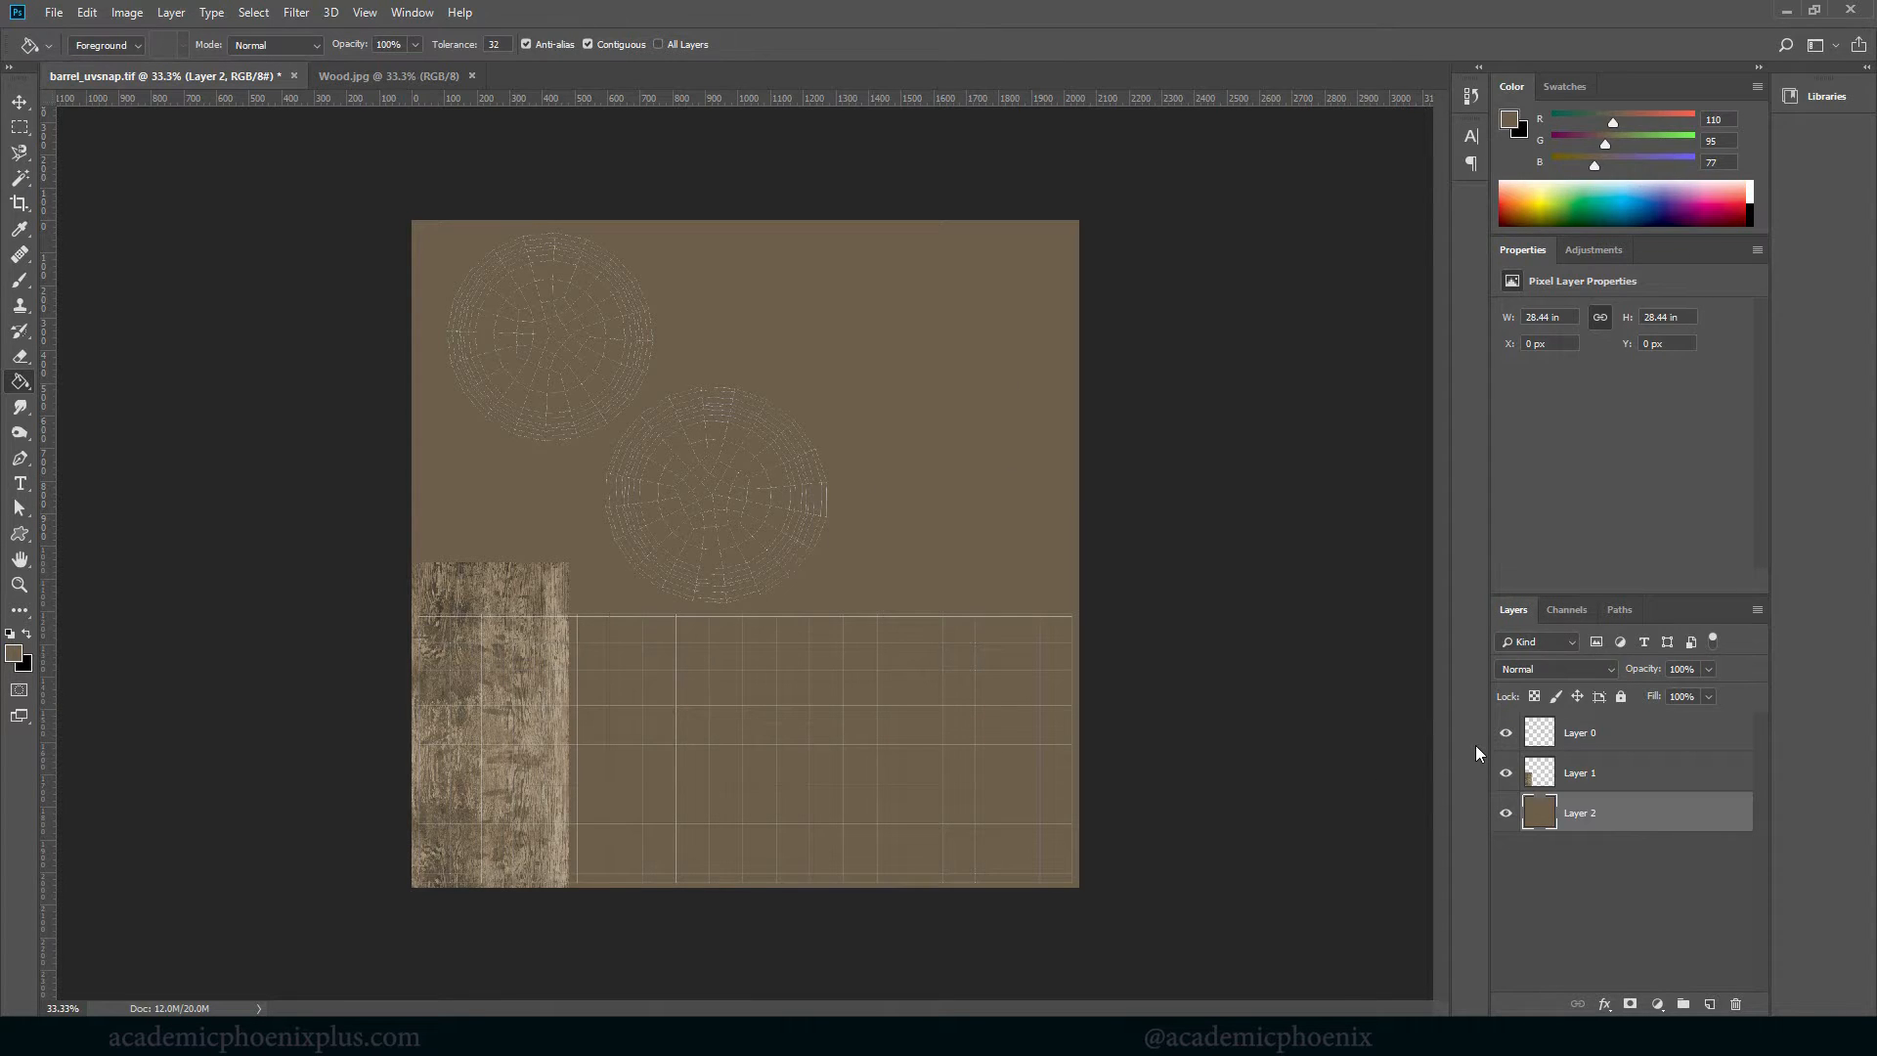
Rename the layers to wood and uvsnap
double_click(1580, 811)
type("background")
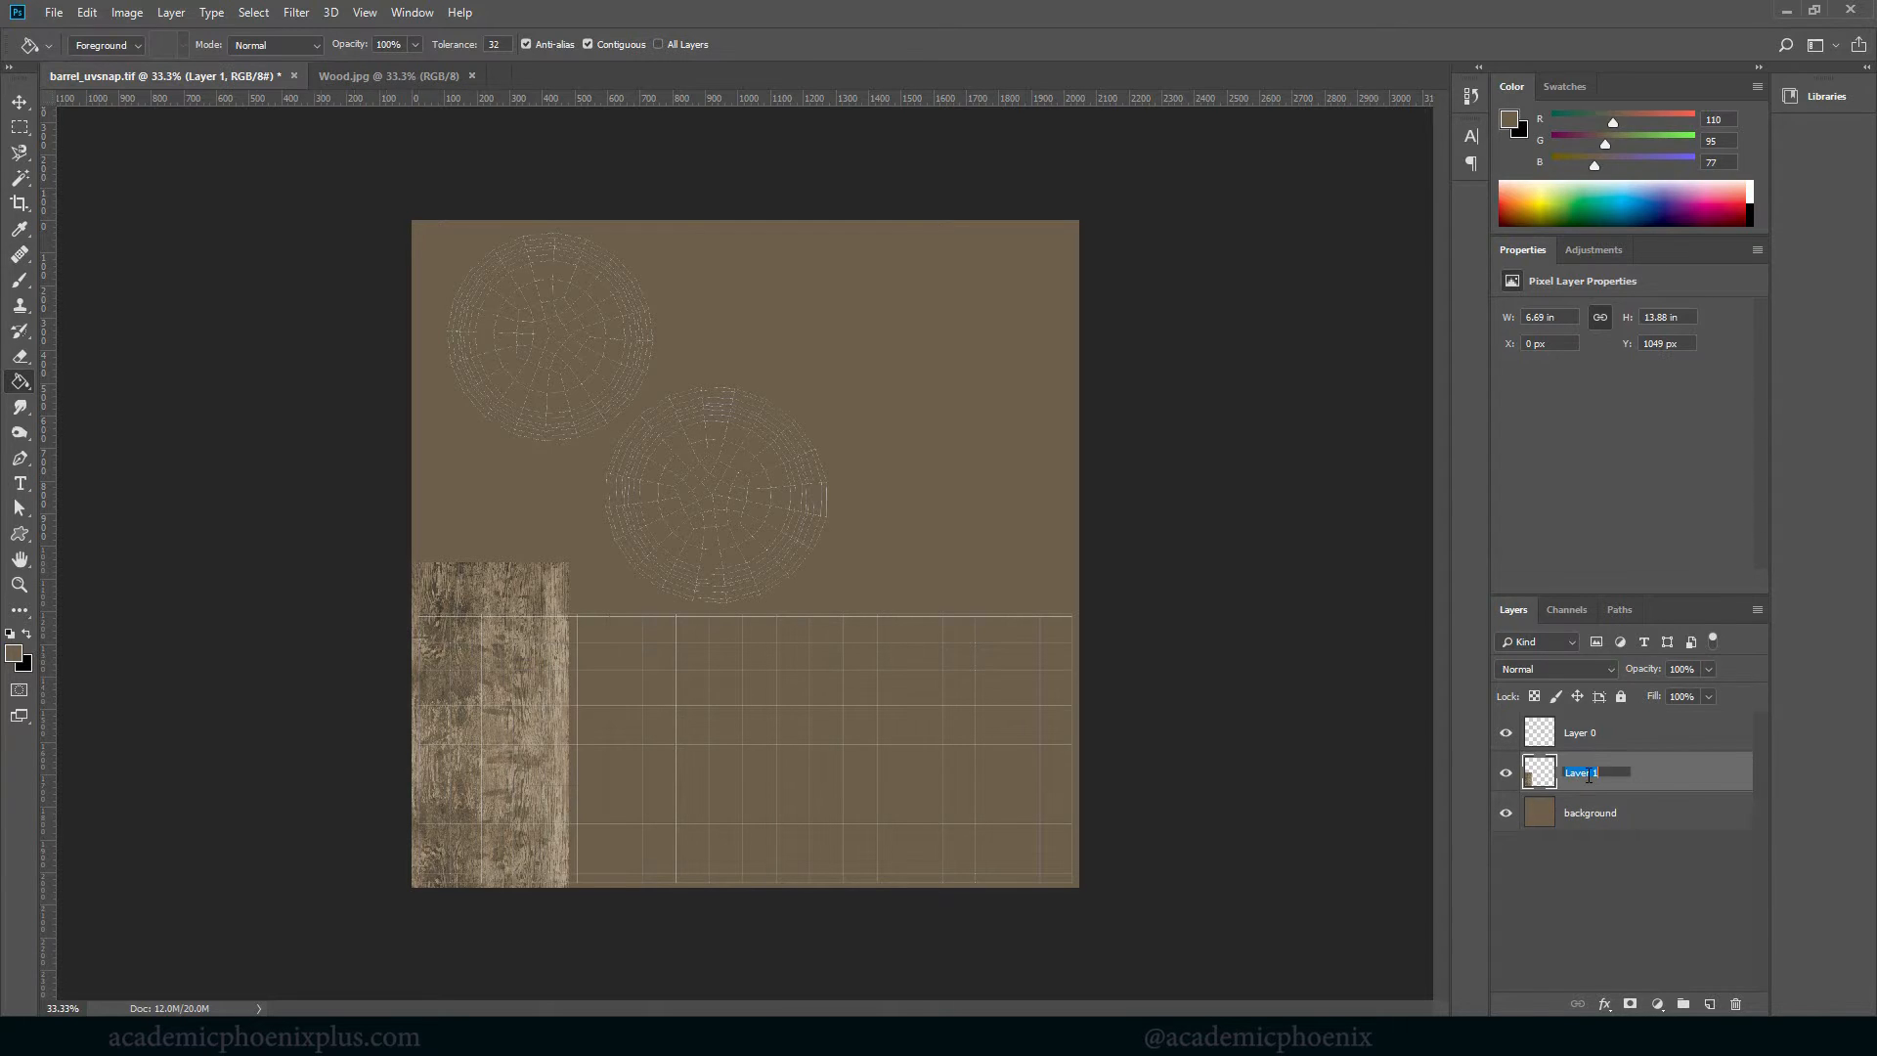
type("wood1")
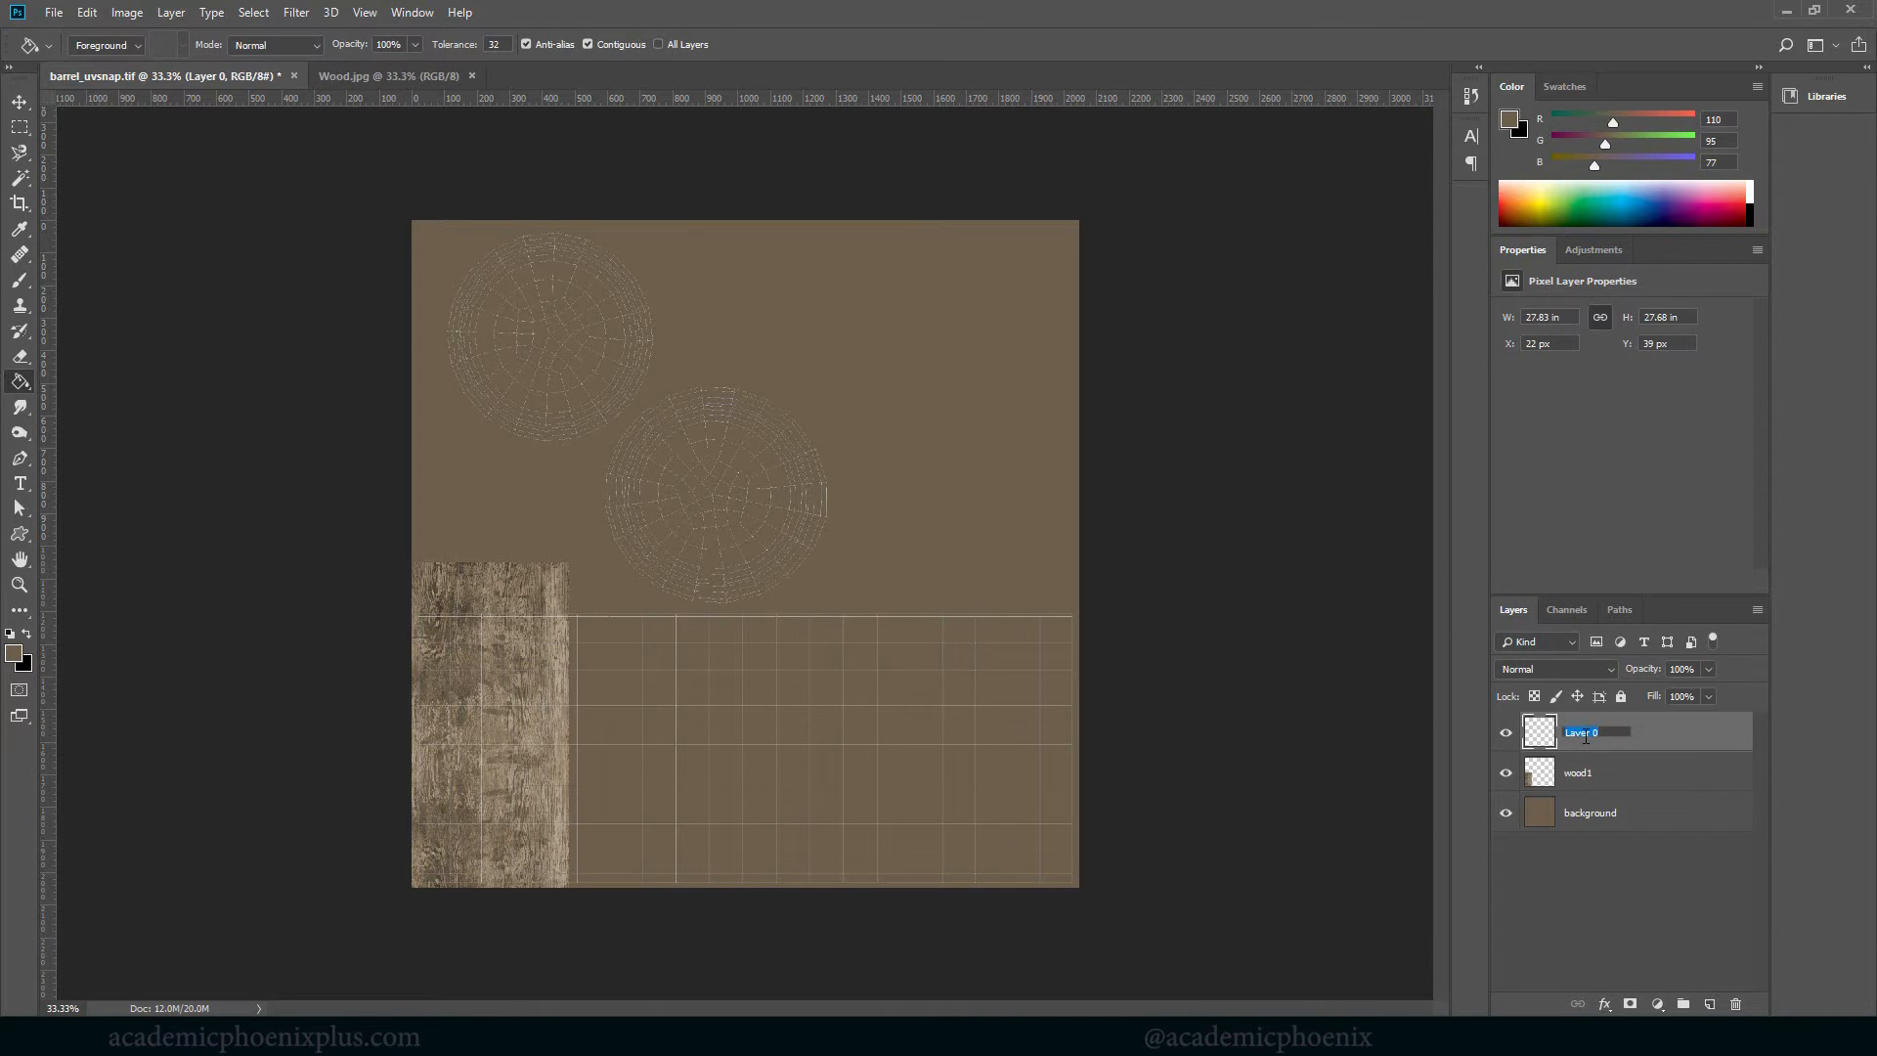
type("uvsnap")
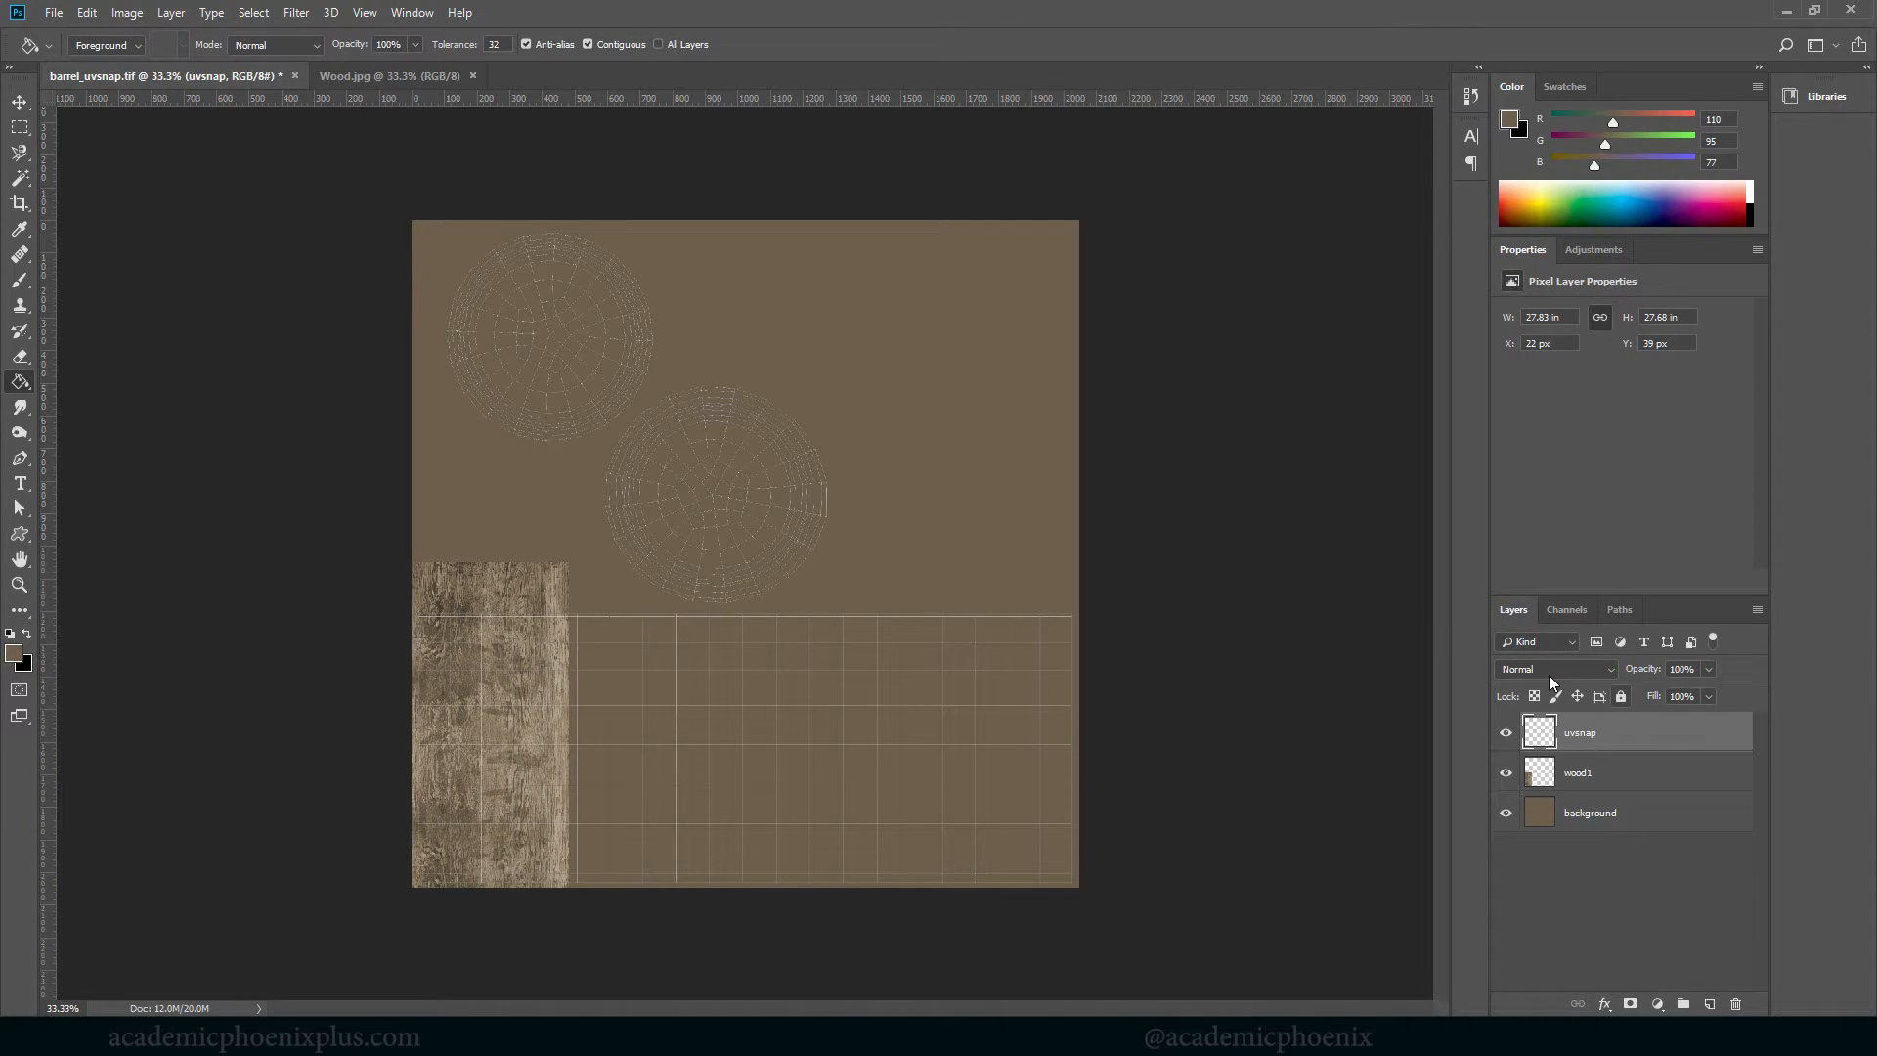
Lock the uvsnap and background layers and select the wood1 layer
left_click(1618, 696)
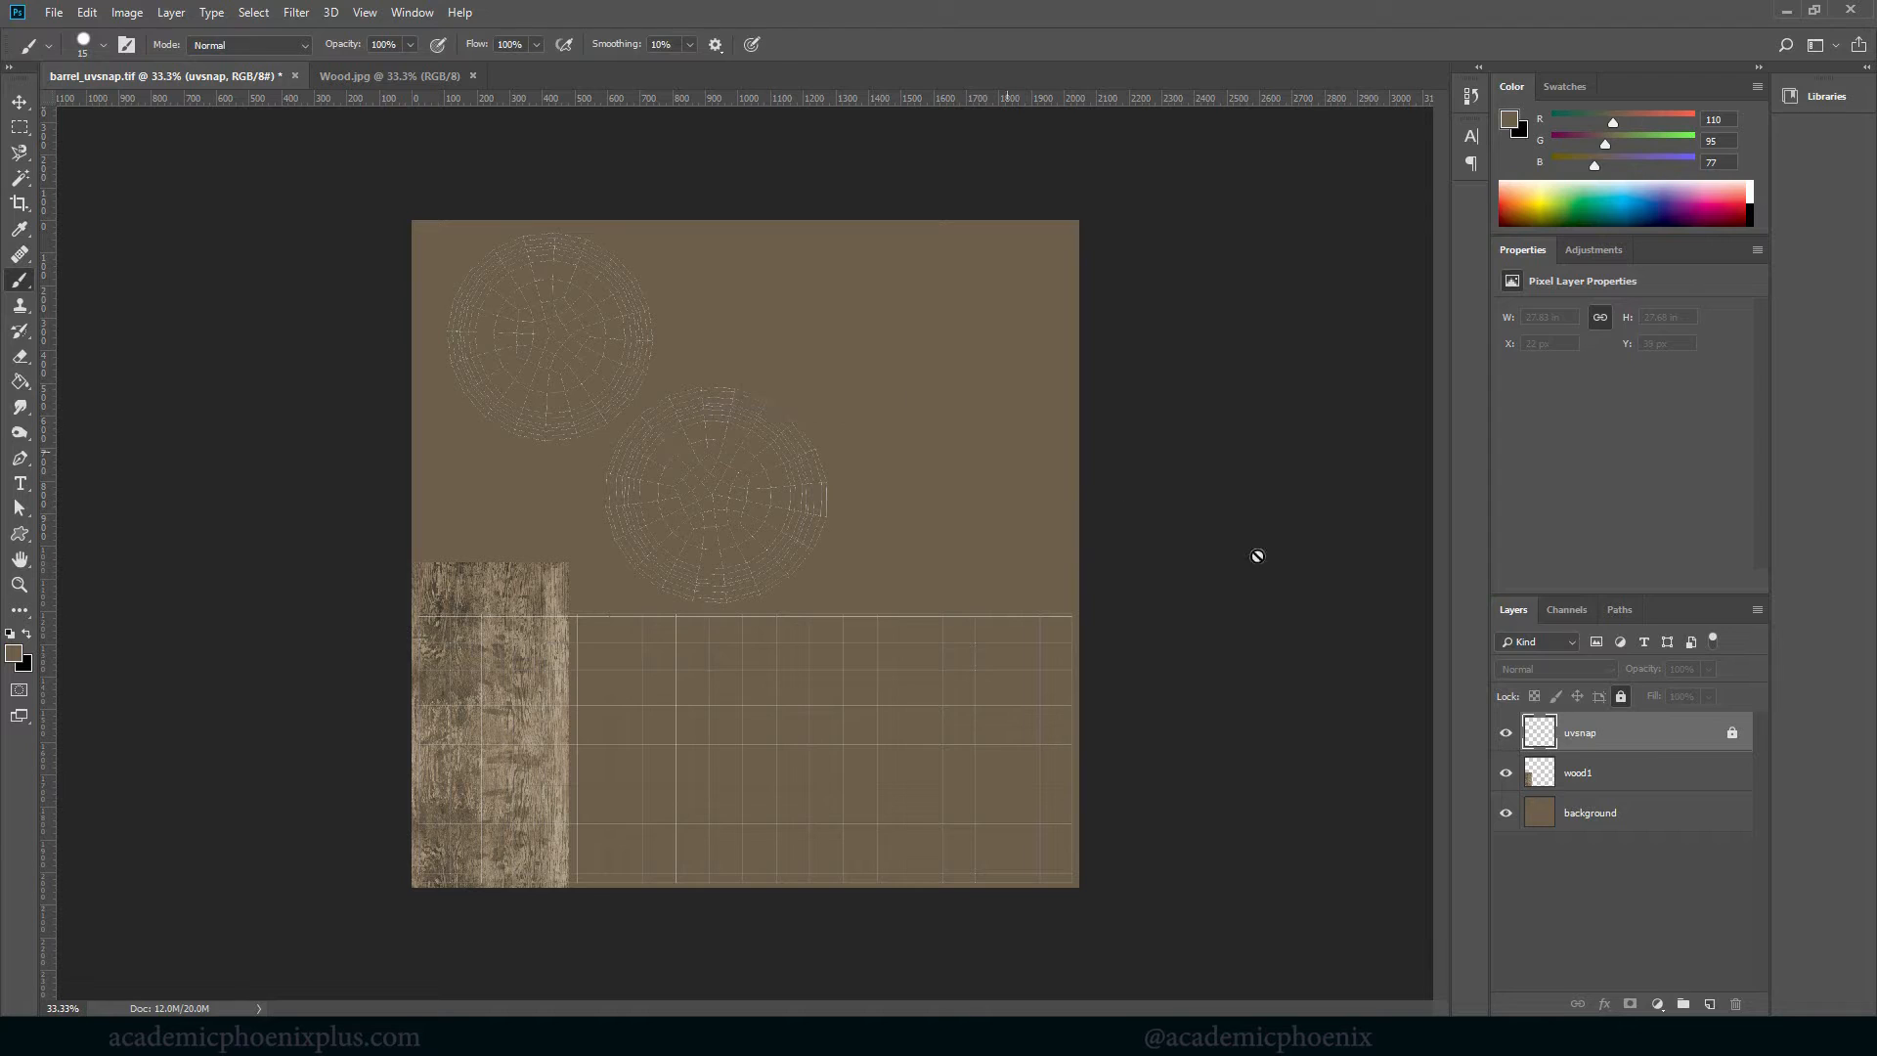
left_click(1589, 811)
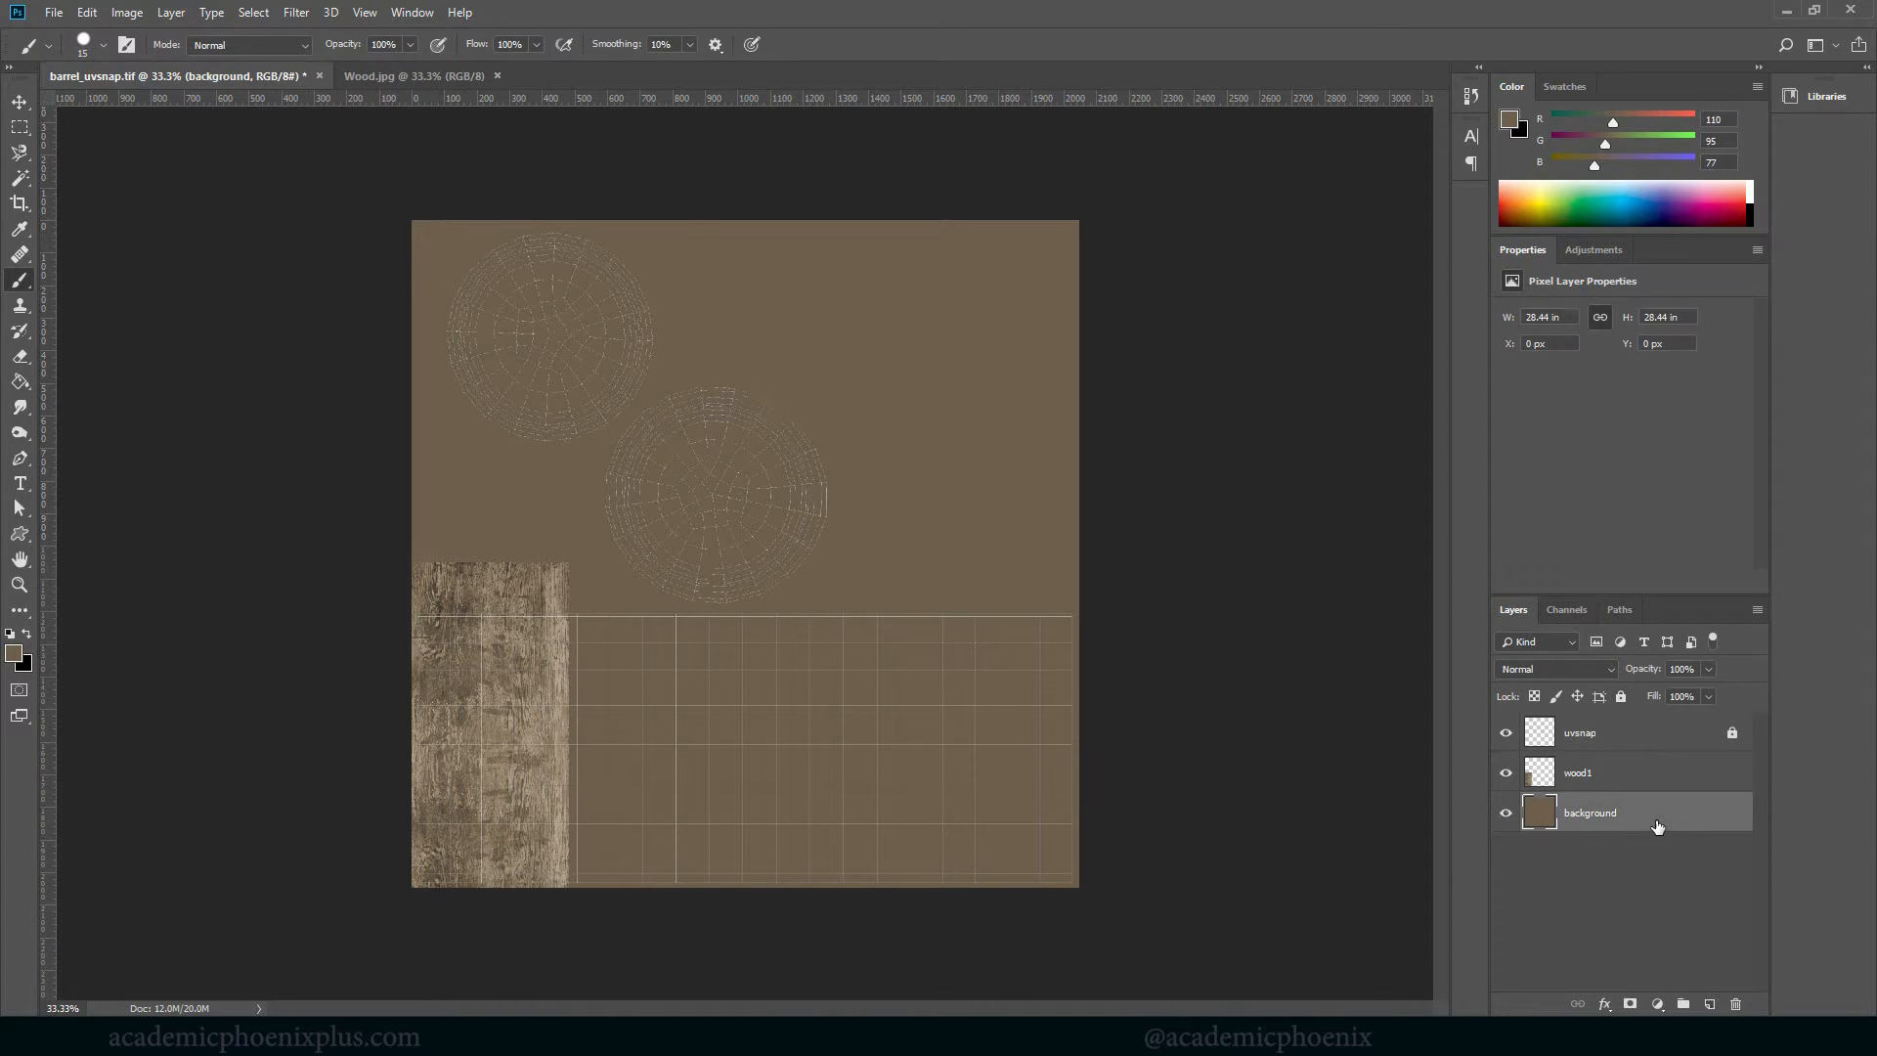
left_click(1621, 695)
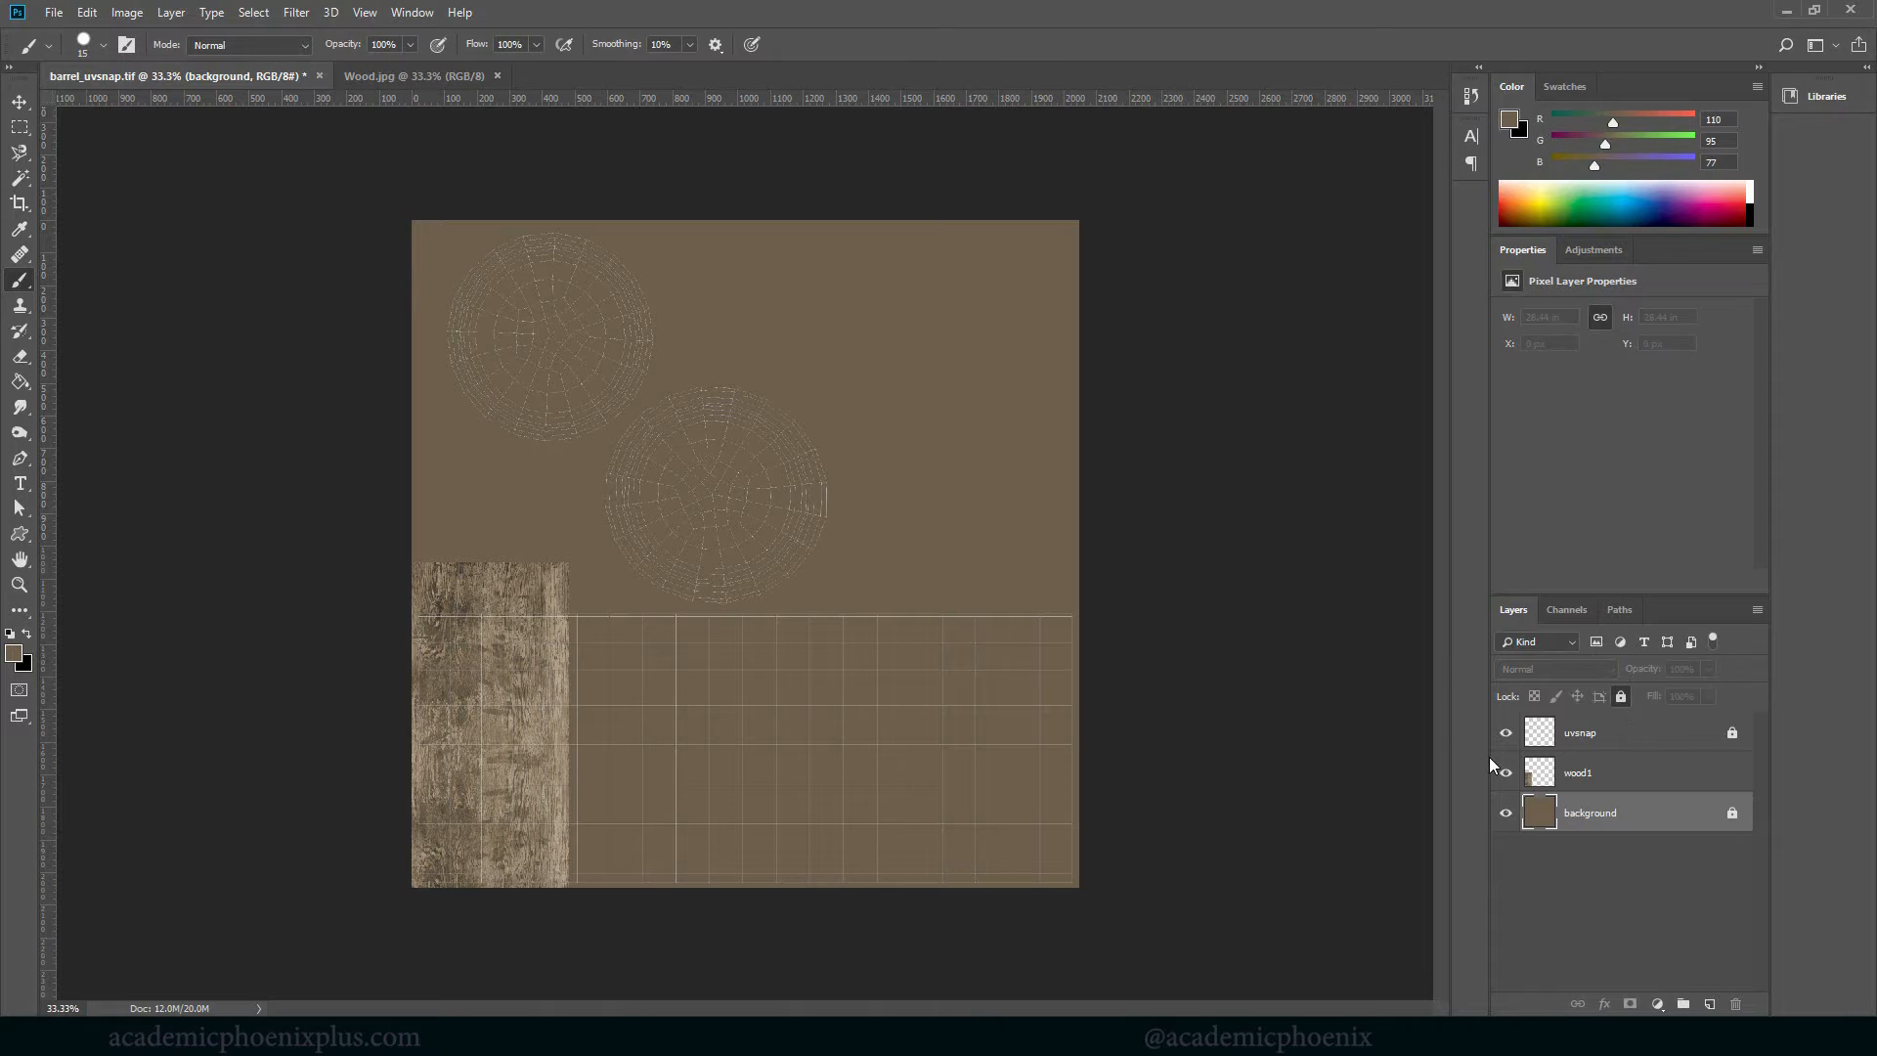
left_click(1578, 772)
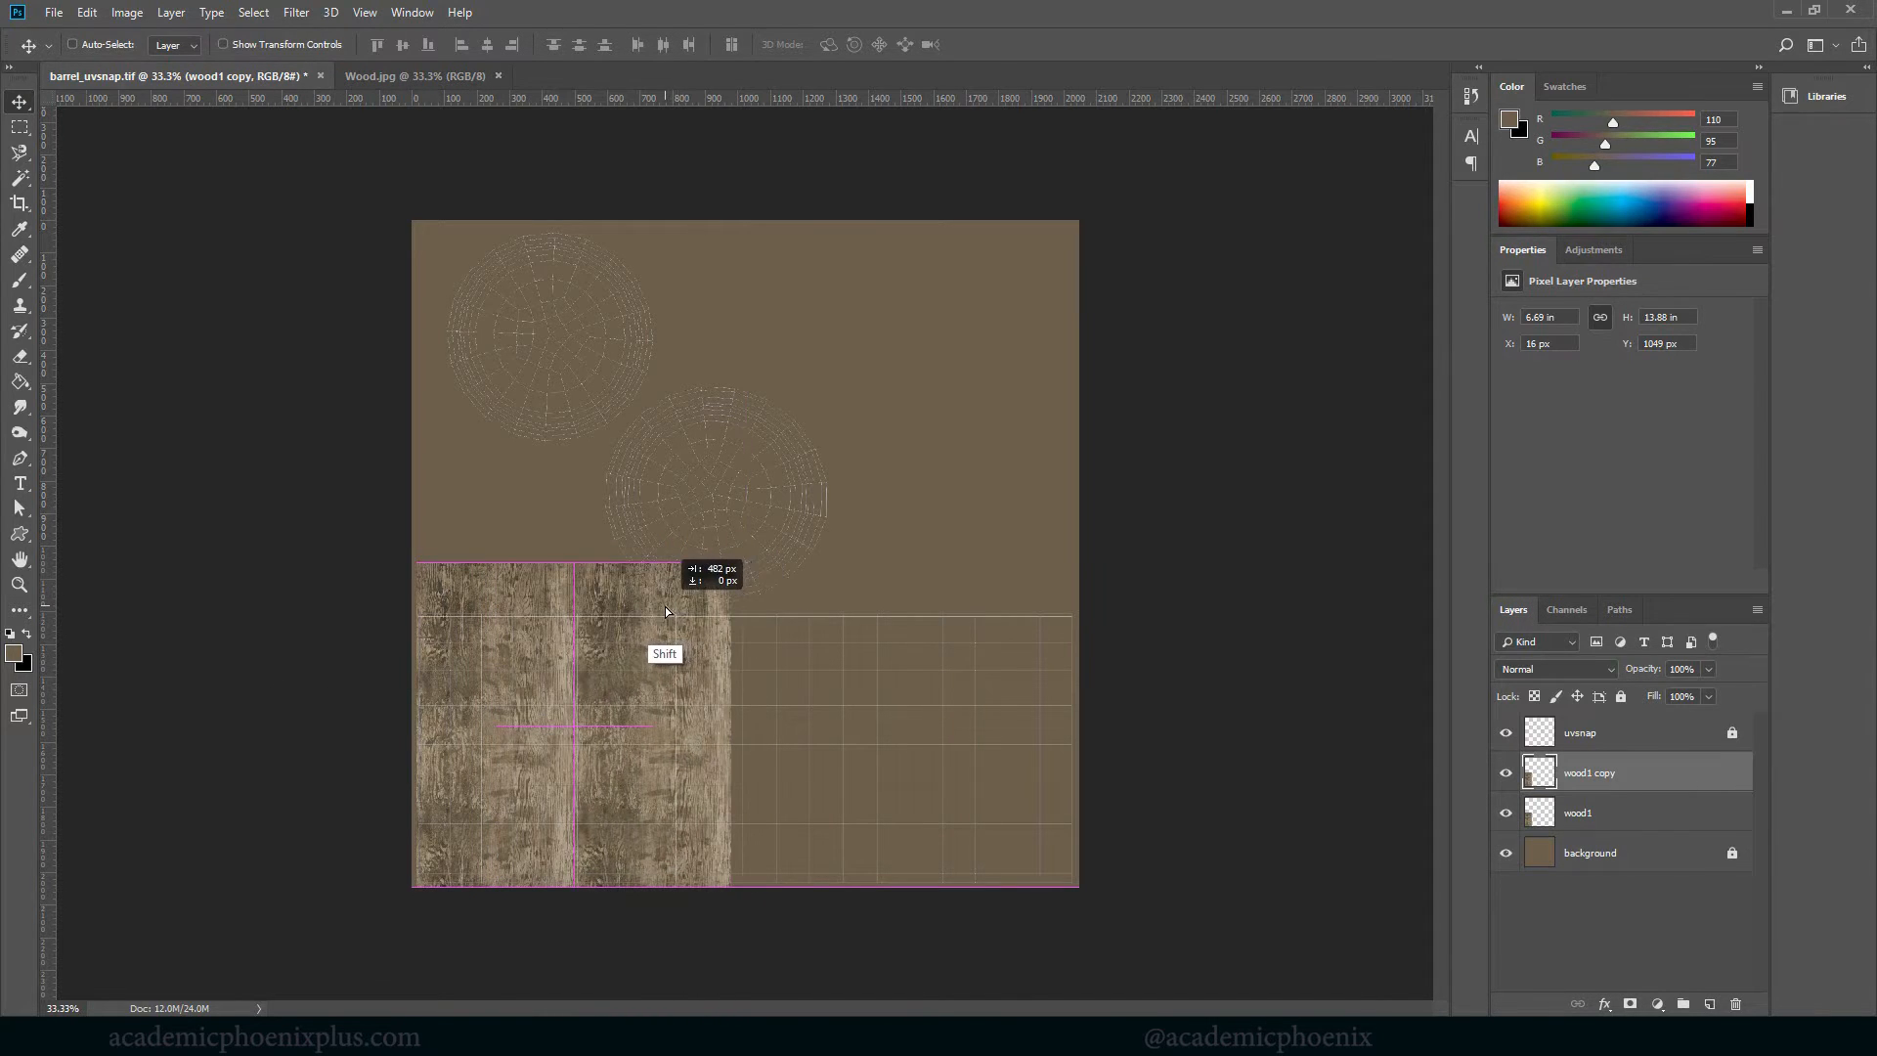
Move the wood1 copy beside the original and flip it horizontally to mirror the strip
left_click_drag(667, 609, 461, 694)
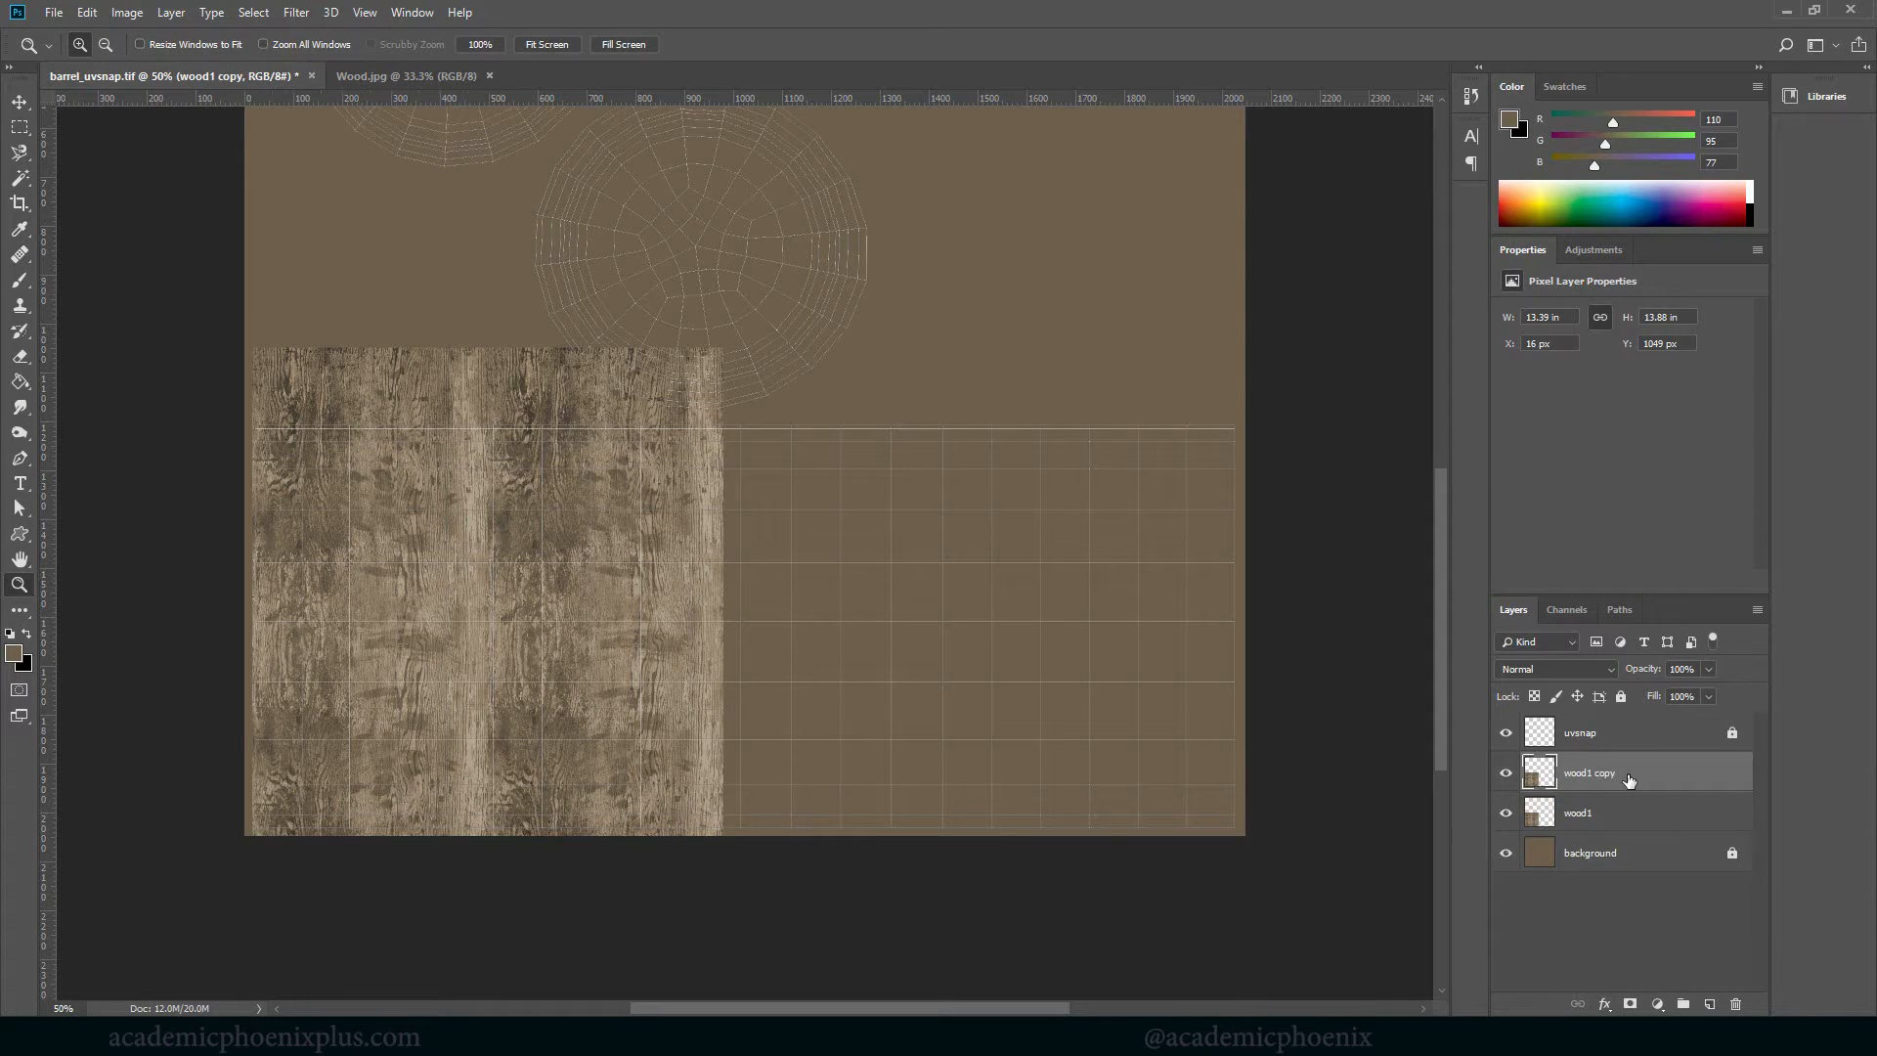
left_click(20, 100)
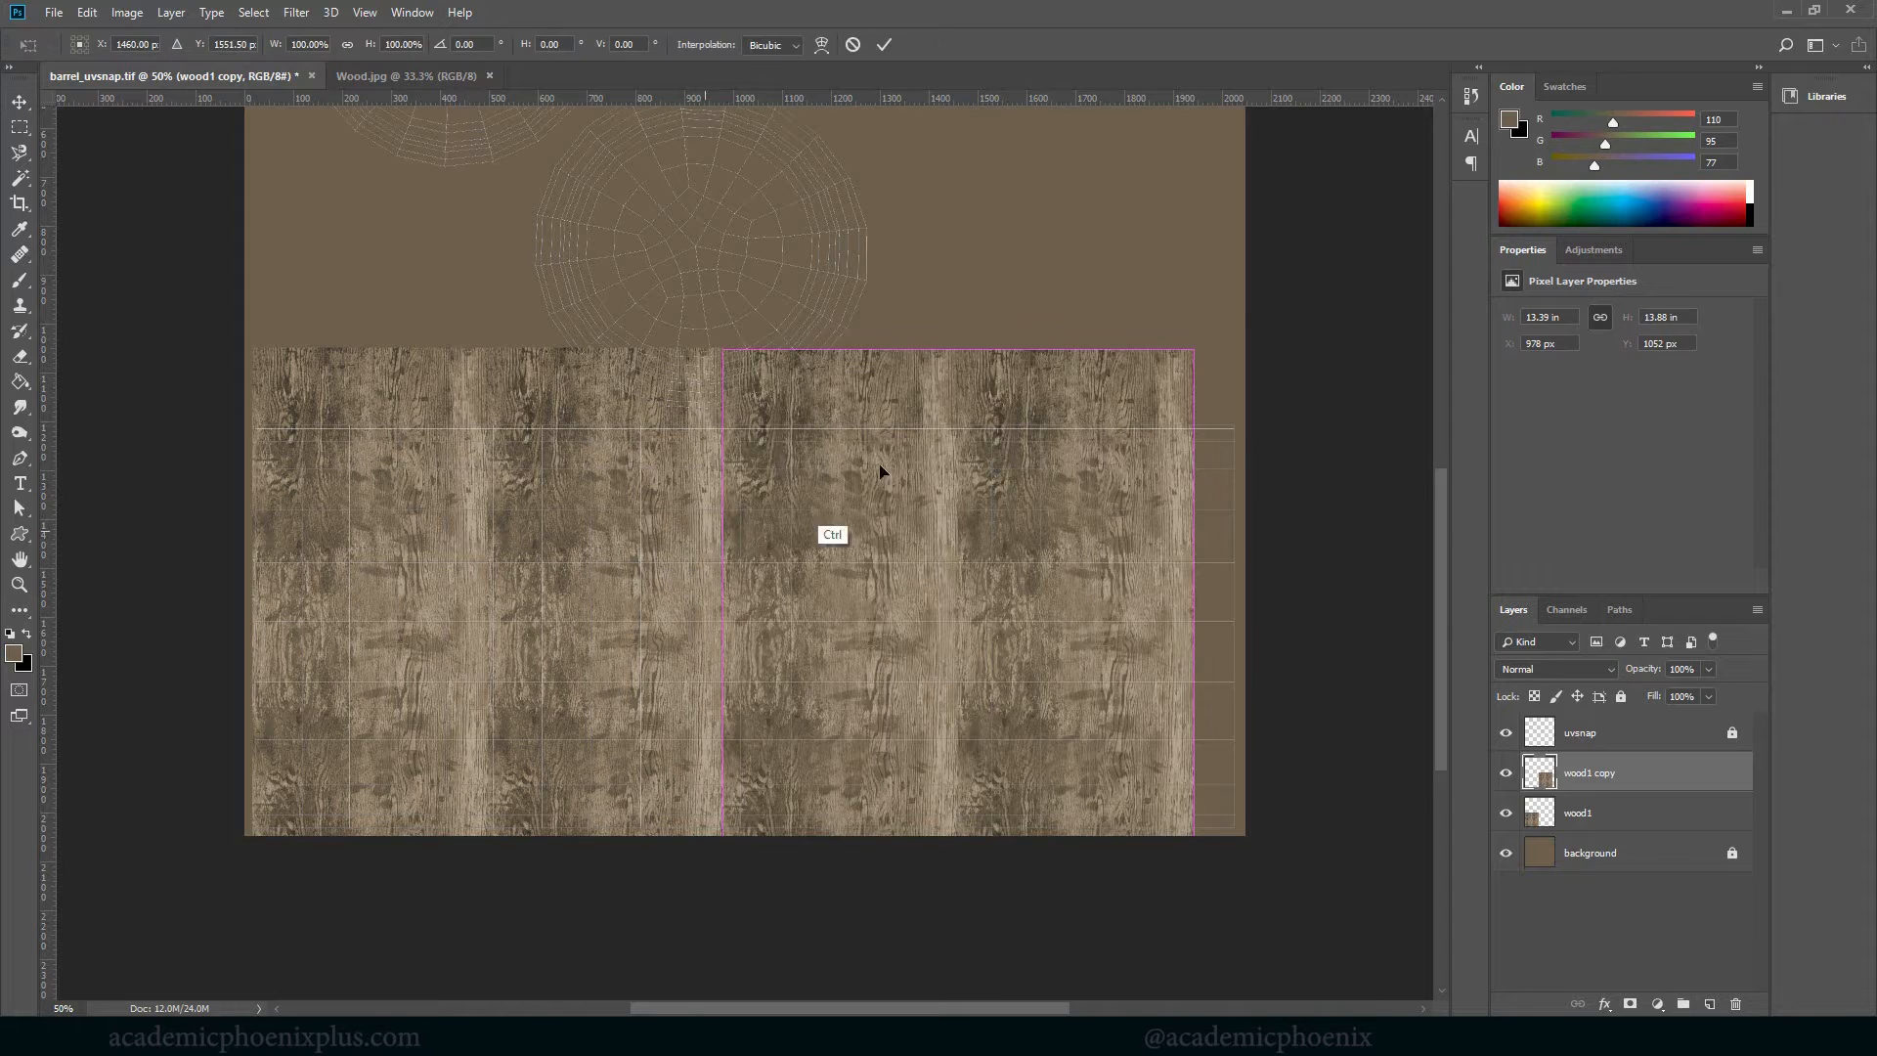
right_click(880, 471)
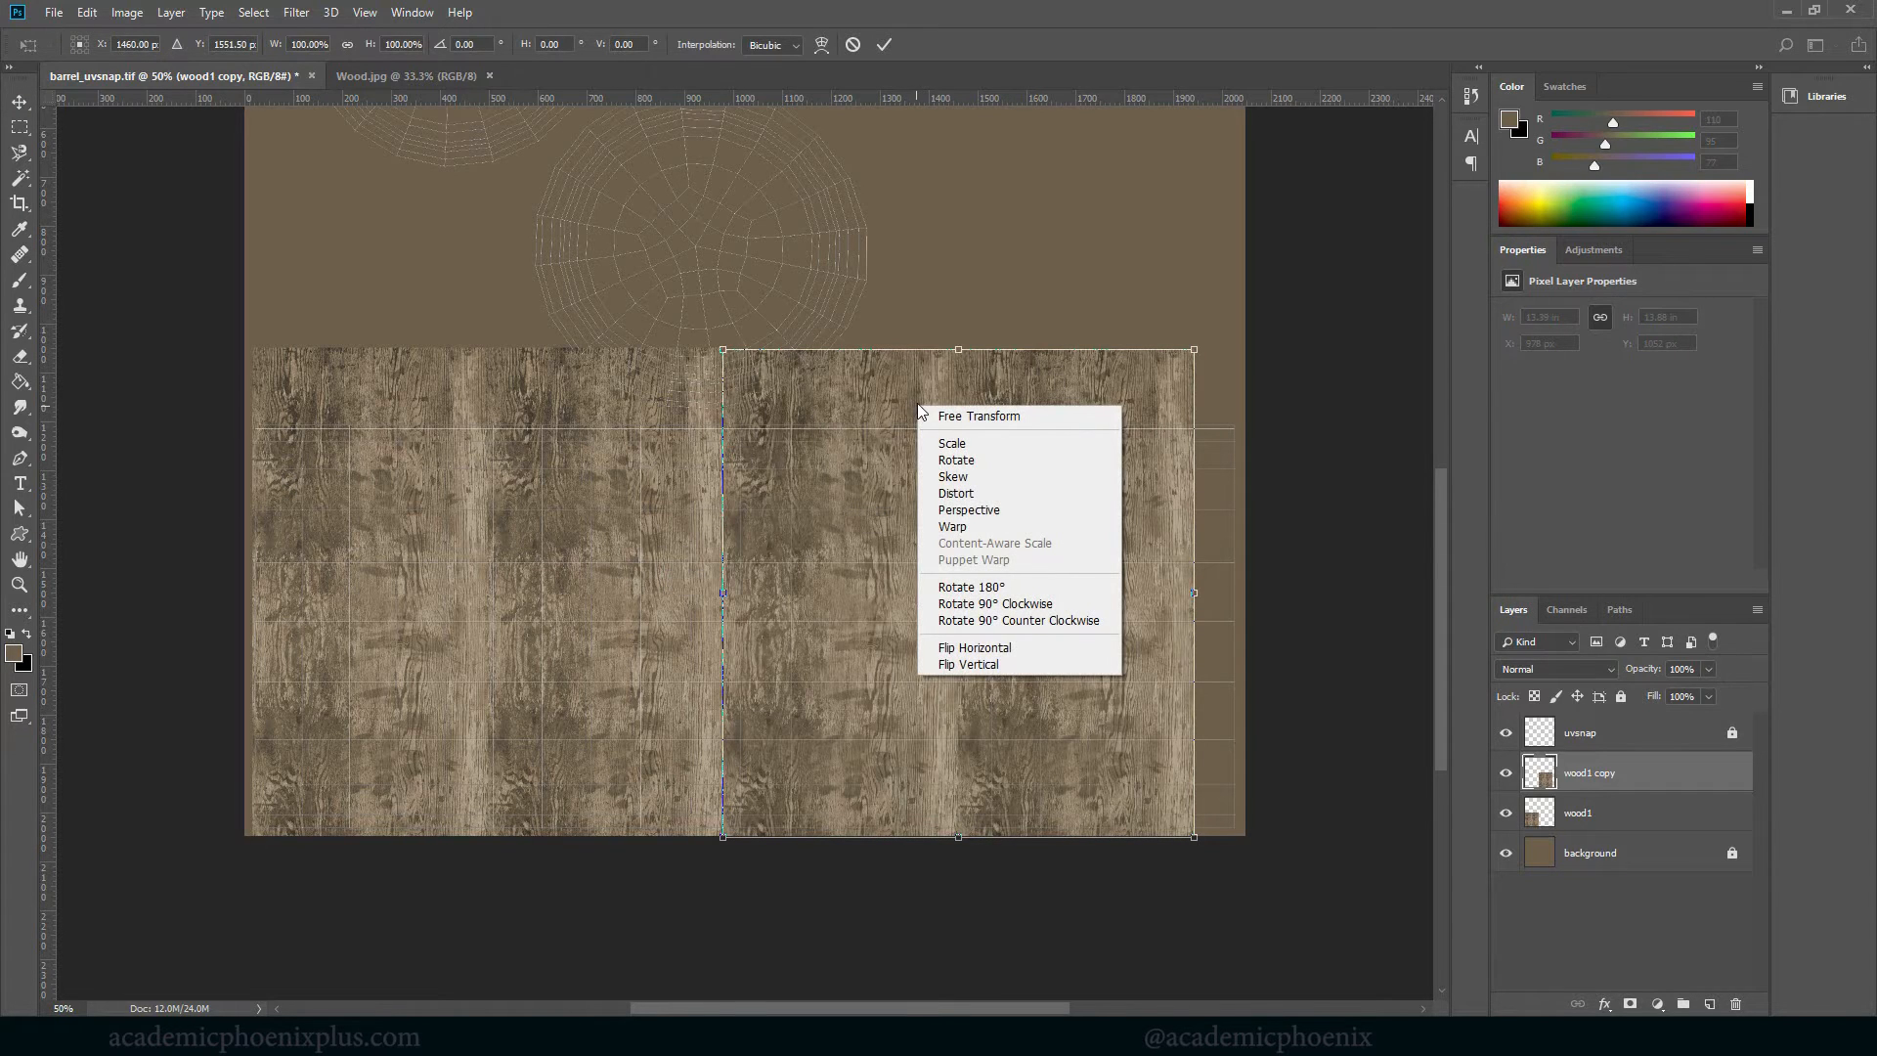
mouse_move(981, 647)
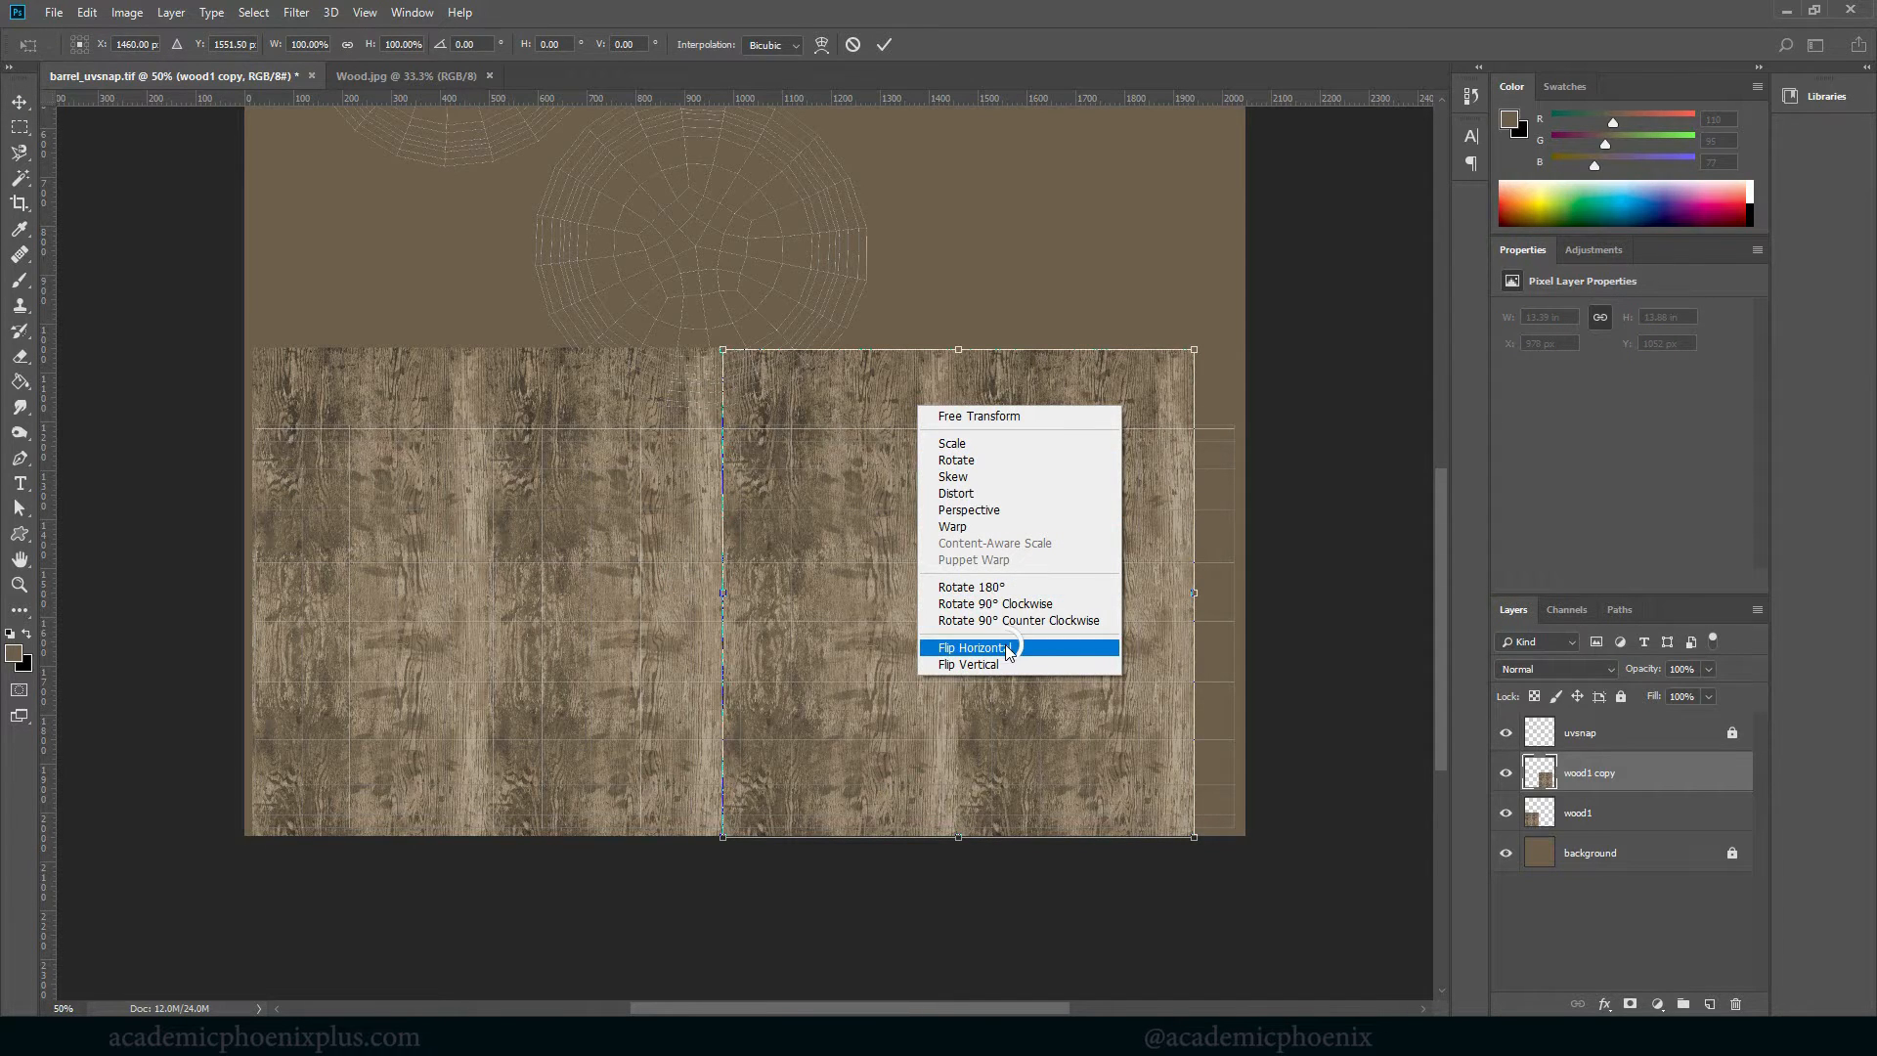
left_click(974, 648)
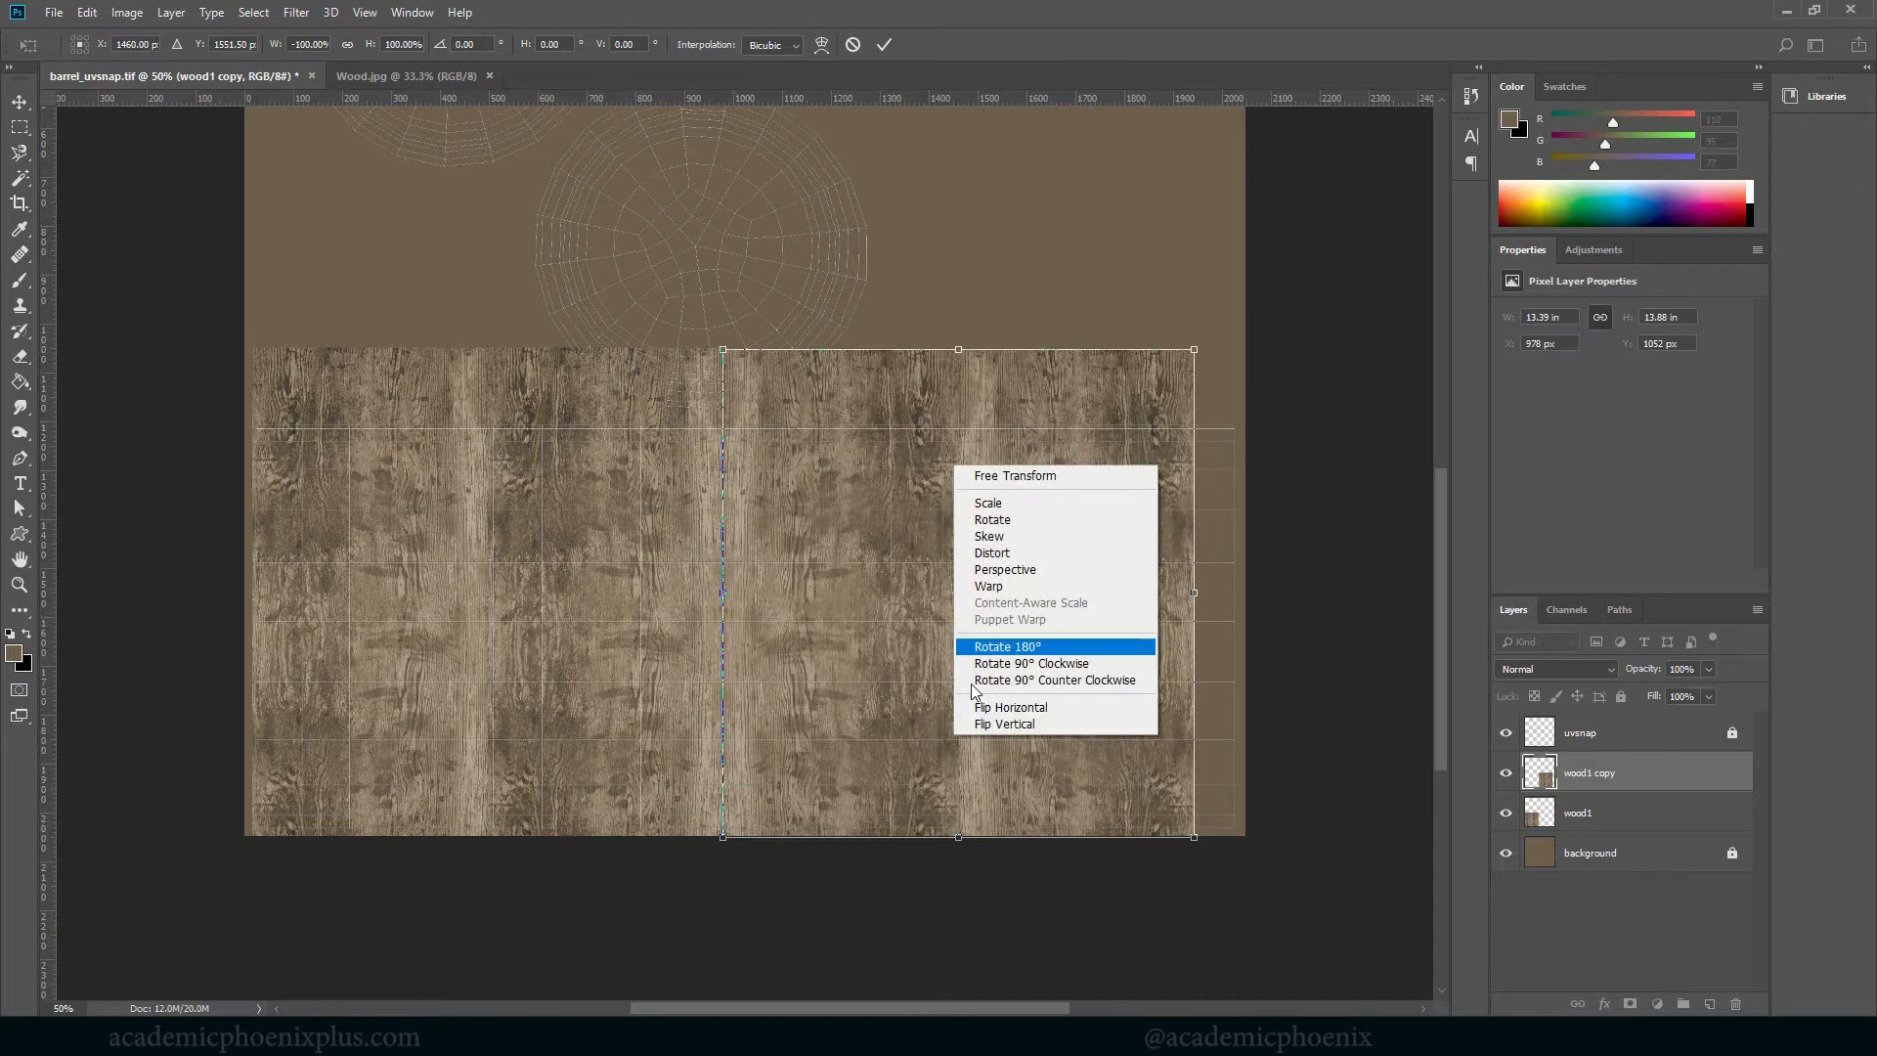
left_click(1005, 647)
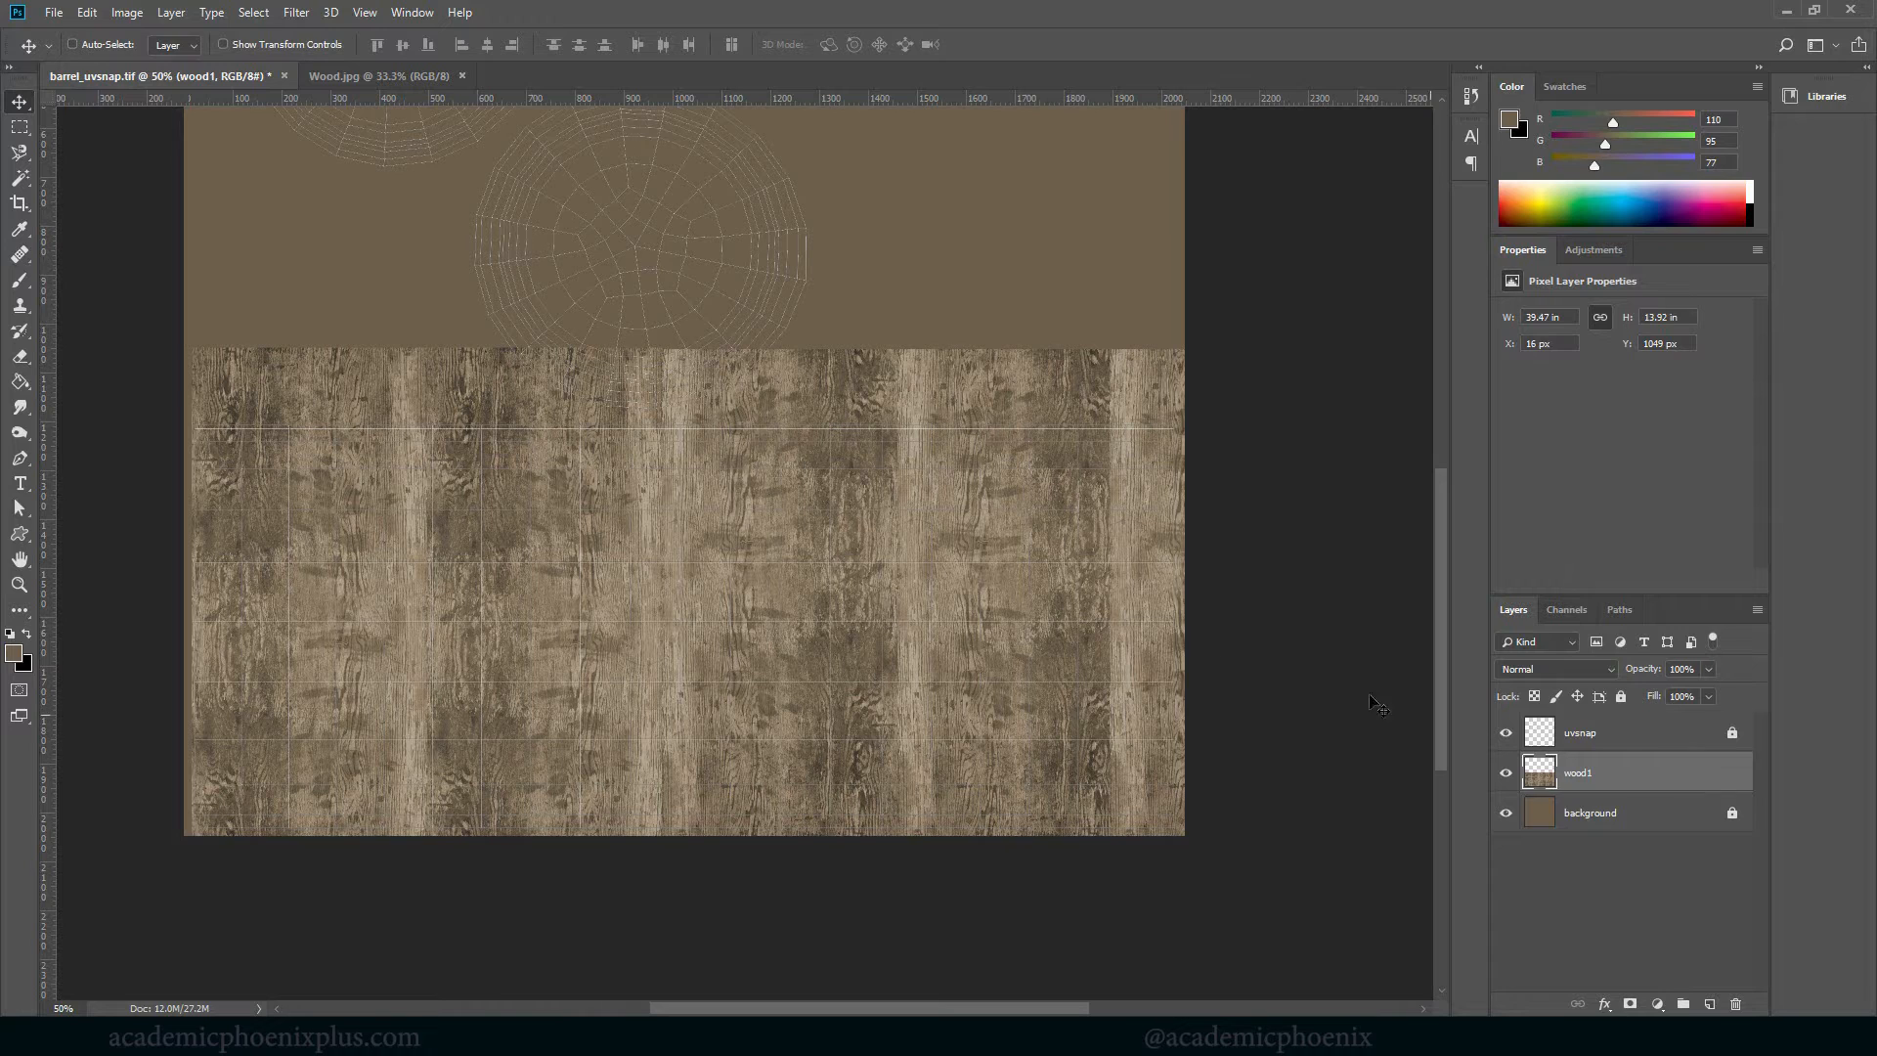
mouse_move(246, 604)
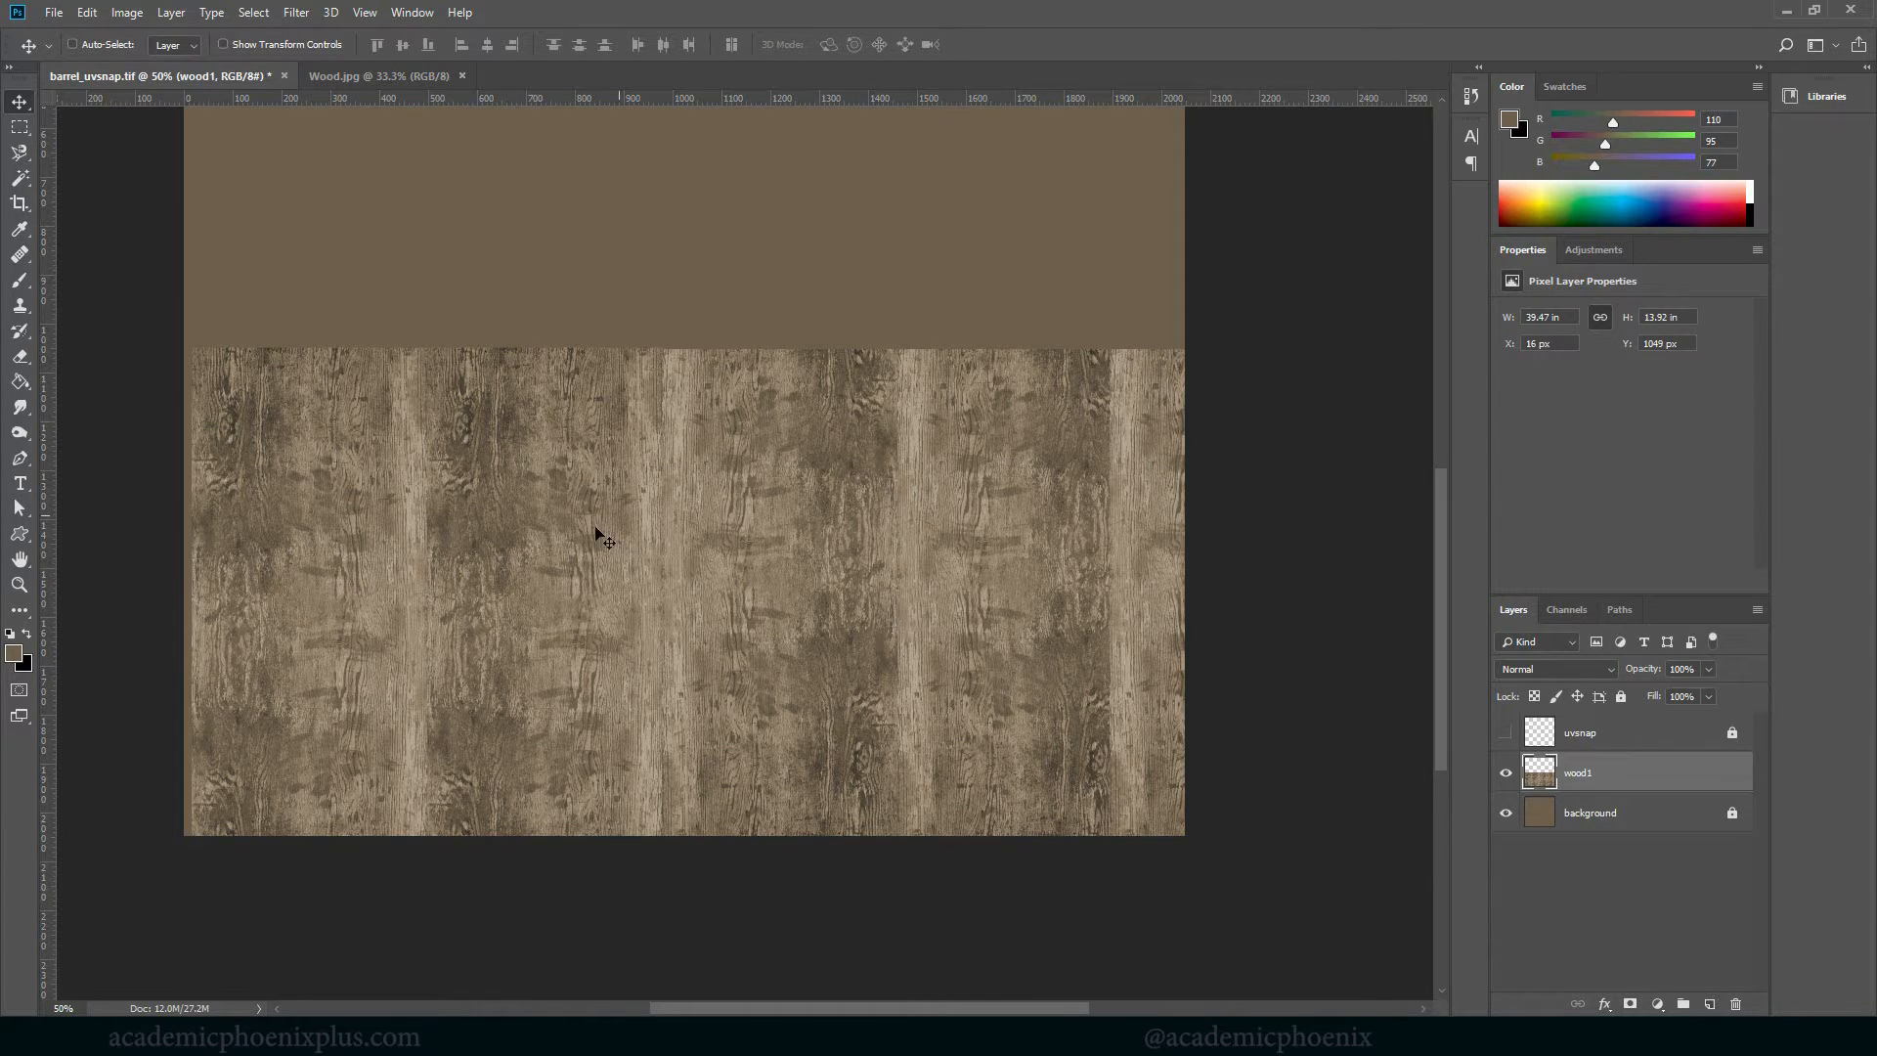
mouse_move(698, 532)
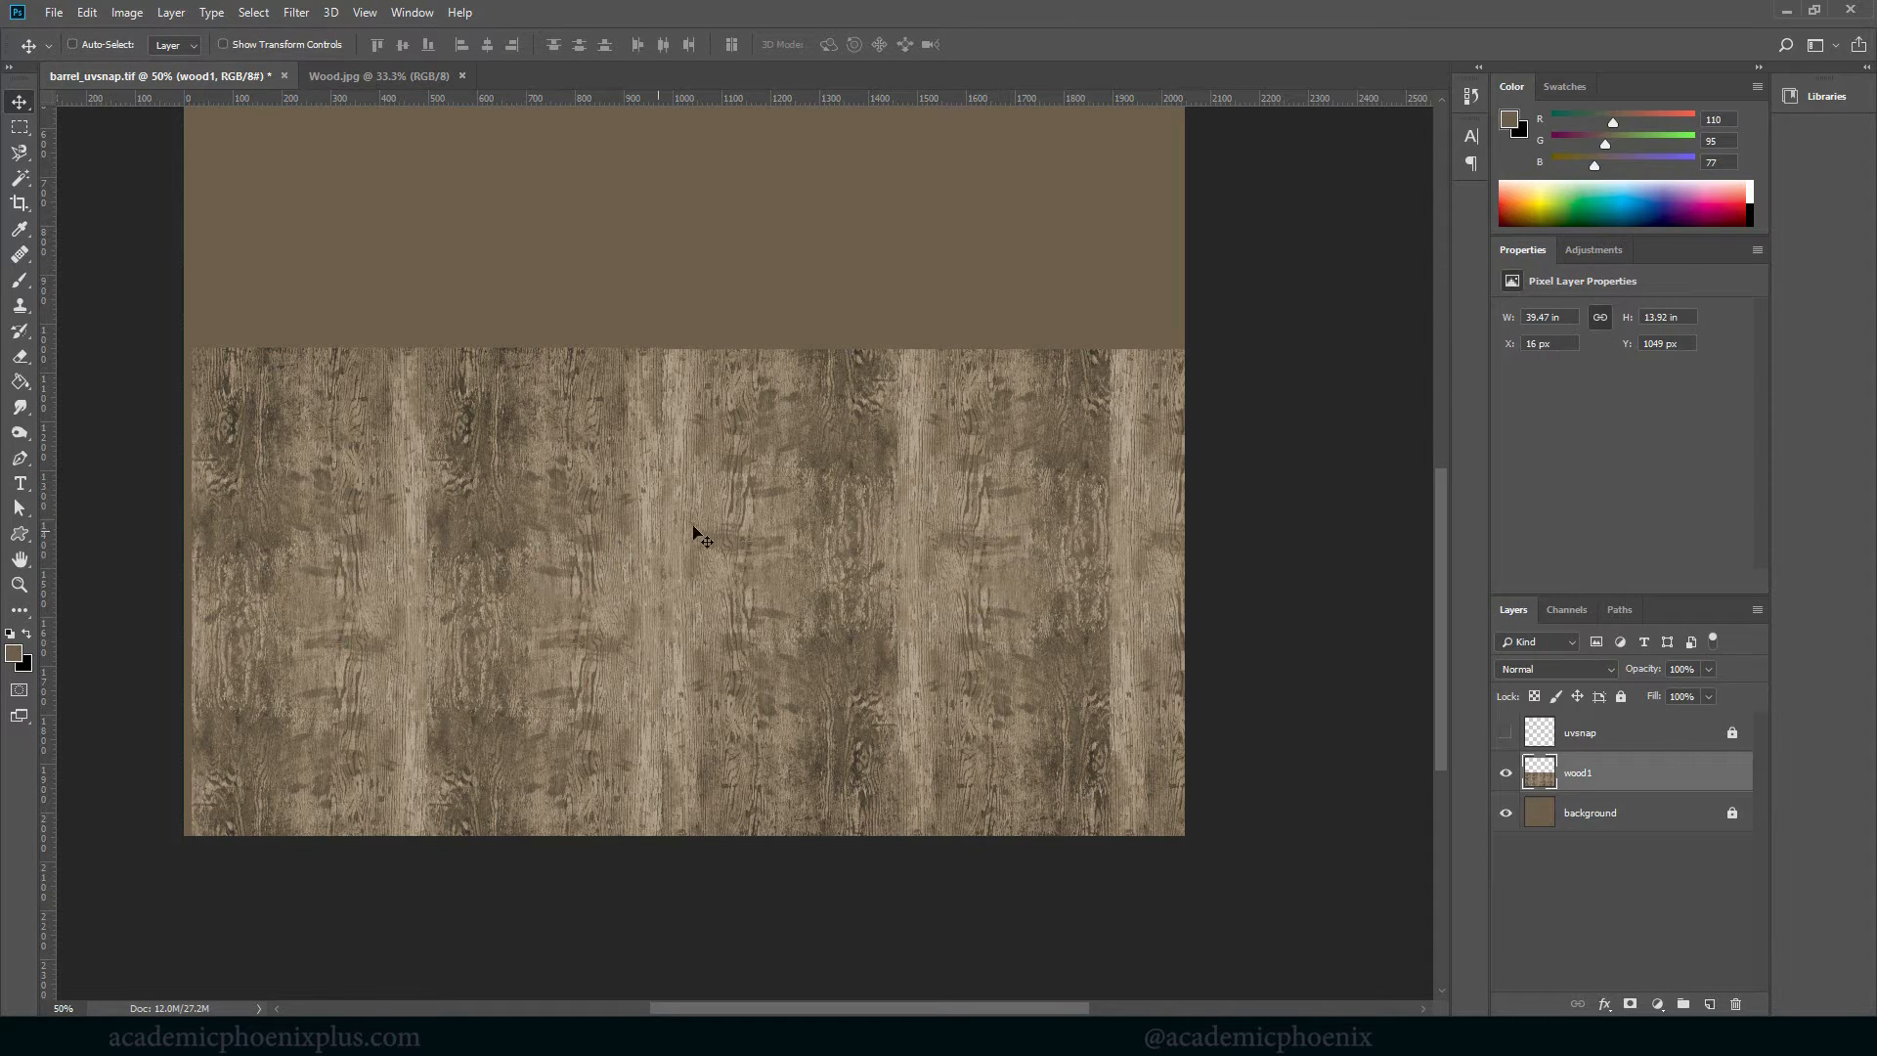
mouse_move(811, 641)
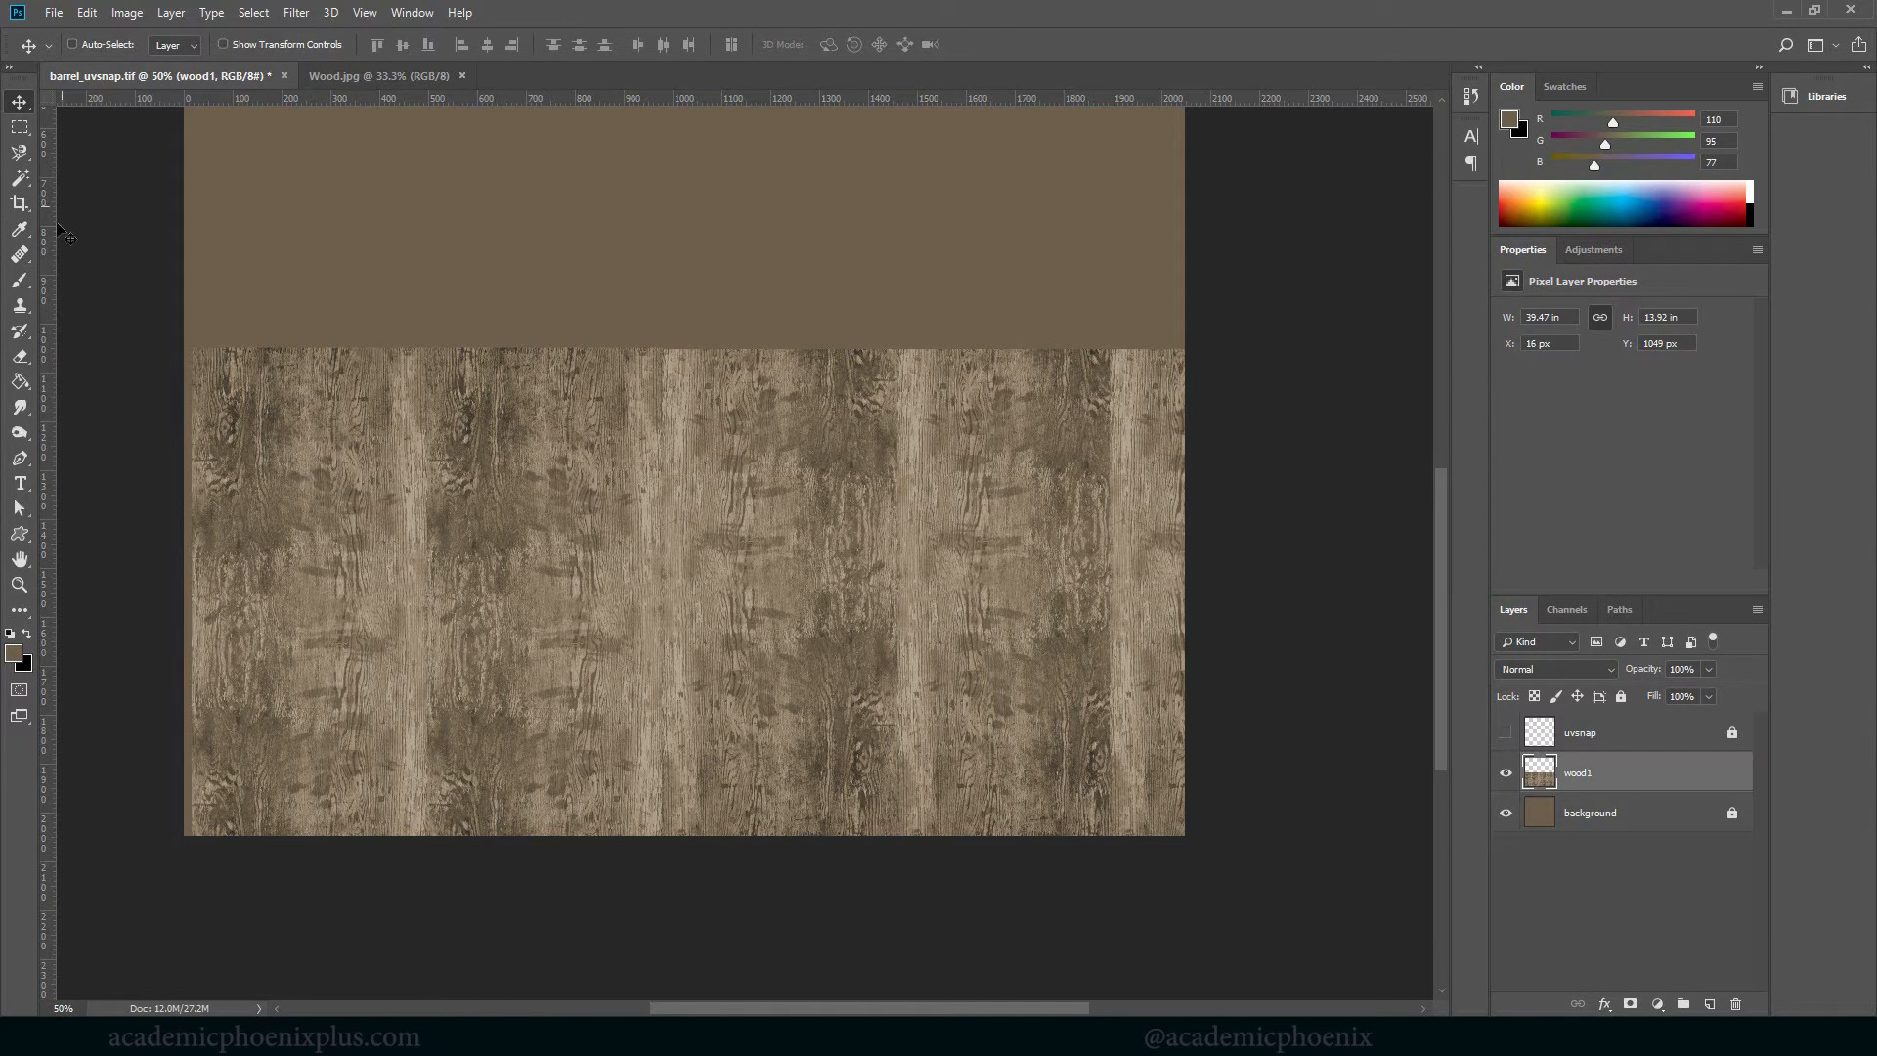
mouse_move(20, 254)
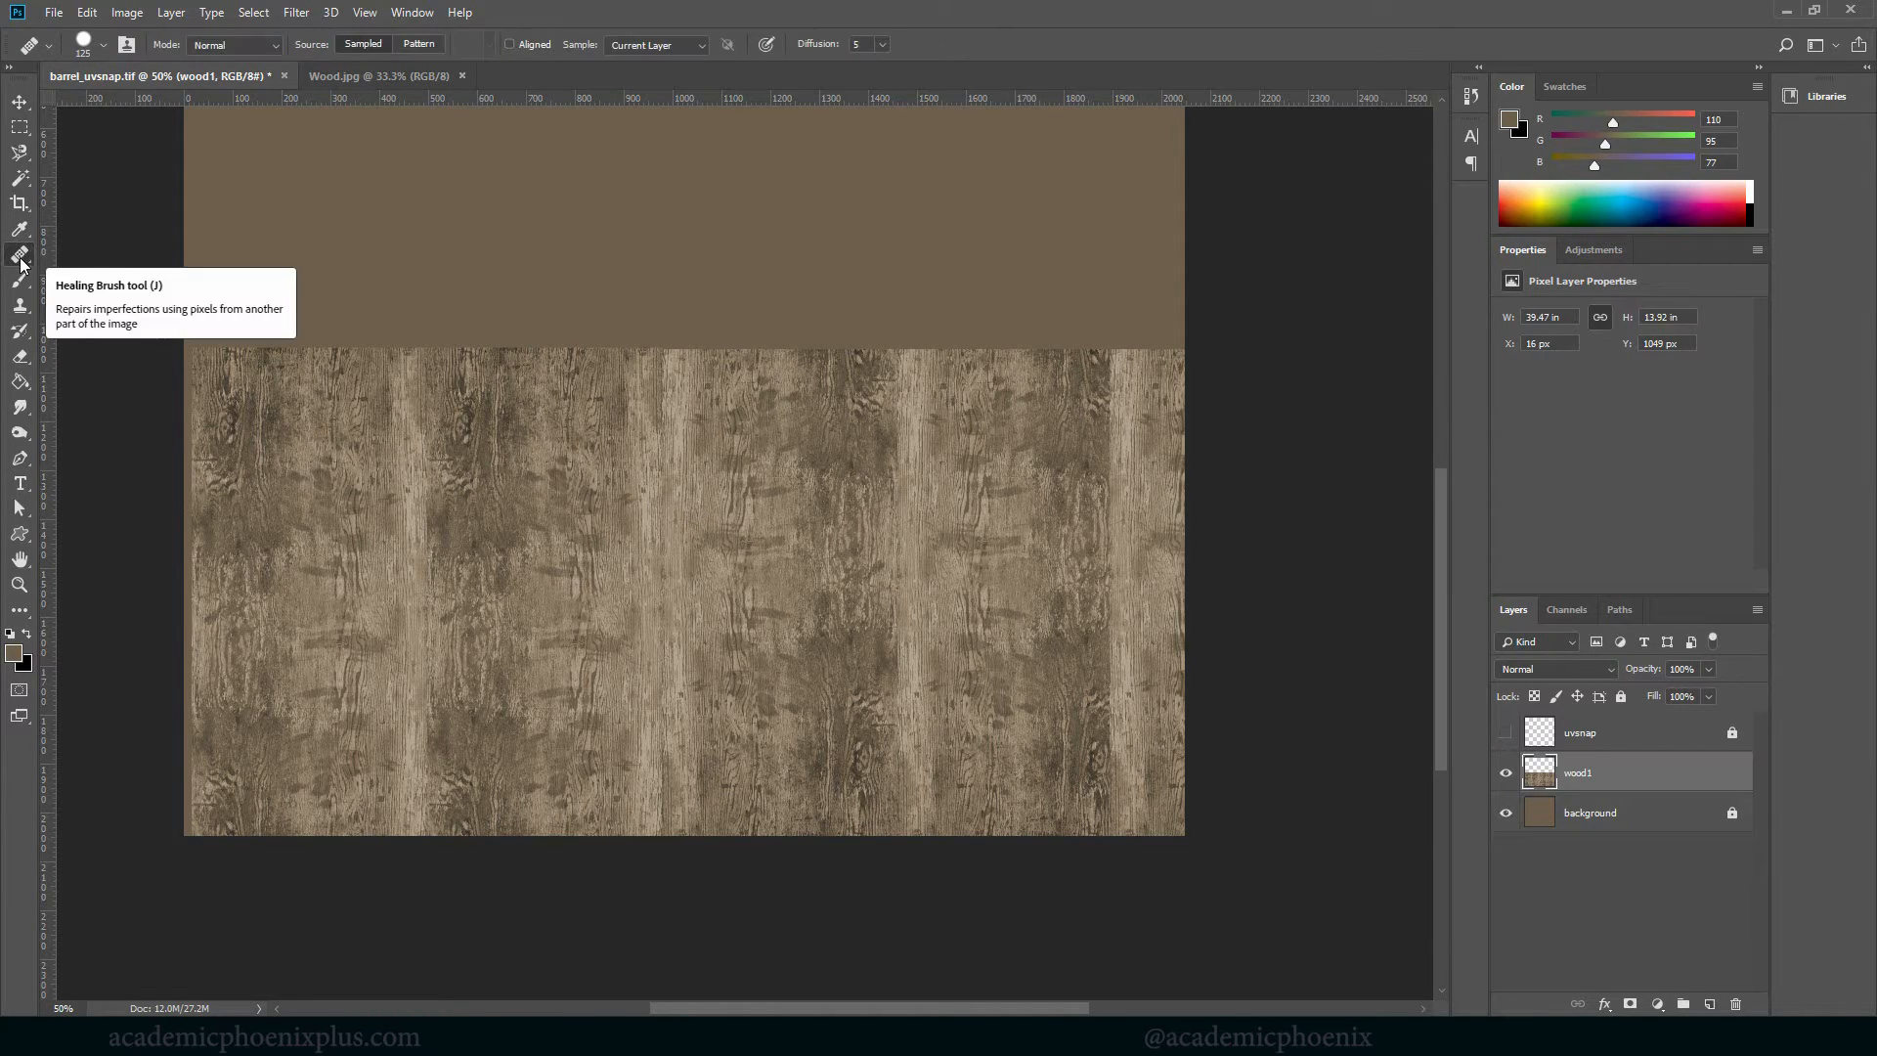
Switch to the Healing Brush tool with the uvsnap layer hidden
left_click(19, 254)
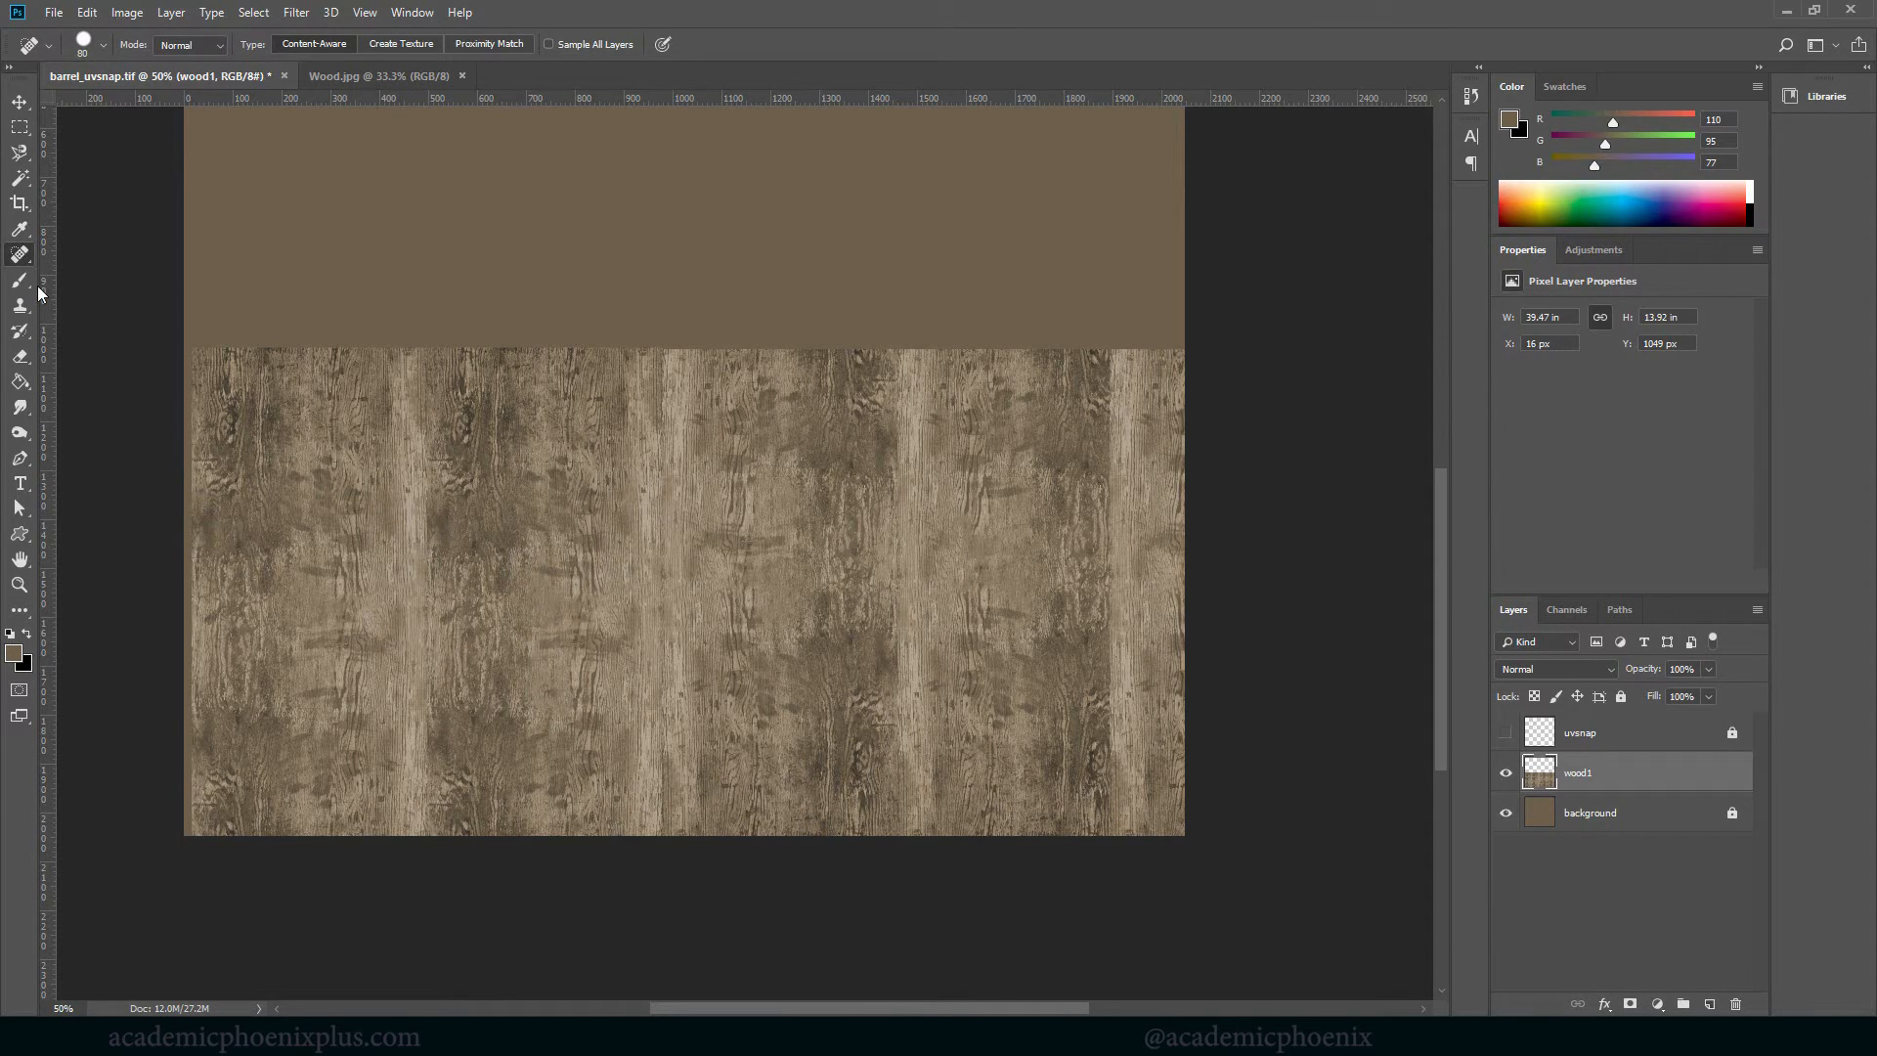
Alt-sample clean wood and heal the seams in the upper middle and near the right edge
left_click(19, 254)
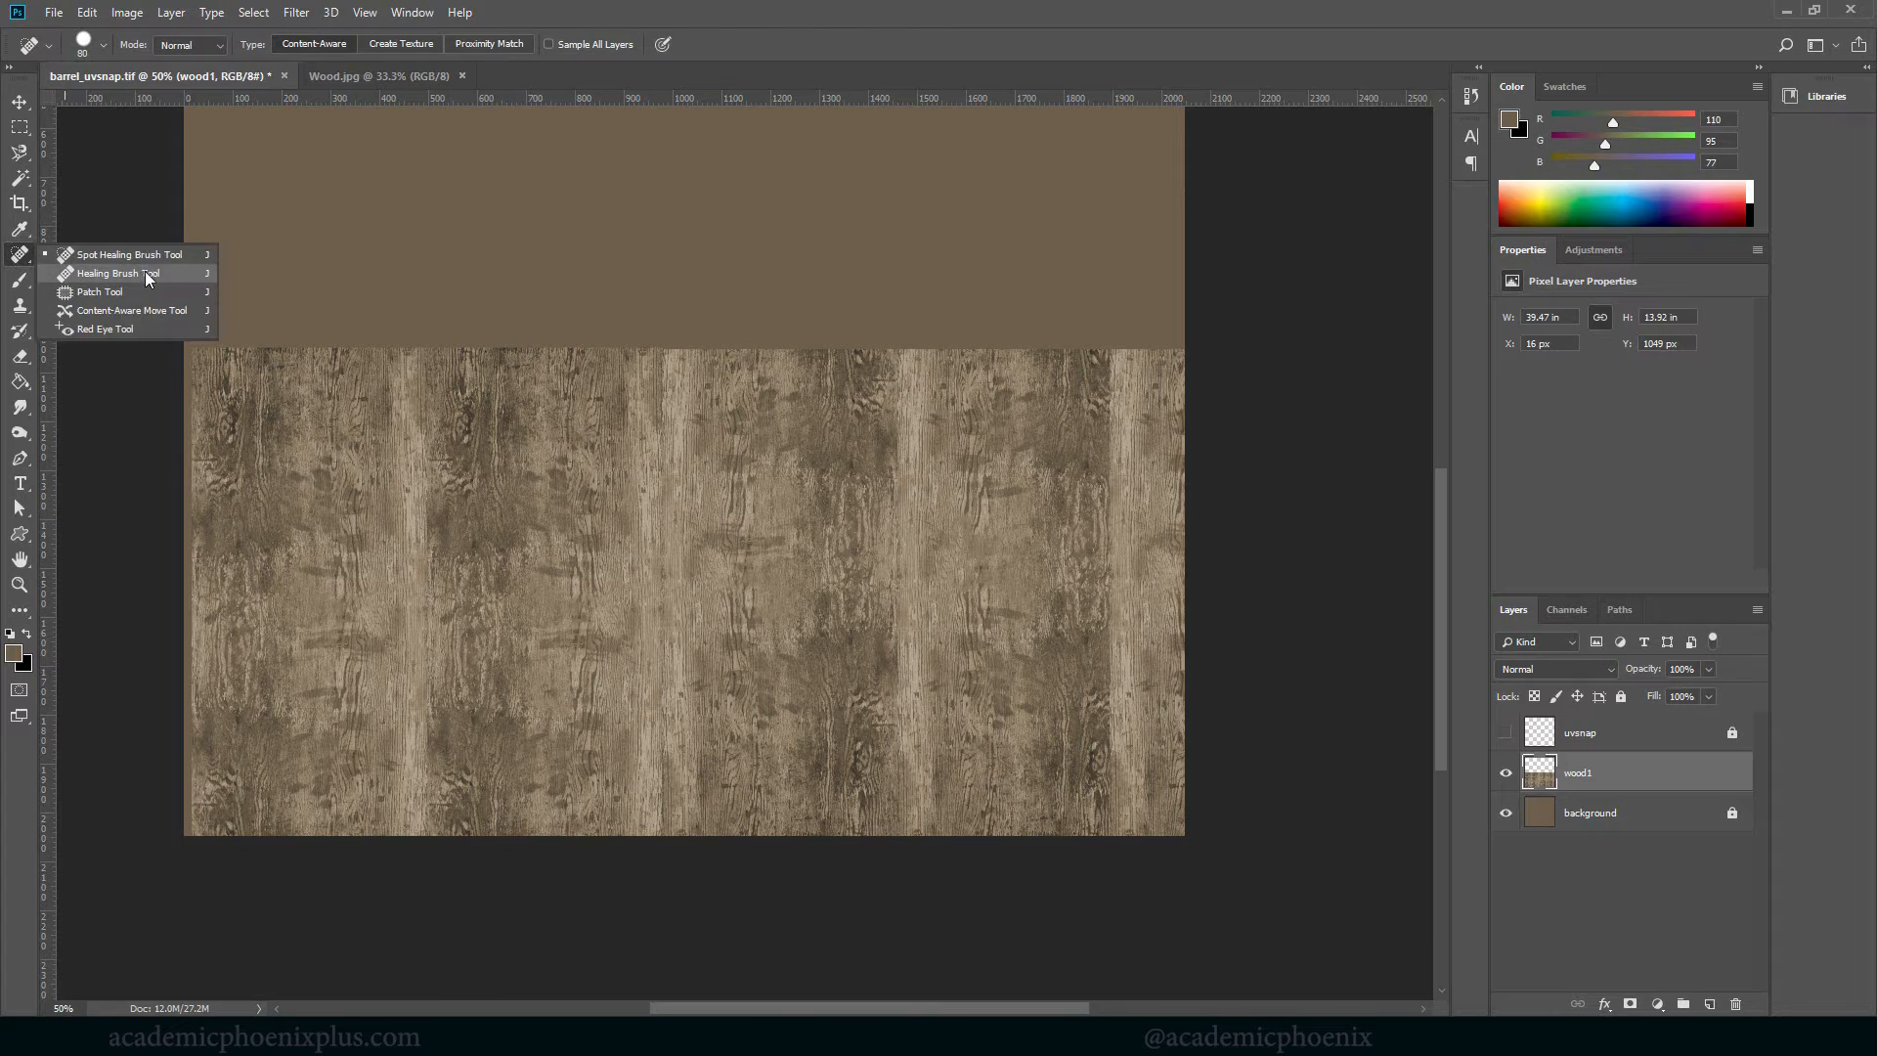
left_click(97, 291)
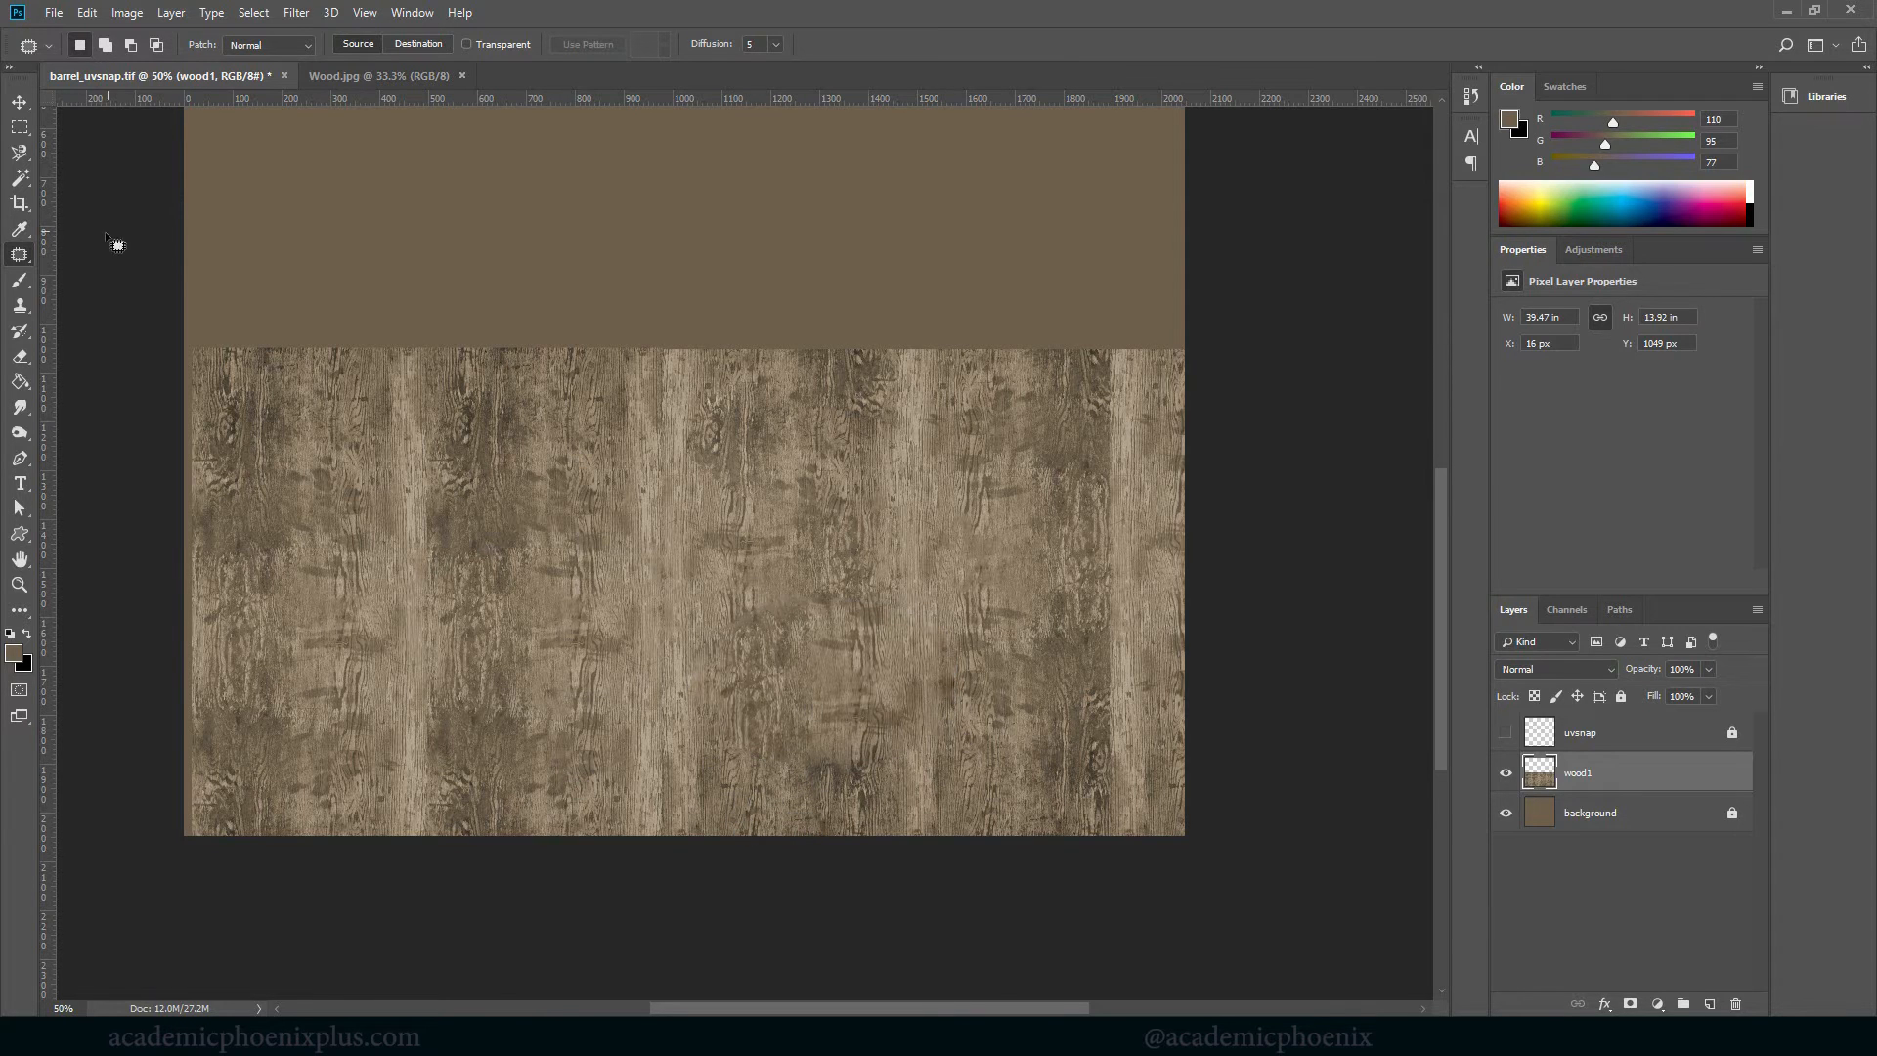
left_click(19, 254)
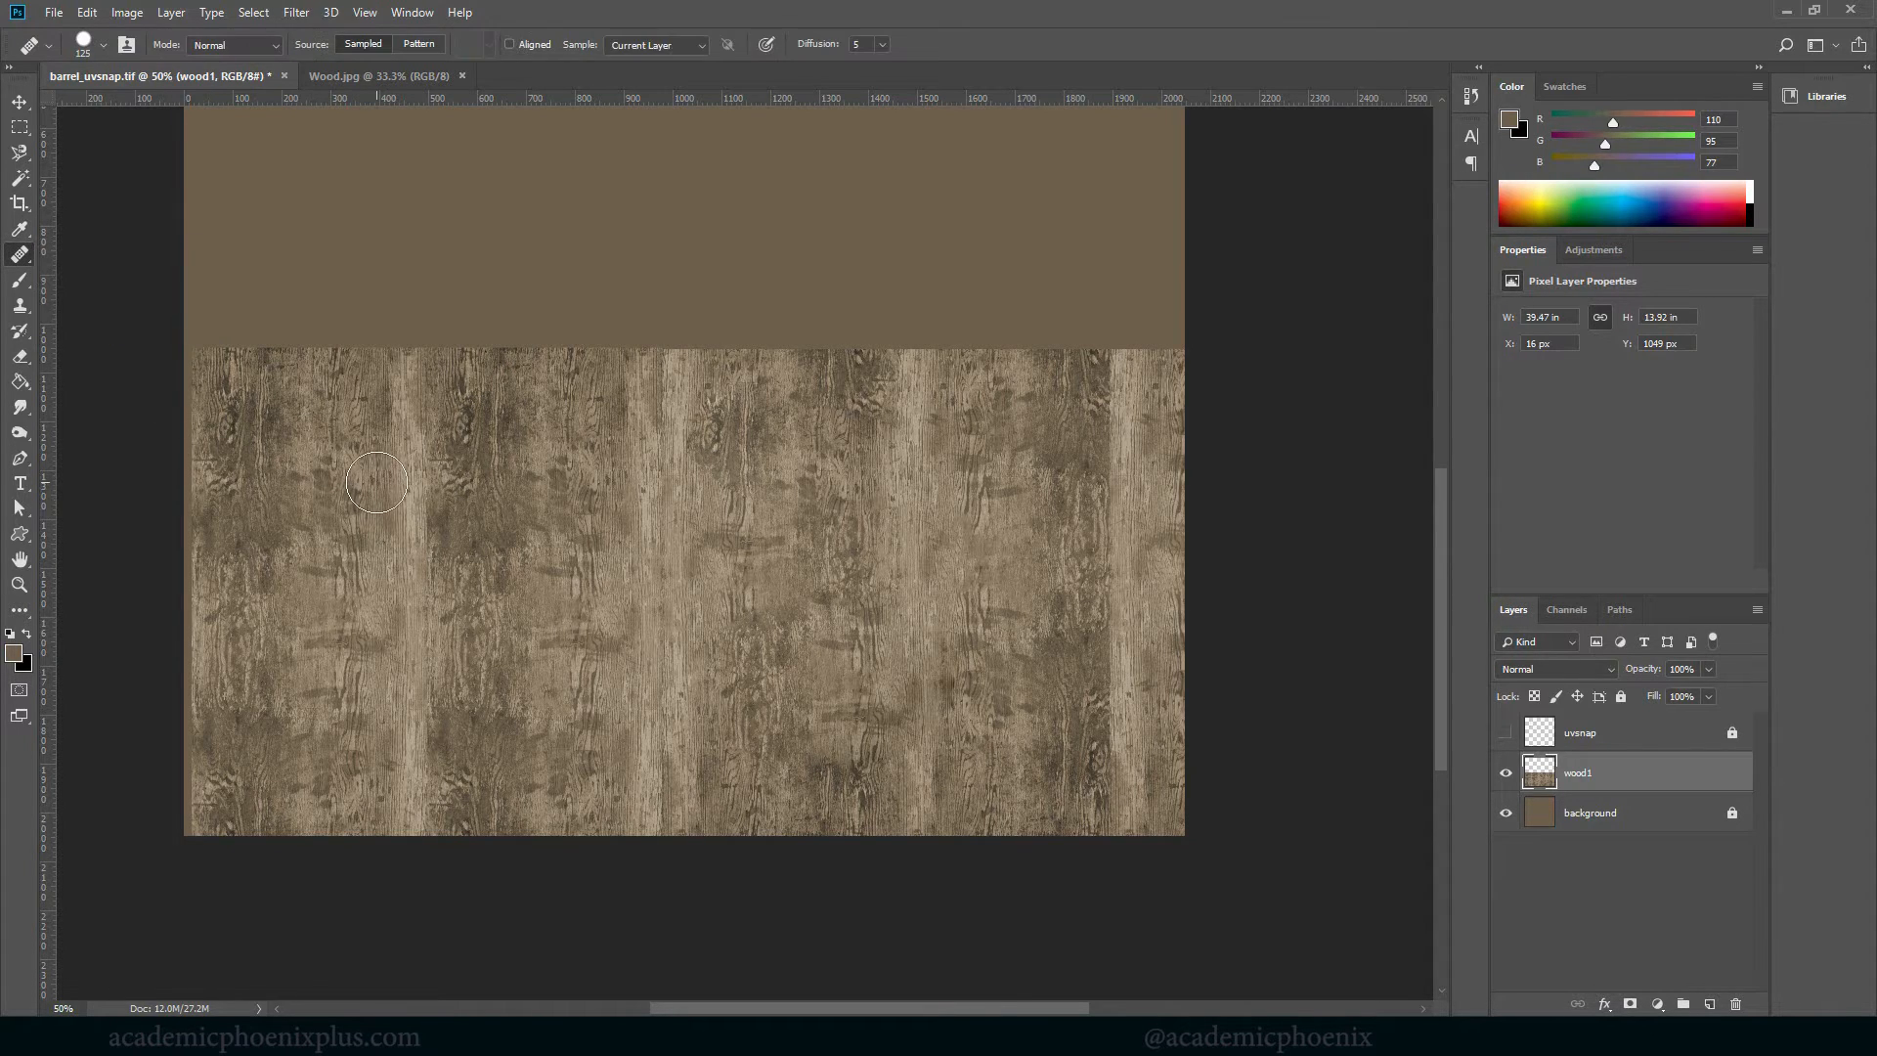
mouse_move(399, 483)
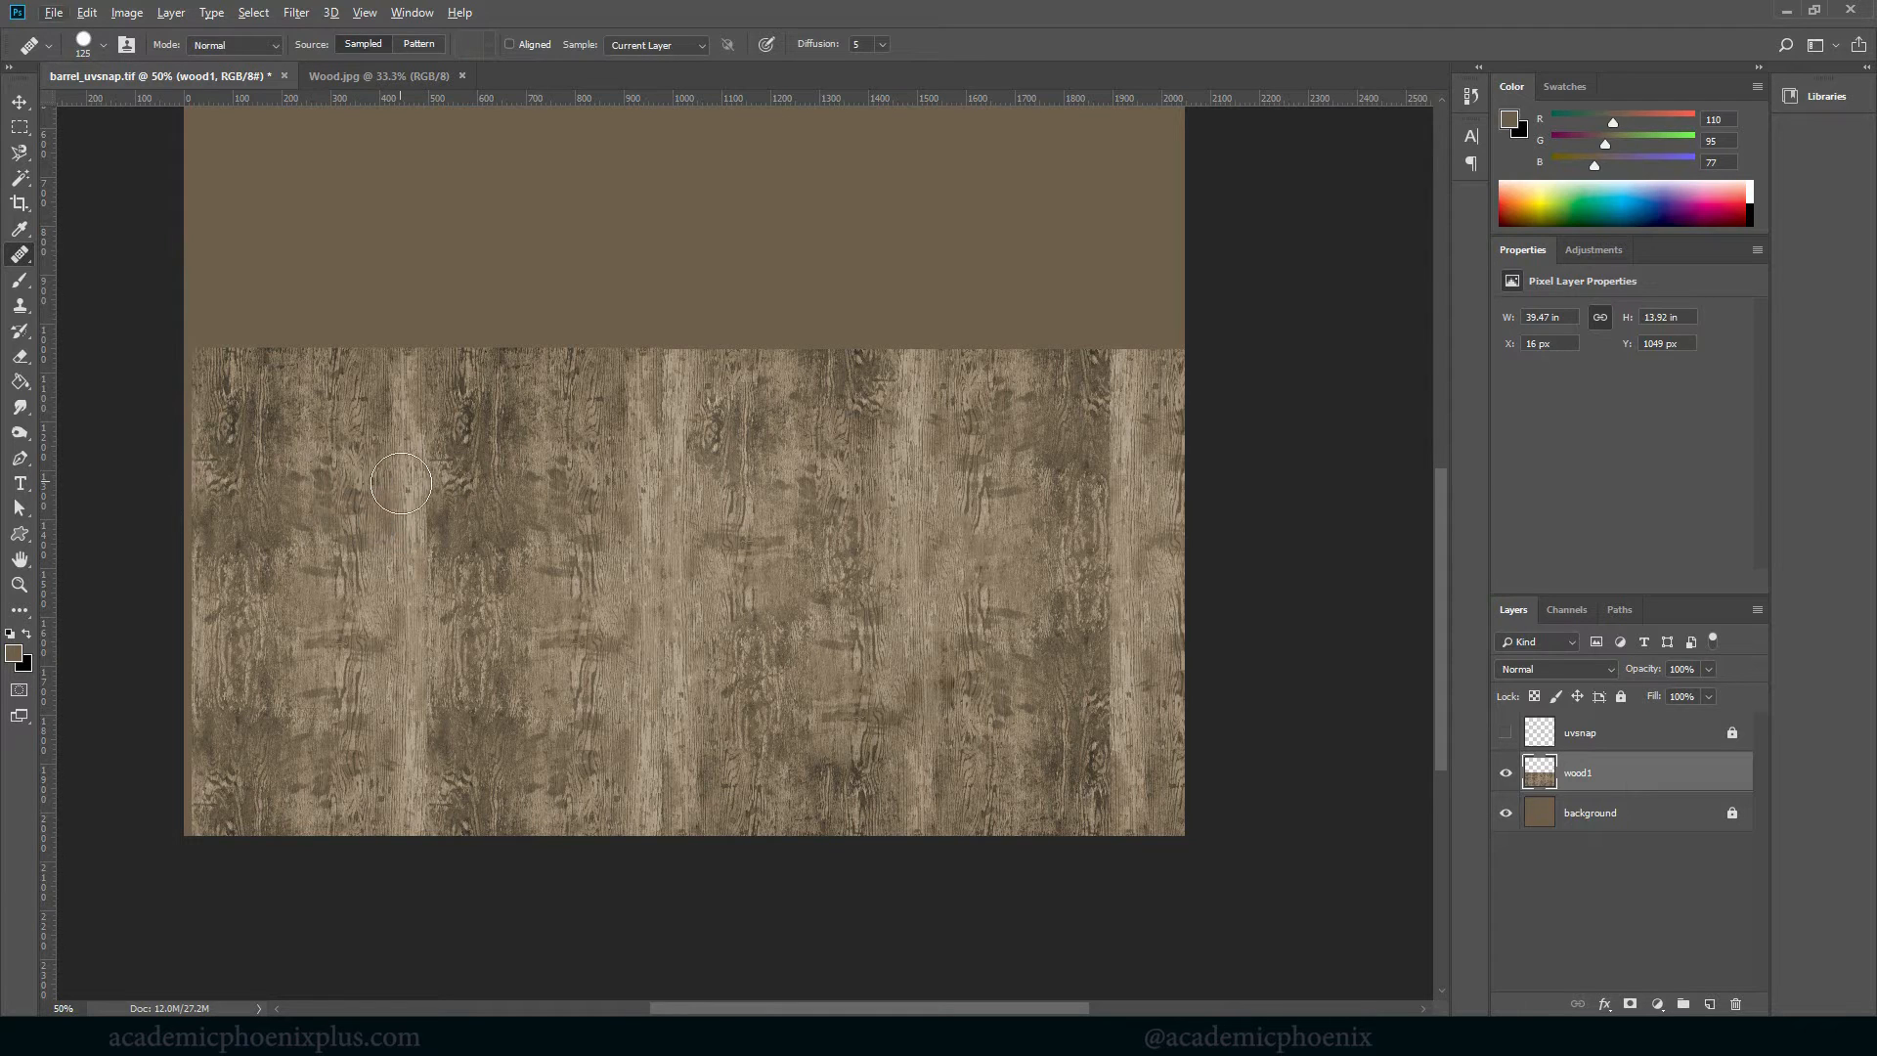
key("alt")
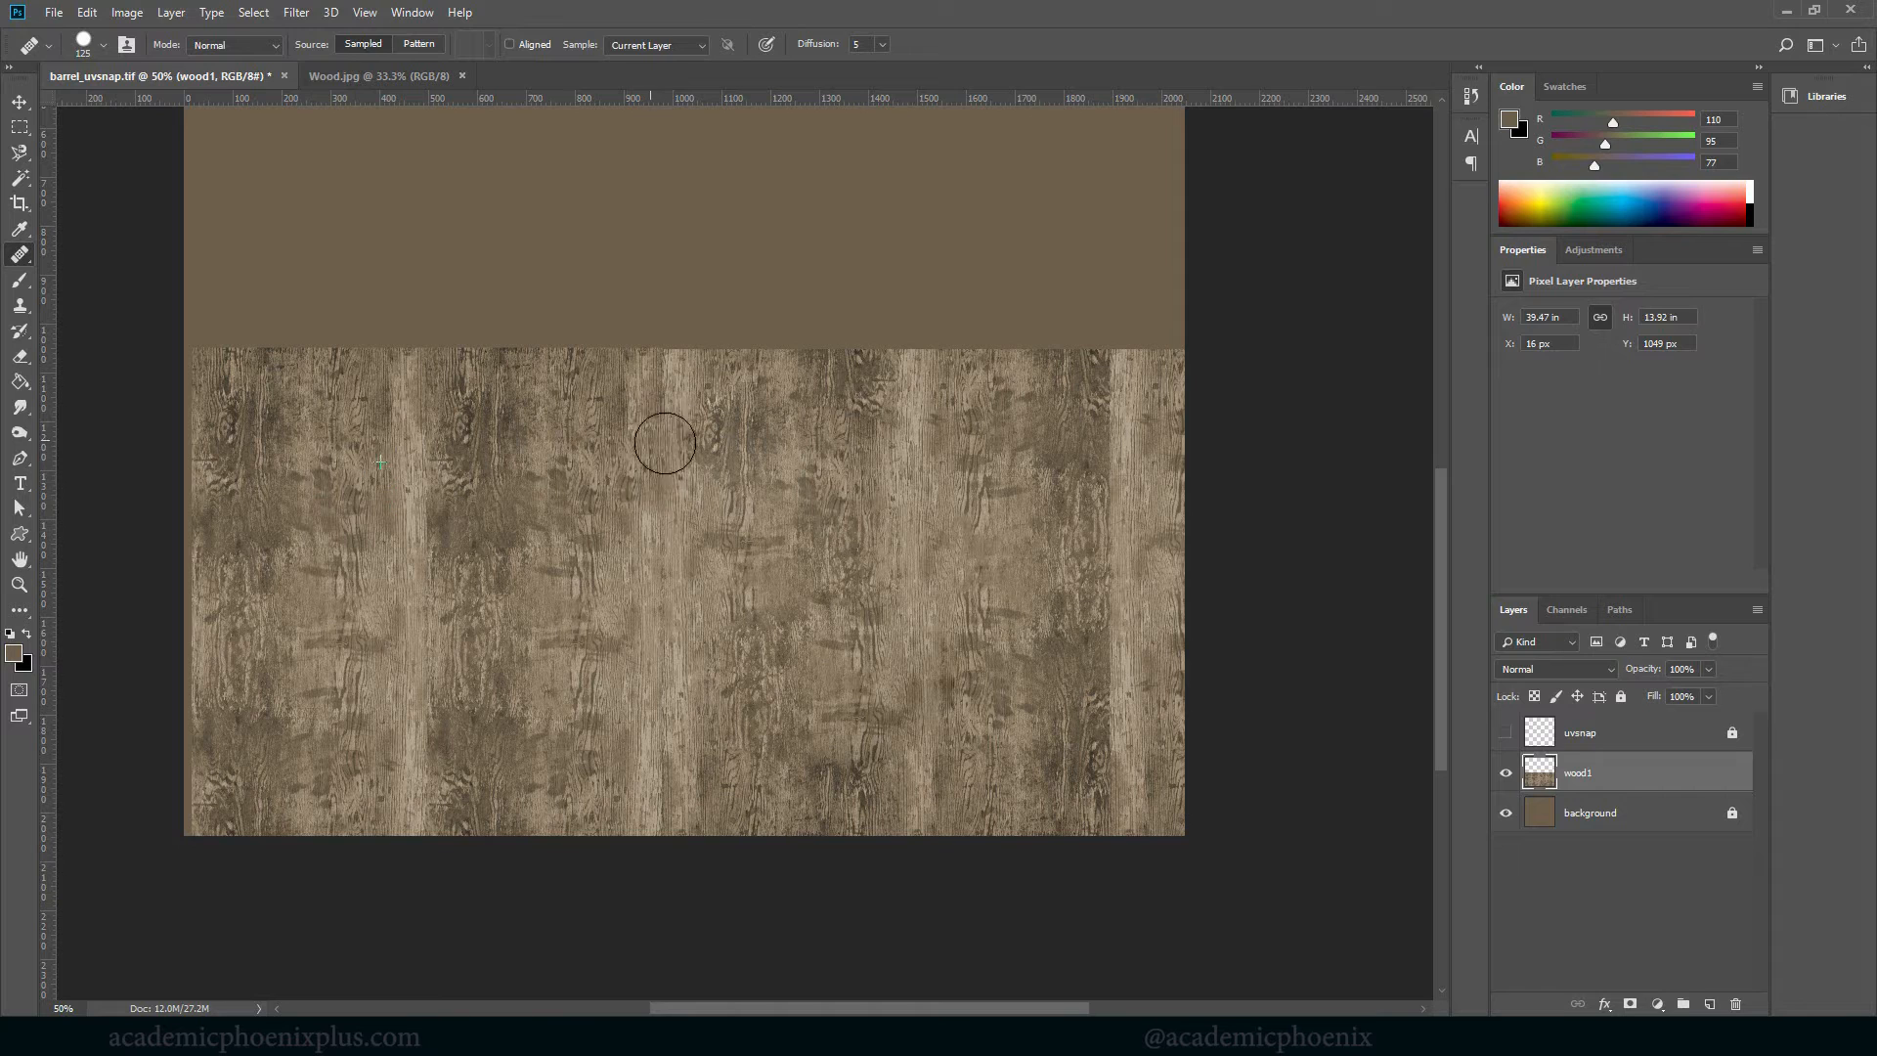
left_click_drag(665, 444, 430, 739)
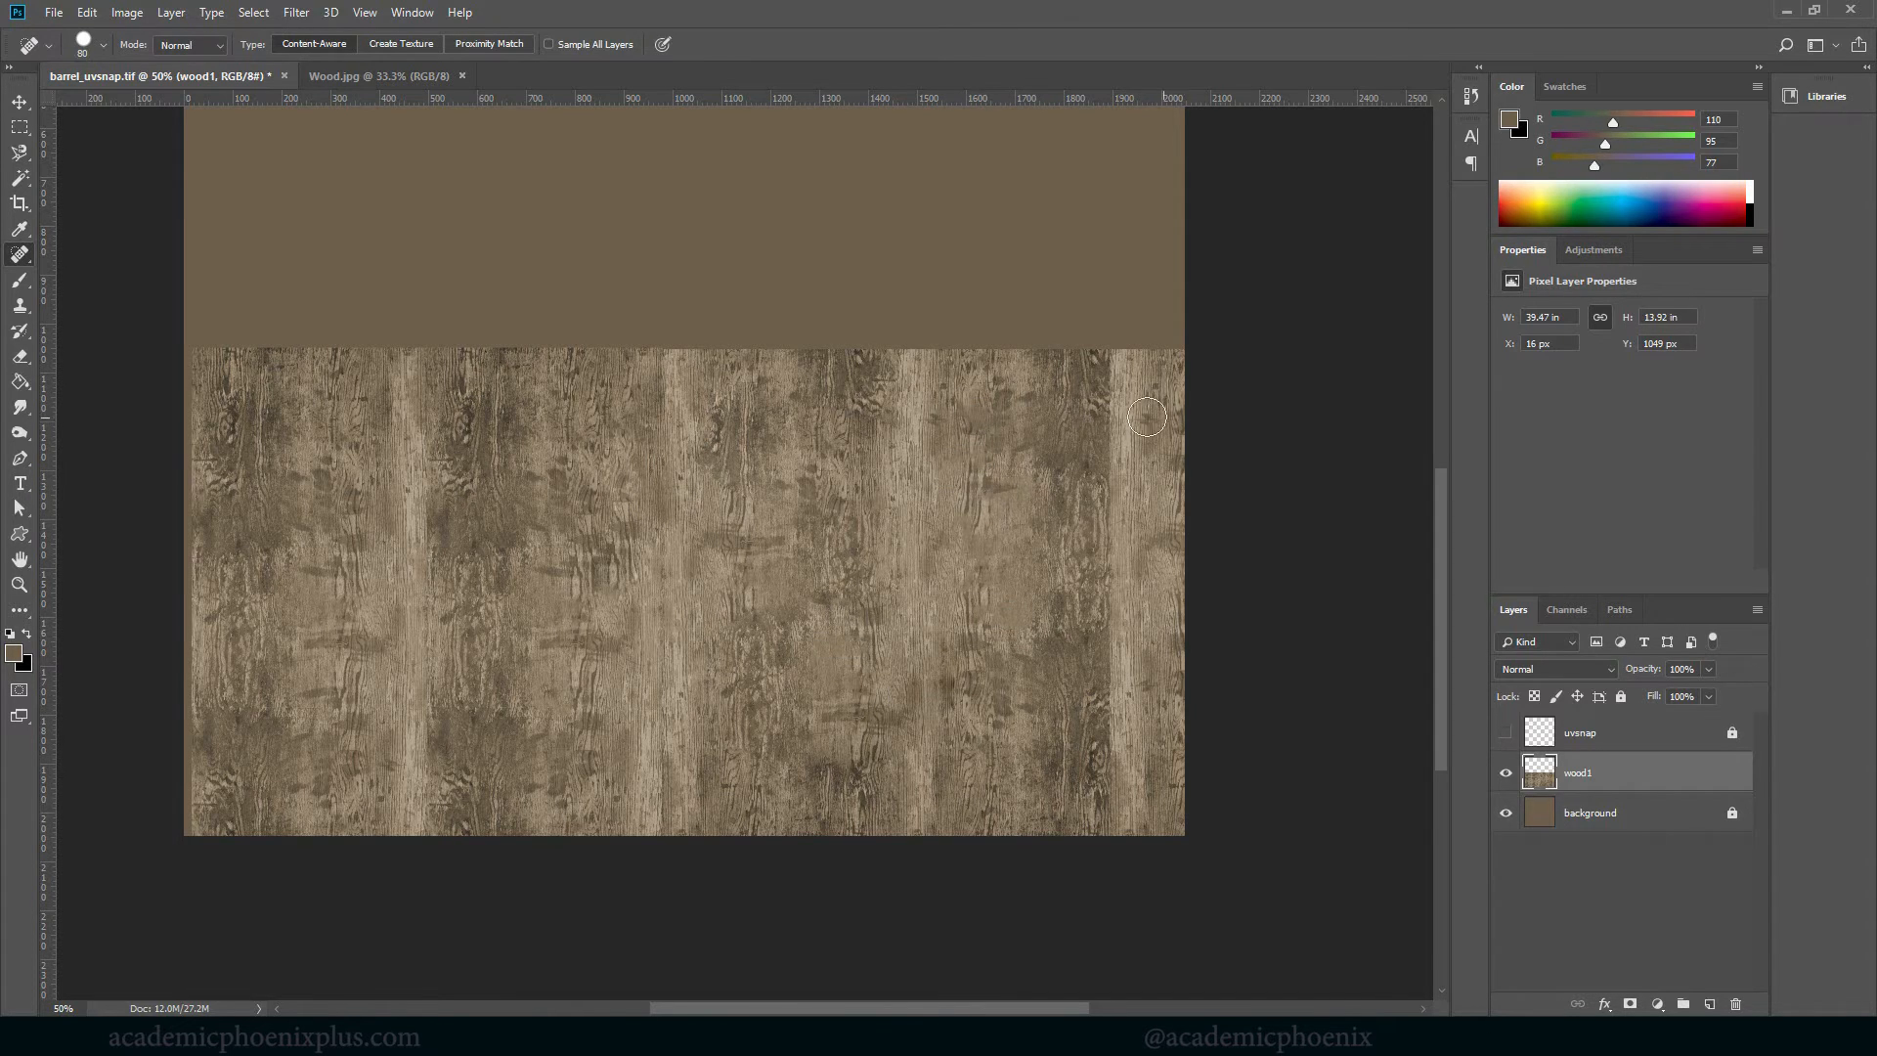
left_click_drag(1146, 419, 885, 715)
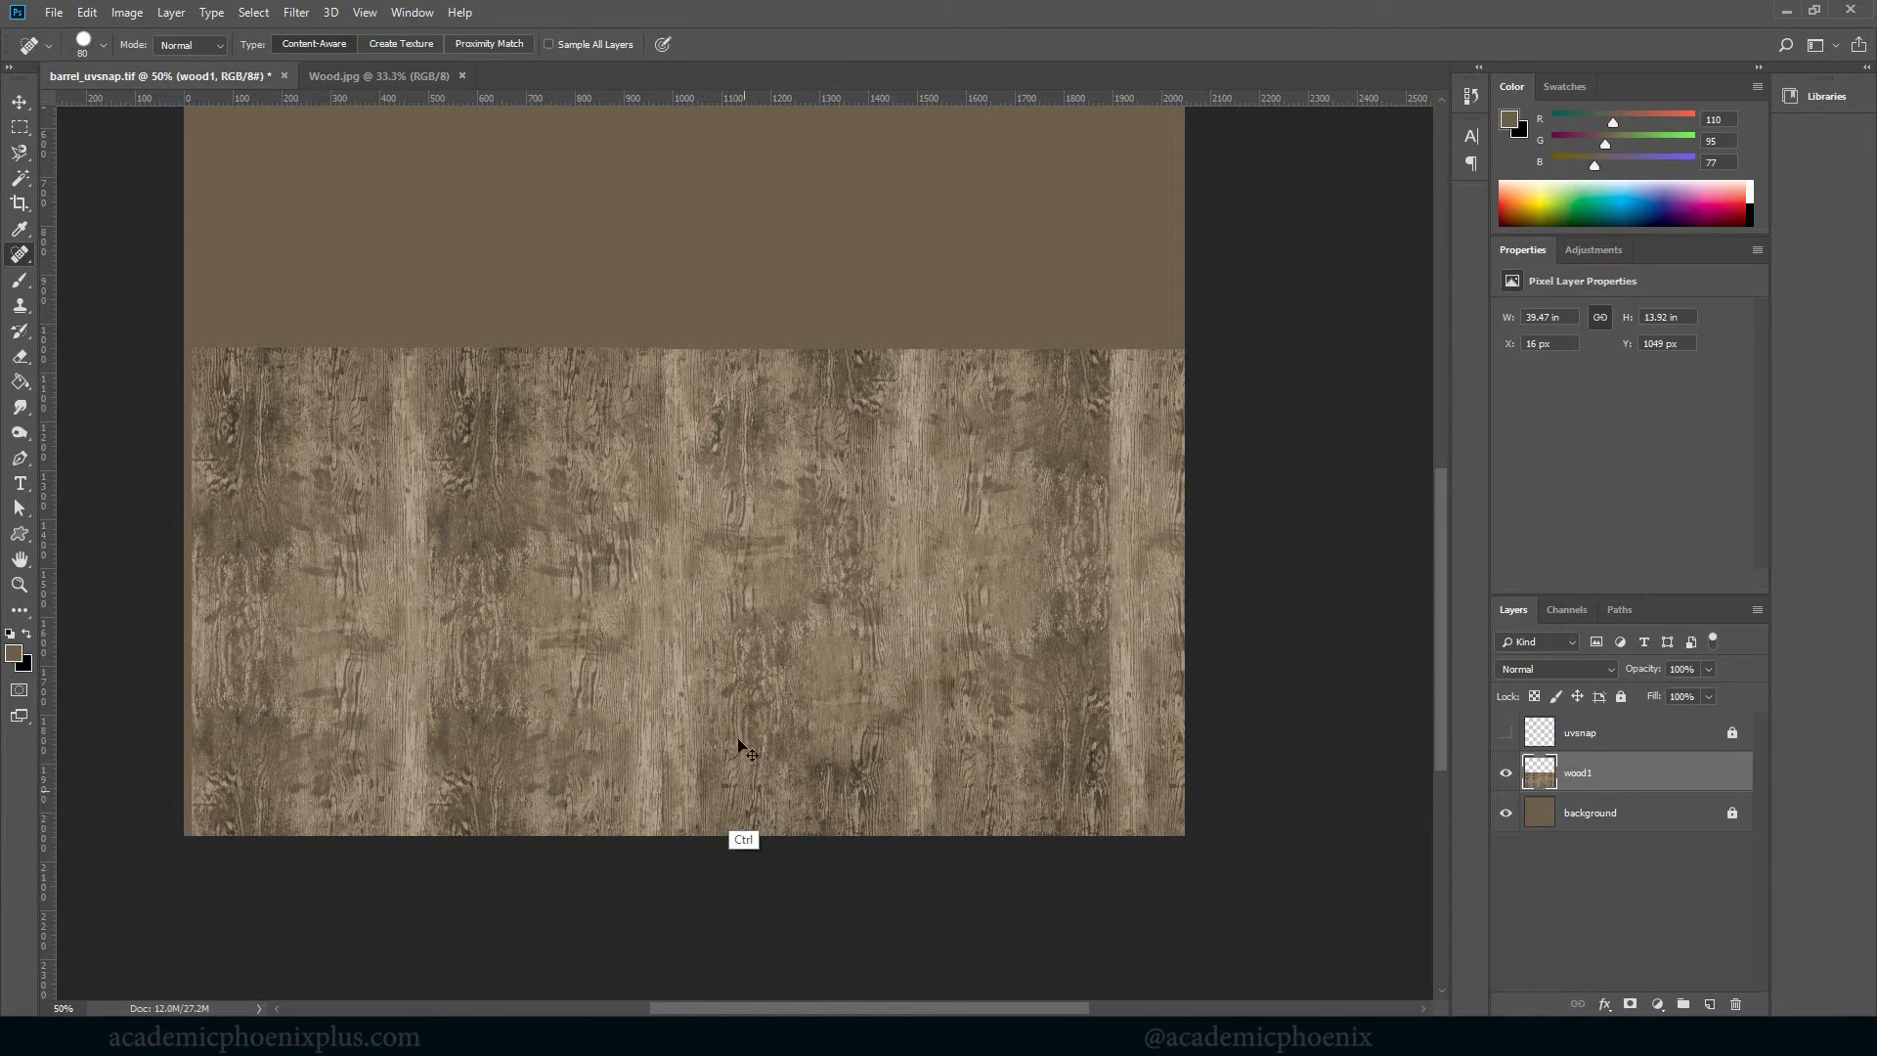
Save the texture as barrel_CLR in Photoshop PSD format via Save As
left_click(53, 12)
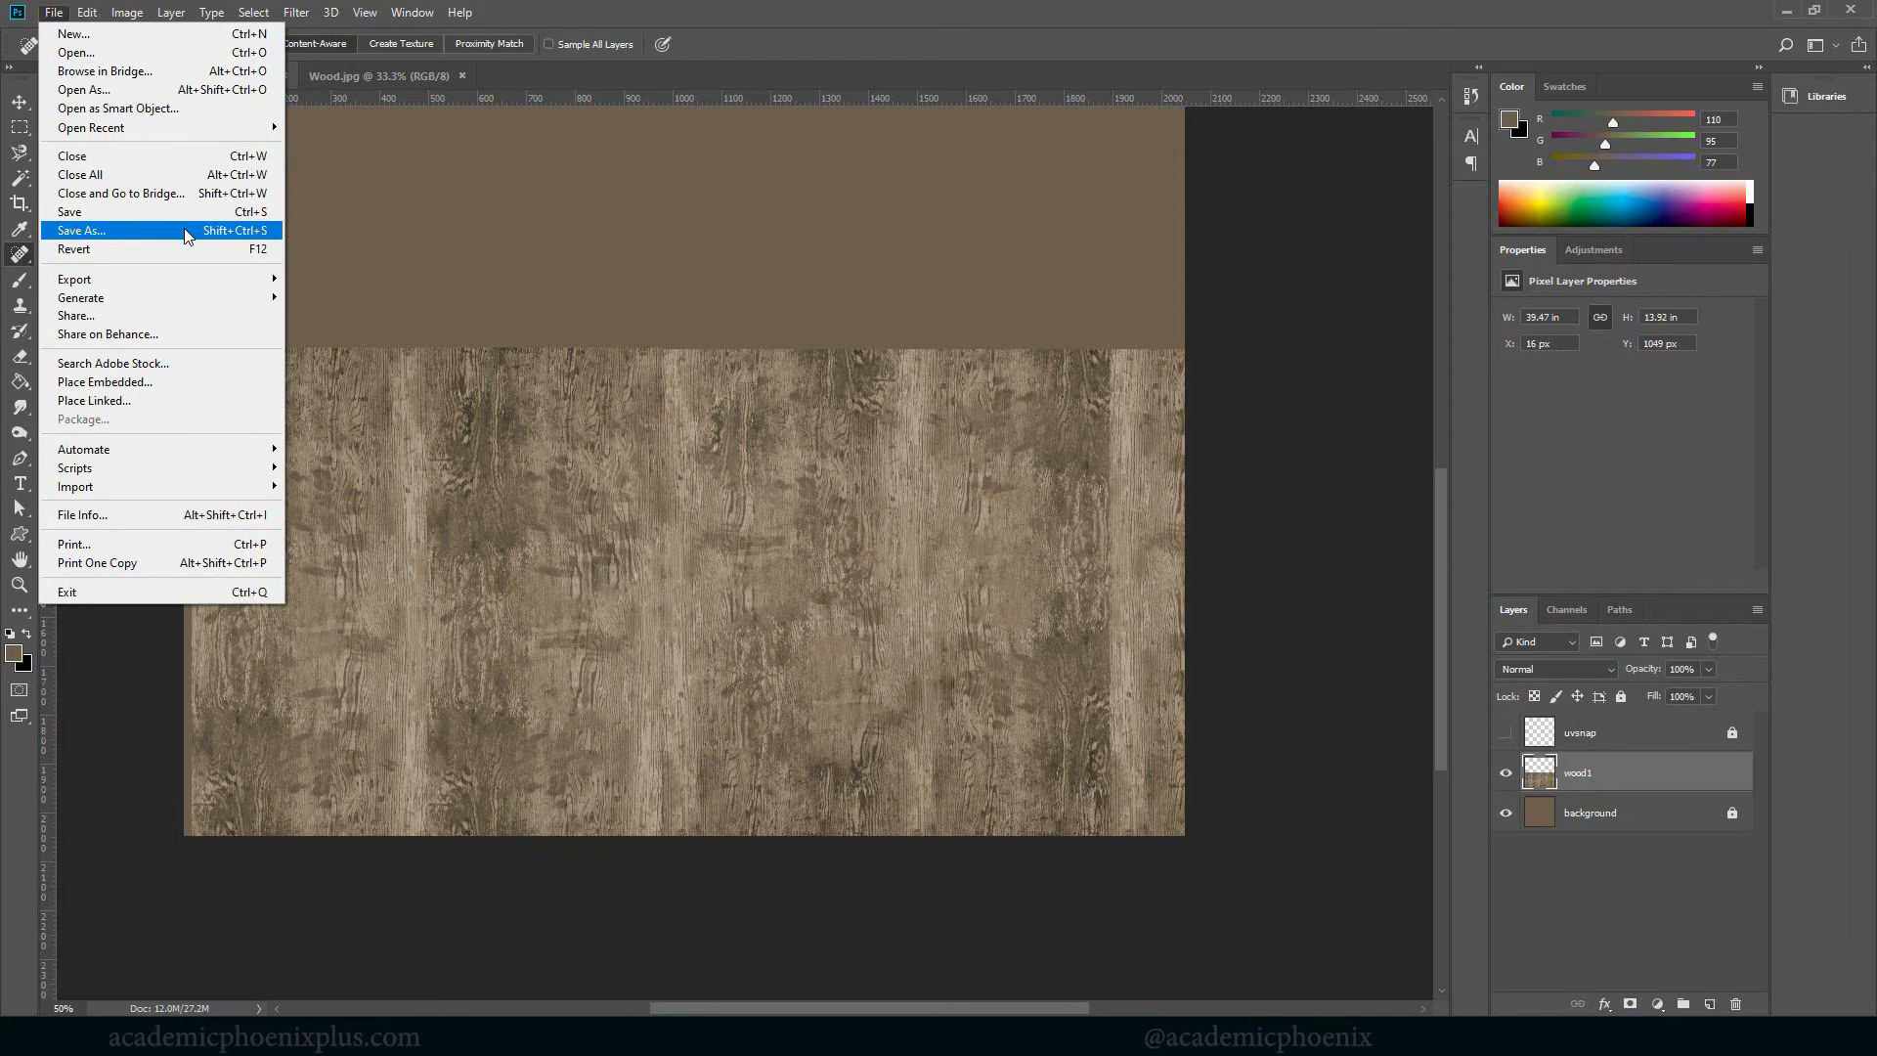
mouse_move(268, 237)
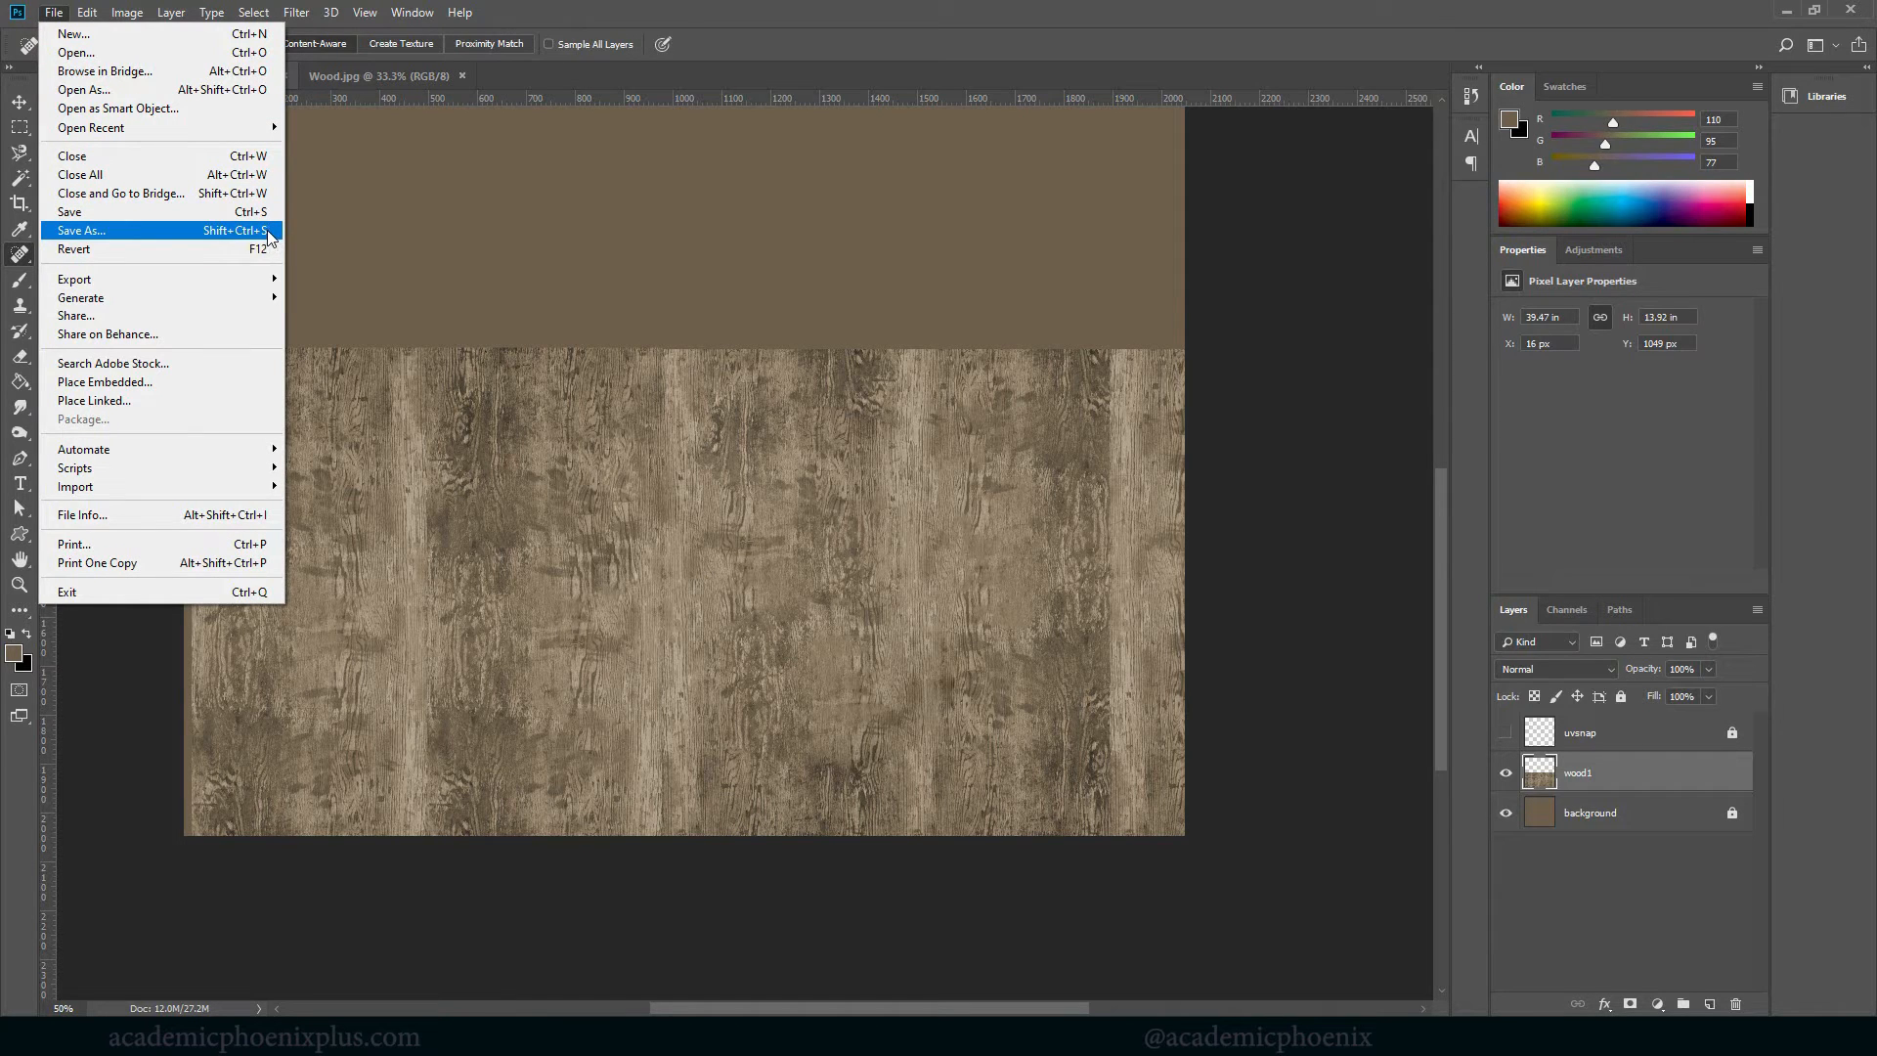
left_click(82, 230)
type("barrel_")
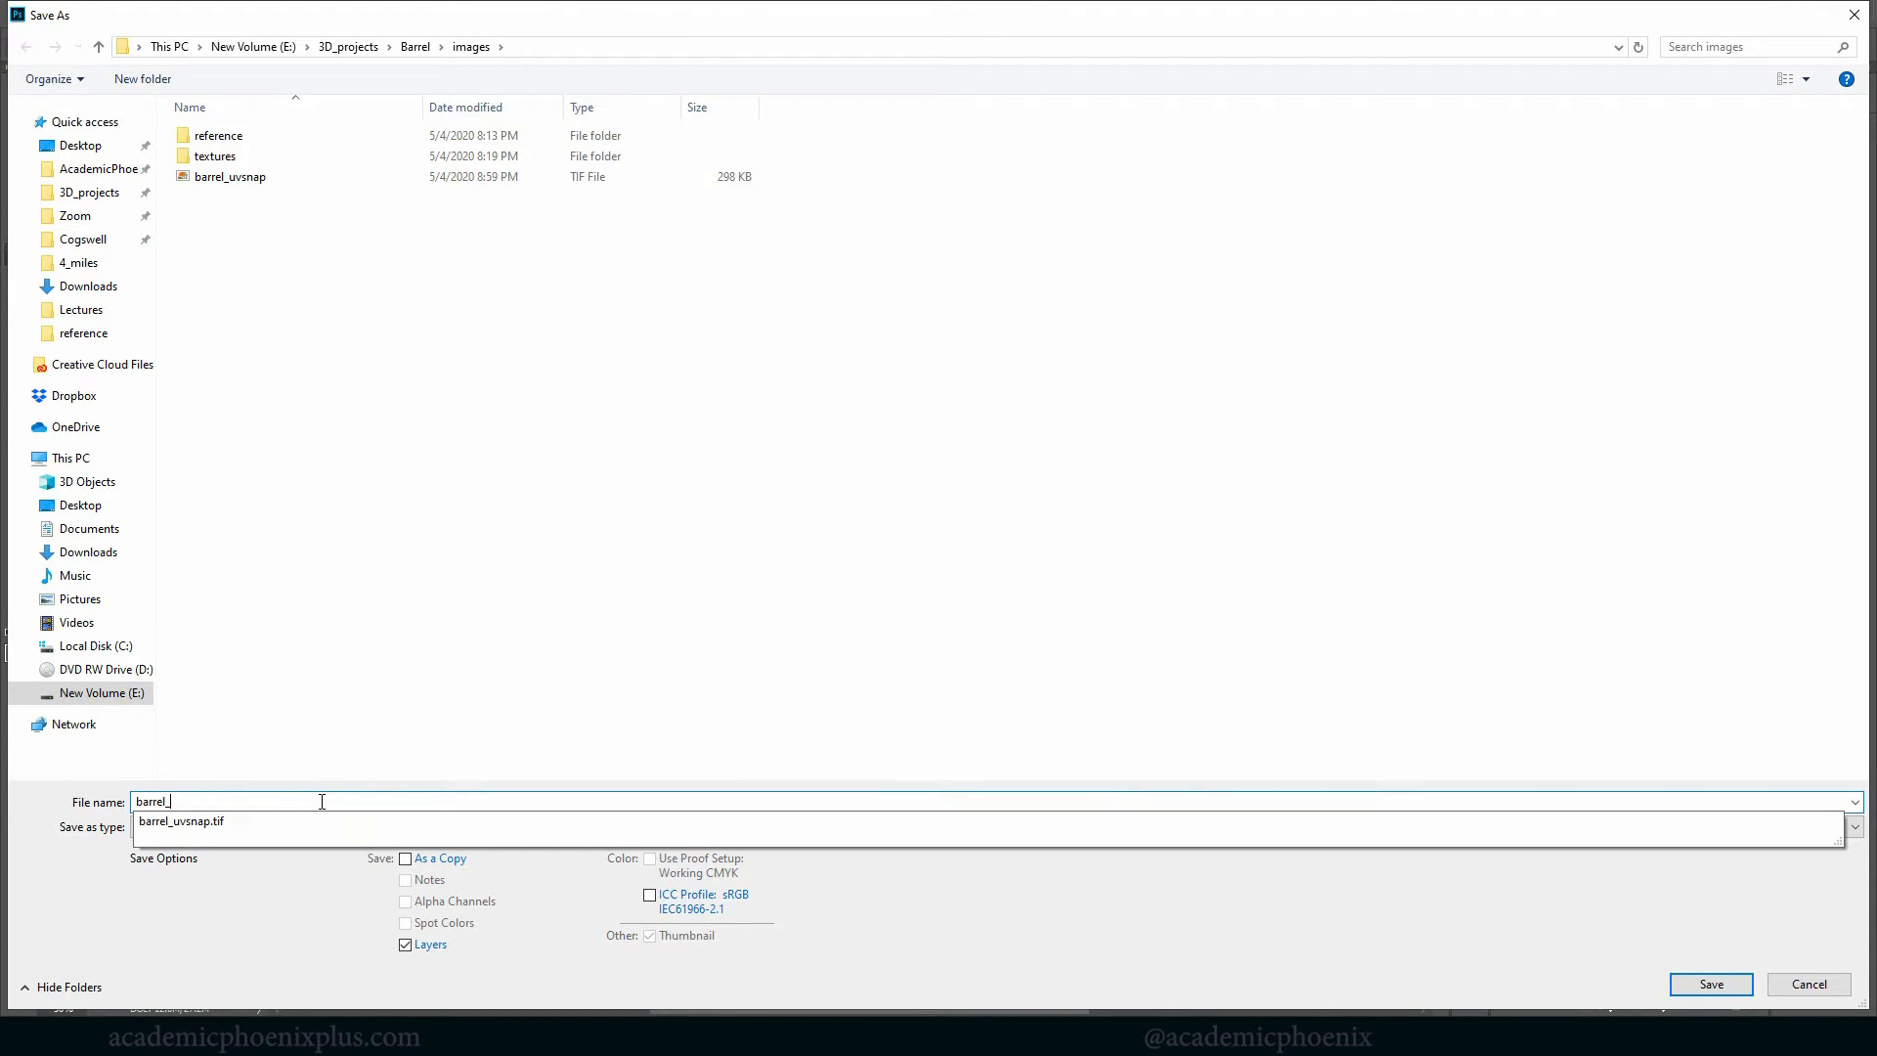
left_click(1854, 827)
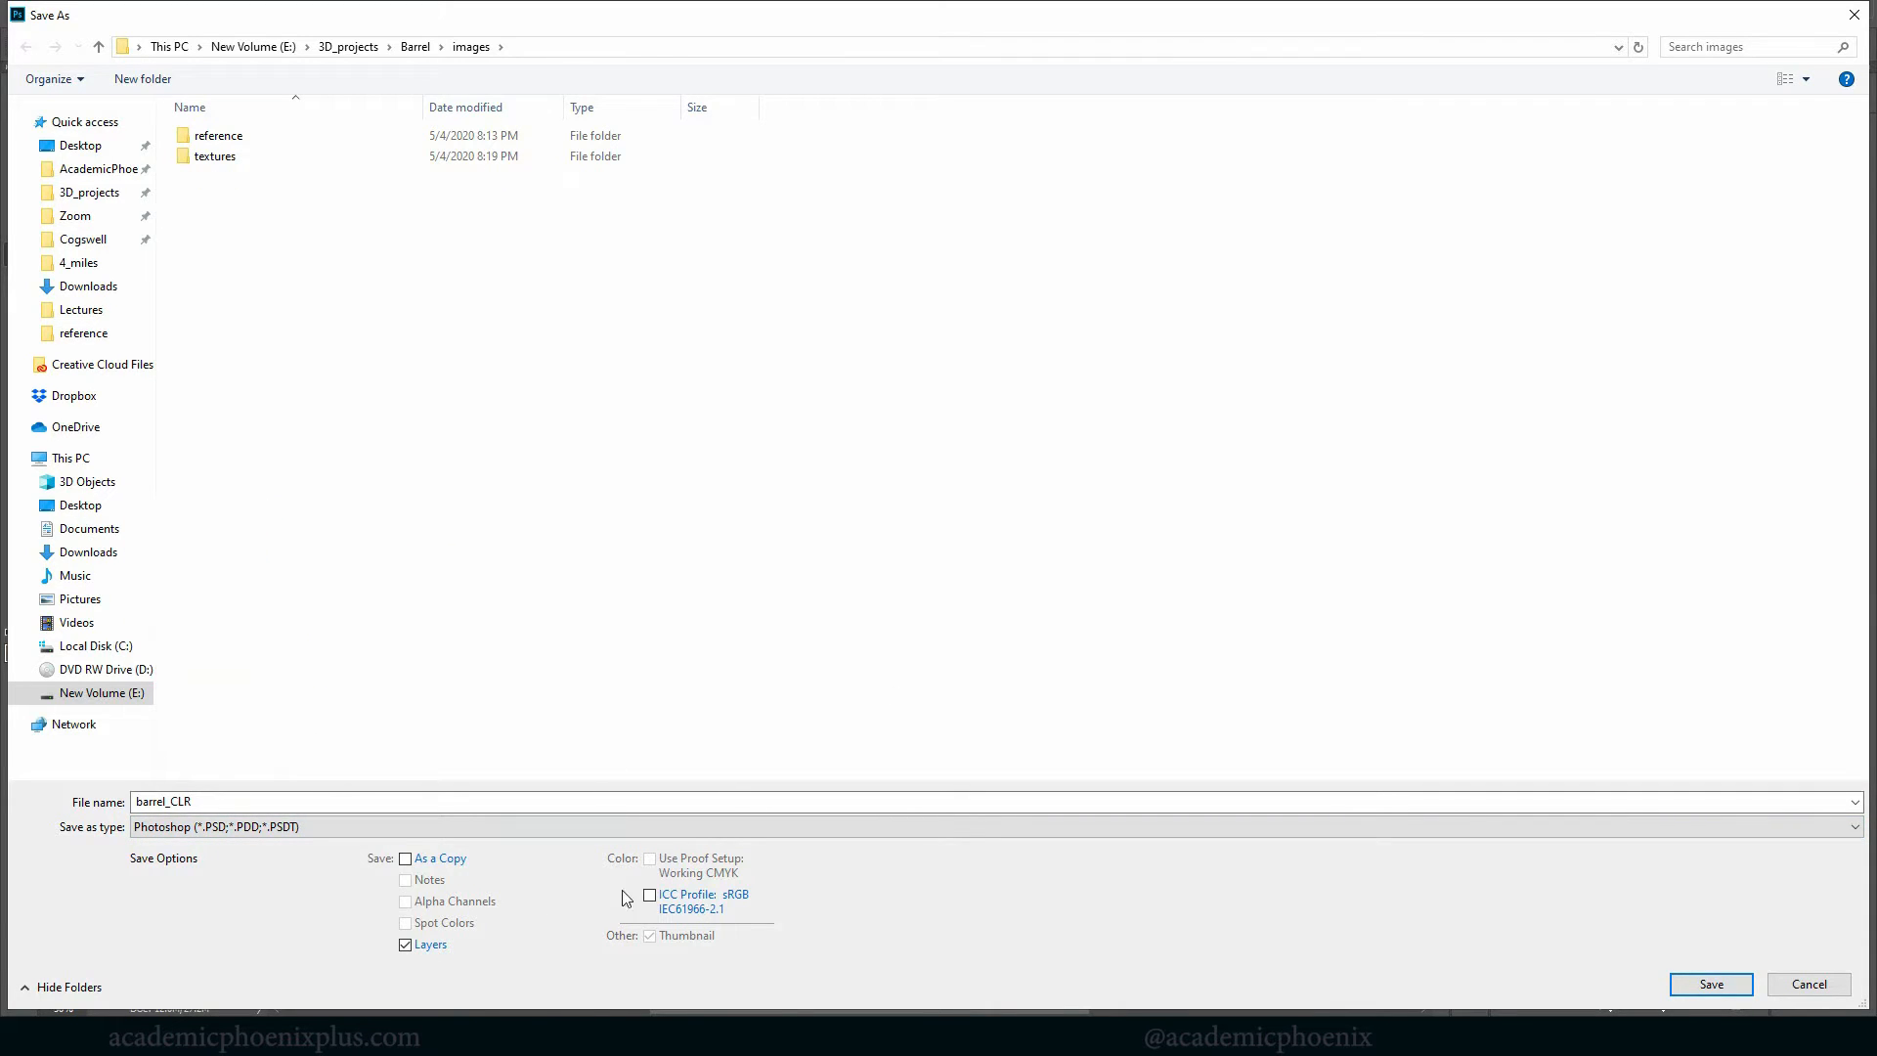
left_click(1709, 983)
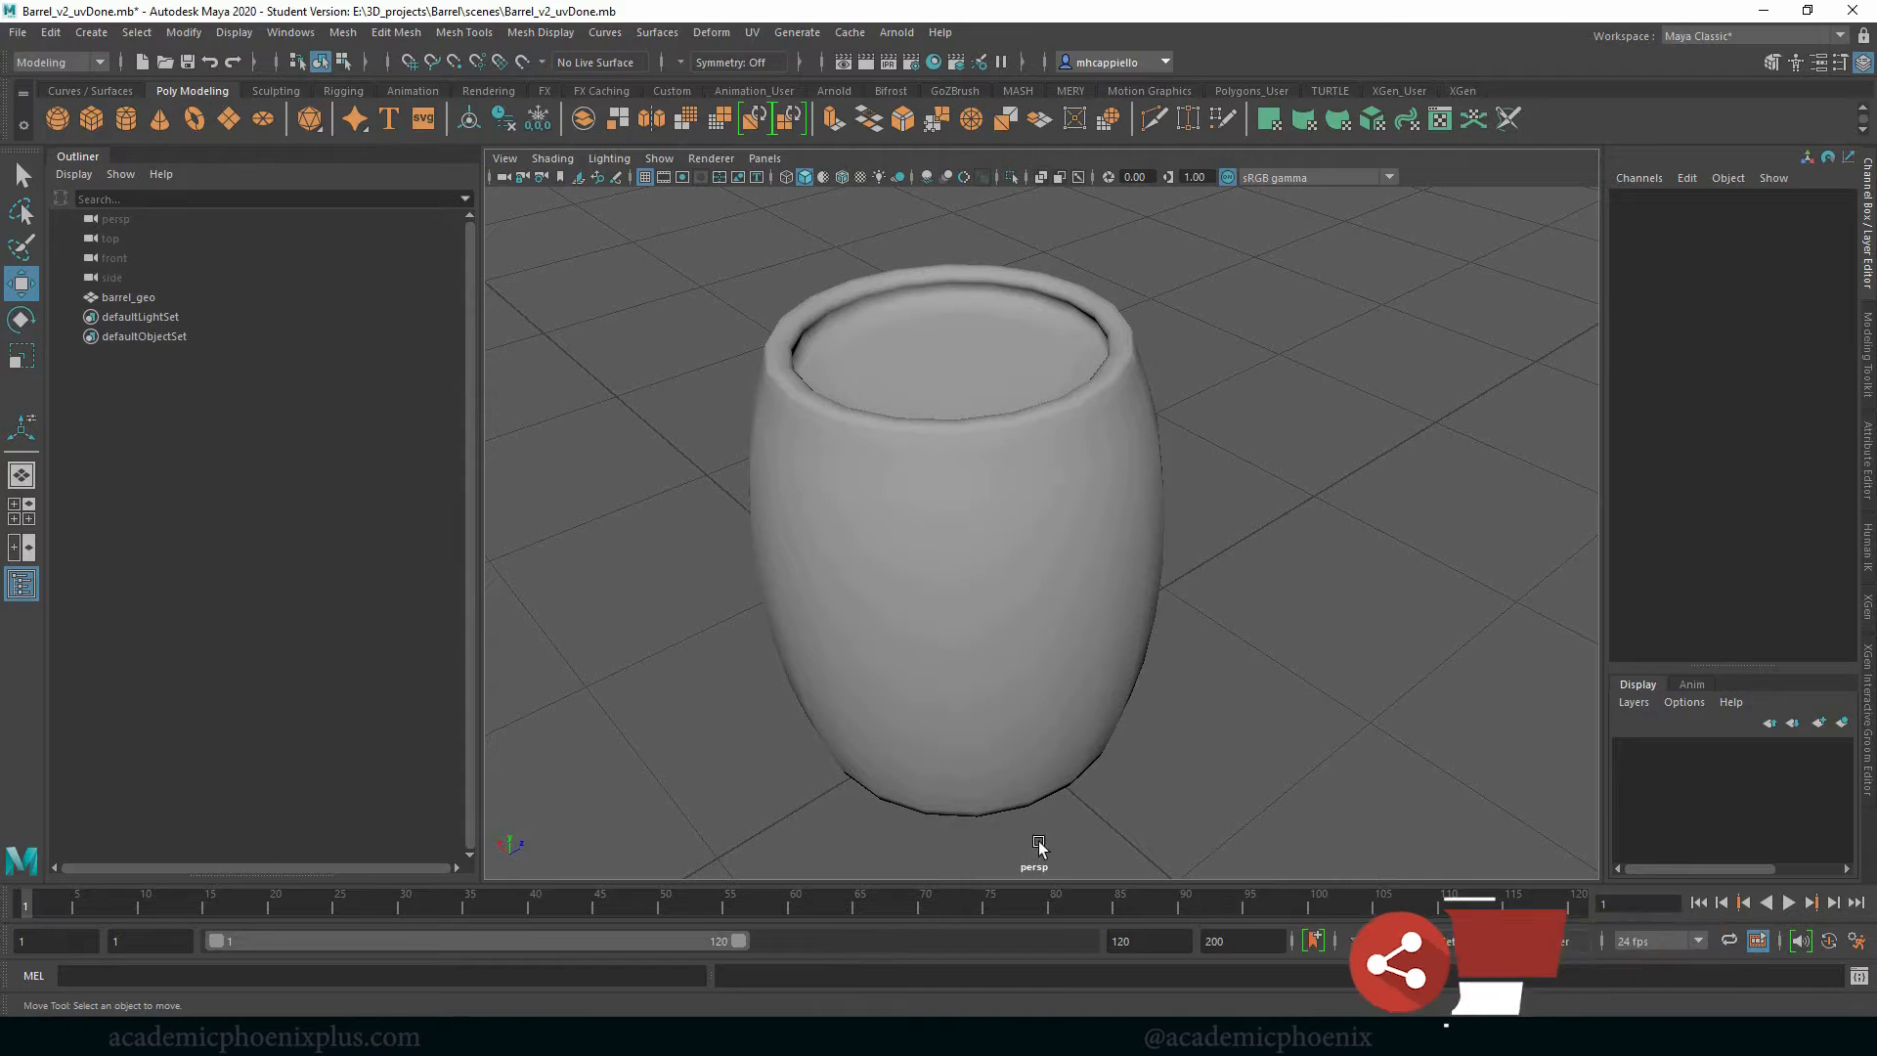
Select the barrel, bring up its aiStandardSurface attributes and rename the shader barrel_shader
left_click_drag(1038, 845, 1191, 520)
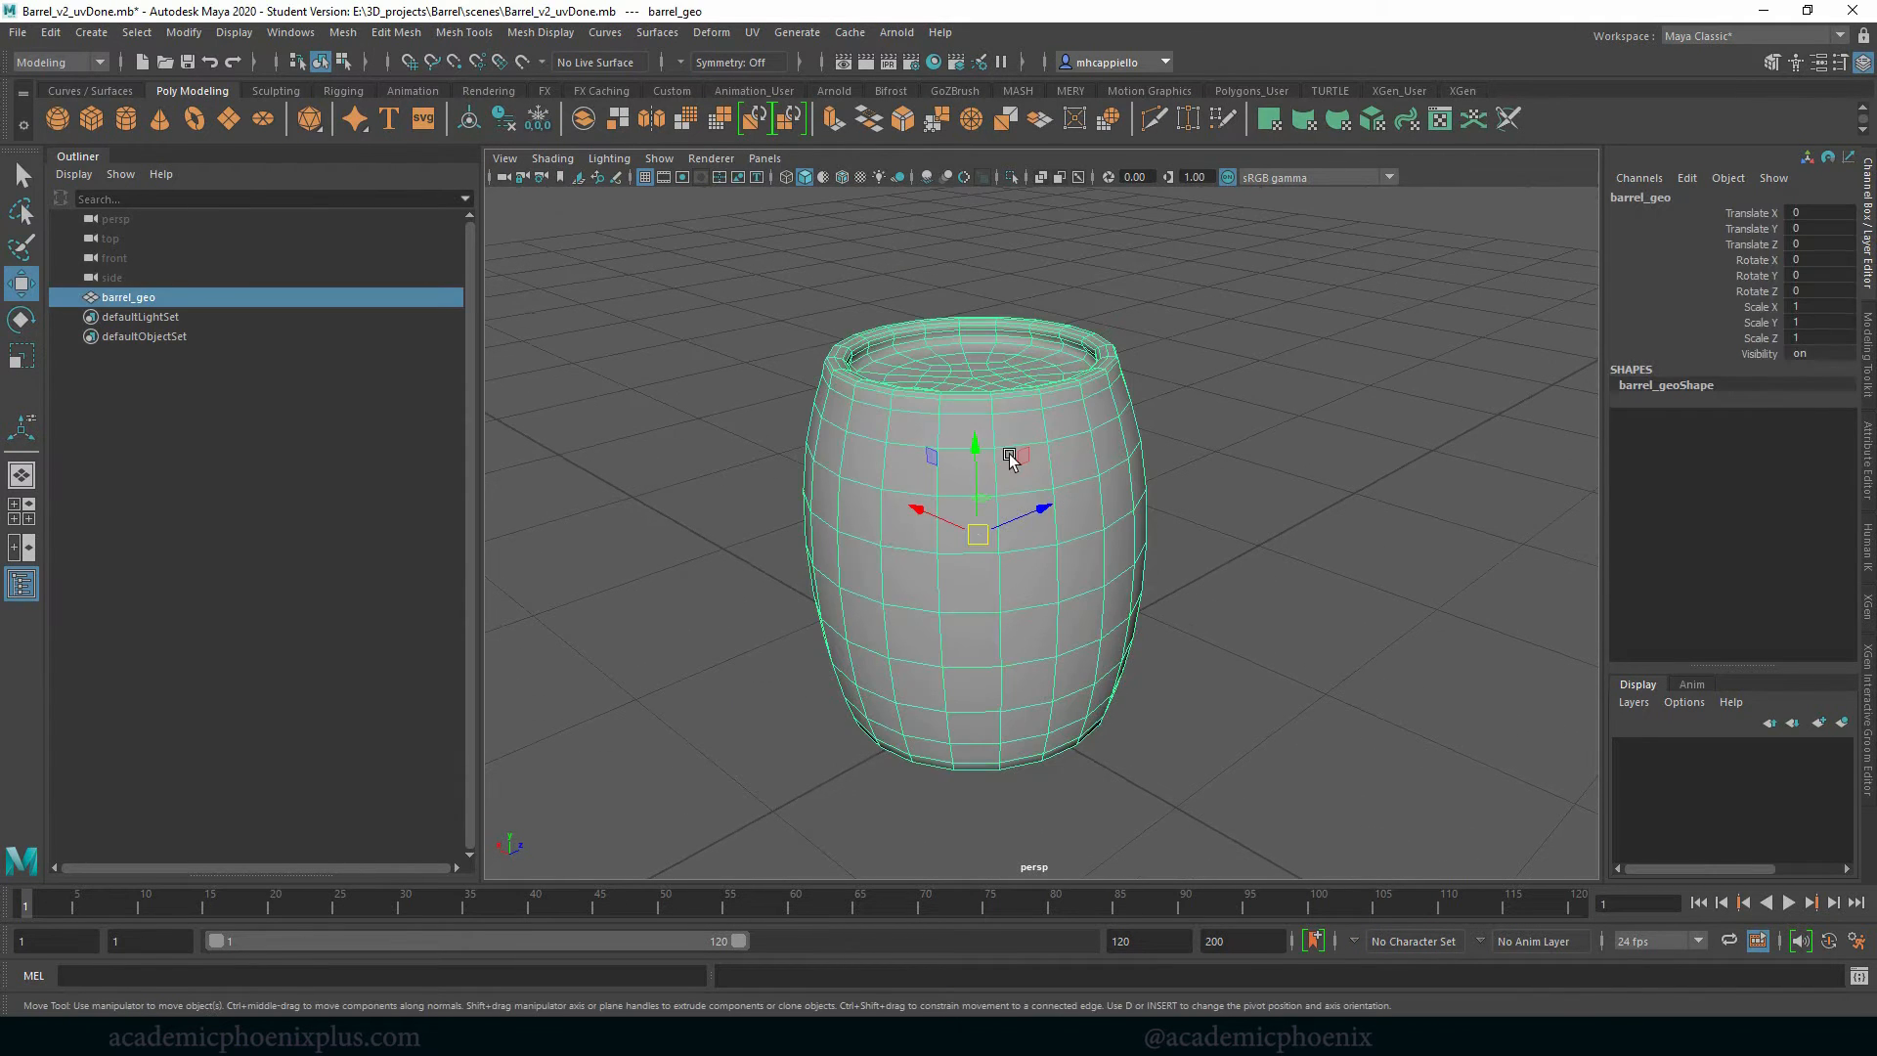
right_click(1009, 455)
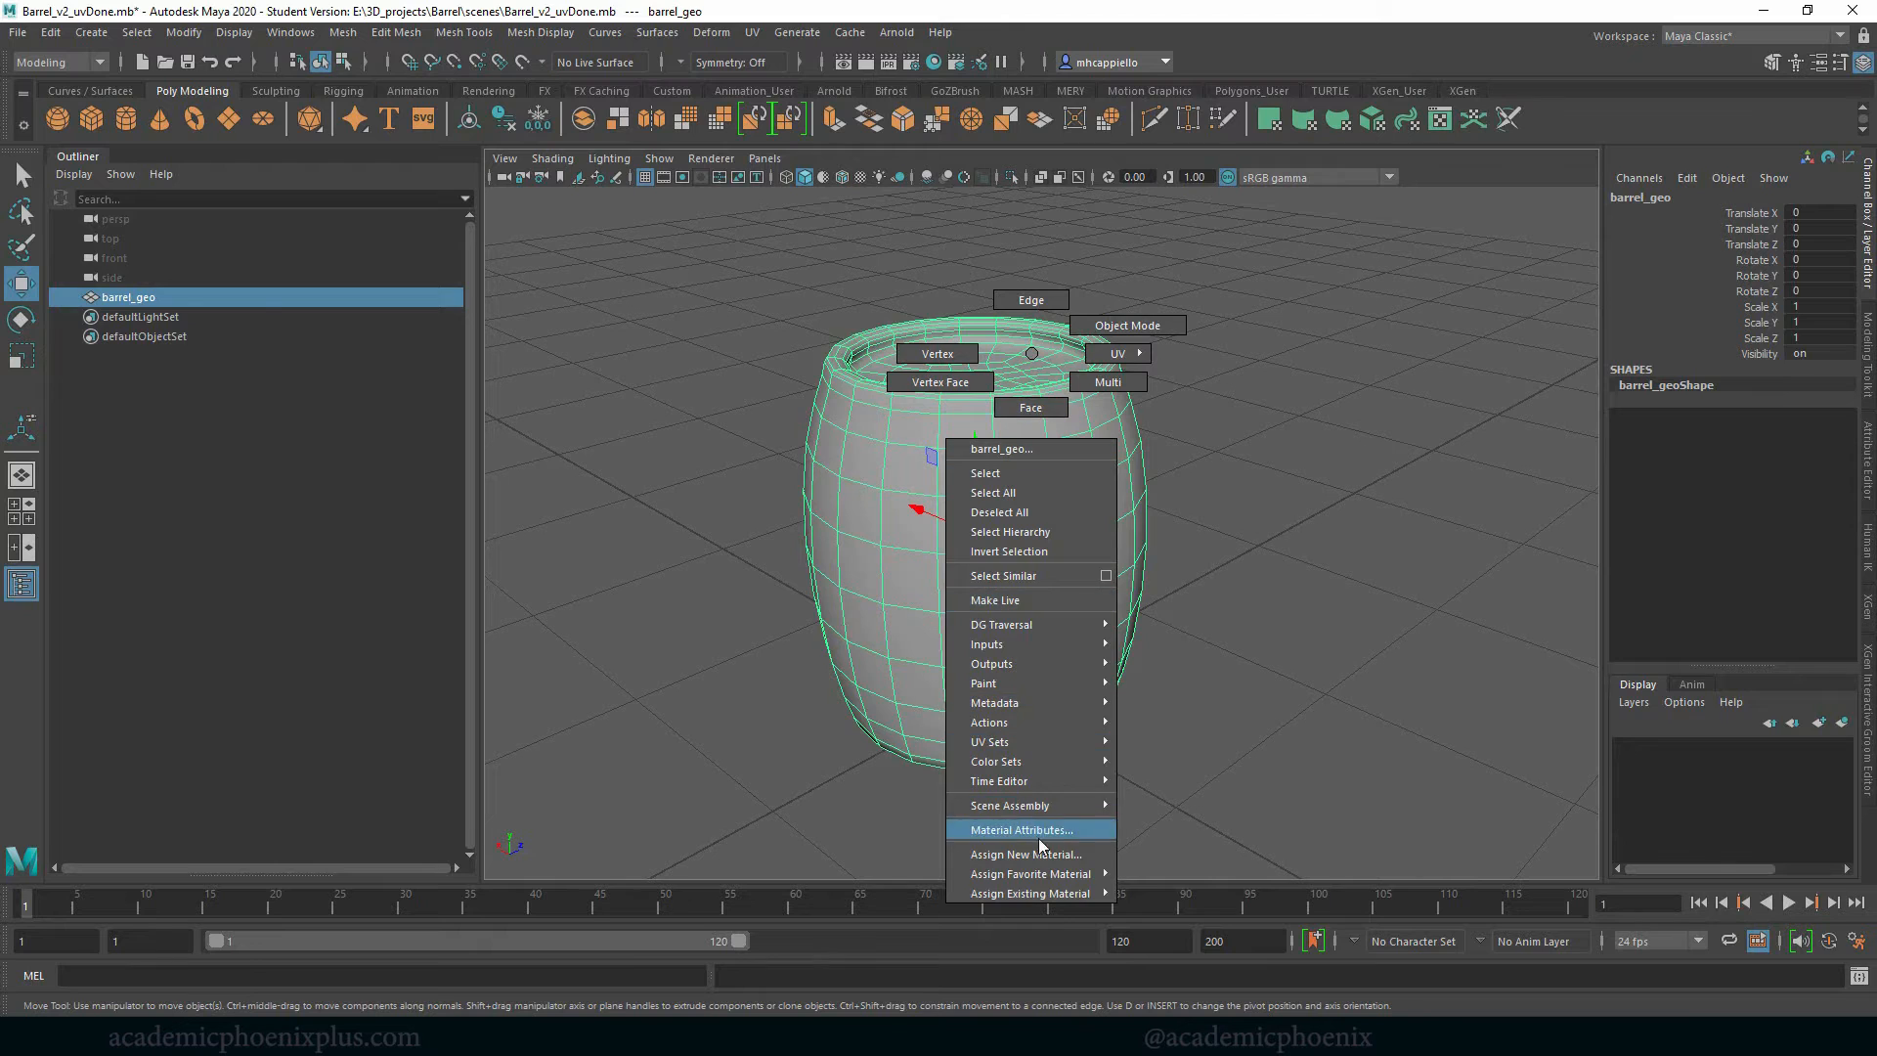
left_click(1026, 854)
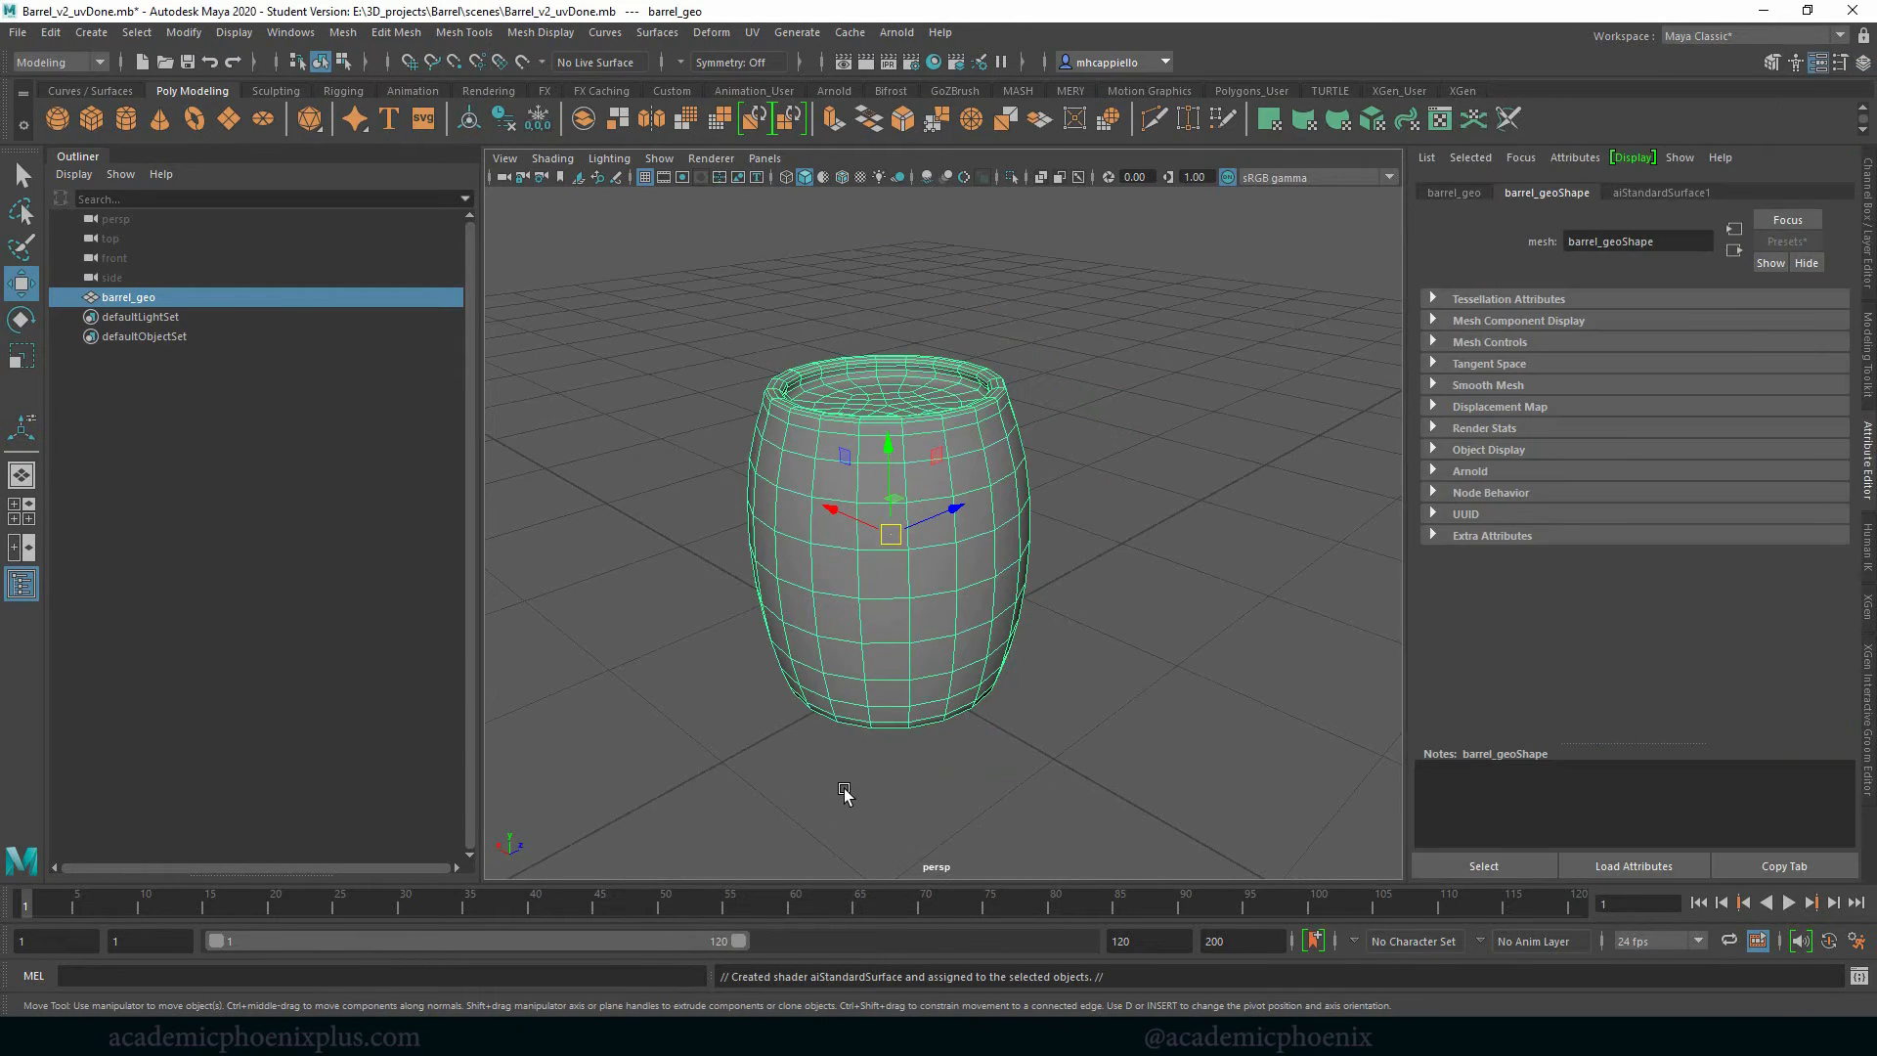
left_click(1662, 192)
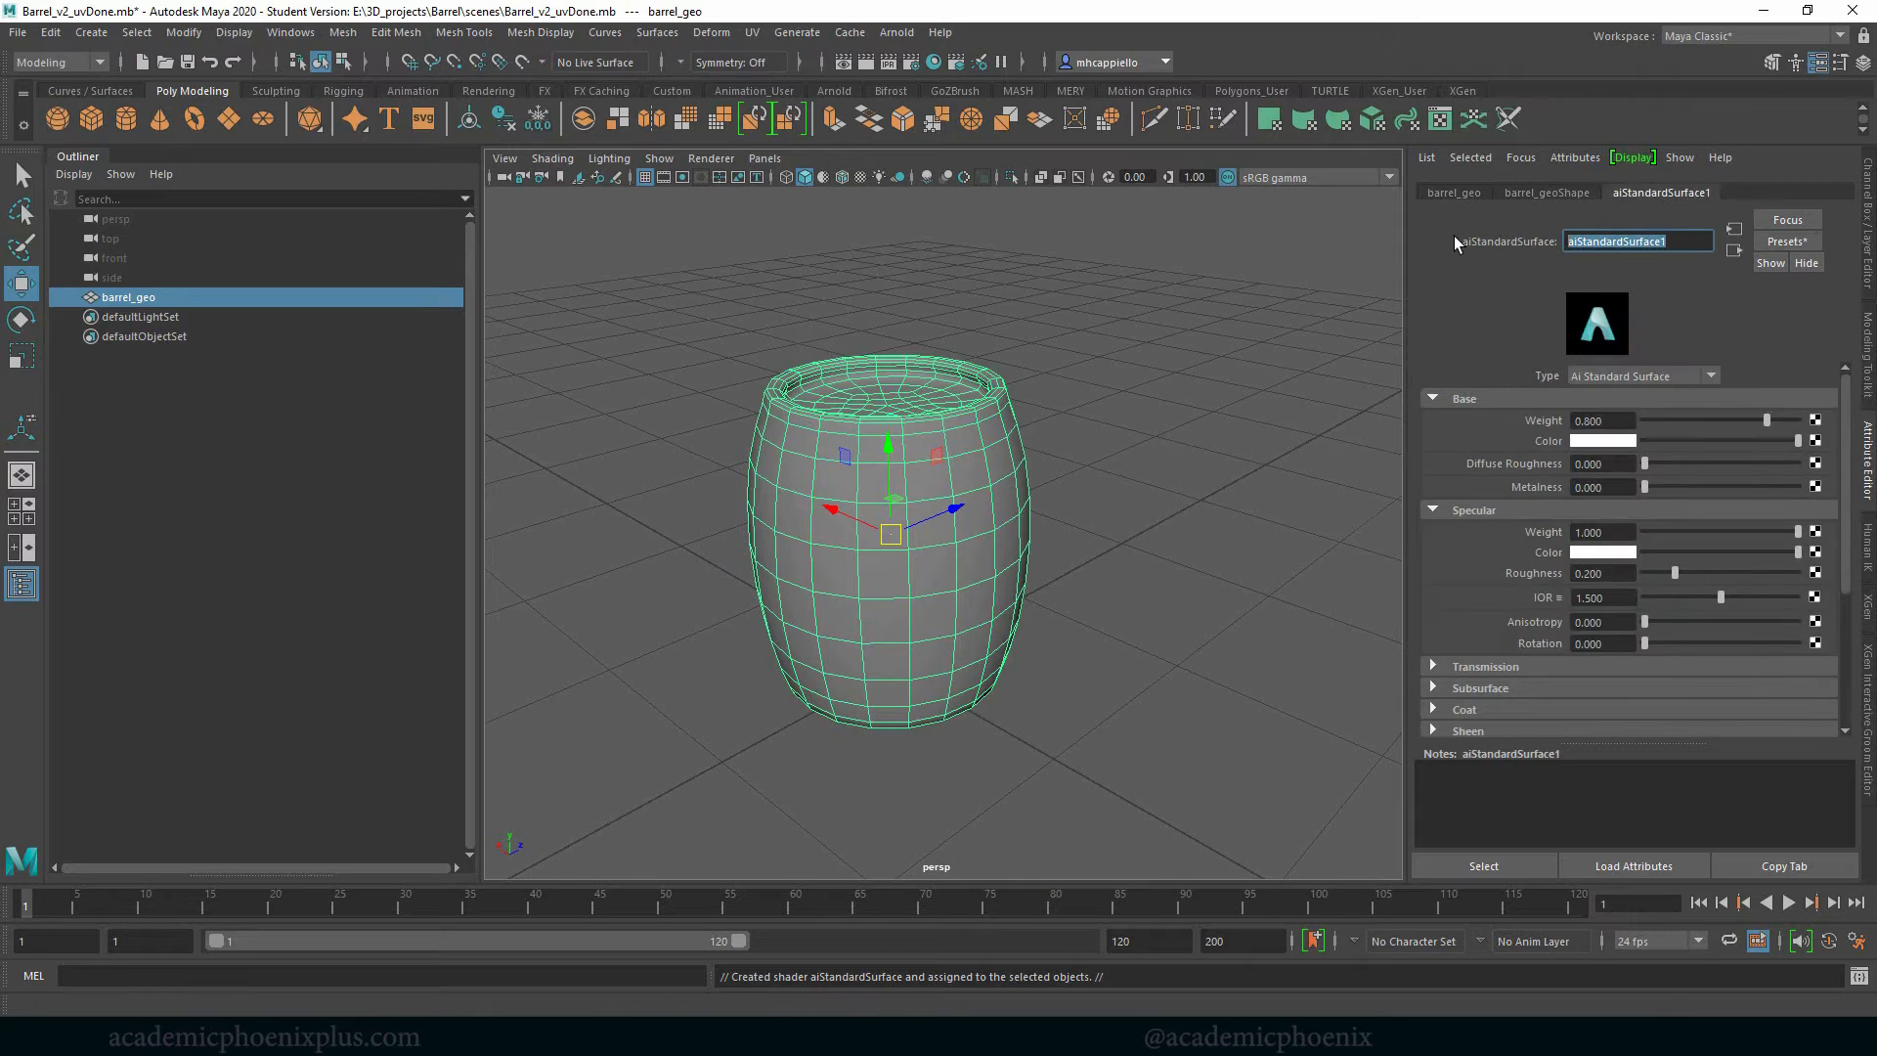
type("barrel")
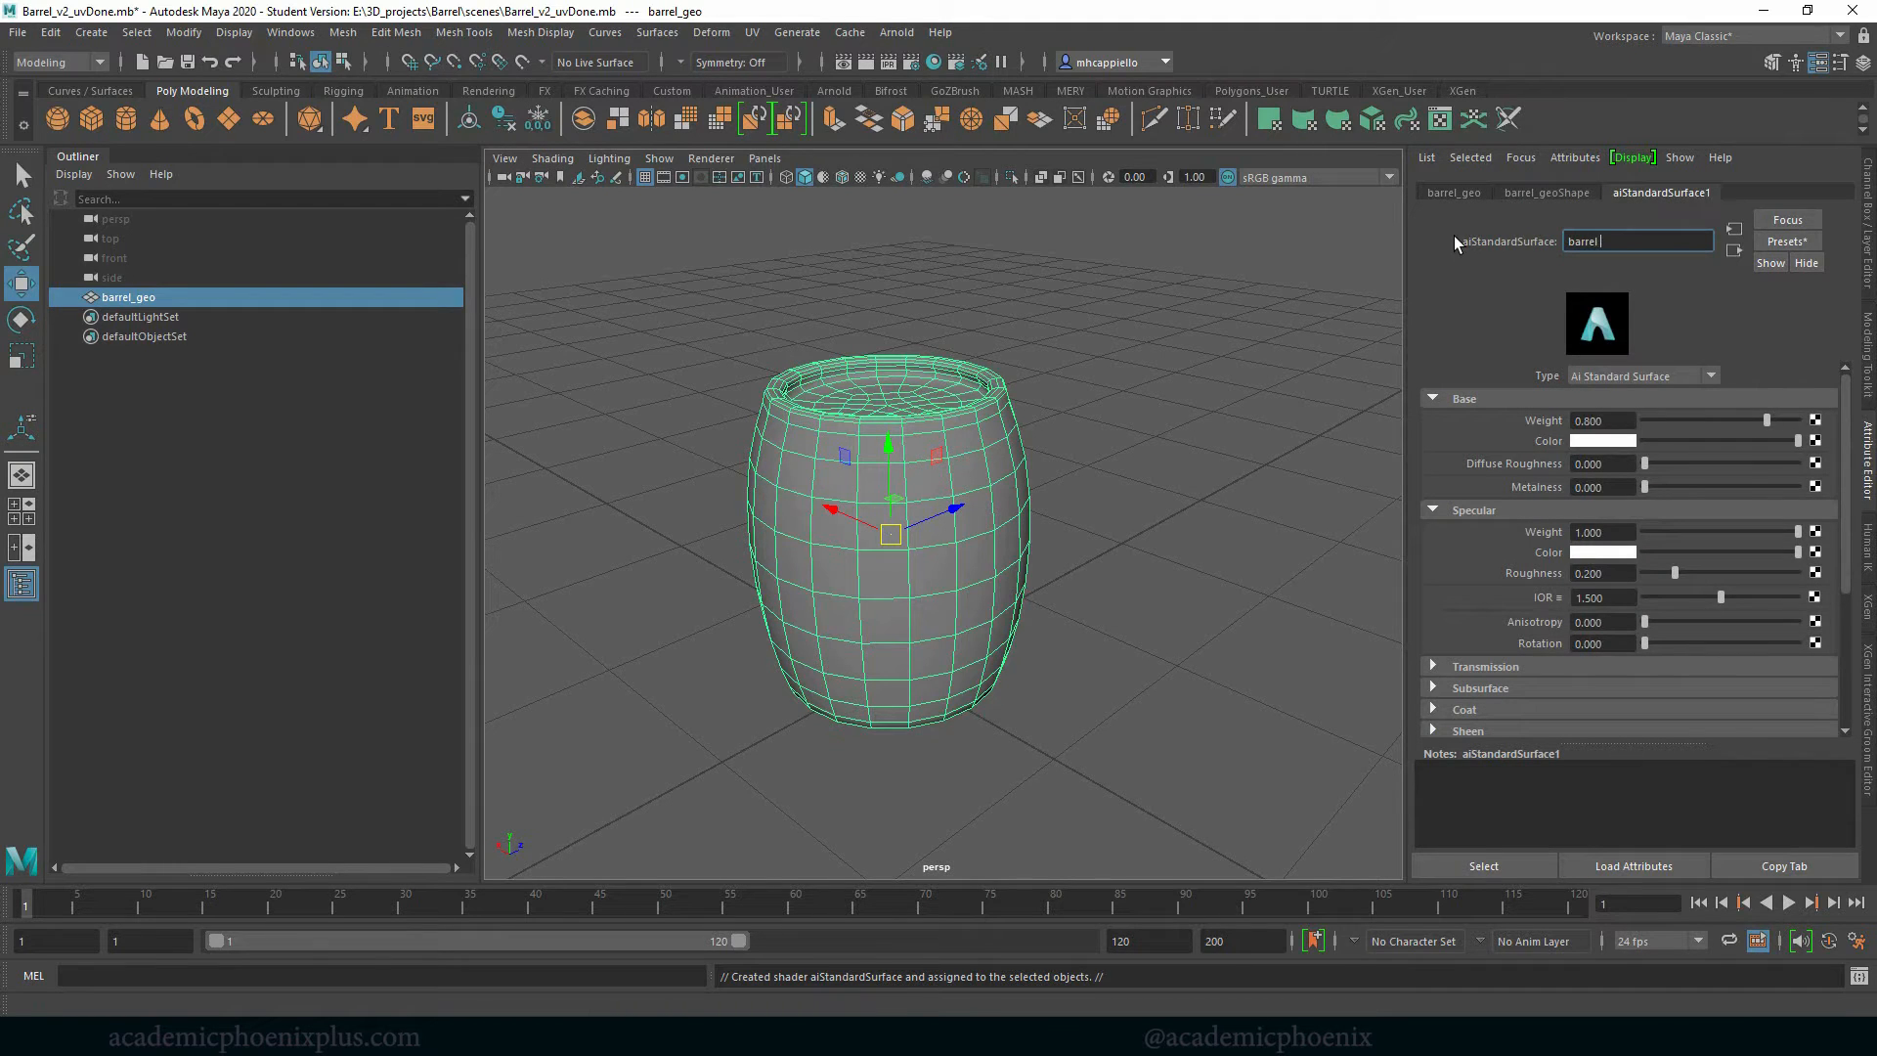
type("barrel_shader")
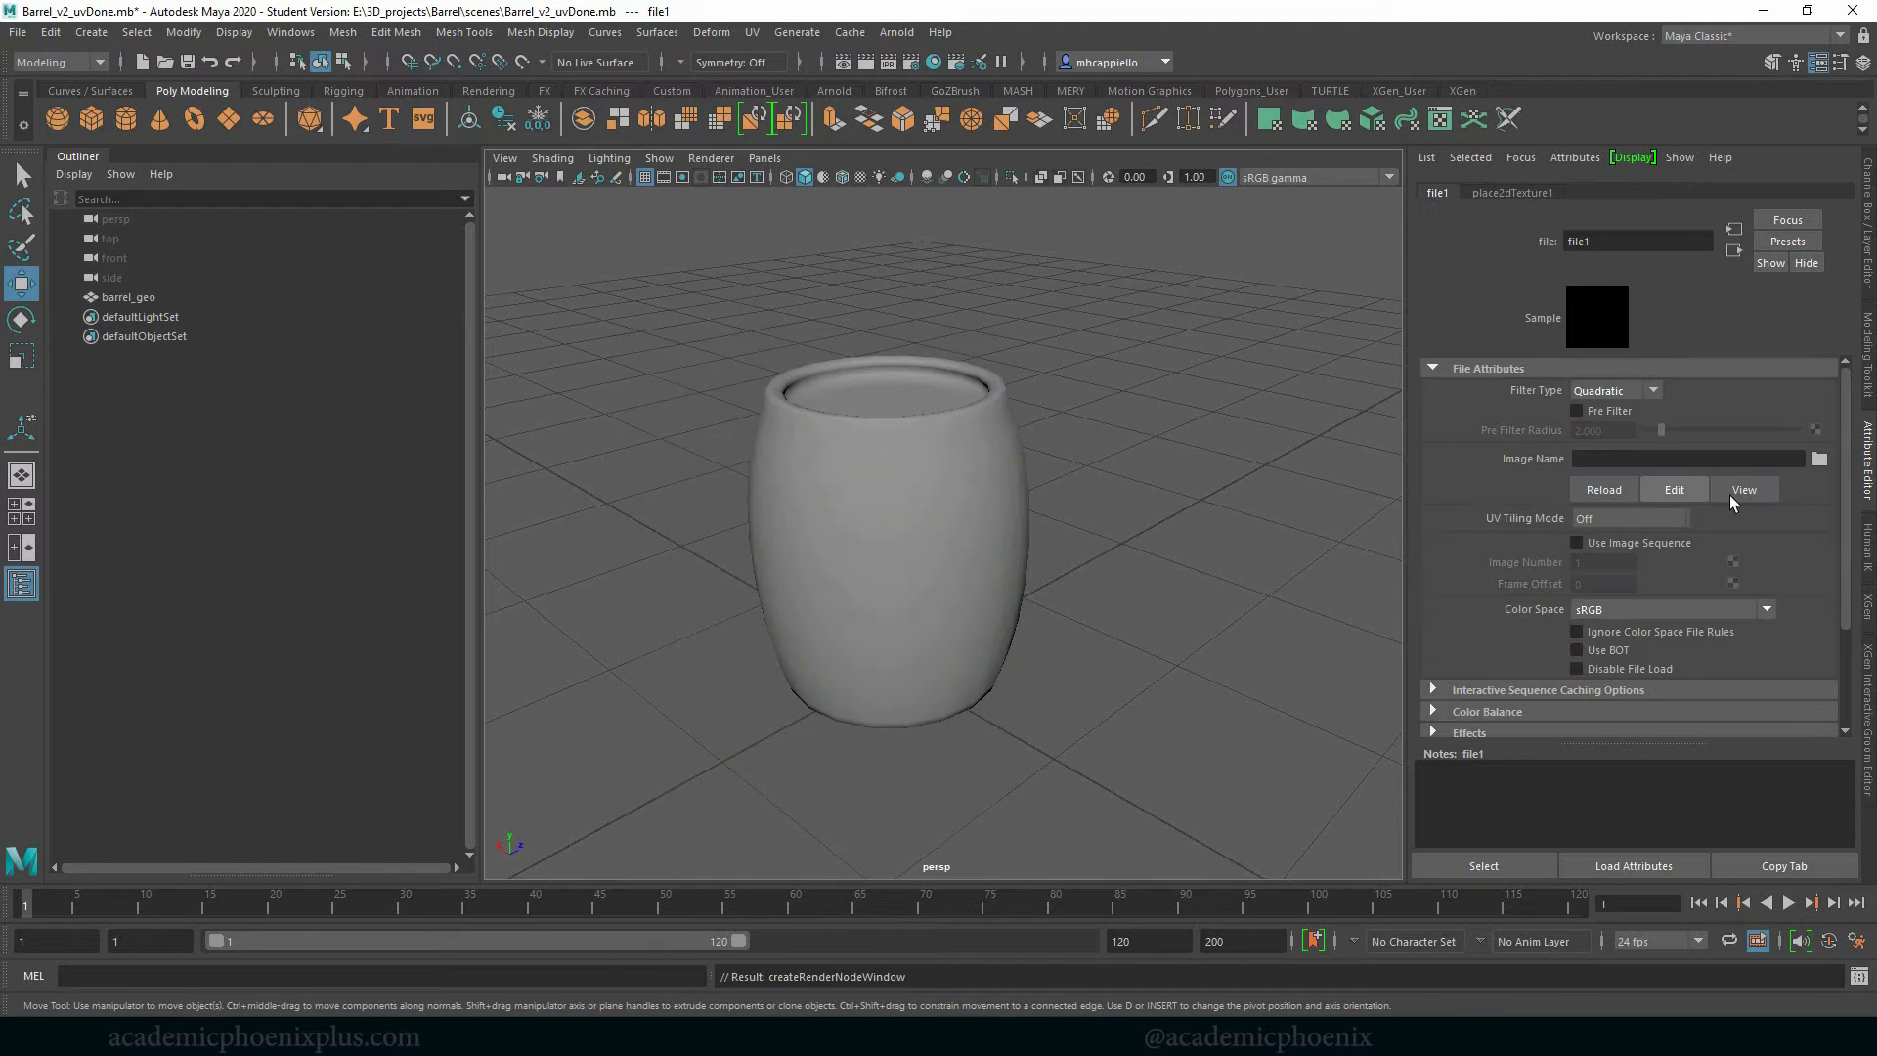
Point the file texture's Image Name at barrel_CLR.psd in the project's images folder
left_click(1820, 458)
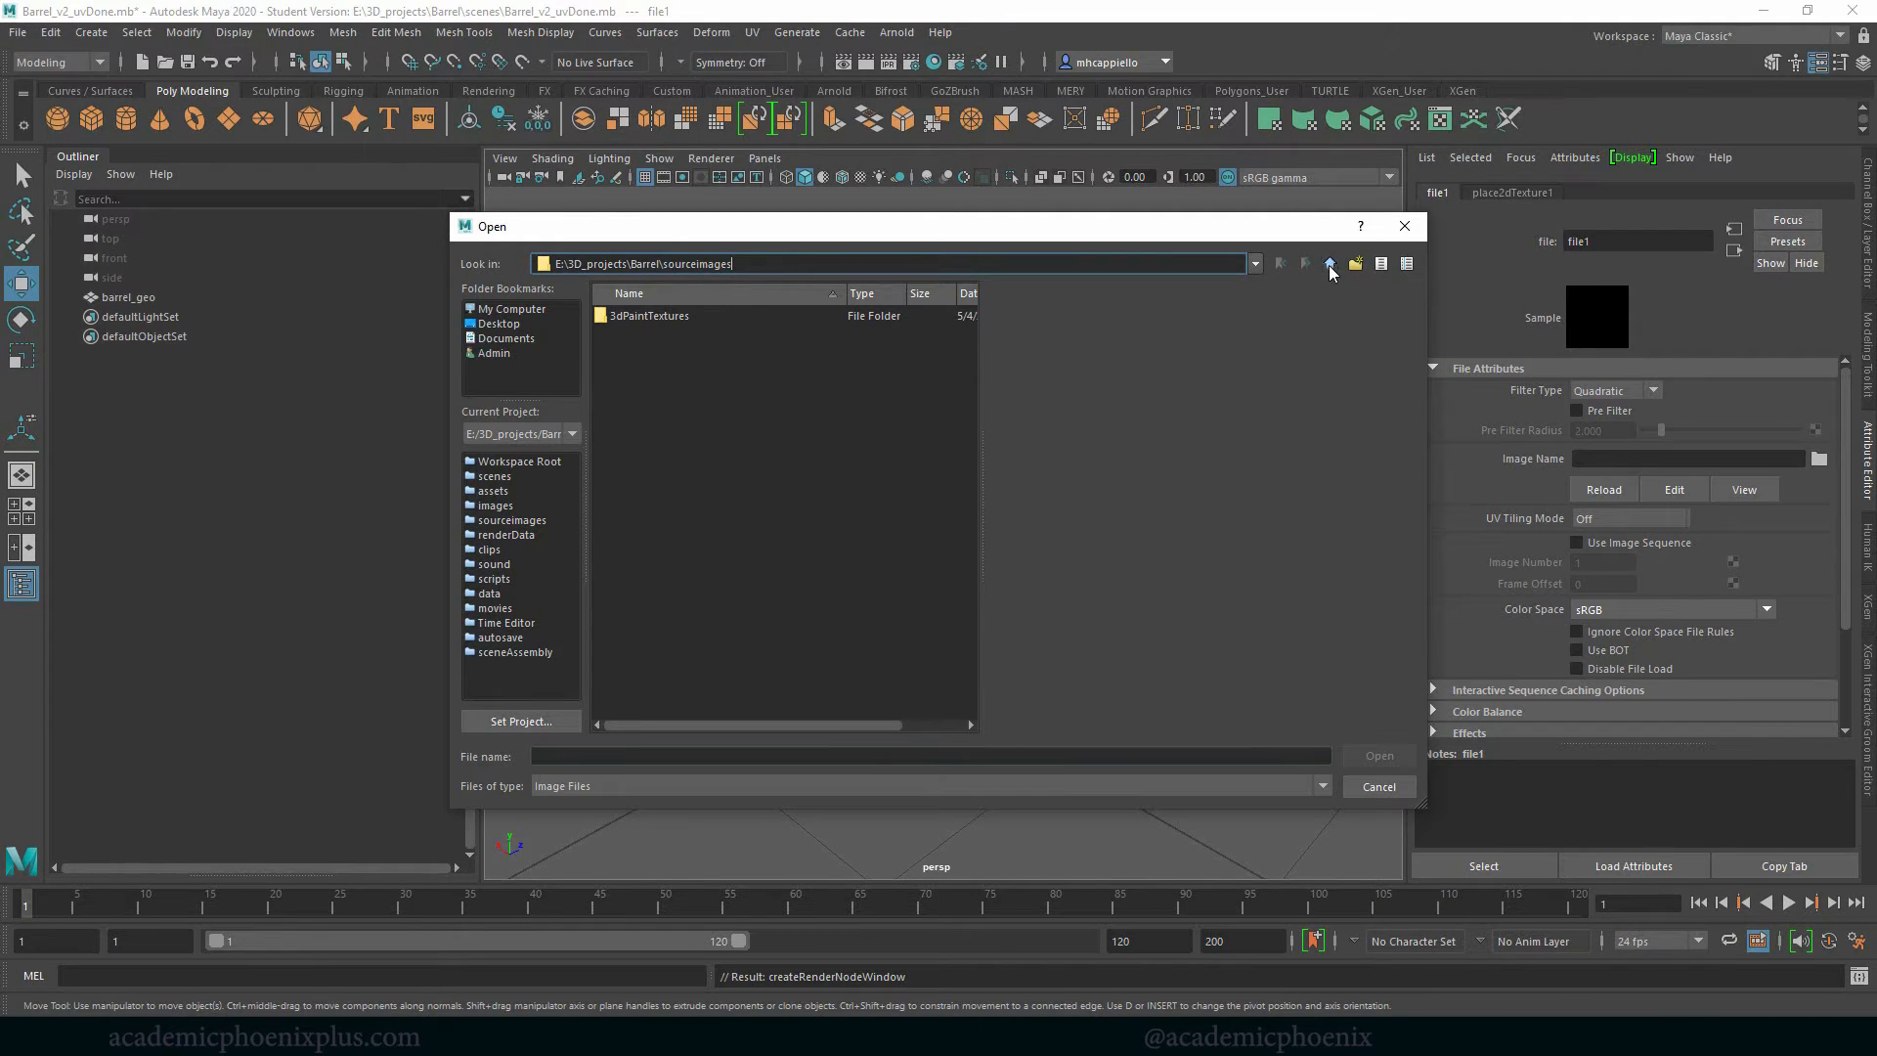
left_click(1329, 264)
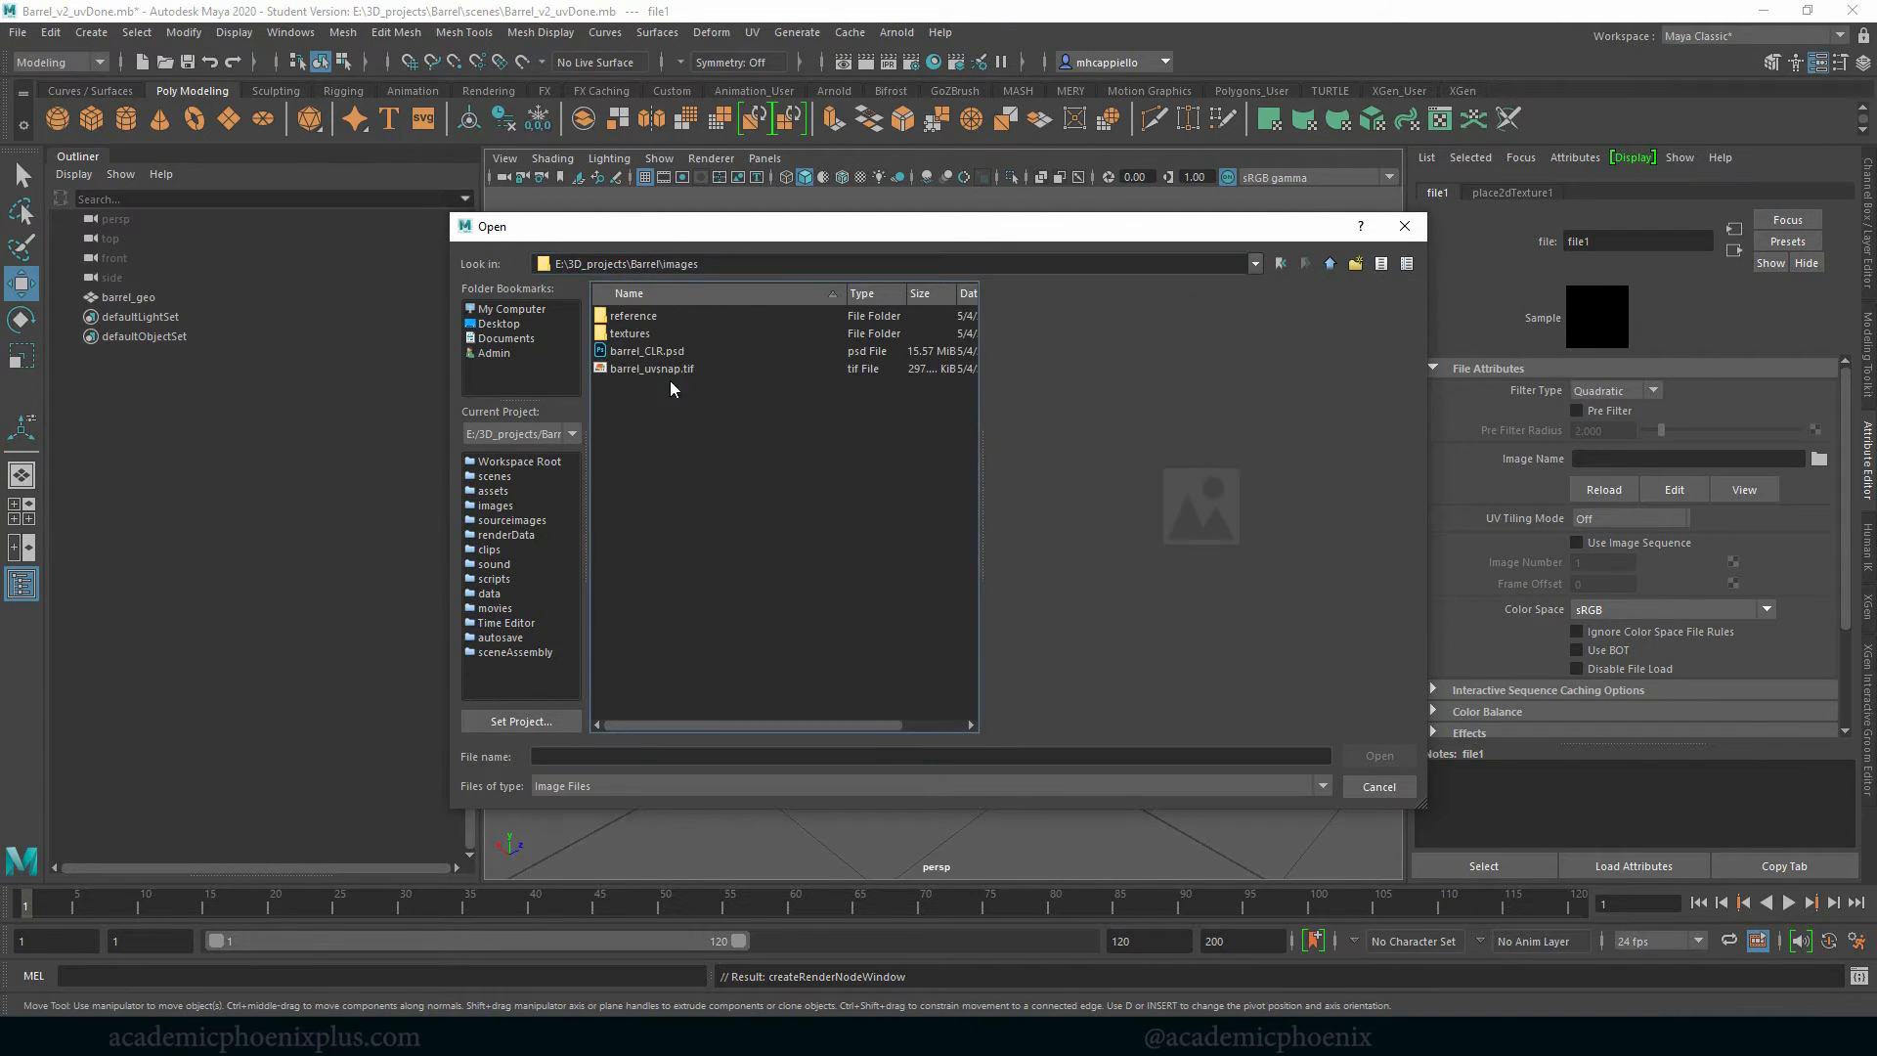
left_click(647, 350)
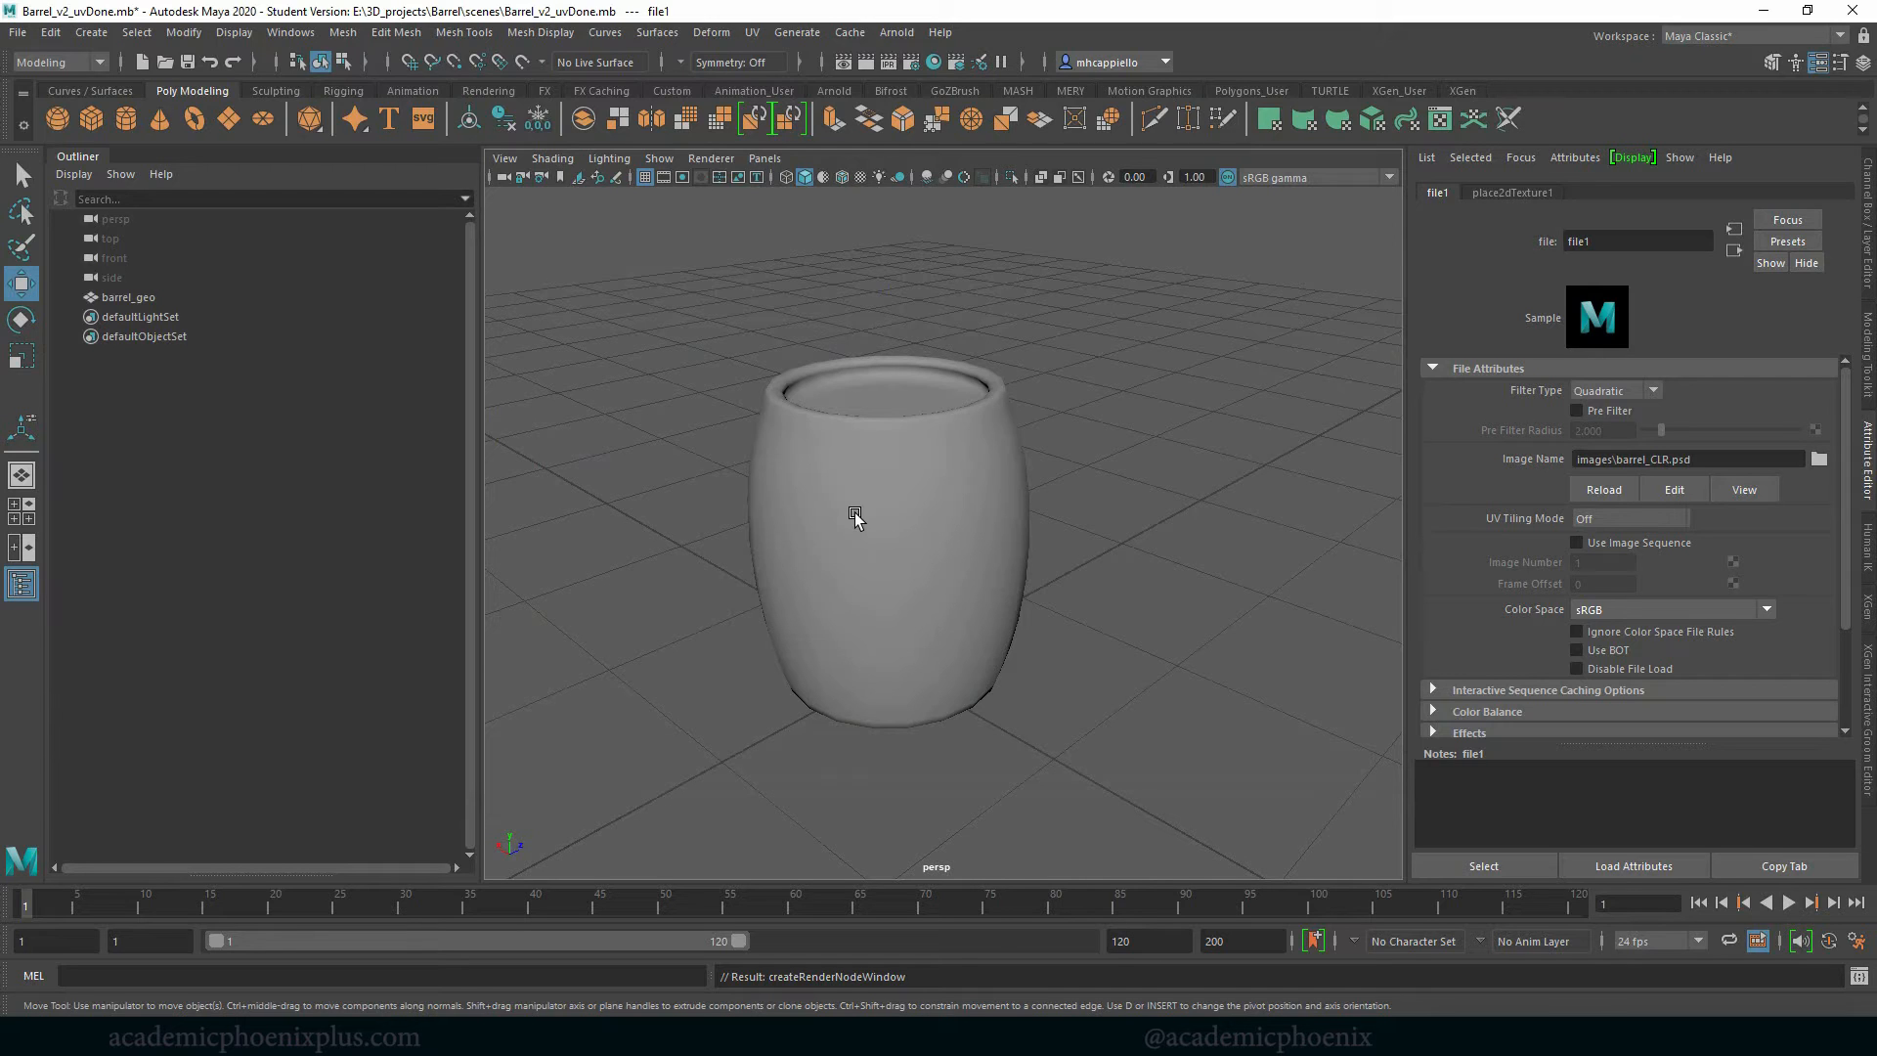
mouse_move(983, 451)
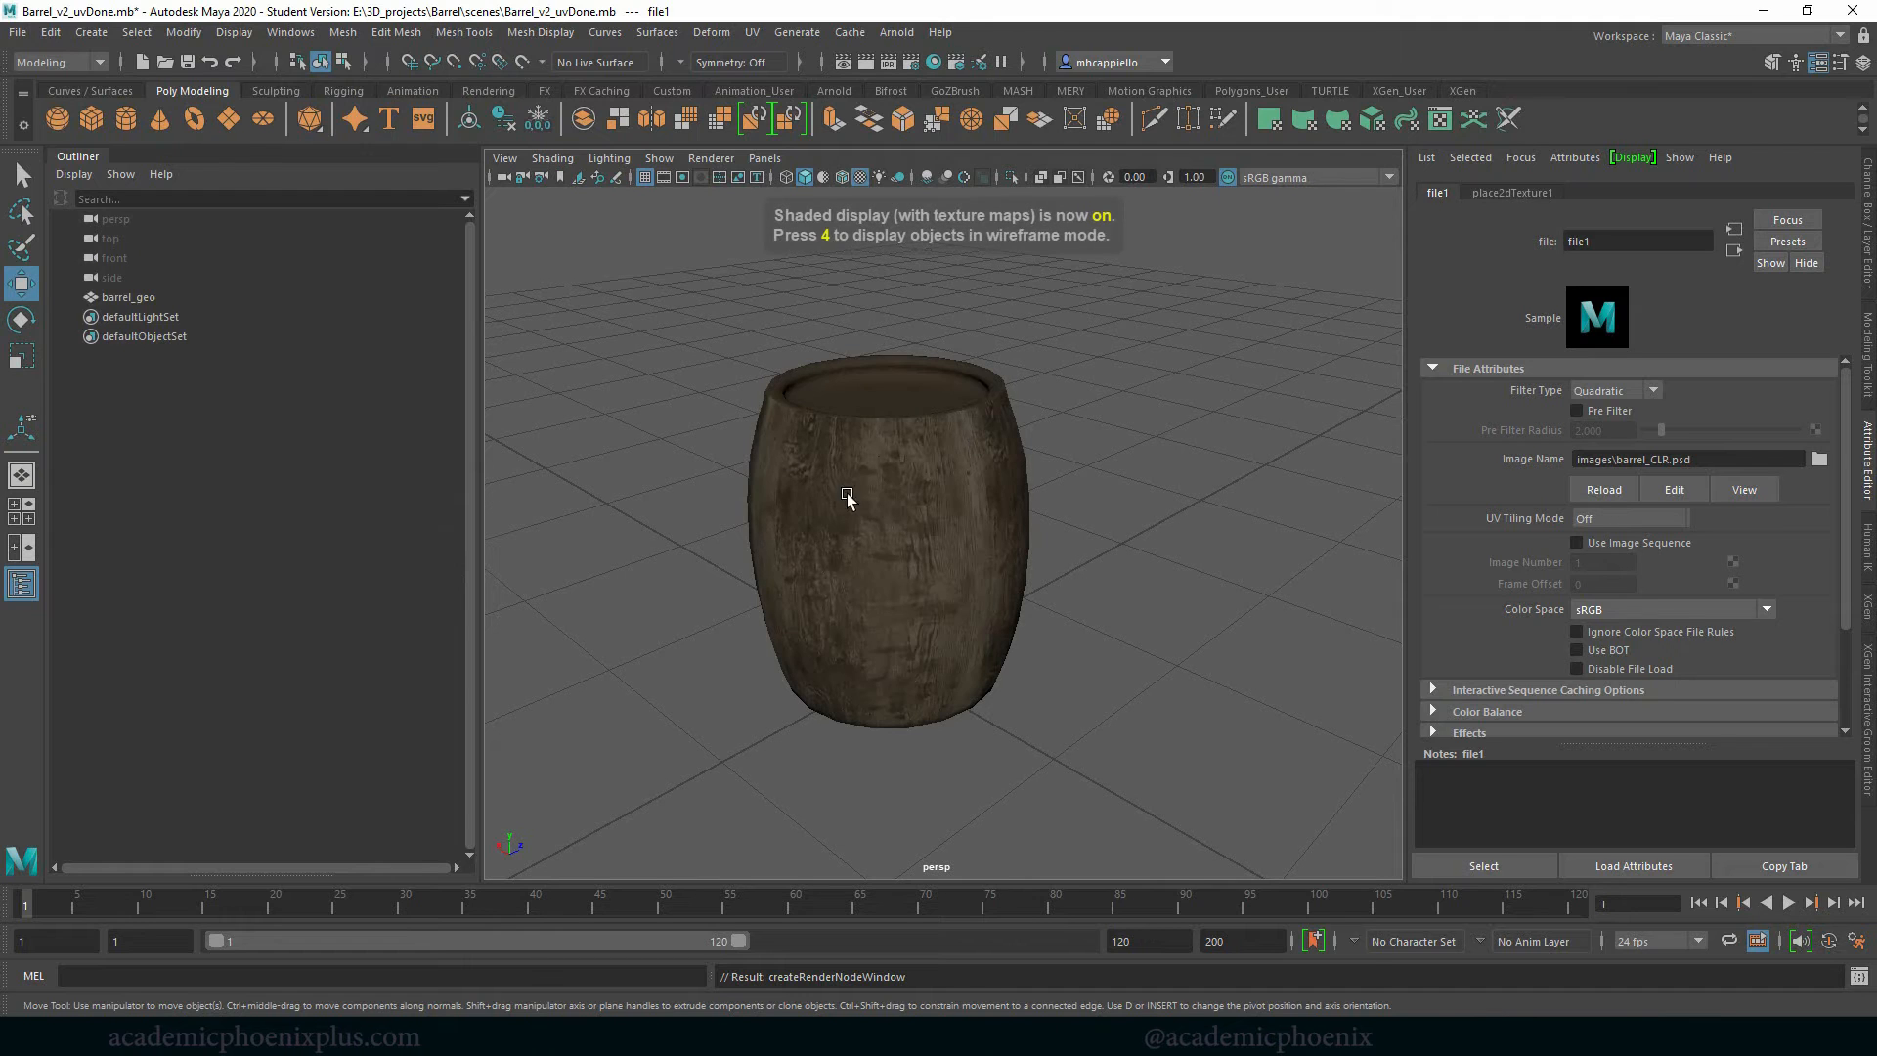
left_click(993, 772)
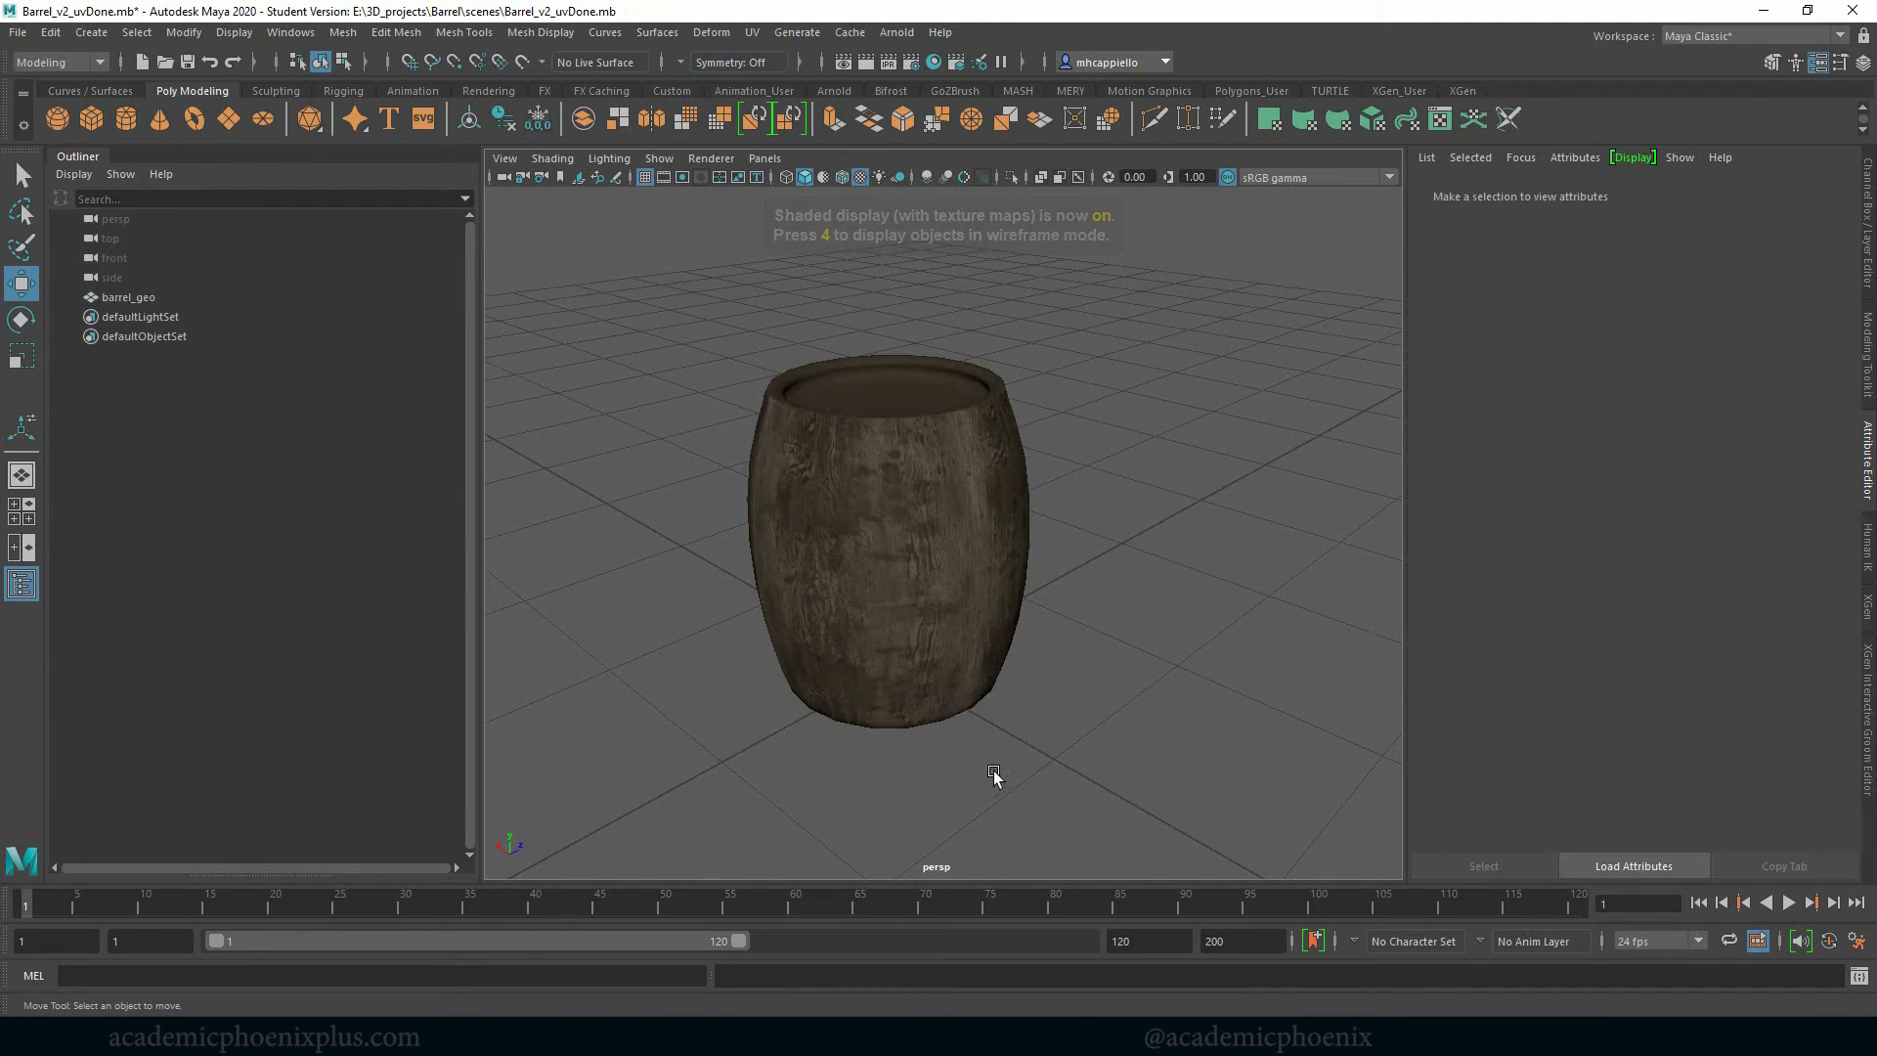
left_click_drag(993, 772, 1050, 737)
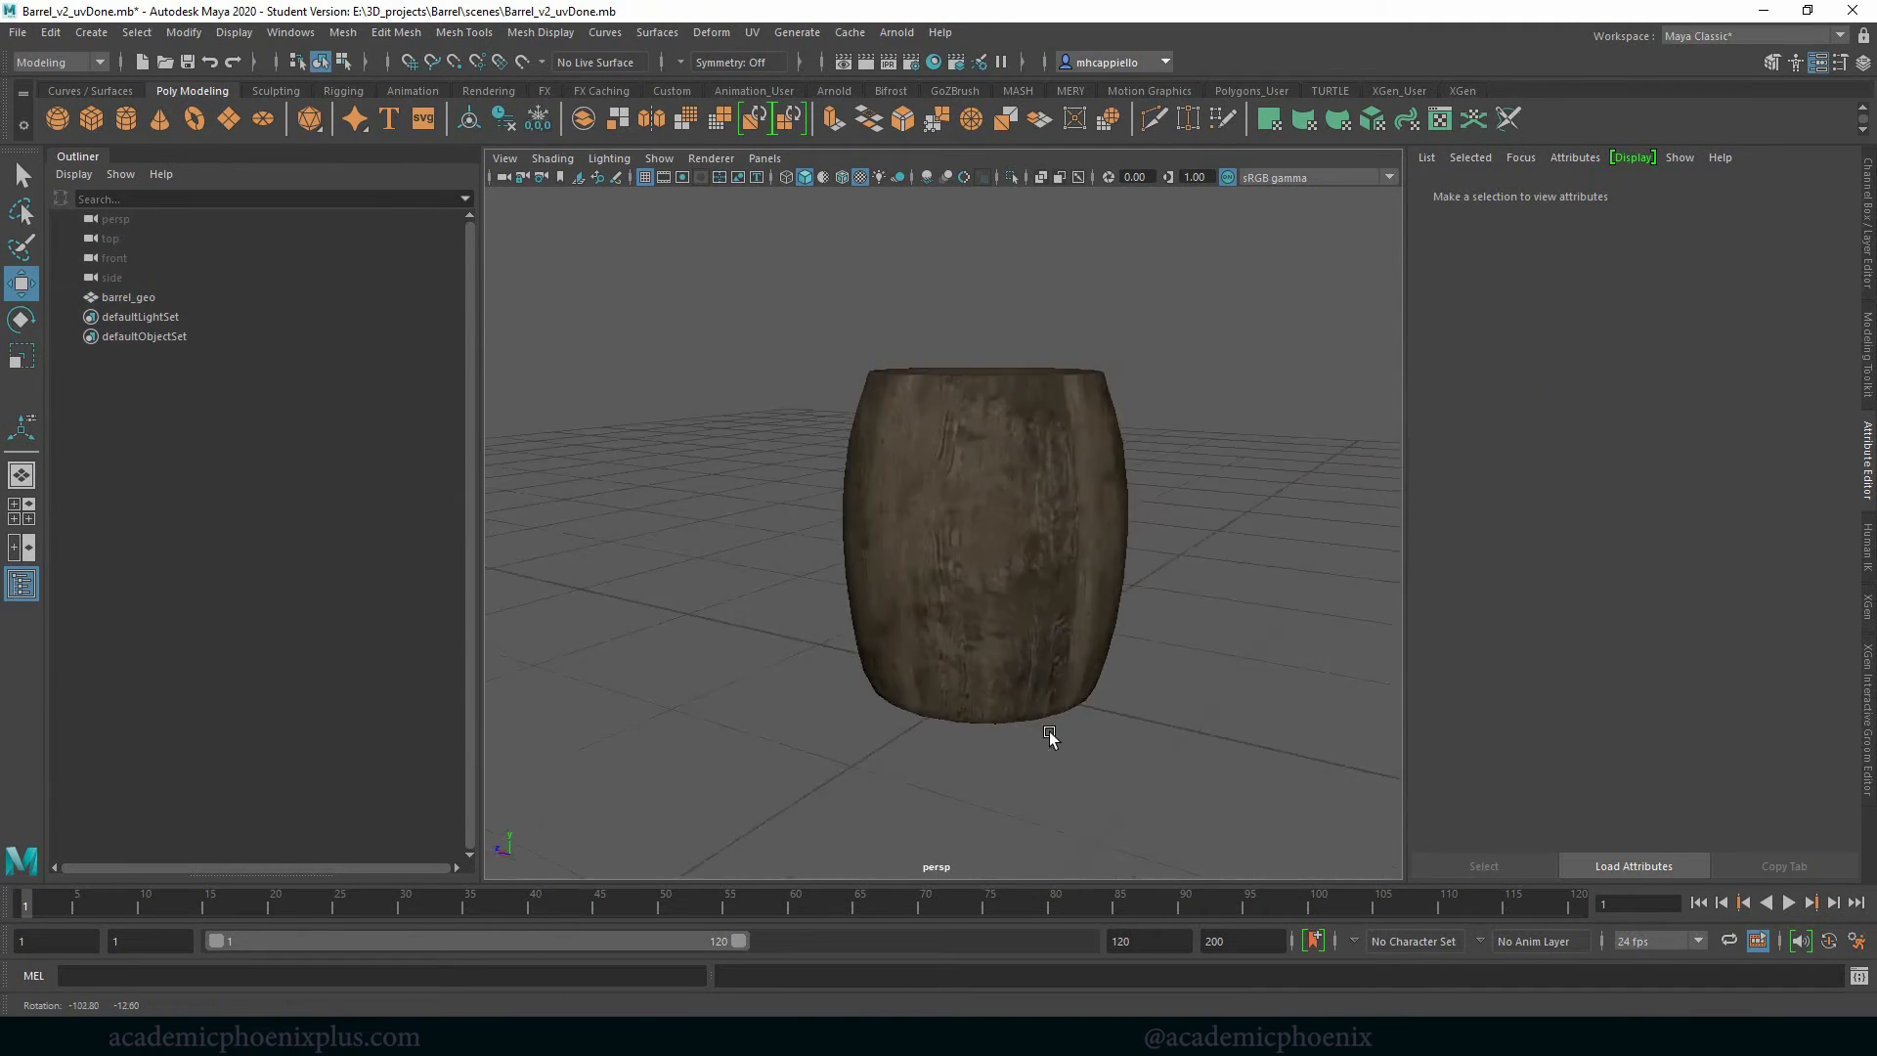
left_click_drag(1049, 739, 950, 720)
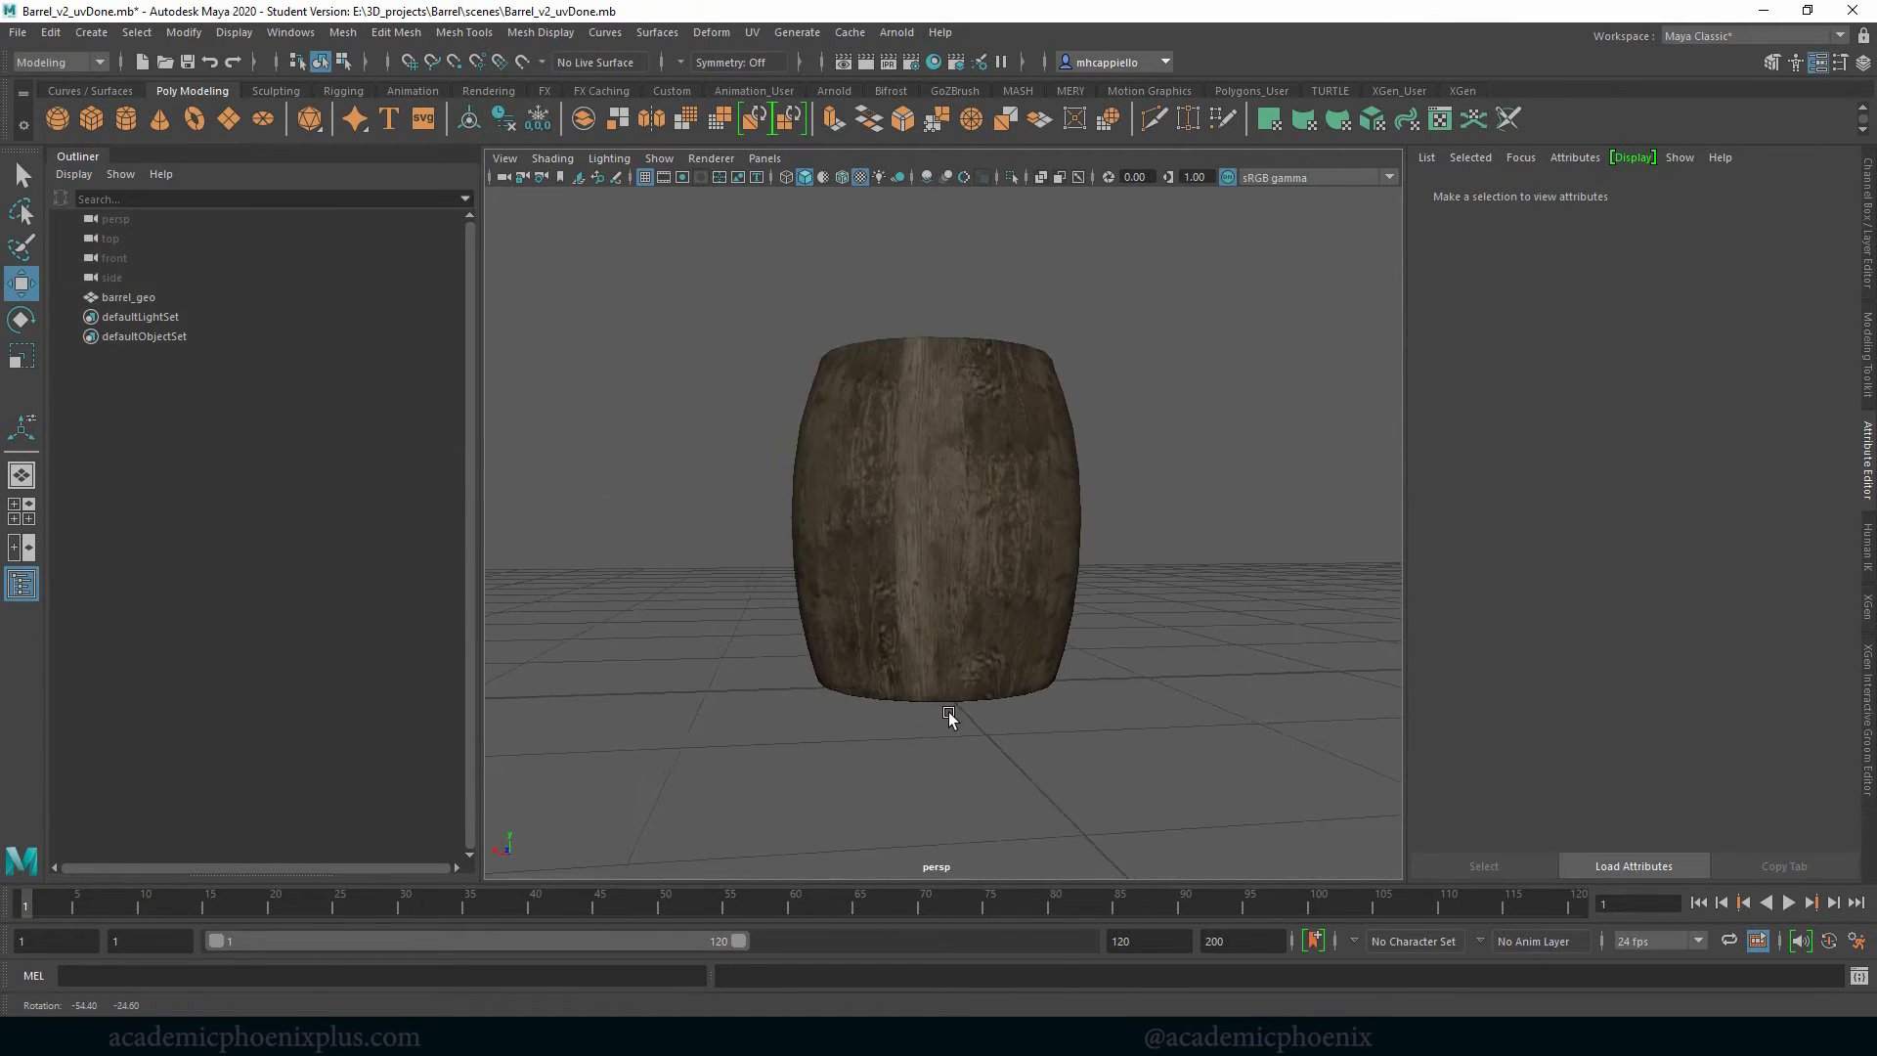
left_click_drag(950, 718, 856, 765)
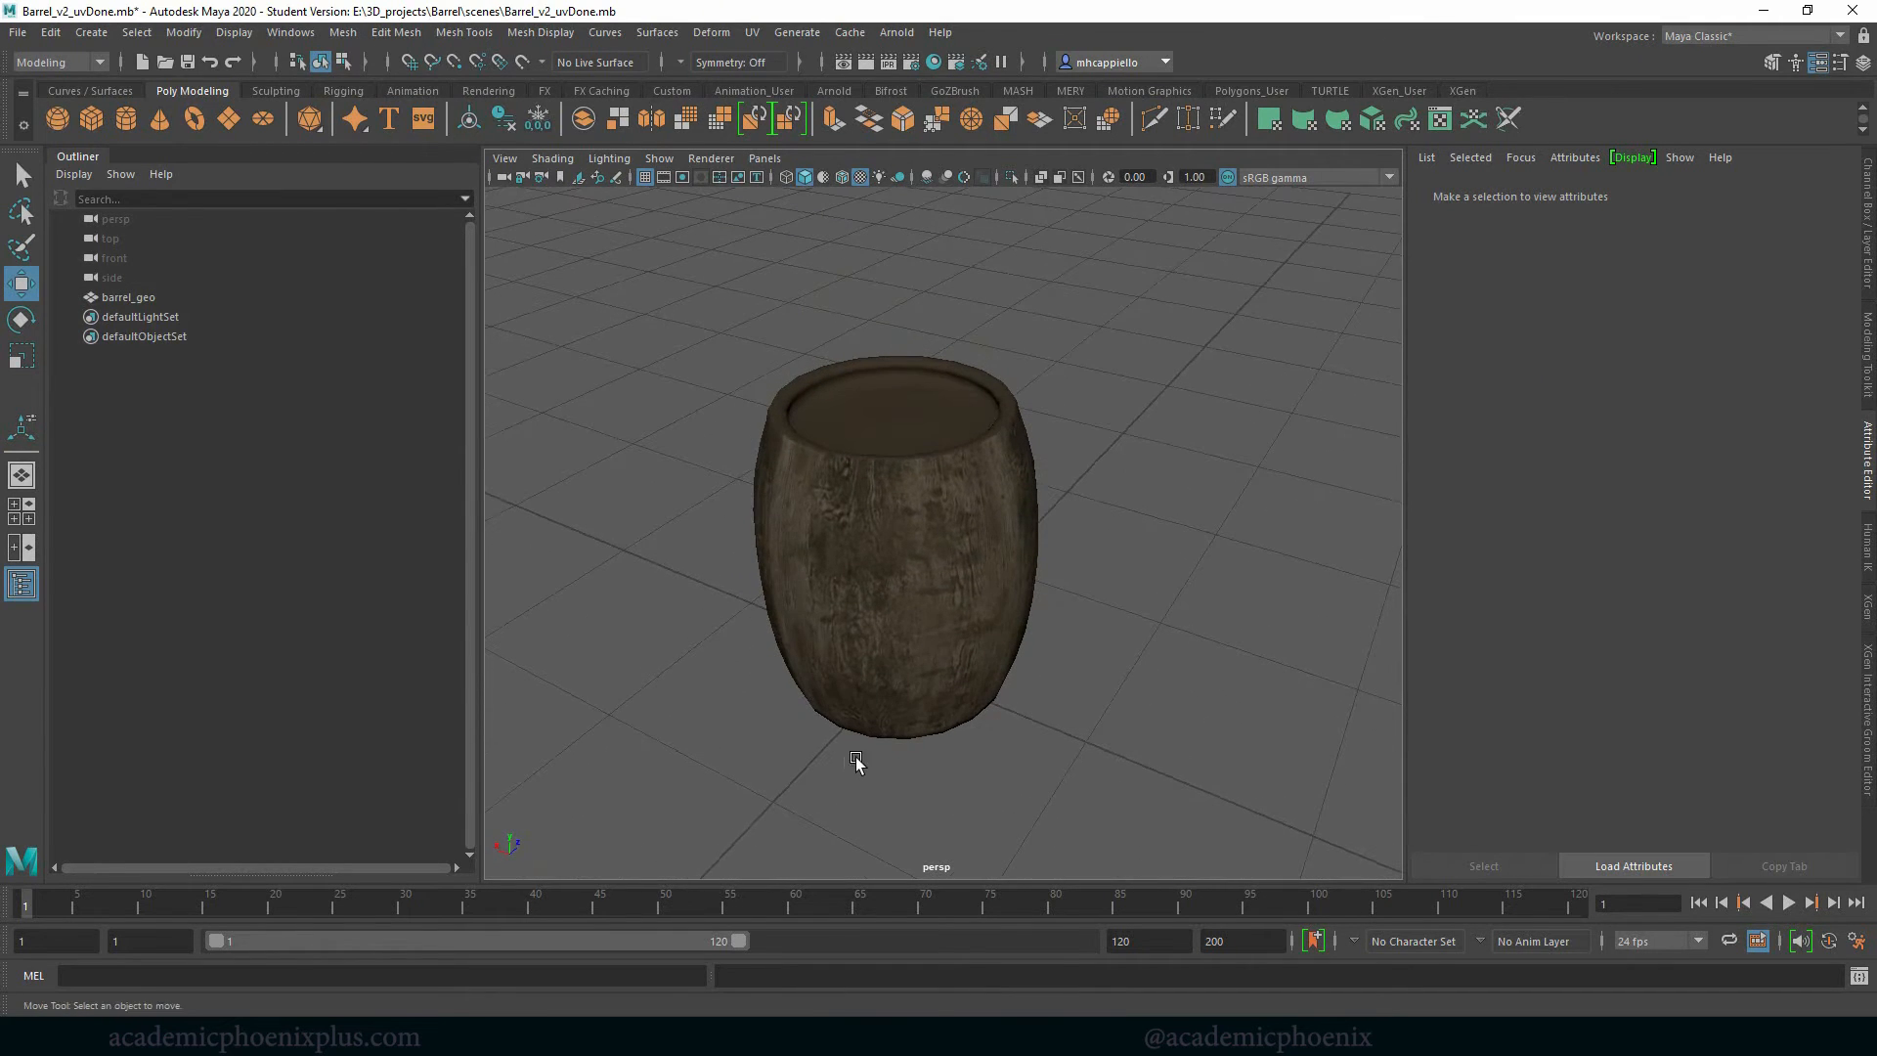
left_click(860, 176)
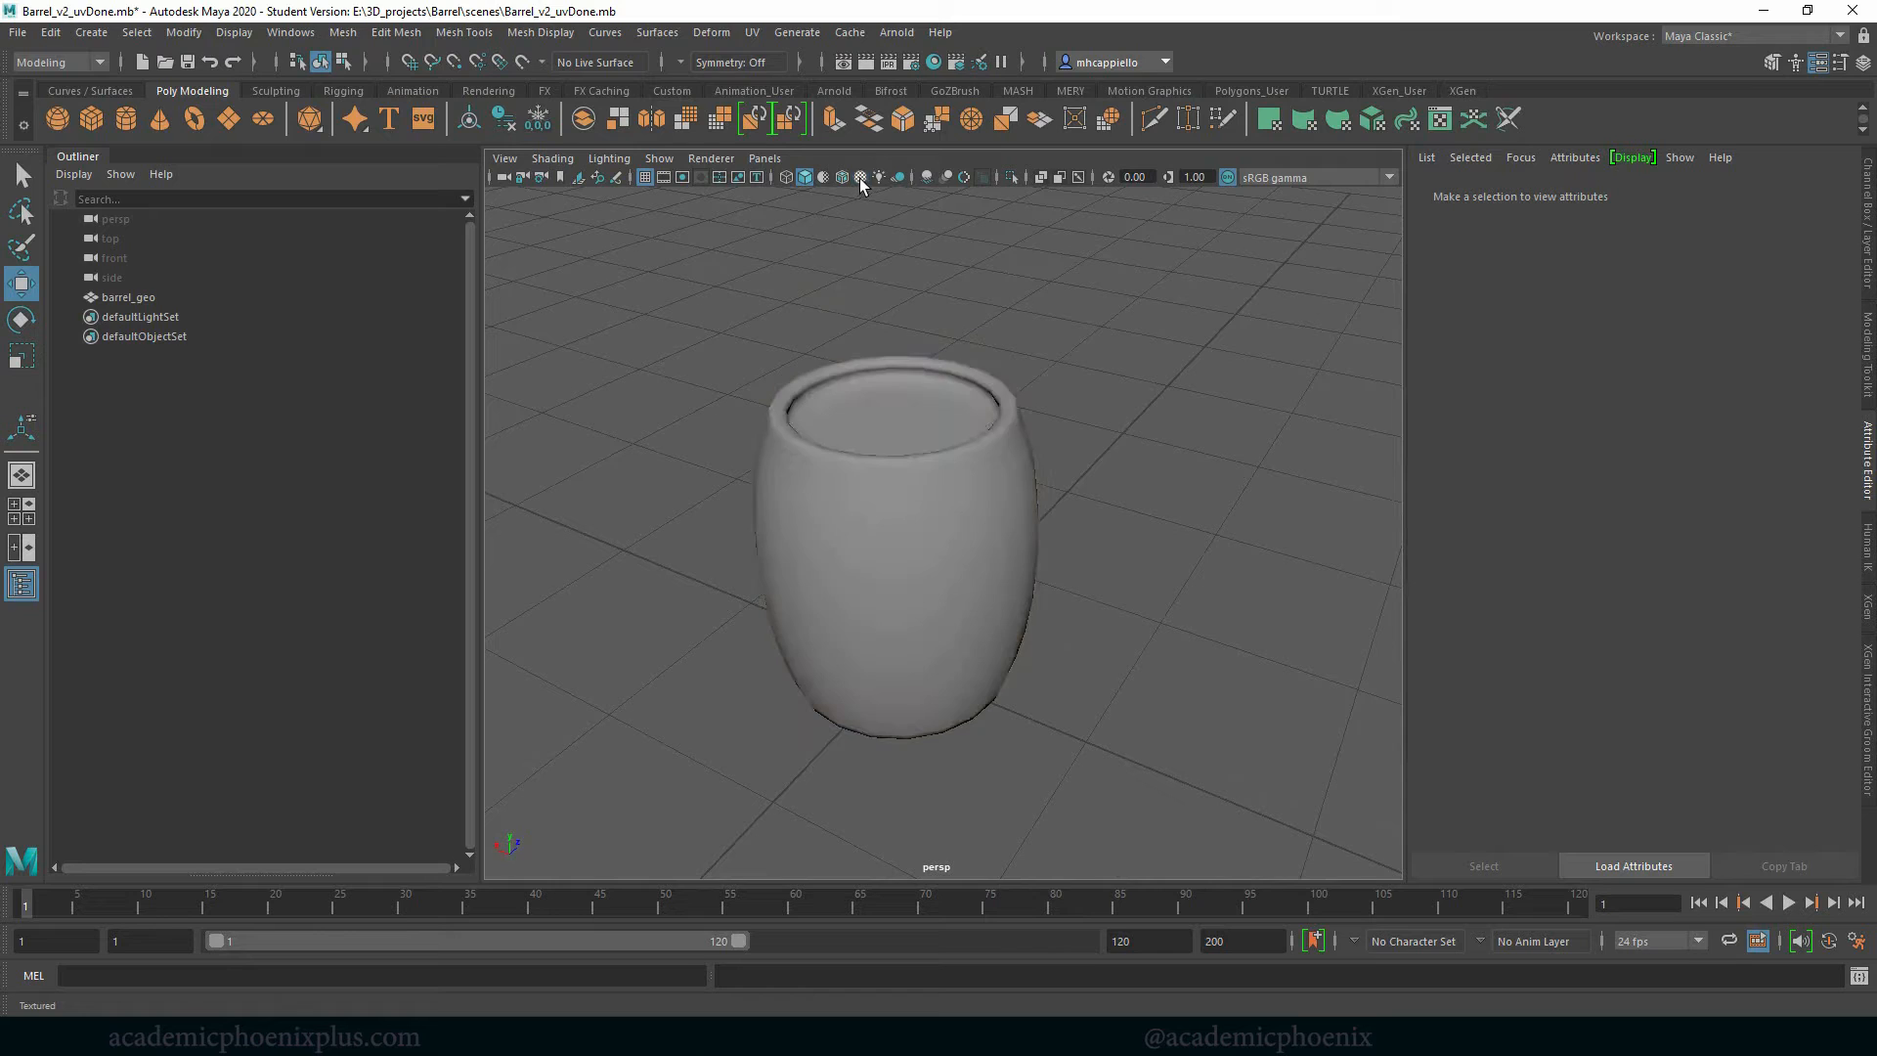
left_click(860, 178)
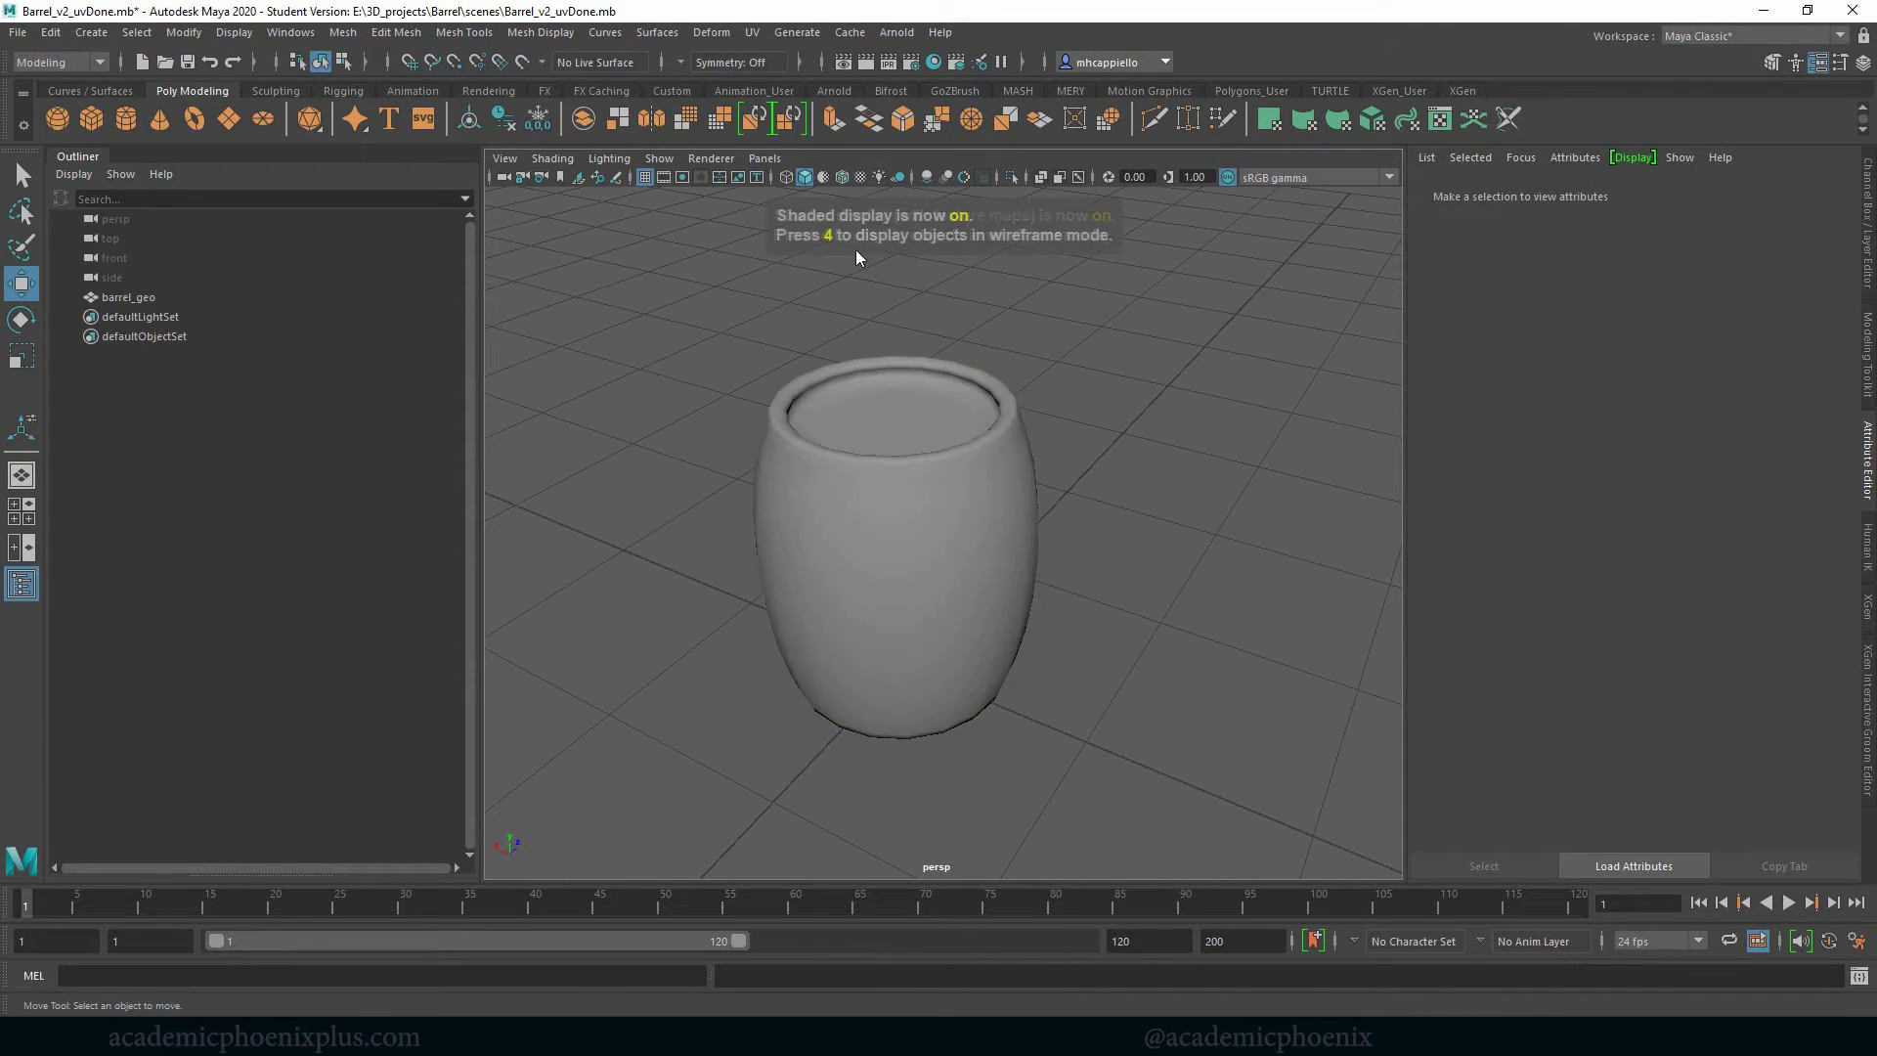
left_click(860, 177)
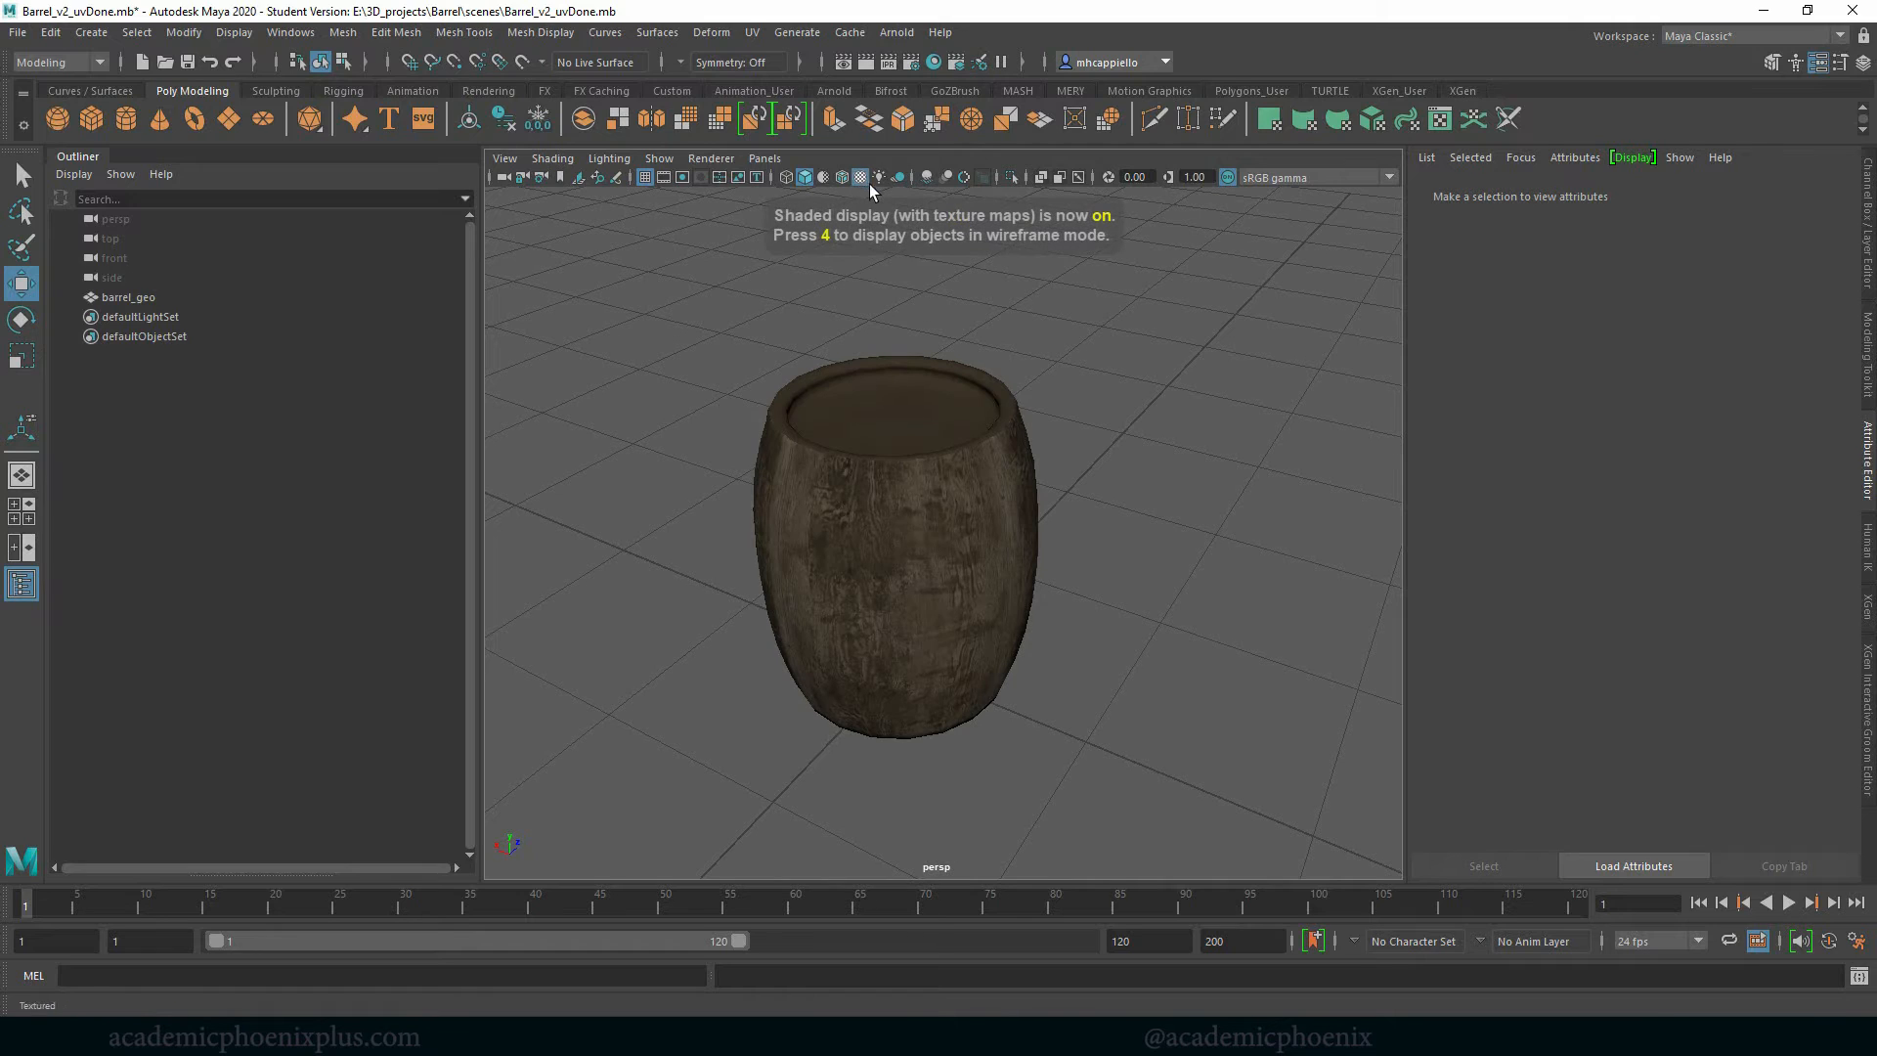
left_click(878, 178)
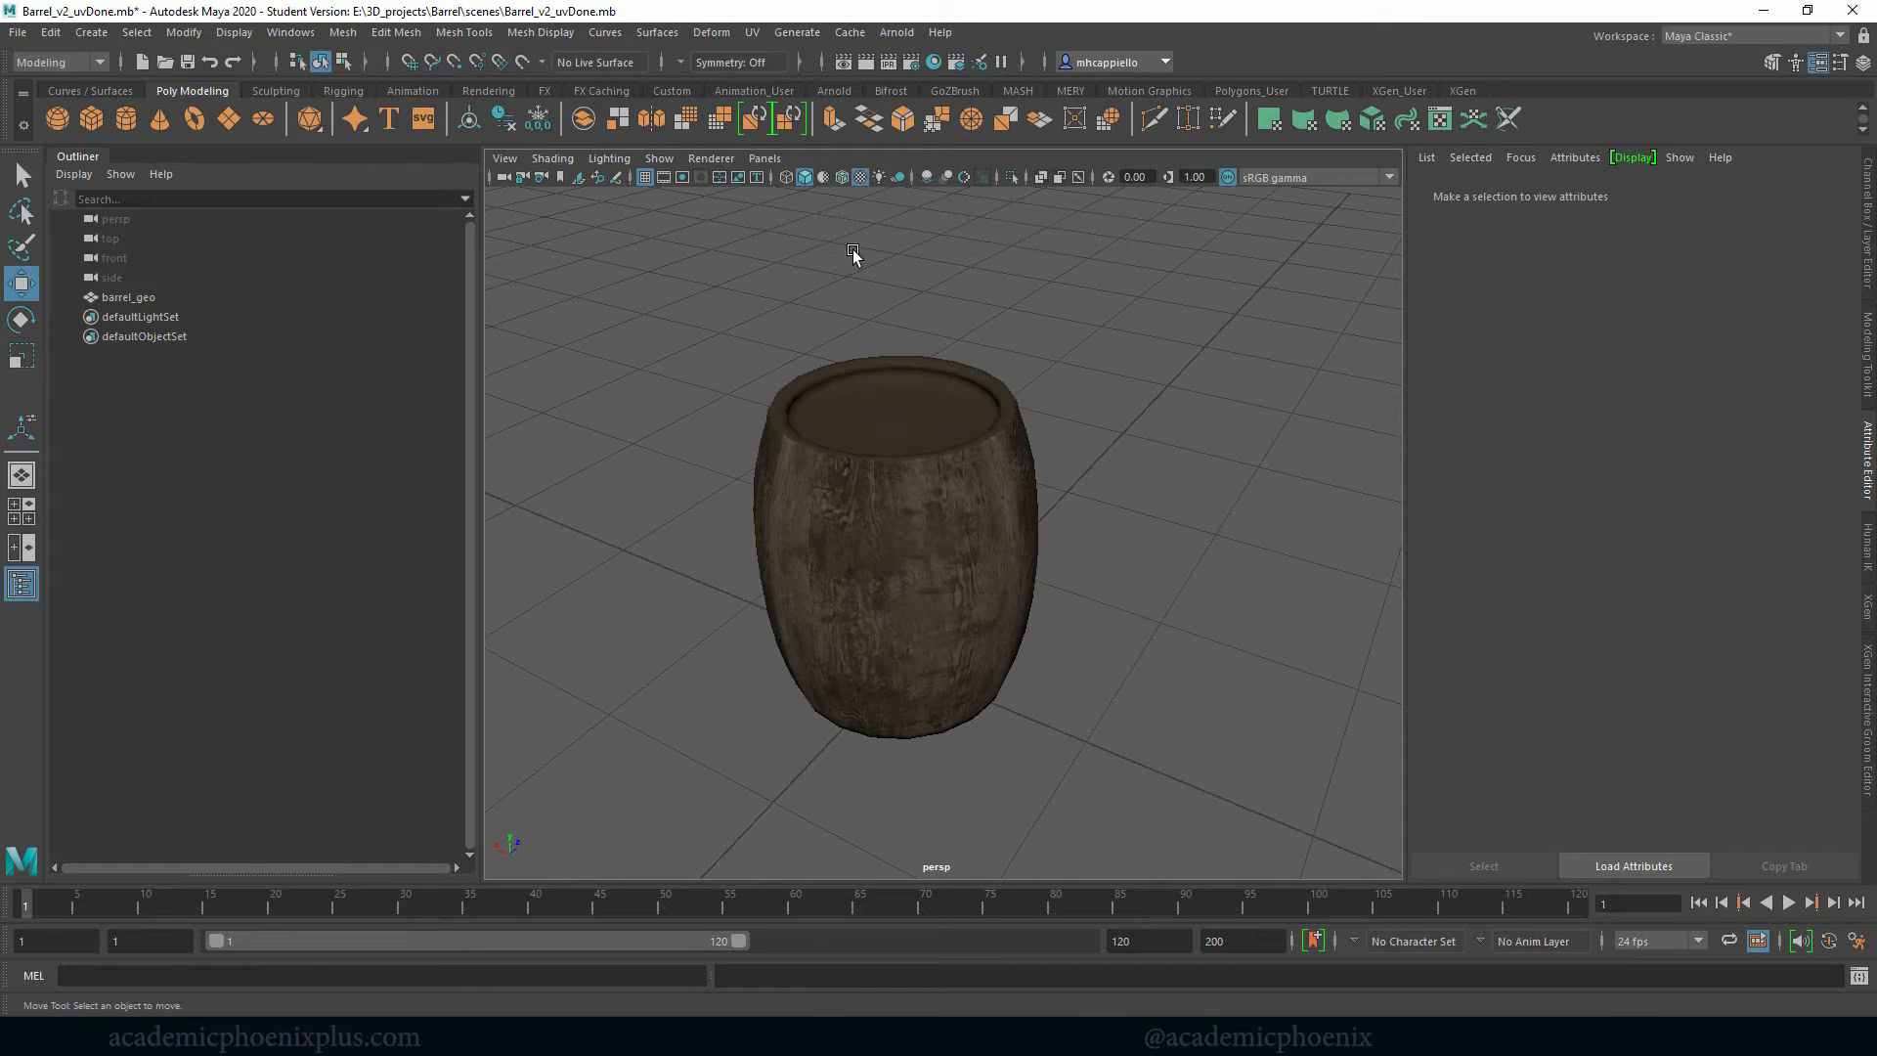
left_click_drag(854, 254, 1092, 530)
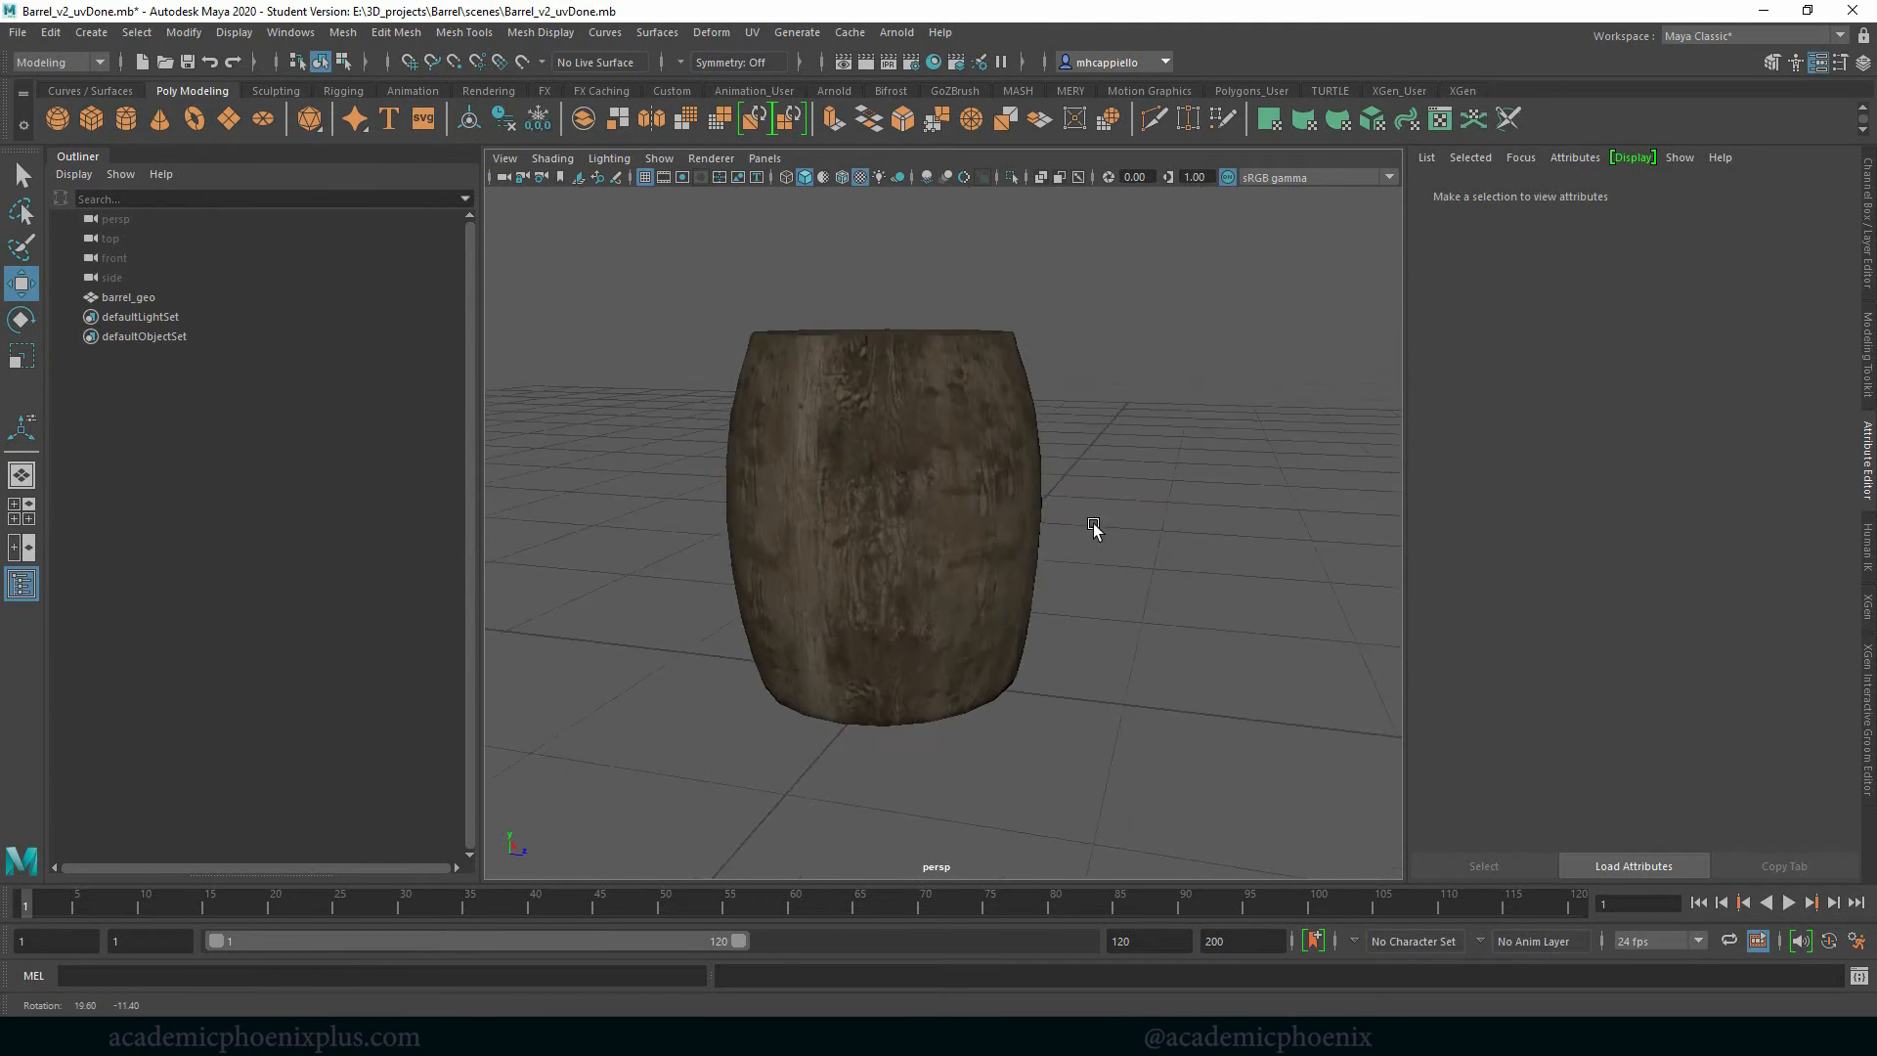
left_click_drag(1091, 528, 1169, 514)
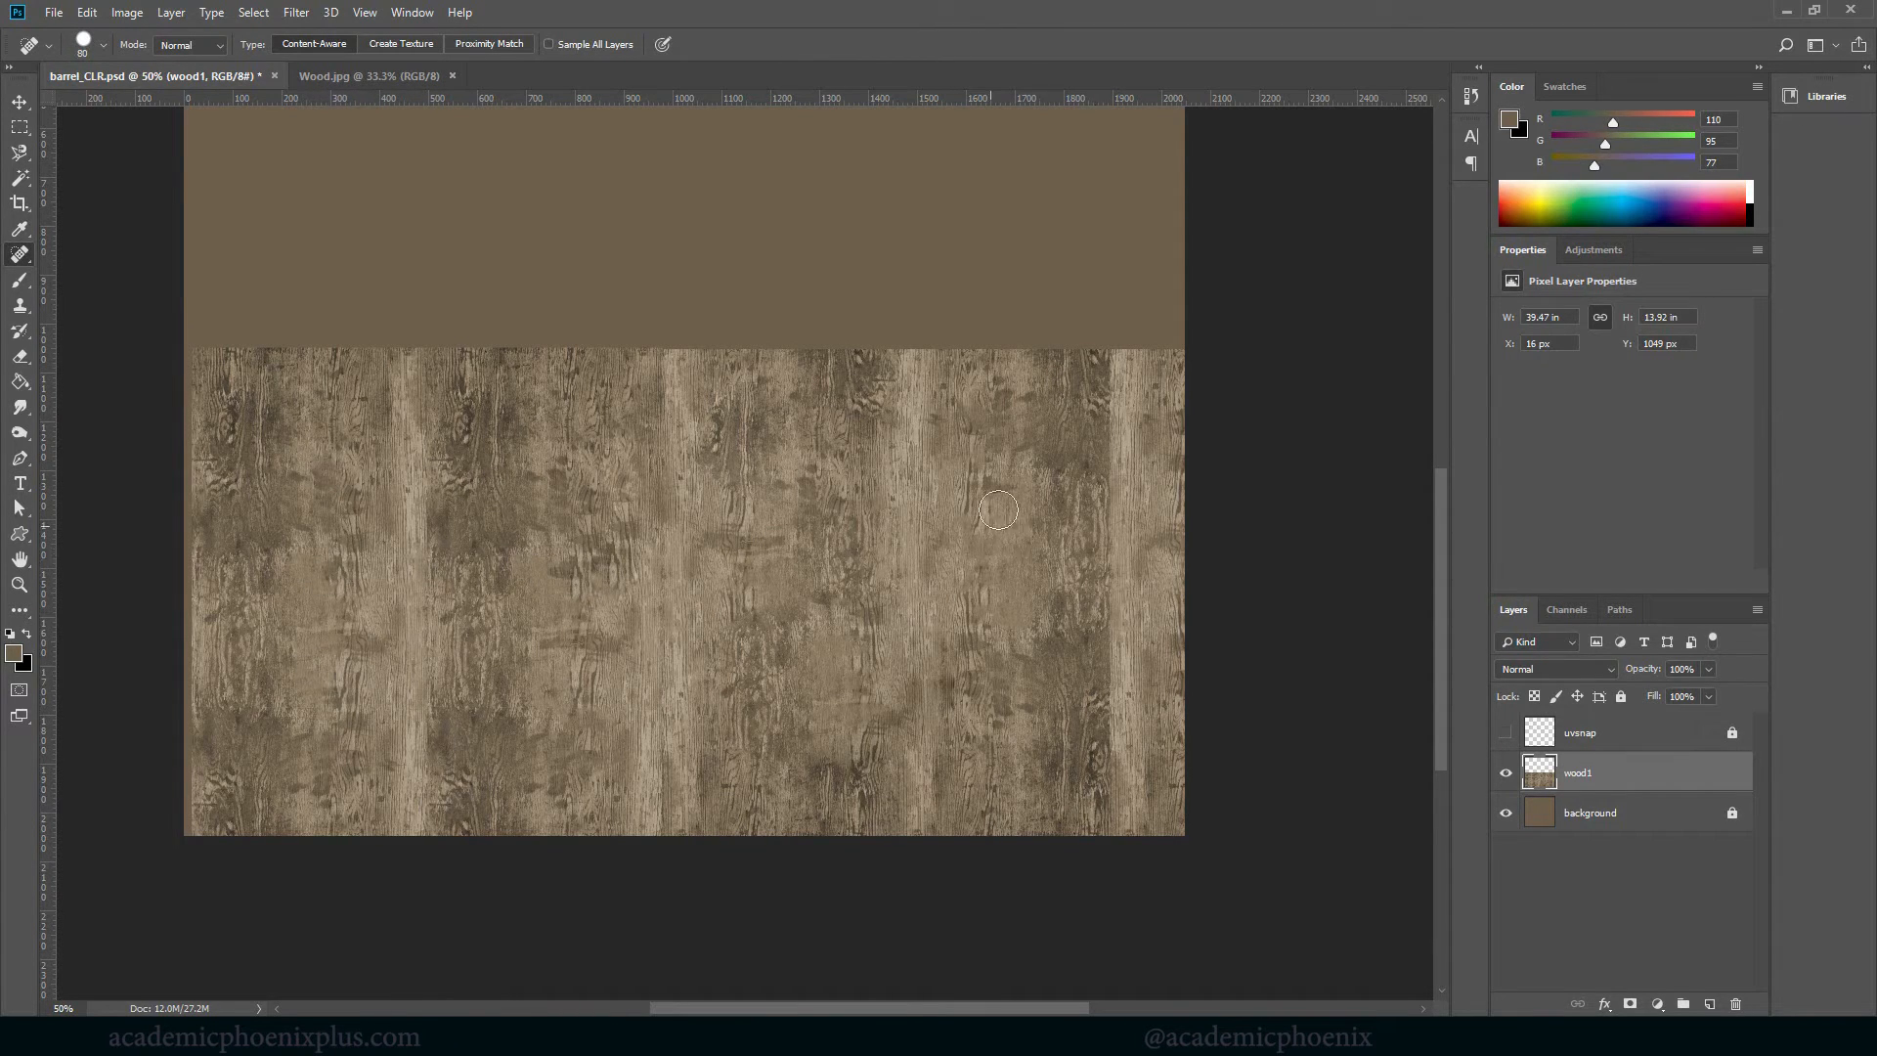
Switch to the Patch Tool from the Spot Healing Brush flyout in barrel_CLR.psd
left_click(802, 481)
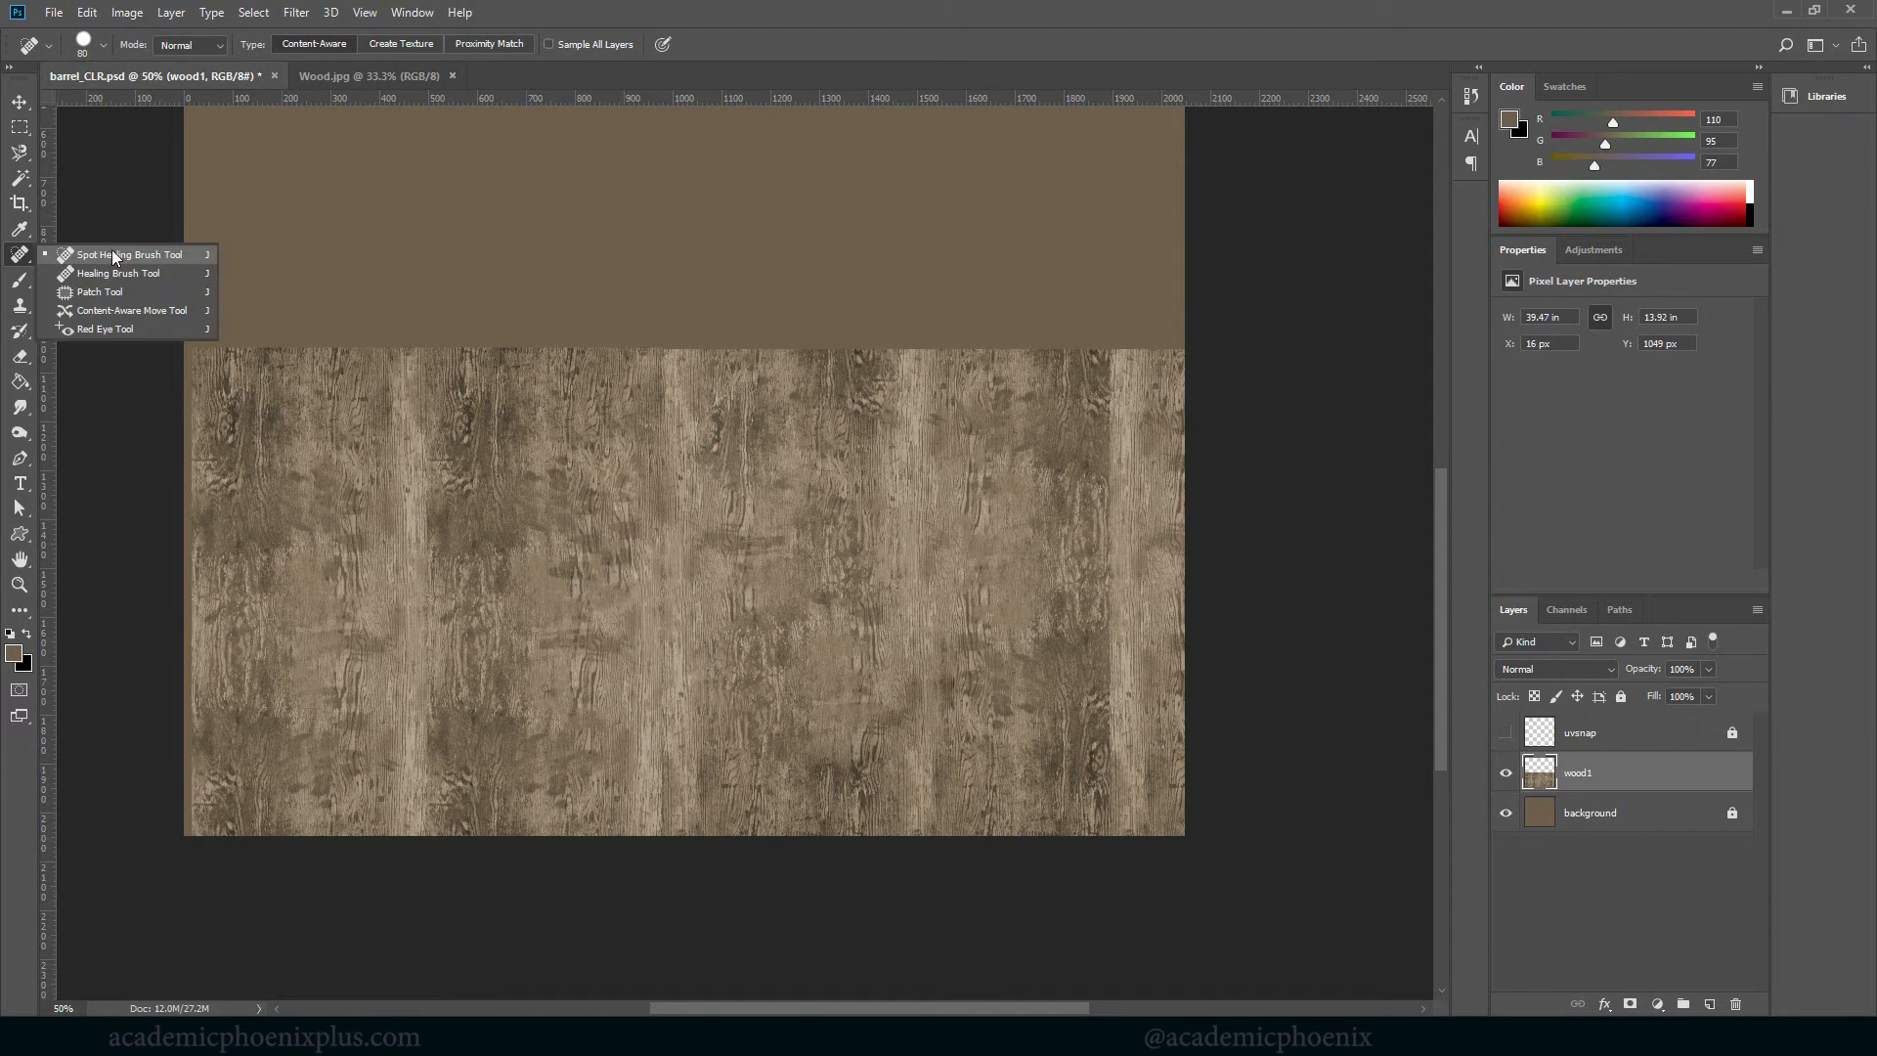
left_click(100, 292)
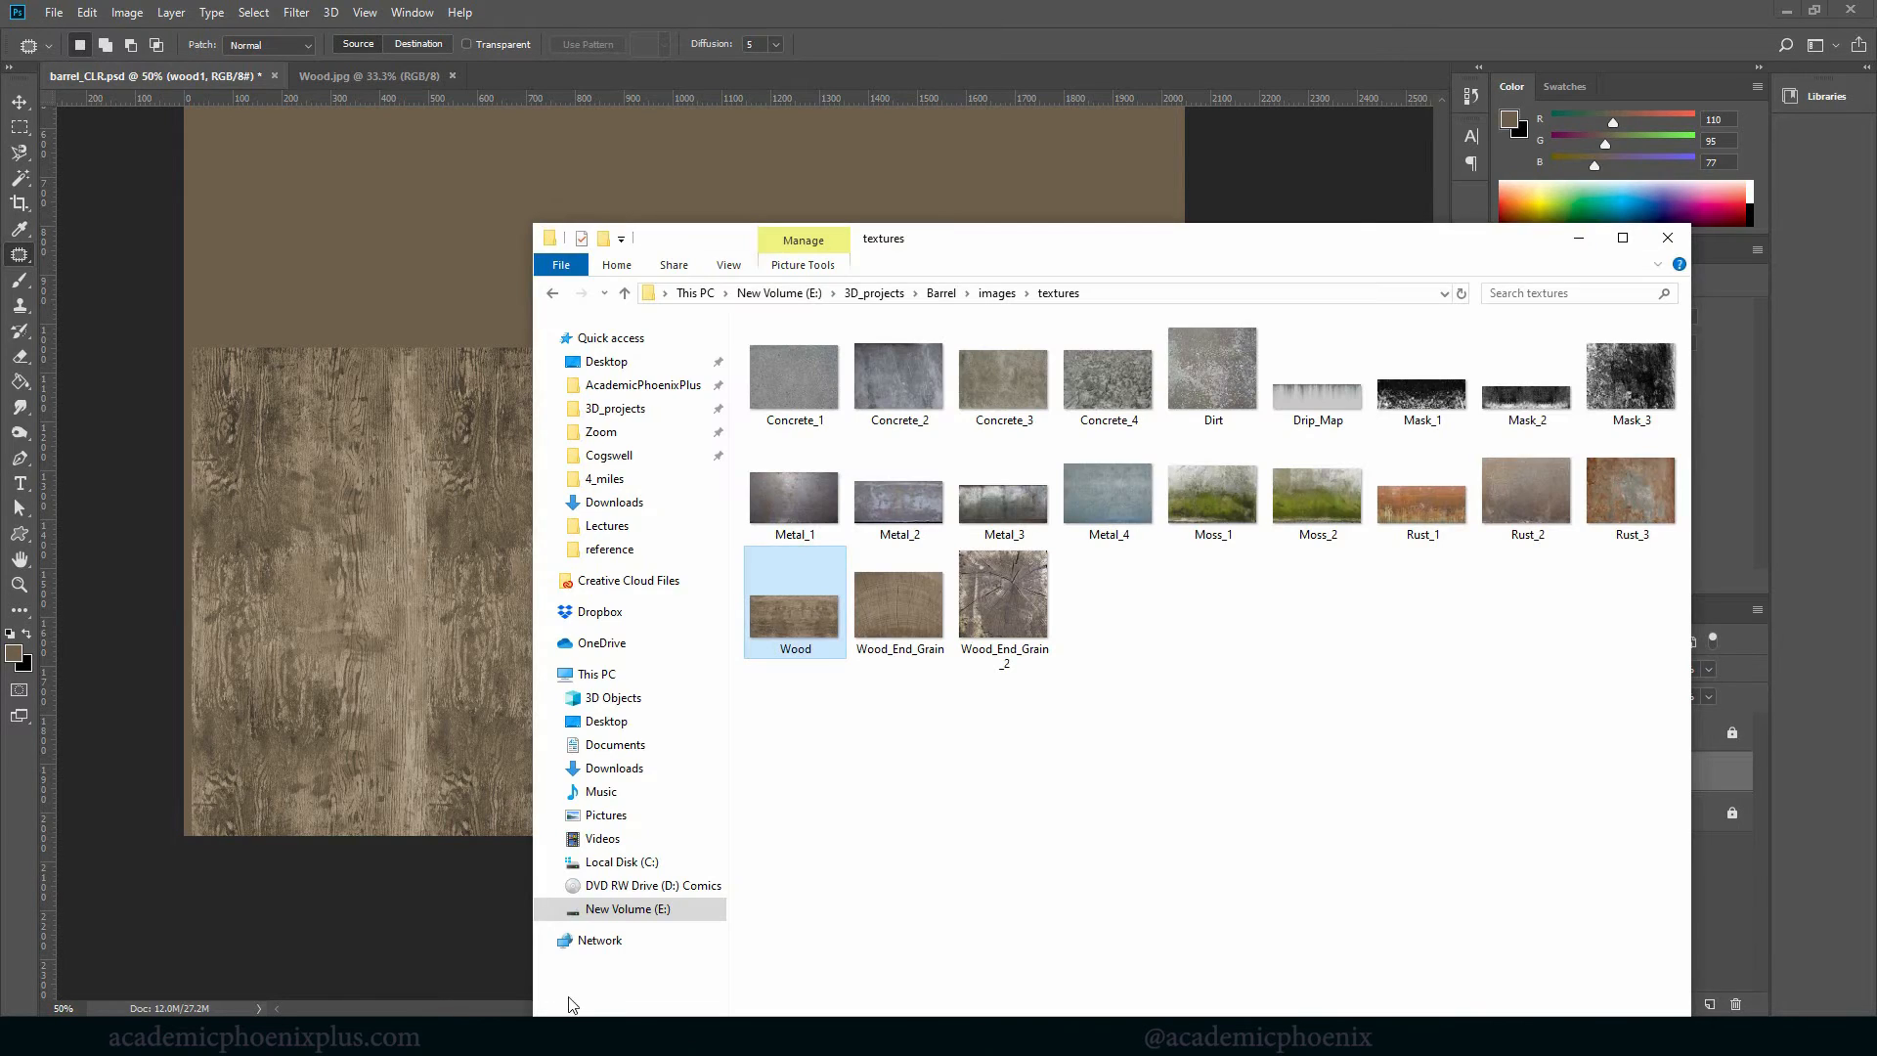
Open Concrete_2 from the textures folder as a new Photoshop document
left_click(1106, 494)
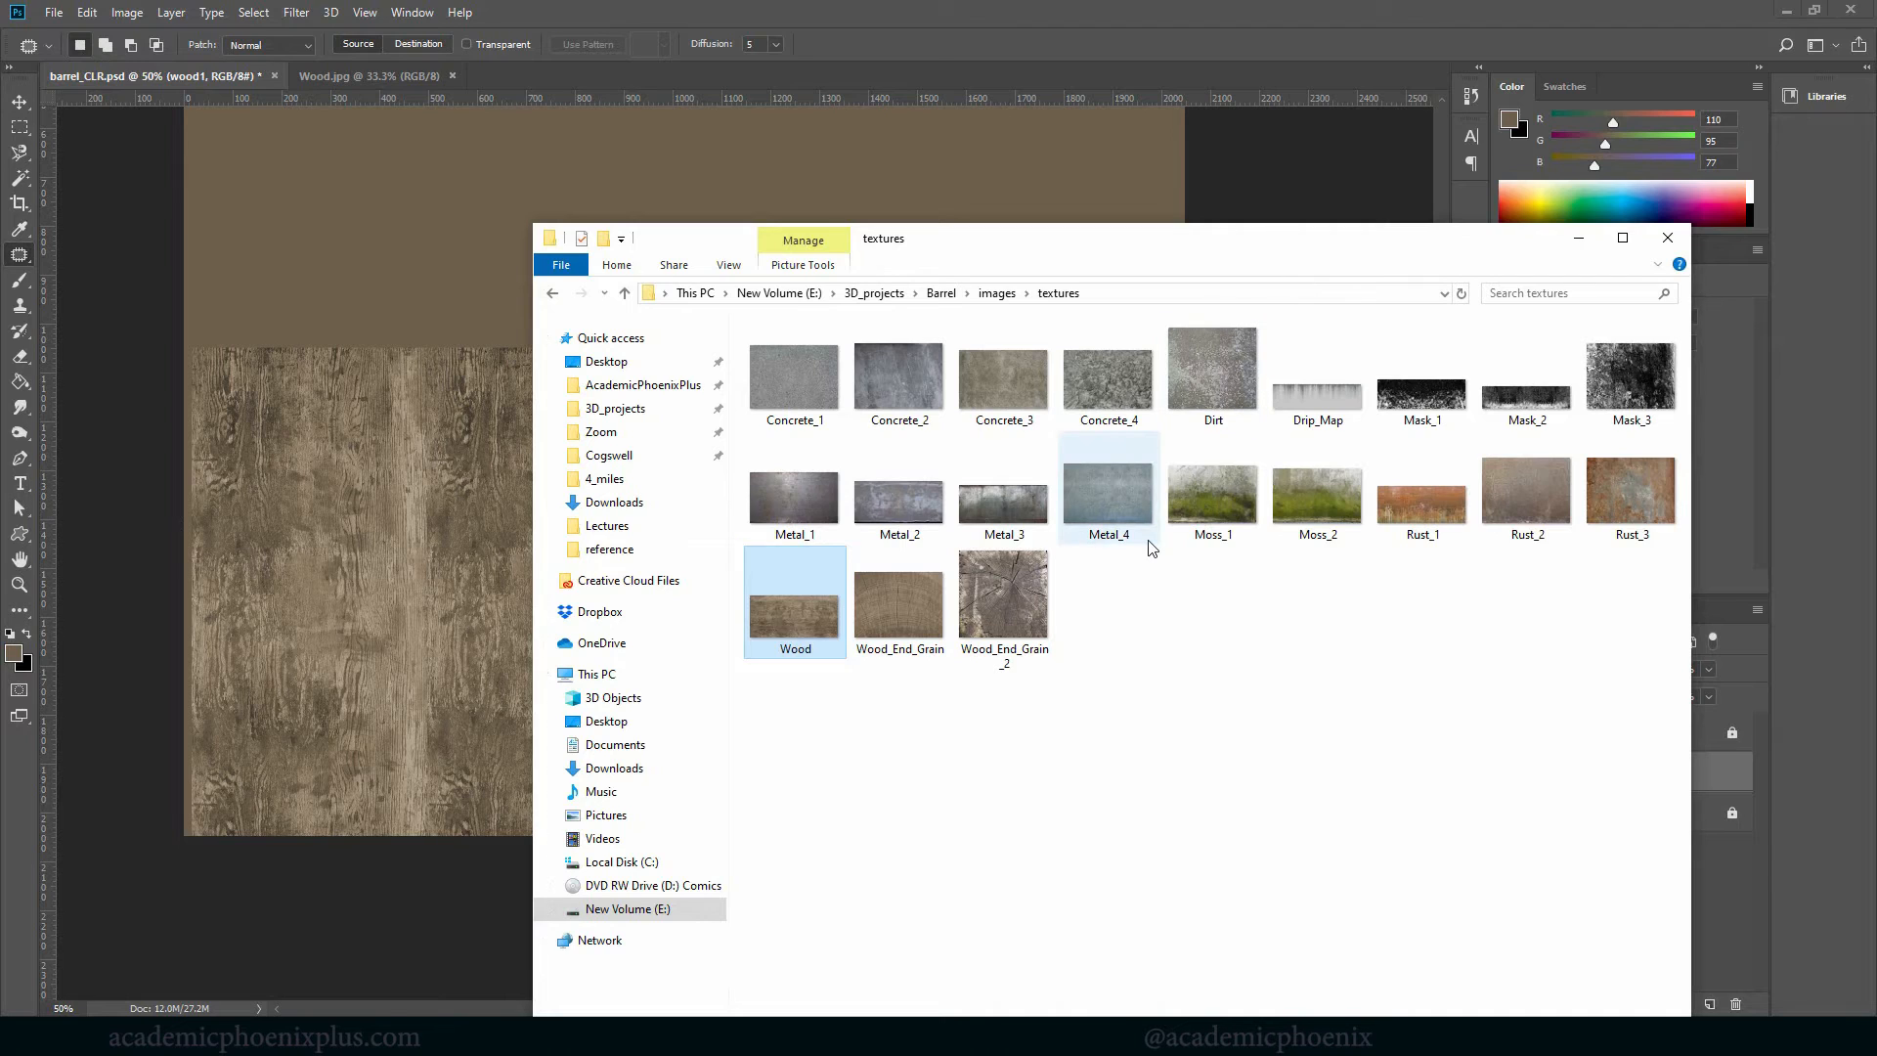
mouse_move(1106, 491)
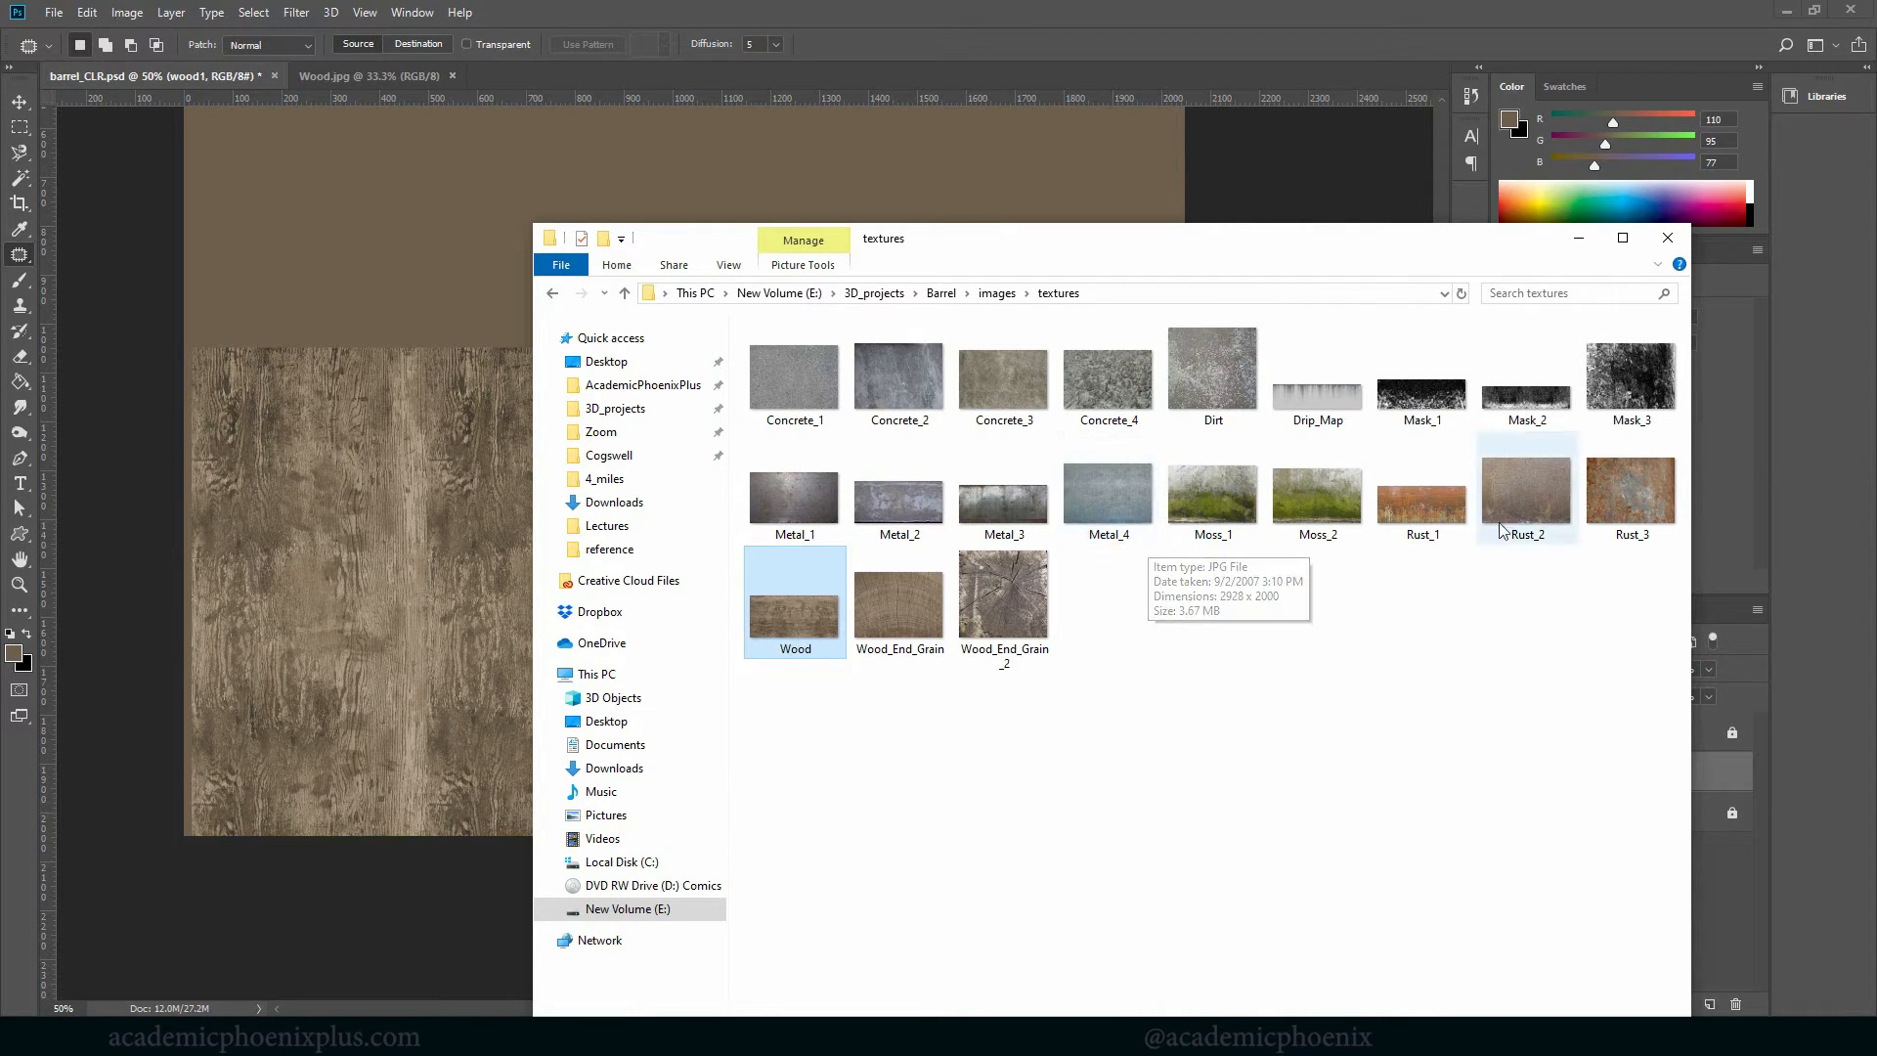
left_click(900, 372)
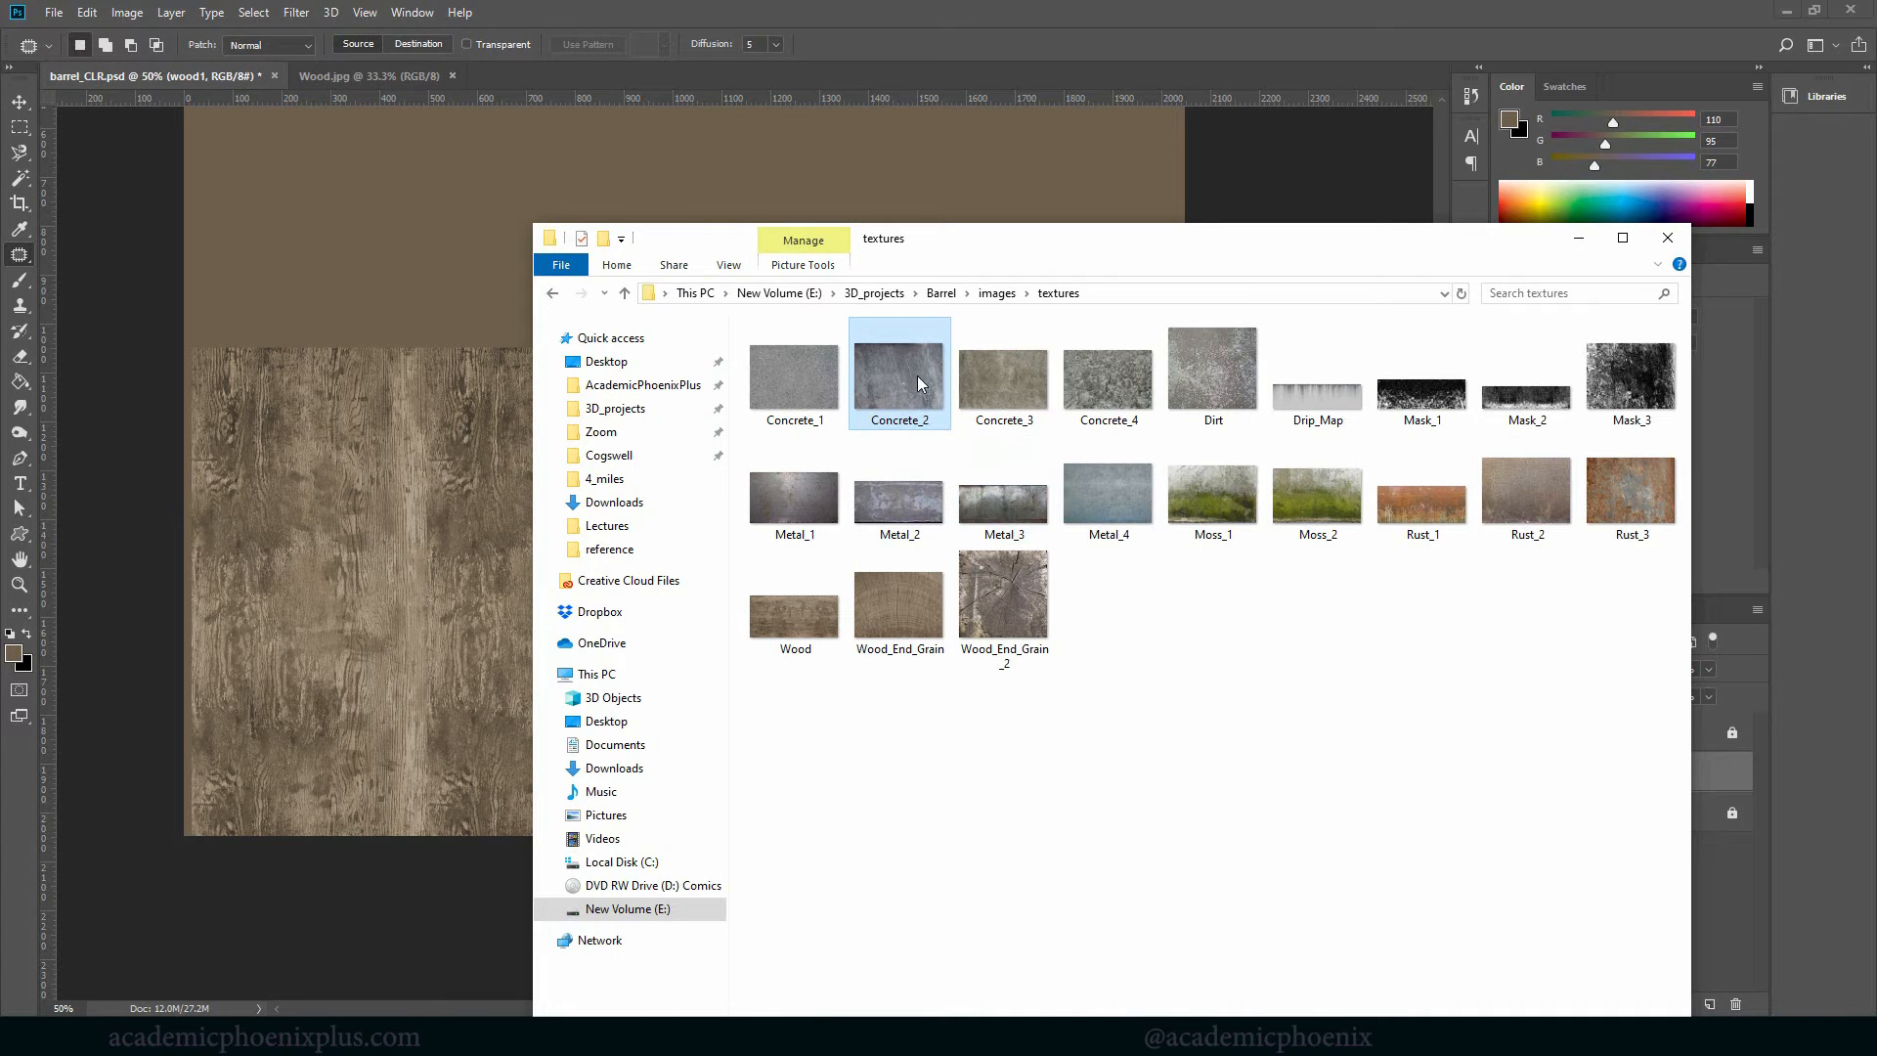
double_click(899, 372)
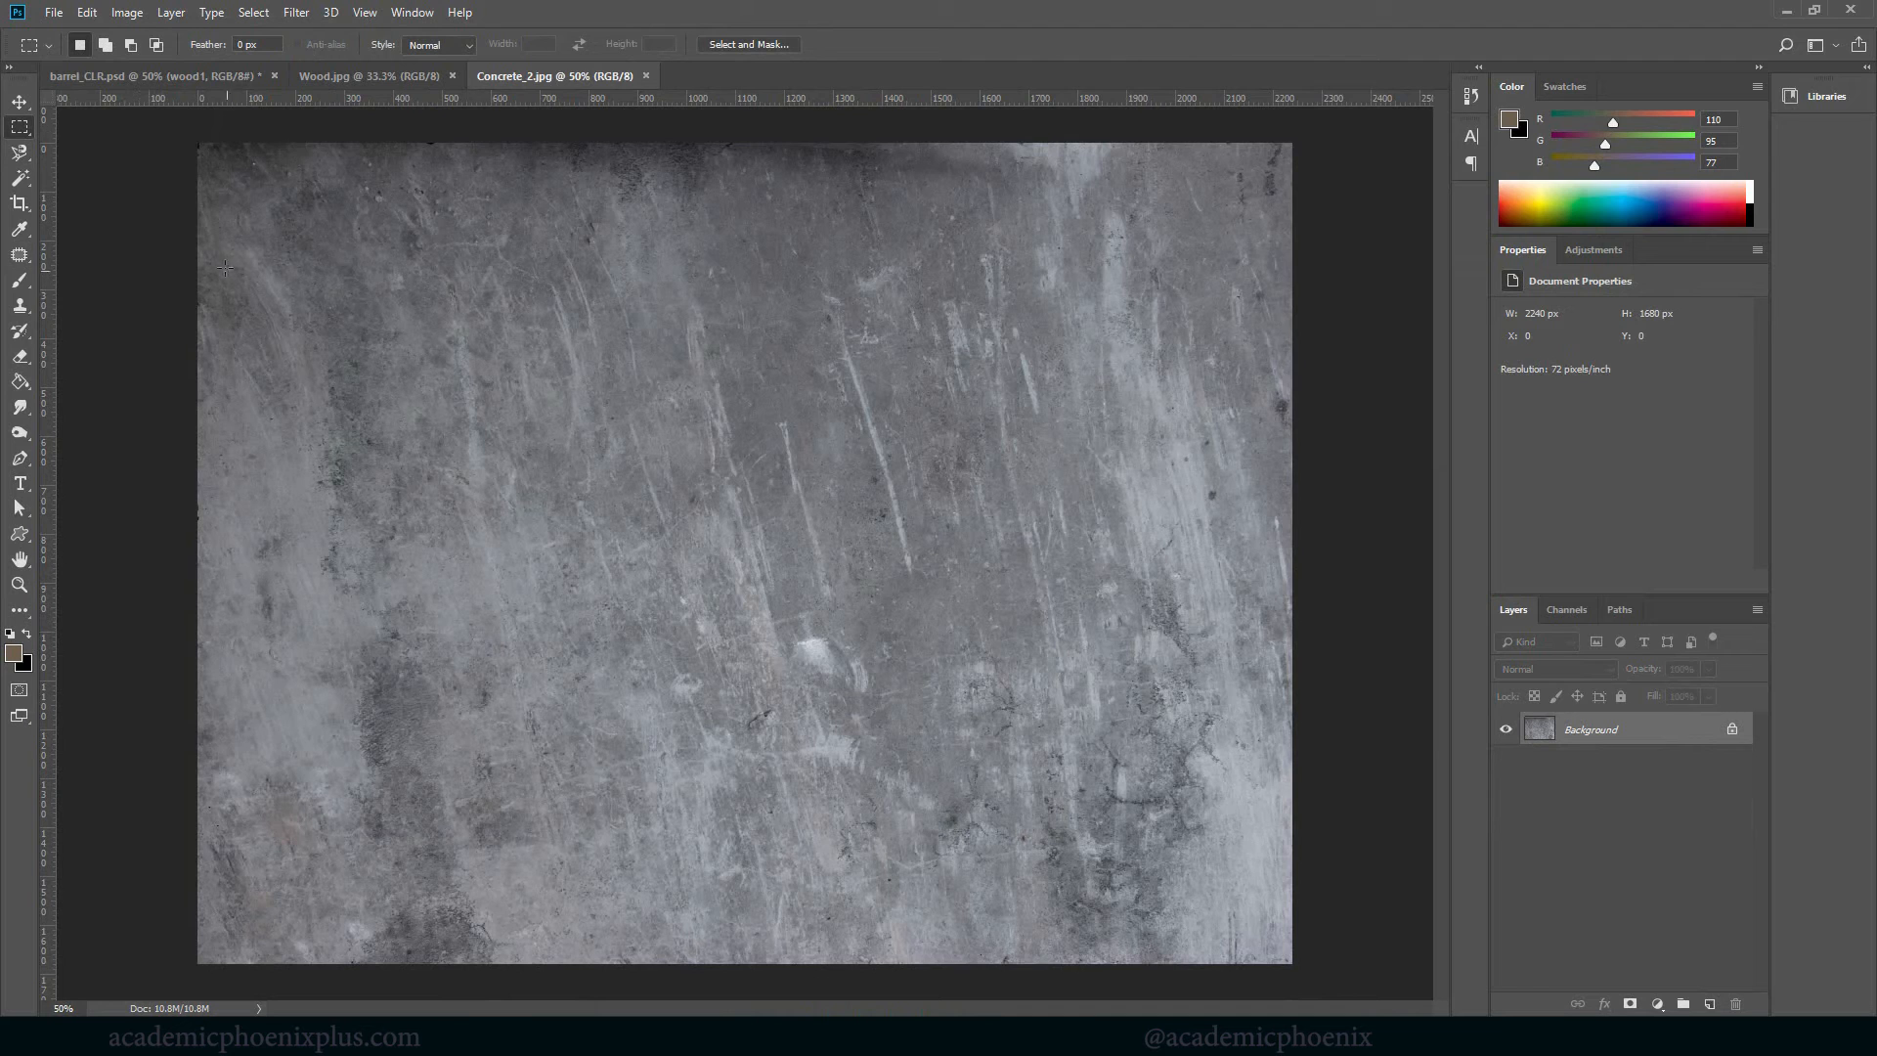
Drag the Concrete_2 image into barrel_CLR.psd as a new layer above the wood
left_click_drag(223, 268, 1275, 851)
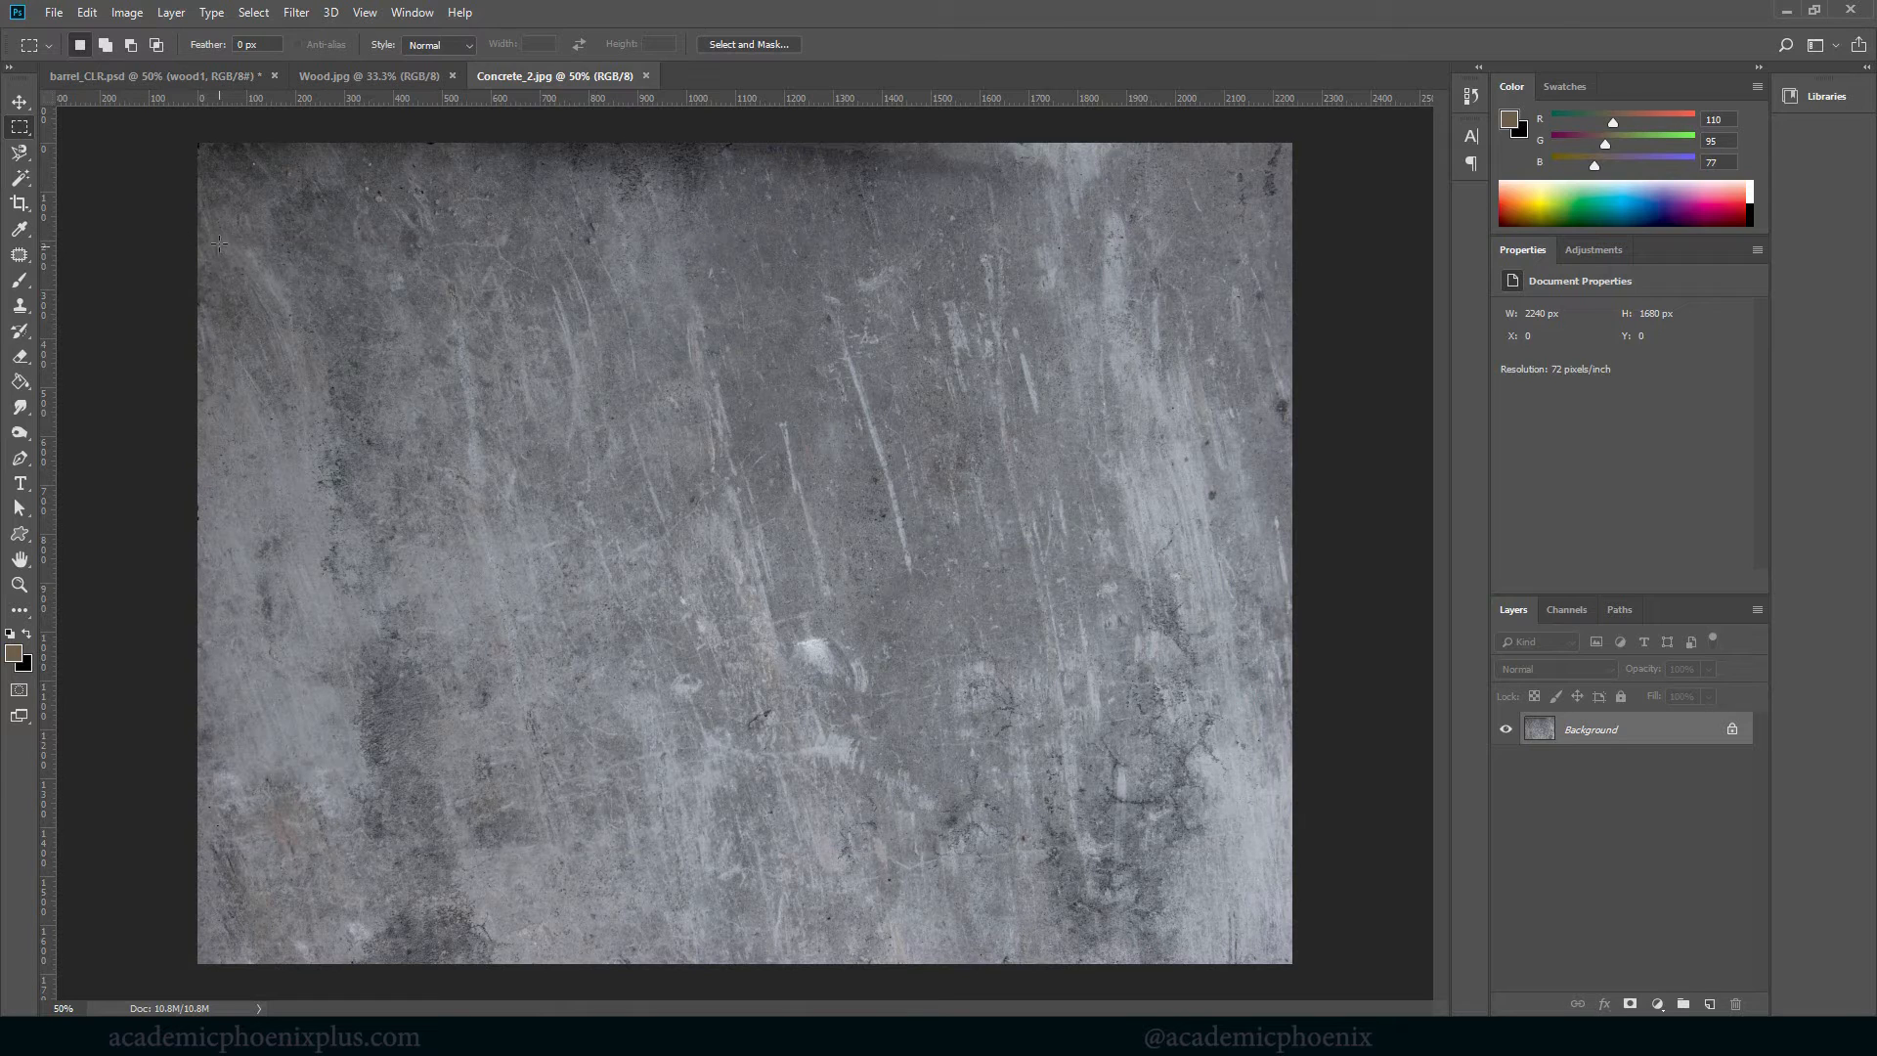
left_click_drag(217, 225, 1220, 876)
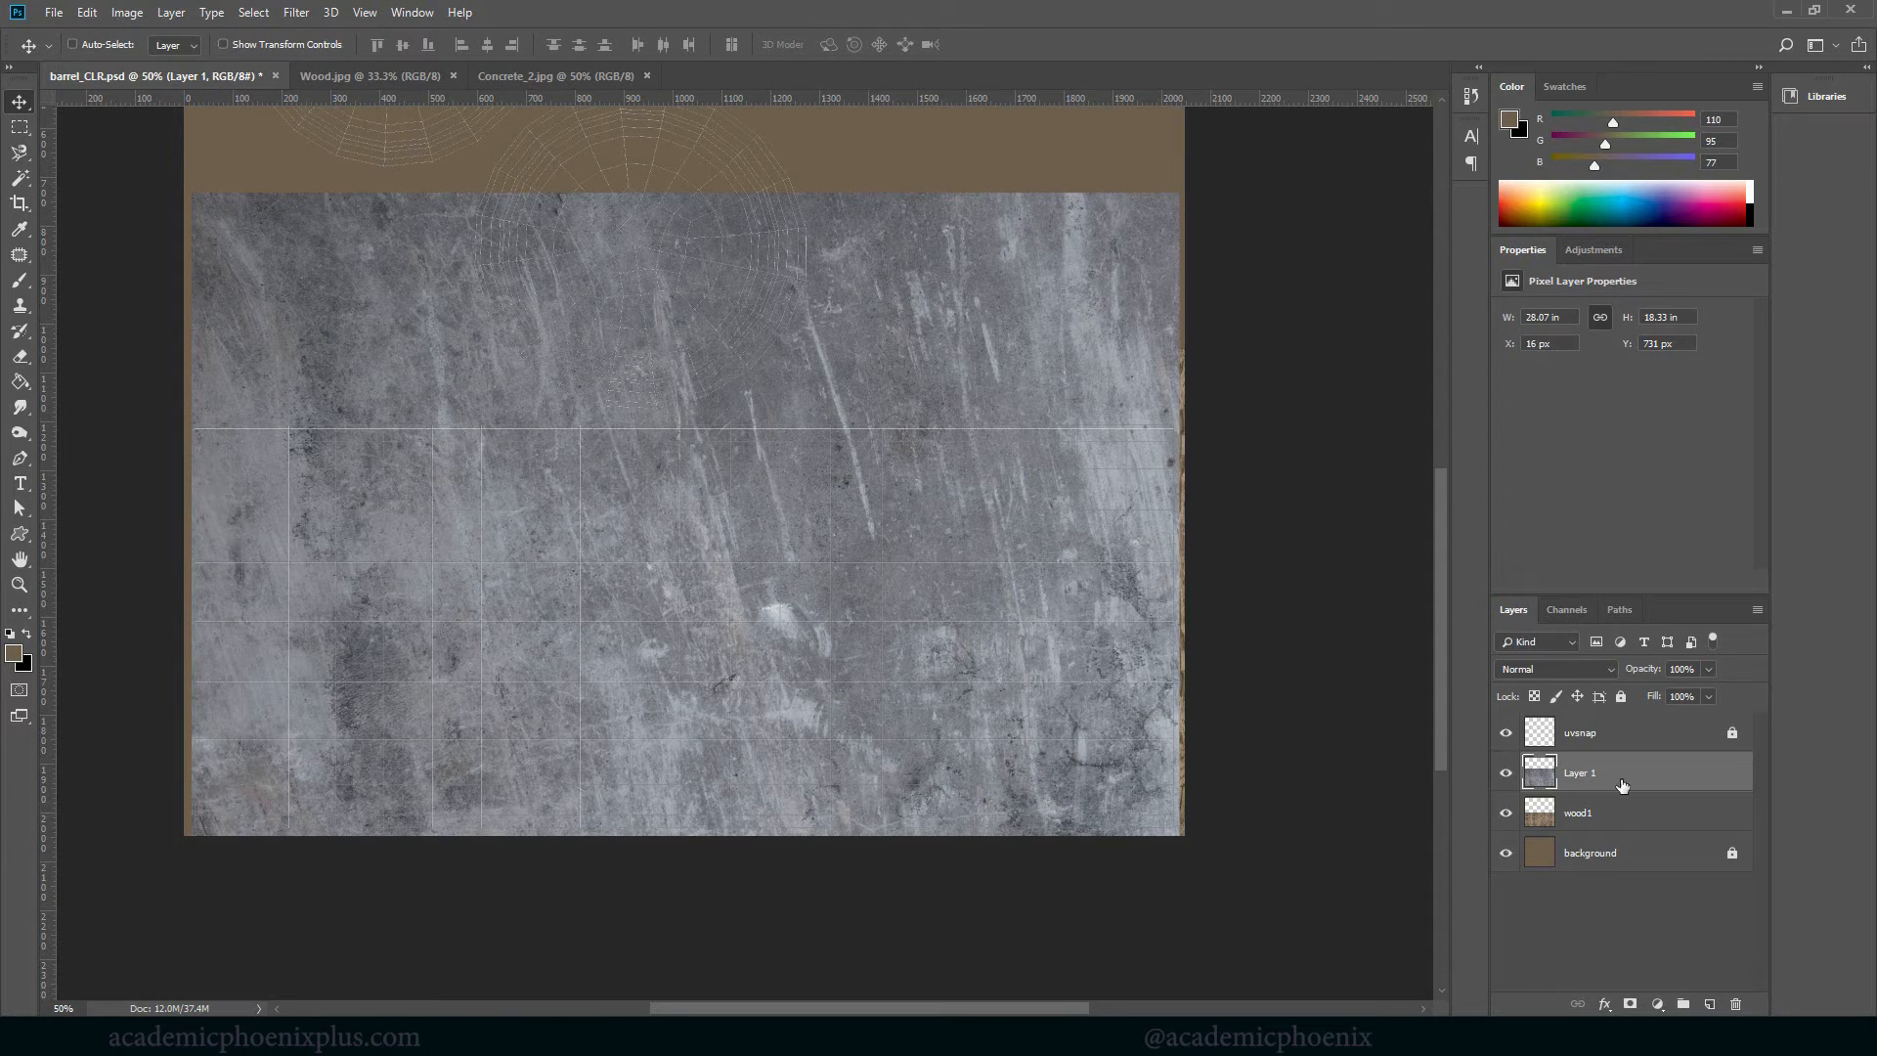
Try Darken and other blend modes on the concrete layer, settling on Overlay and comparing against the wood
left_click(1550, 668)
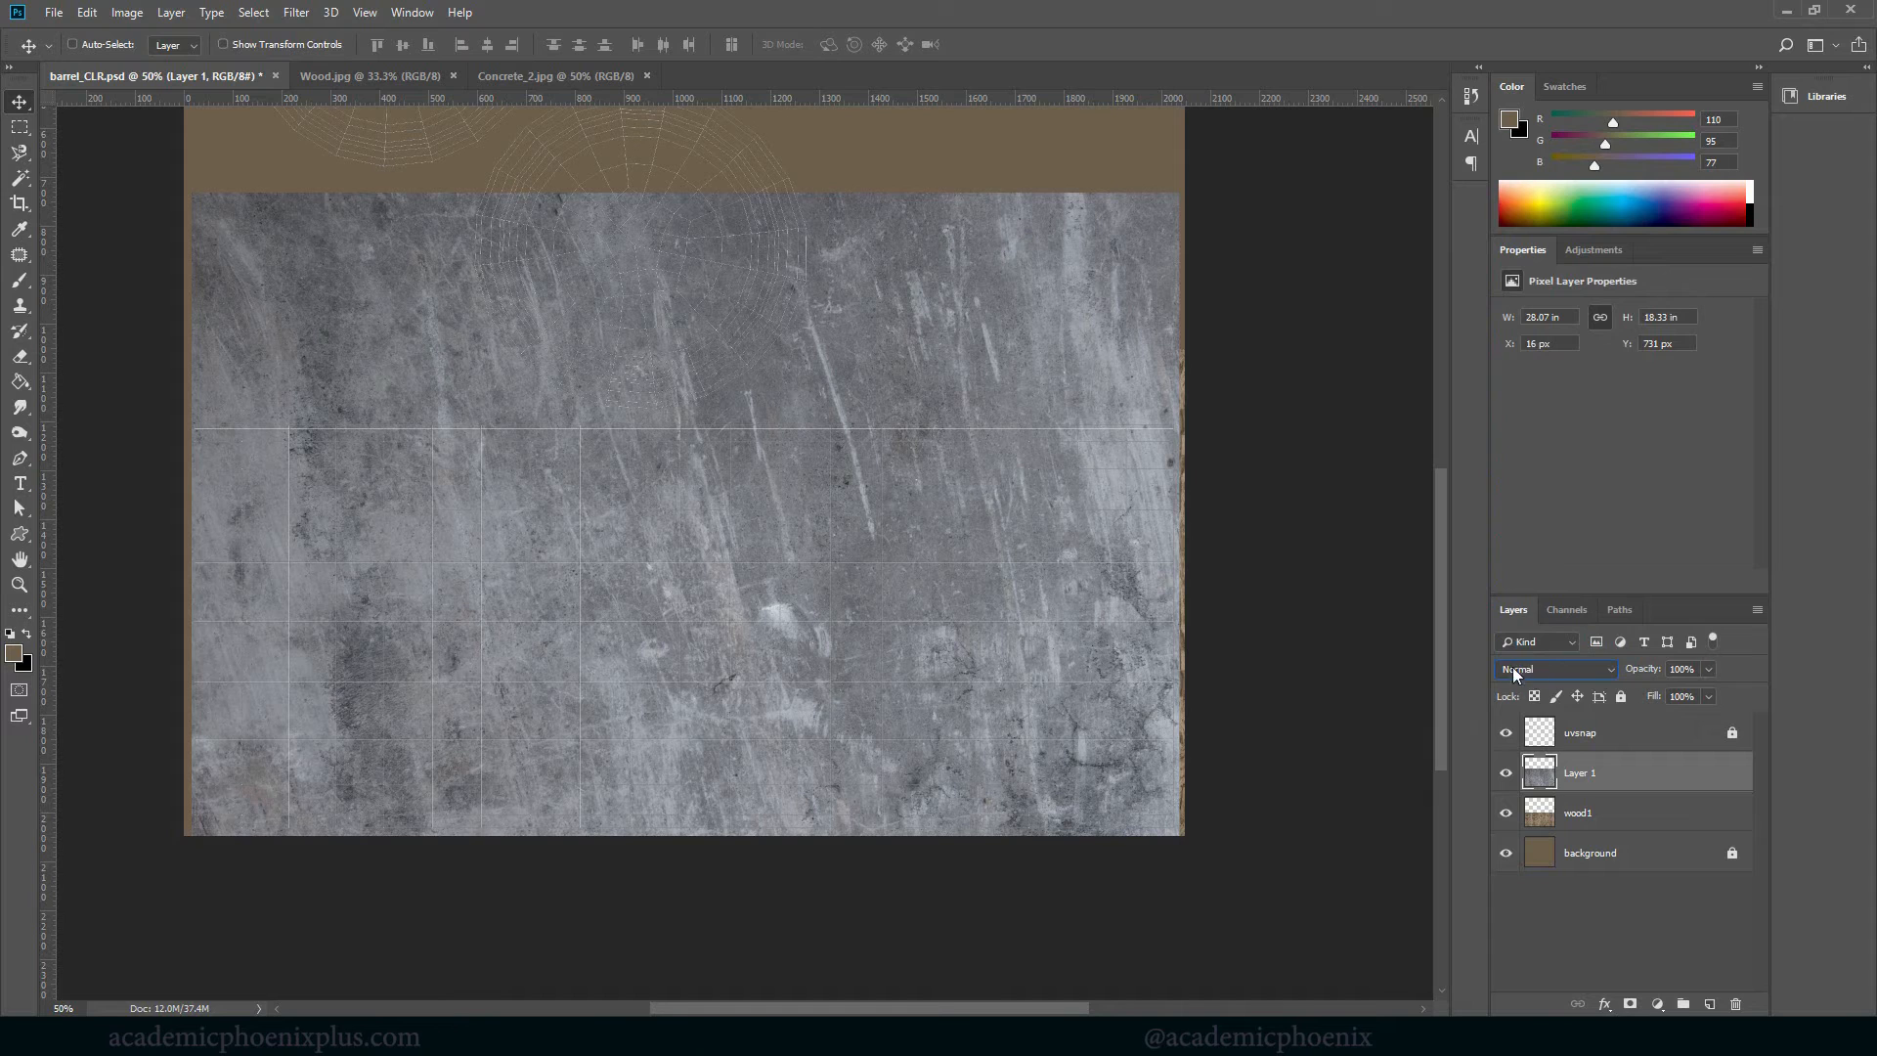
left_click(1556, 669)
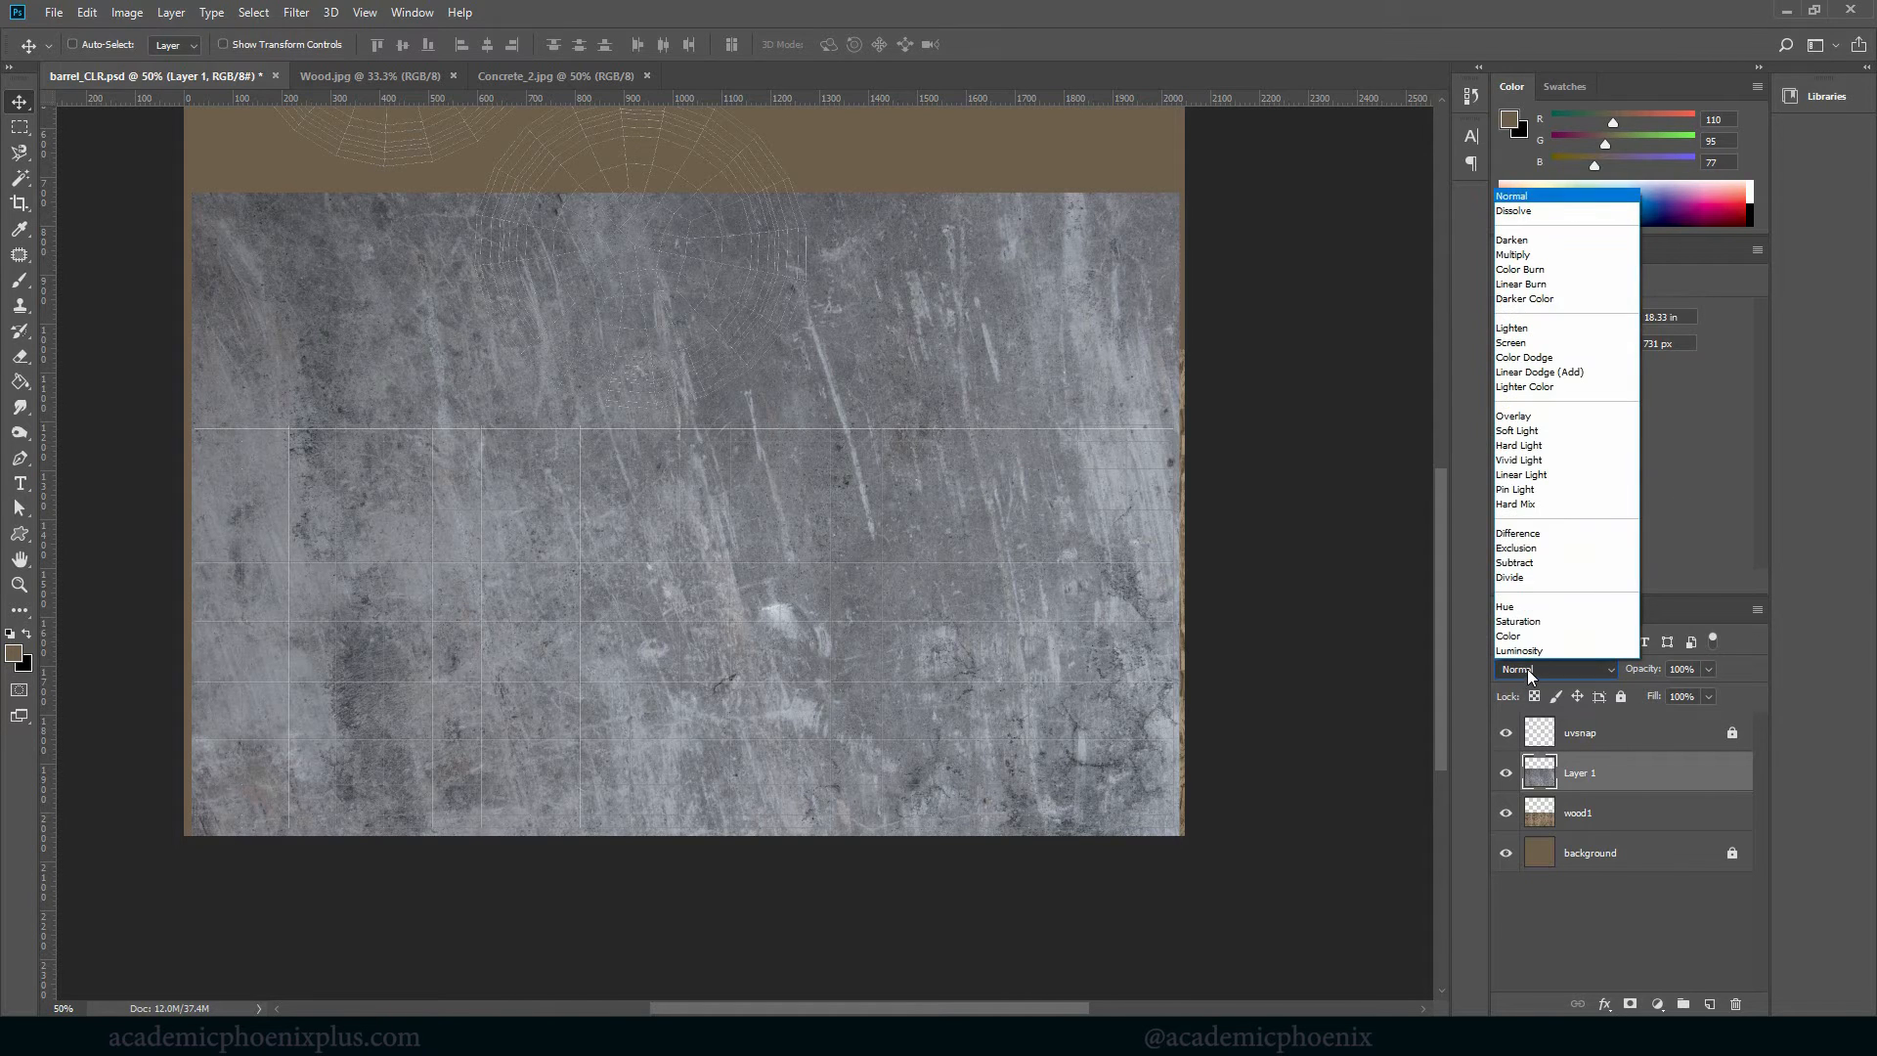
left_click(1511, 239)
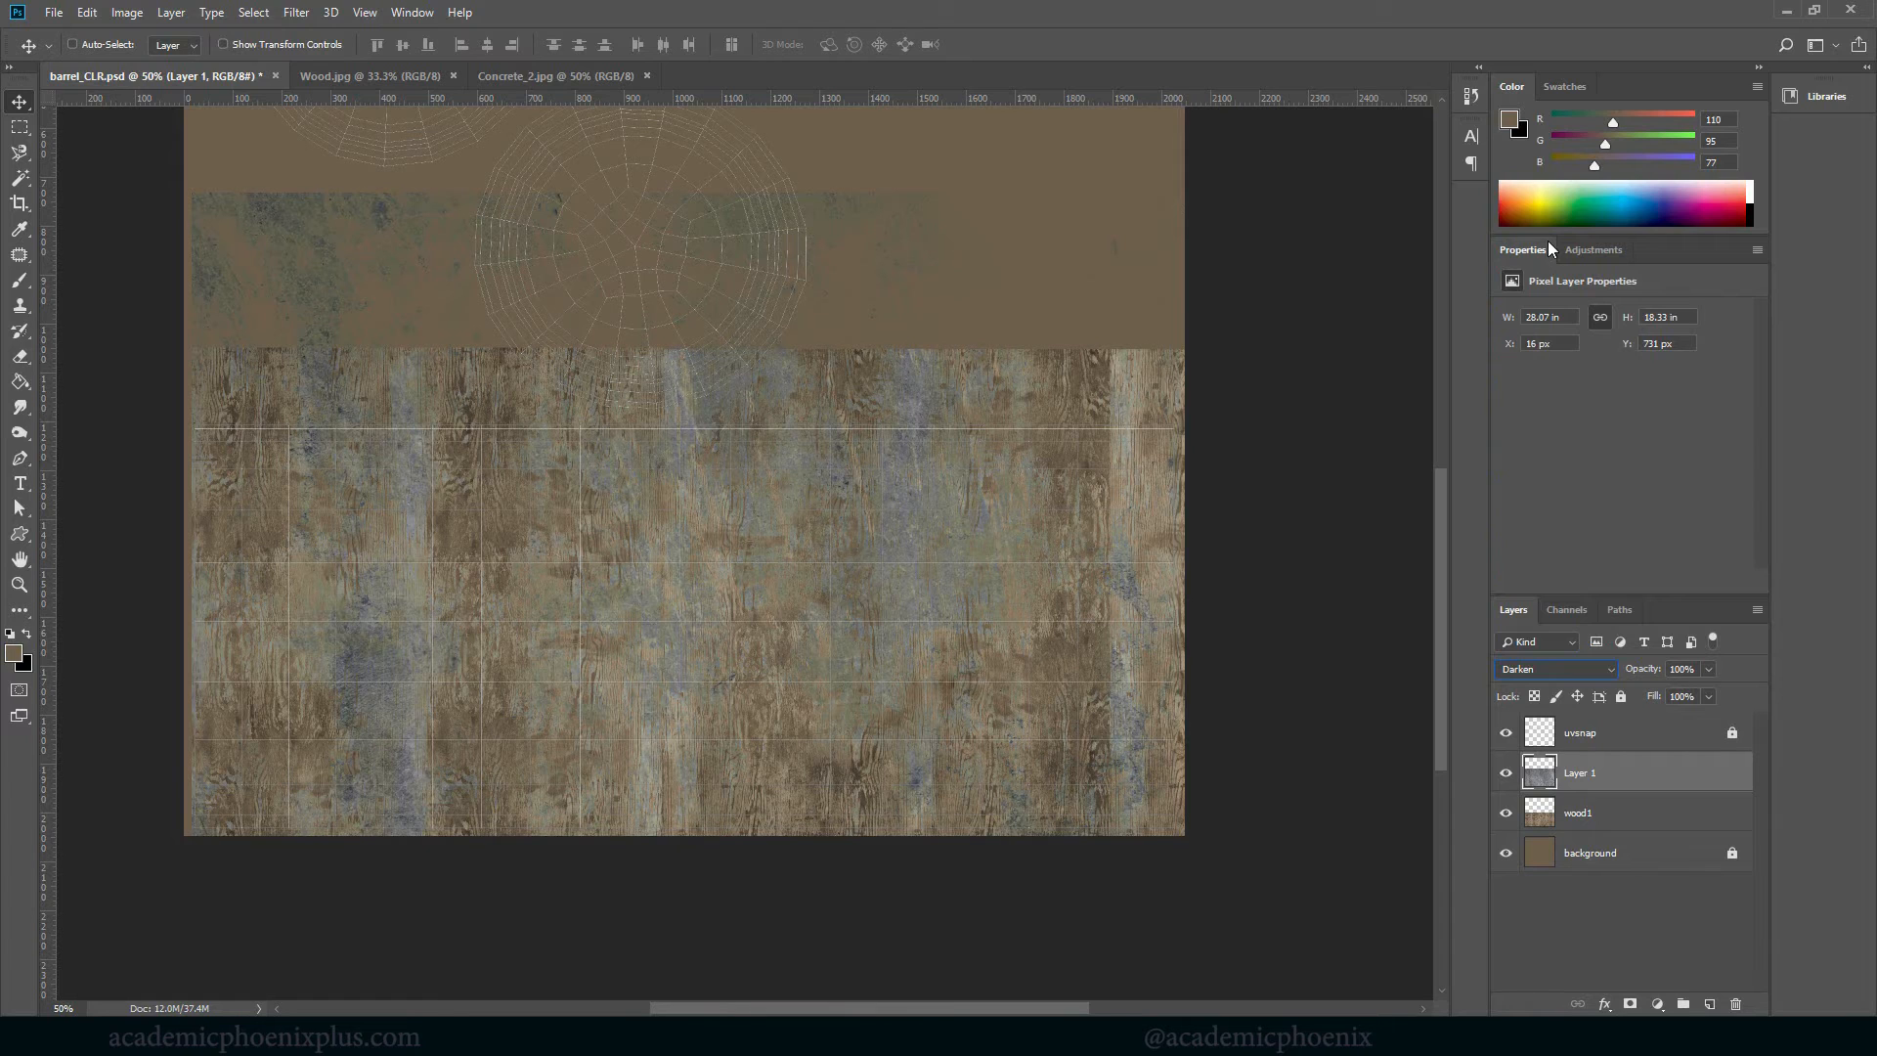
left_click(1553, 669)
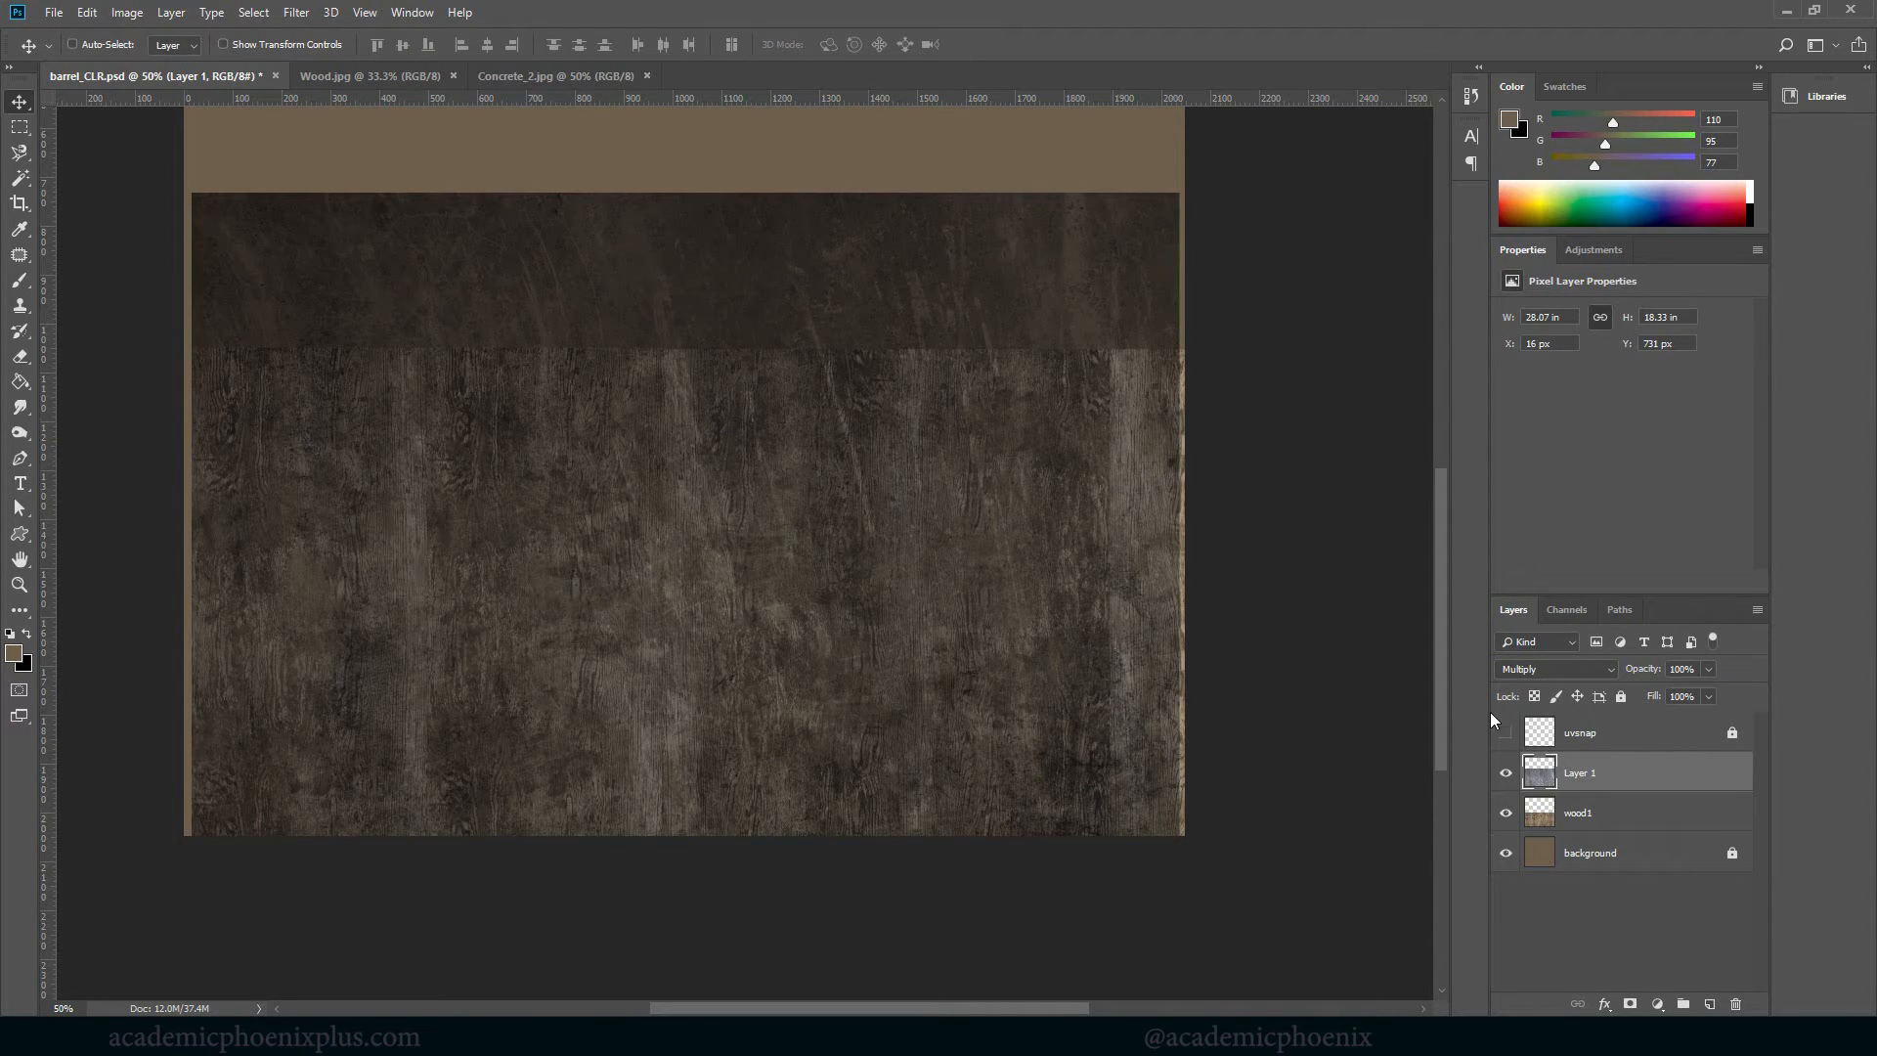
left_click(1554, 669)
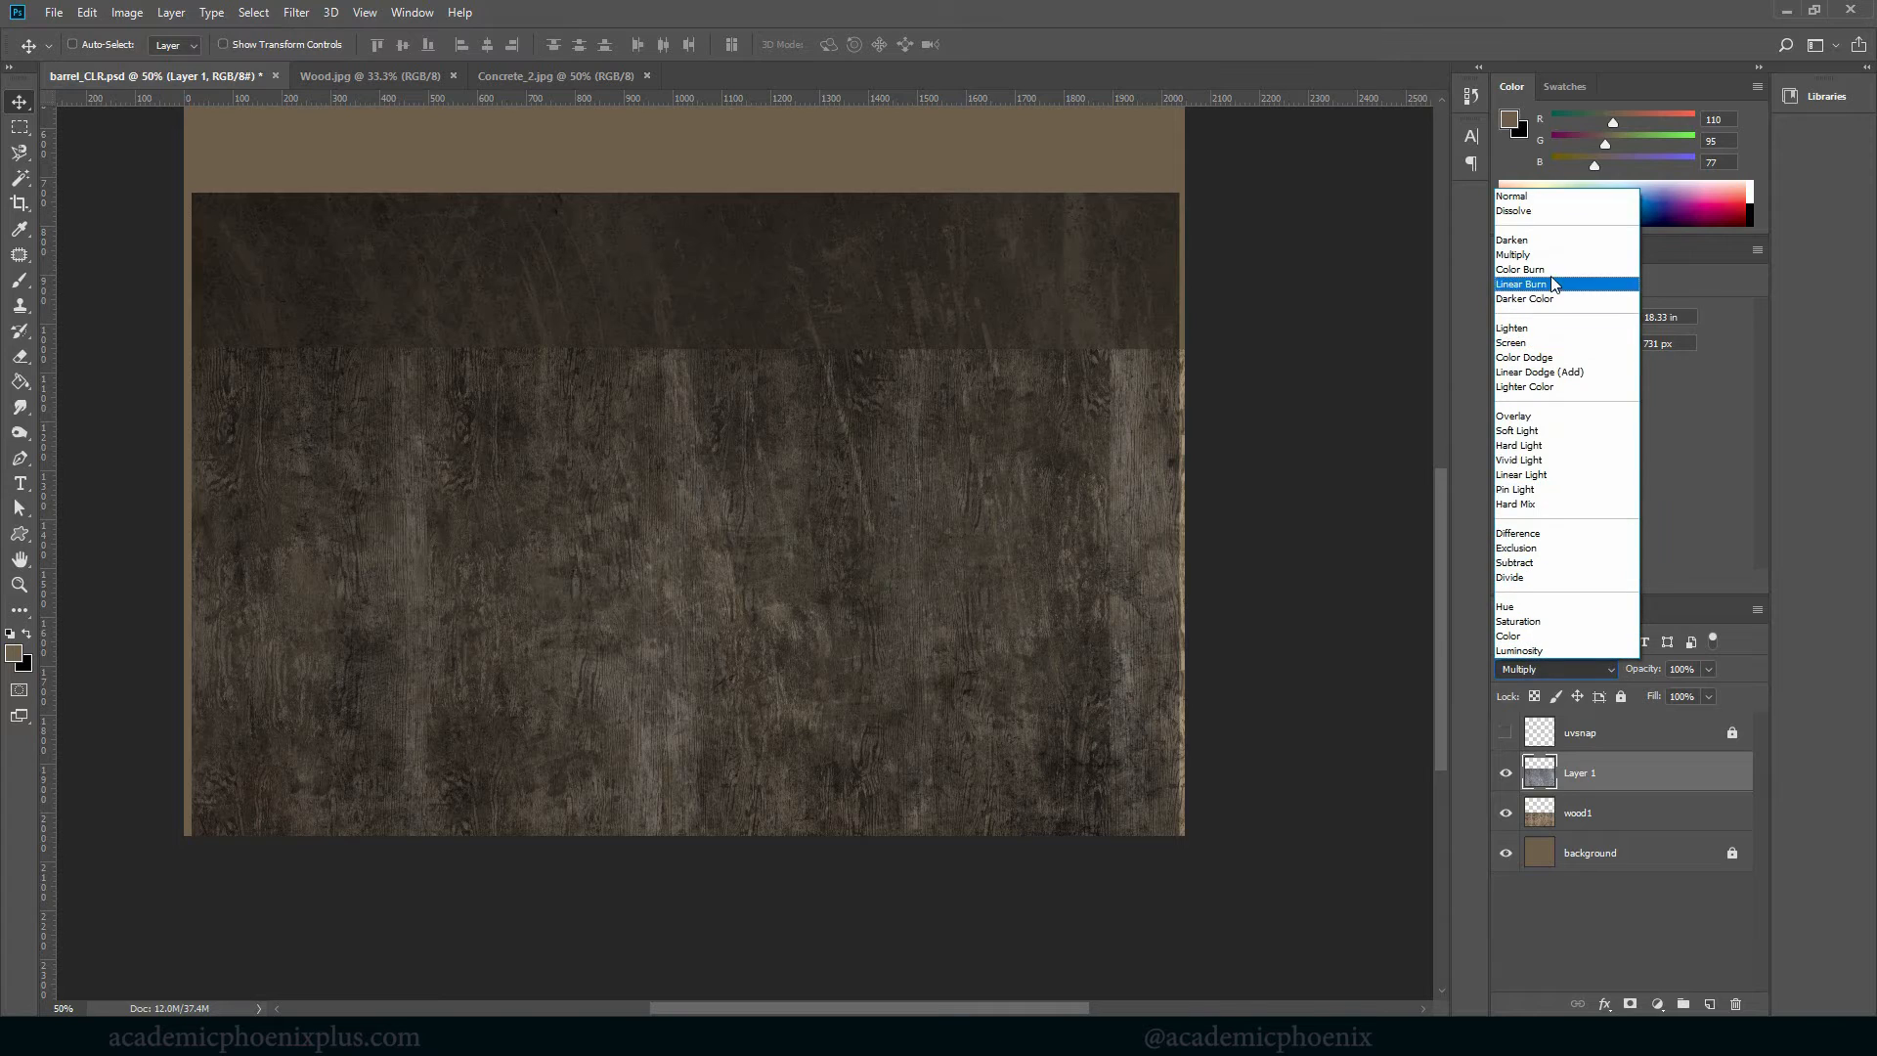
left_click(1521, 283)
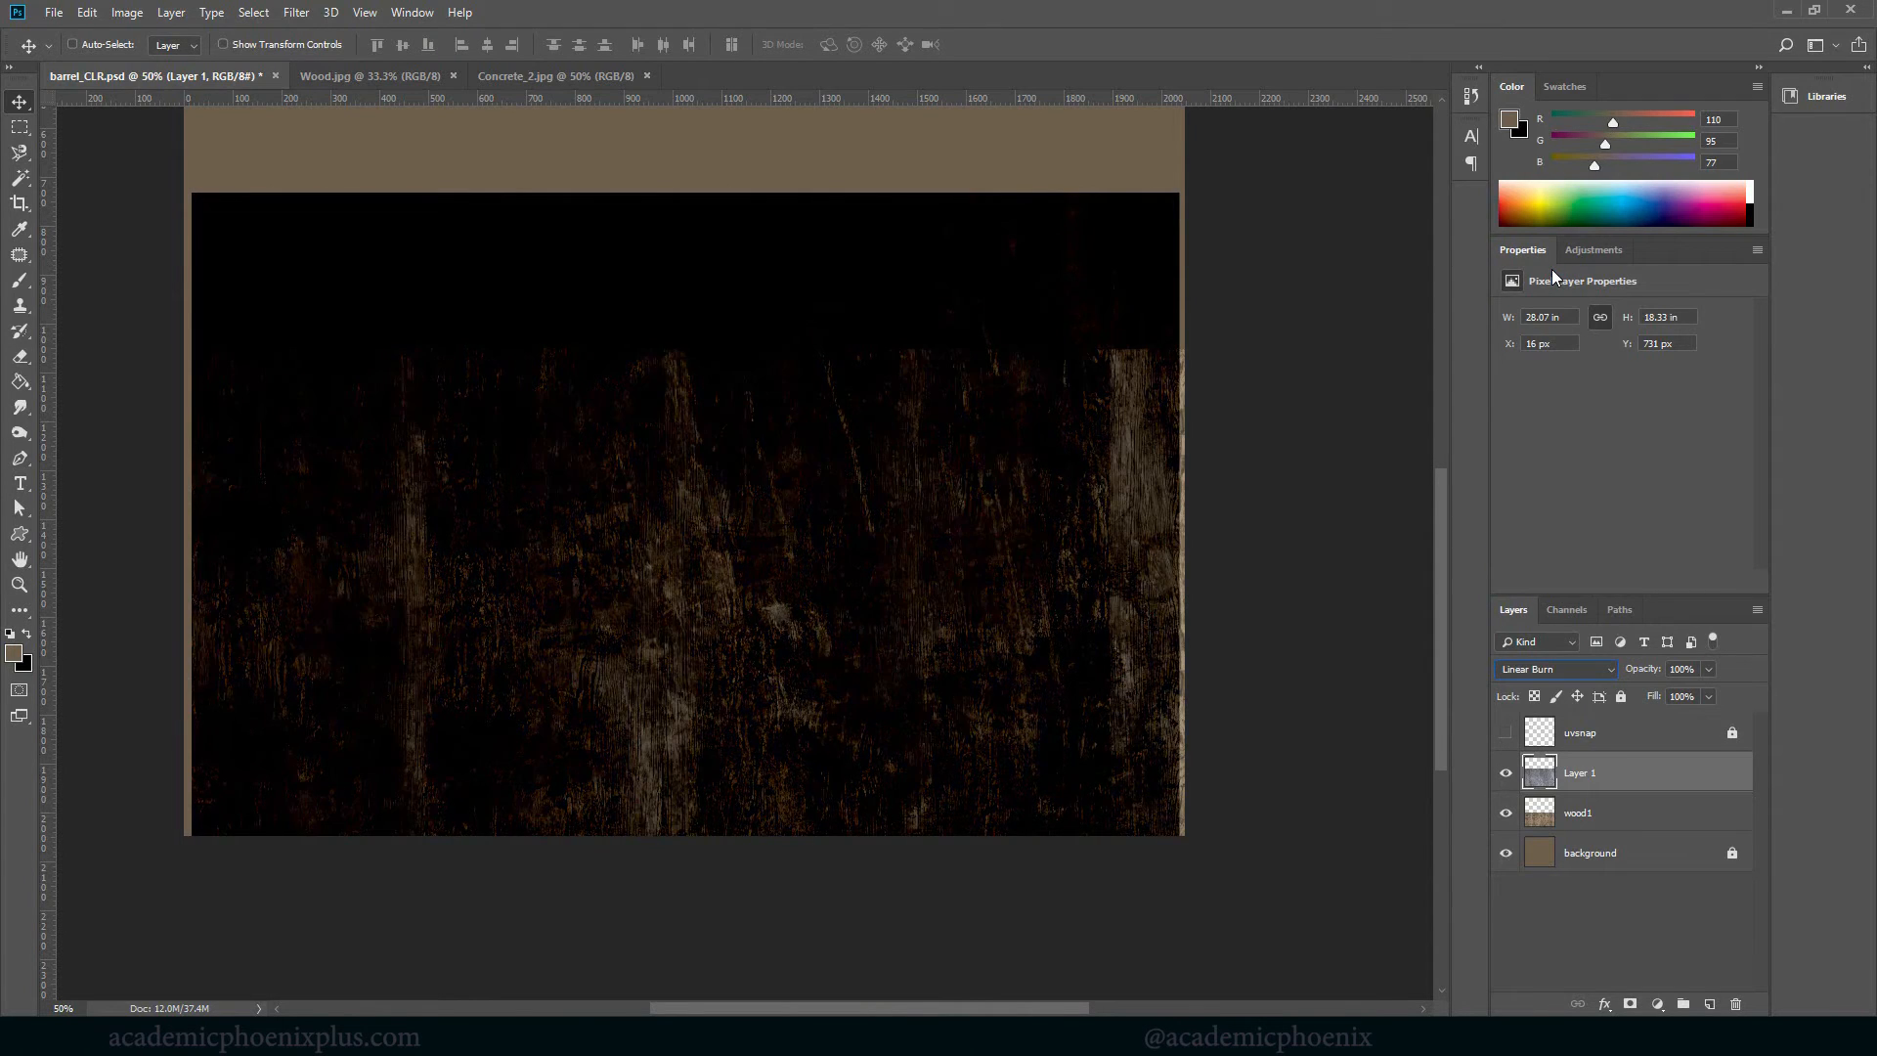
left_click(1554, 668)
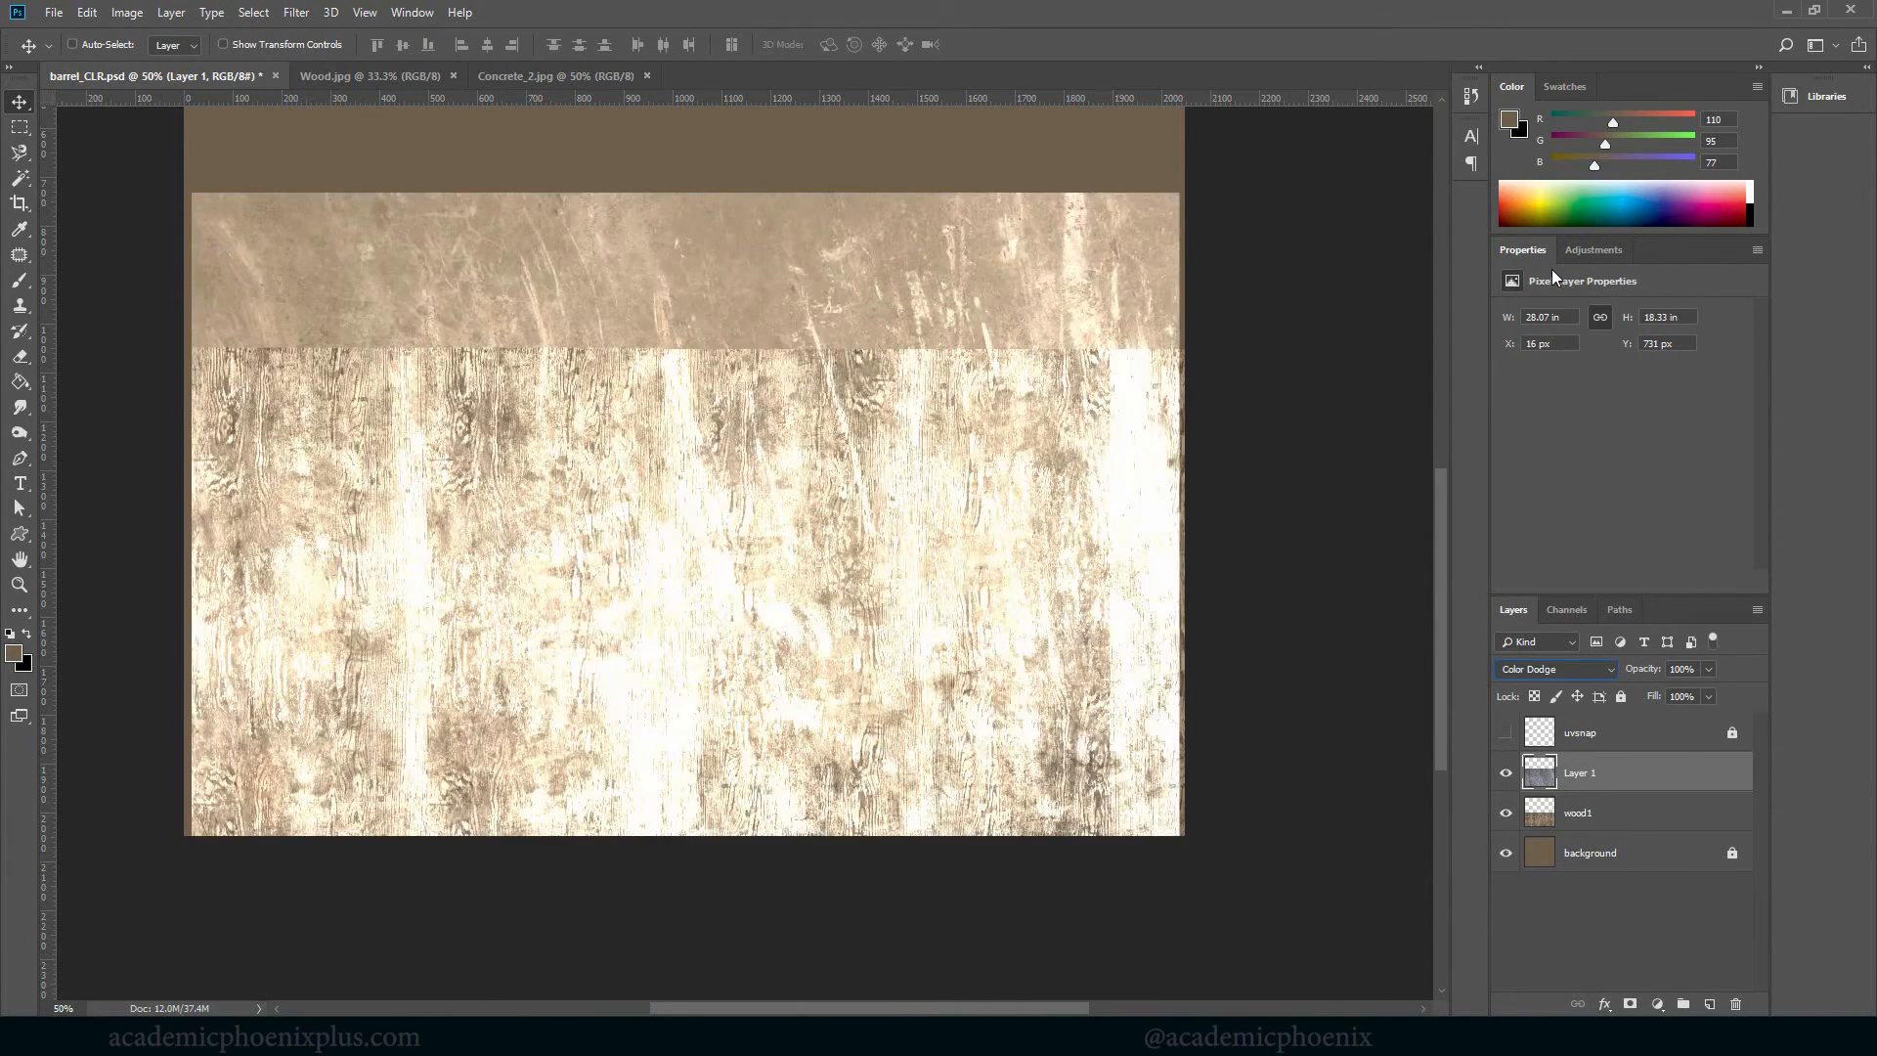
left_click(1556, 668)
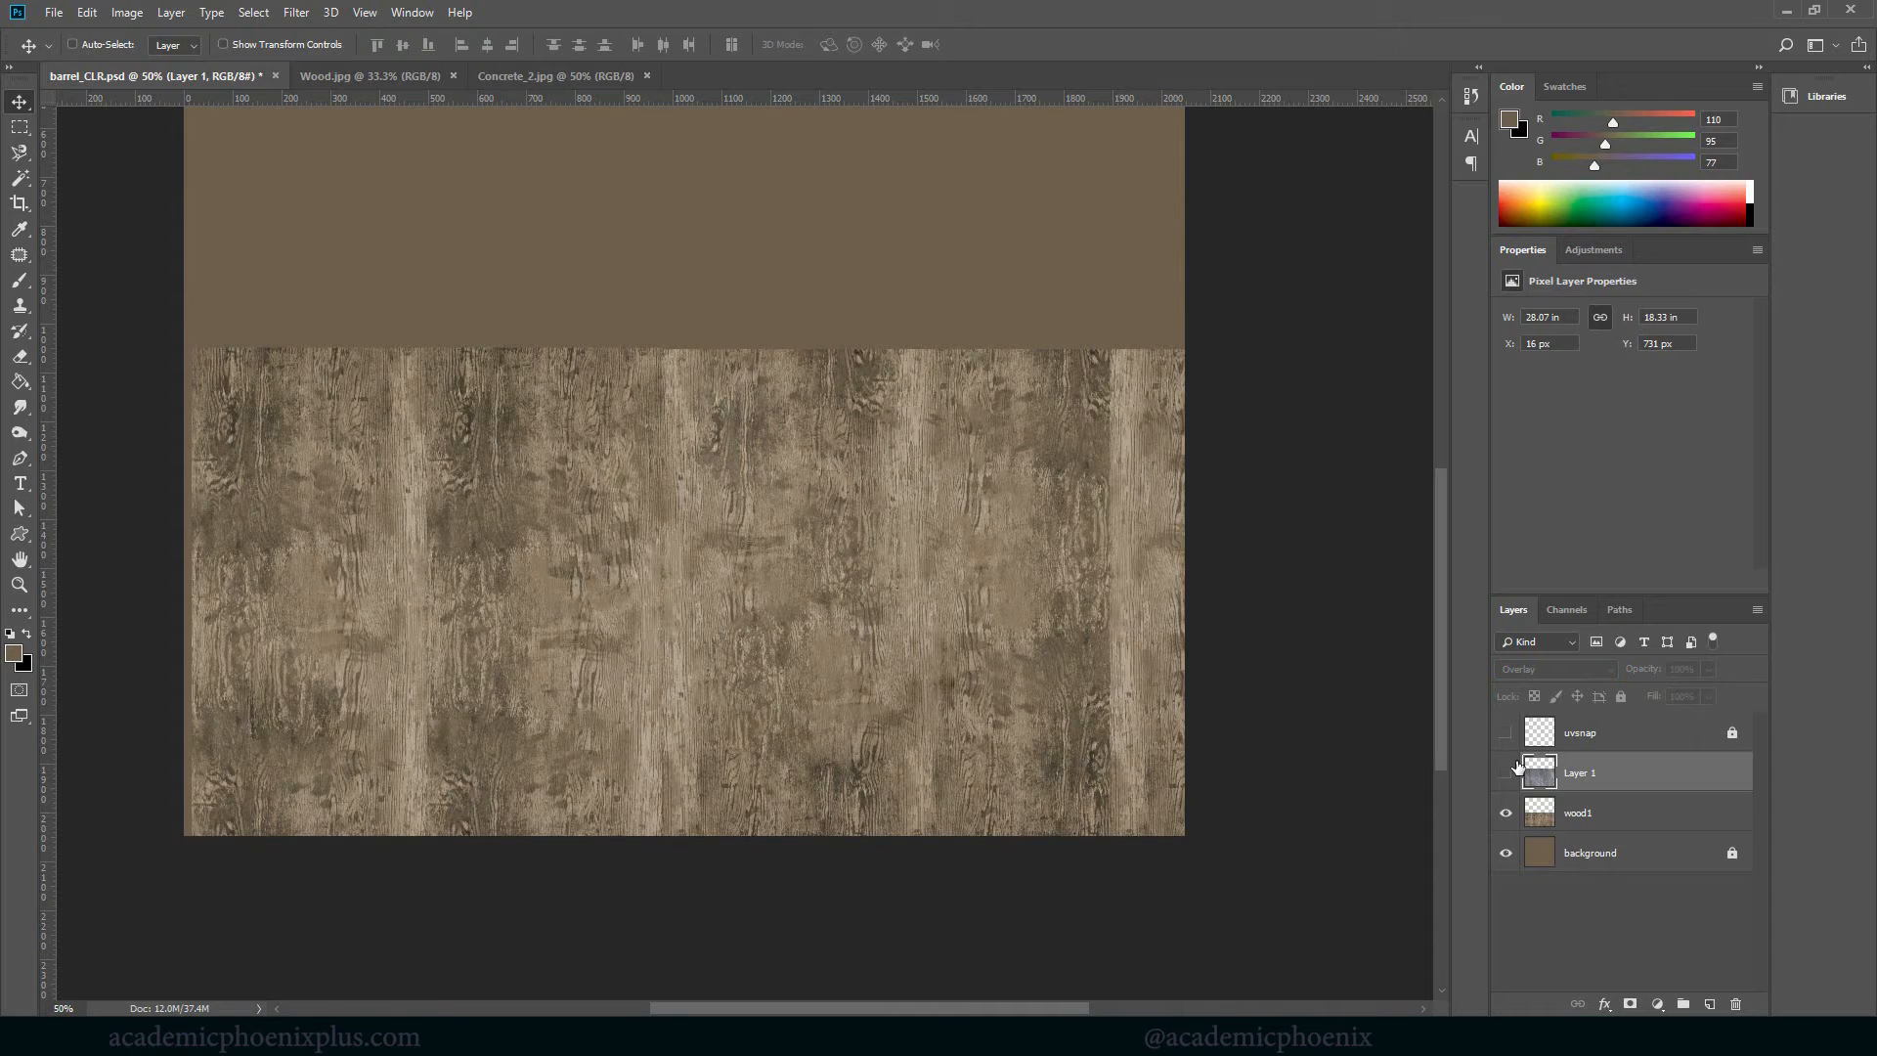
left_click(1507, 774)
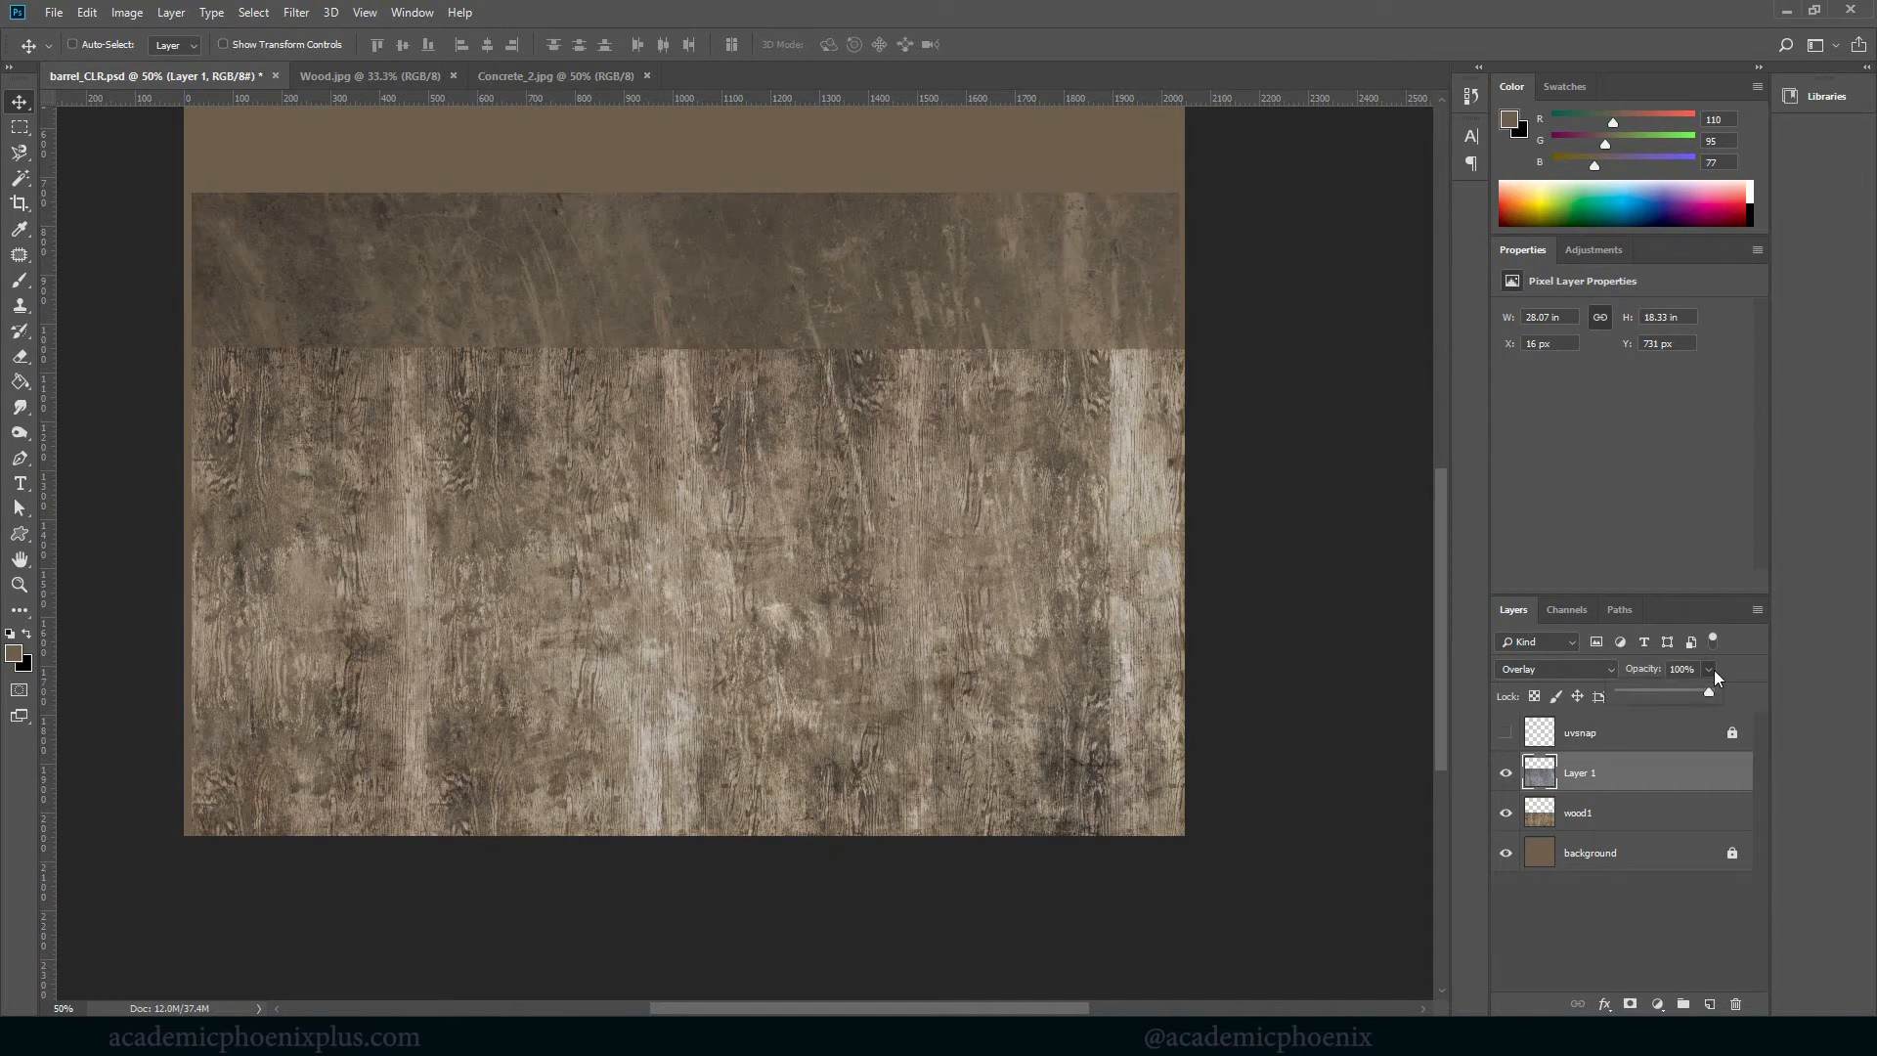
Lower the concrete layer's opacity to about 68% and rename it concrete 1
left_click_drag(1708, 692, 1682, 694)
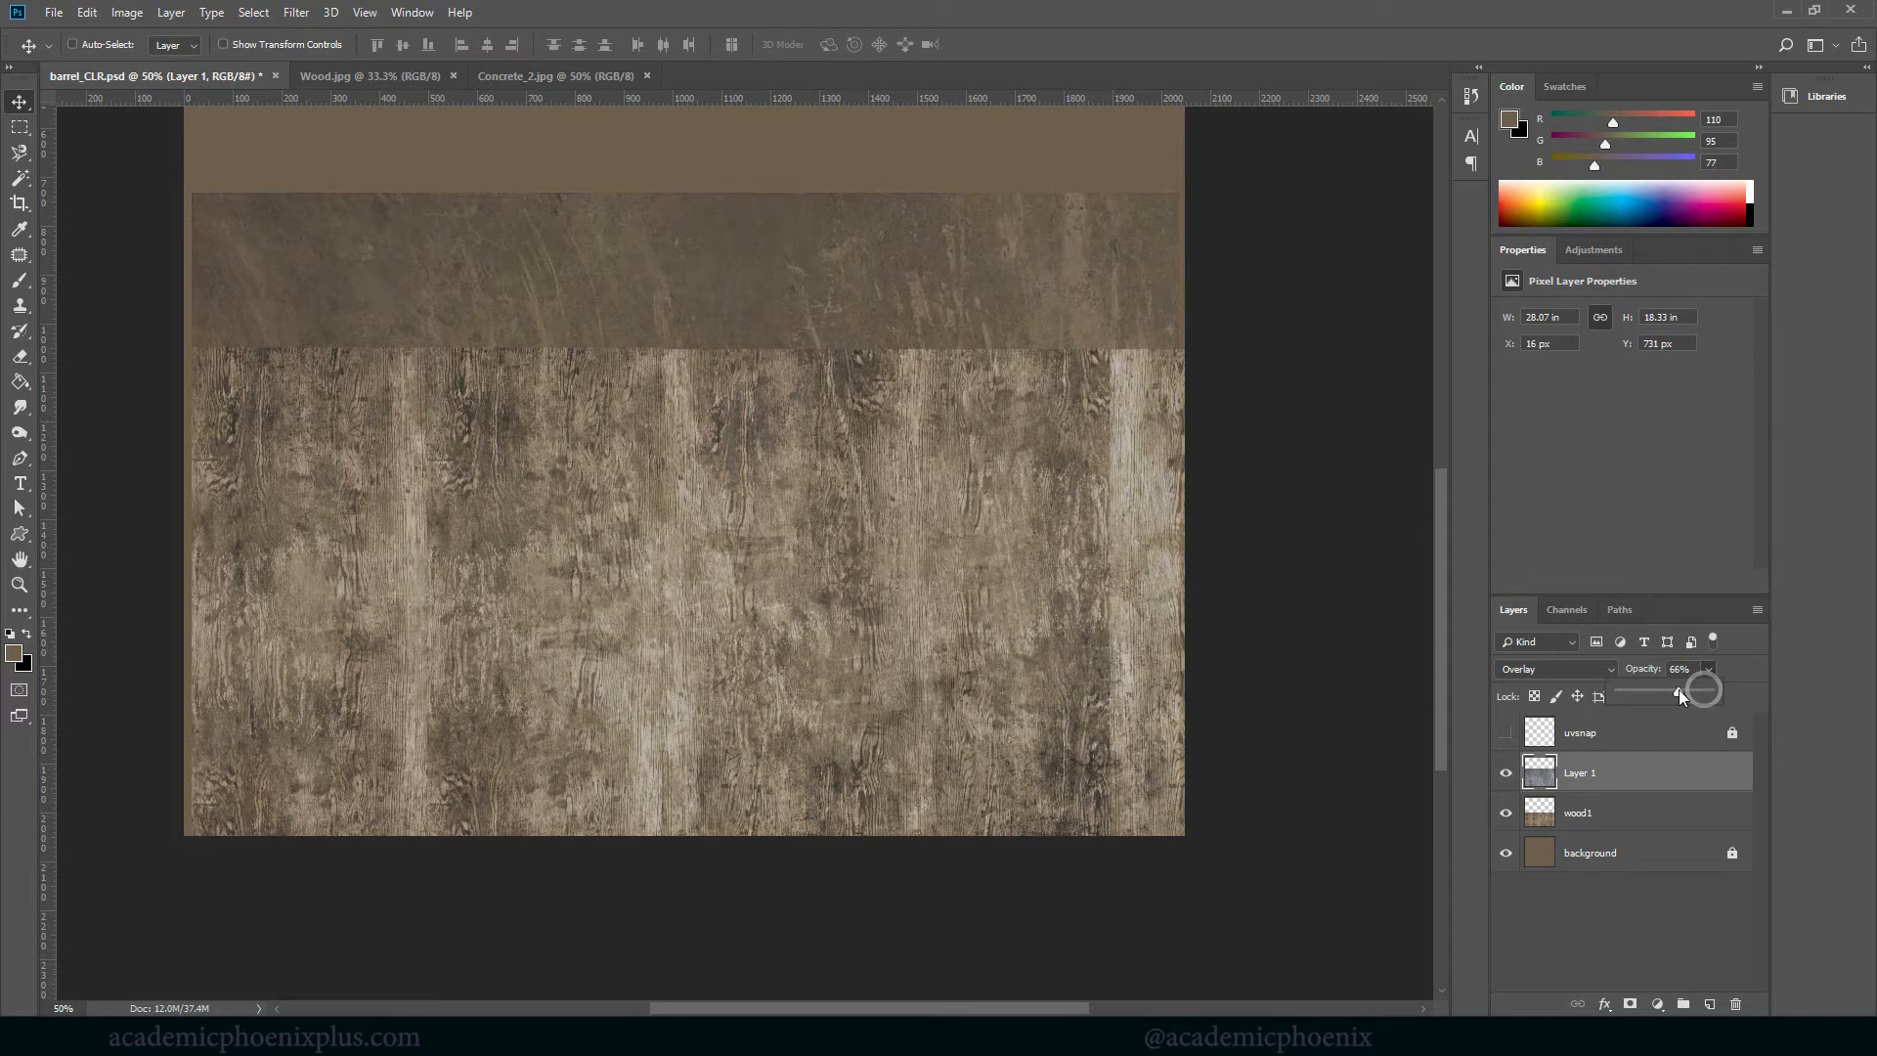
left_click_drag(1699, 692, 1670, 692)
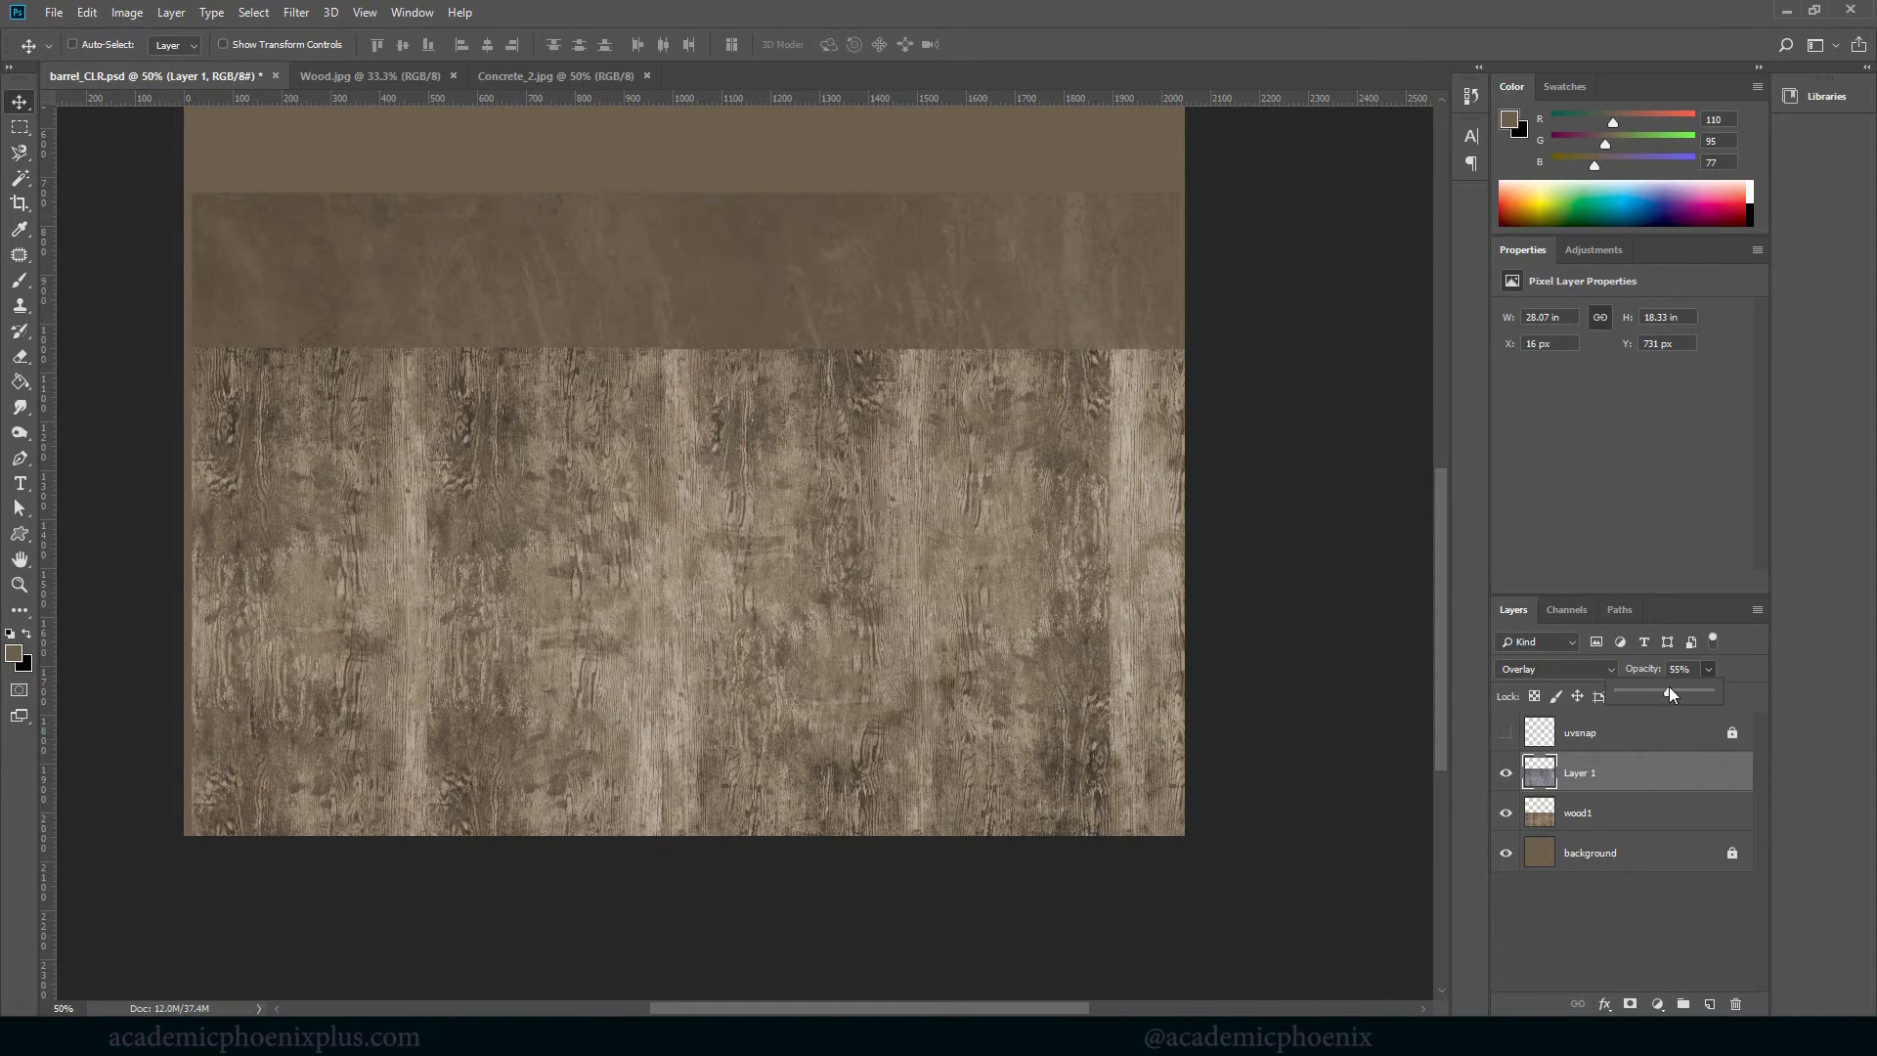
left_click_drag(1668, 692, 1680, 692)
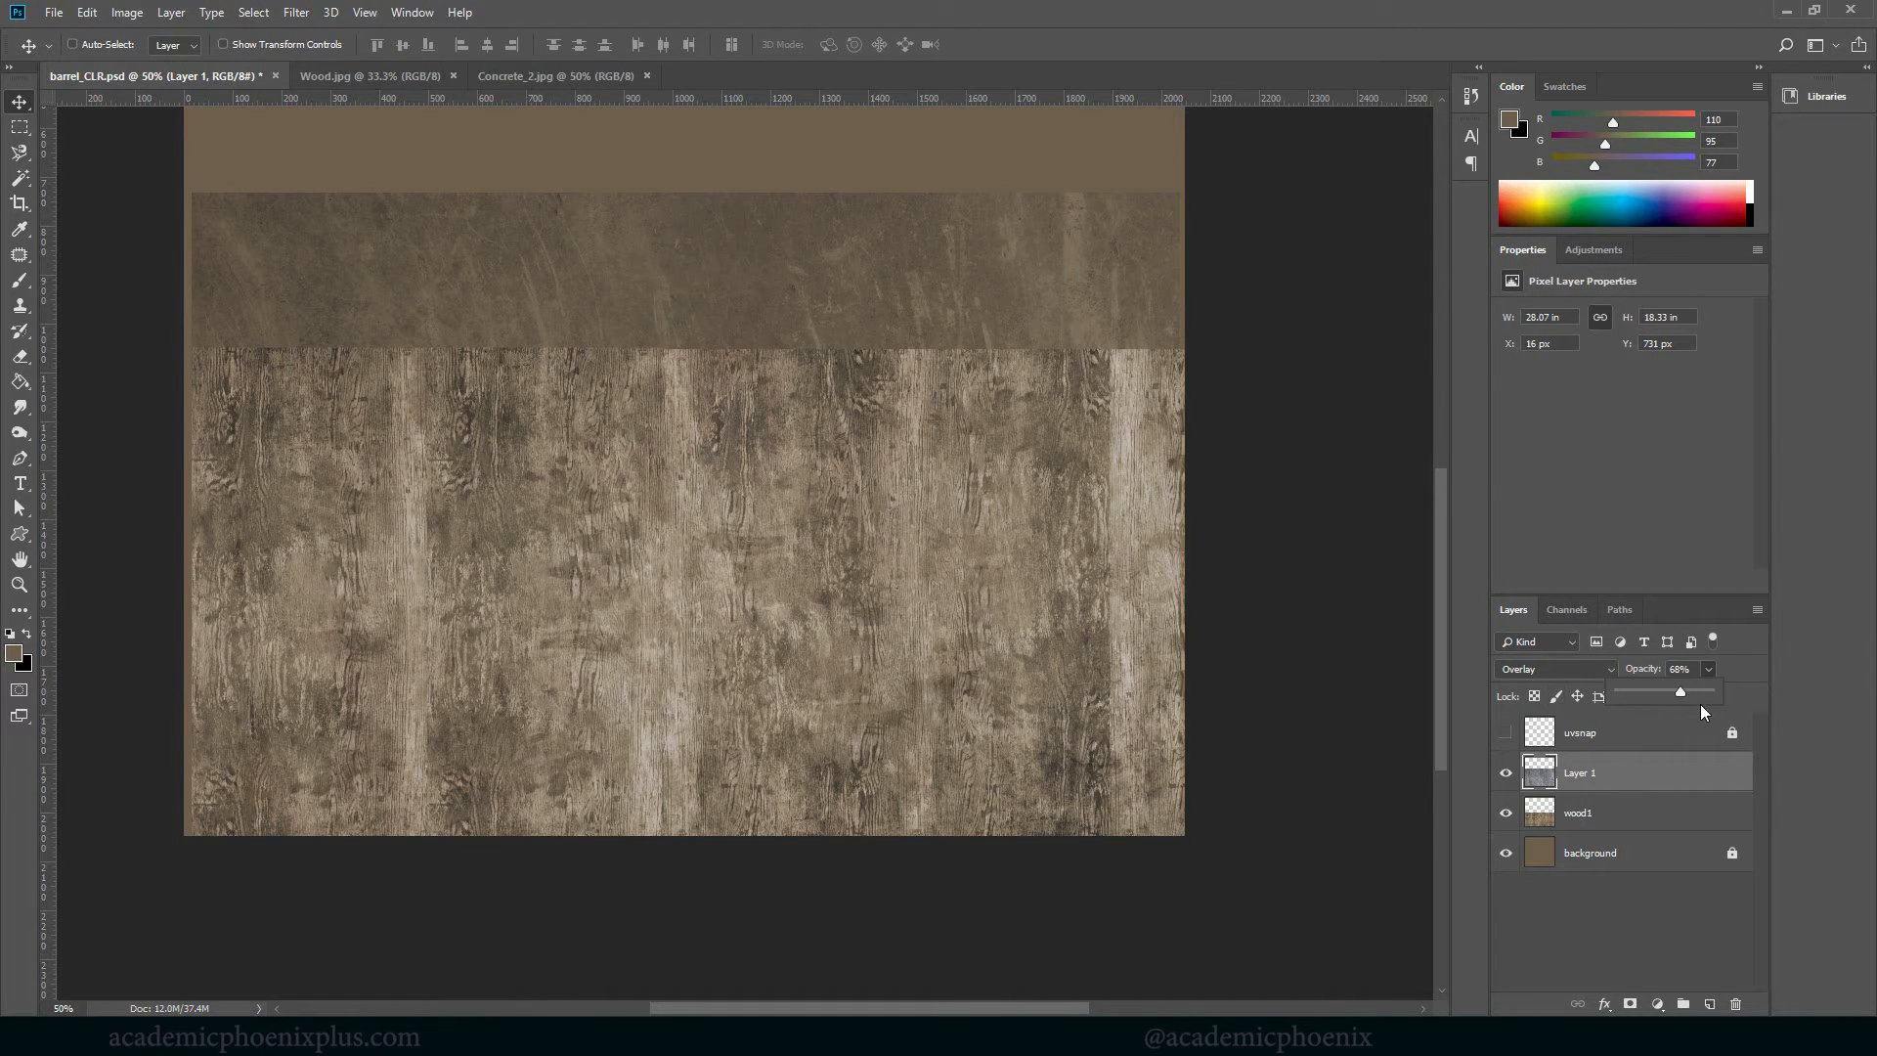
double_click(1579, 772)
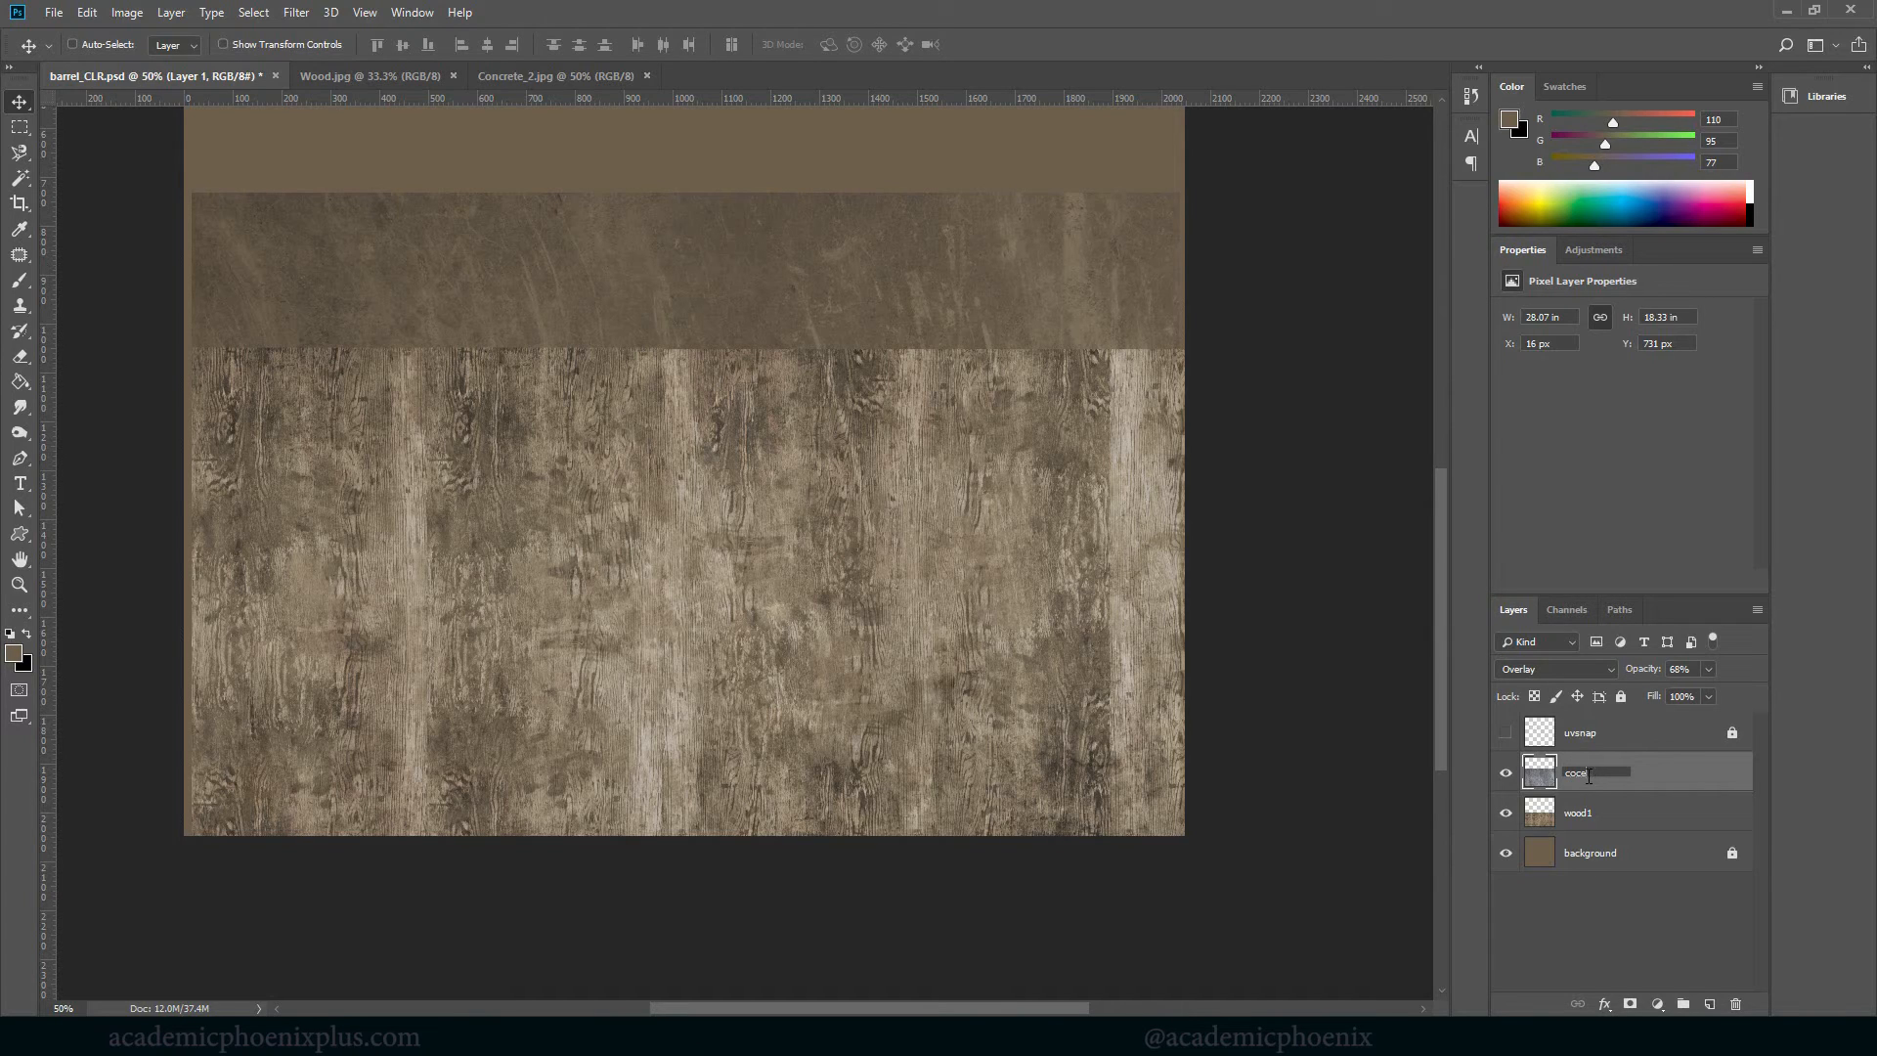
type("concrete 1")
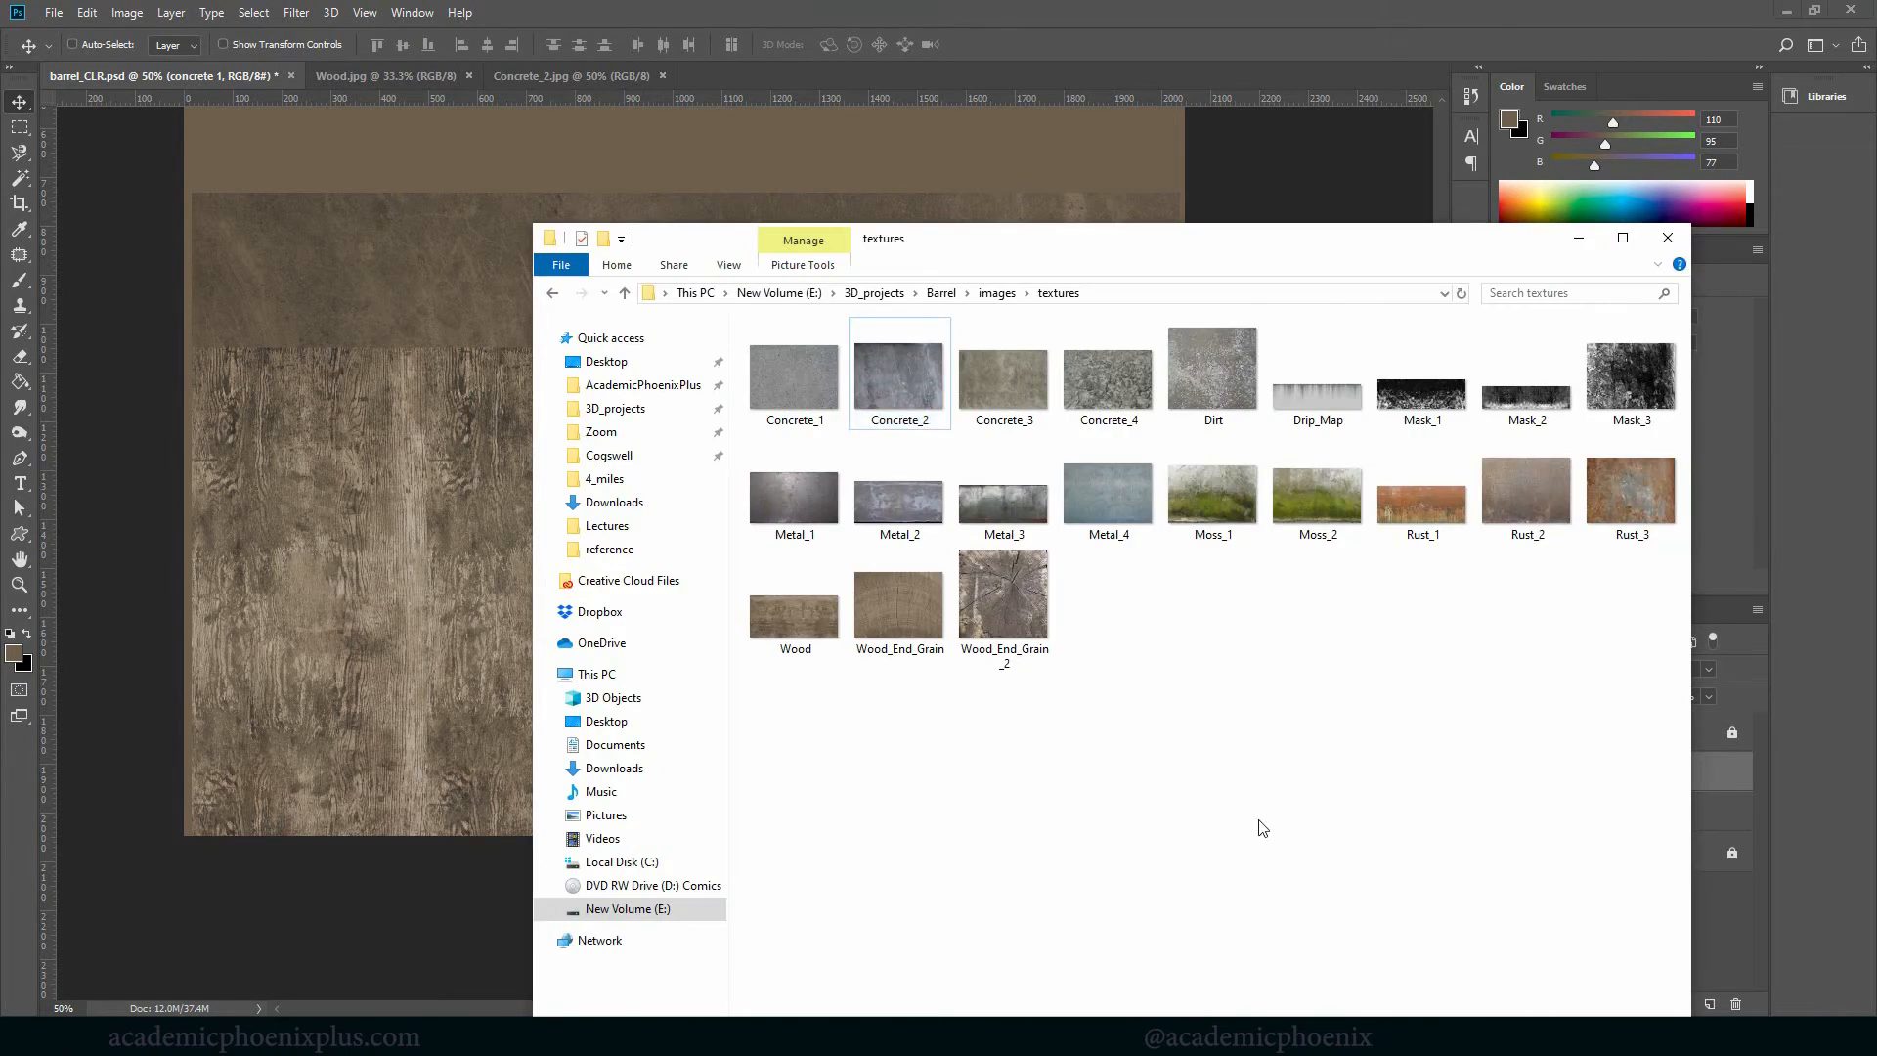
Open Concrete_1 from the textures folder as a new Photoshop document
left_click(794, 372)
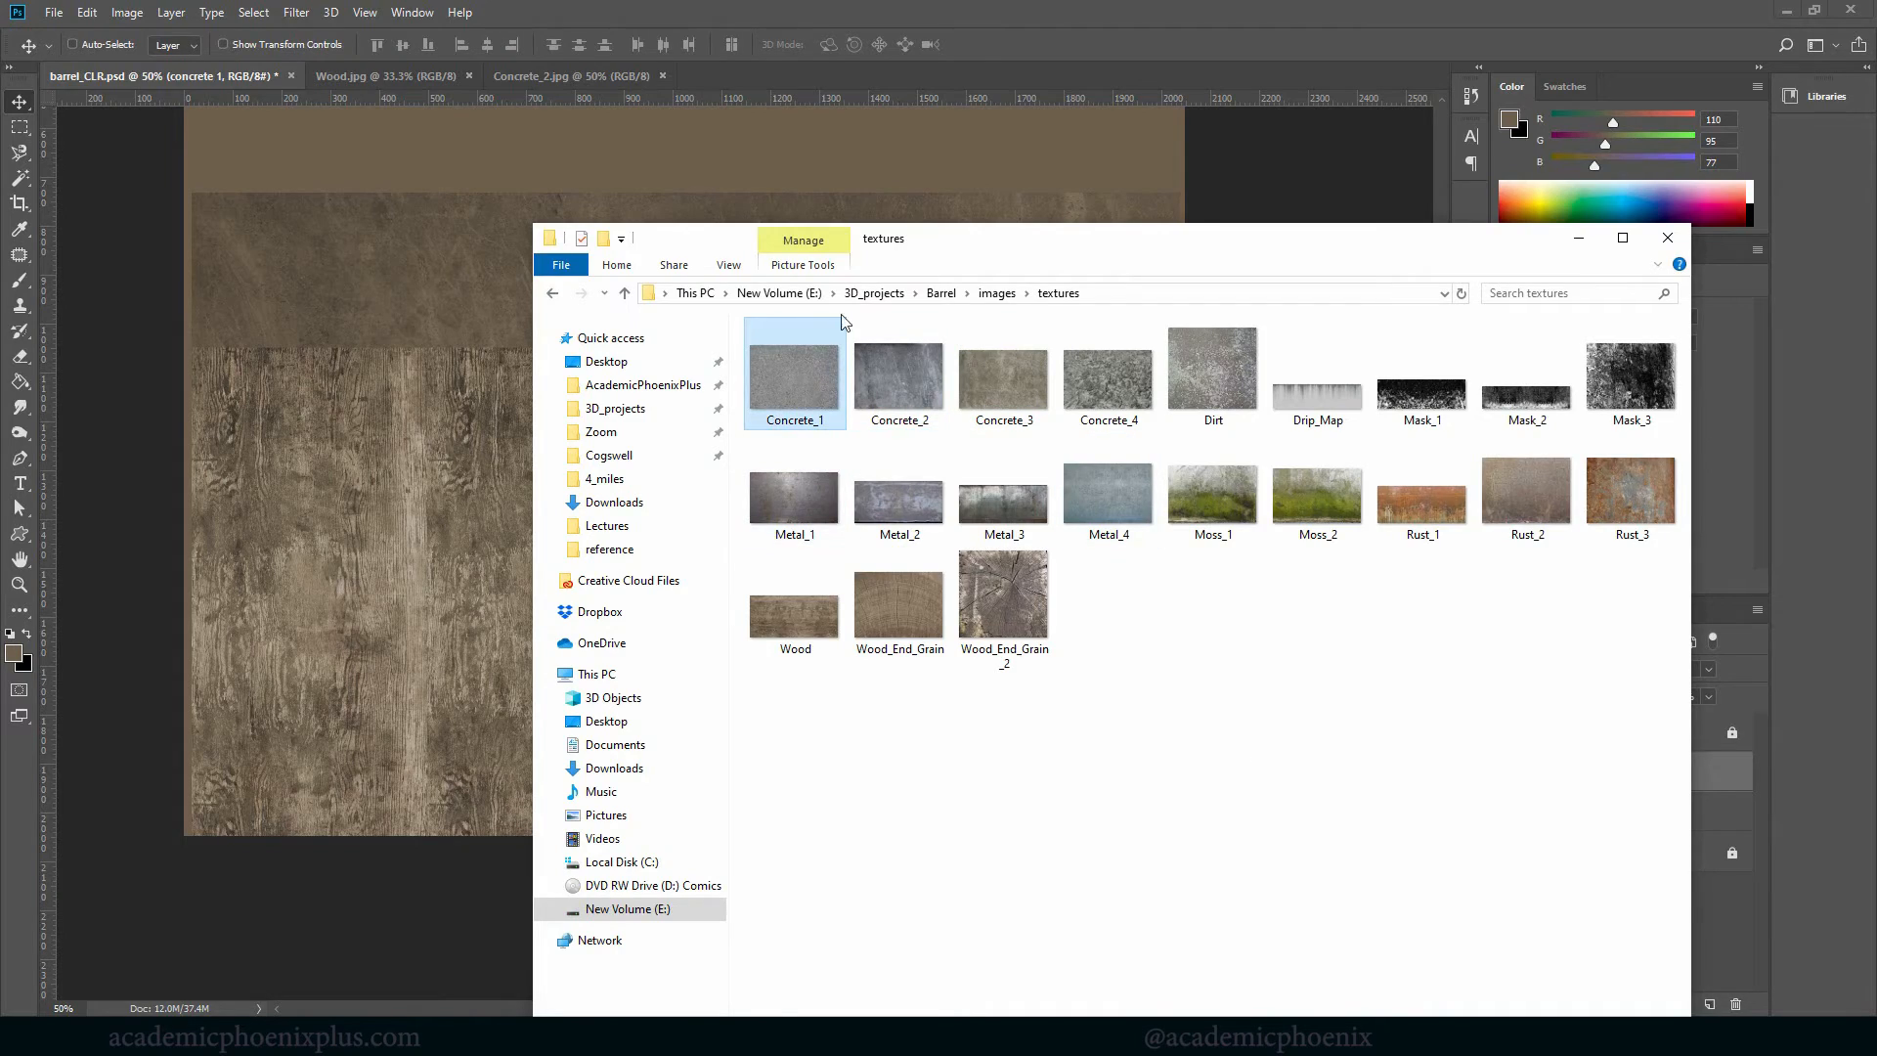
double_click(794, 372)
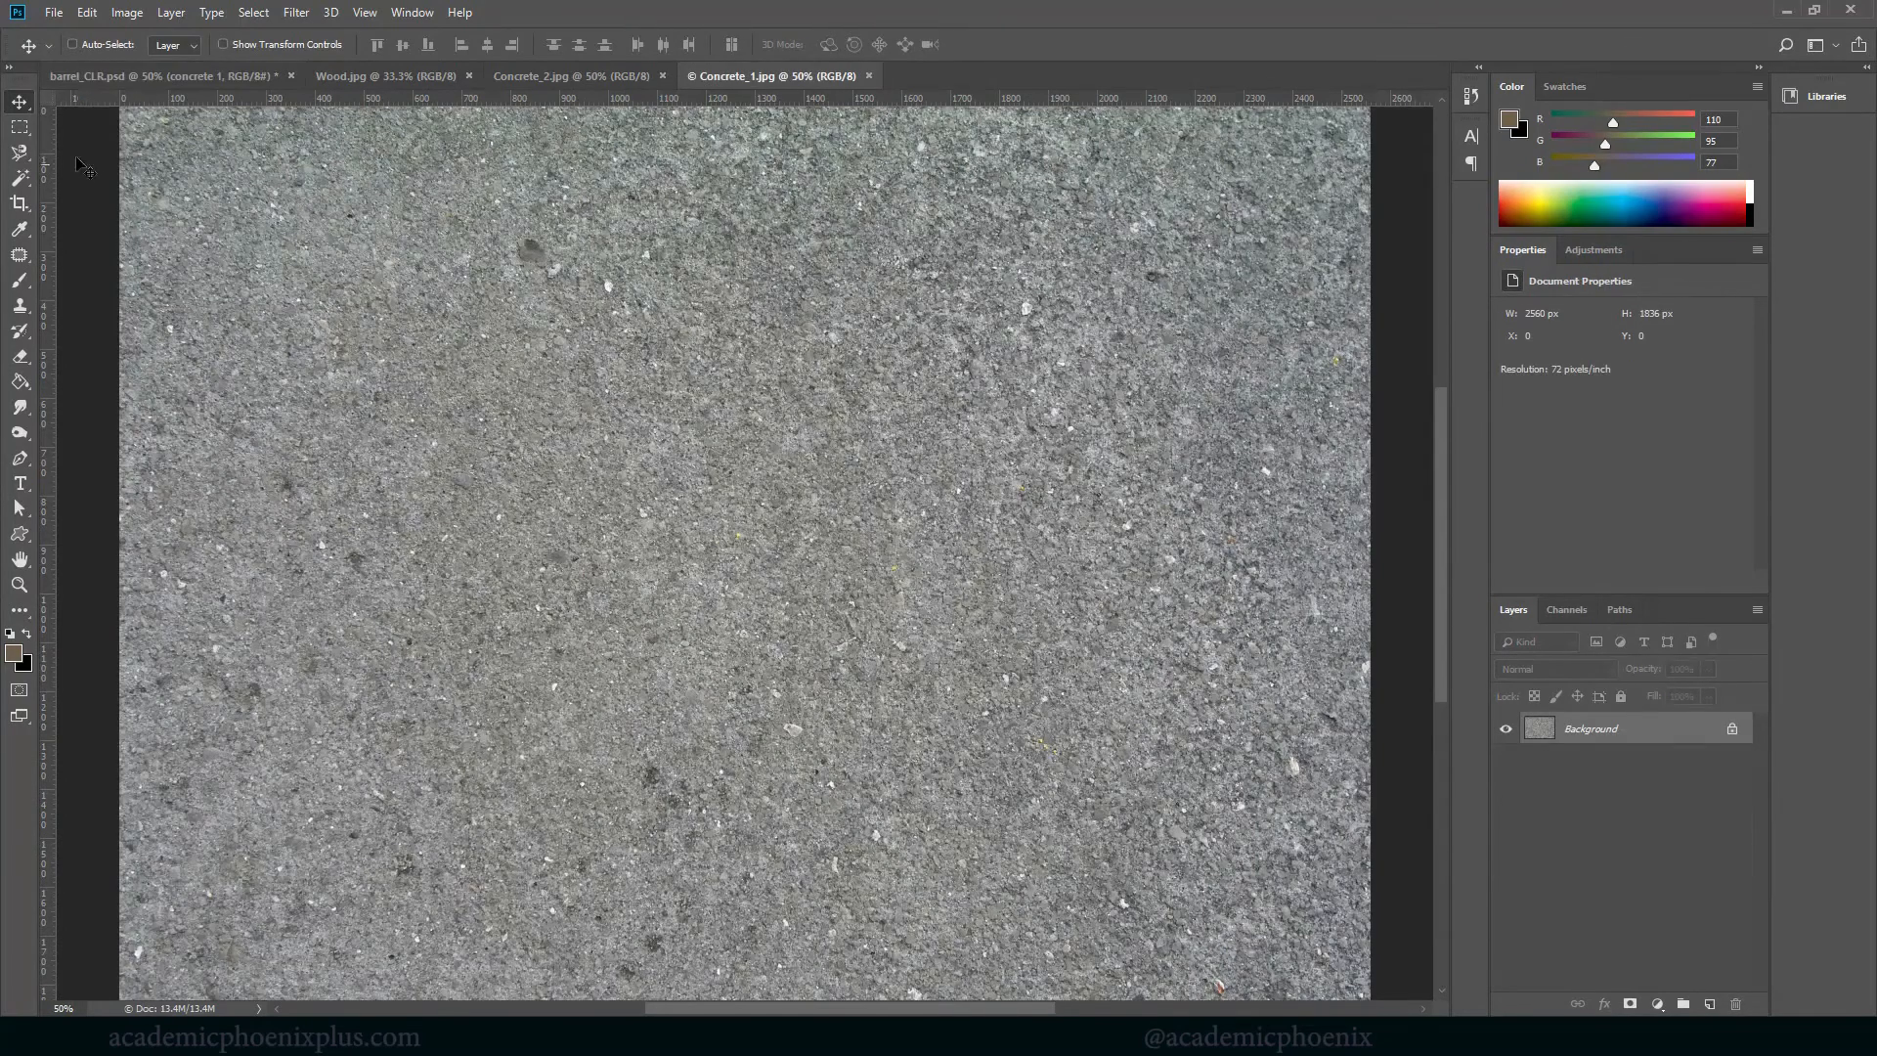
Bring Concrete_1 into barrel_CLR.psd as a Multiply layer at low opacity and compare it with the wood
left_click(20, 129)
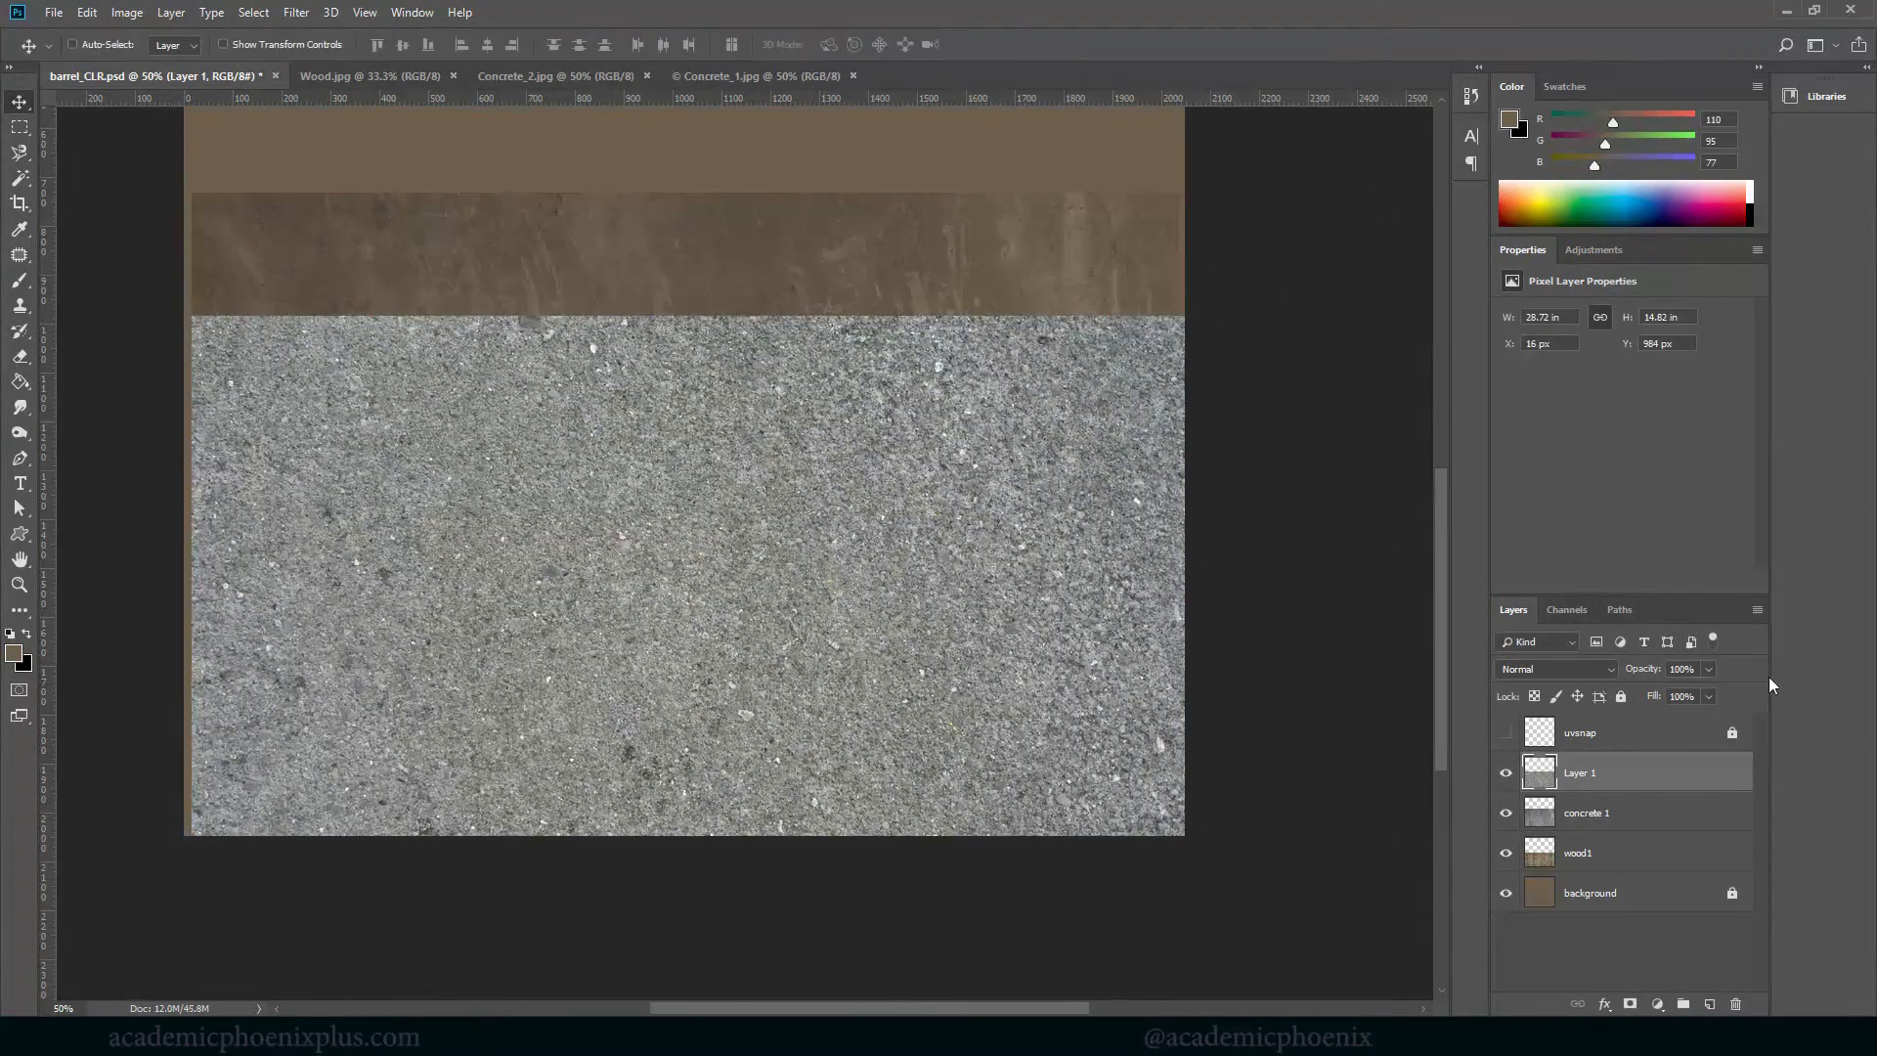
left_click(1554, 668)
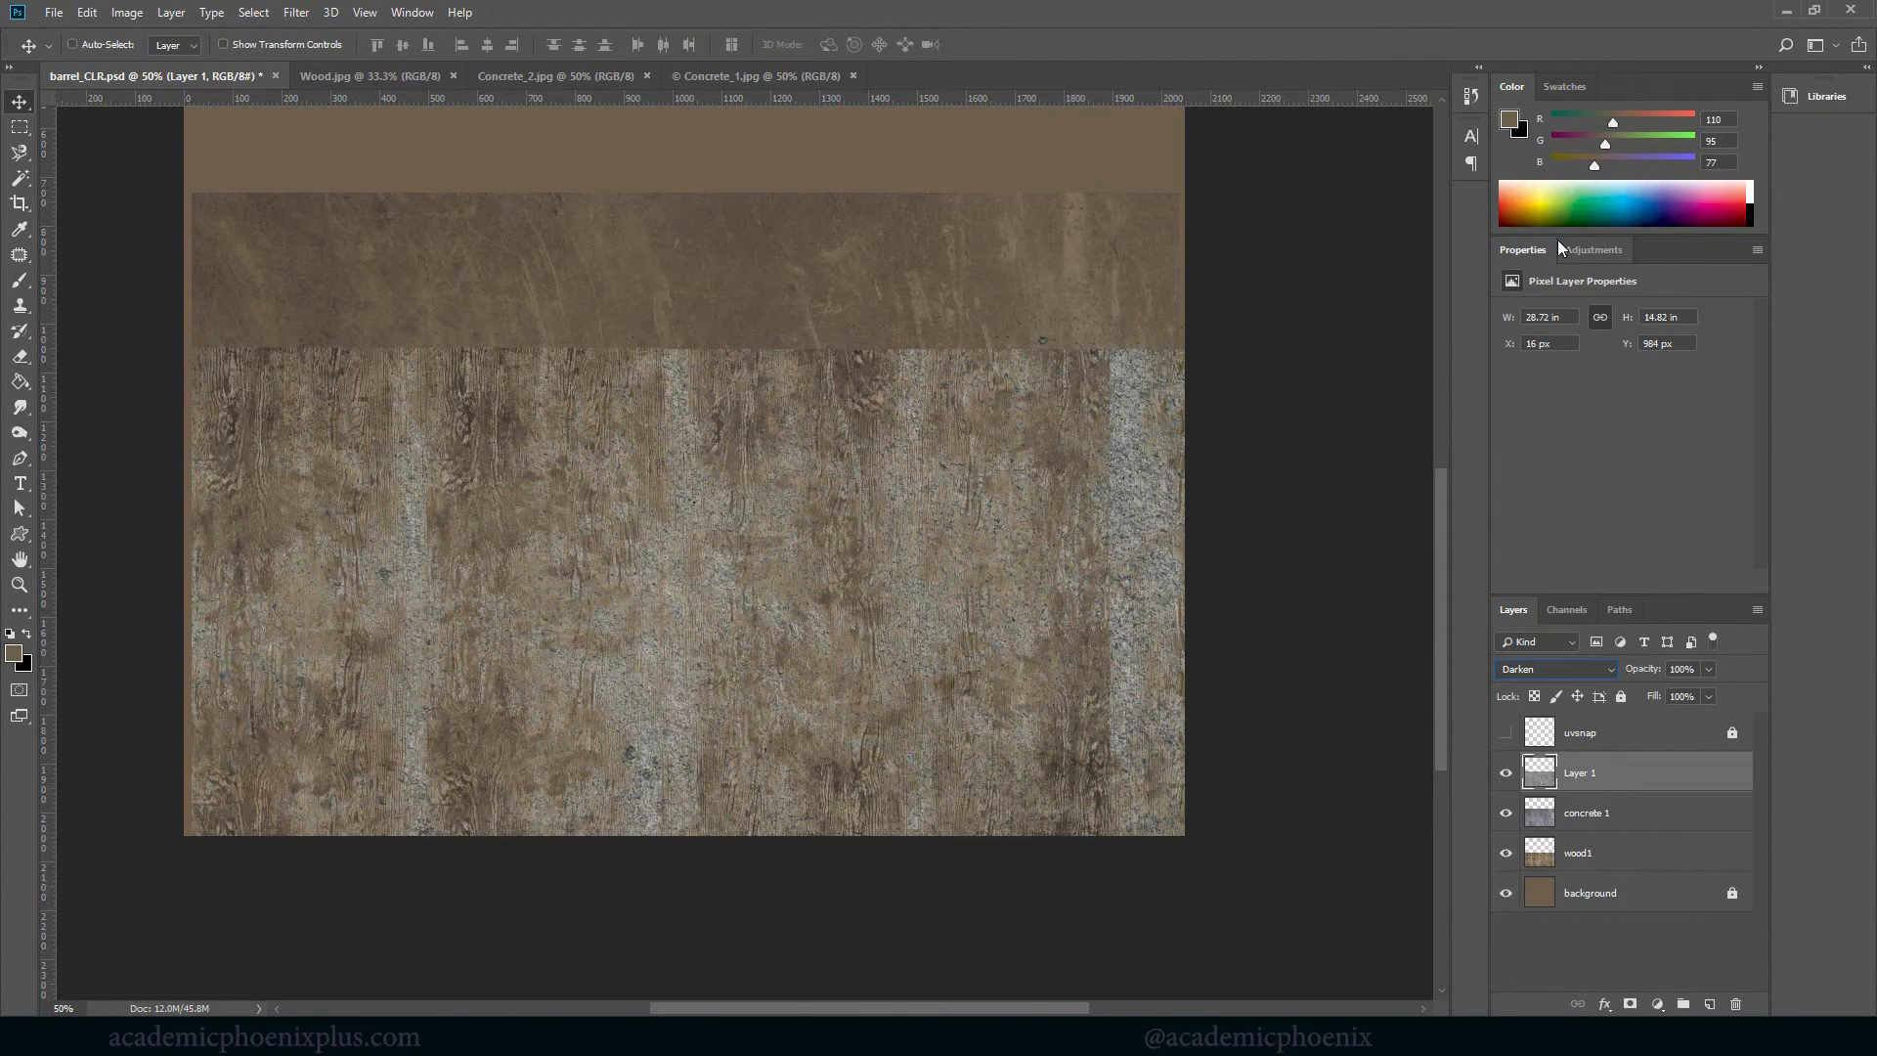
left_click(1552, 668)
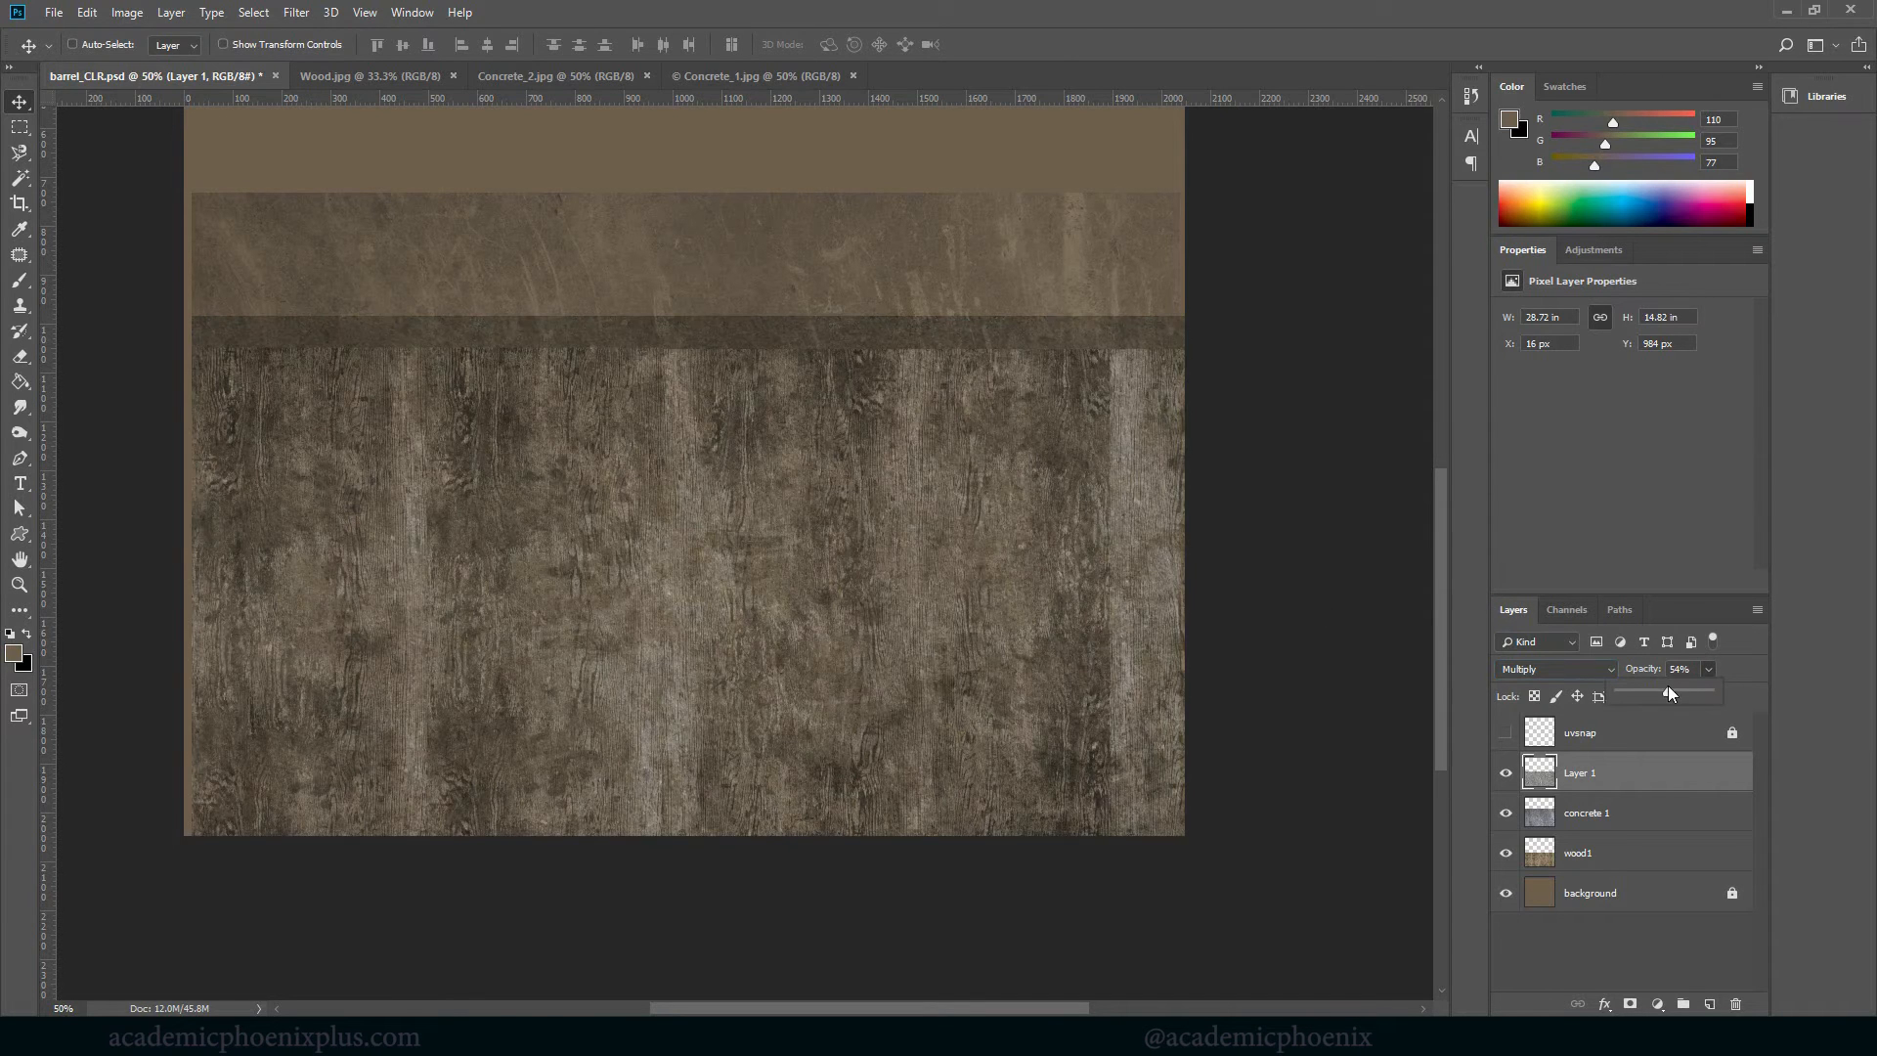
left_click_drag(1670, 692, 1649, 692)
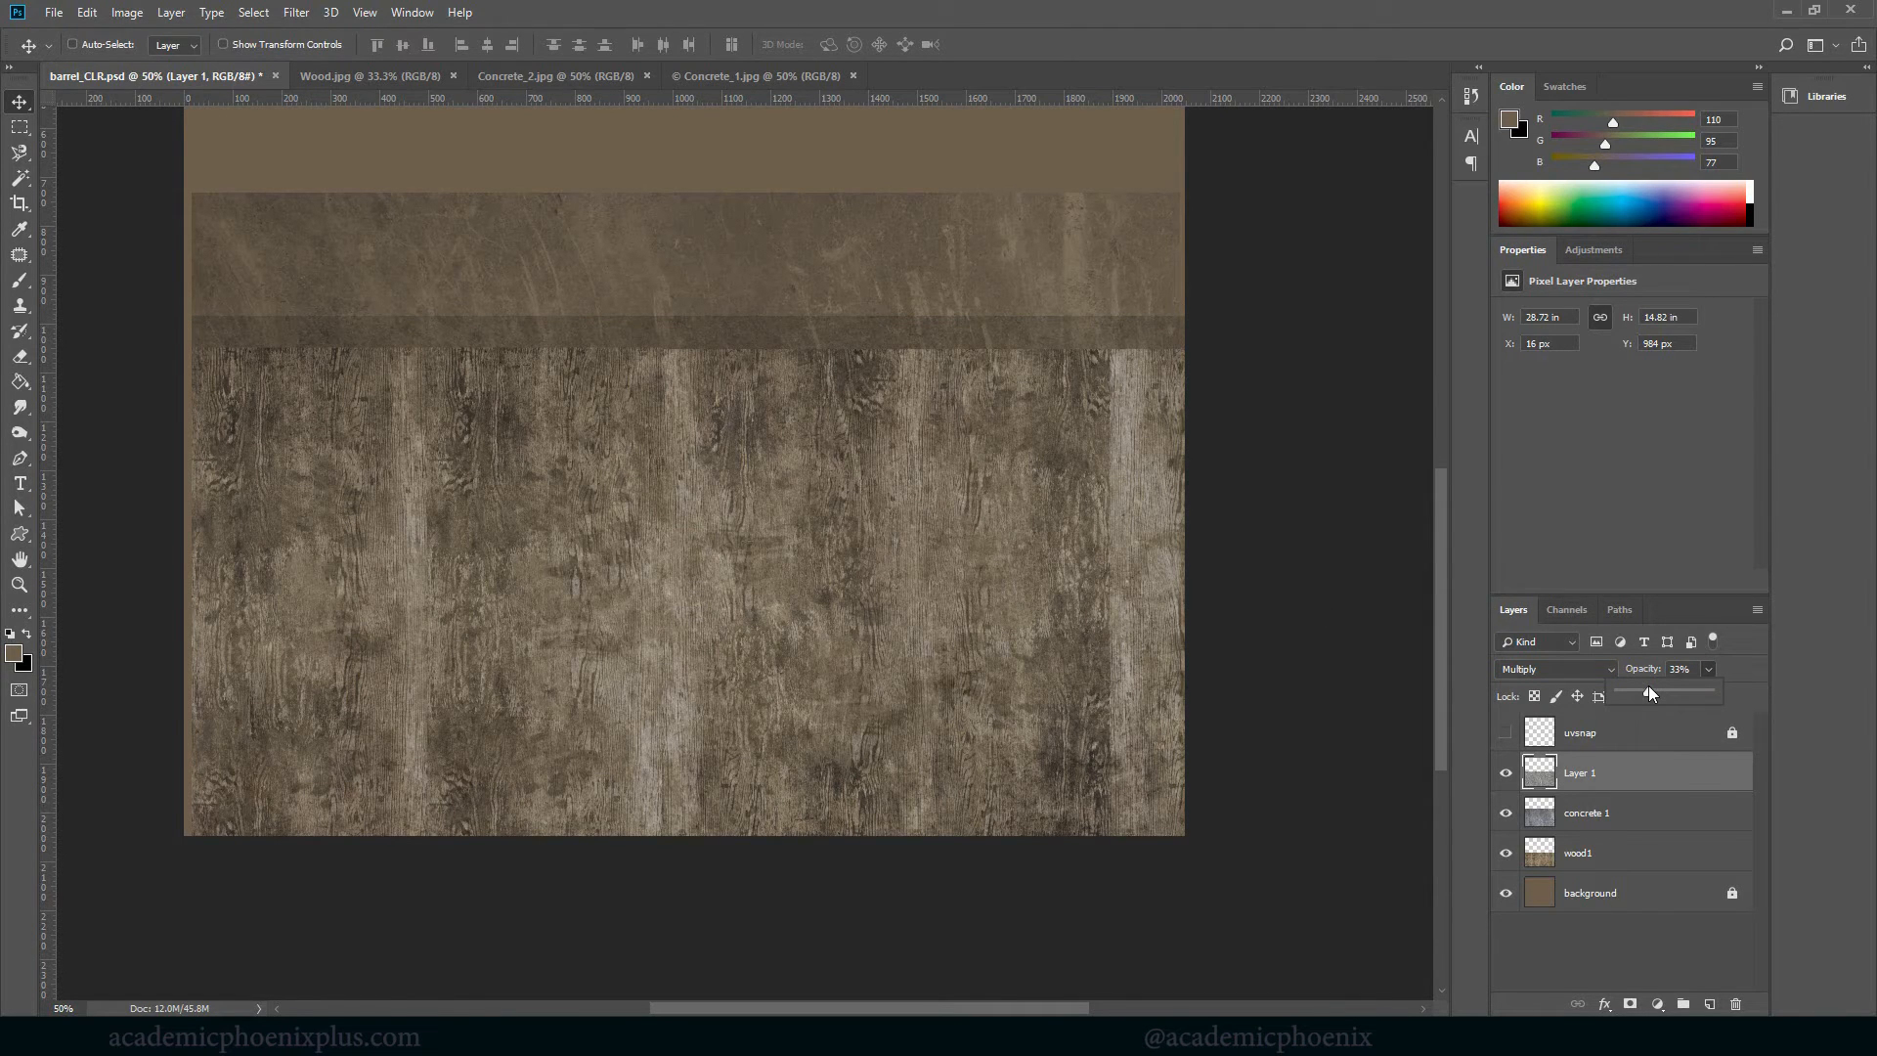
left_click_drag(1650, 694, 1681, 694)
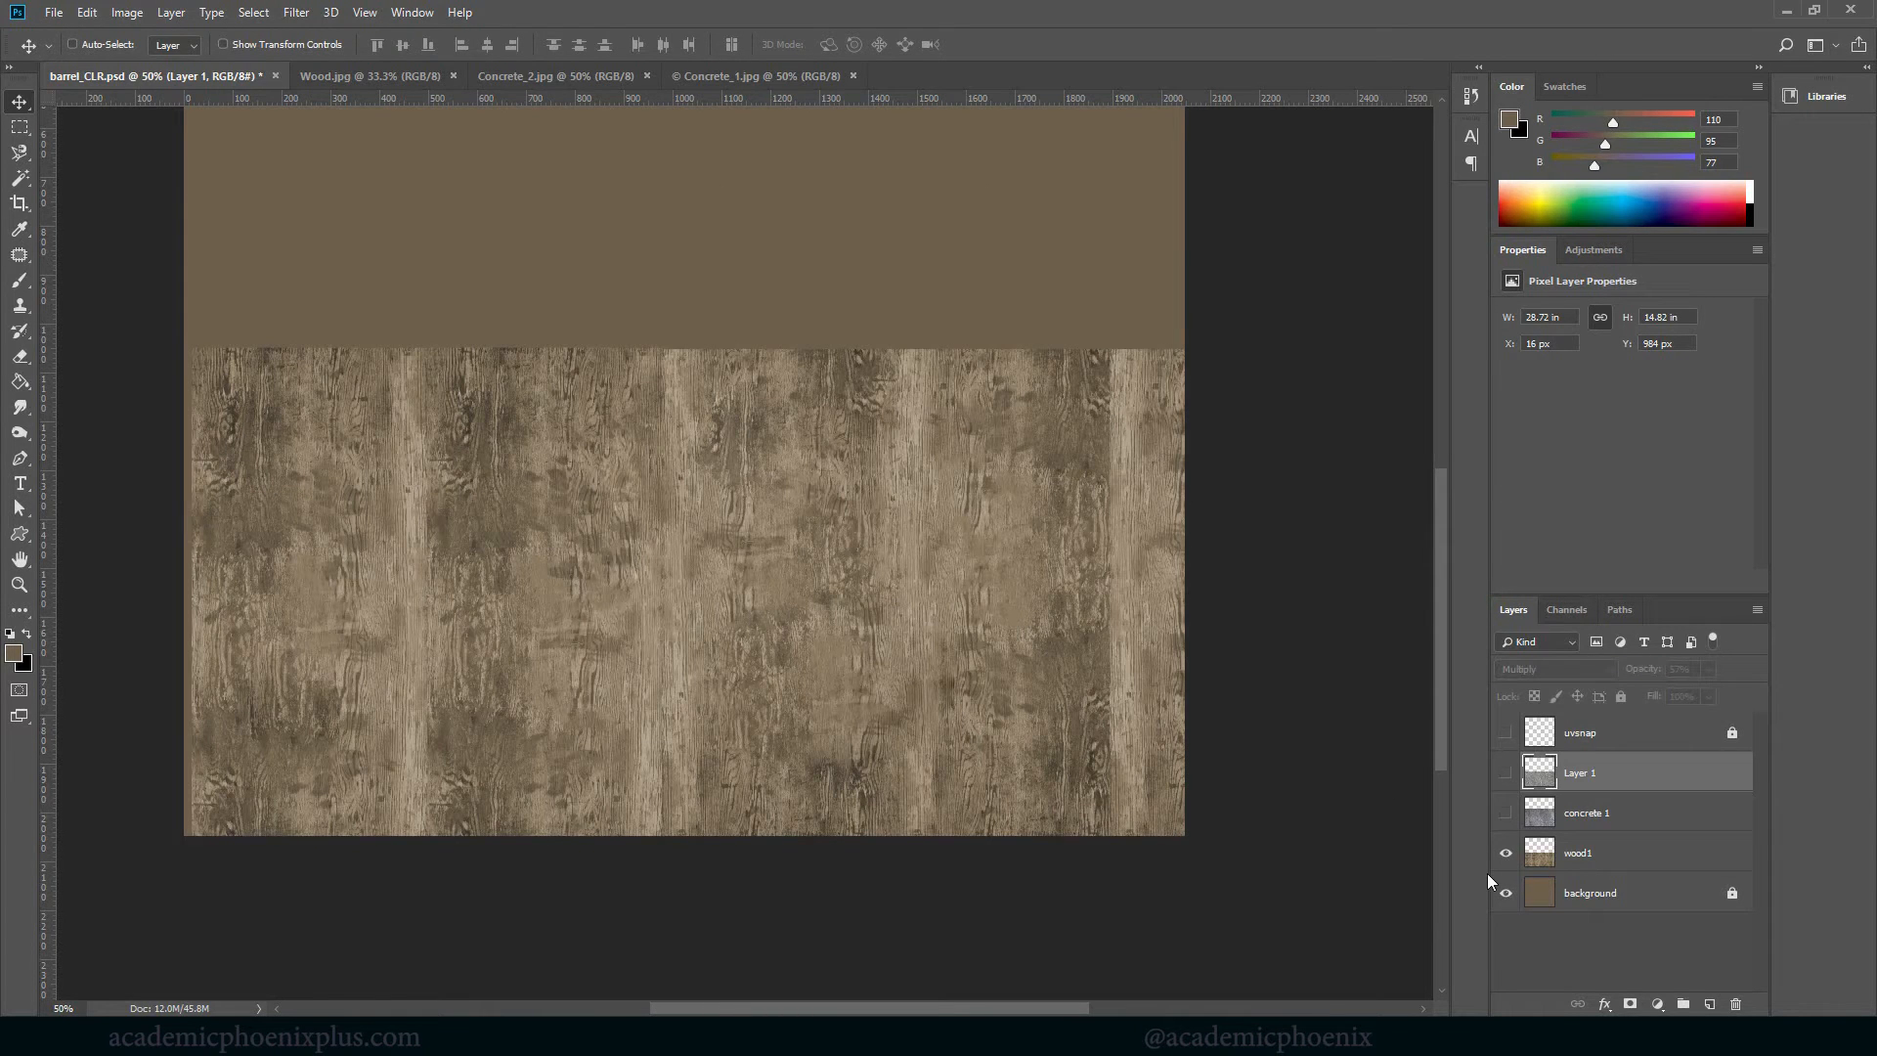
left_click(1580, 852)
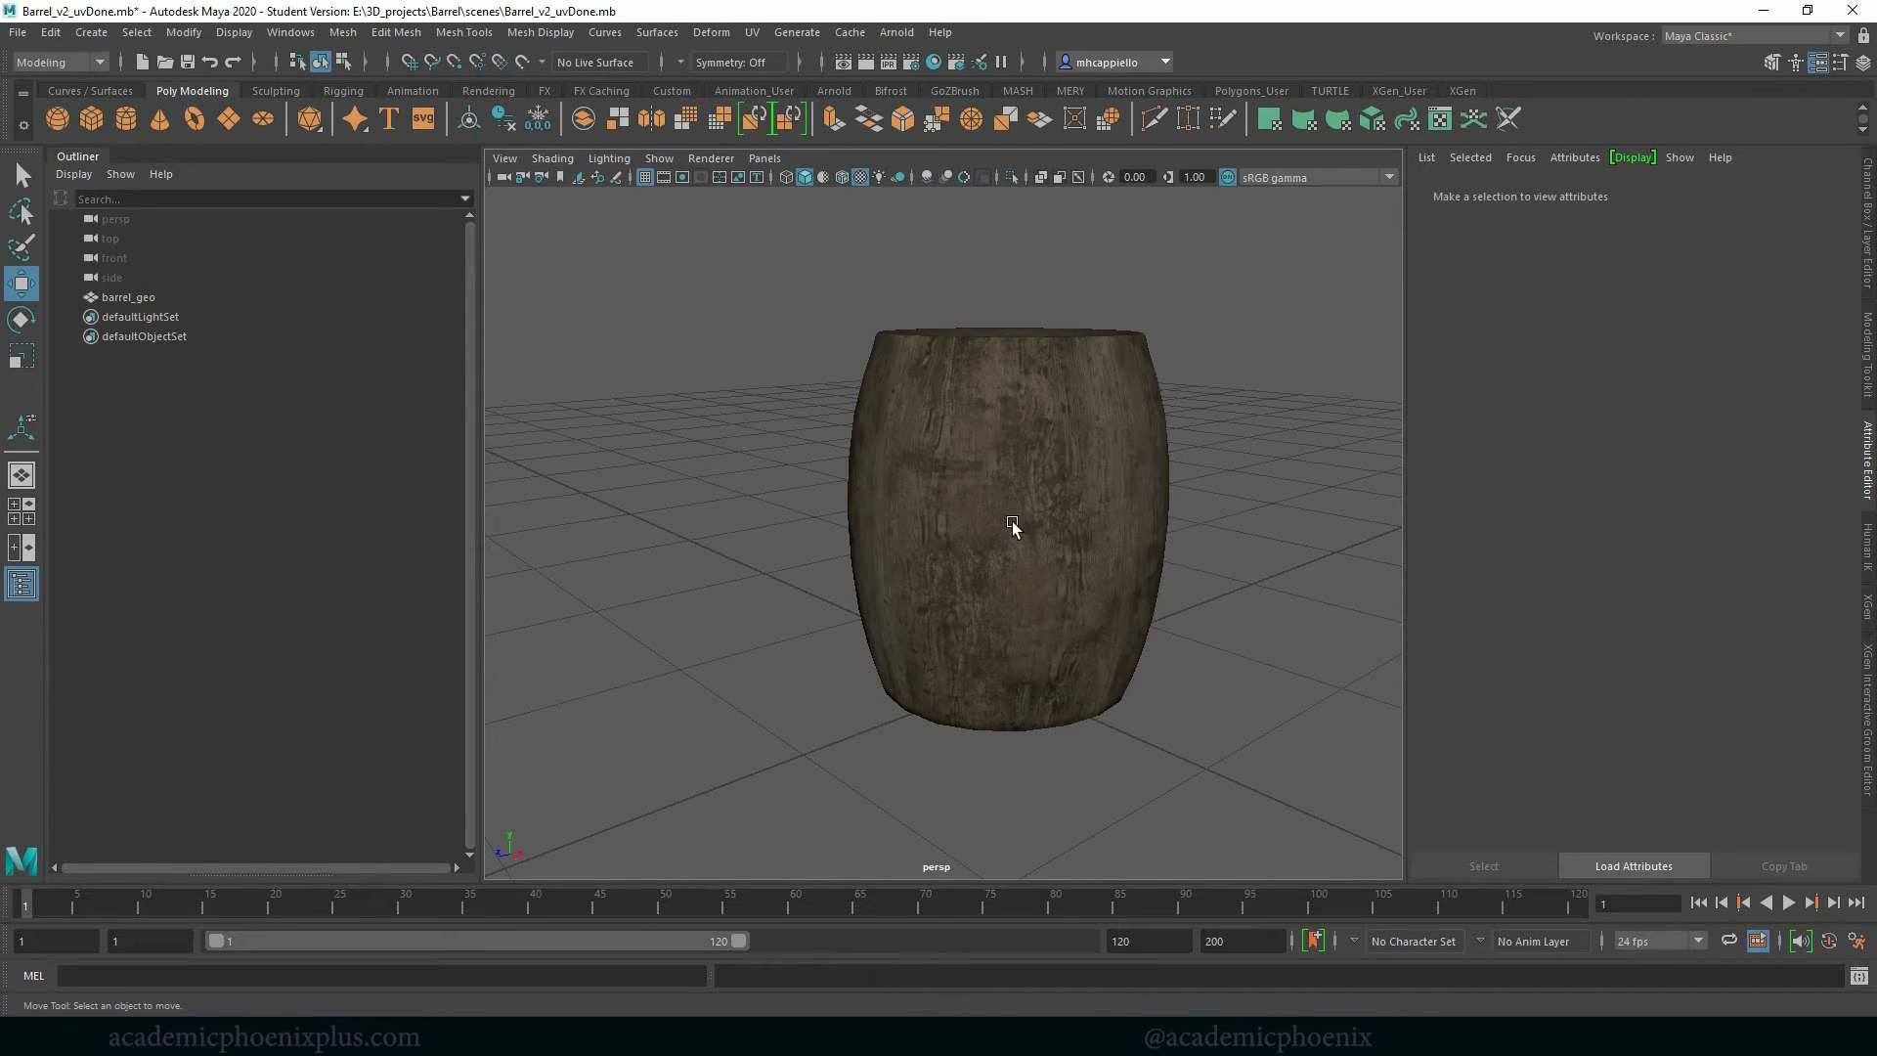
mouse_move(1026, 410)
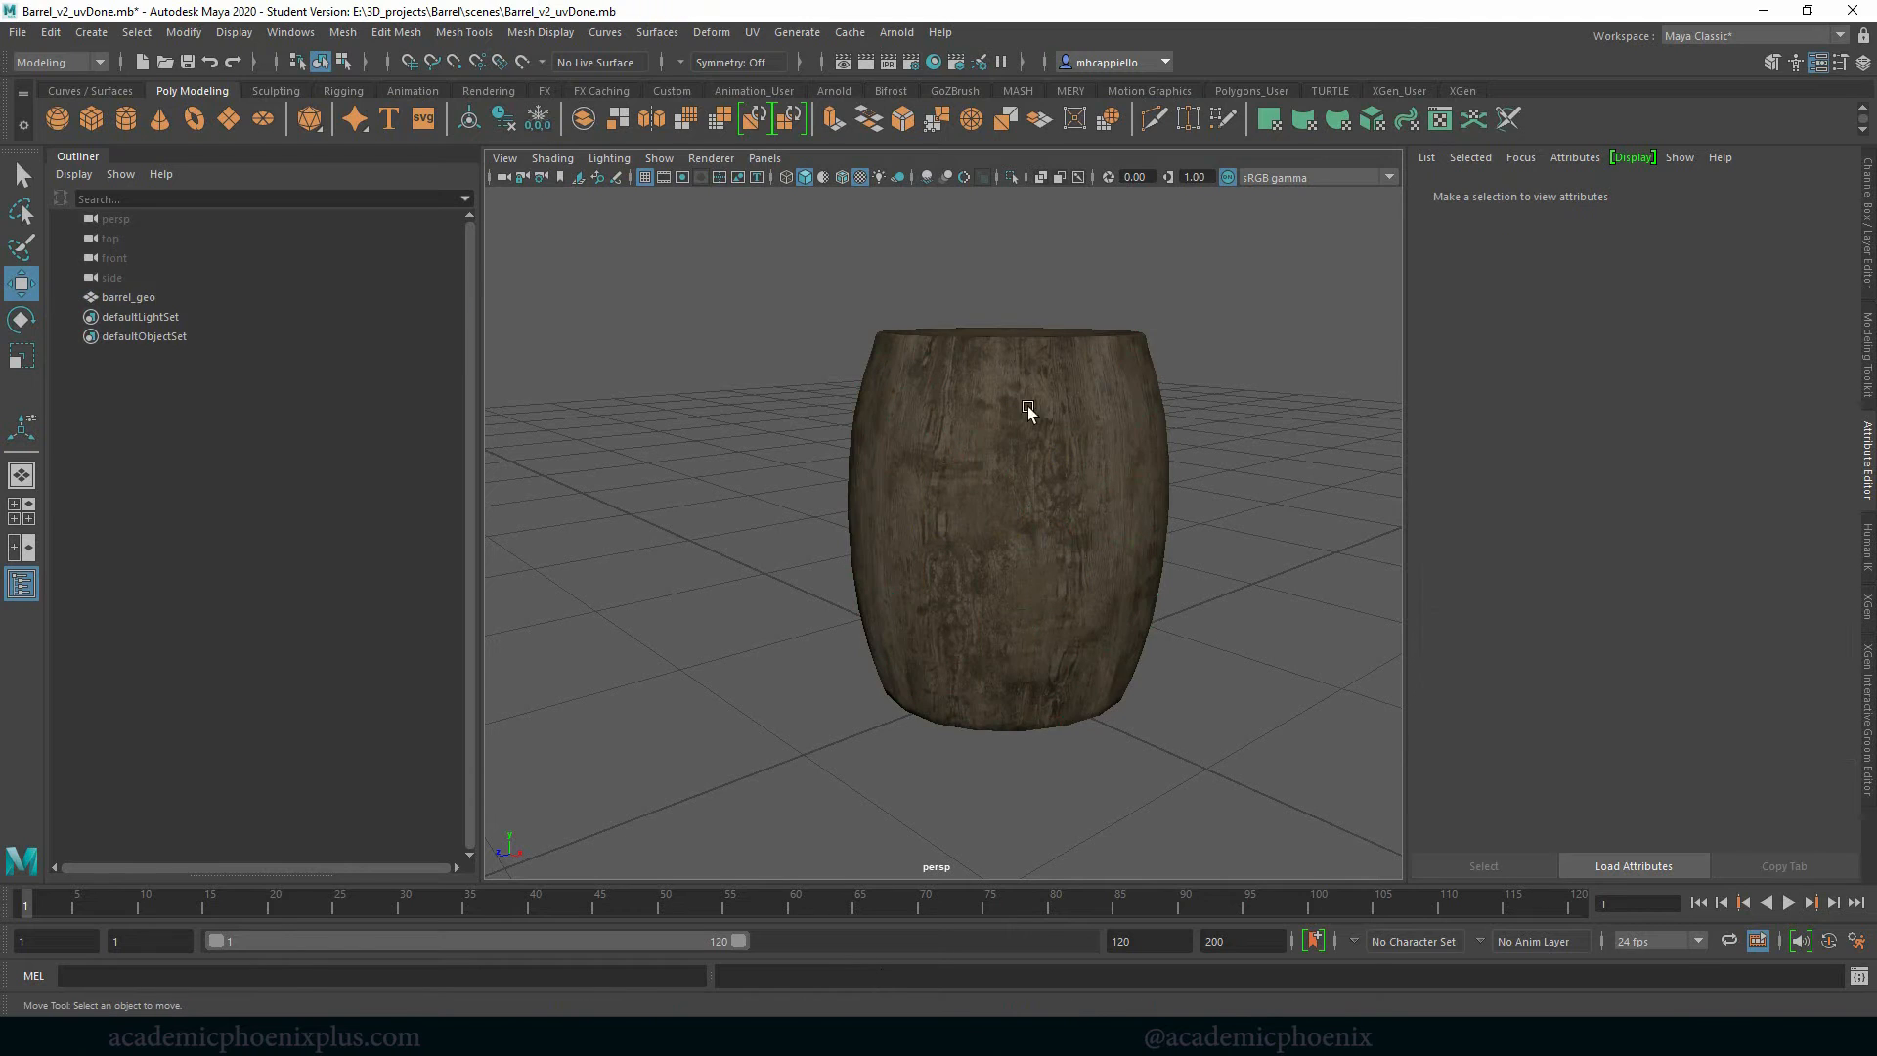
Reload the updated texture on barrel_geo and orbit around the barrel to inspect it
left_click(1005, 526)
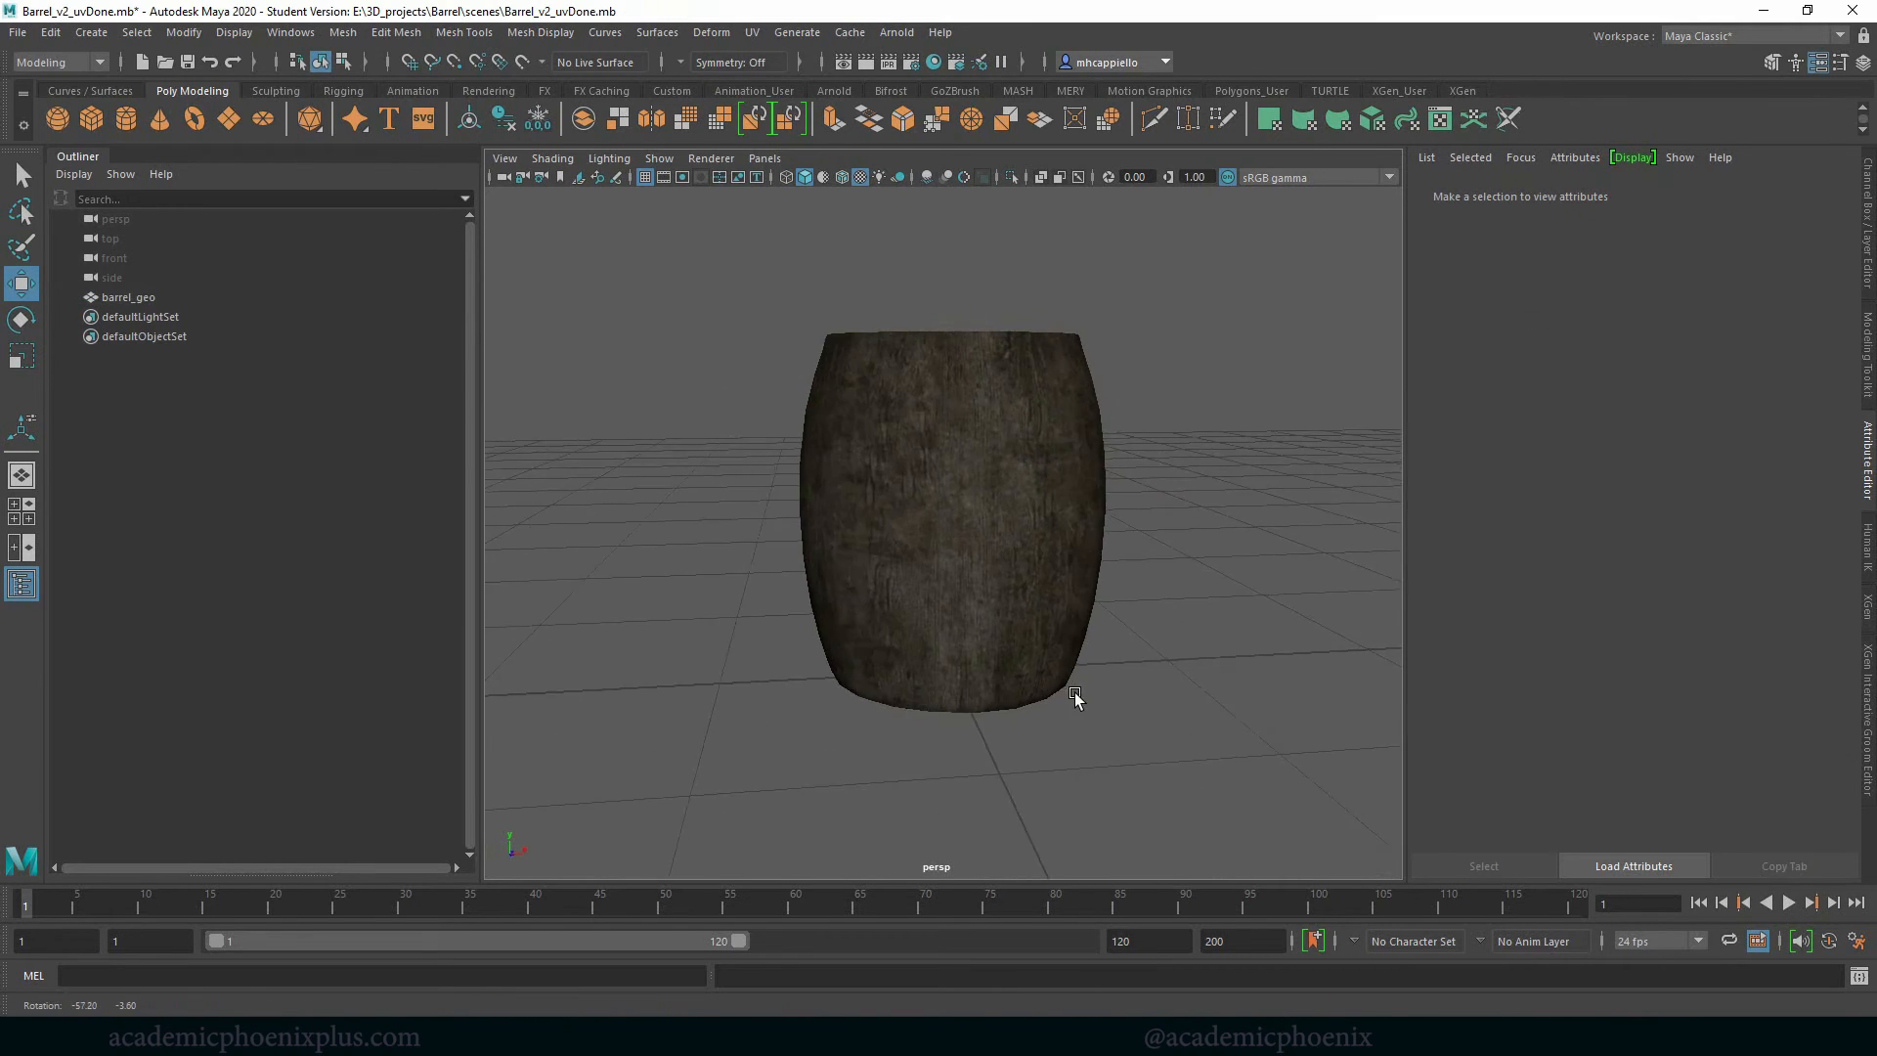
left_click_drag(1074, 698, 874, 696)
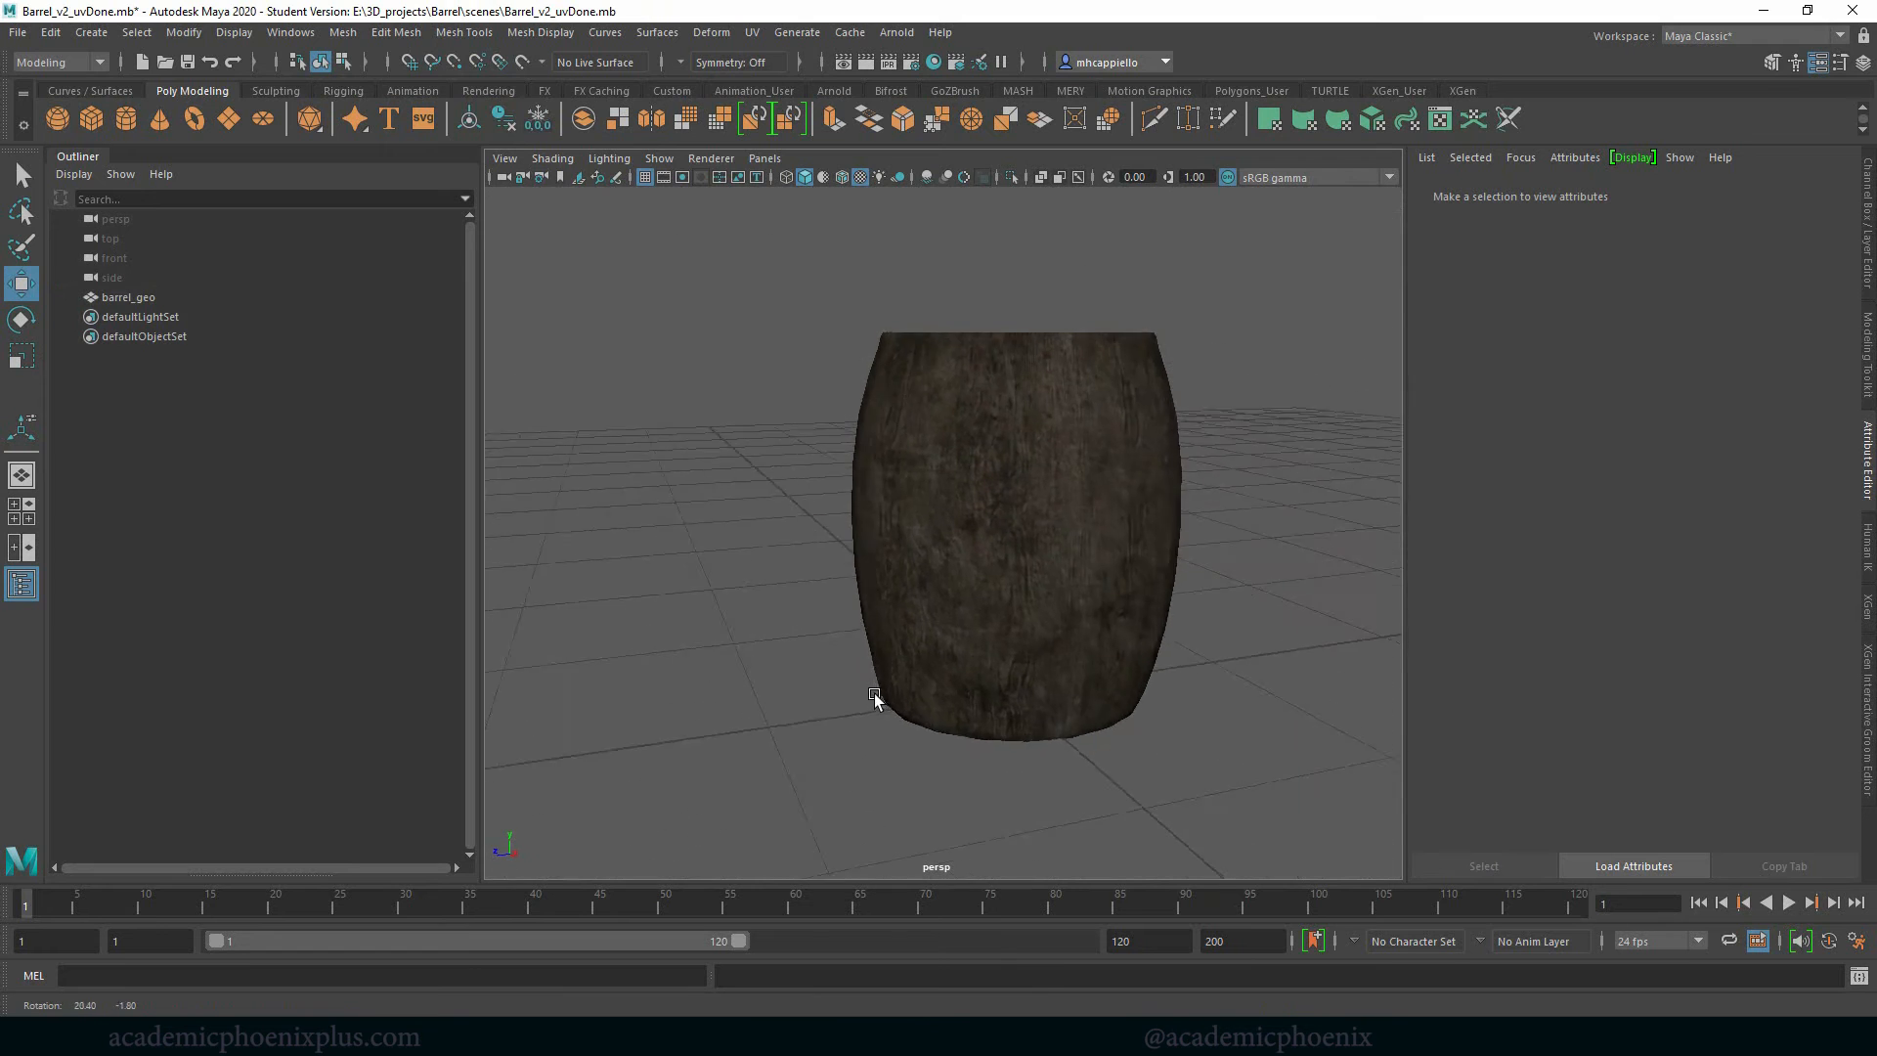
left_click_drag(873, 698, 704, 674)
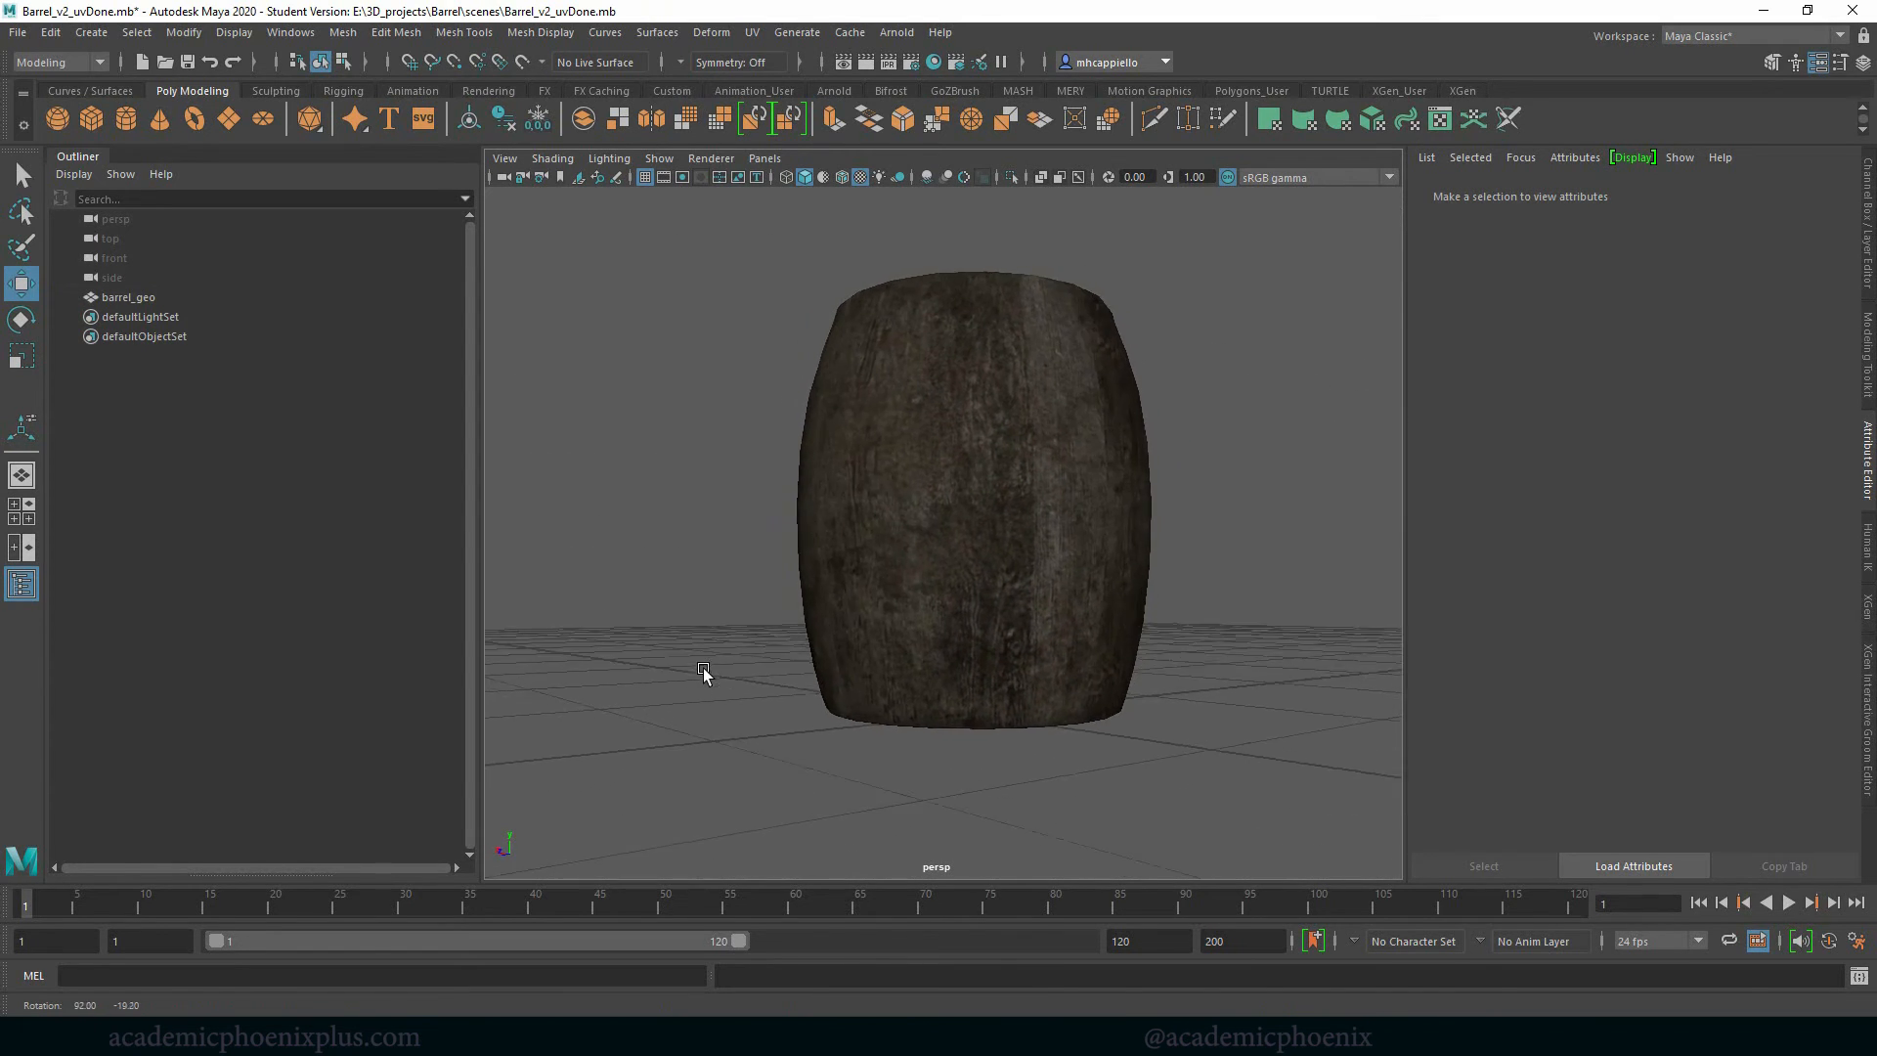
left_click_drag(703, 670, 1149, 692)
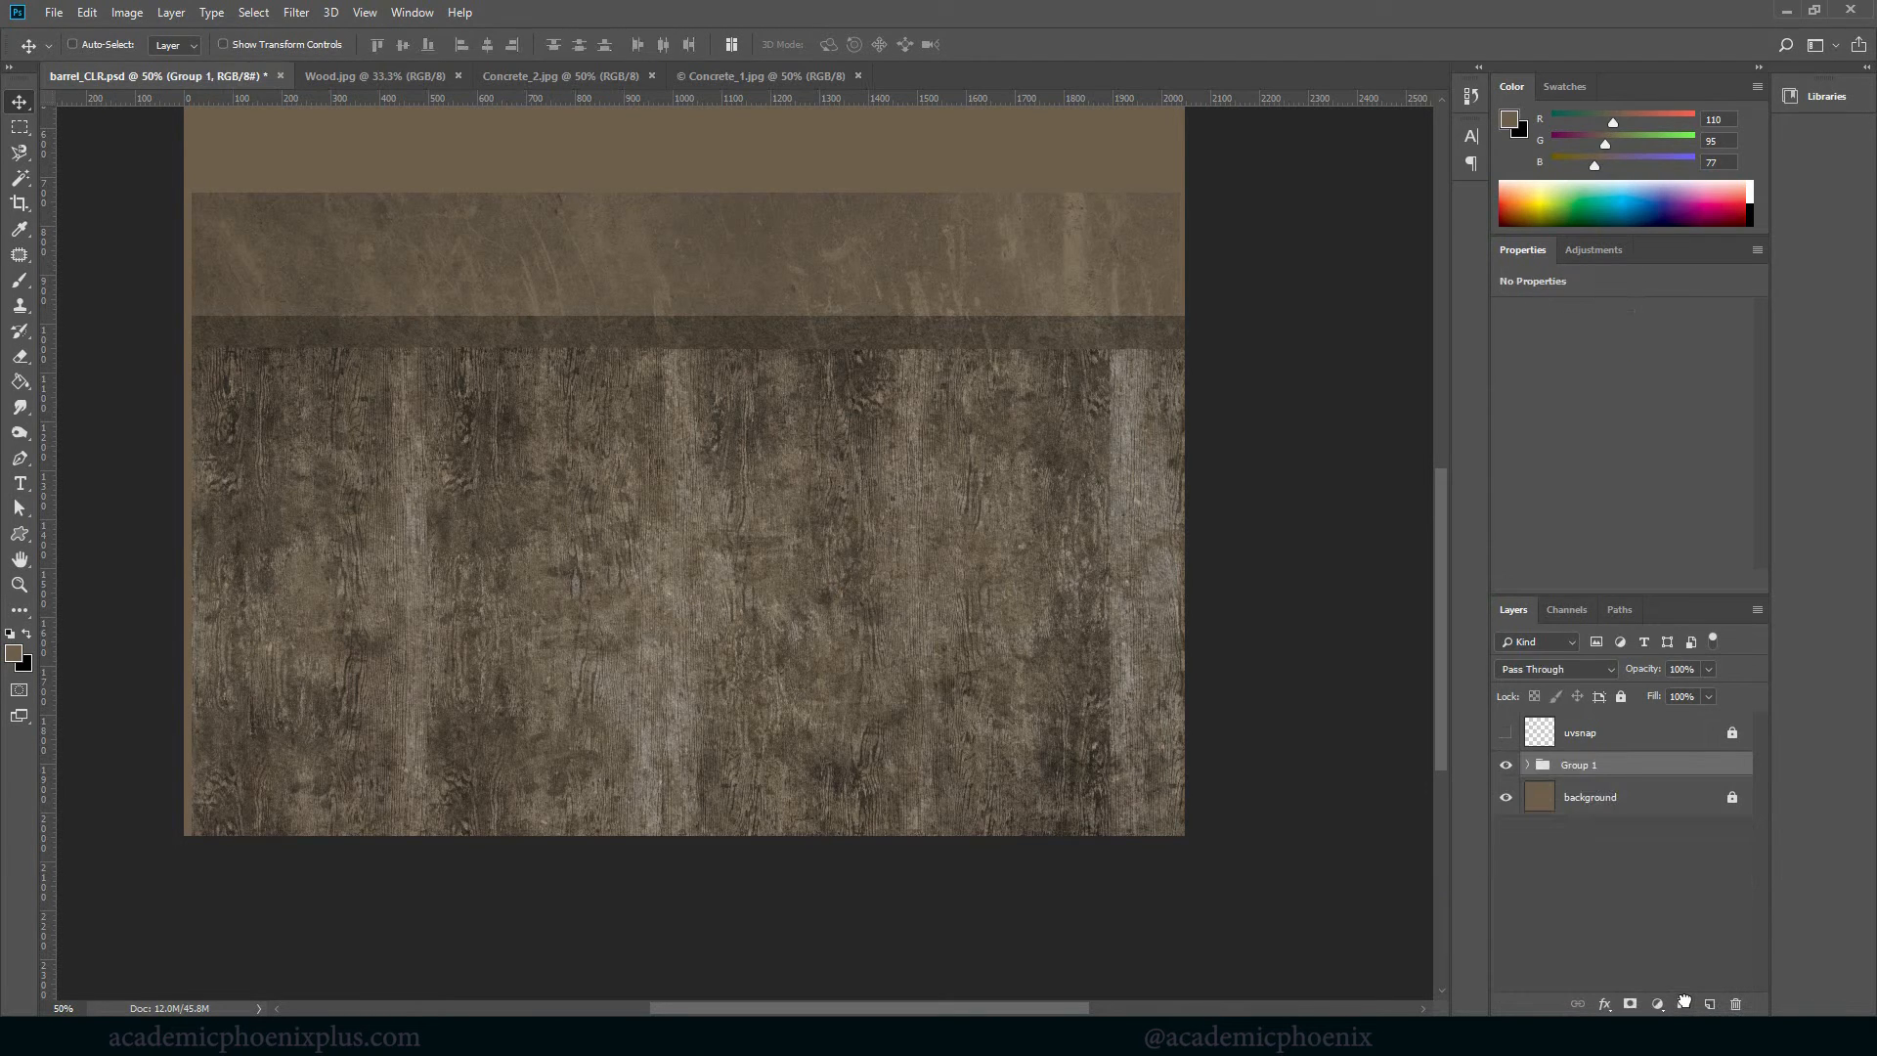
Rename the new layer group Group 1 to wood
double_click(1578, 764)
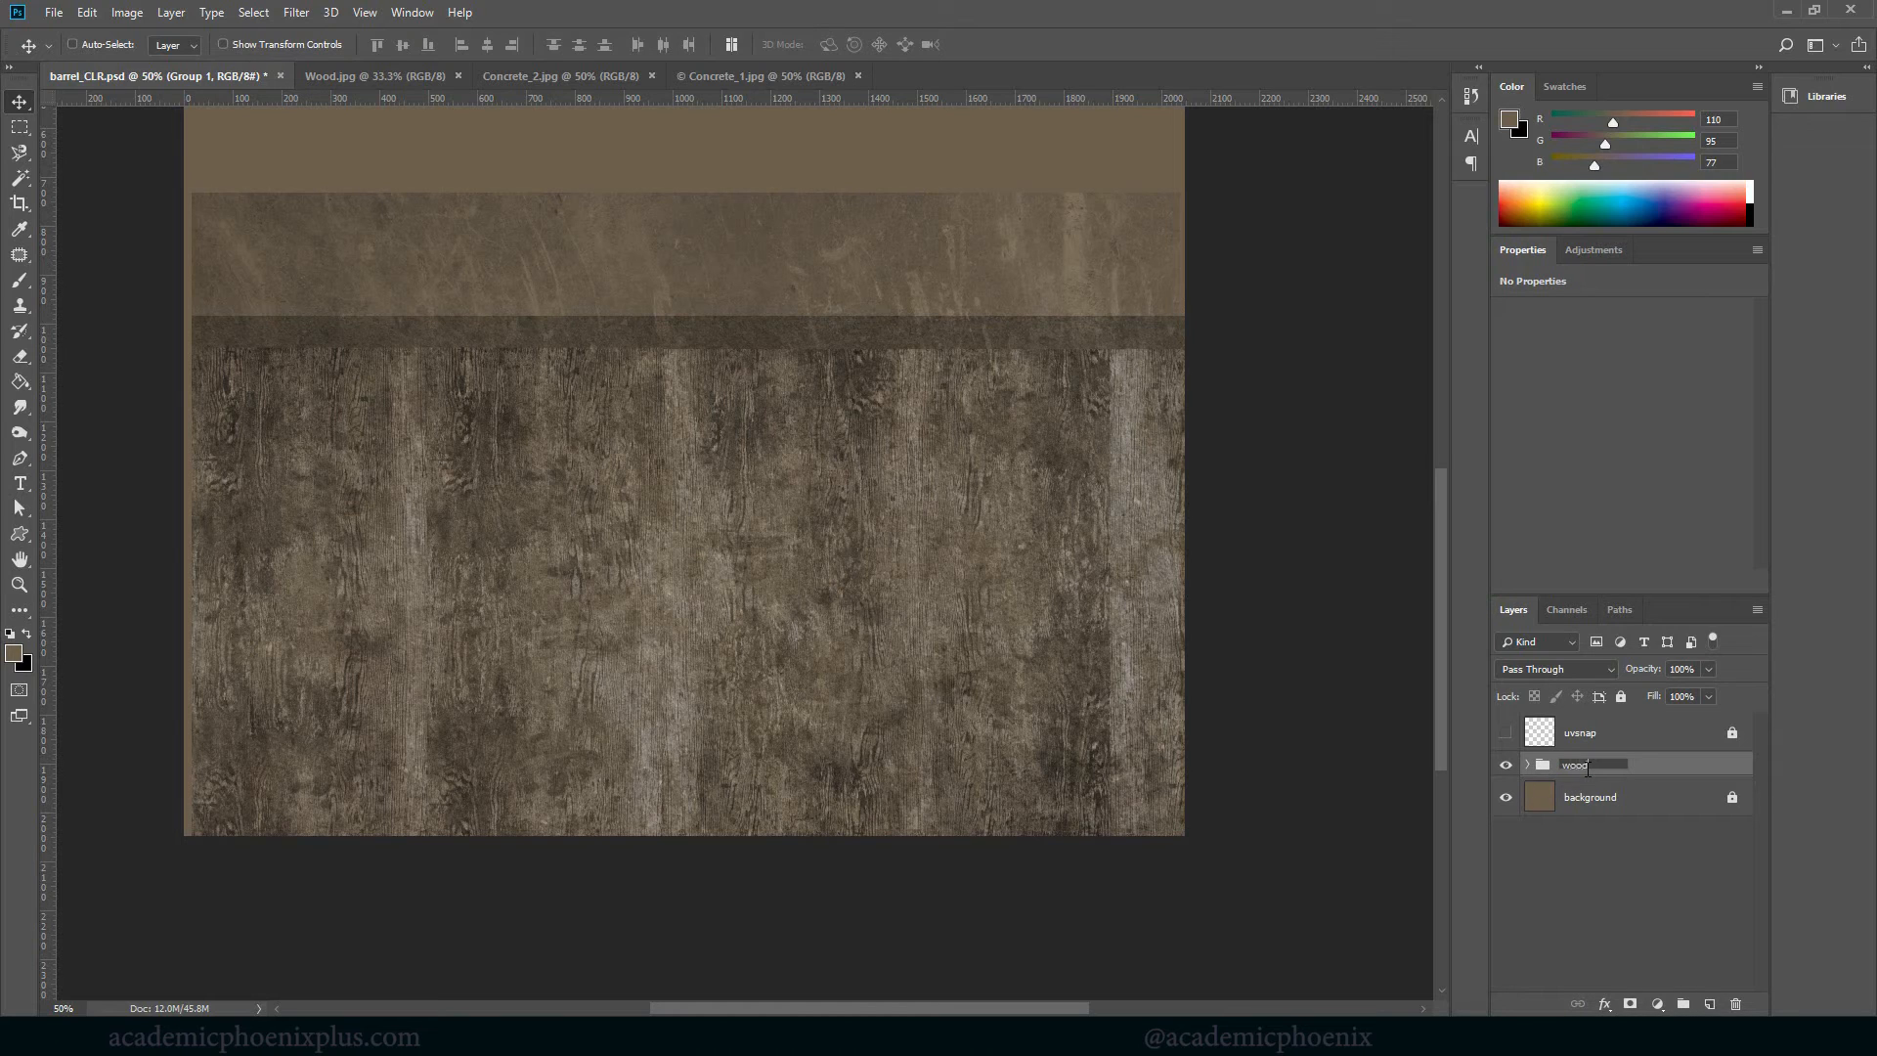
left_click(1506, 733)
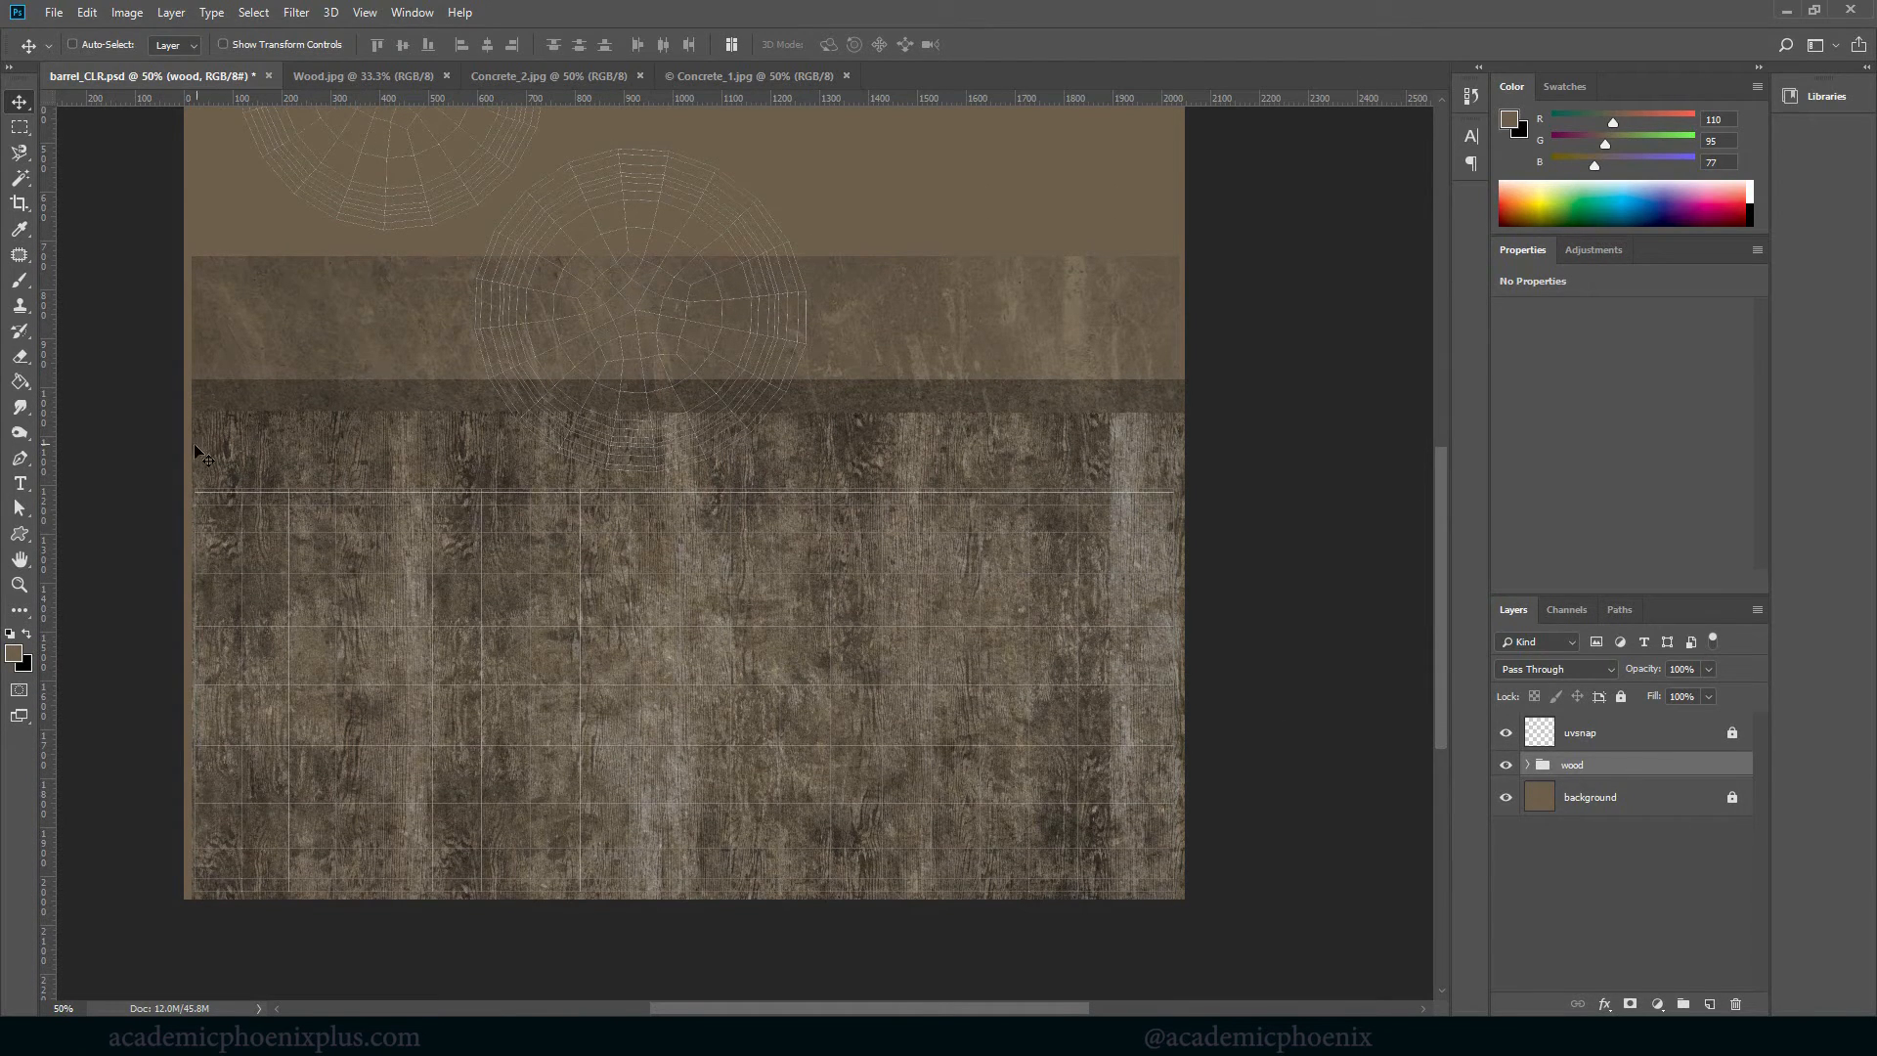
mouse_move(340, 247)
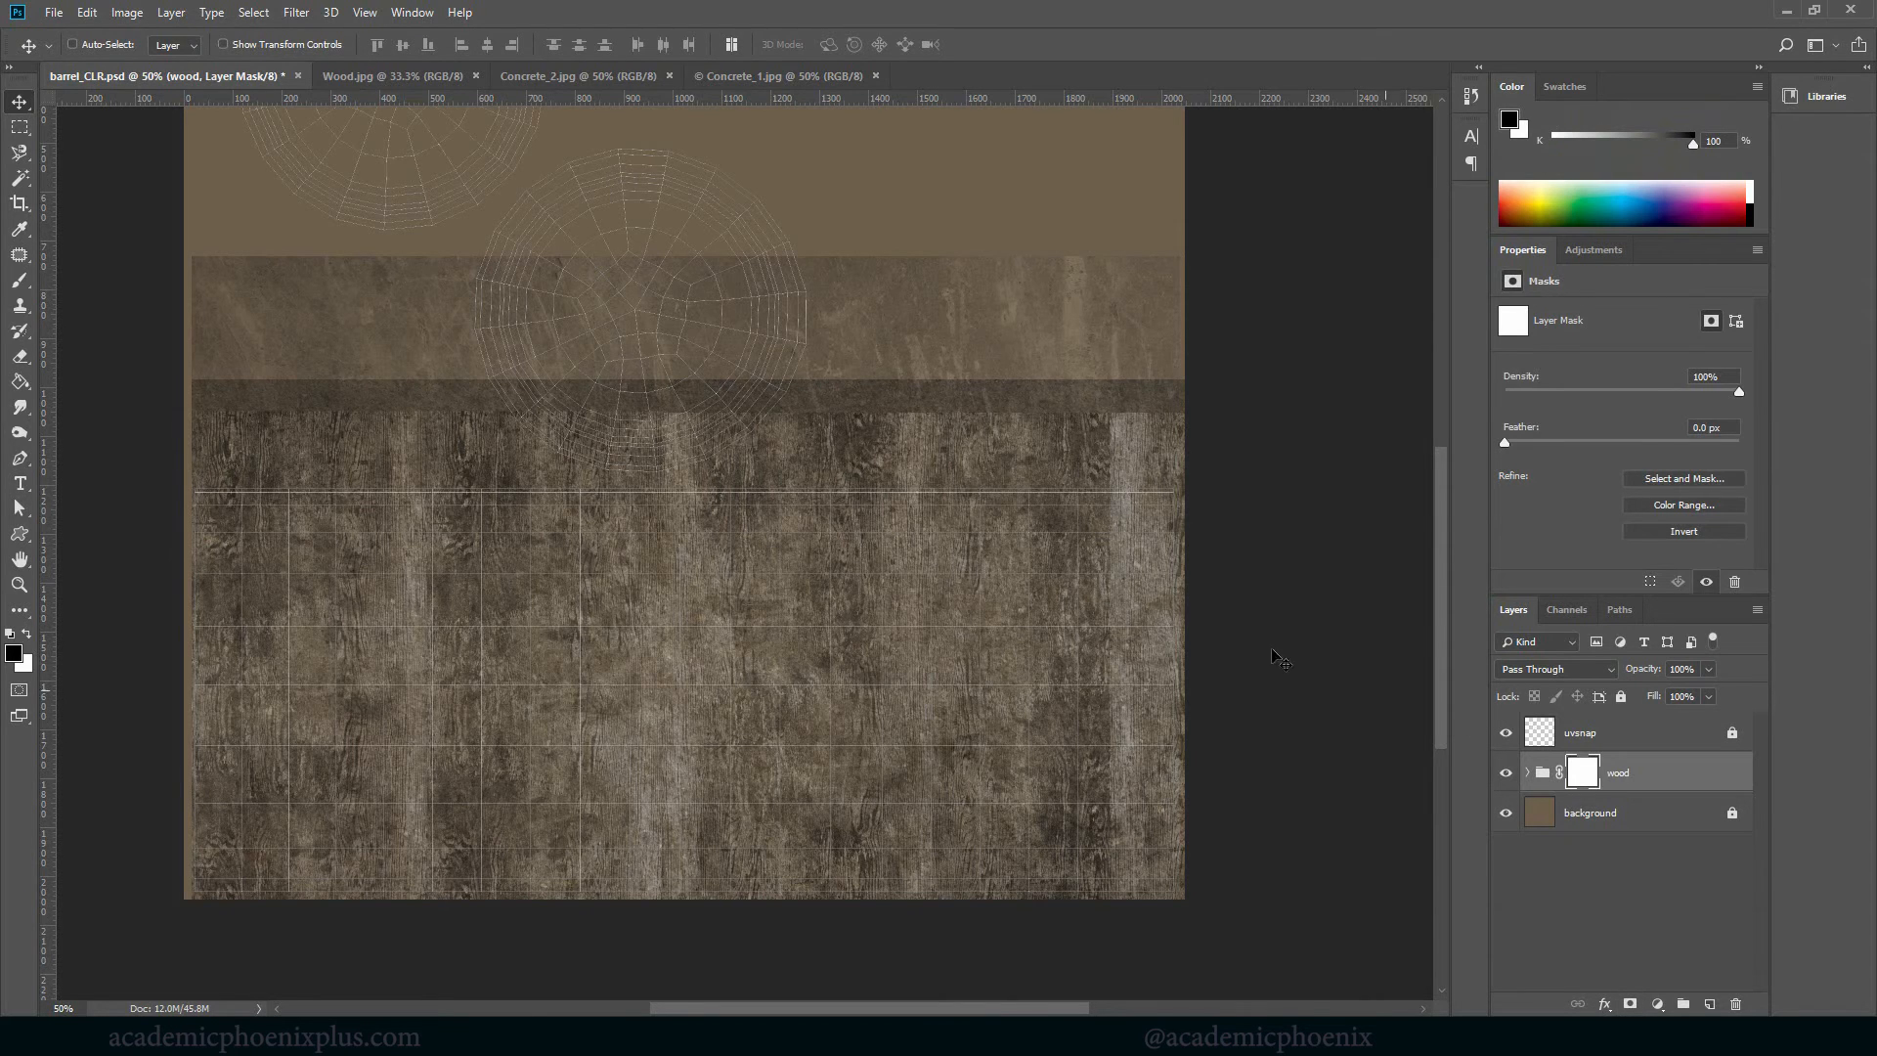
mouse_move(1523, 679)
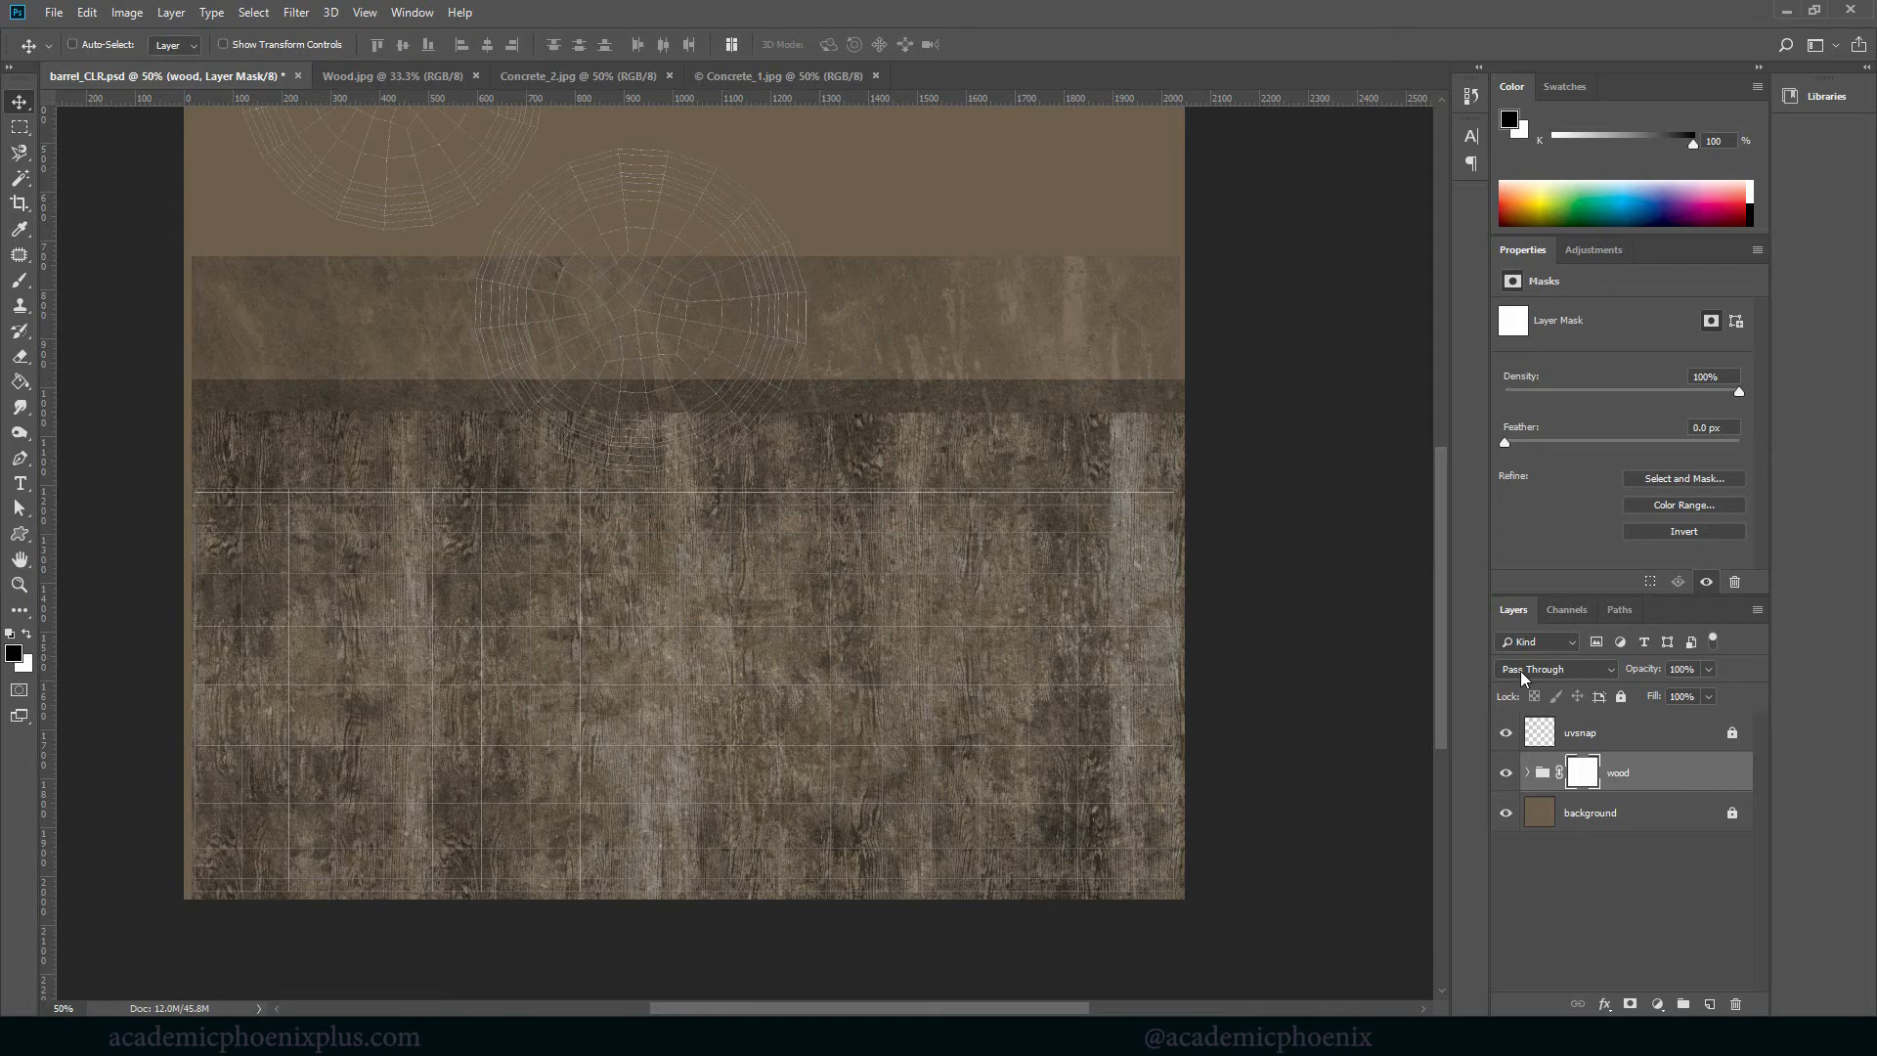
Fill the selected upper band of the wood group mask with the black foreground colour
left_click(19, 129)
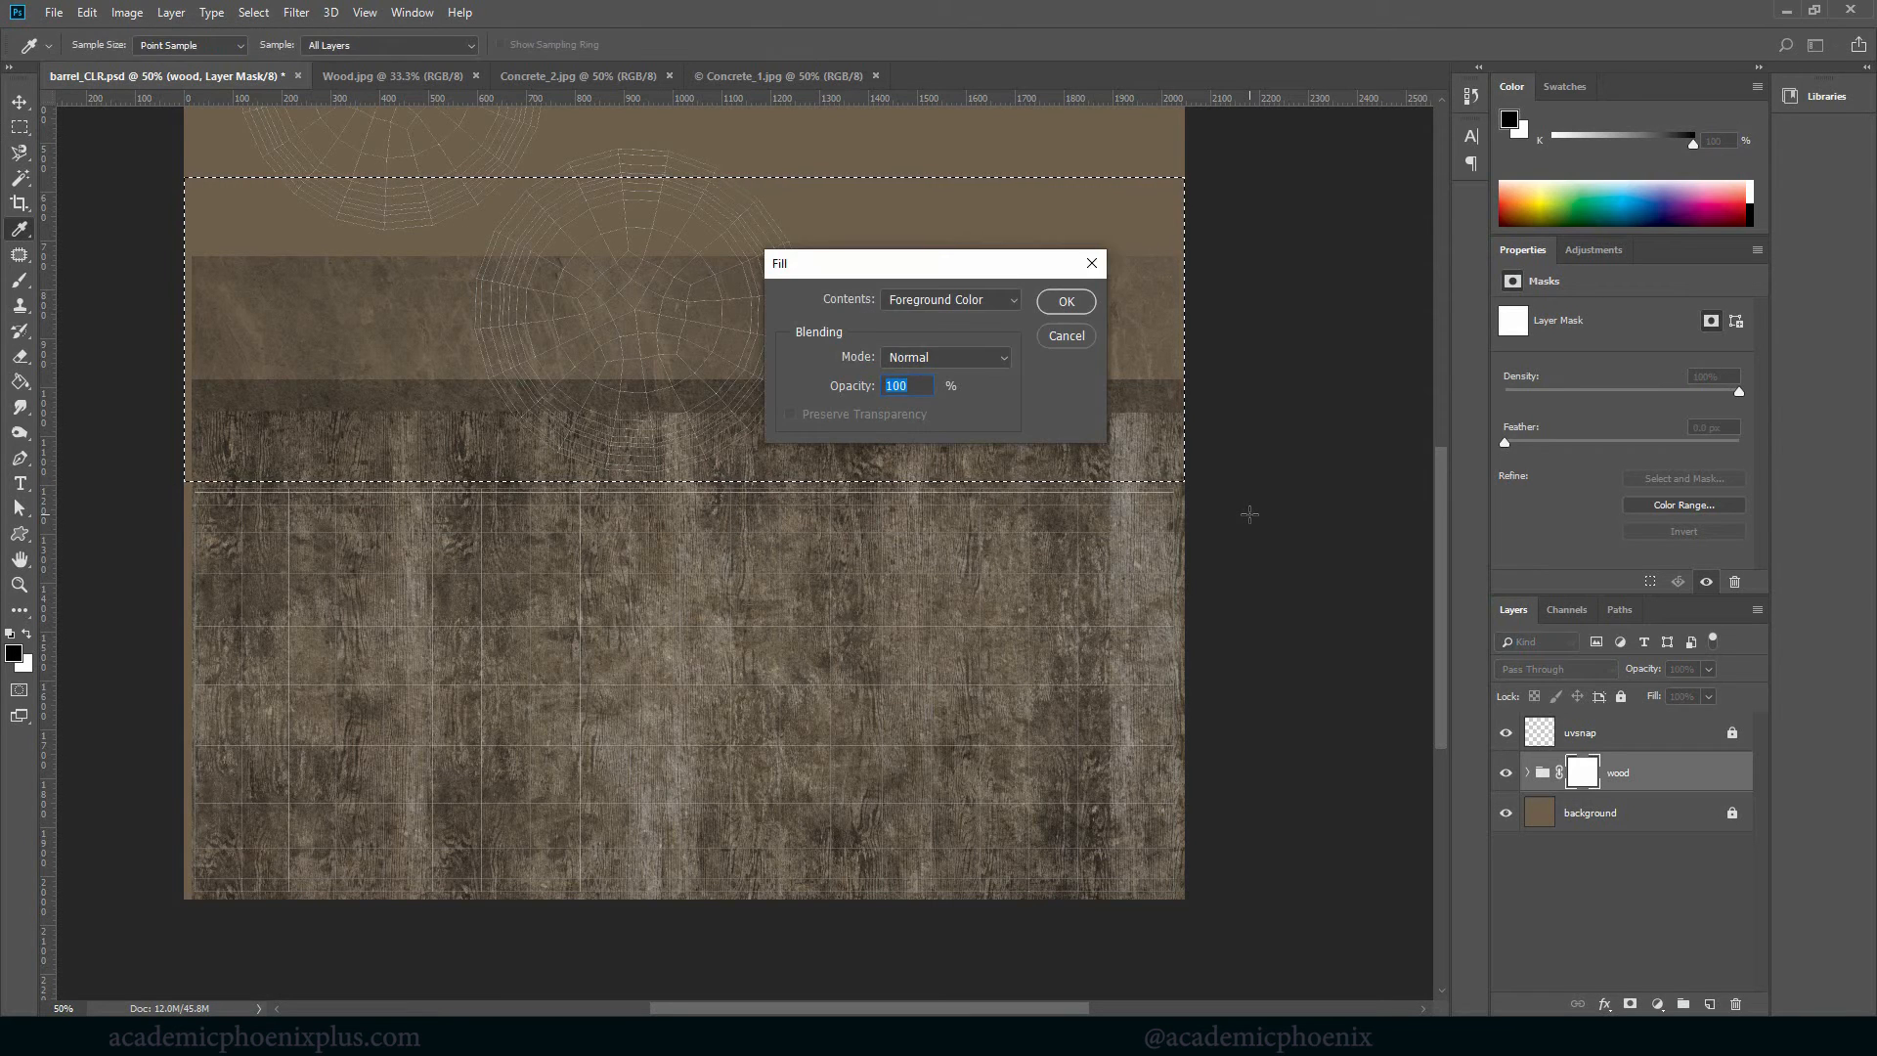
left_click(950, 299)
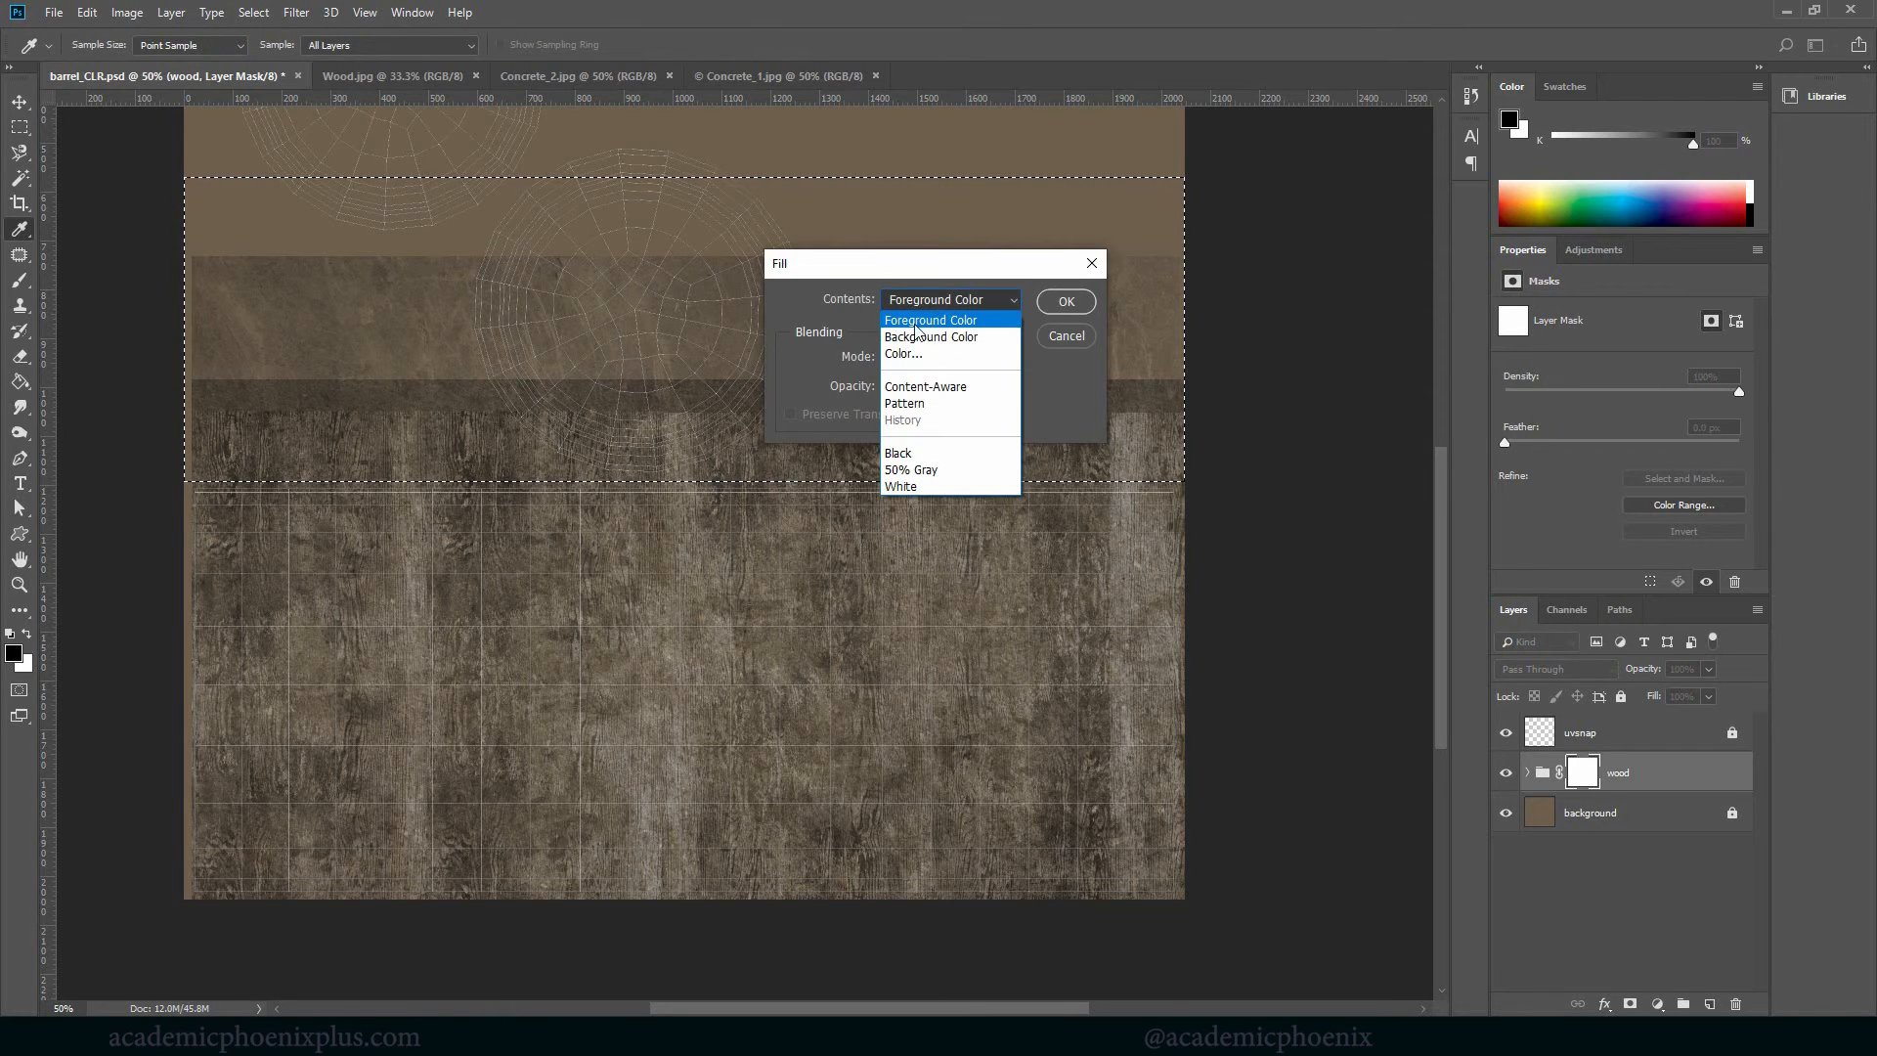
left_click(930, 336)
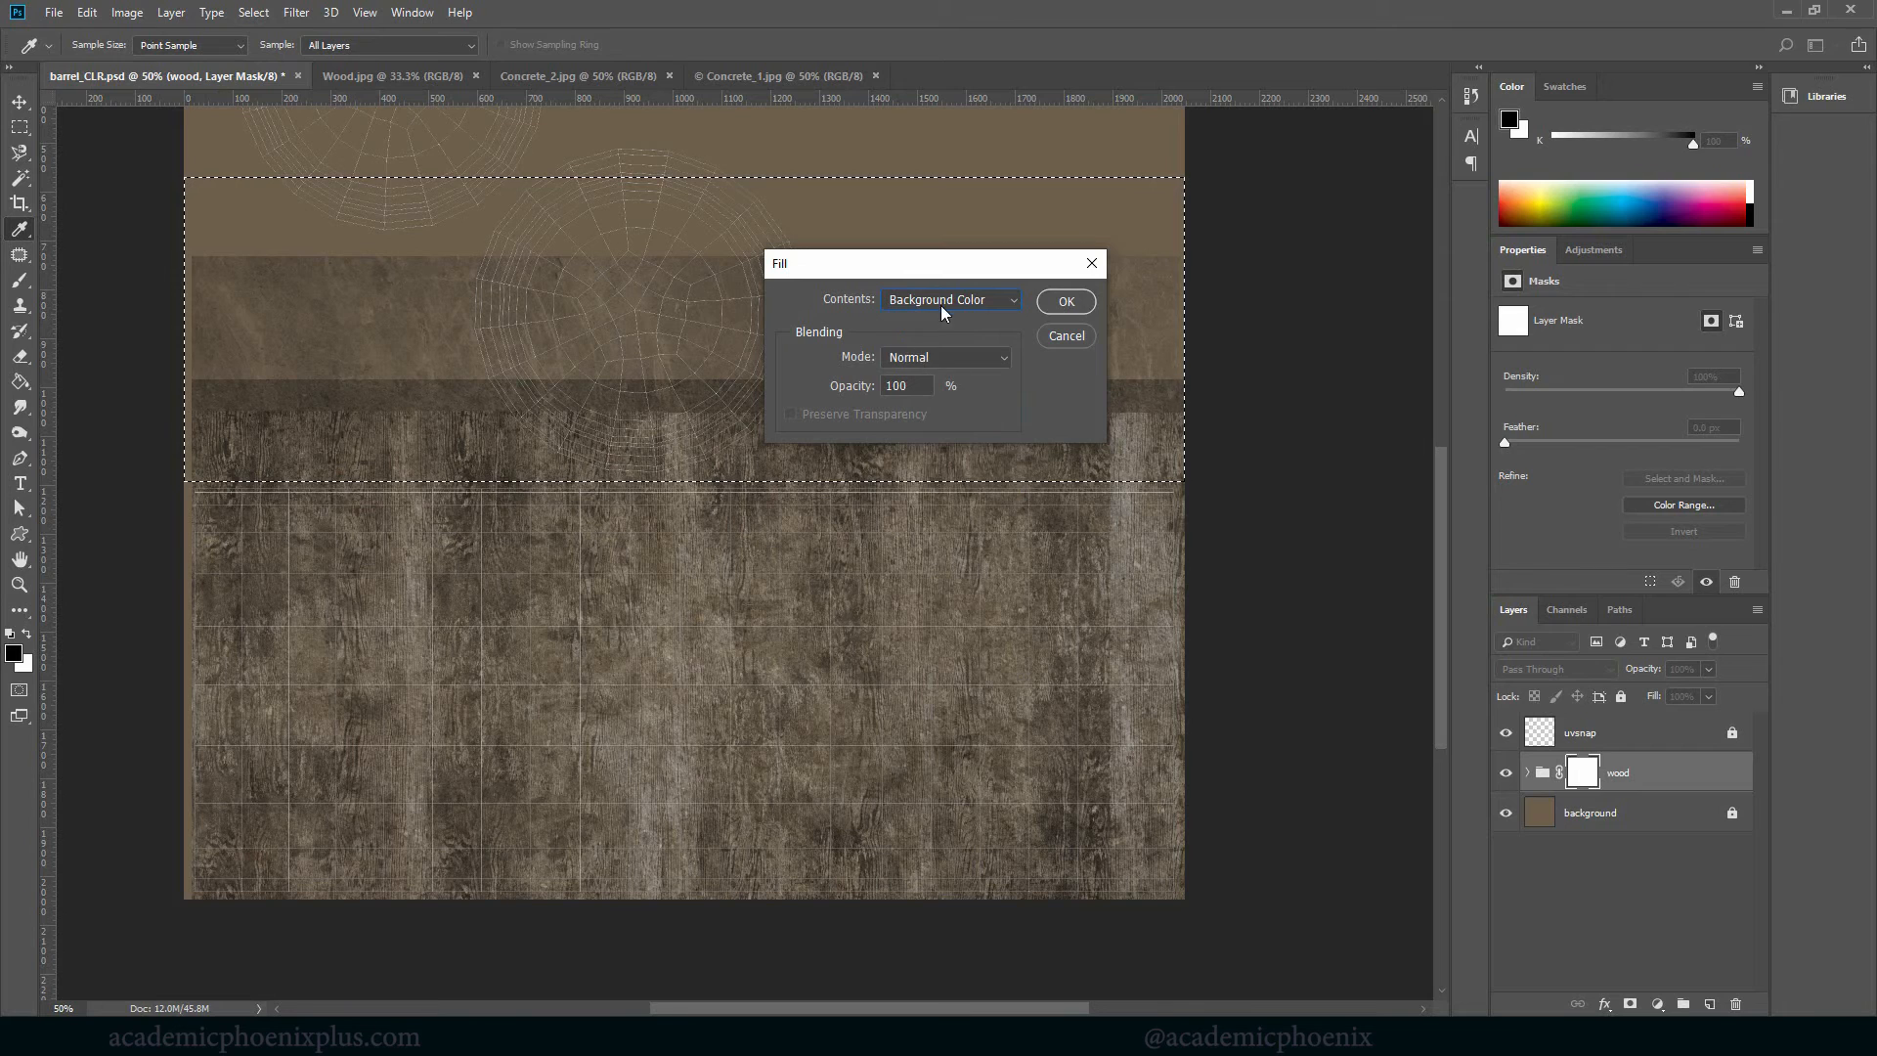
left_click(950, 299)
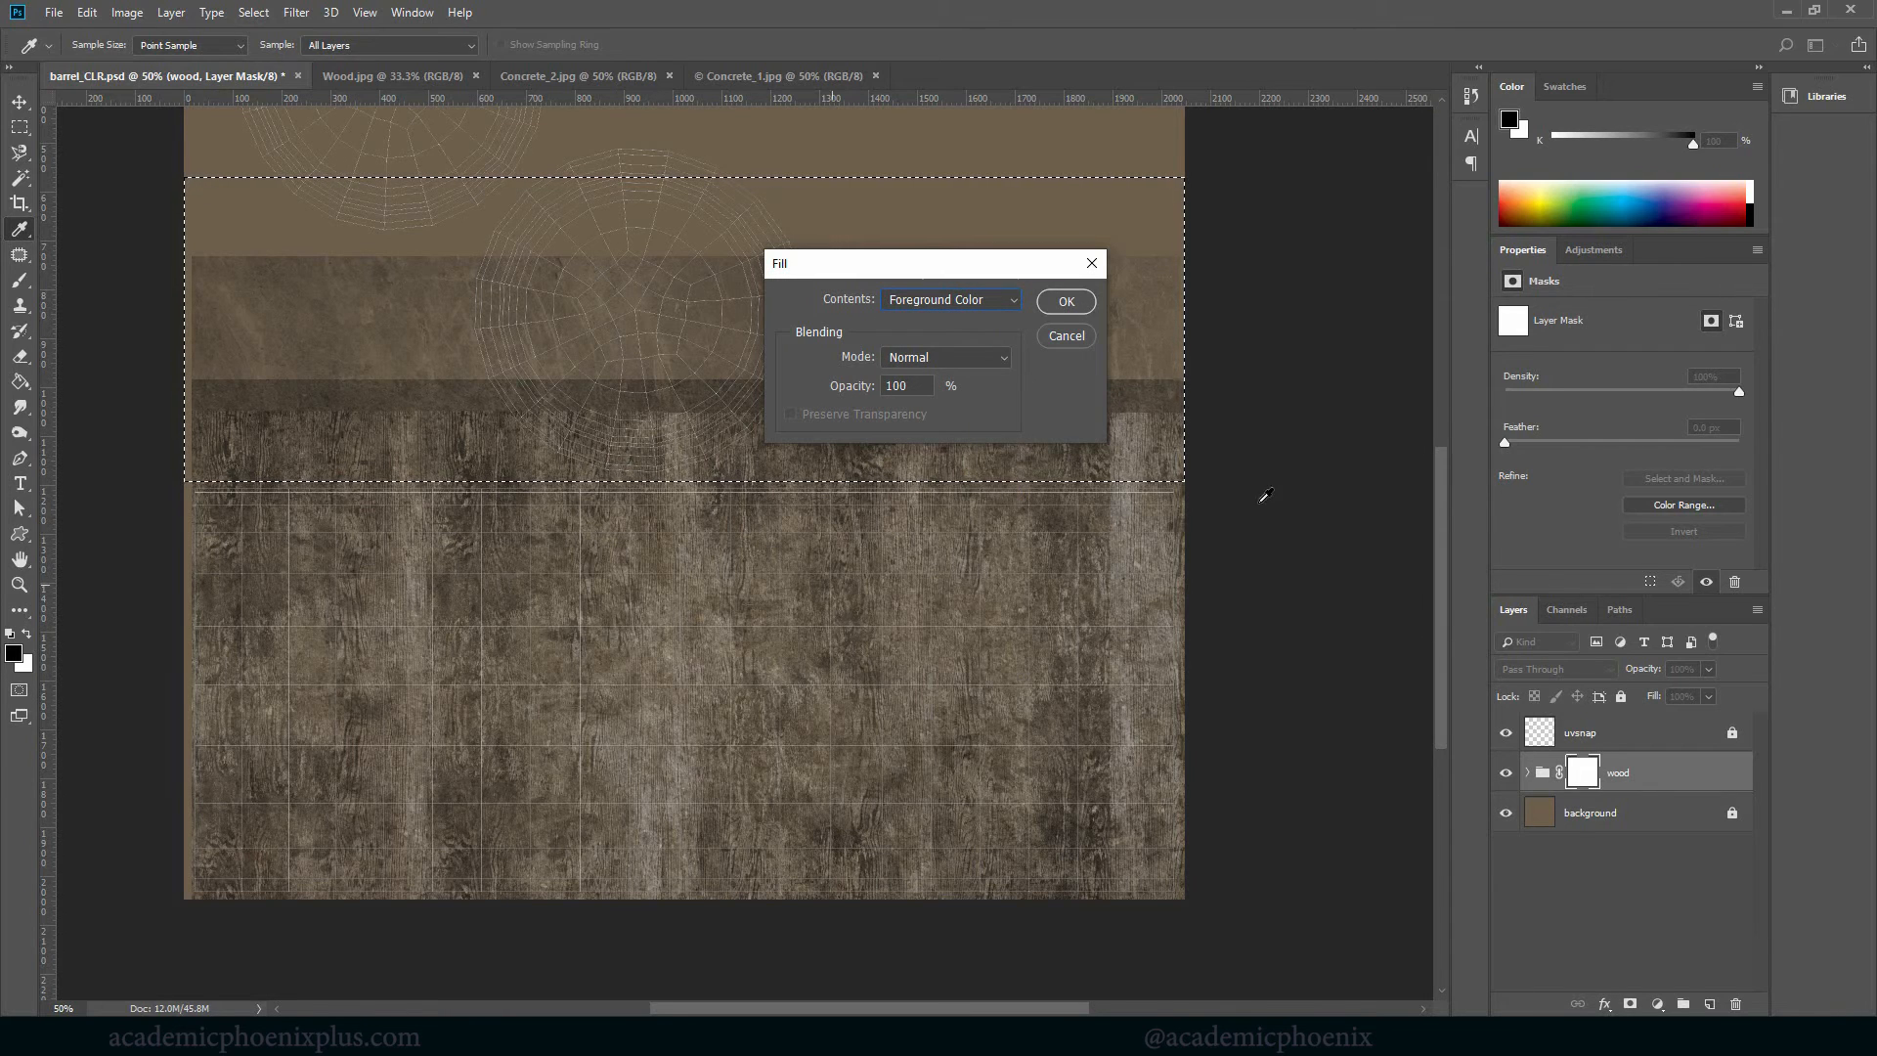
left_click(1063, 302)
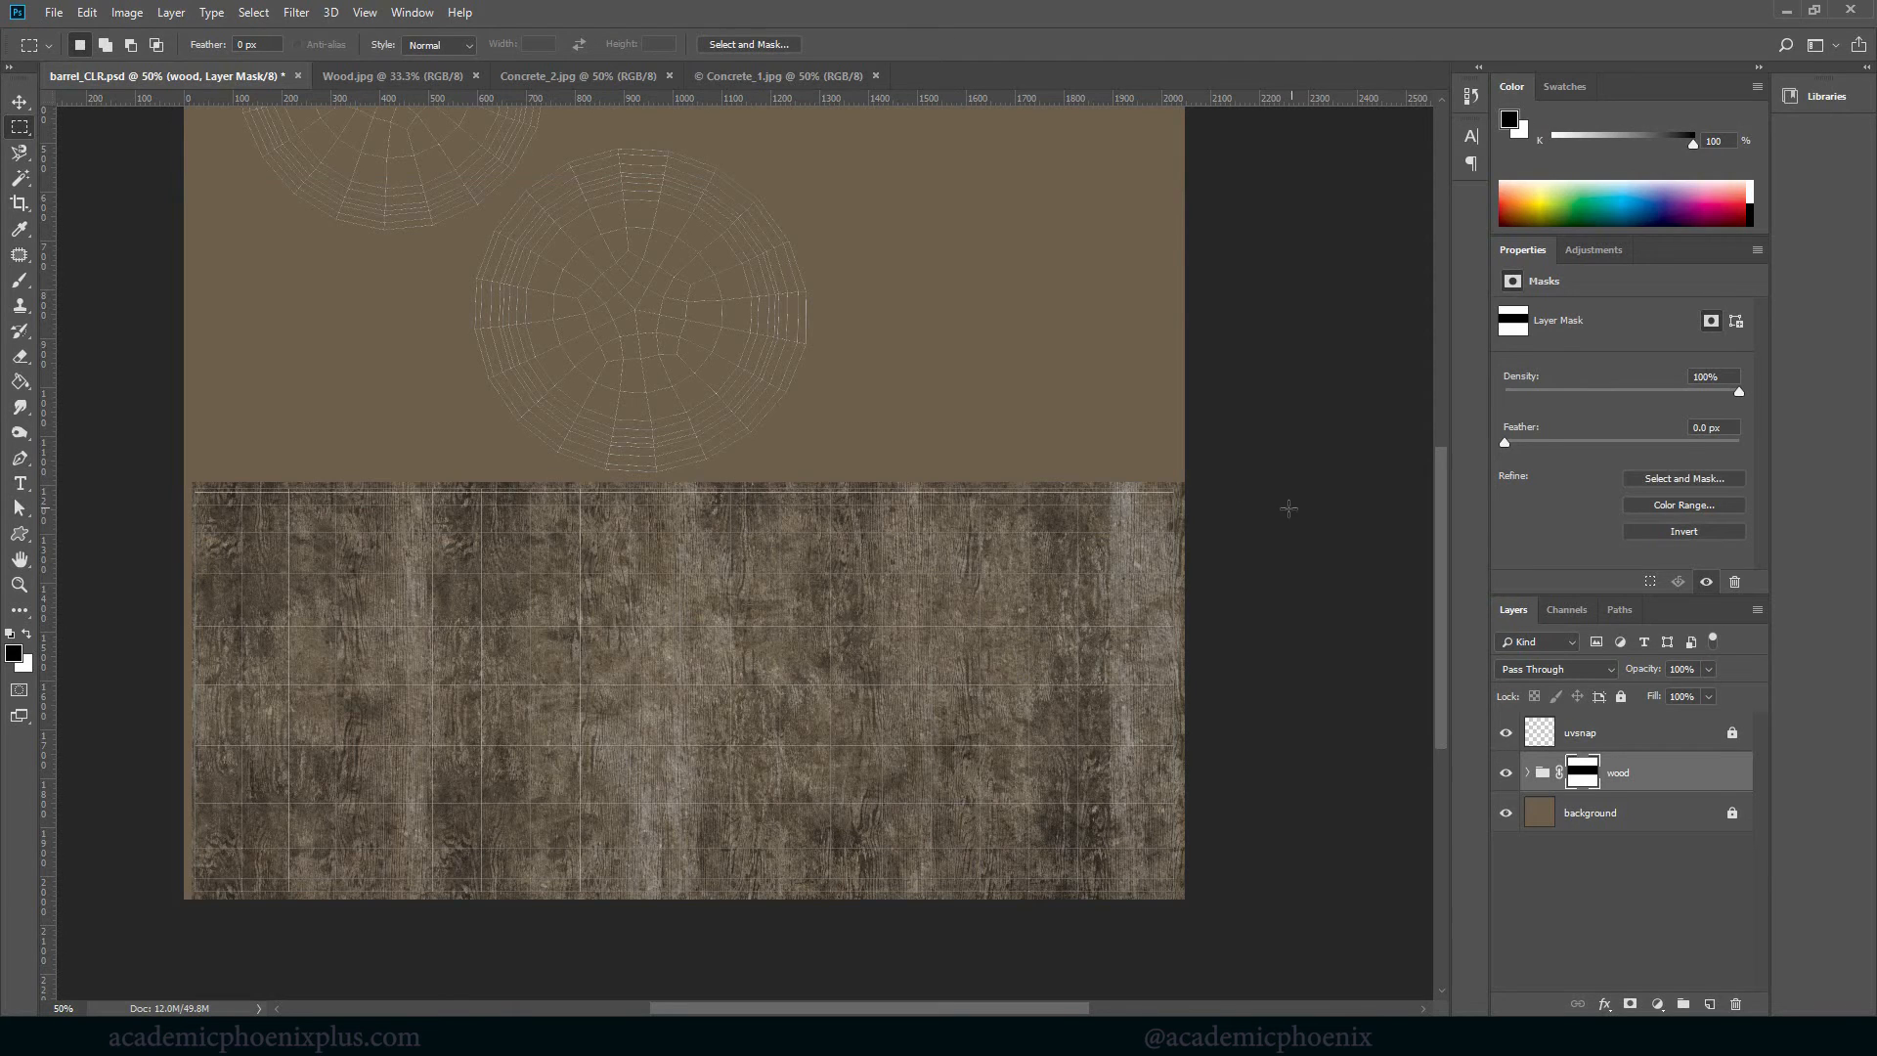
mouse_move(1492, 758)
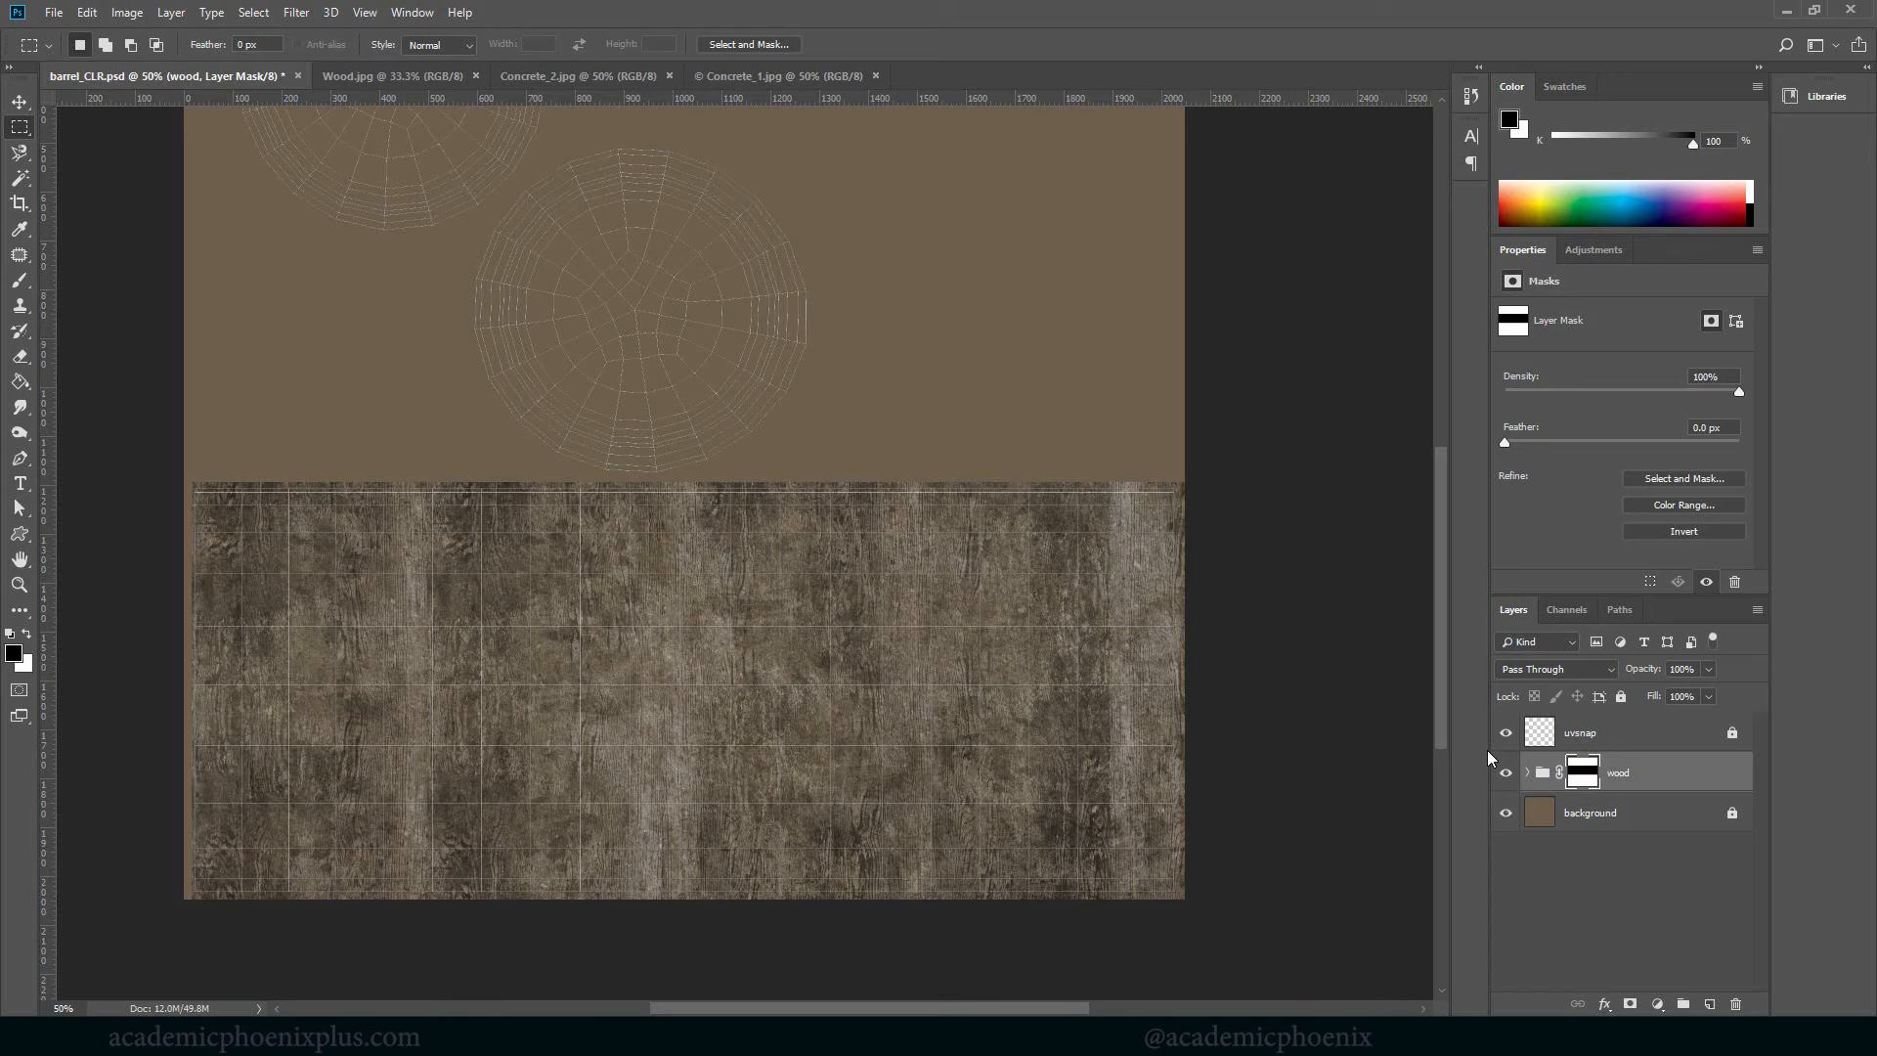
left_click(19, 283)
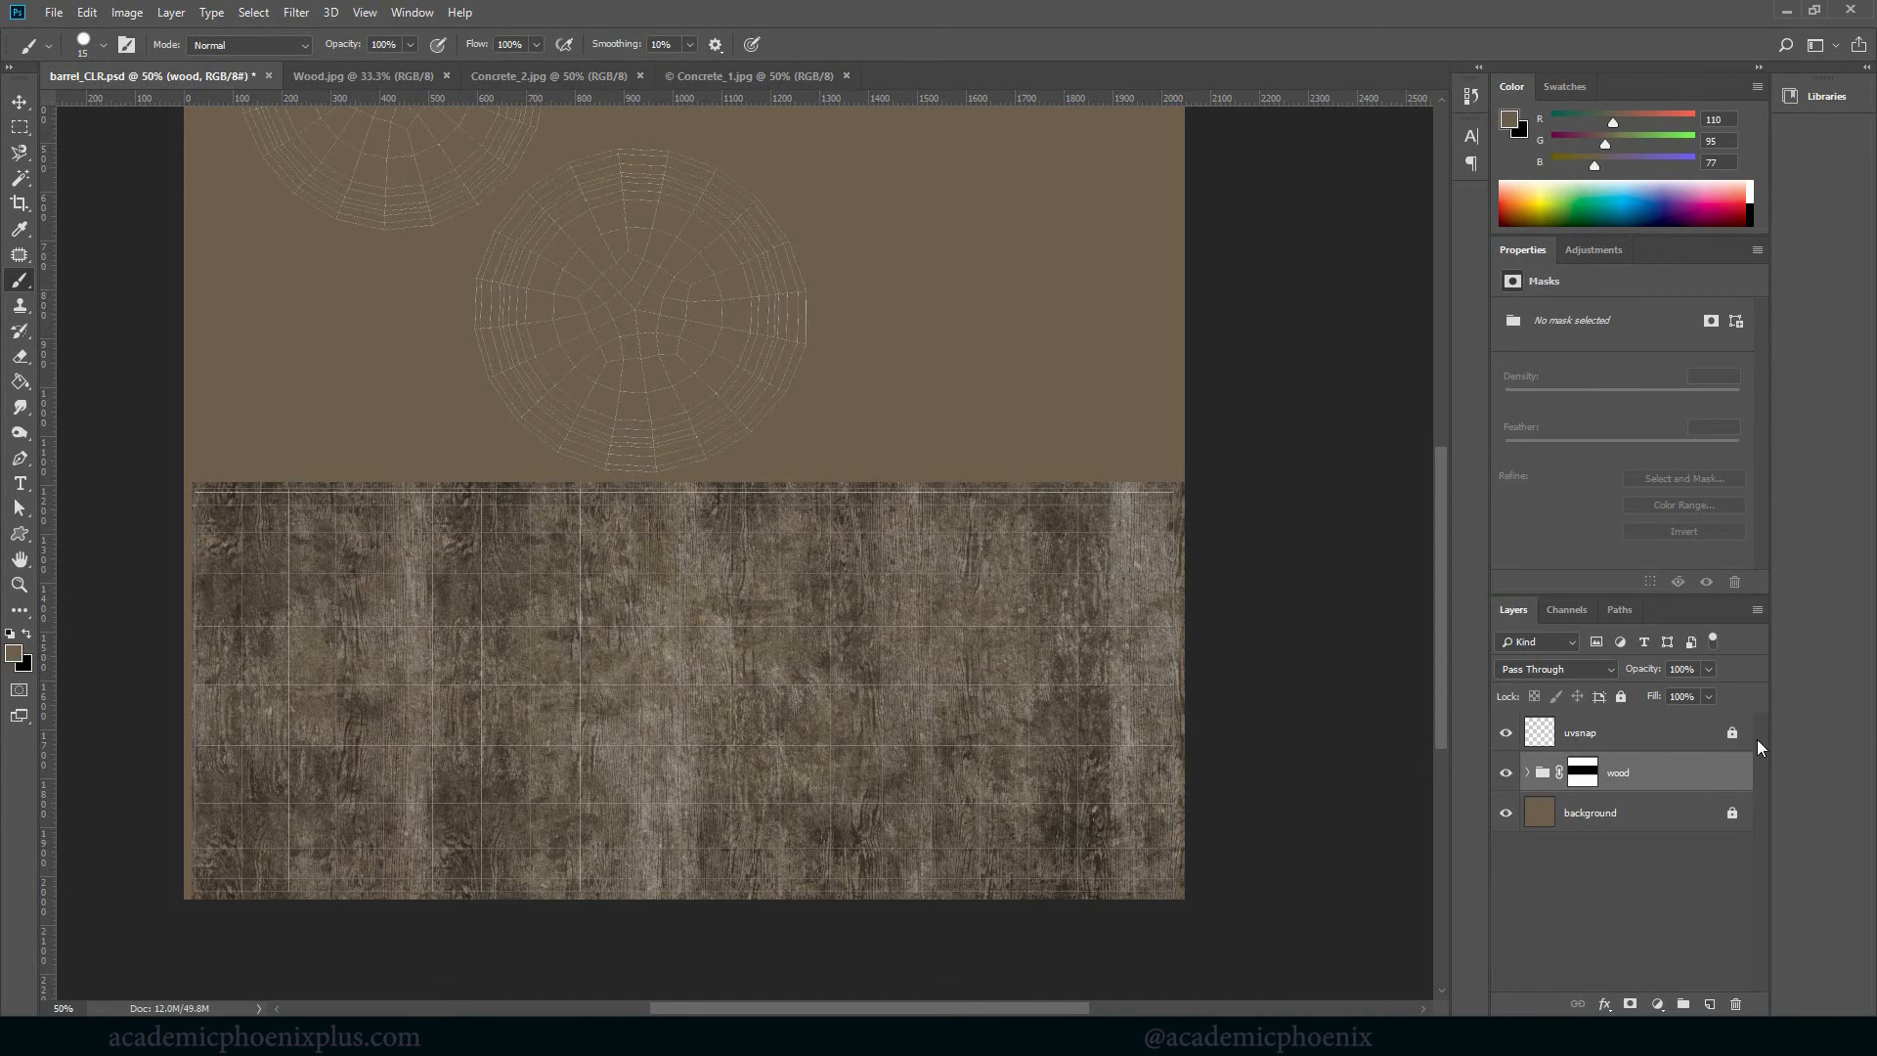
mouse_move(1441, 729)
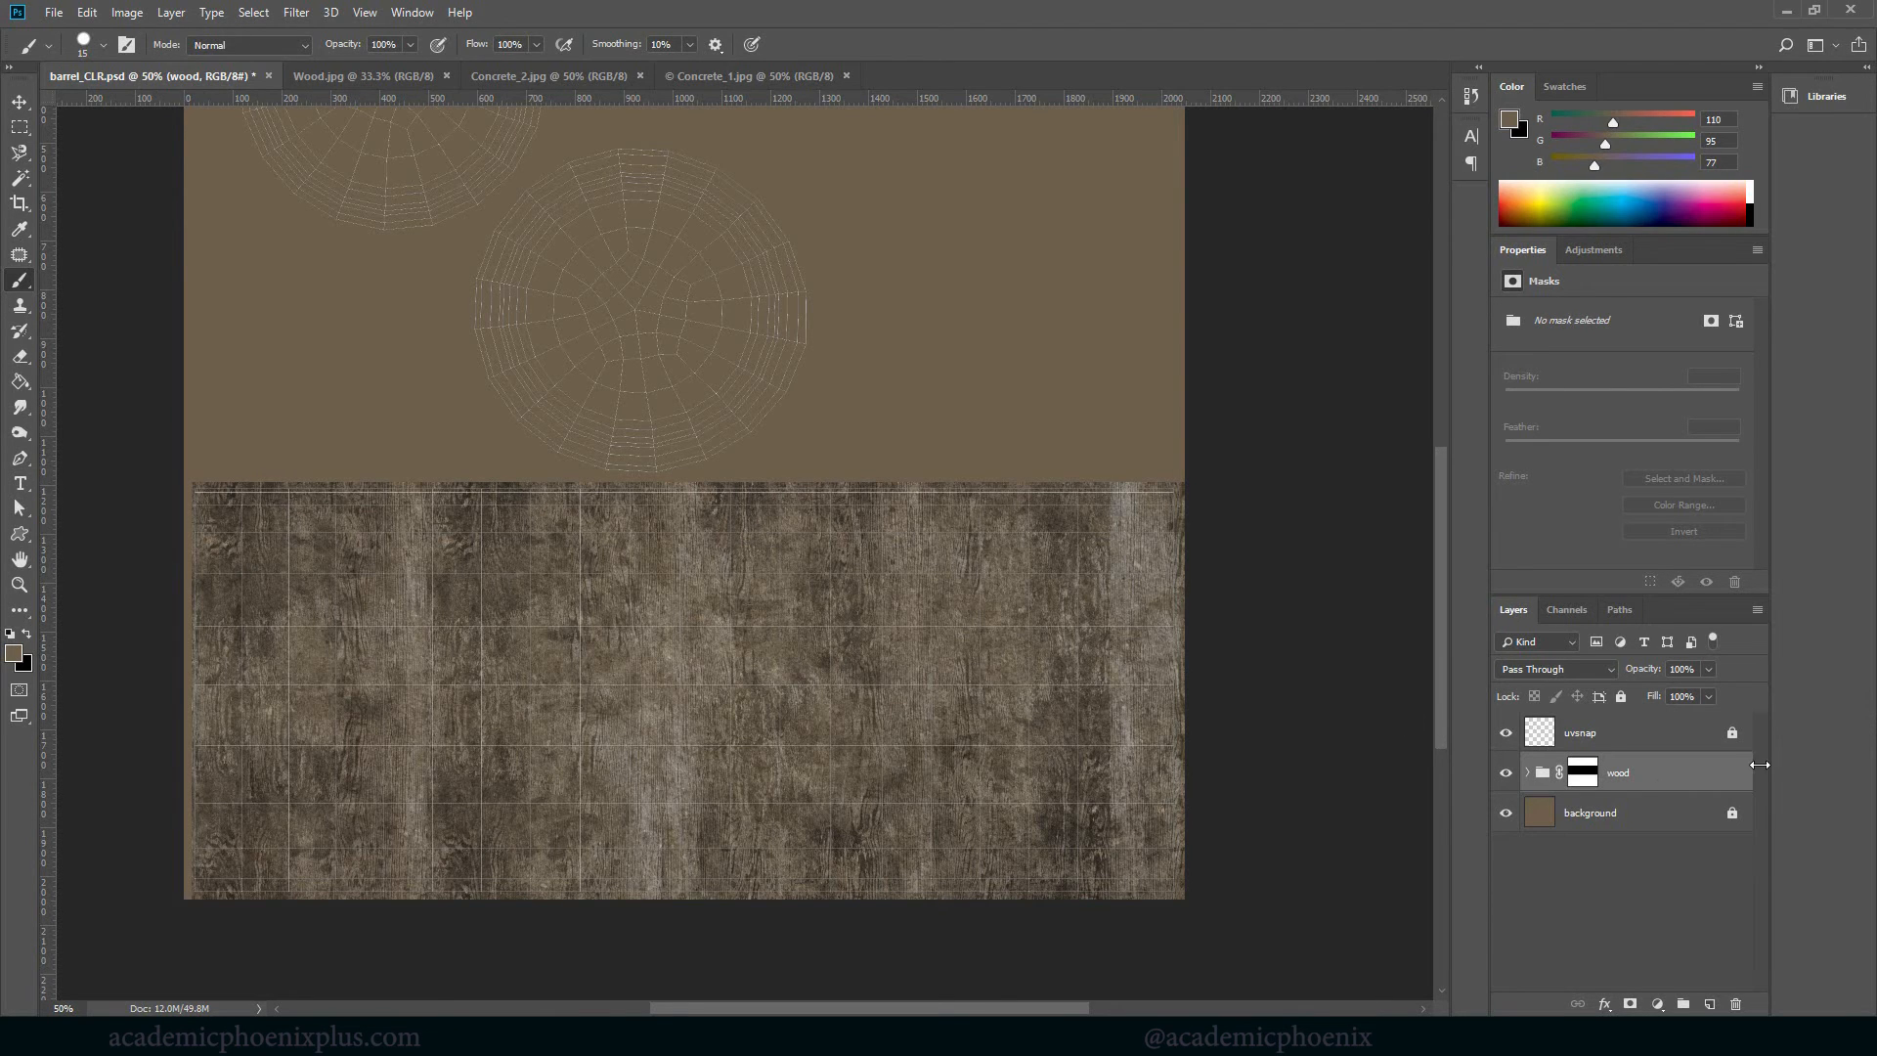
mouse_move(1668, 776)
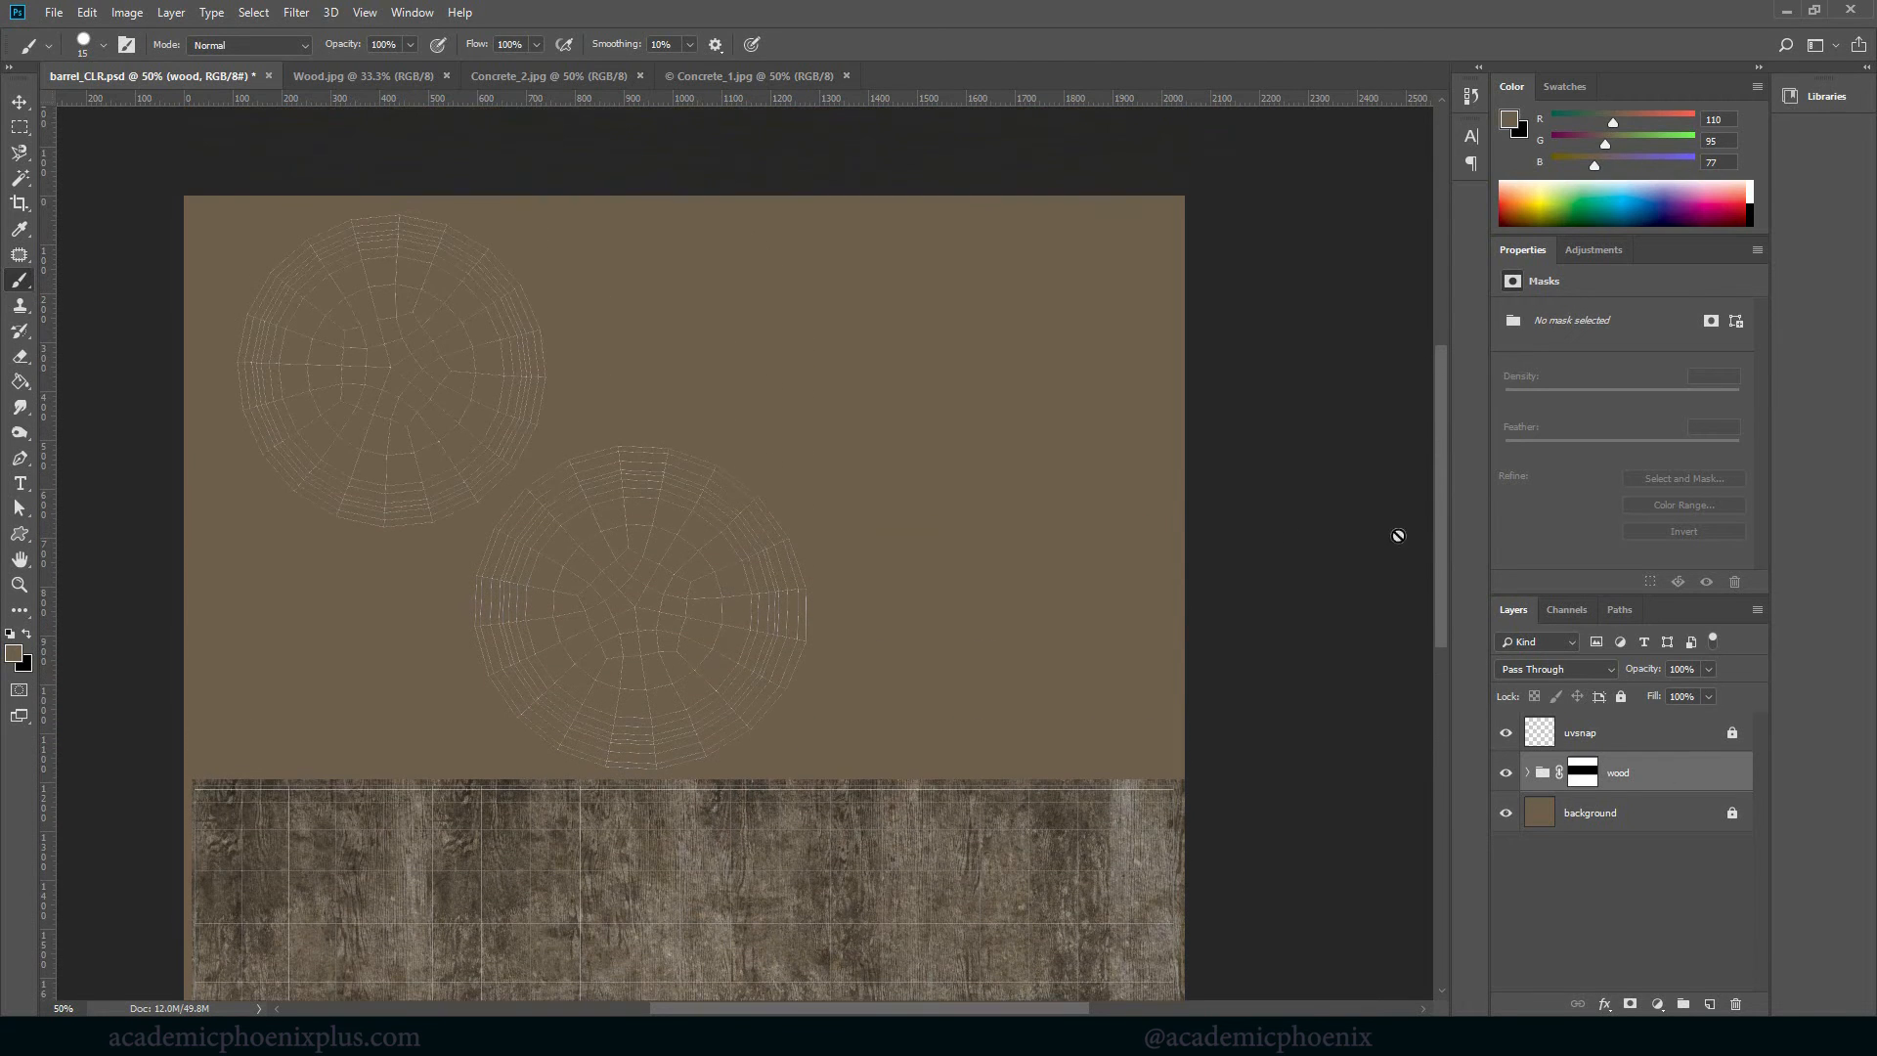
mouse_move(1677, 780)
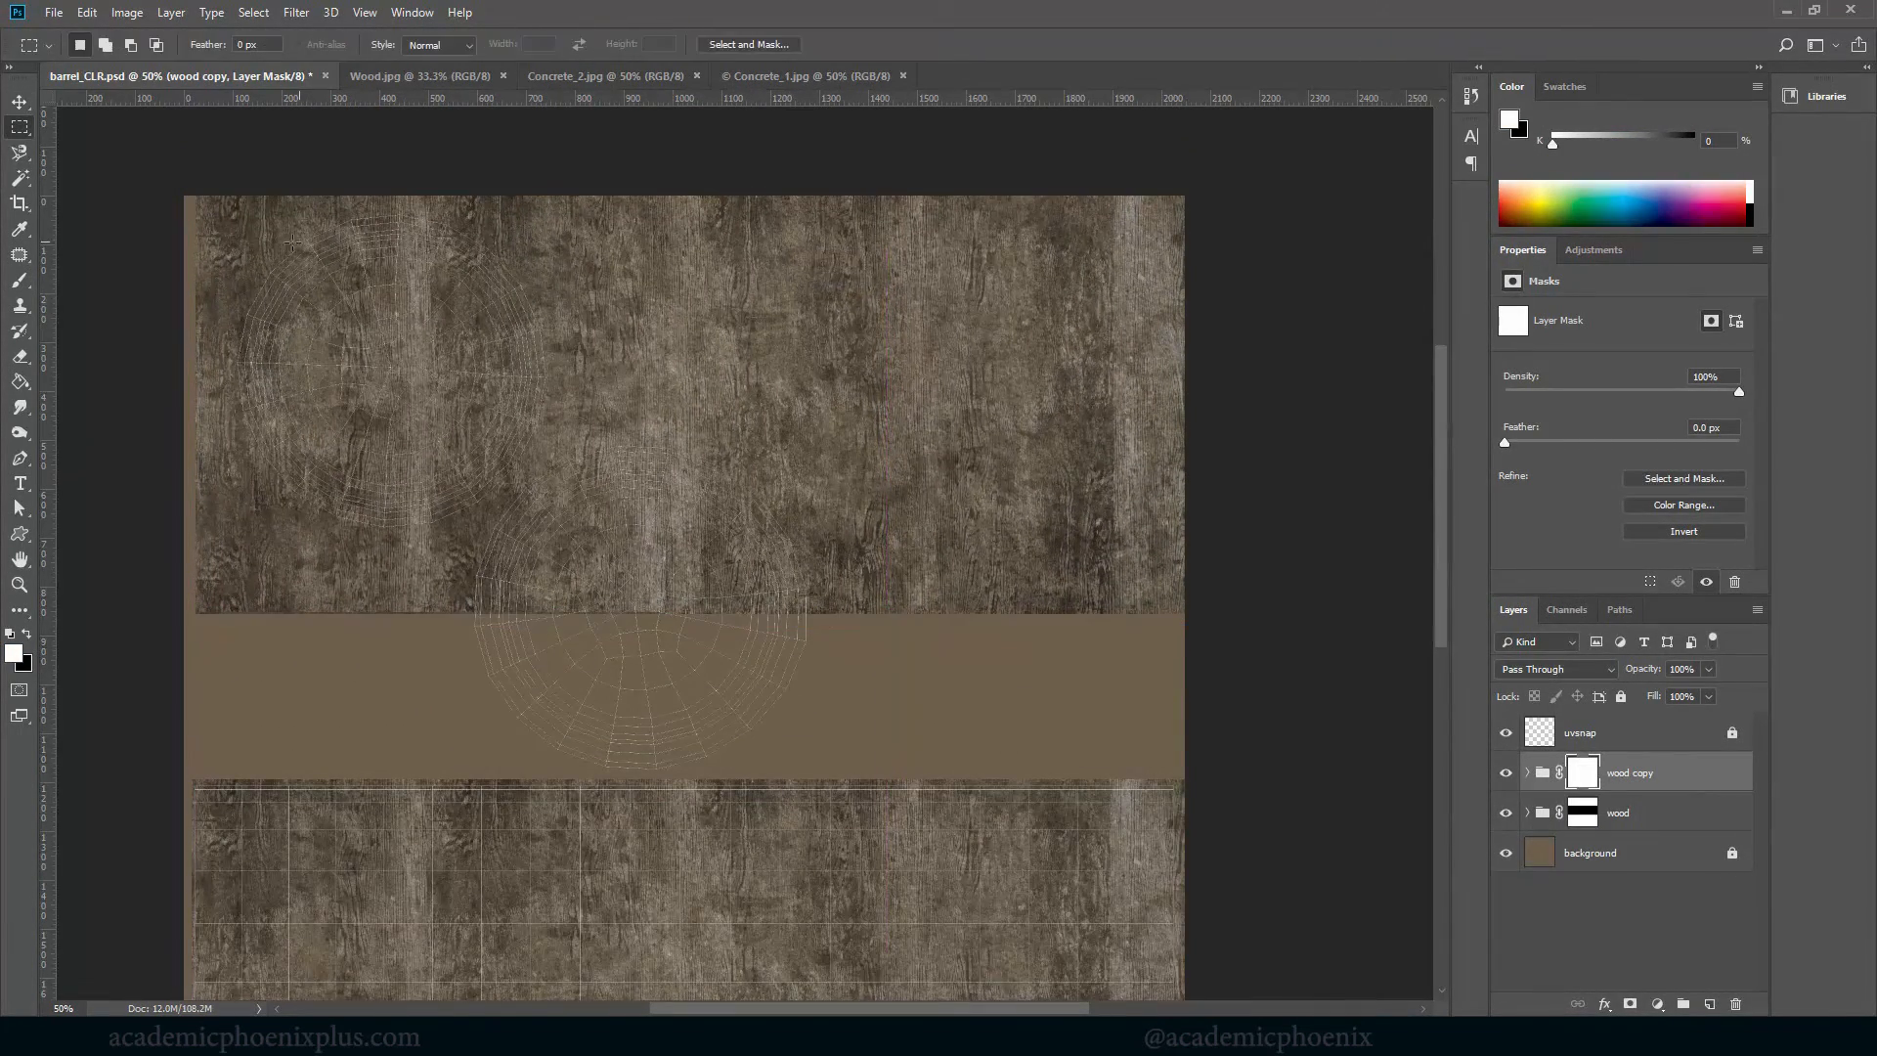
Draw an elliptical selection matching the upper-left lid circle on the duplicated wood group's mask
left_click_drag(219, 212, 563, 551)
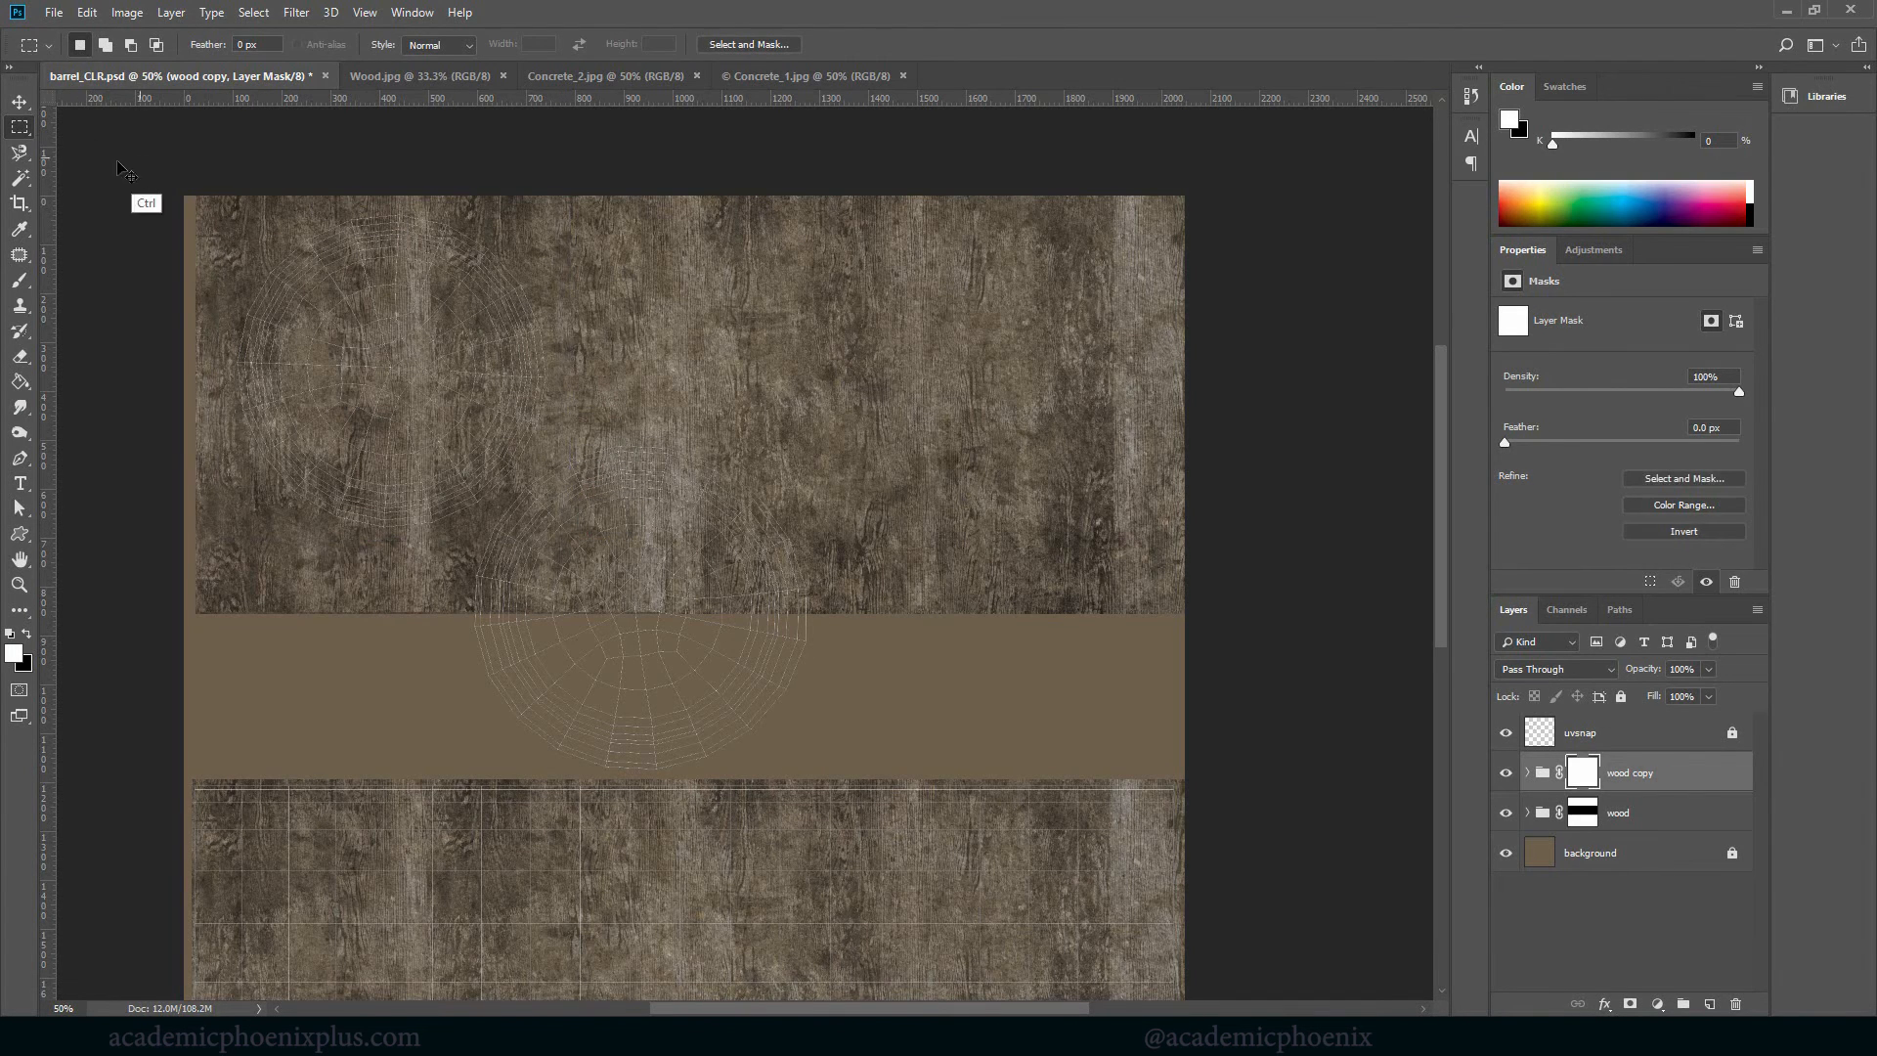
left_click(20, 102)
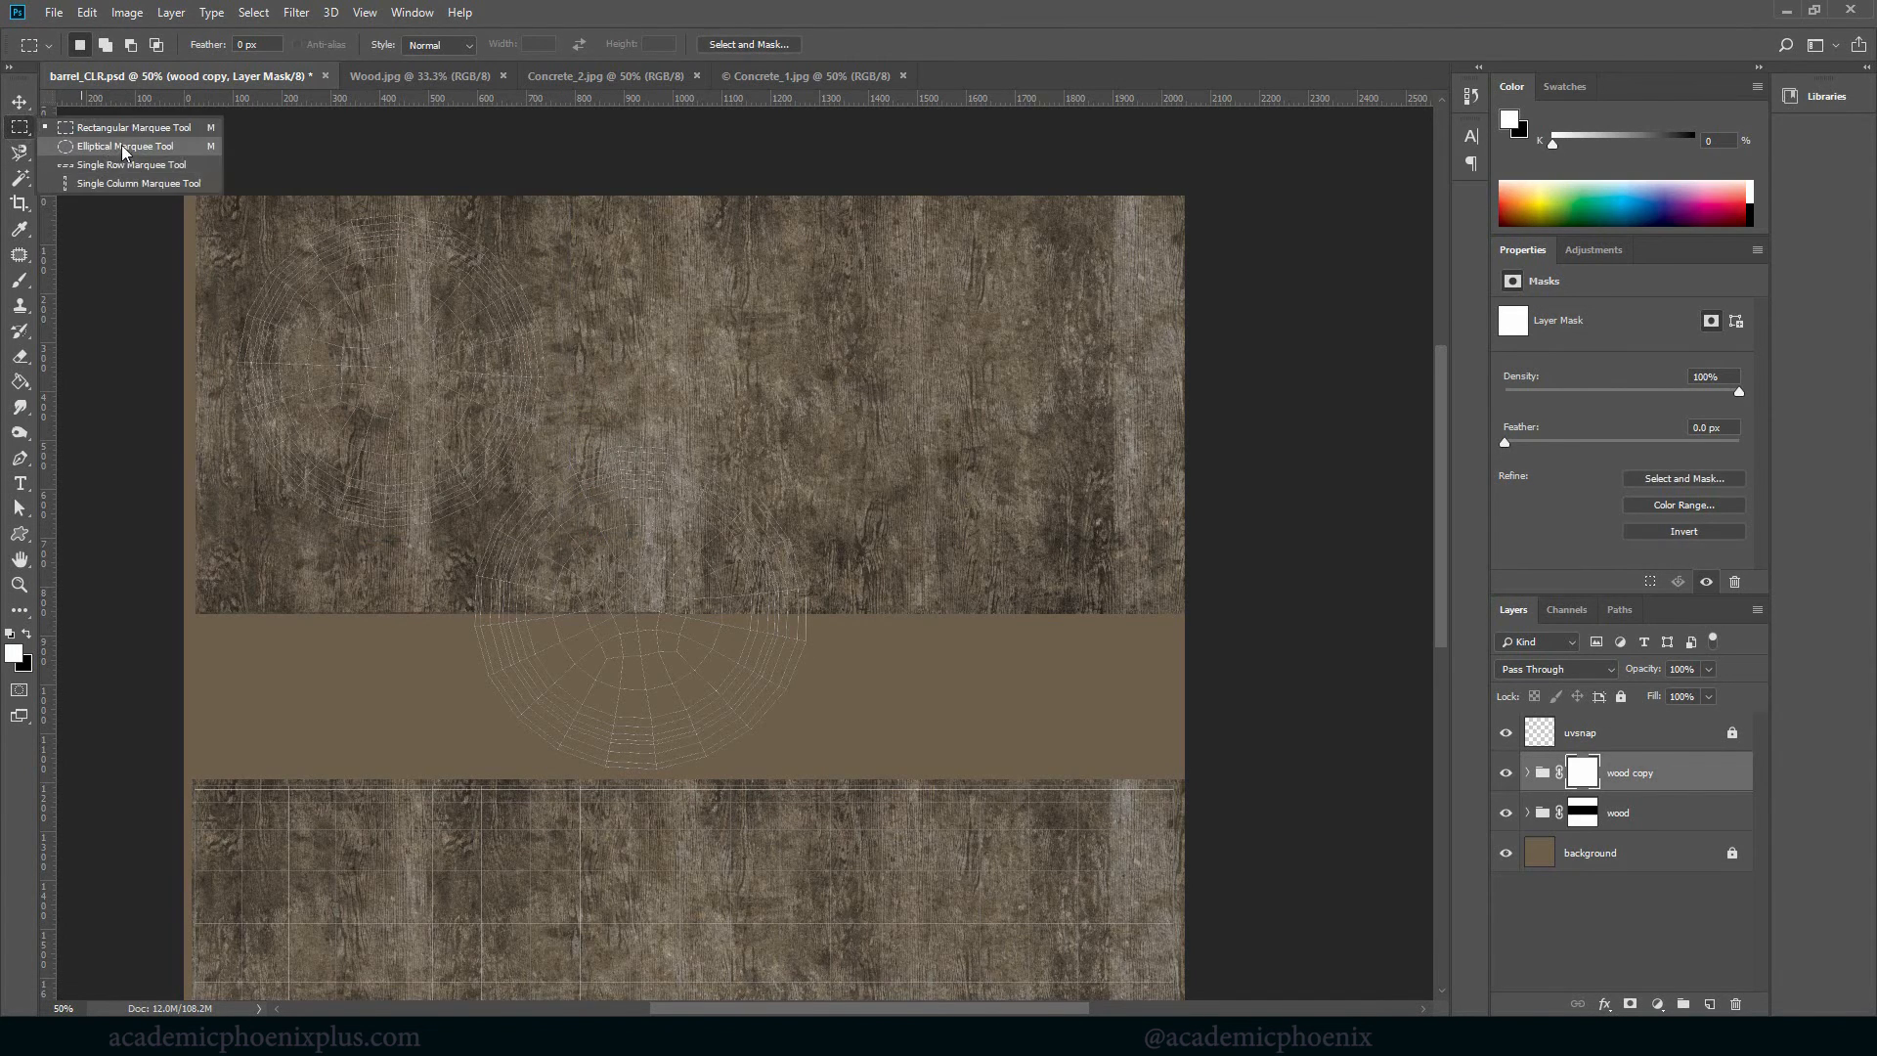
left_click(118, 147)
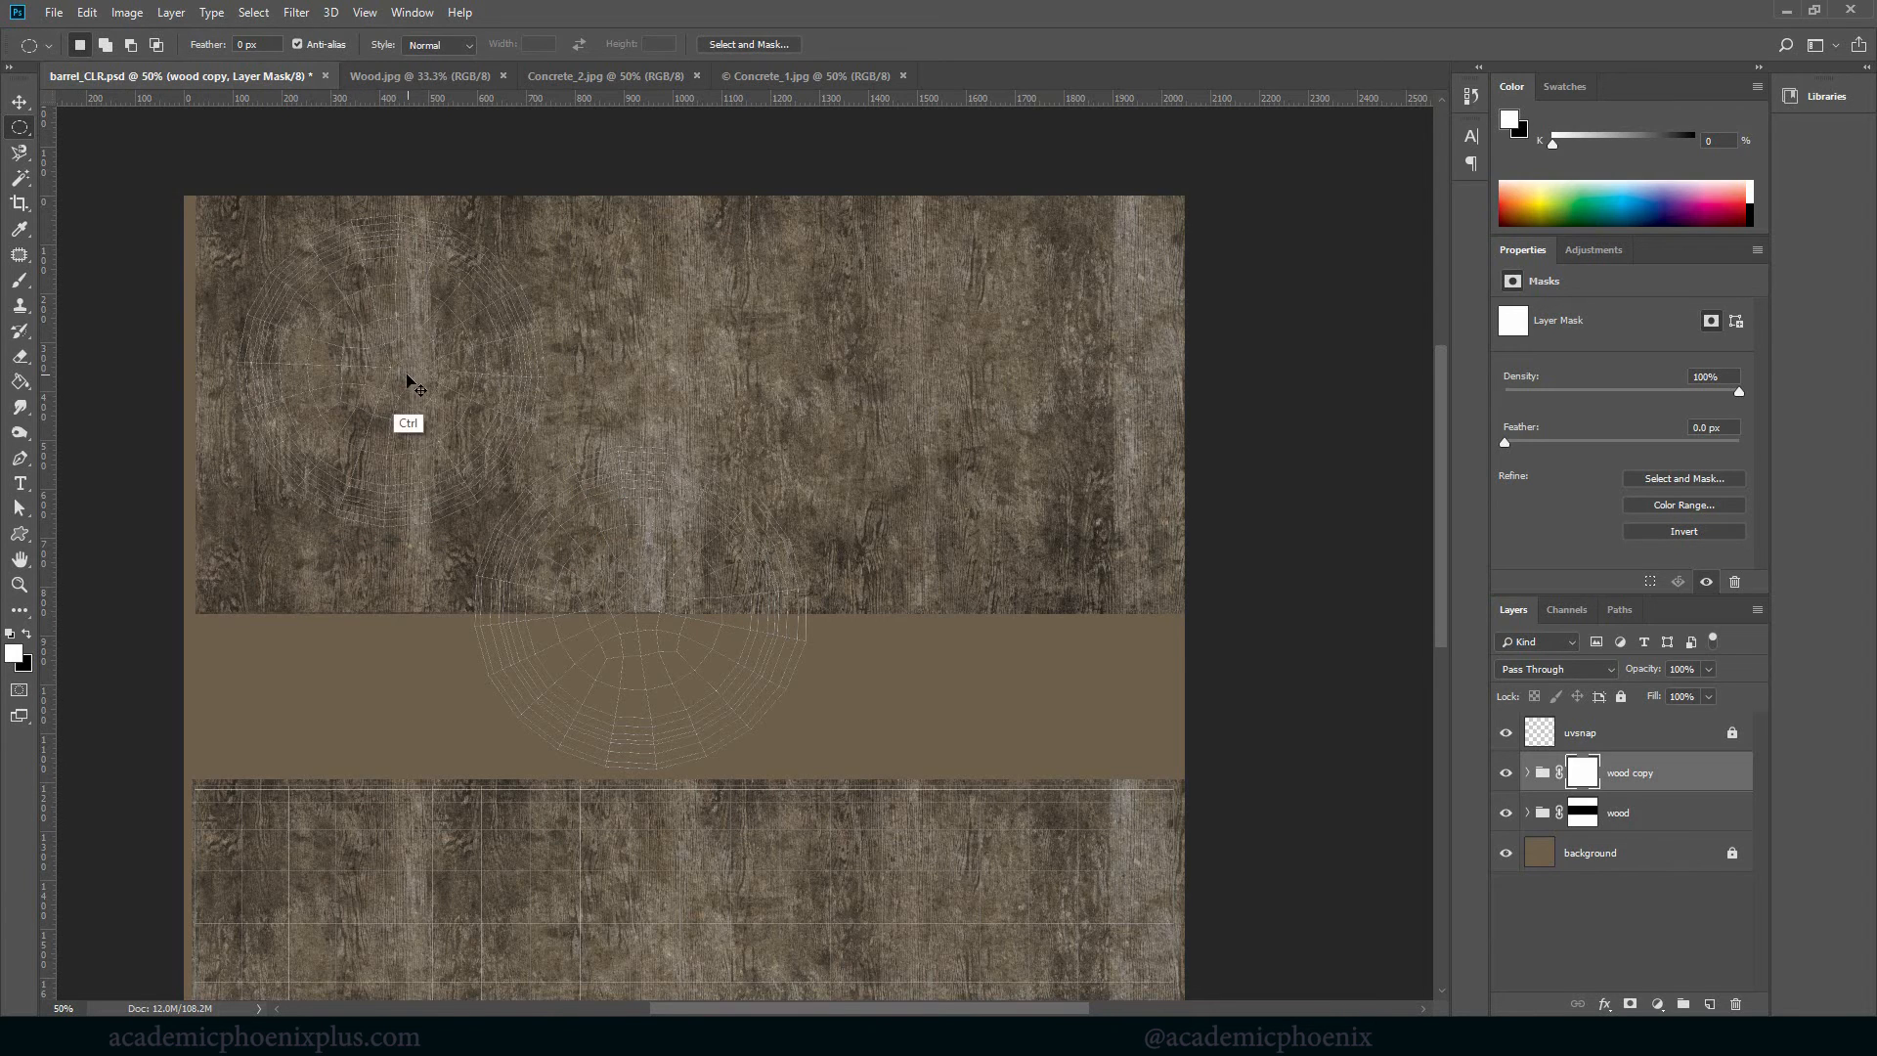
left_click_drag(412, 381, 520, 490)
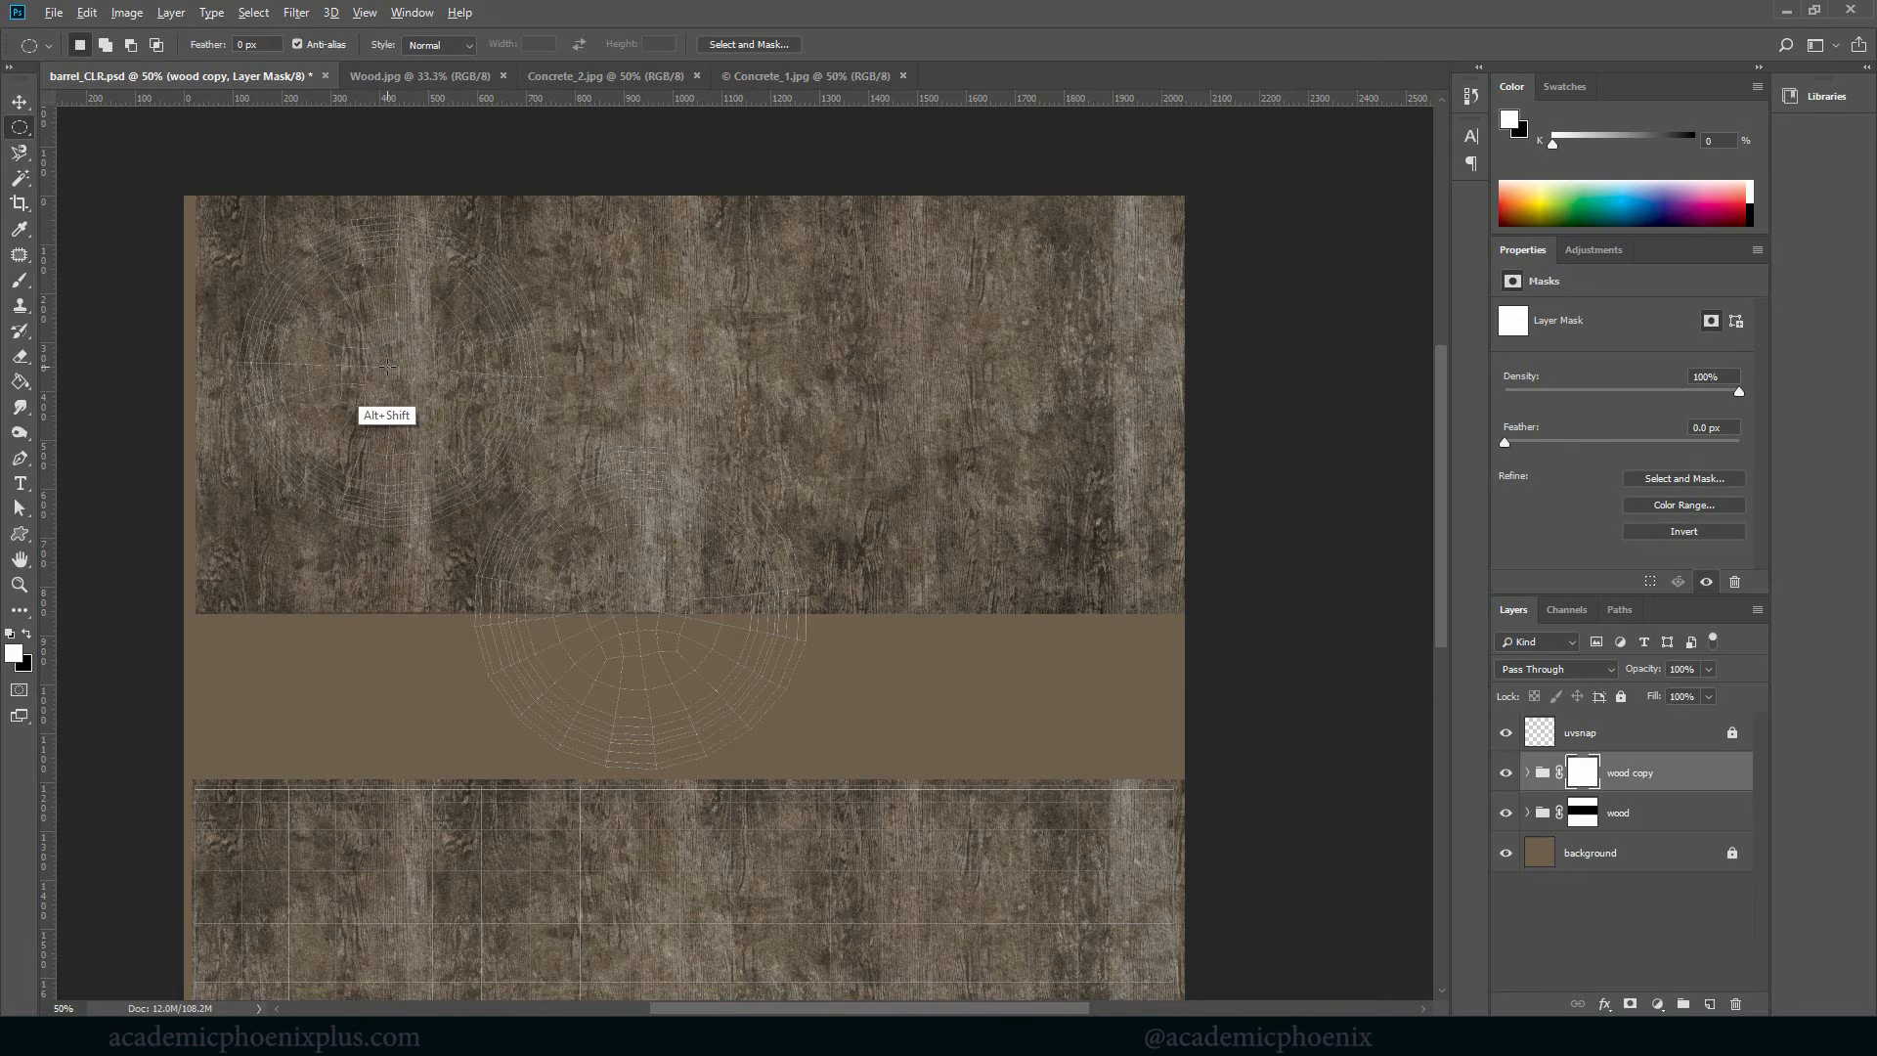
left_click_drag(389, 366, 778, 539)
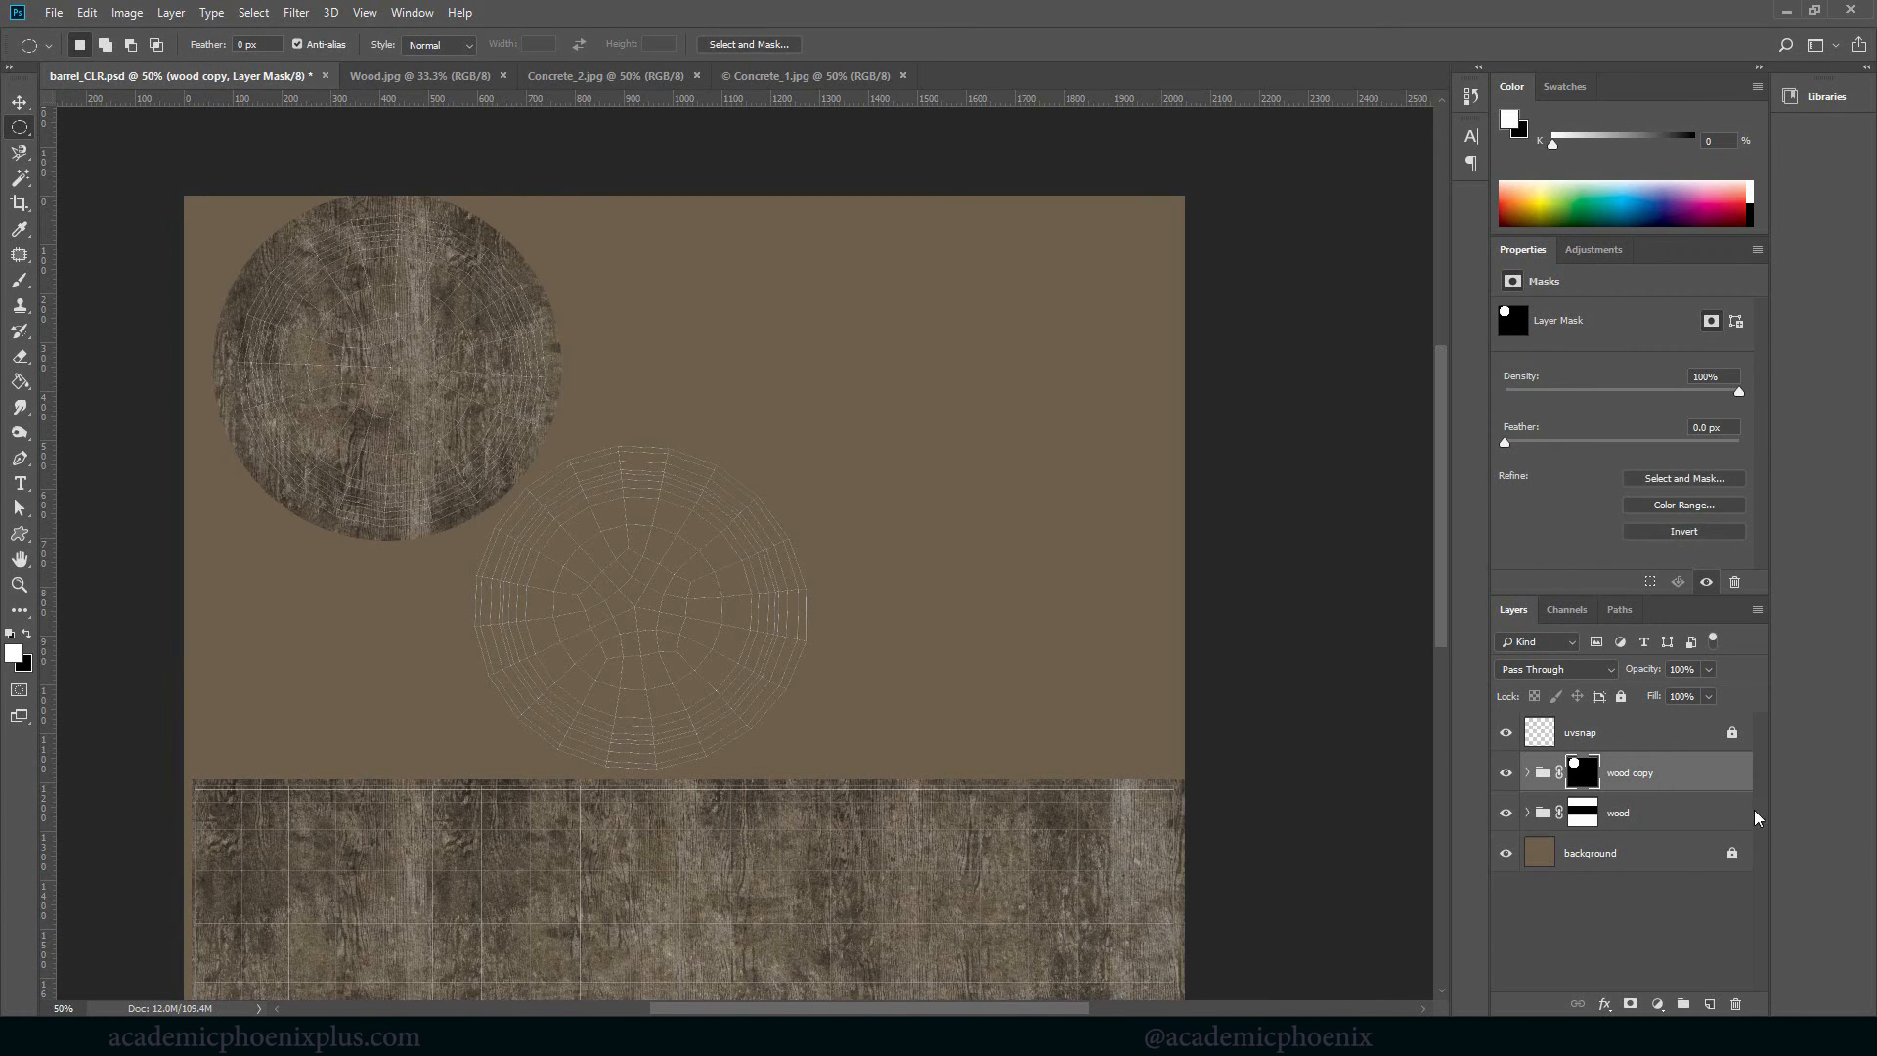
left_click(1582, 772)
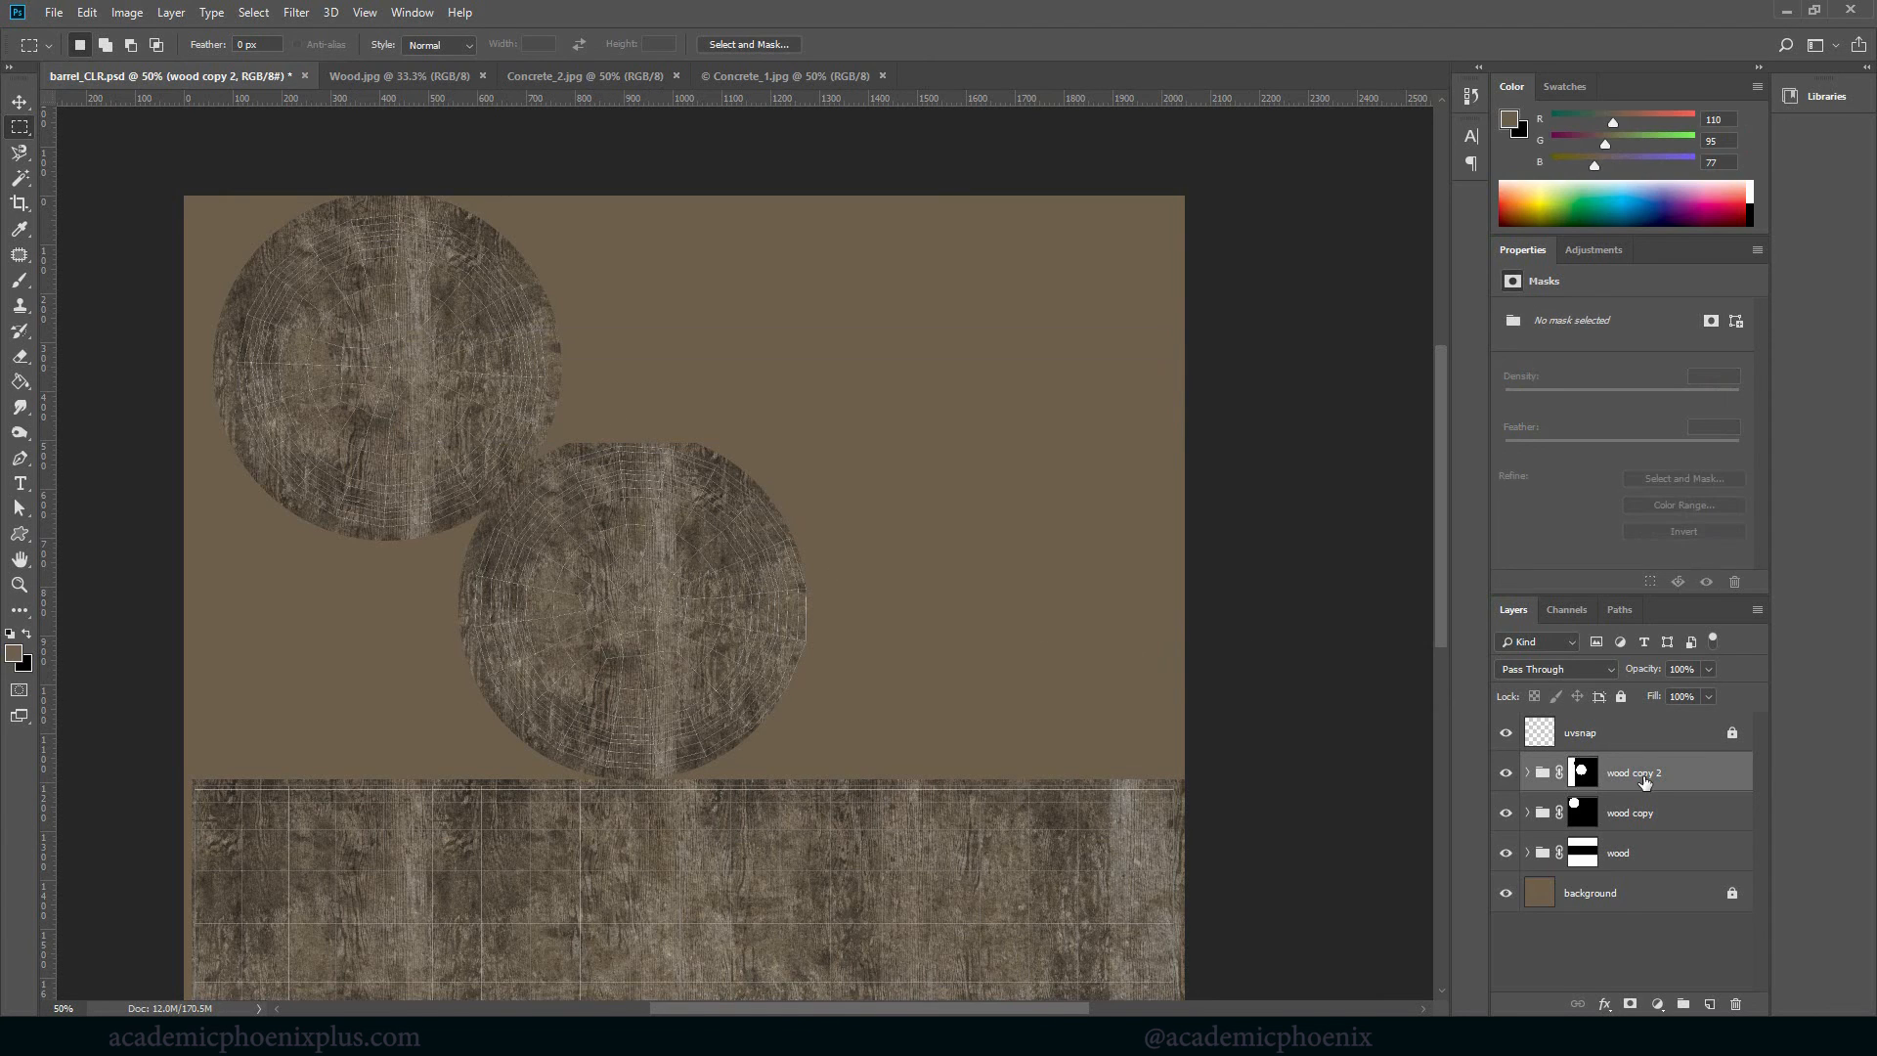
Rename the two lid wood groups to 'bottom' and 'top' and start renaming the body strip group
double_click(1634, 772)
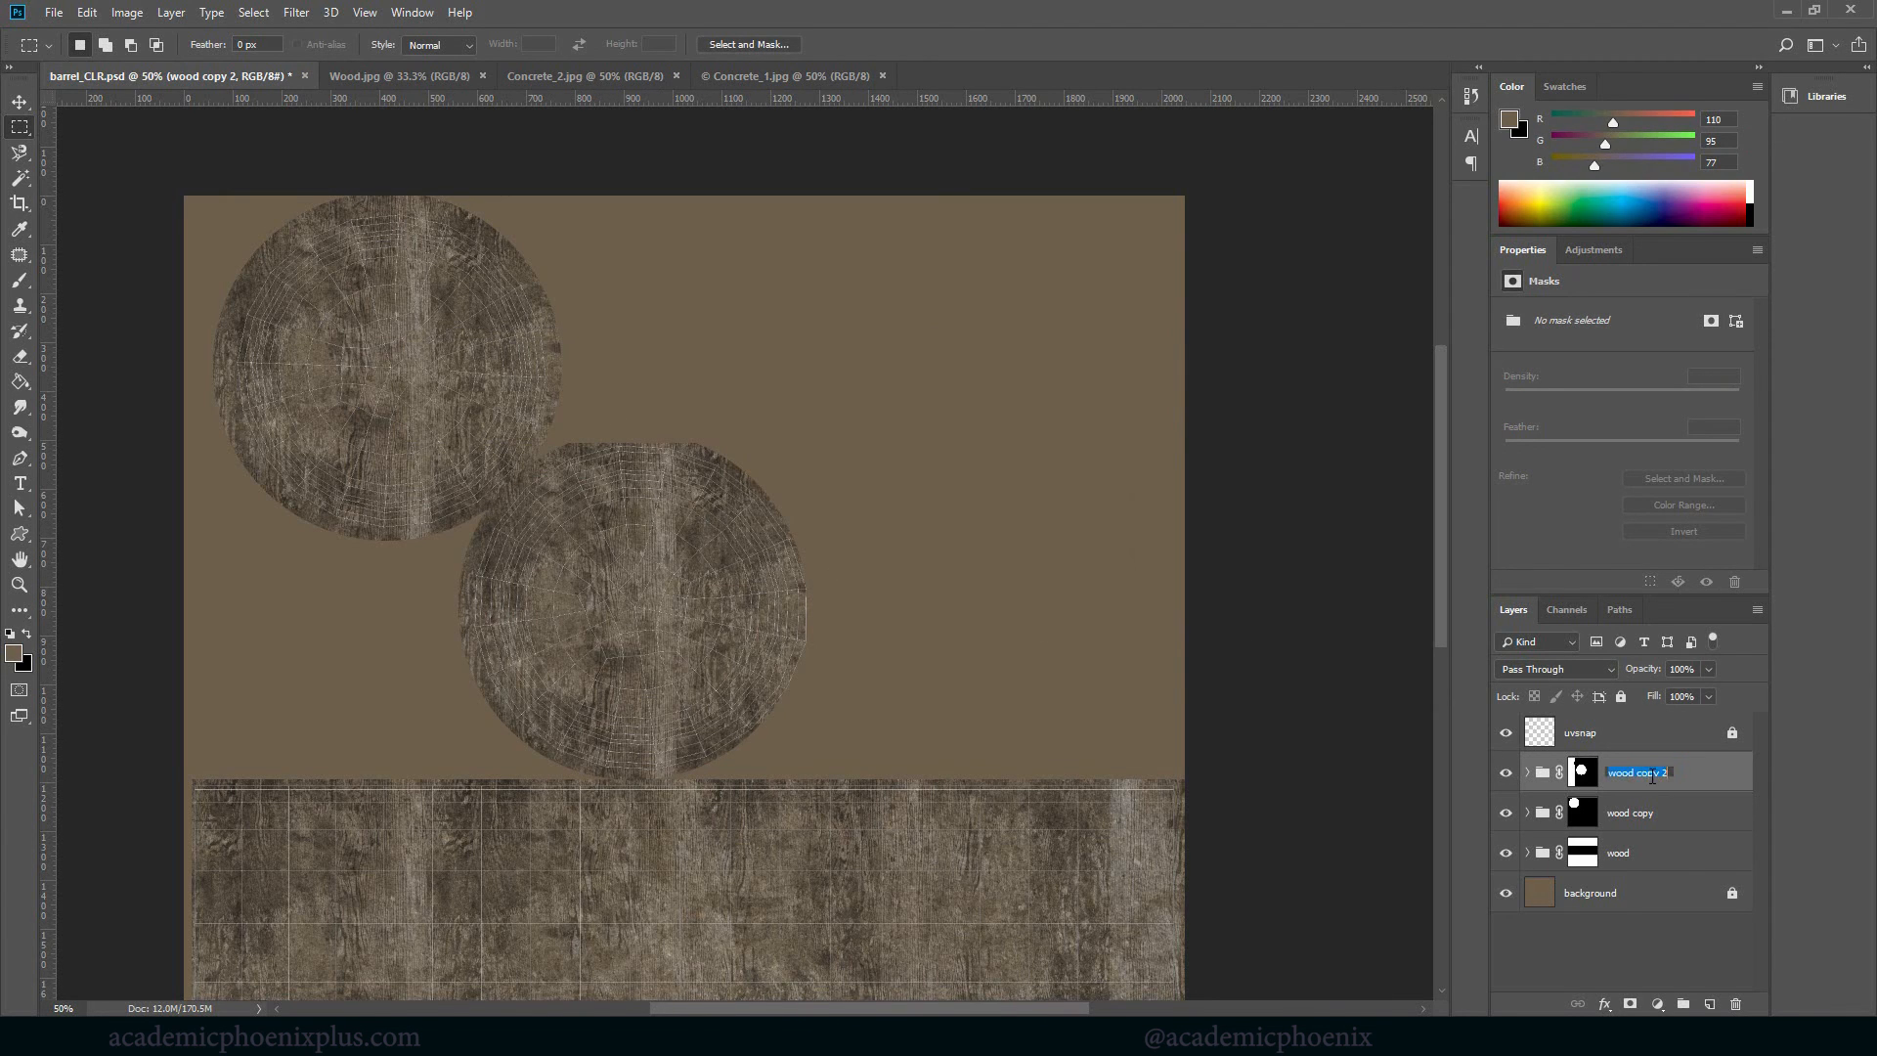
type("bottom")
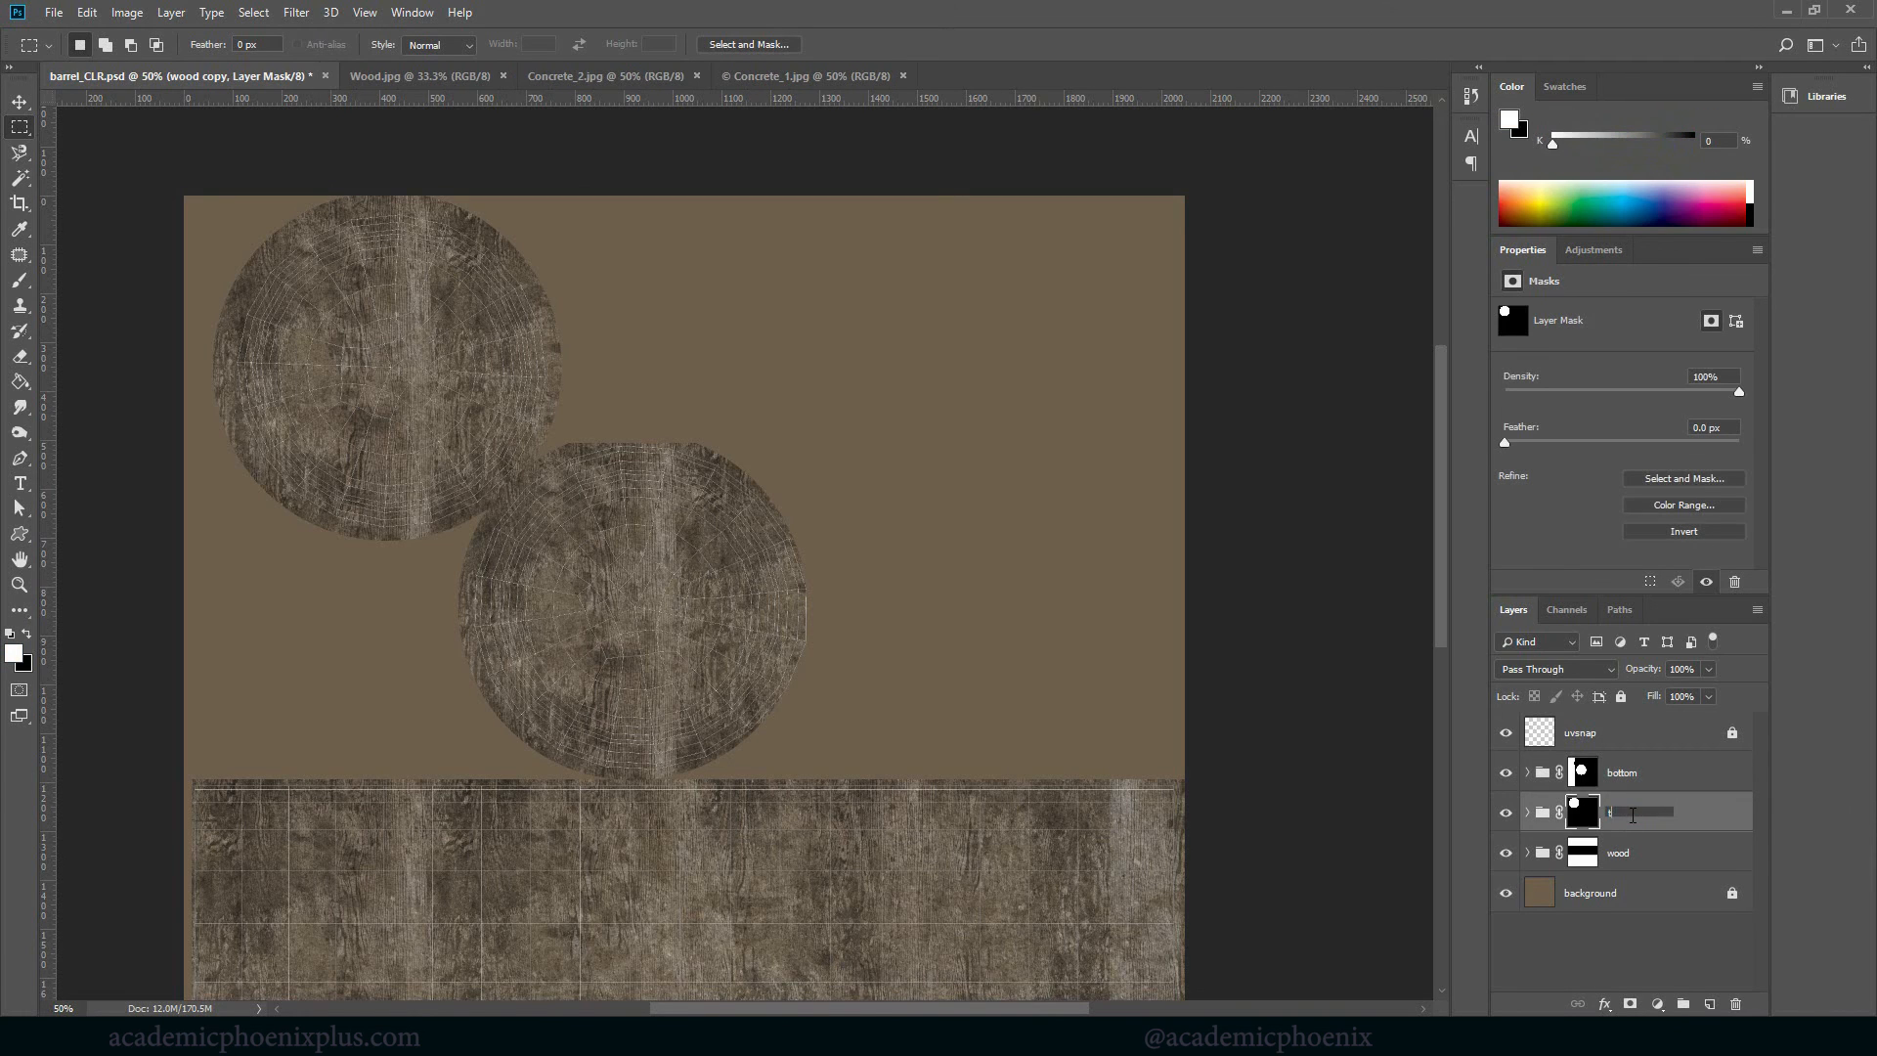
type("top")
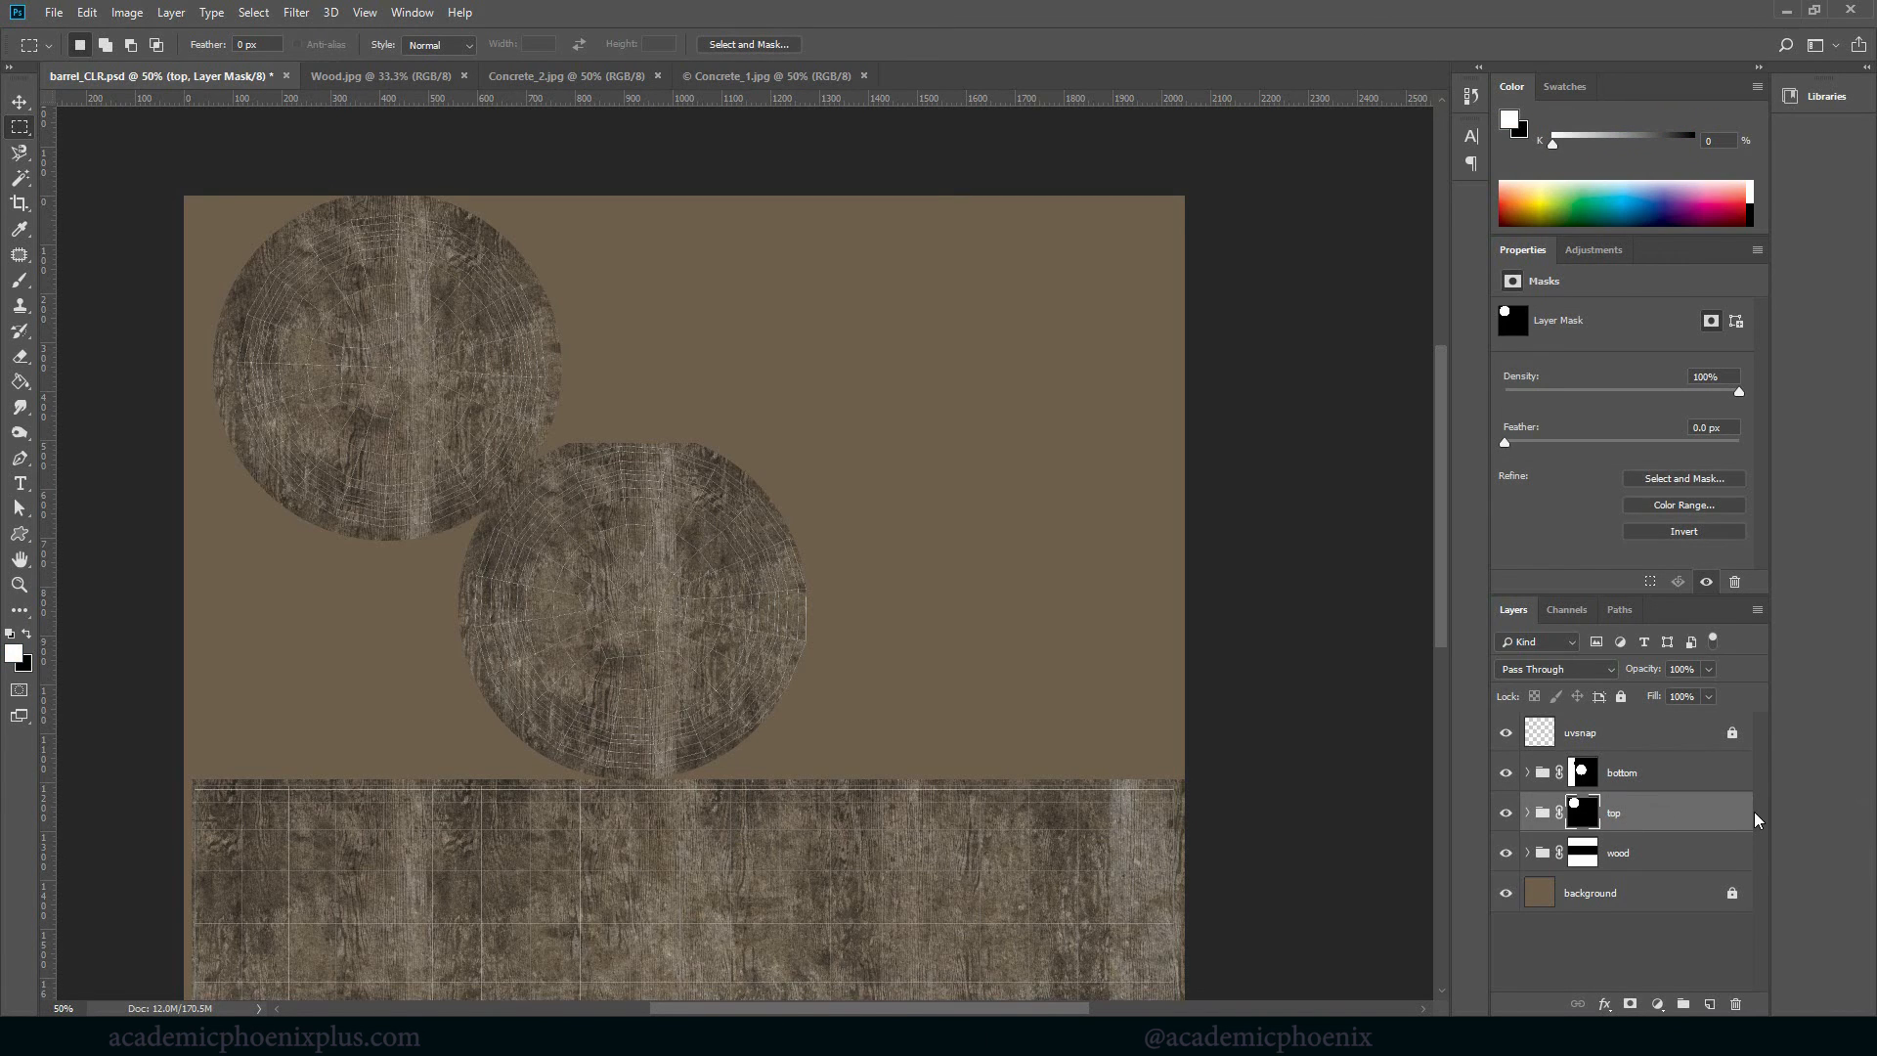
left_click(1618, 850)
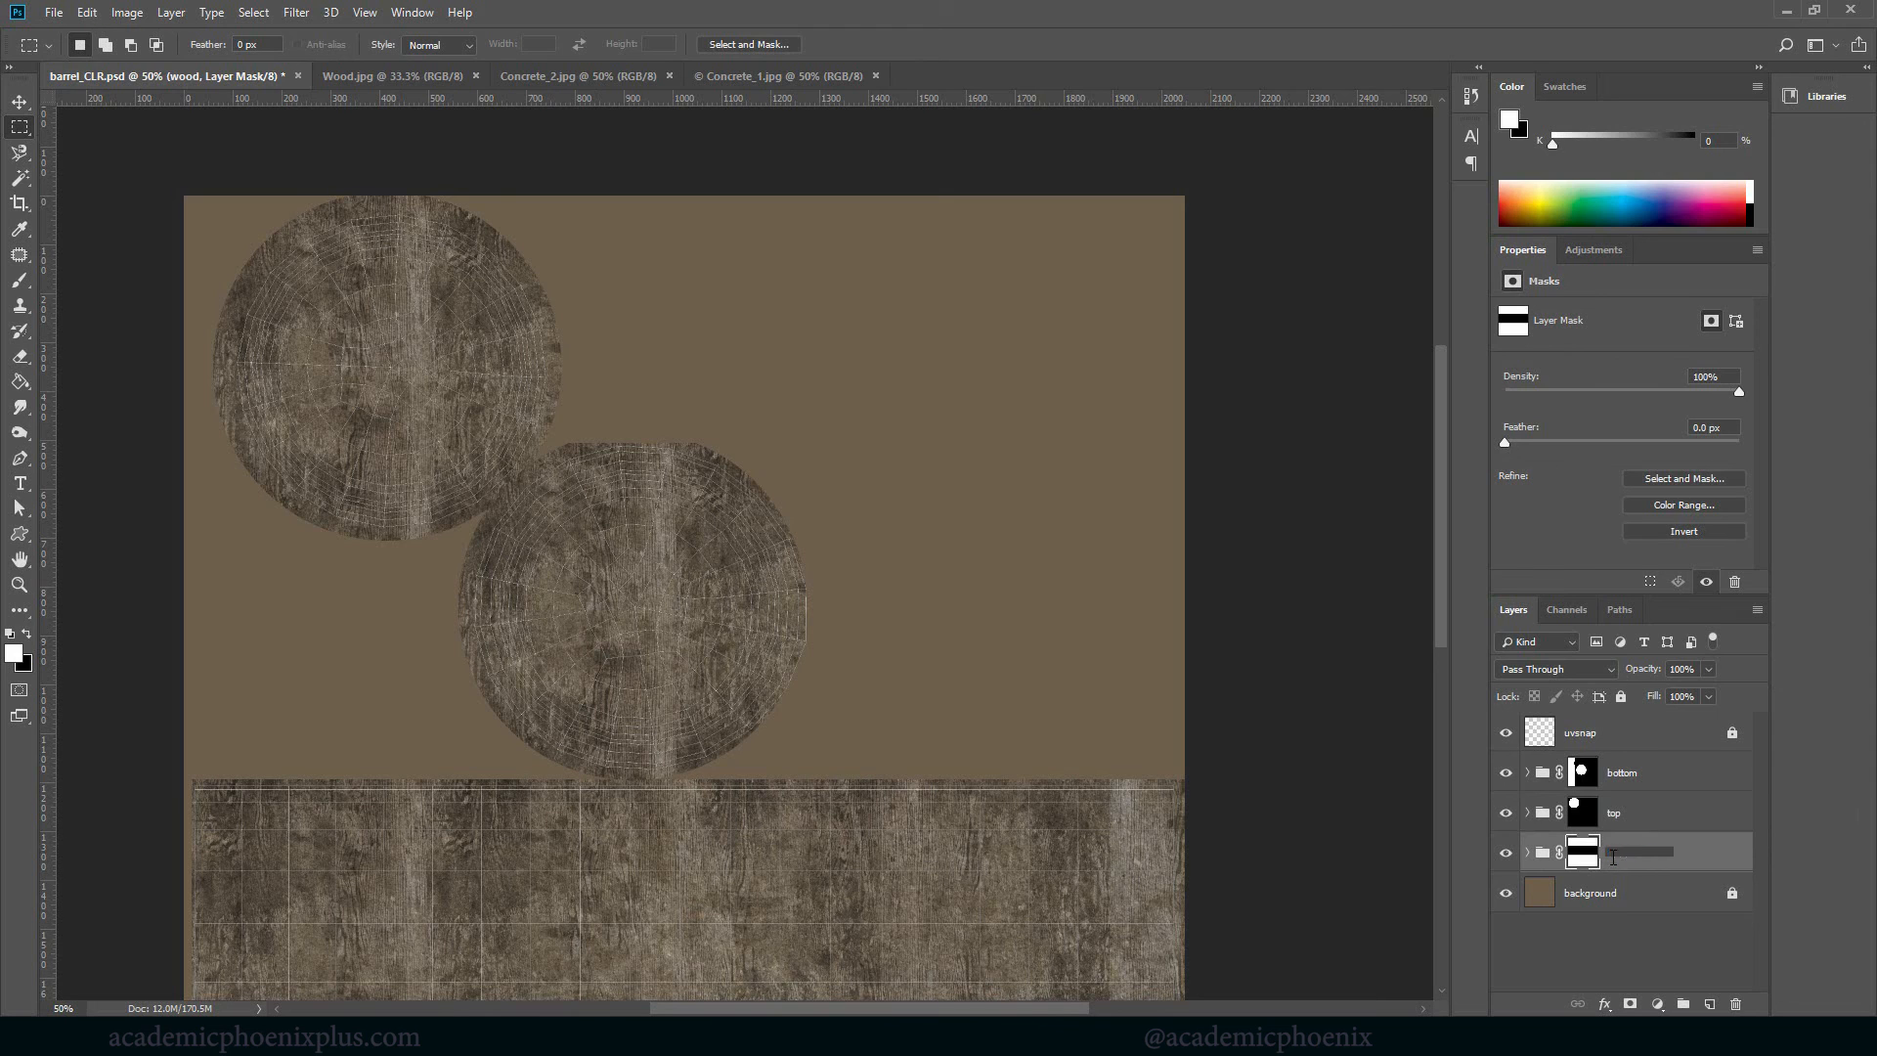
double_click(1631, 850)
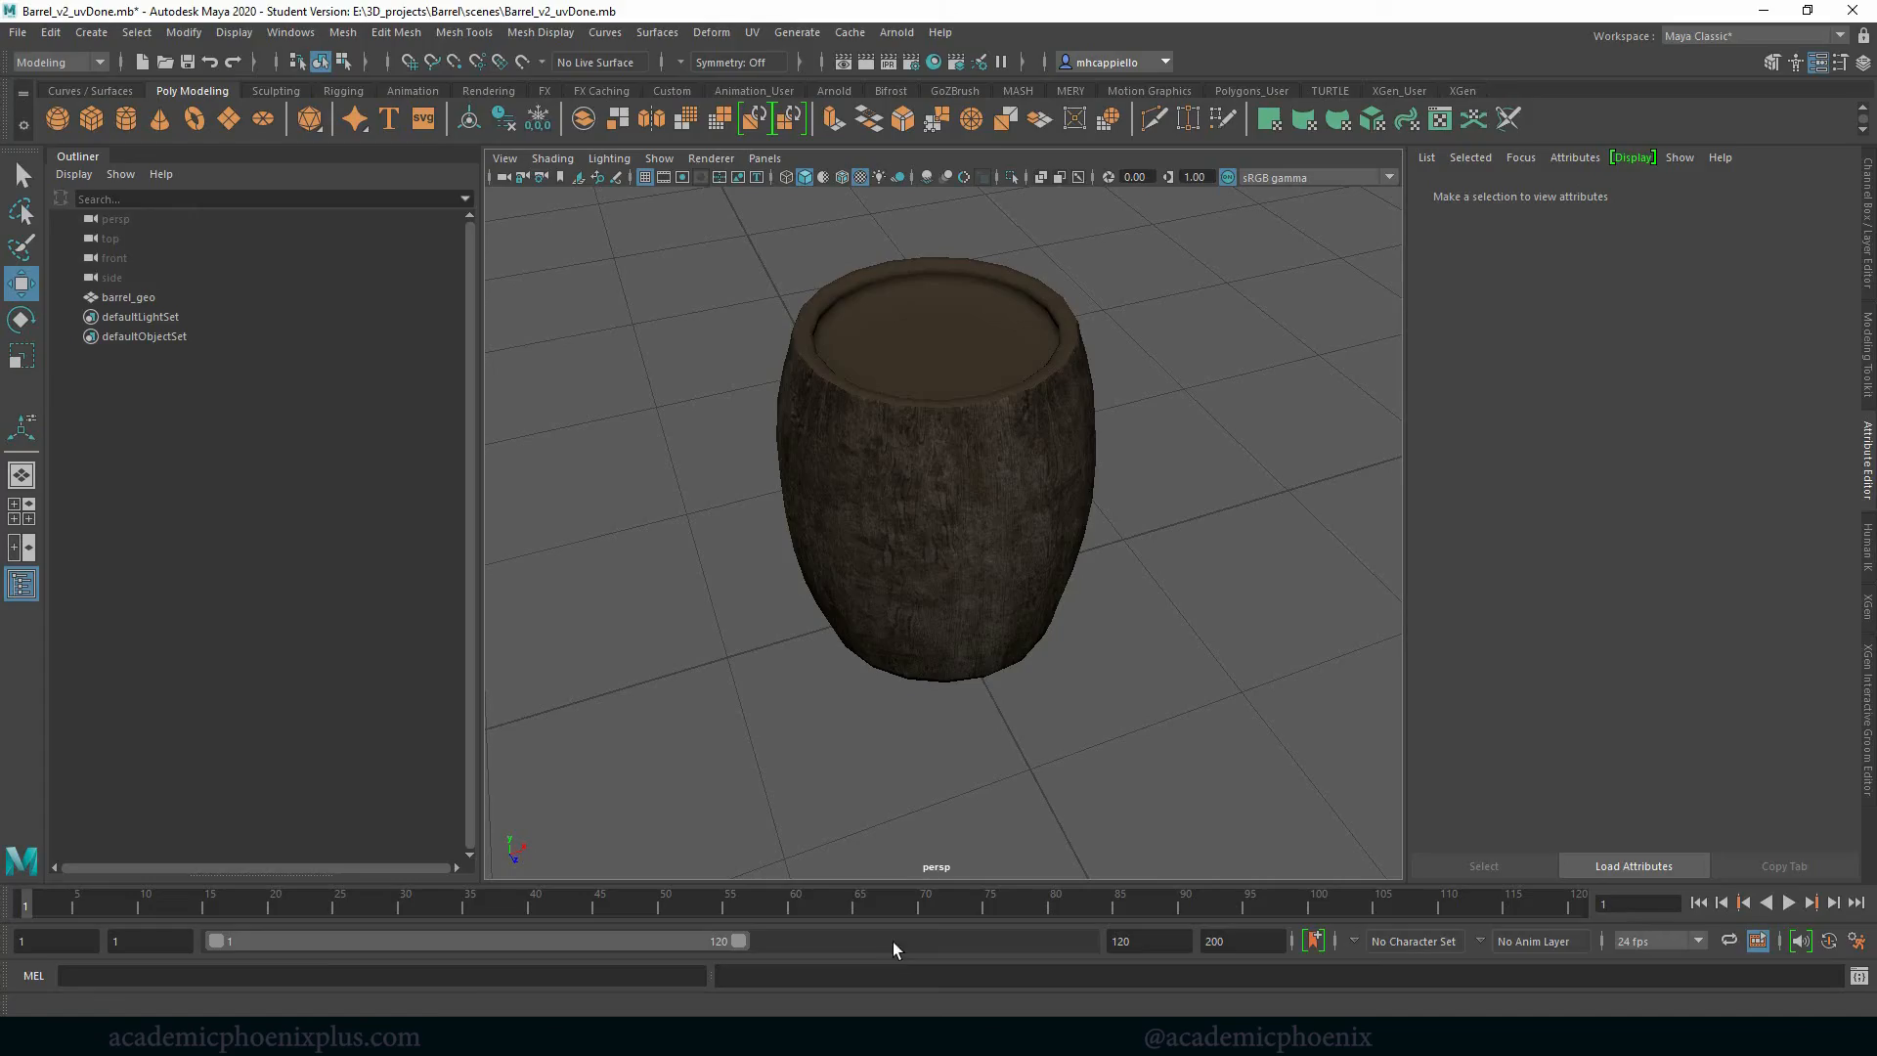
left_click(129, 297)
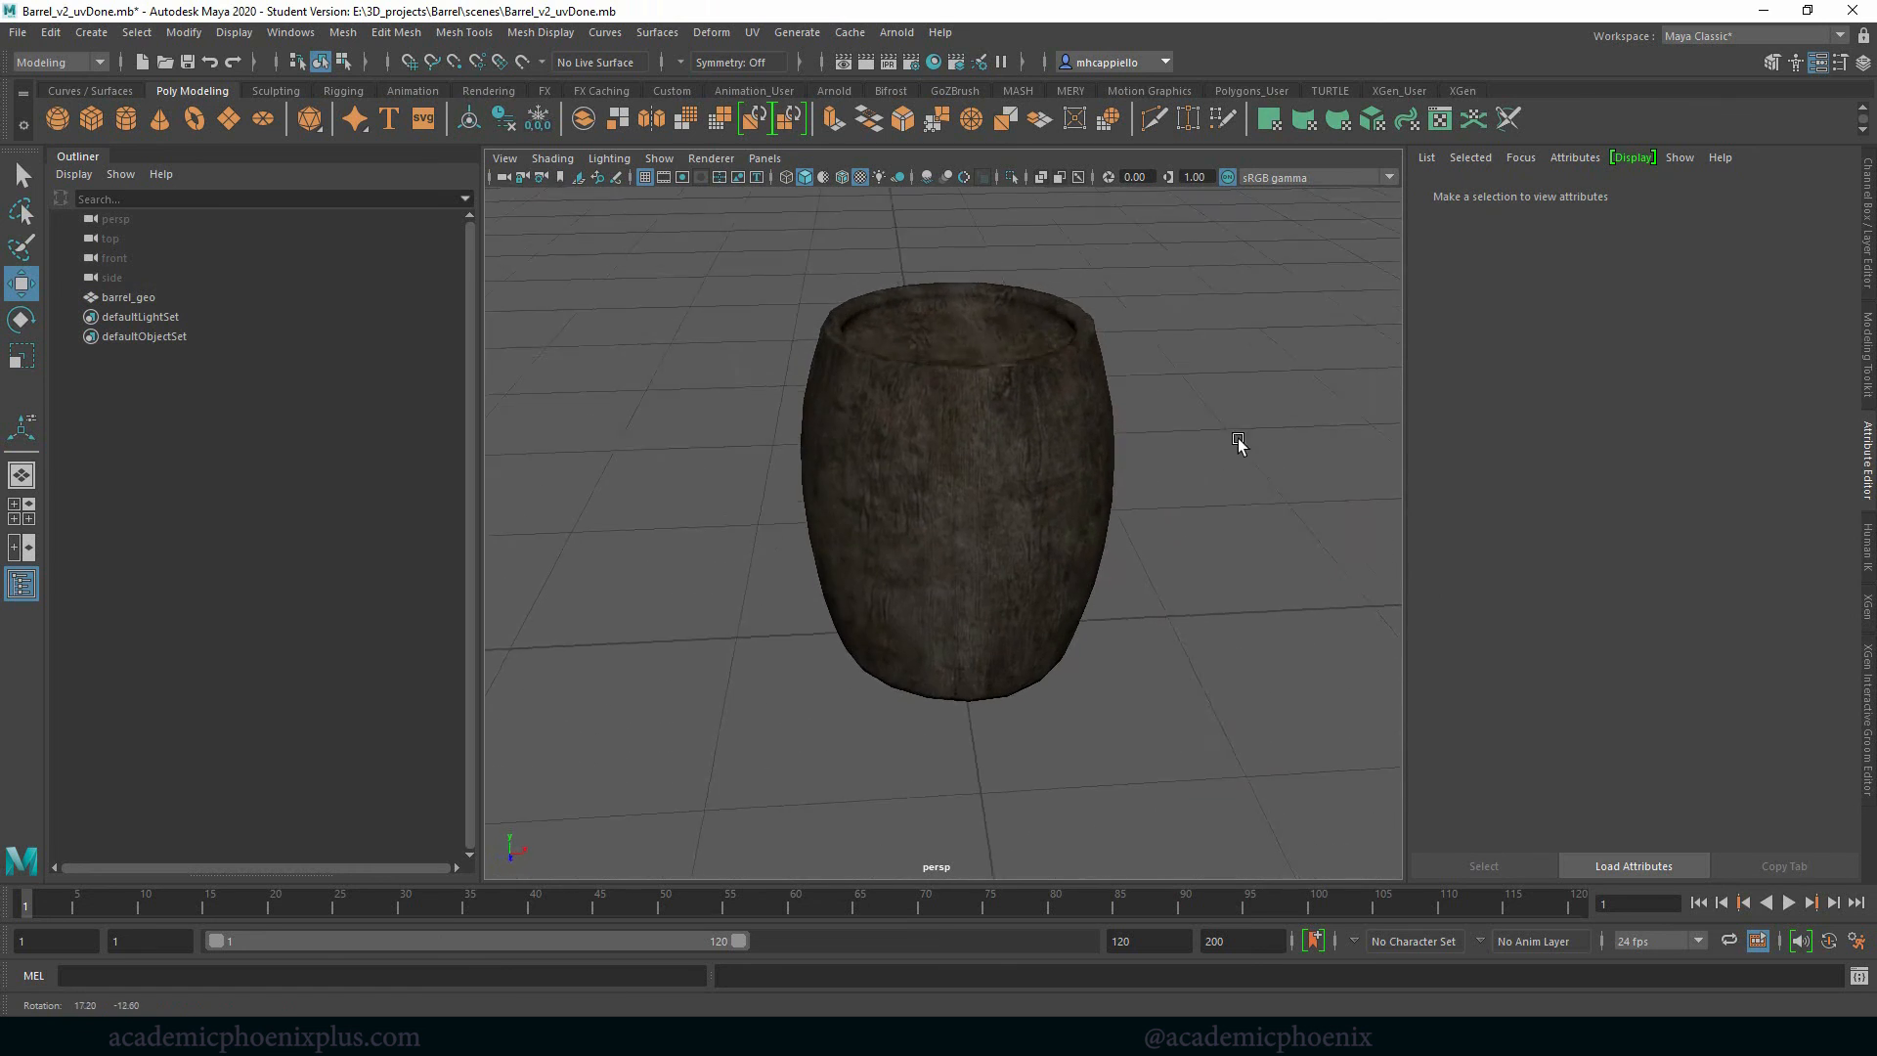
left_click_drag(1239, 446, 1490, 404)
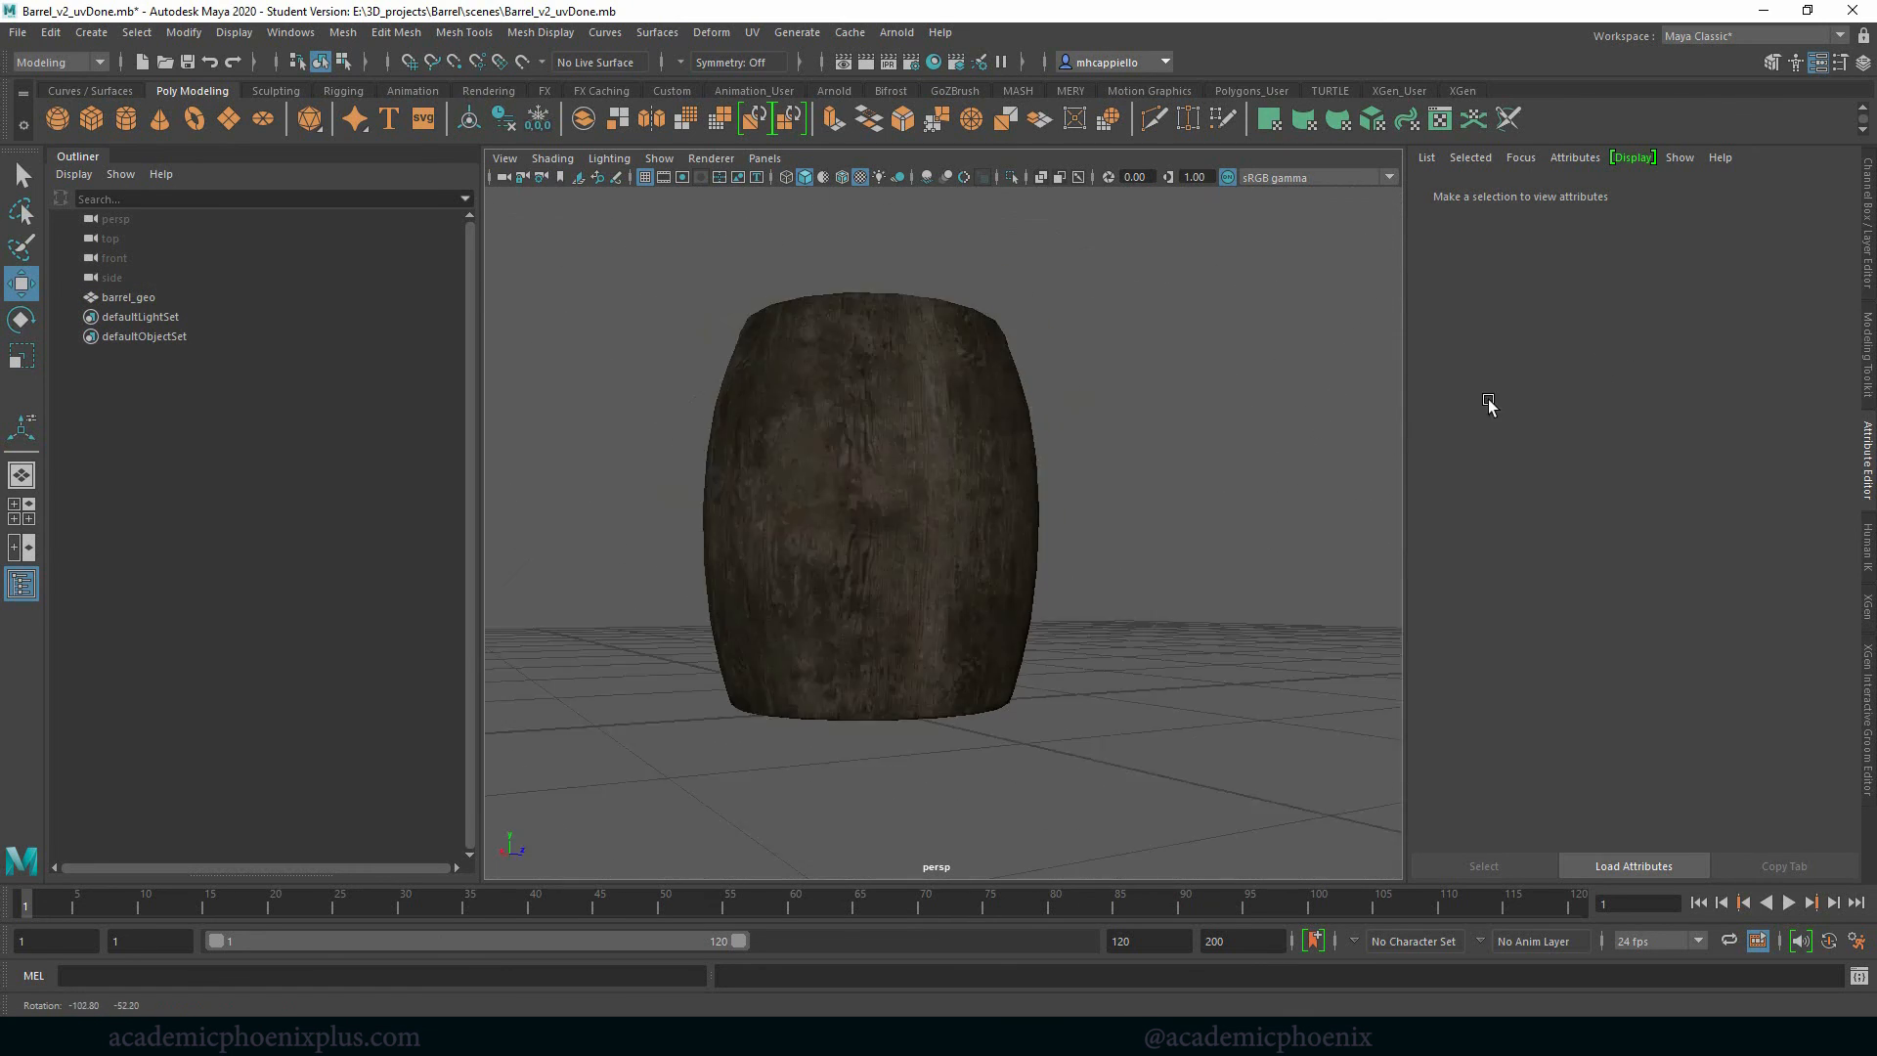
left_click_drag(1490, 404, 1356, 428)
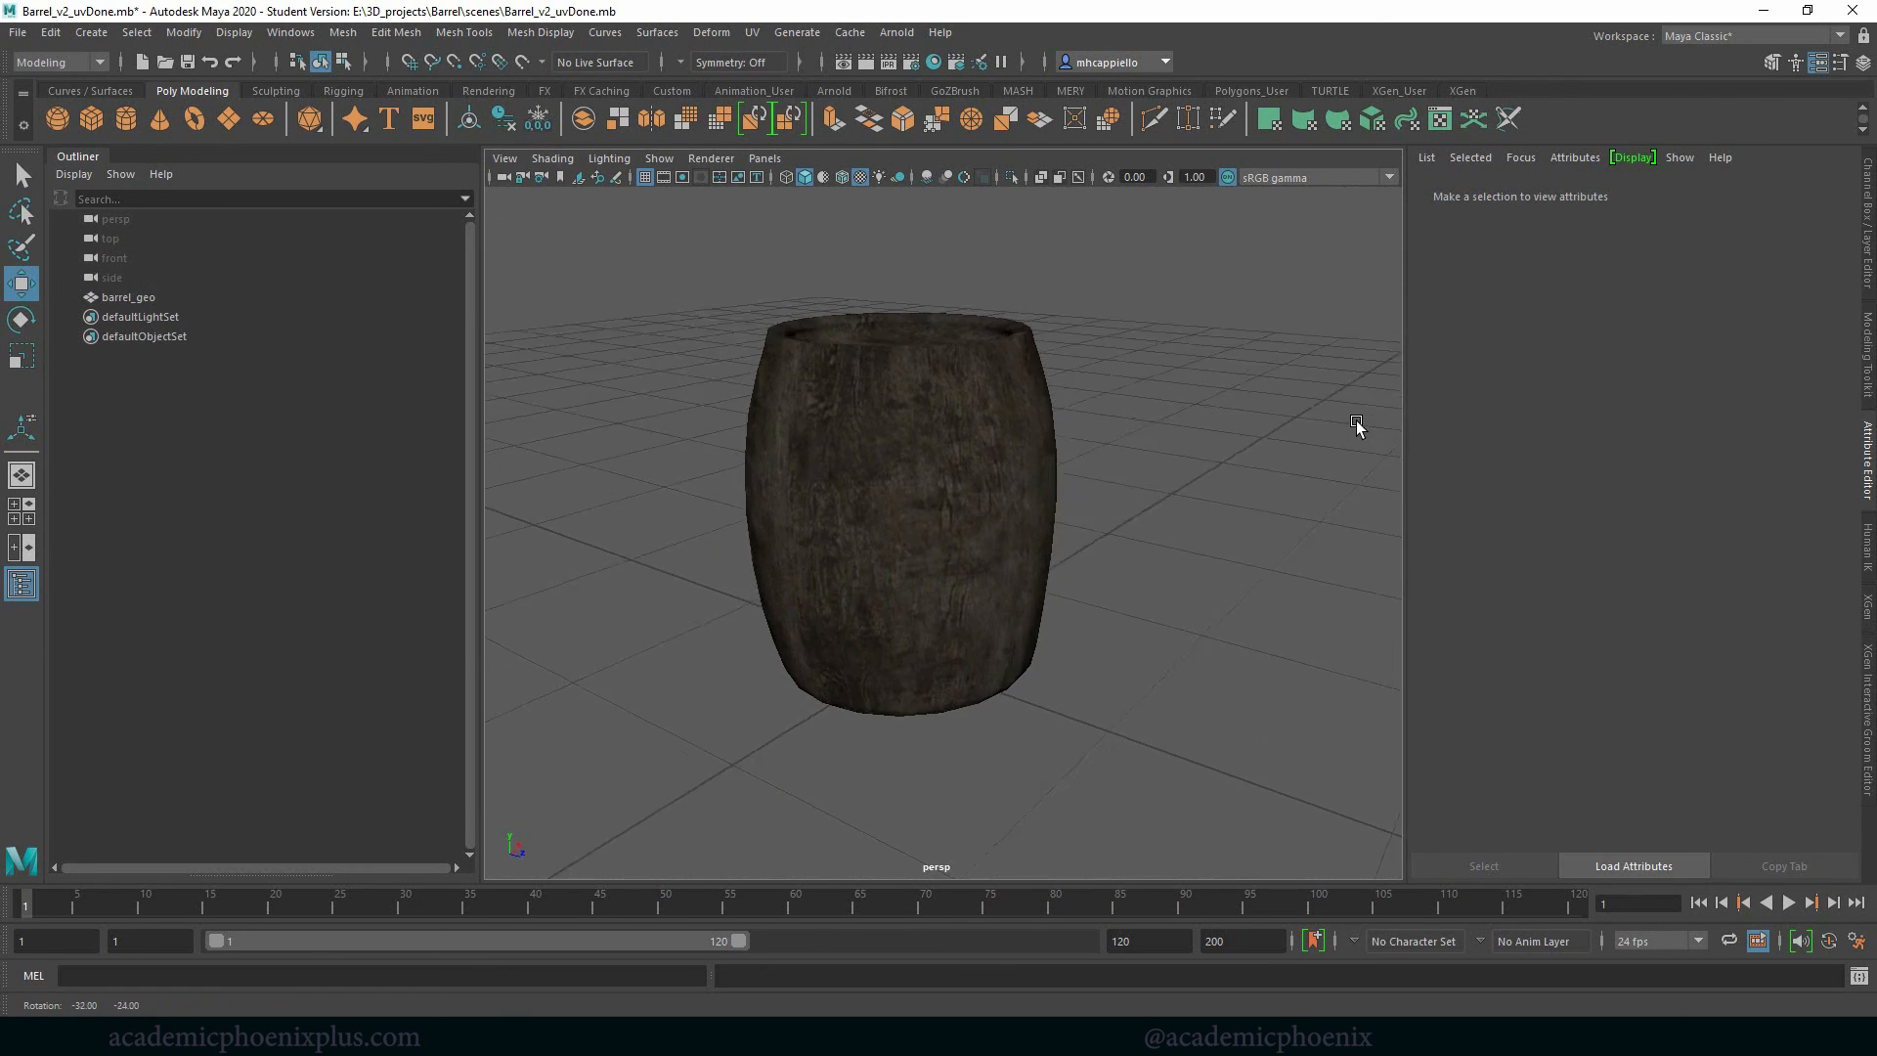
left_click_drag(1357, 424, 1110, 395)
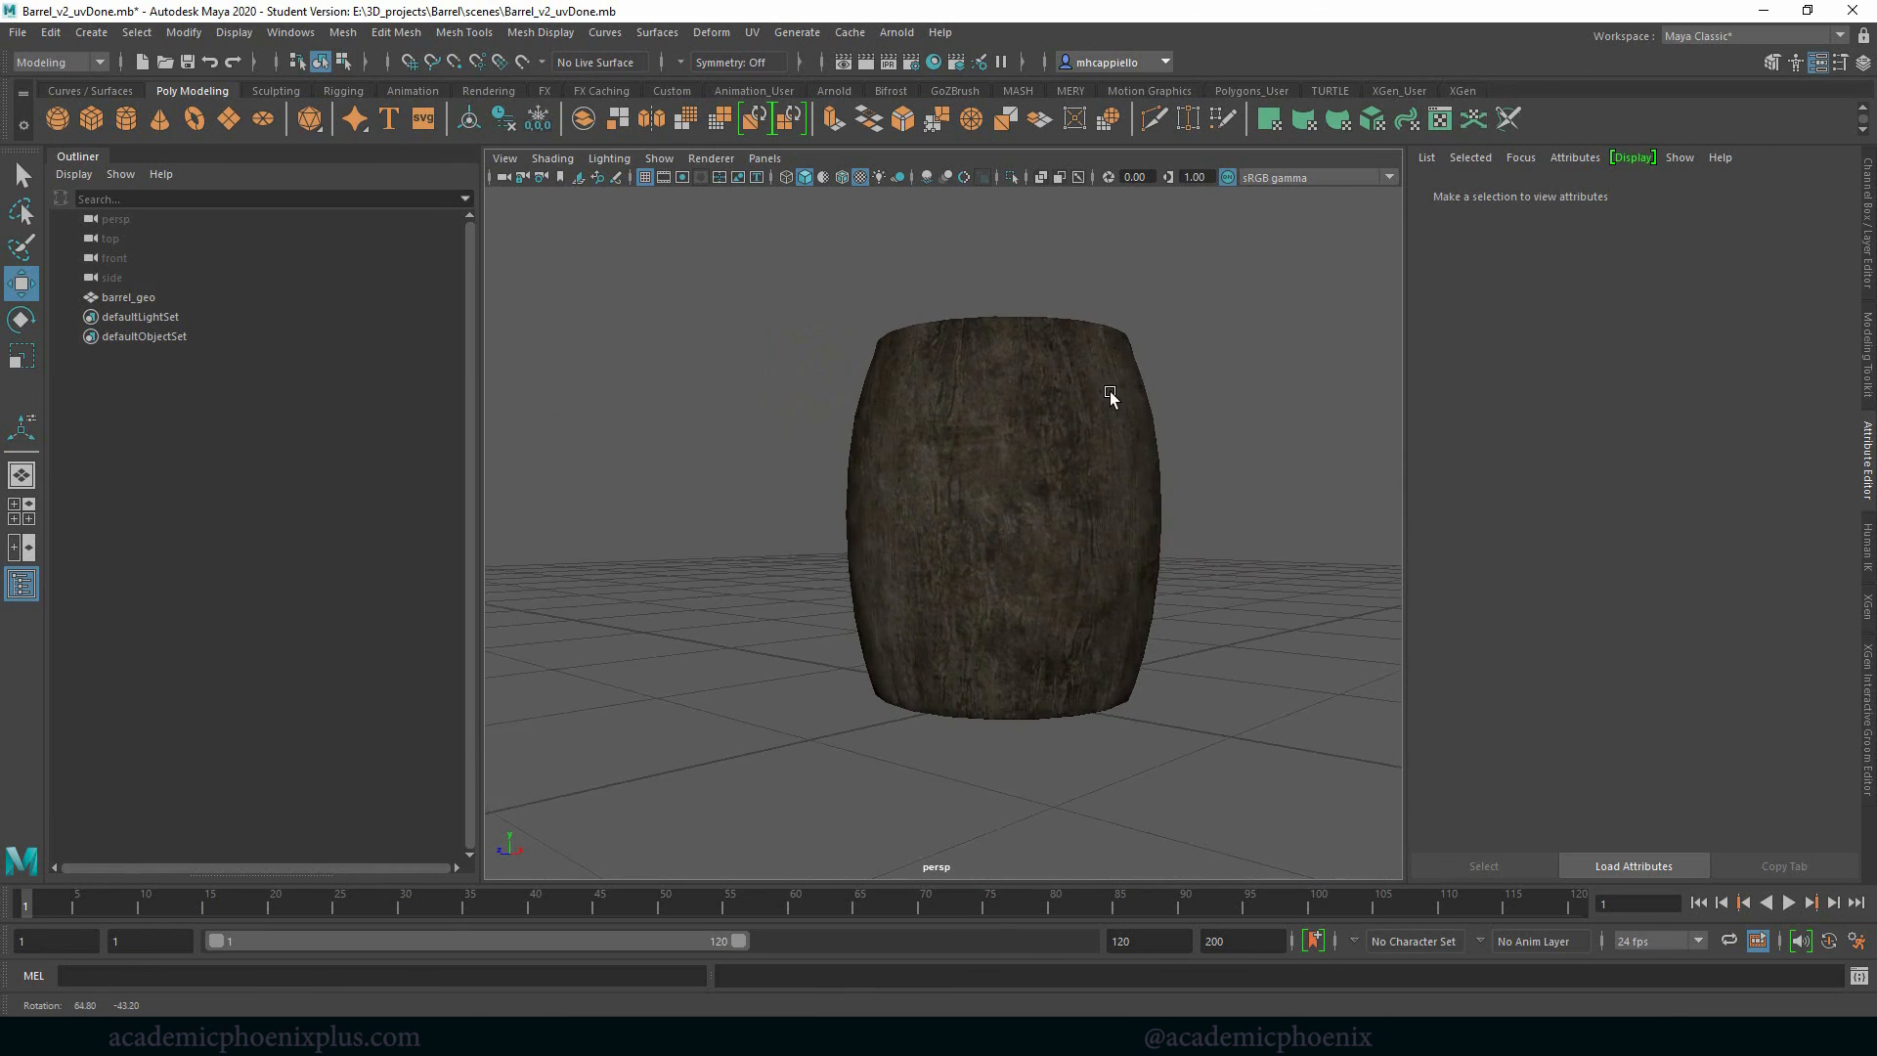
left_click_drag(1107, 395, 1156, 424)
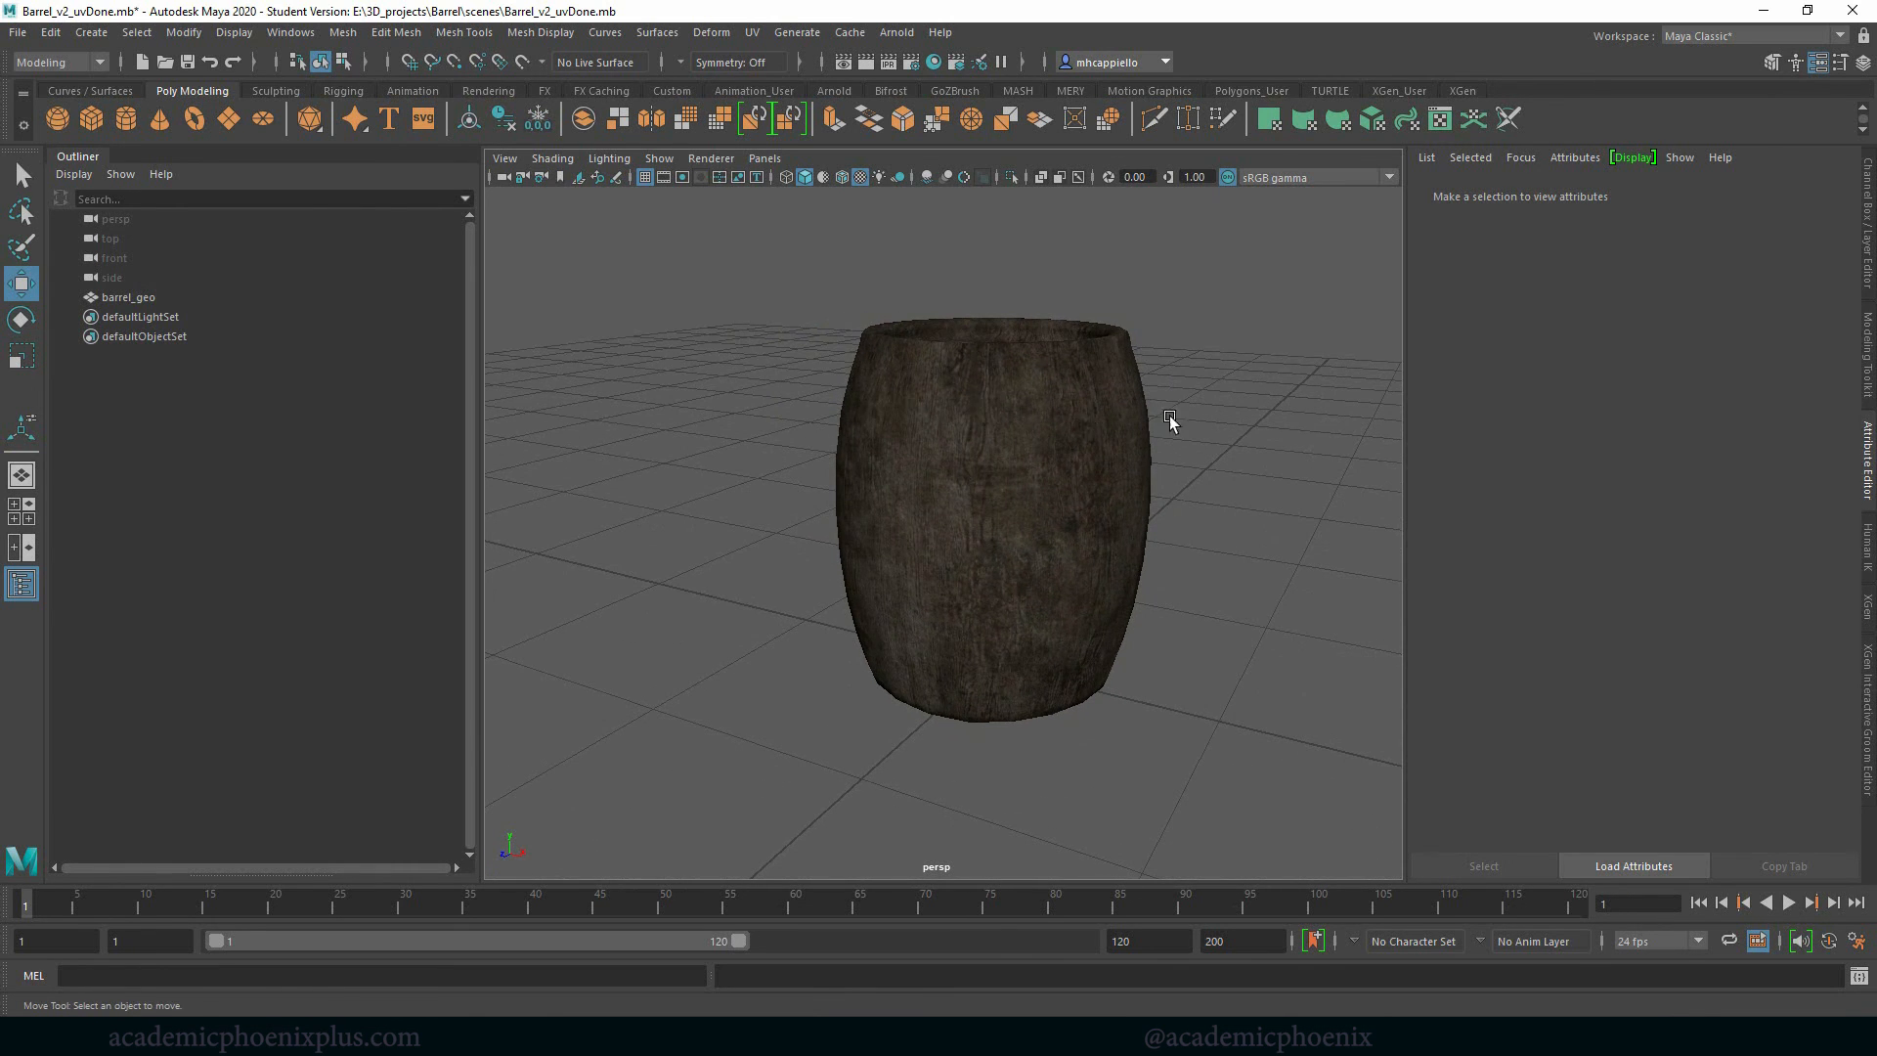
mouse_move(974, 538)
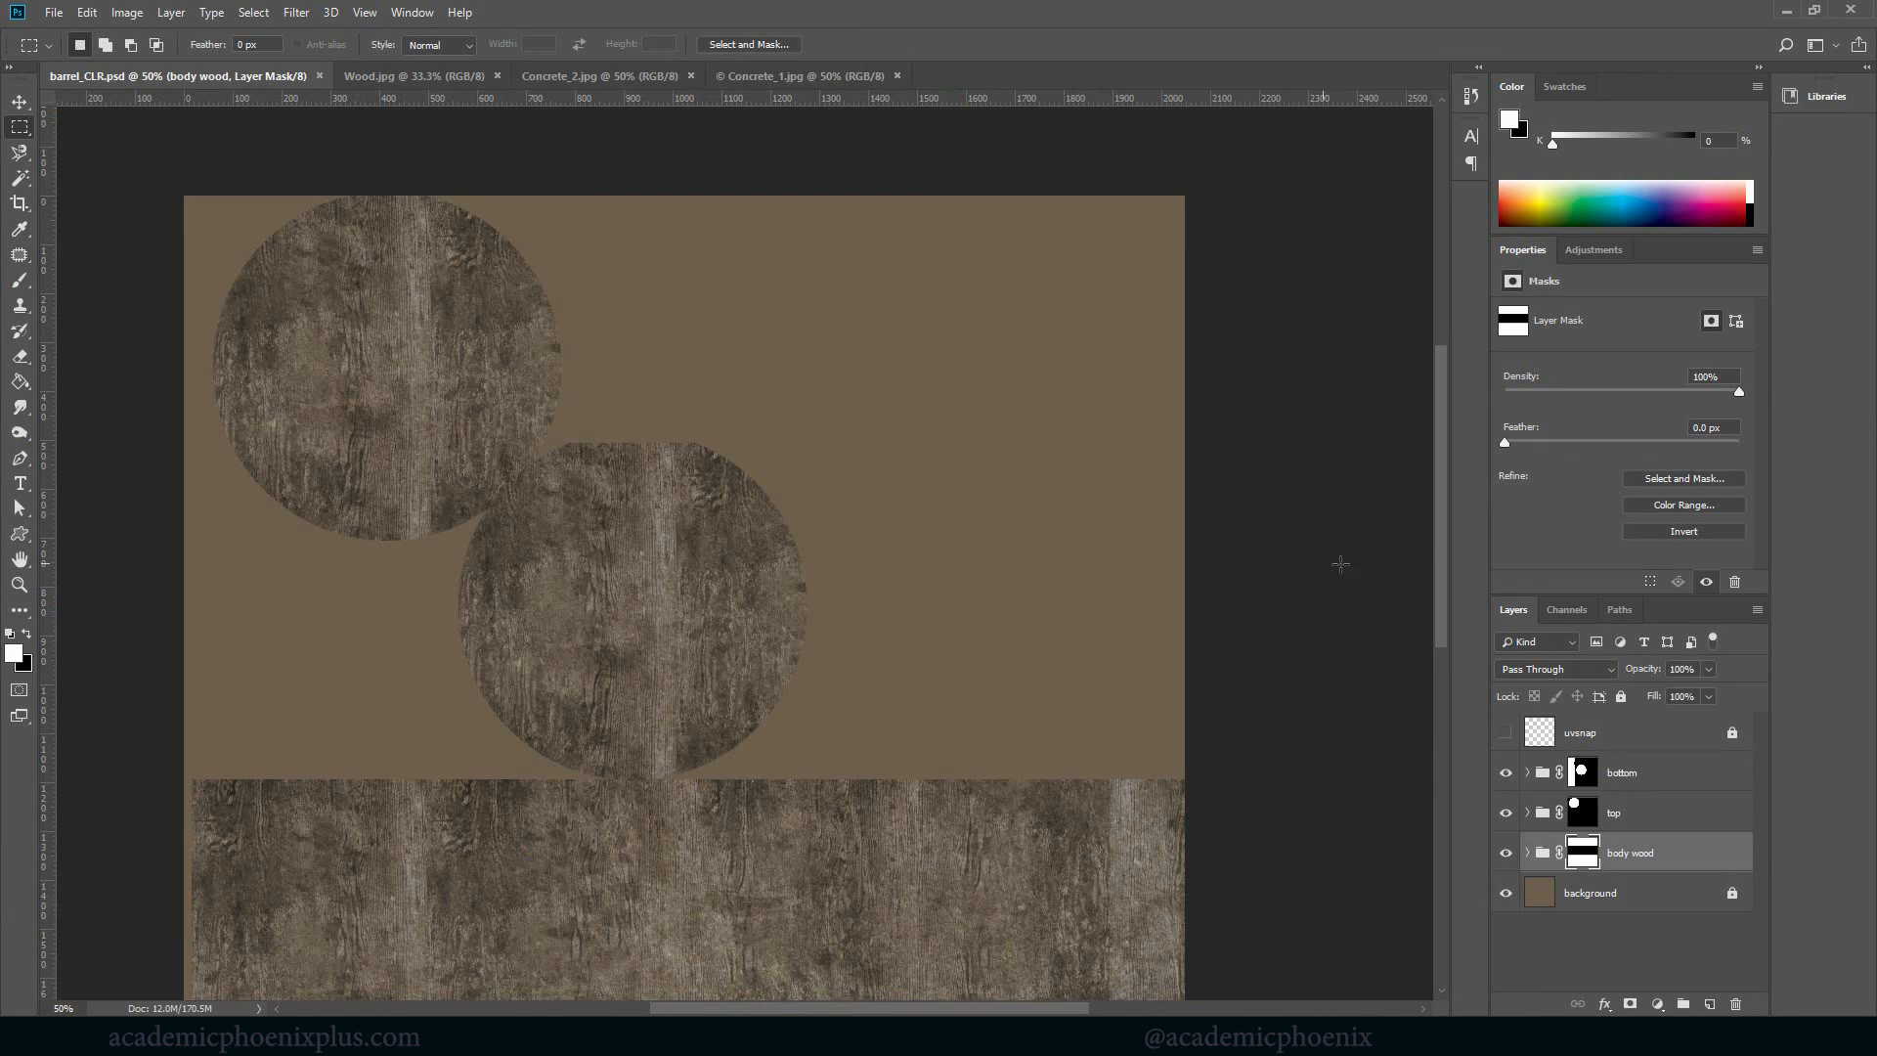
Scroll the Layers panel to reach the uvsnap overlay layer
scroll("down", 3)
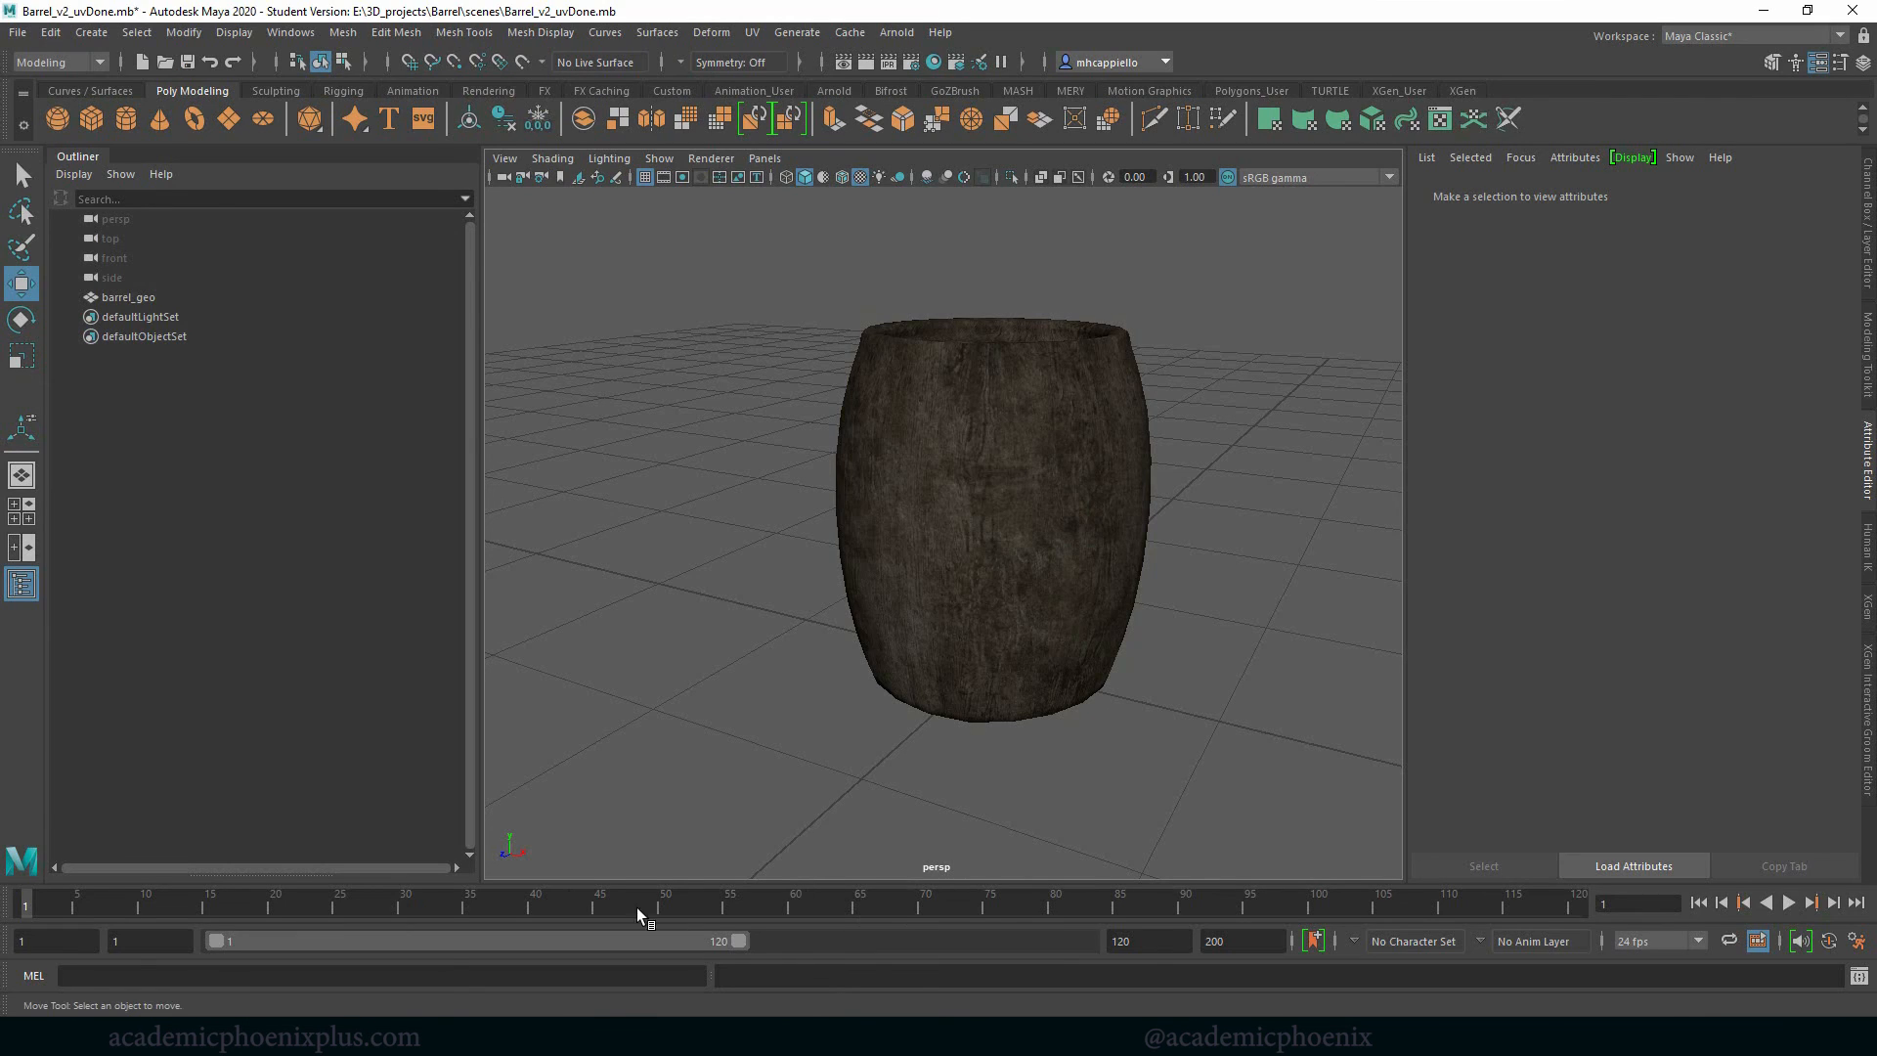
Select the barrel model and bring up its UV Editor from the UV menu
left_click(981, 514)
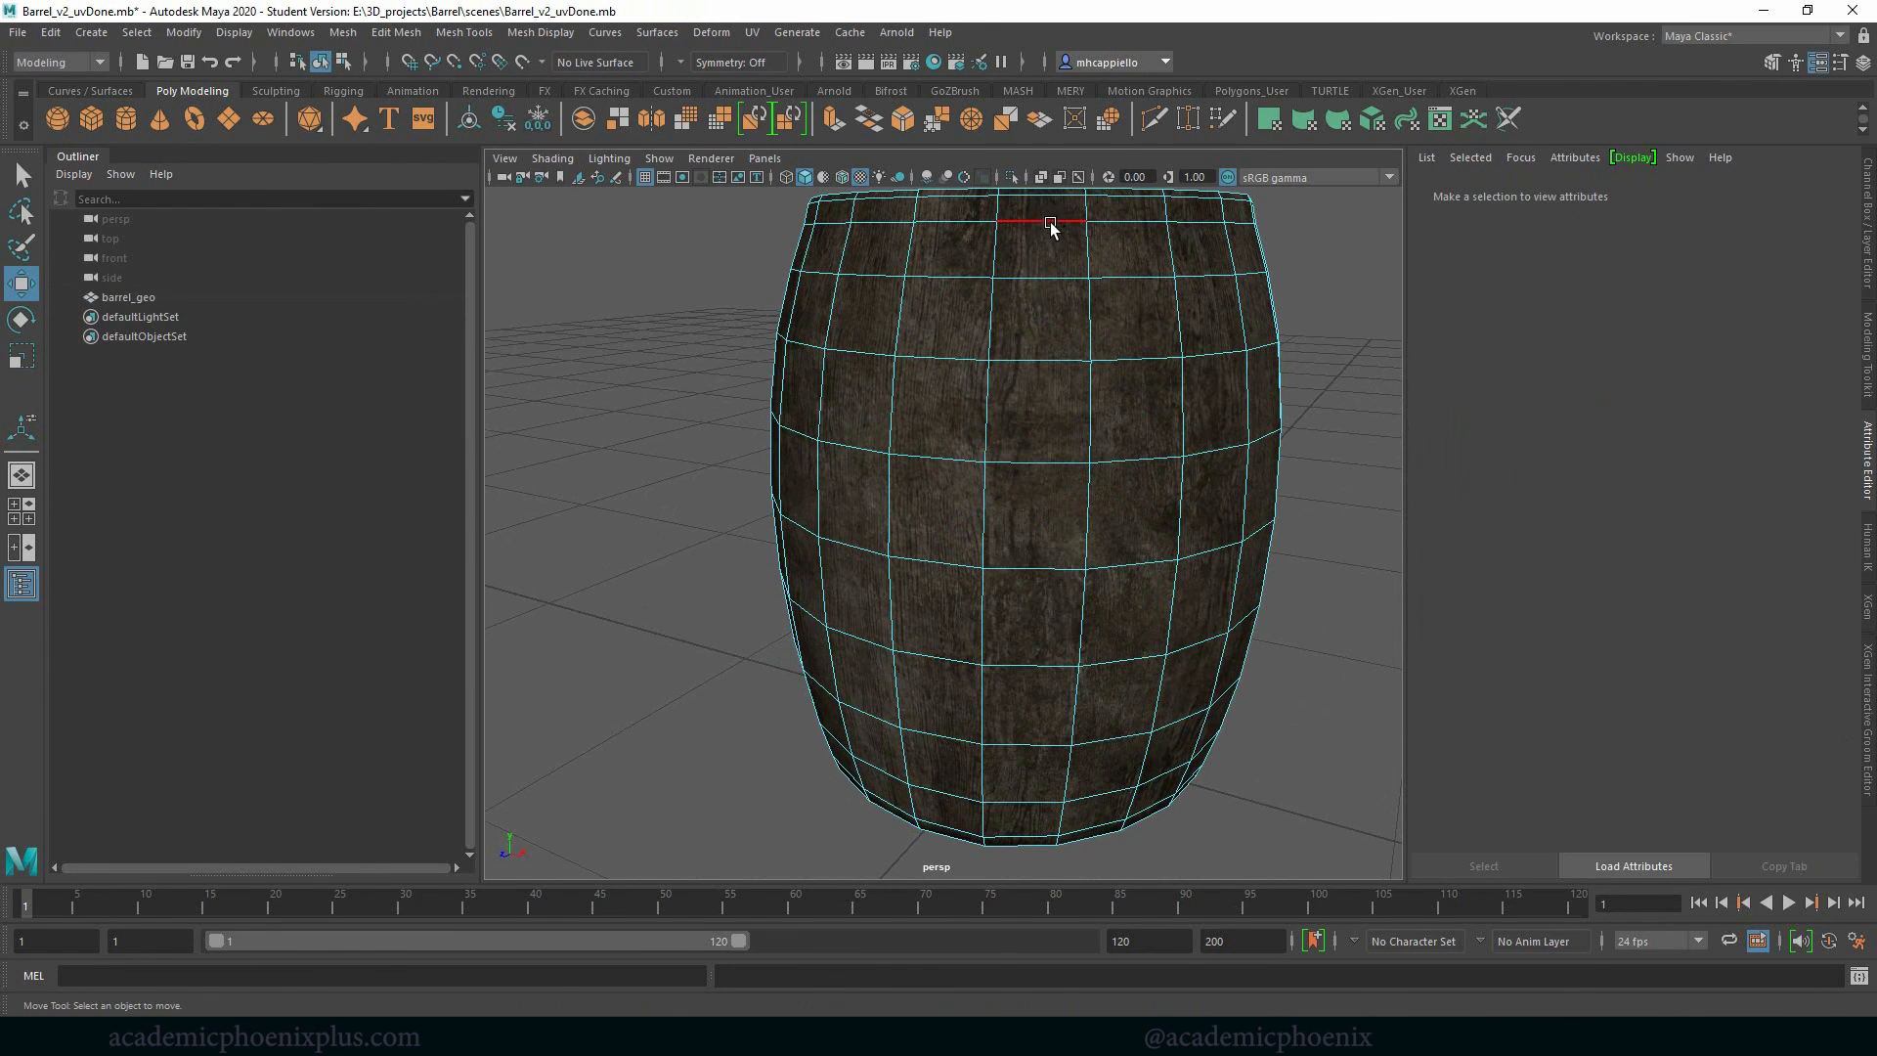
left_click(751, 33)
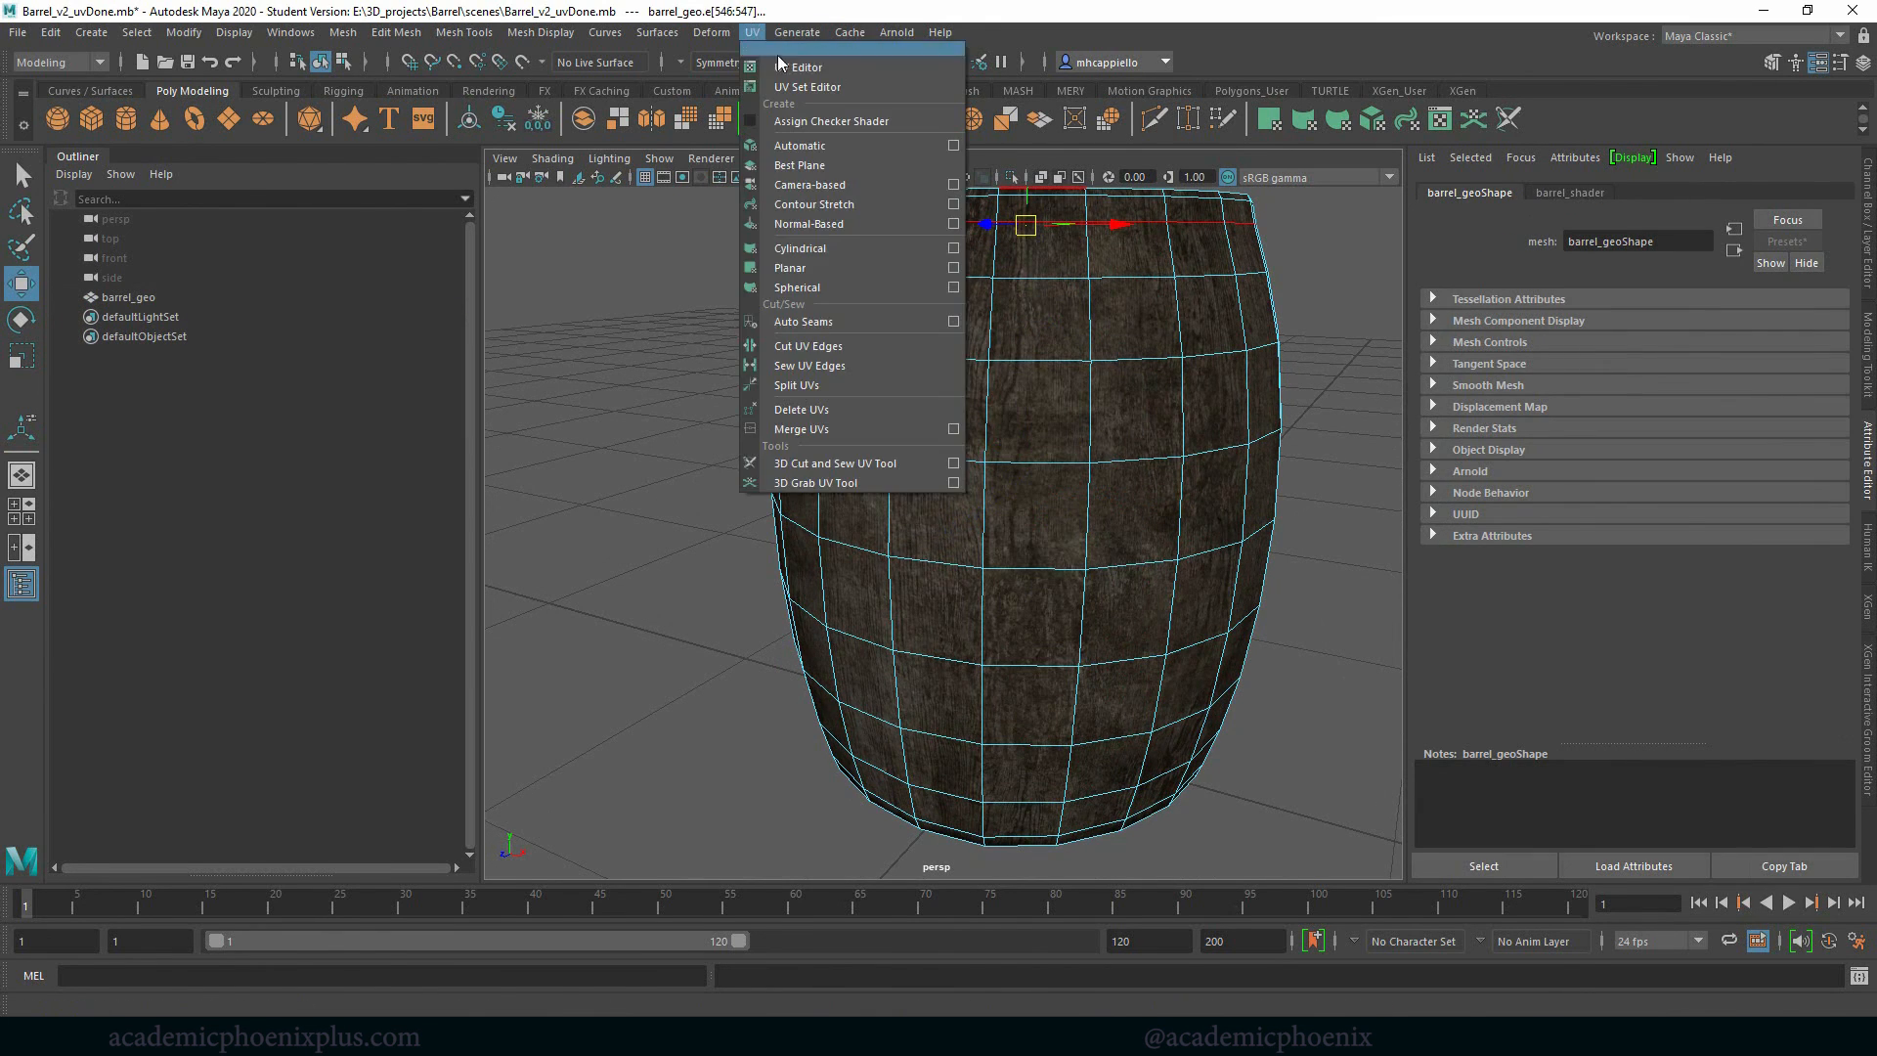
left_click(805, 66)
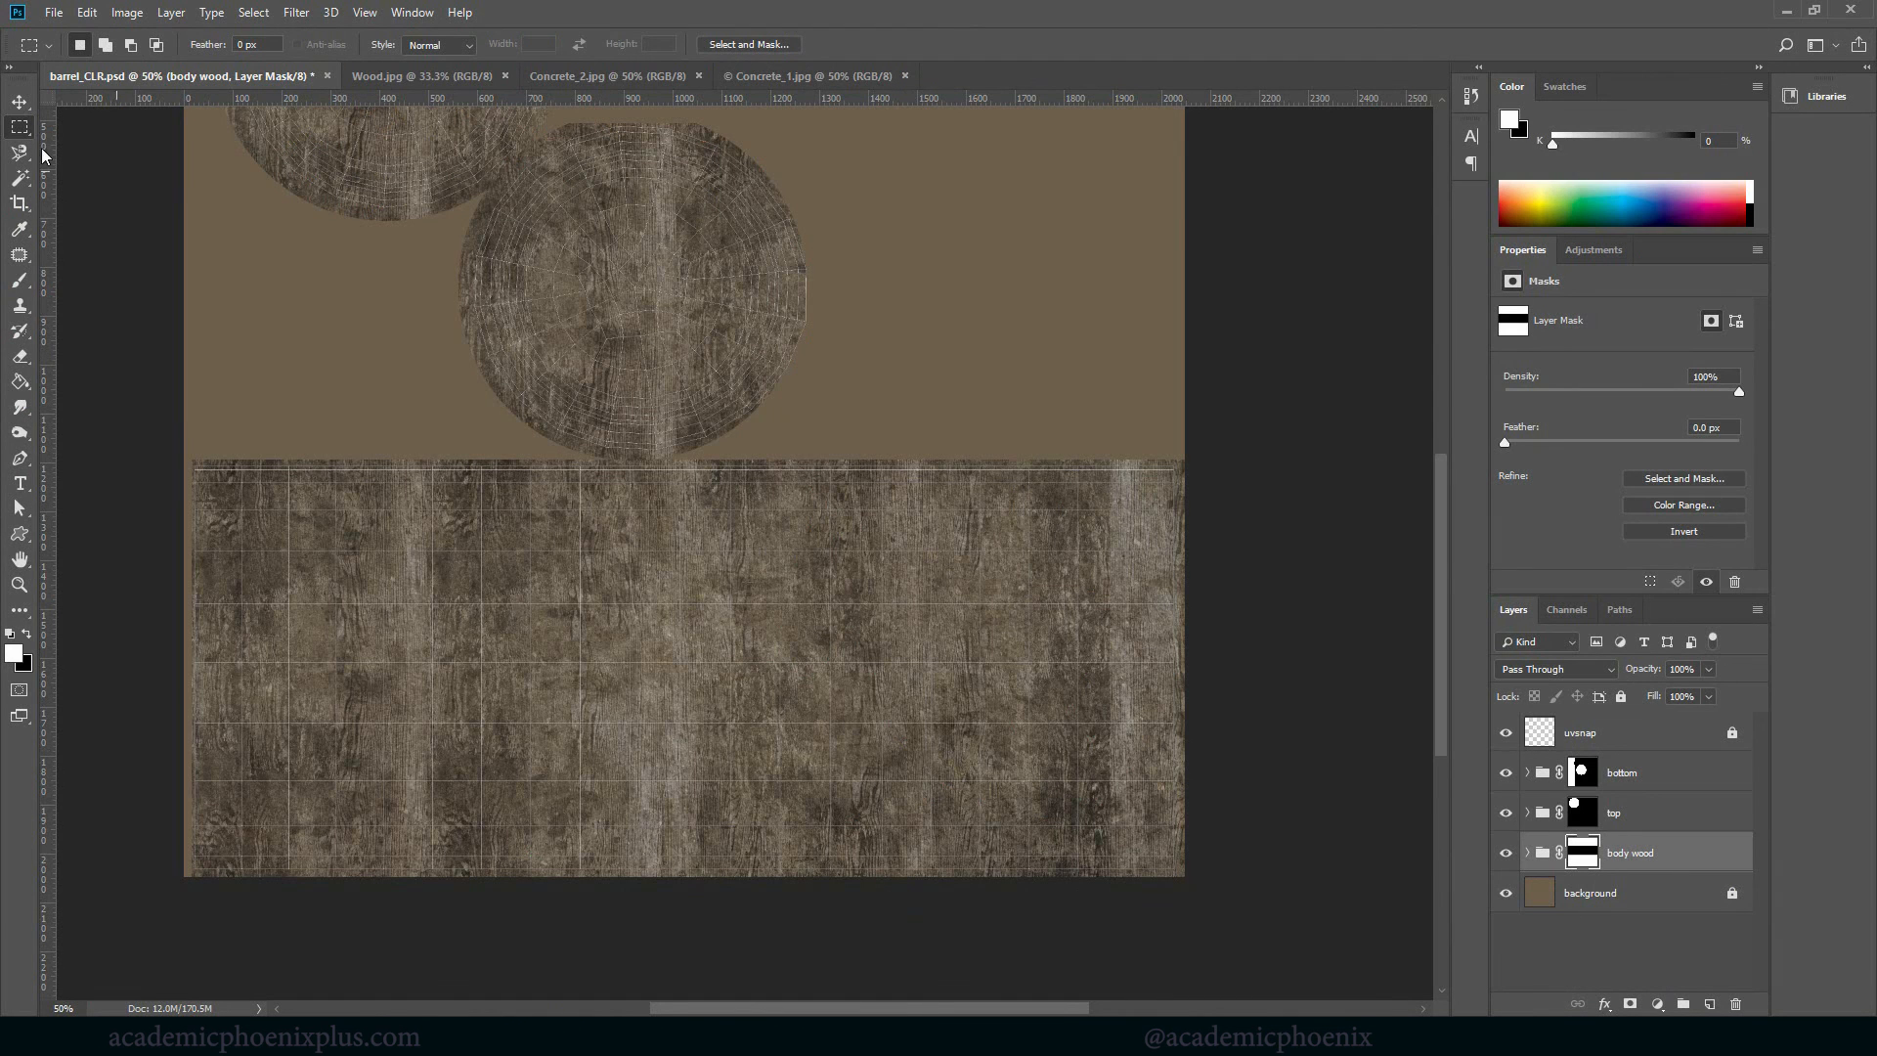
Add empty Layer 1 and marquee-select a thin band across the top of the body strip
left_click(1623, 772)
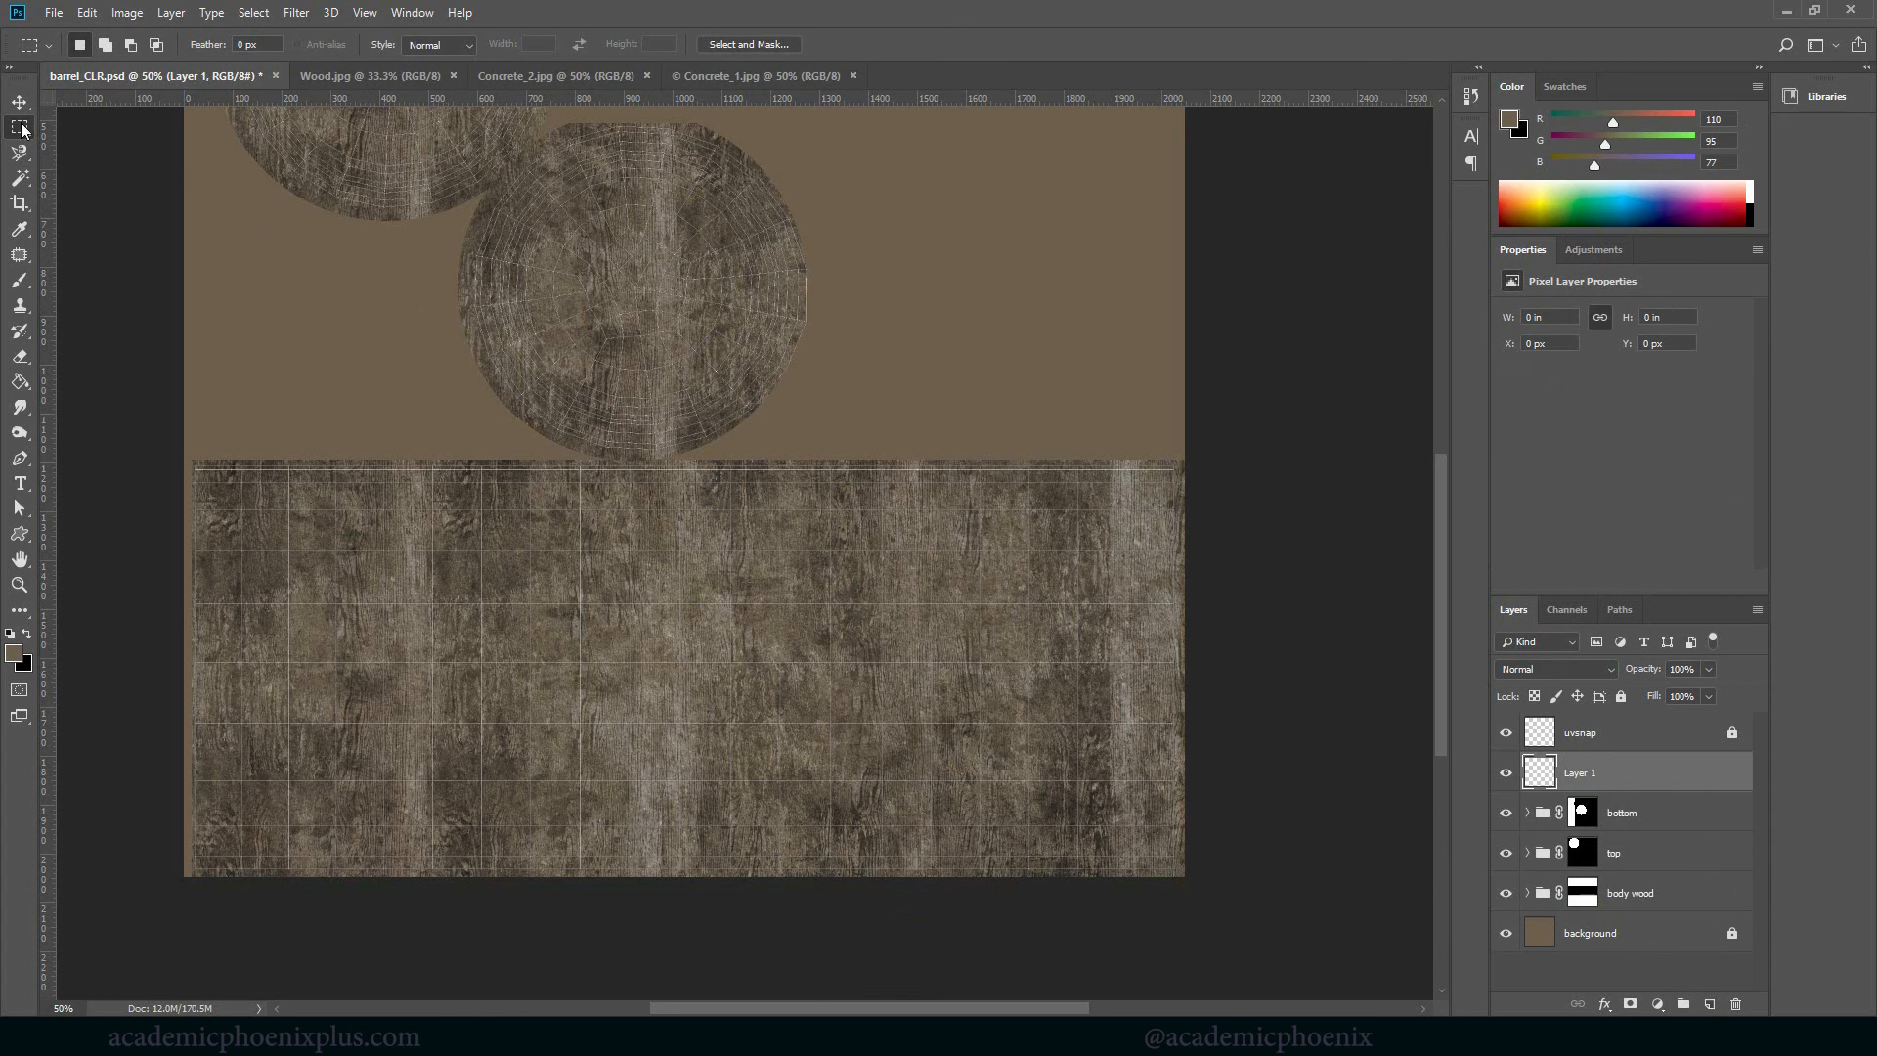
left_click_drag(192, 472, 1073, 504)
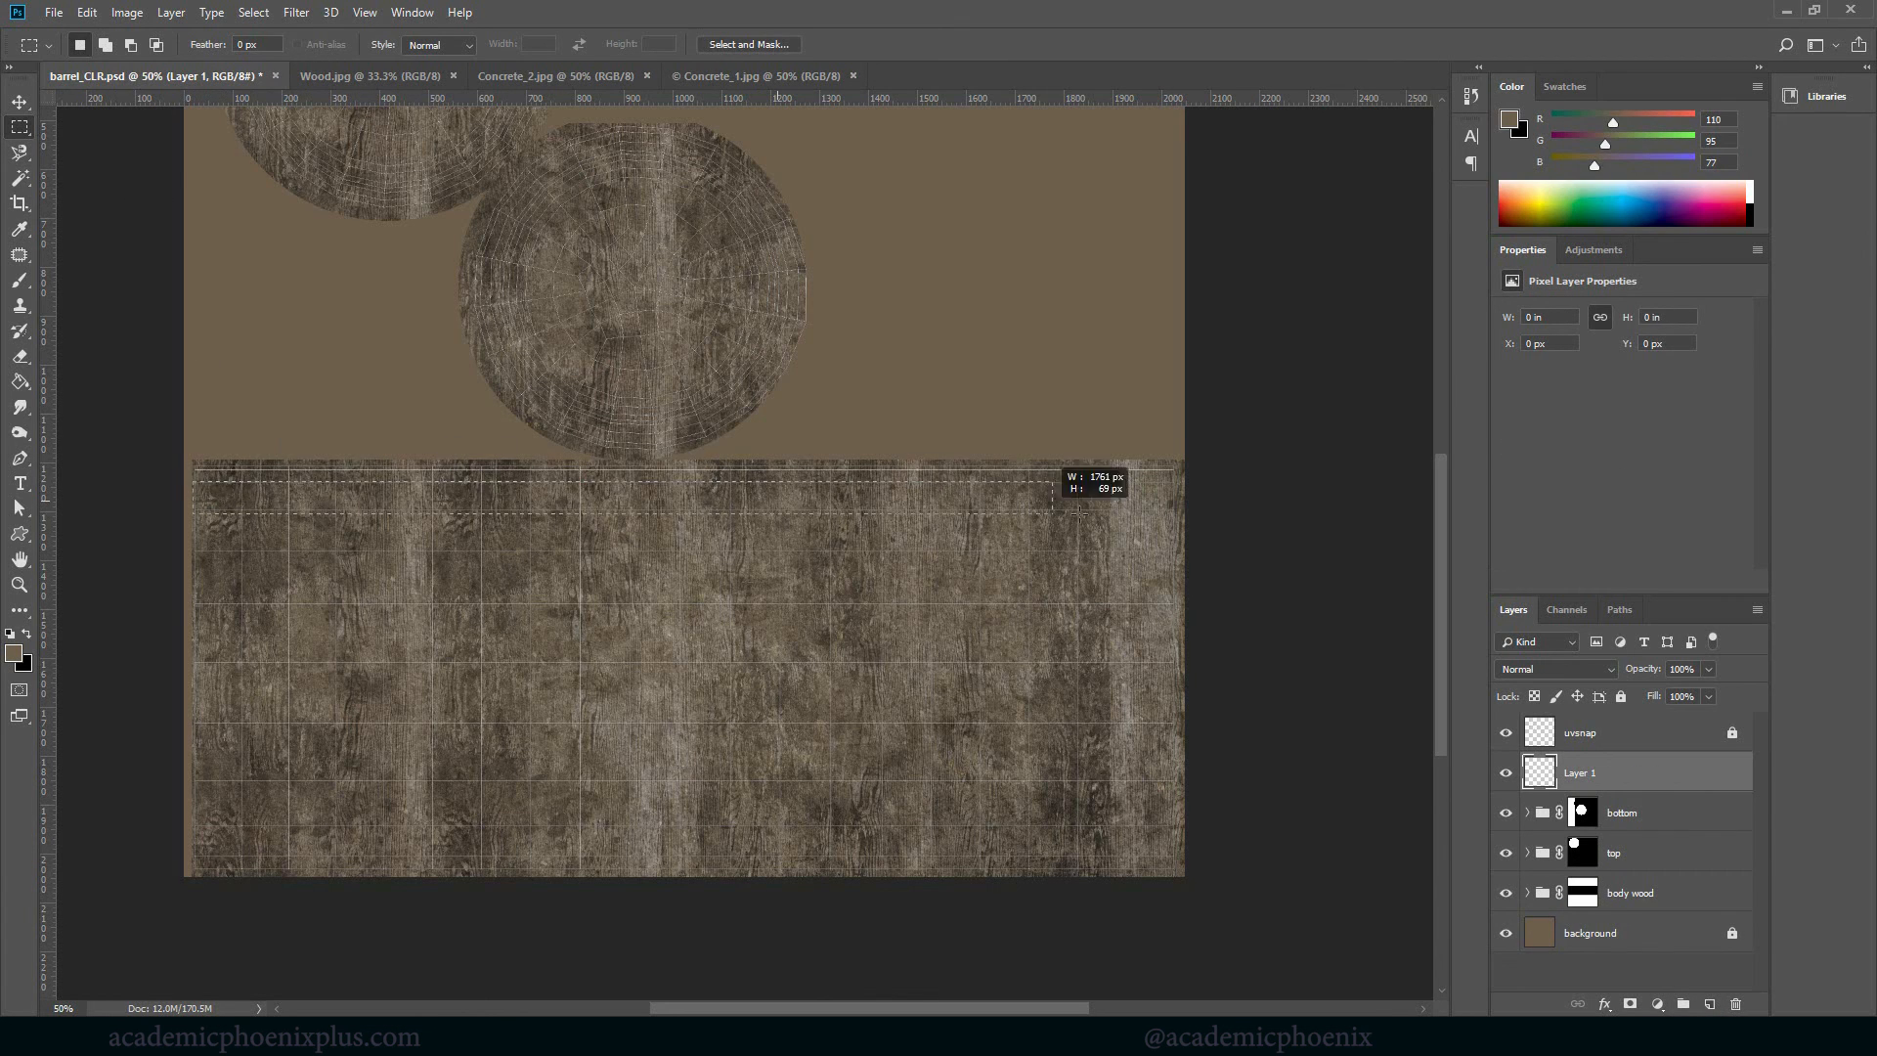